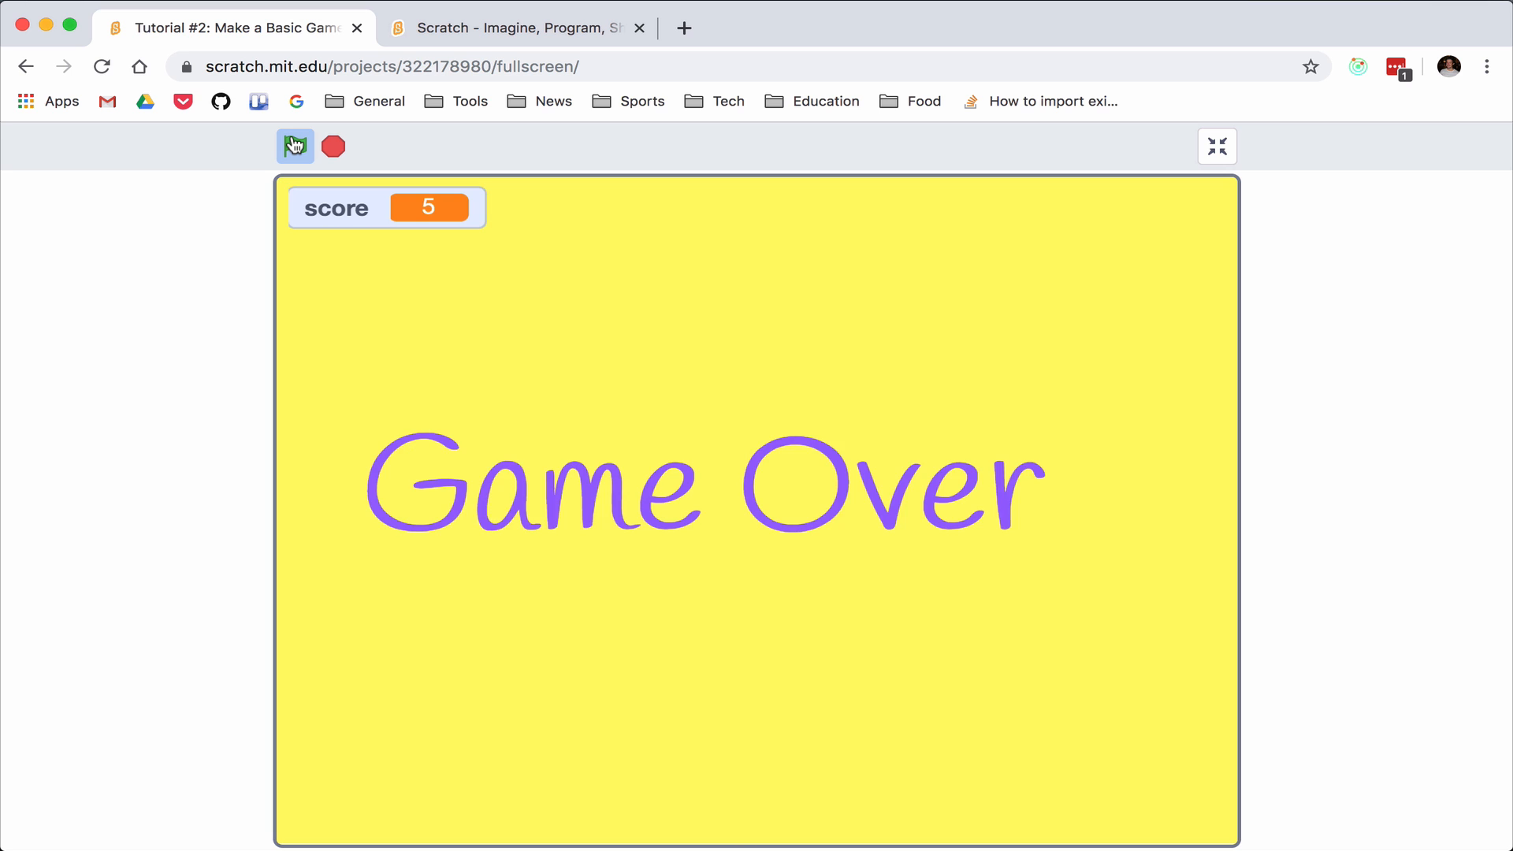
# Run the finished game again with the green flag and play until Game Over with score 3
pyautogui.click(295, 145)
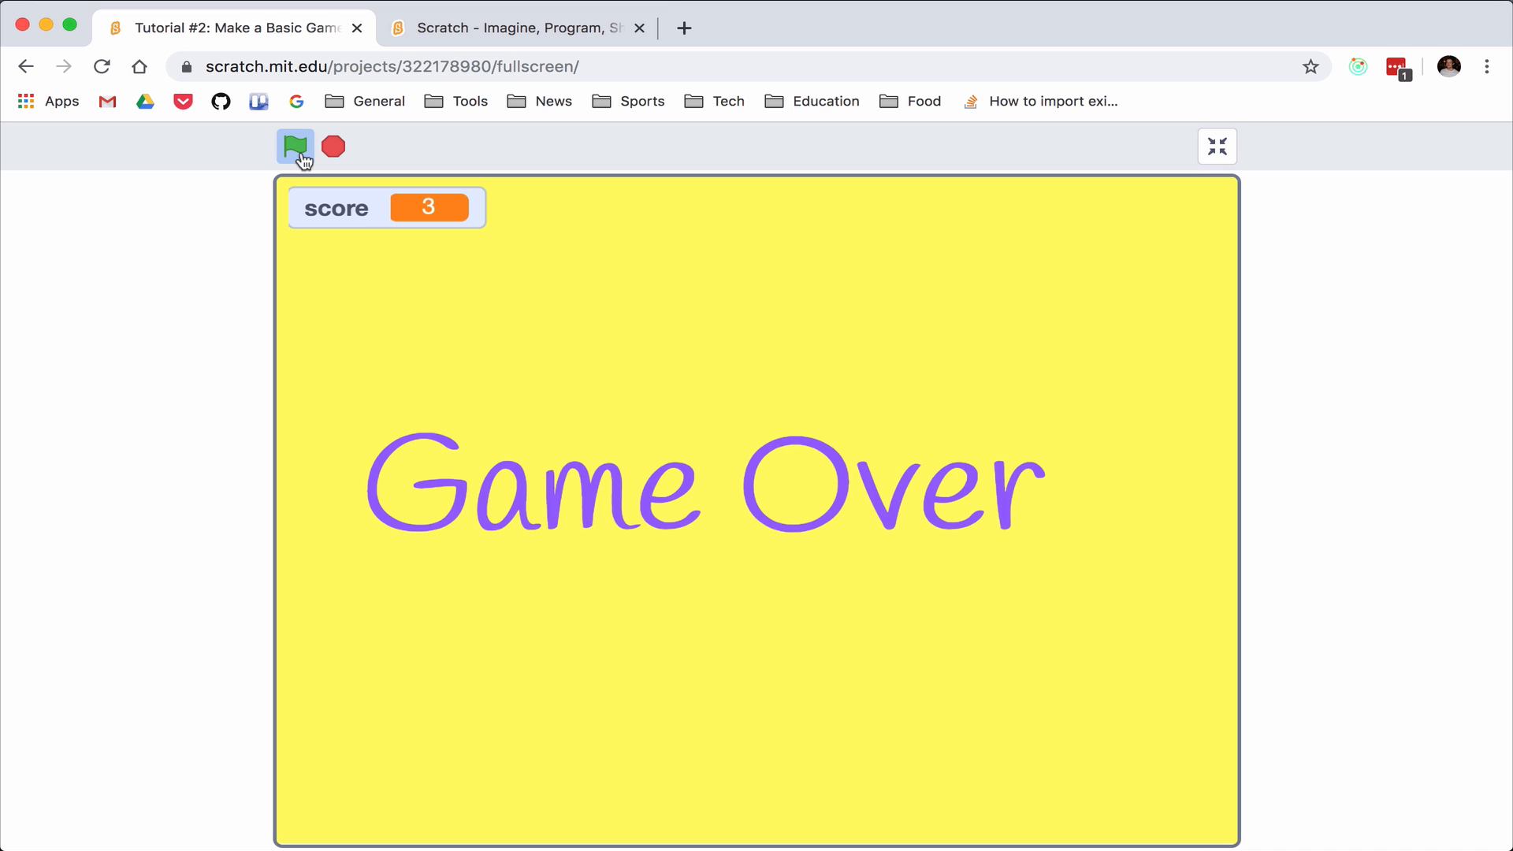
pyautogui.moveTo(230, 190)
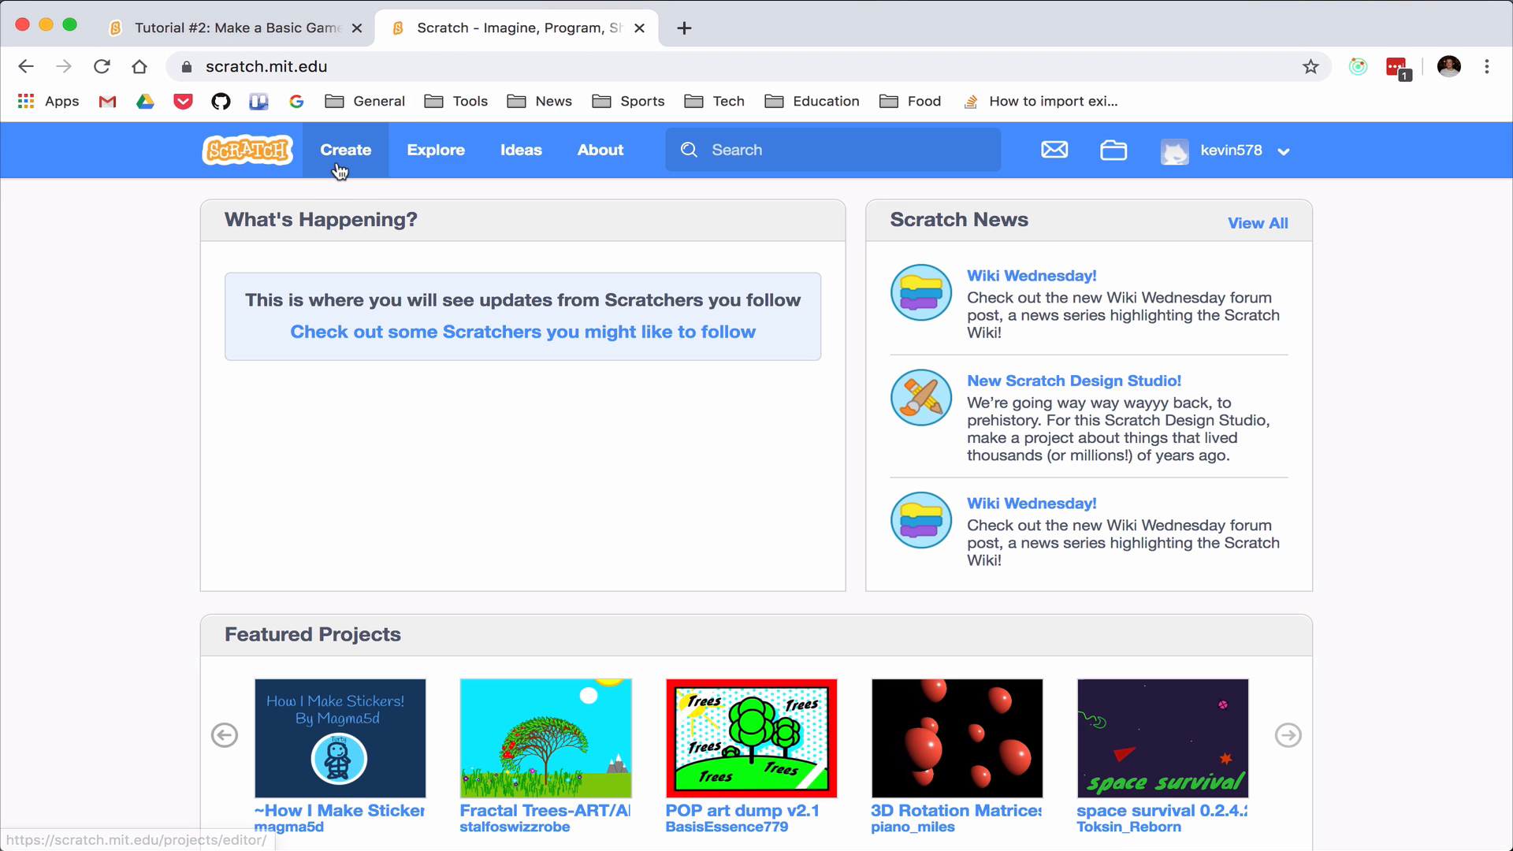
# Create a new Scratch project and title it 'Dodge the Crabs'
pyautogui.click(345, 150)
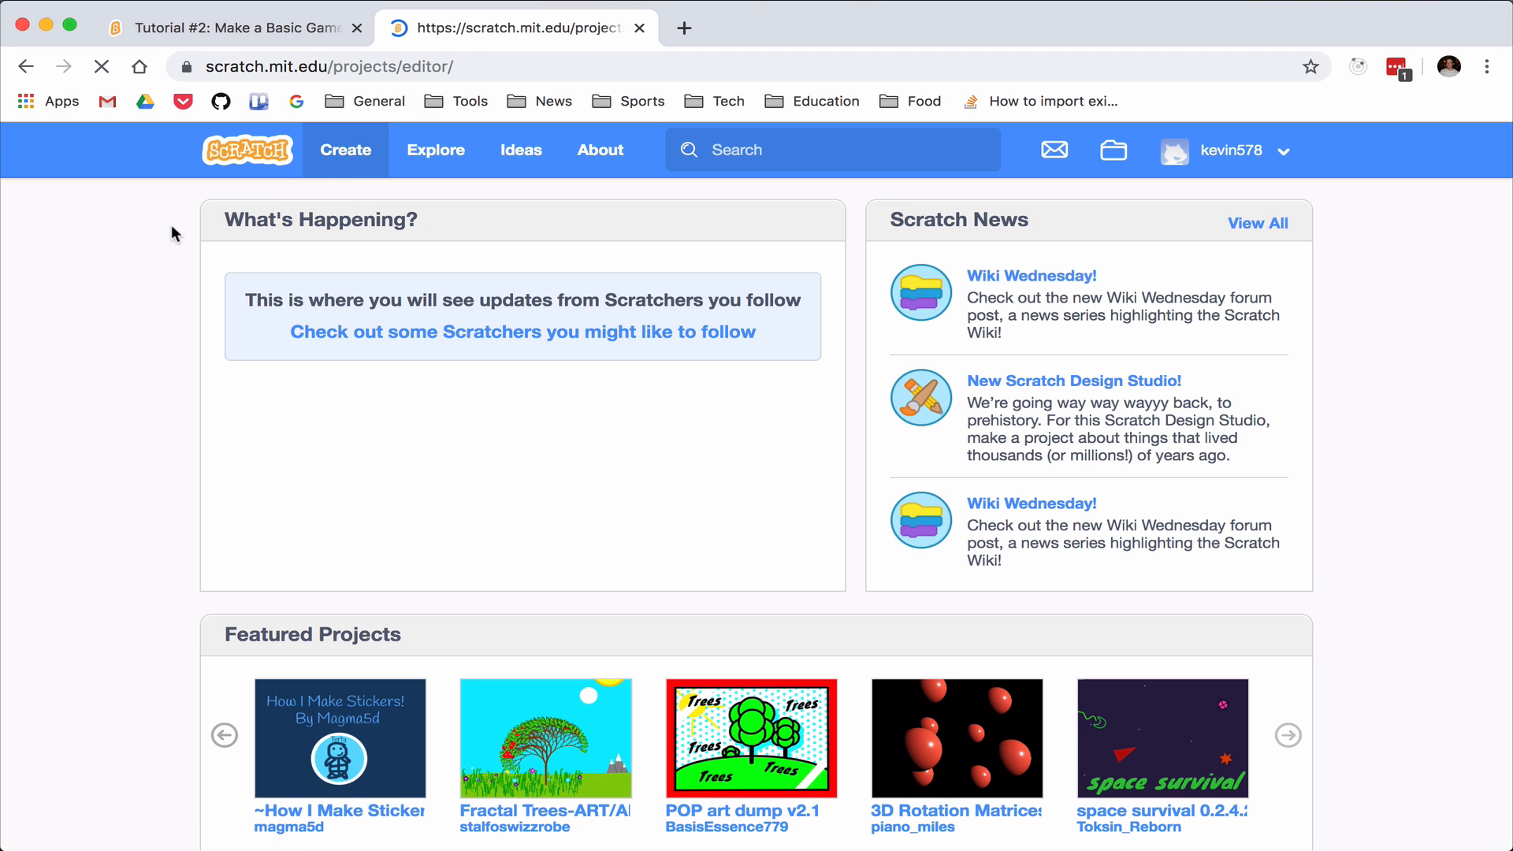
pyautogui.click(345, 149)
pyautogui.write('D')
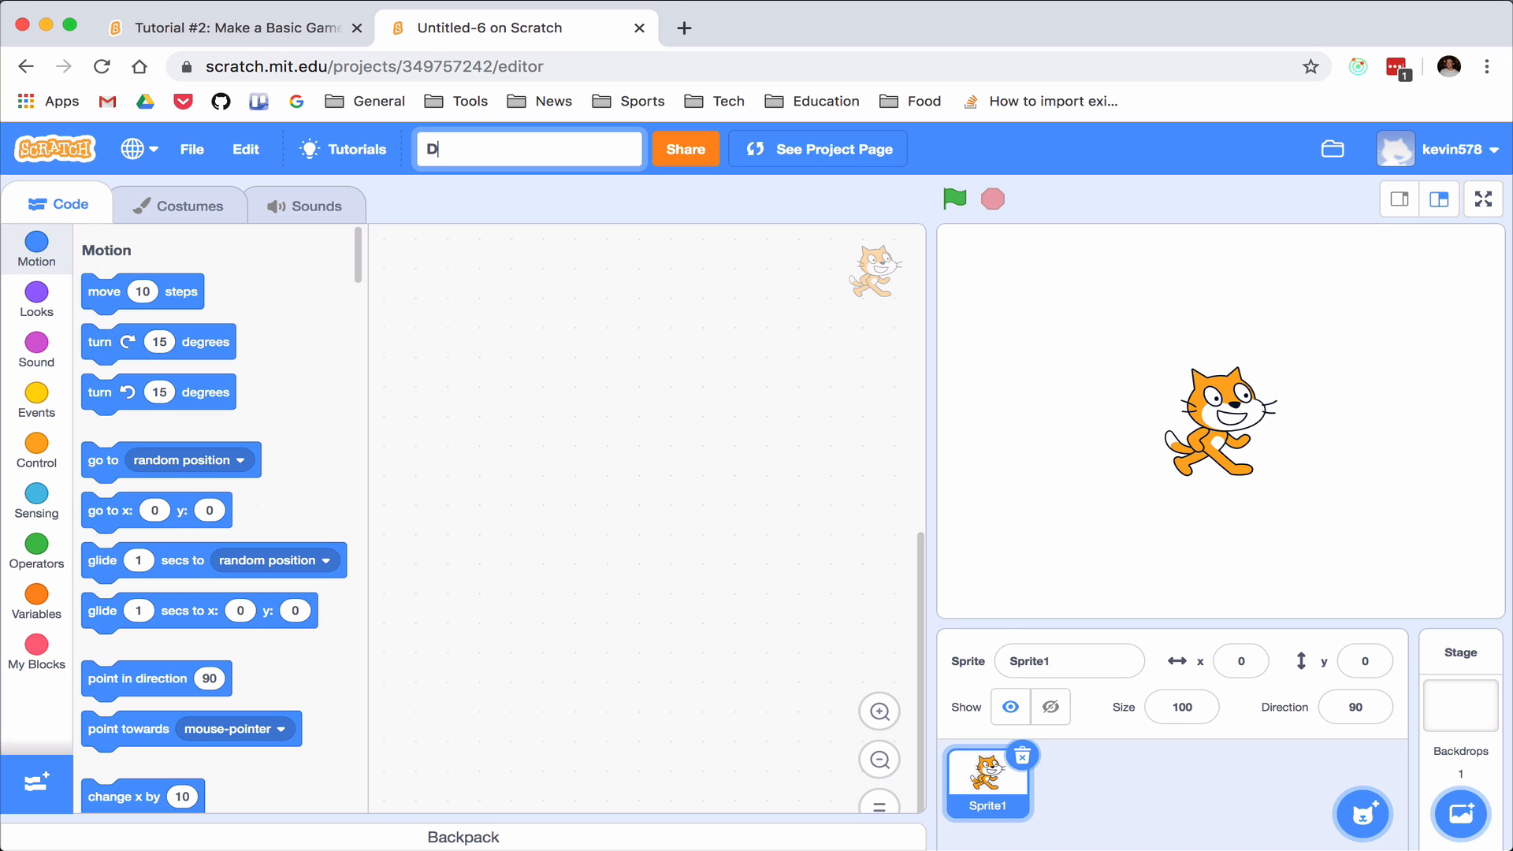
pyautogui.write('odge')
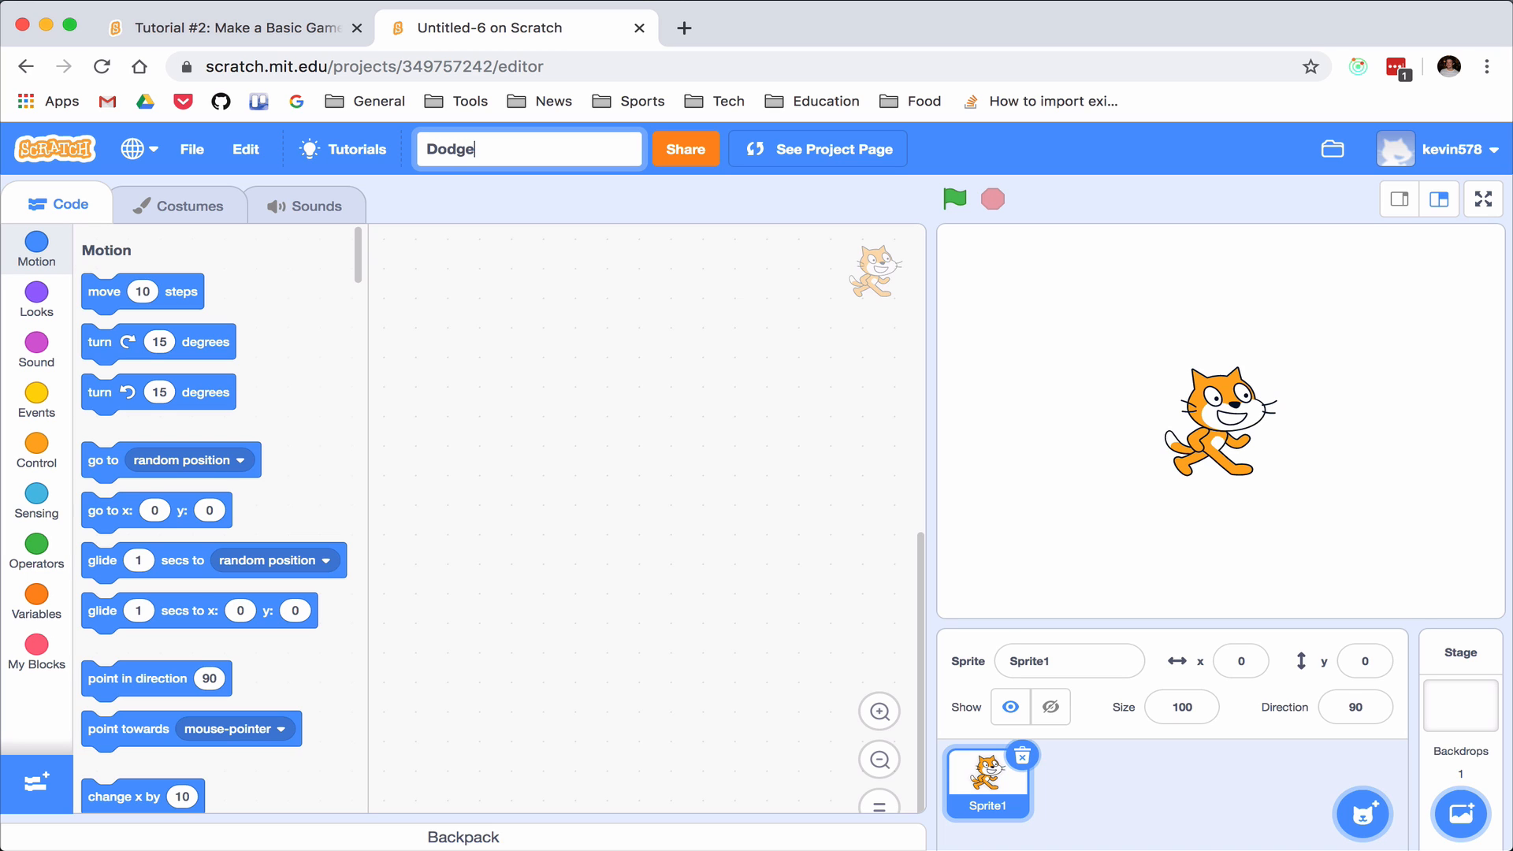
pyautogui.write('the')
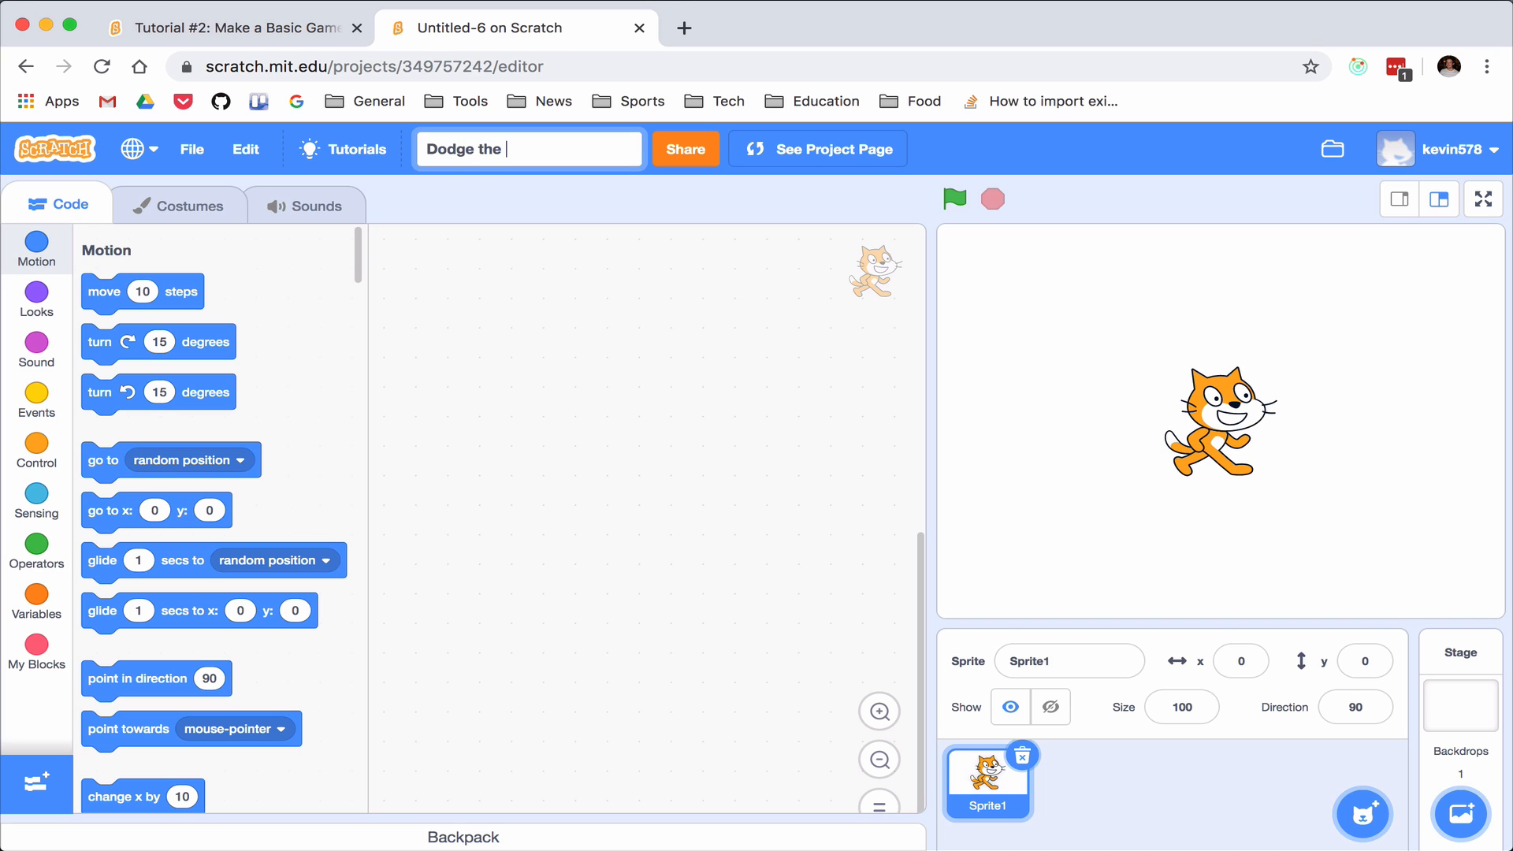
pyautogui.write('Crabs')
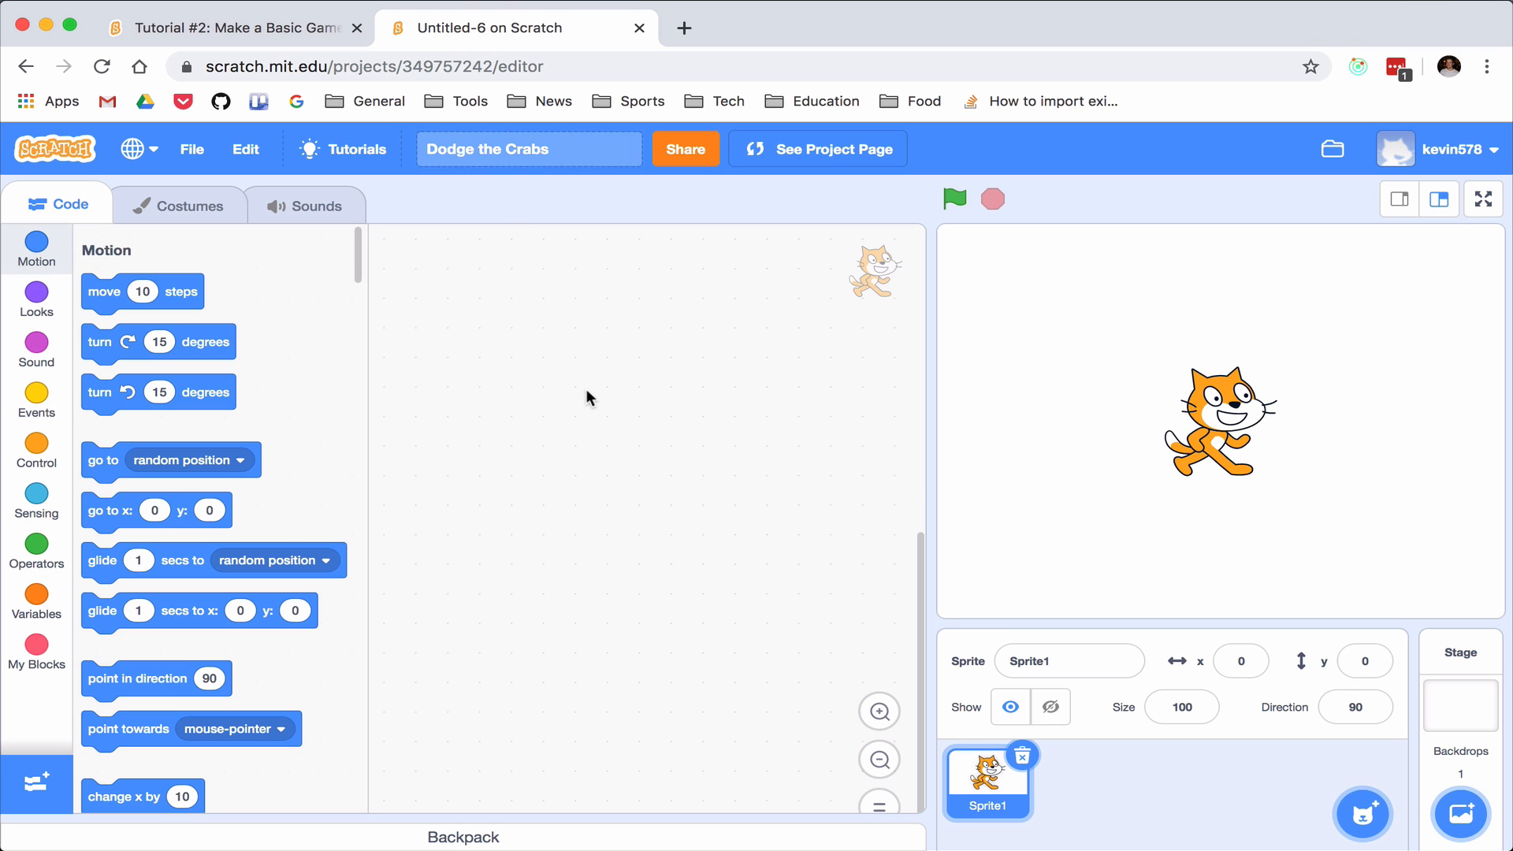
# Delete the default cat sprite and add Casey from the sprite library
pyautogui.click(1021, 755)
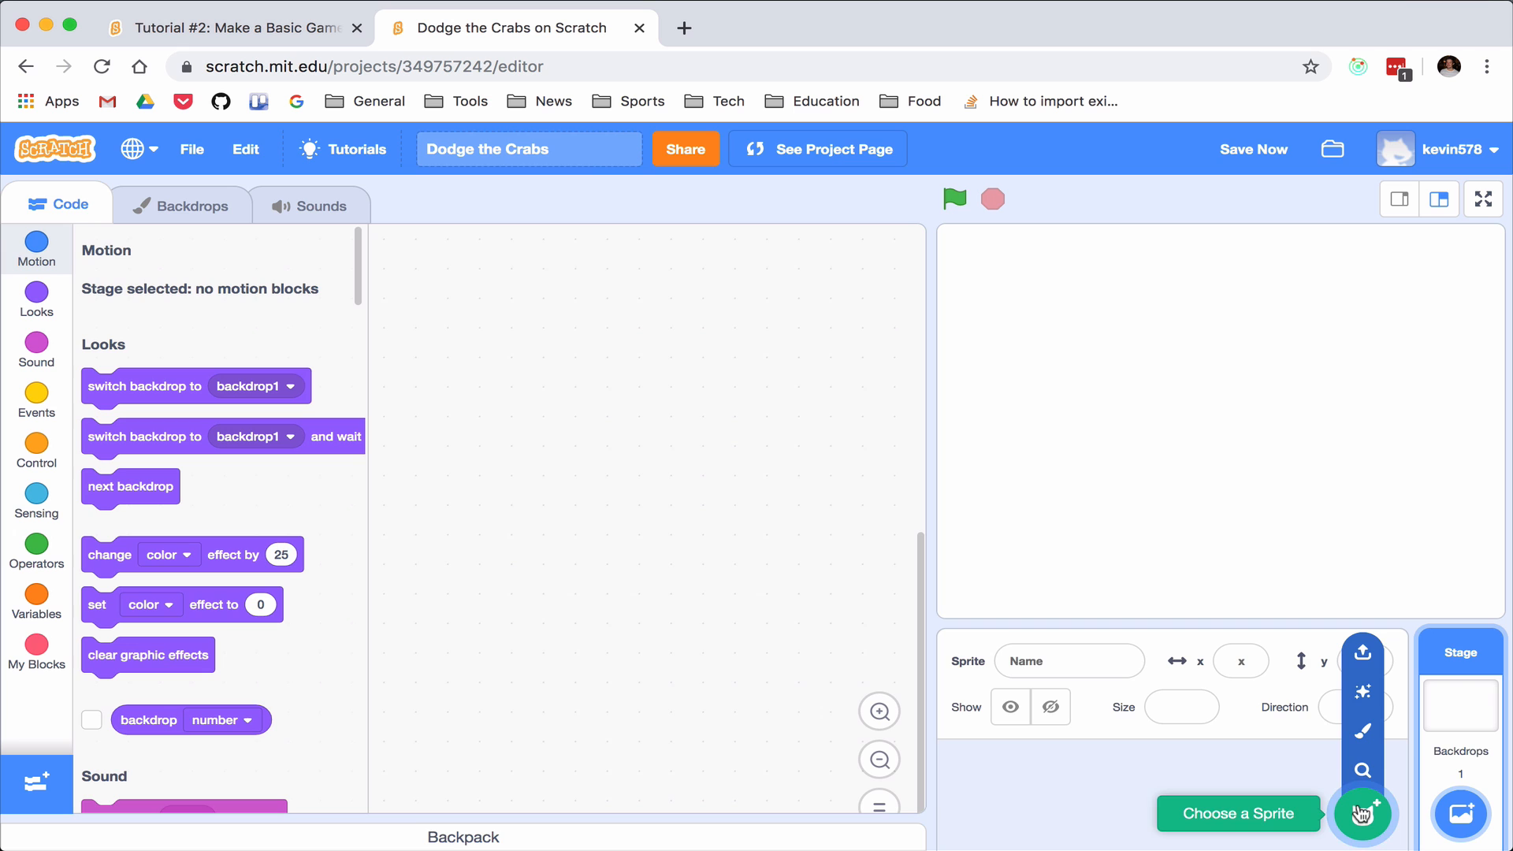
pyautogui.click(1361, 813)
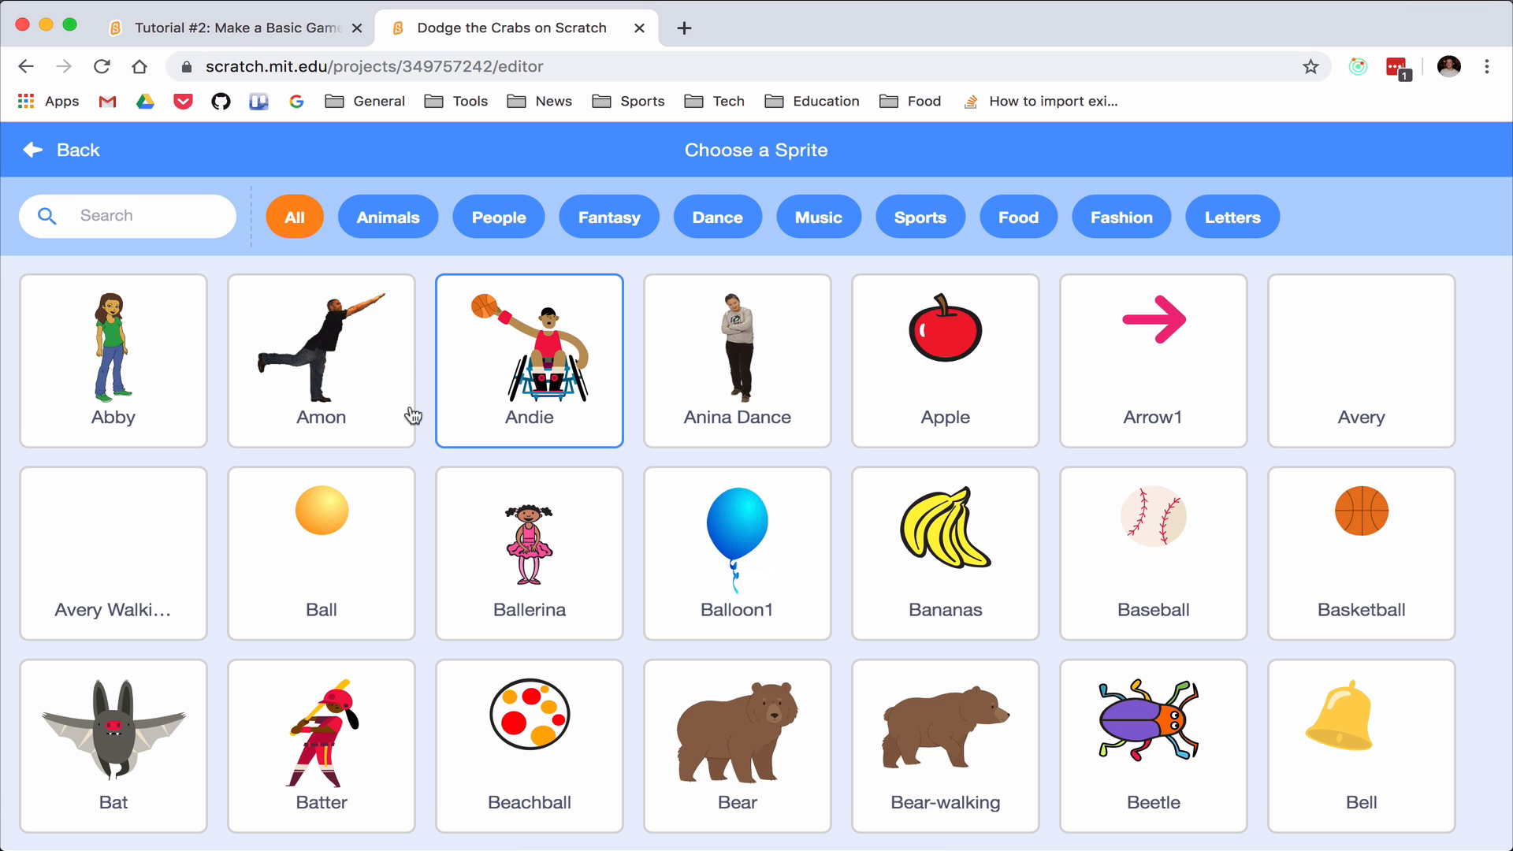
pyautogui.scroll(-3)
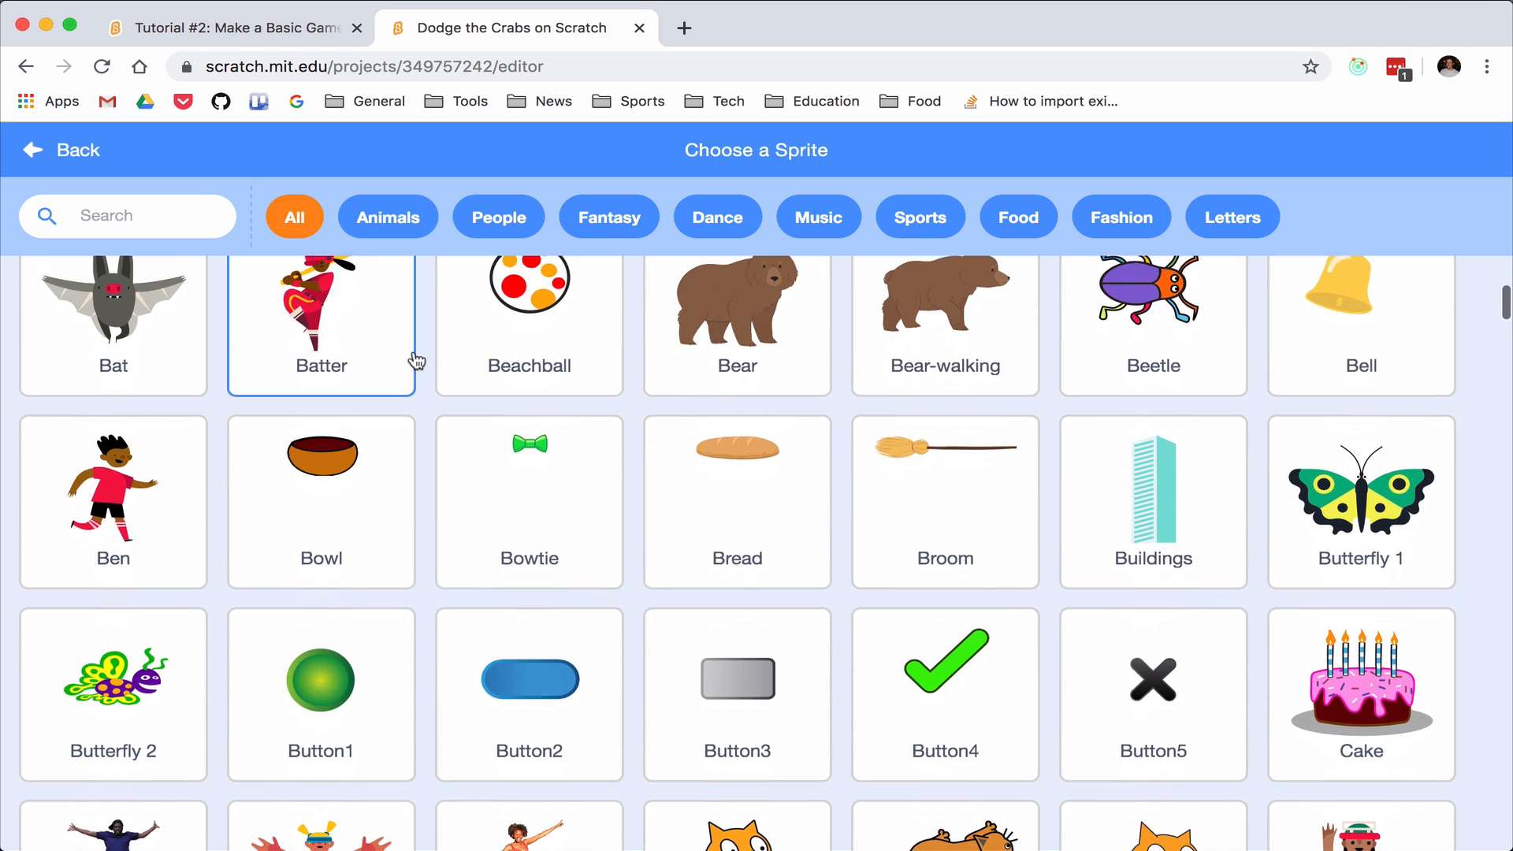
pyautogui.scroll(-3)
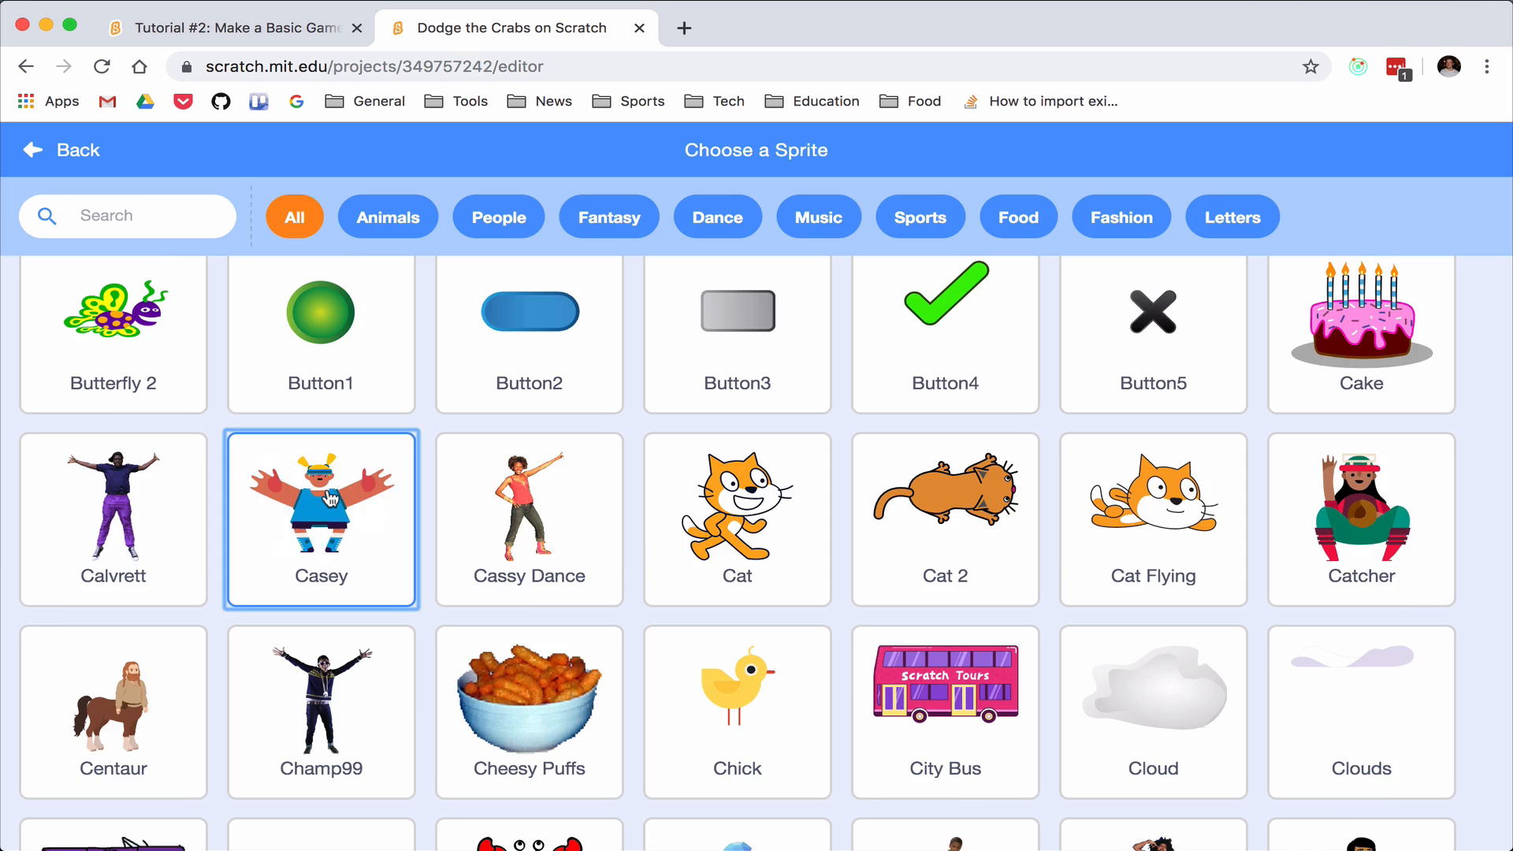
pyautogui.click(320, 519)
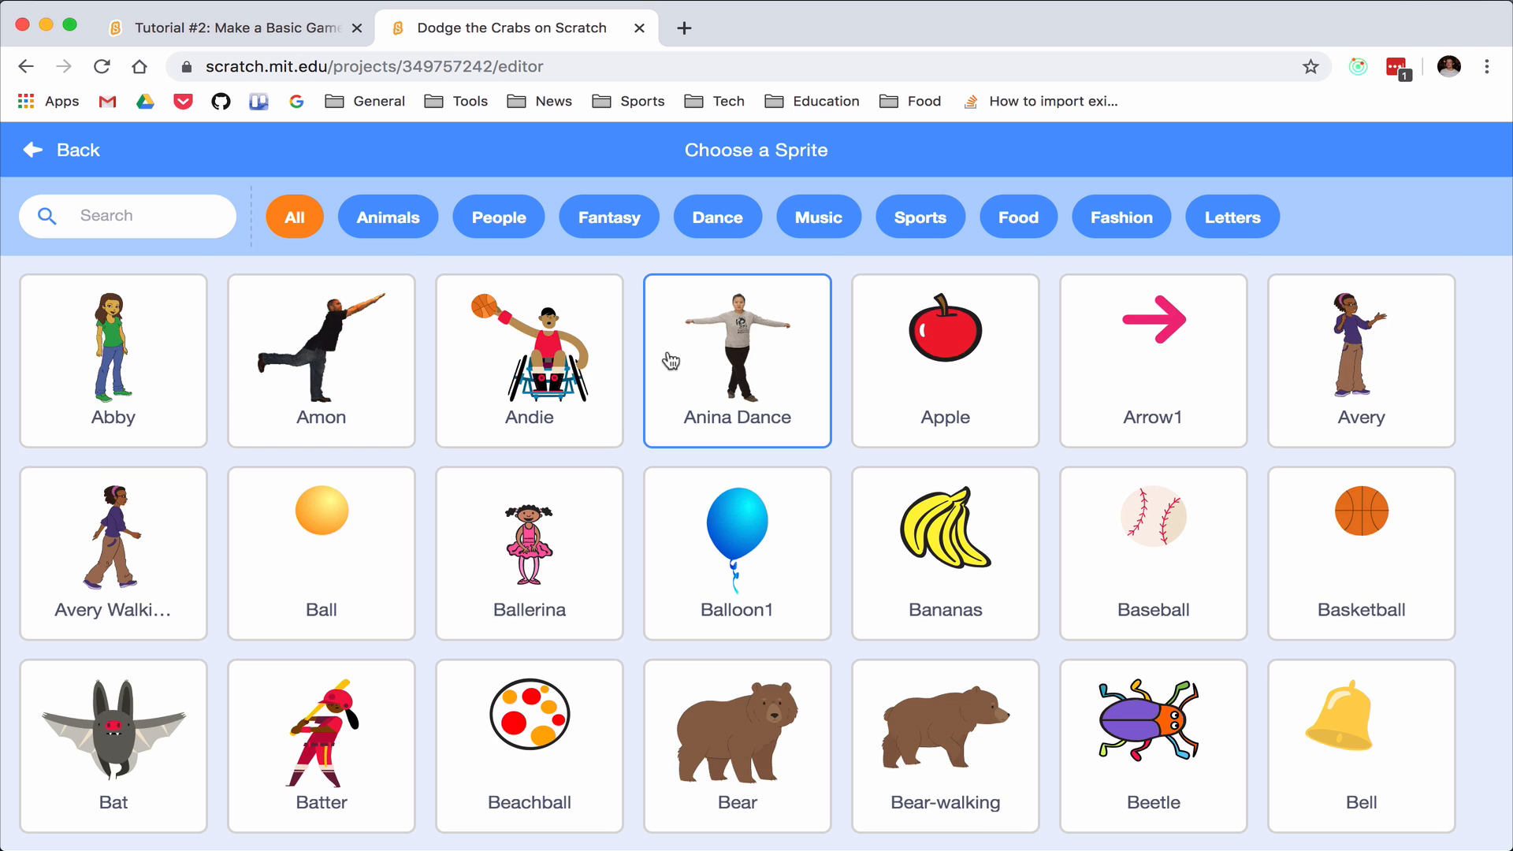
# Add the Apple and Crab sprites from the library, then select the Apple sprite
pyautogui.click(944, 331)
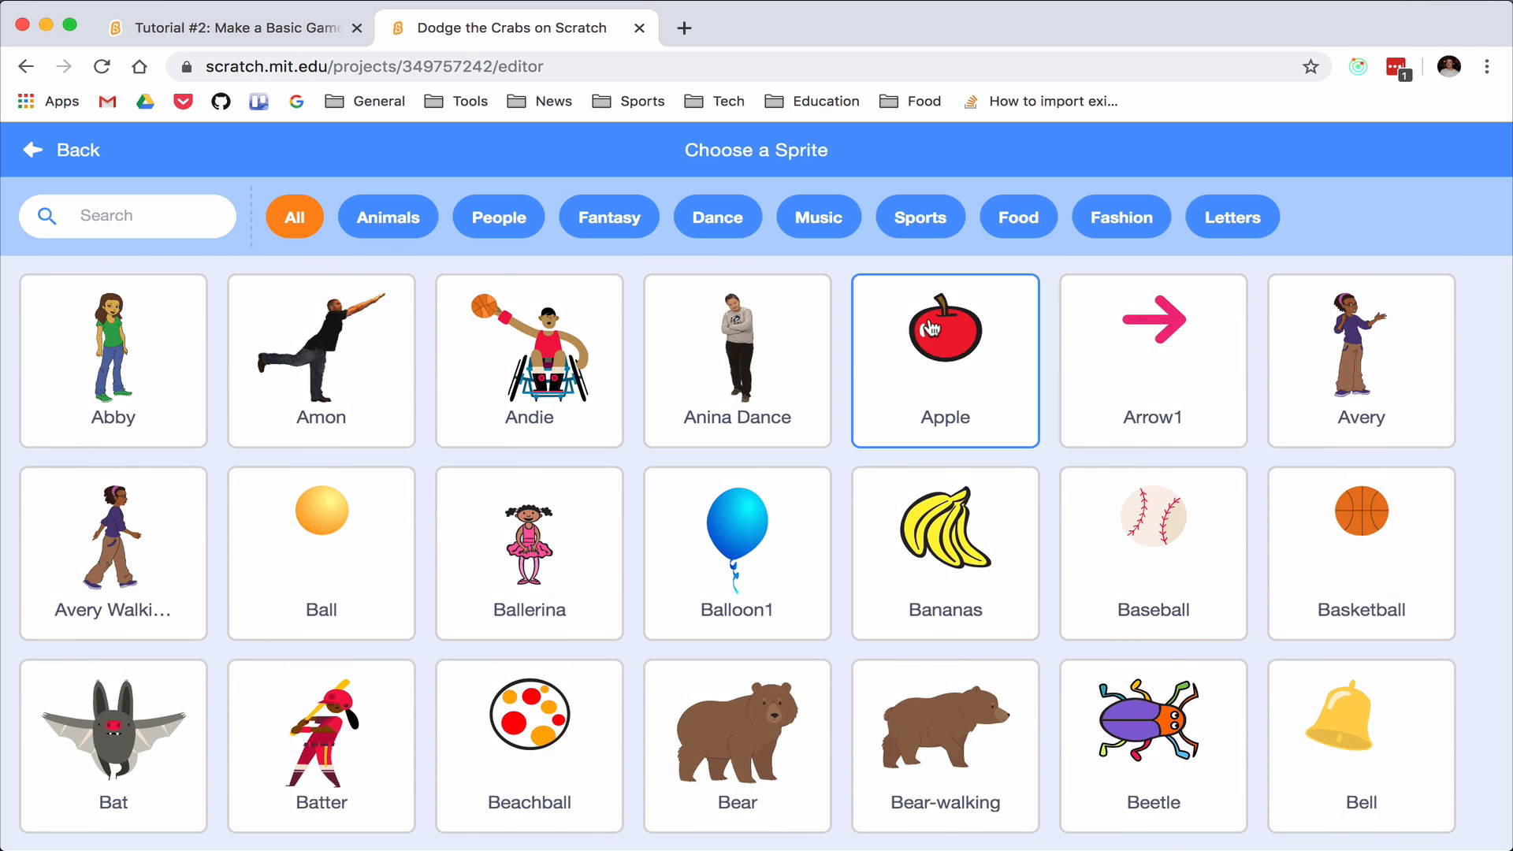
pyautogui.click(944, 333)
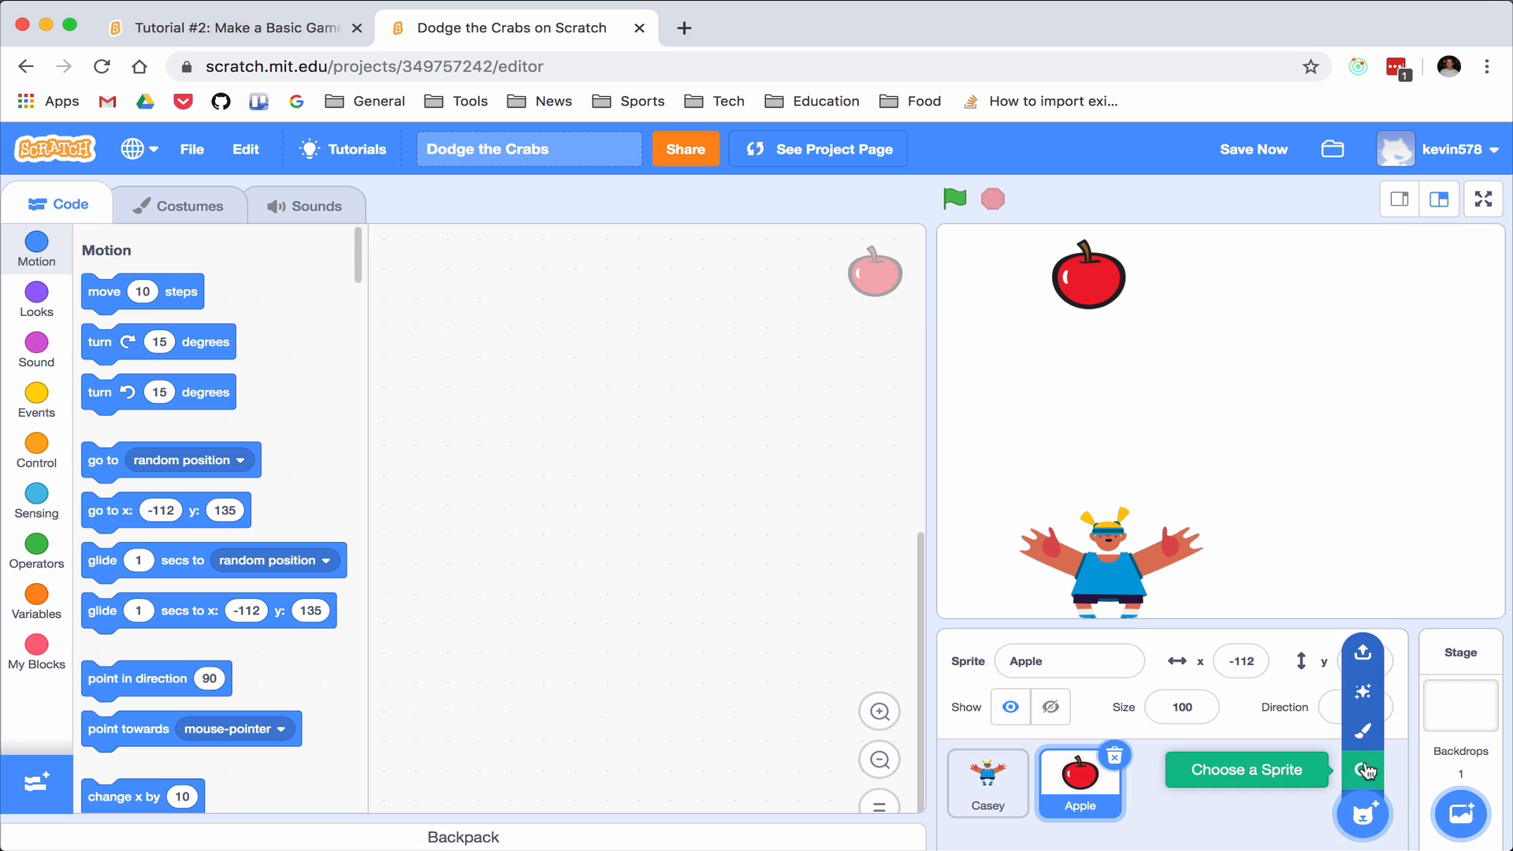
pyautogui.click(1246, 771)
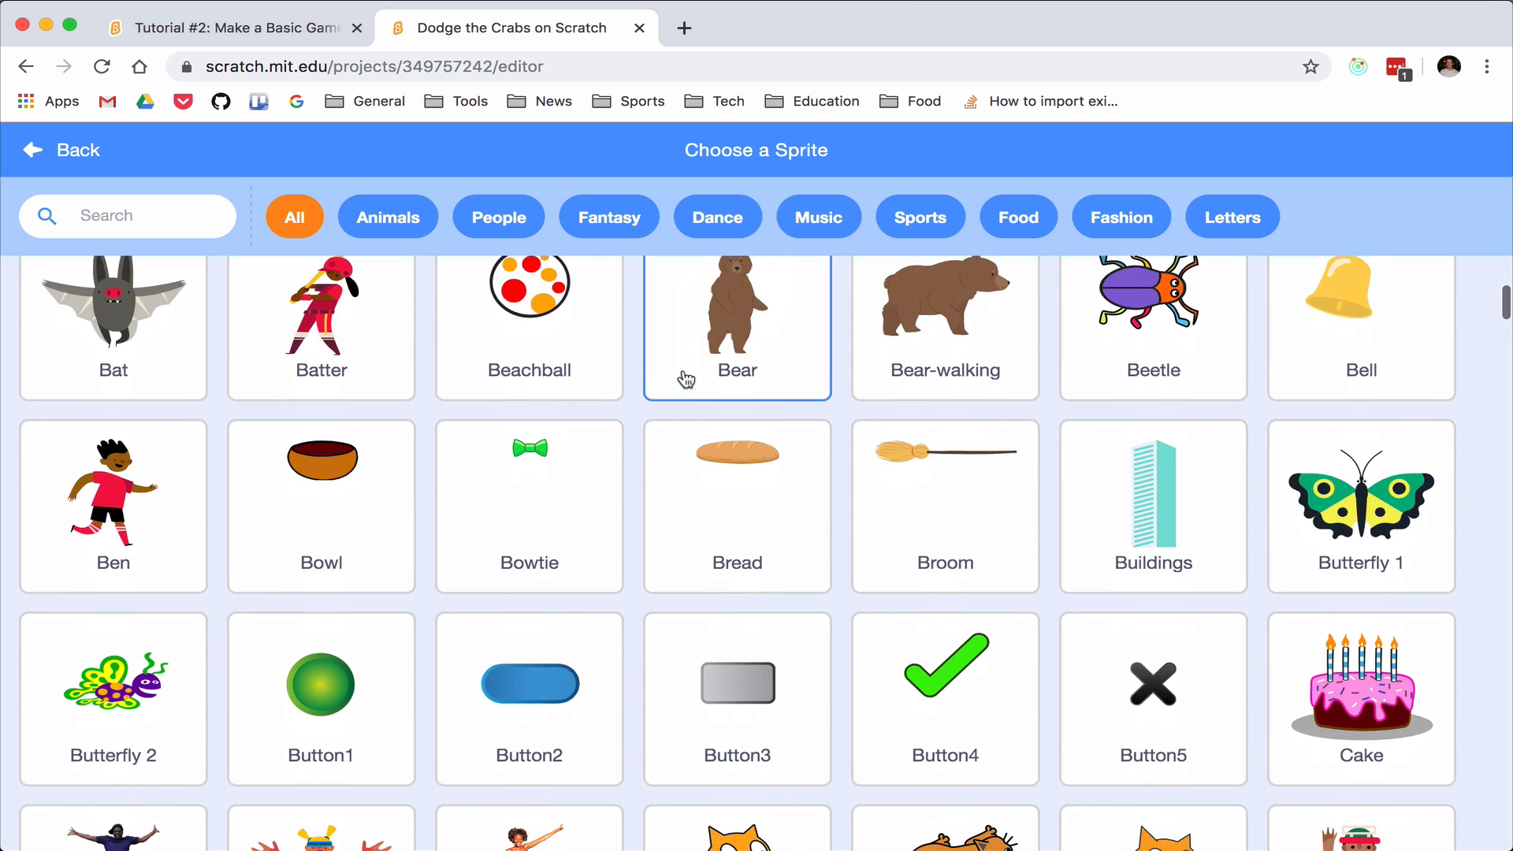
pyautogui.scroll(-3)
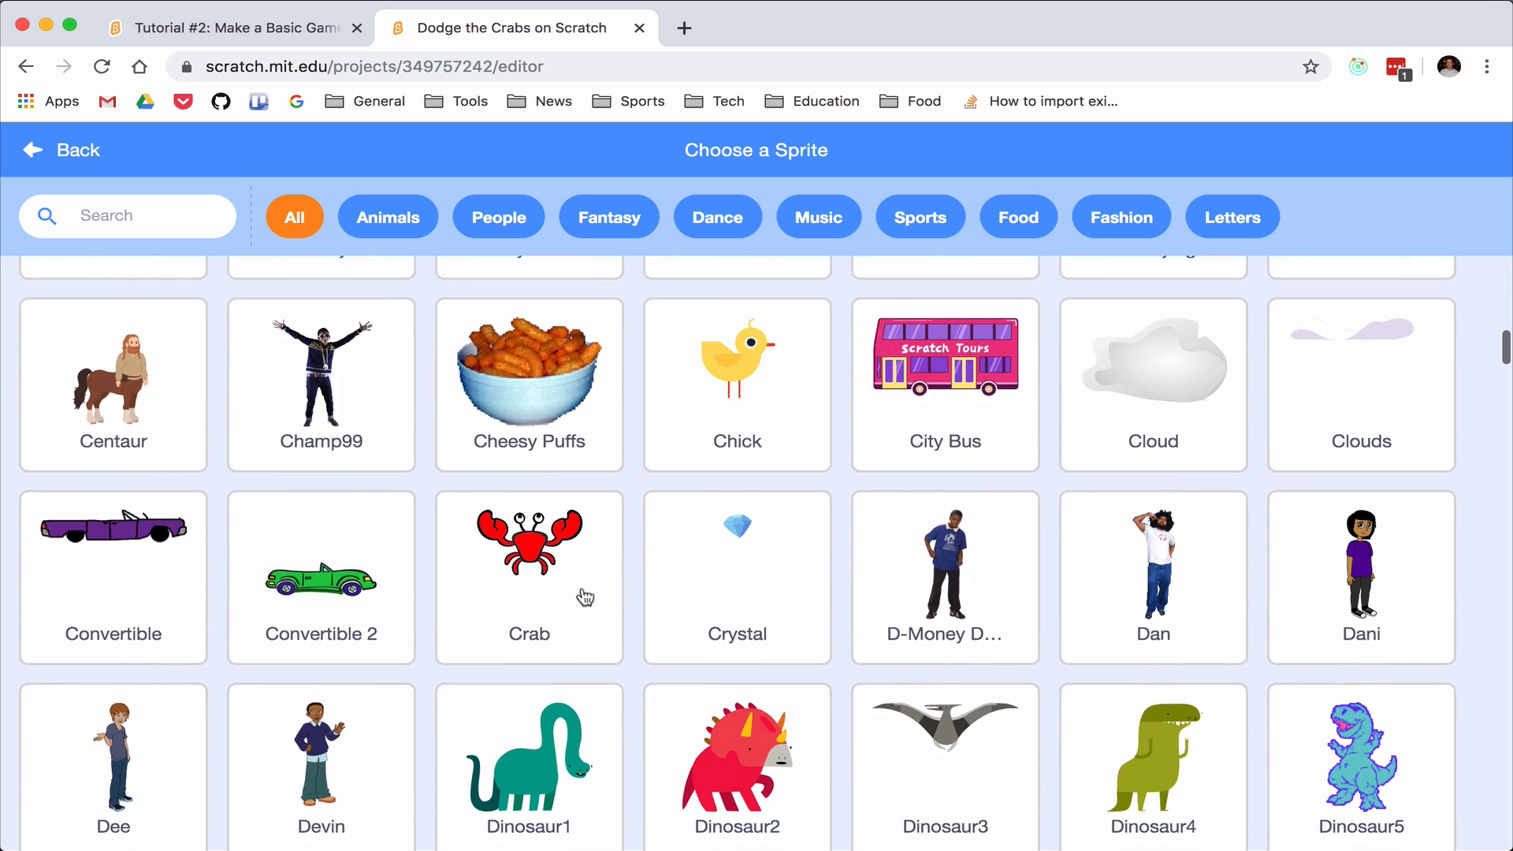
pyautogui.click(529, 558)
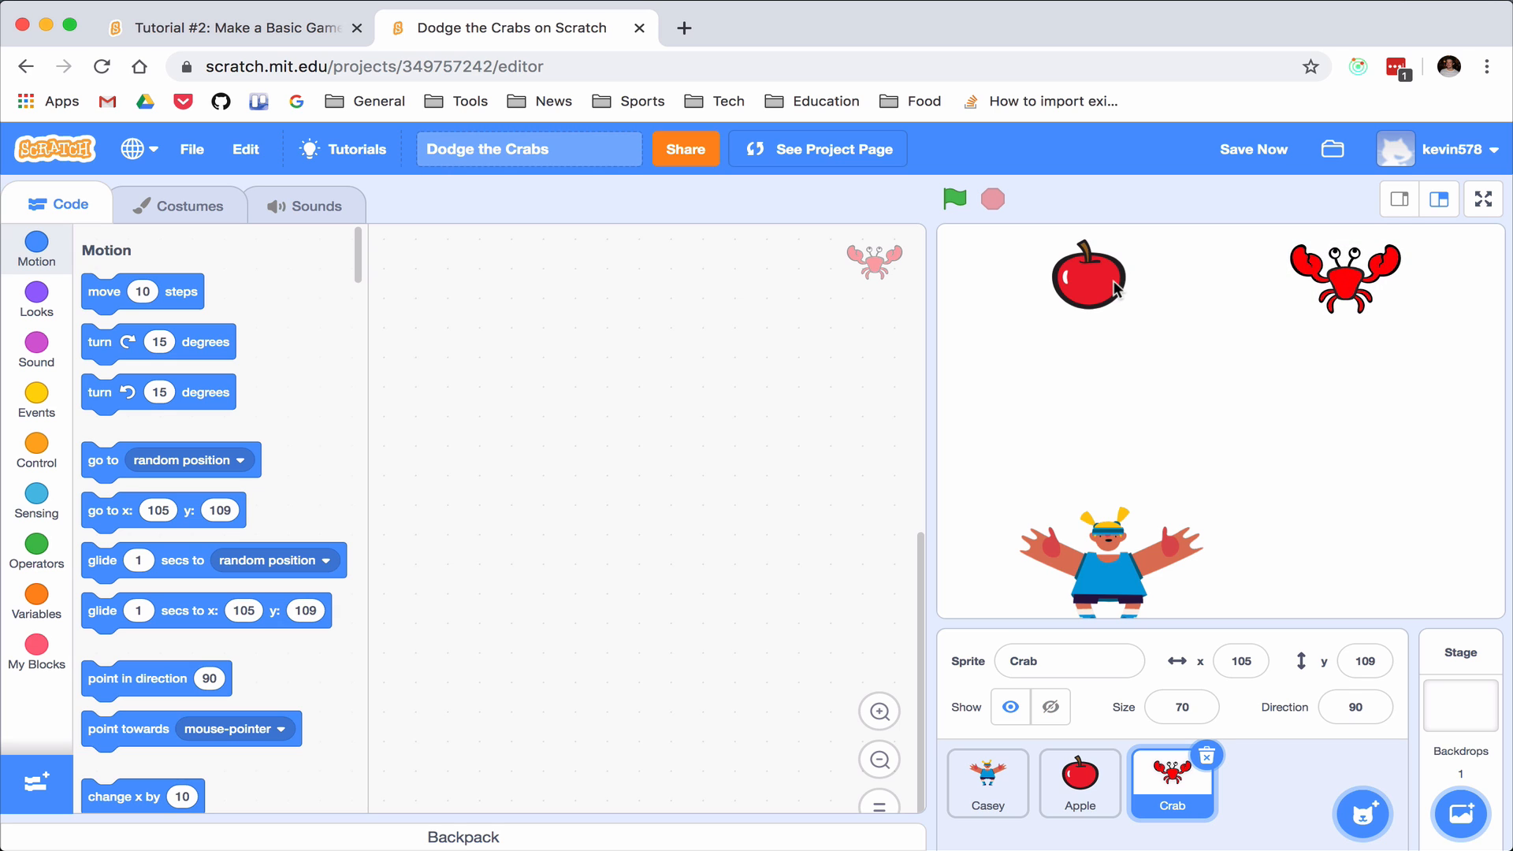
pyautogui.click(1080, 783)
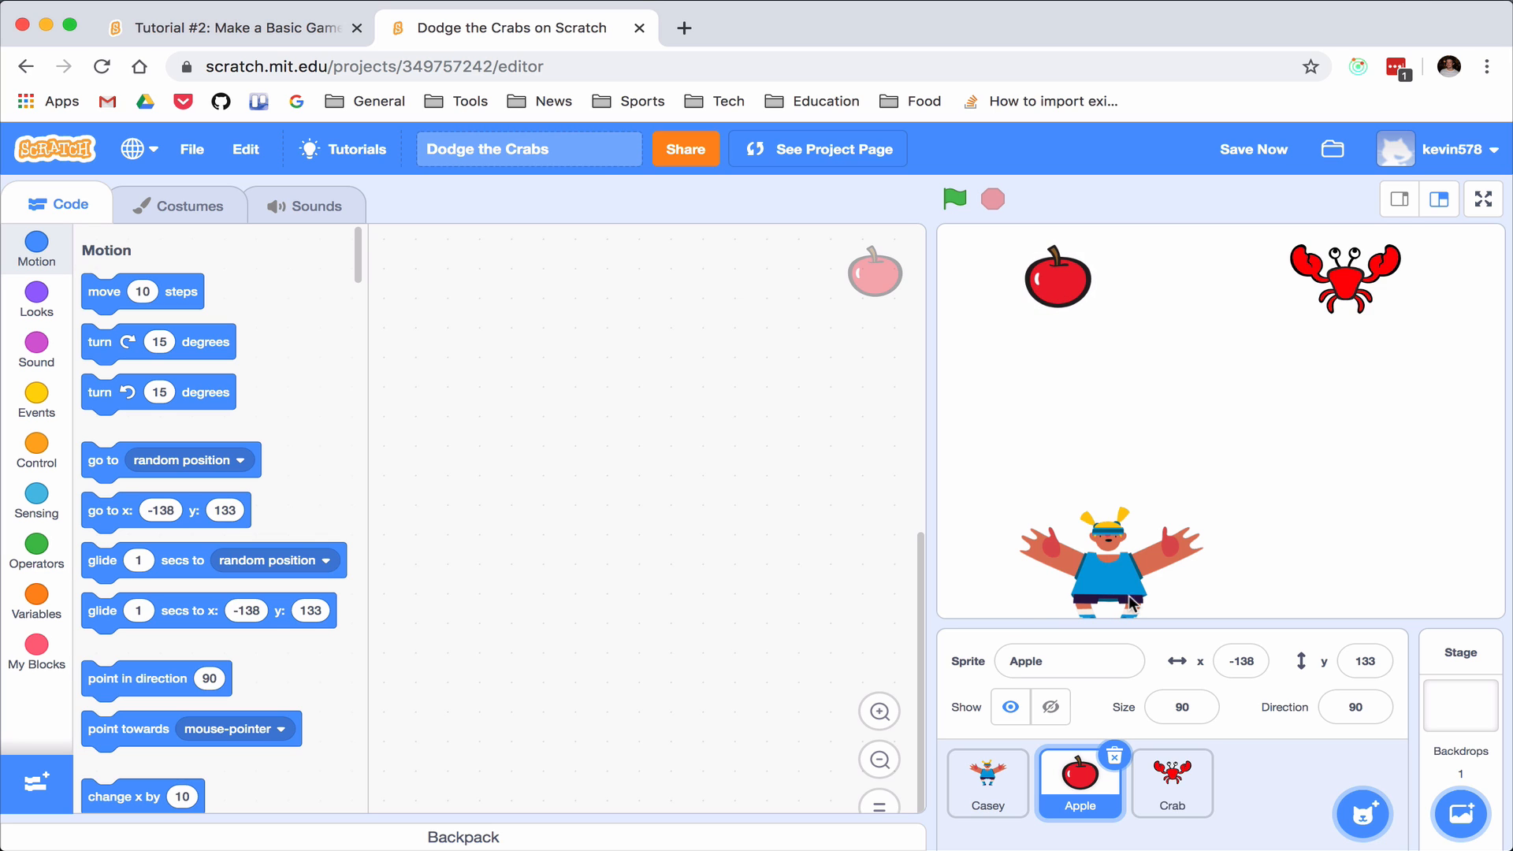
pyautogui.moveTo(413, 383)
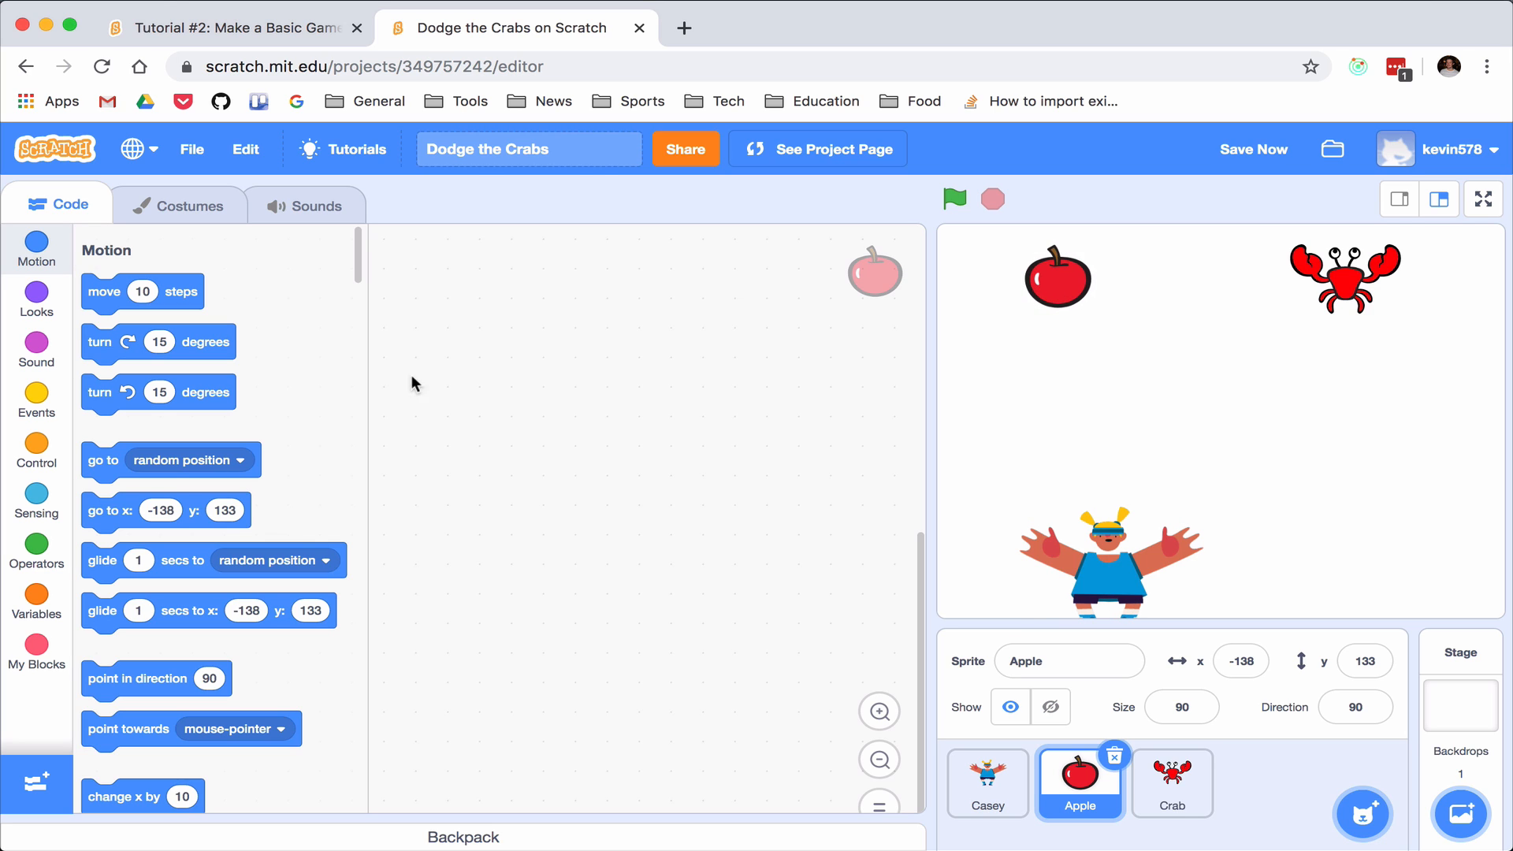
pyautogui.moveTo(109, 304)
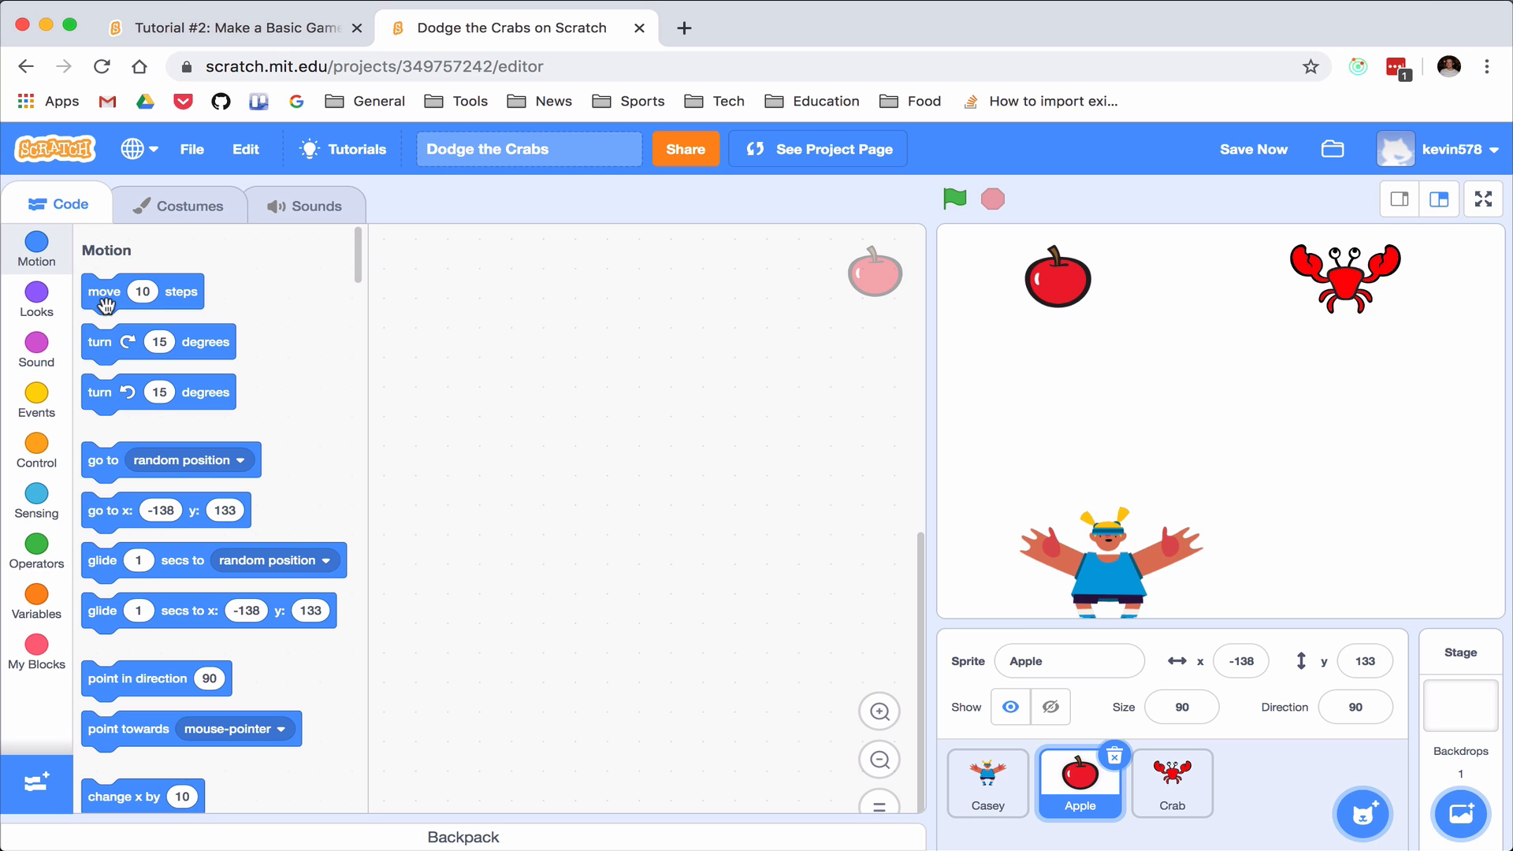
pyautogui.moveTo(1229, 463)
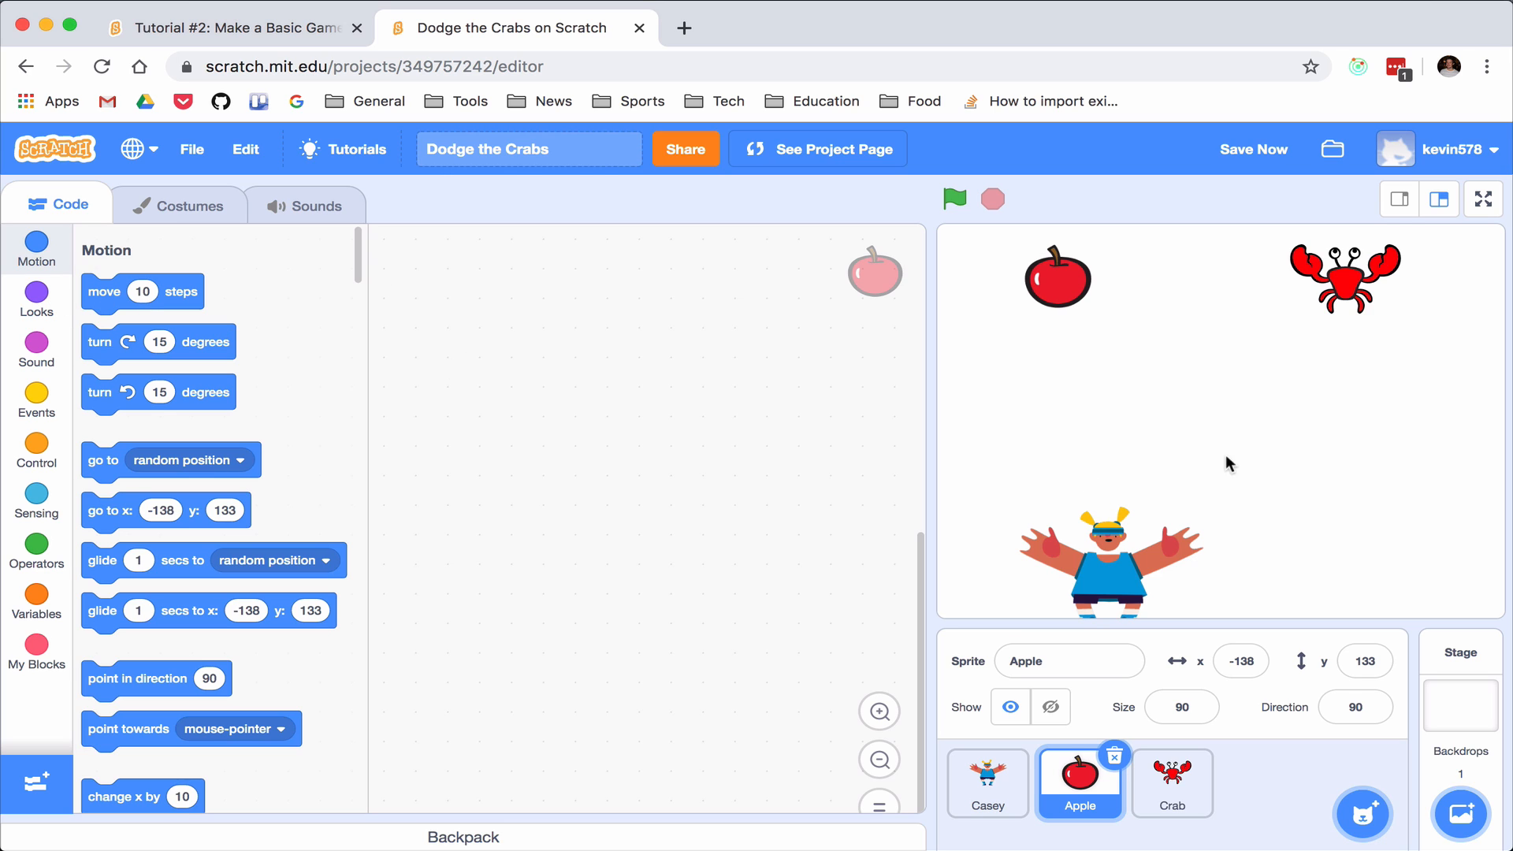
pyautogui.moveTo(1230, 447)
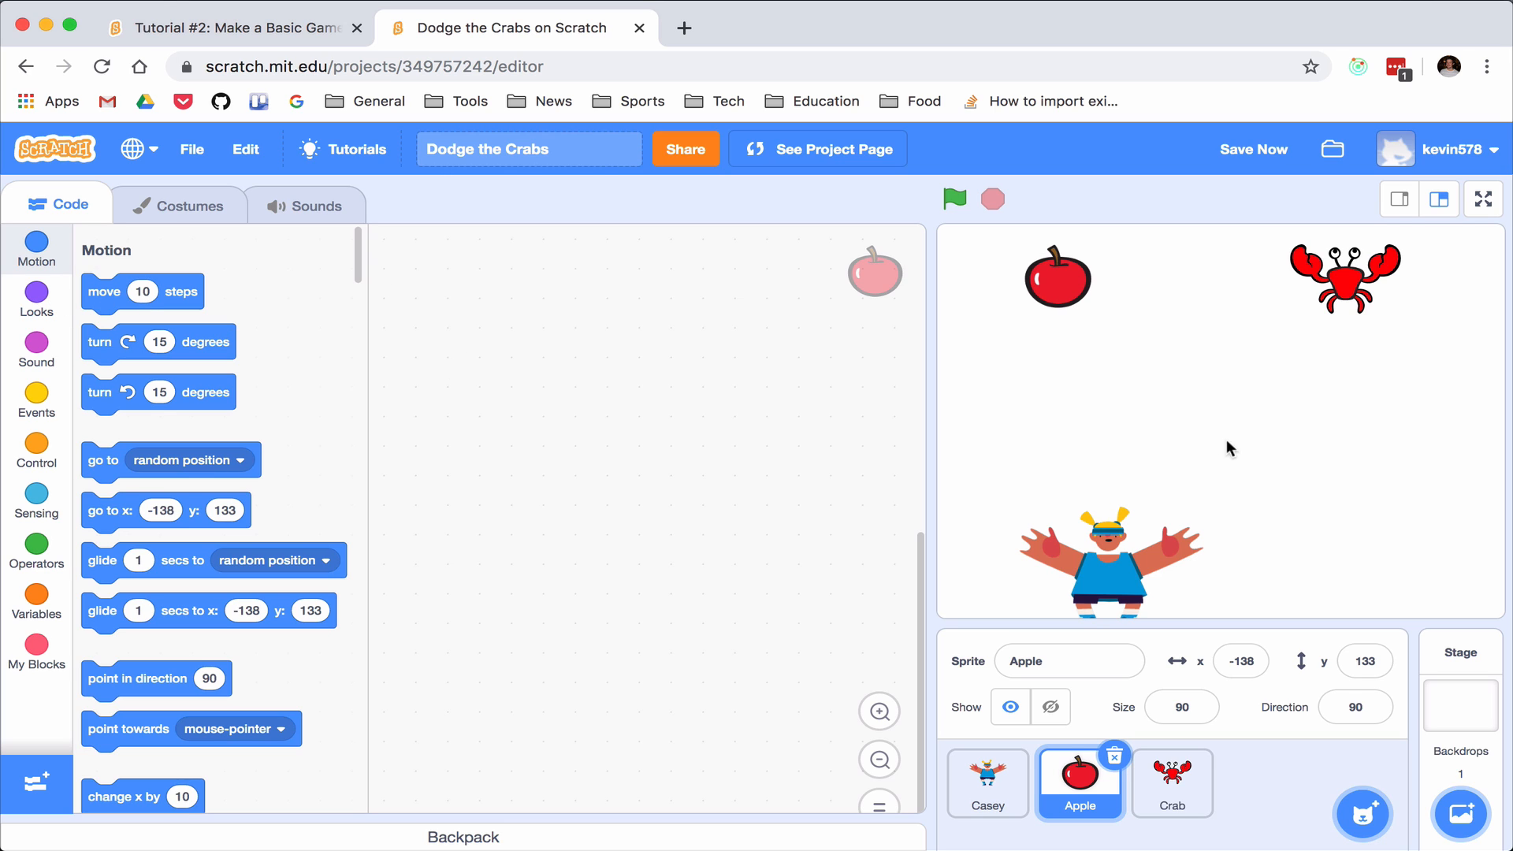
pyautogui.moveTo(1149, 383)
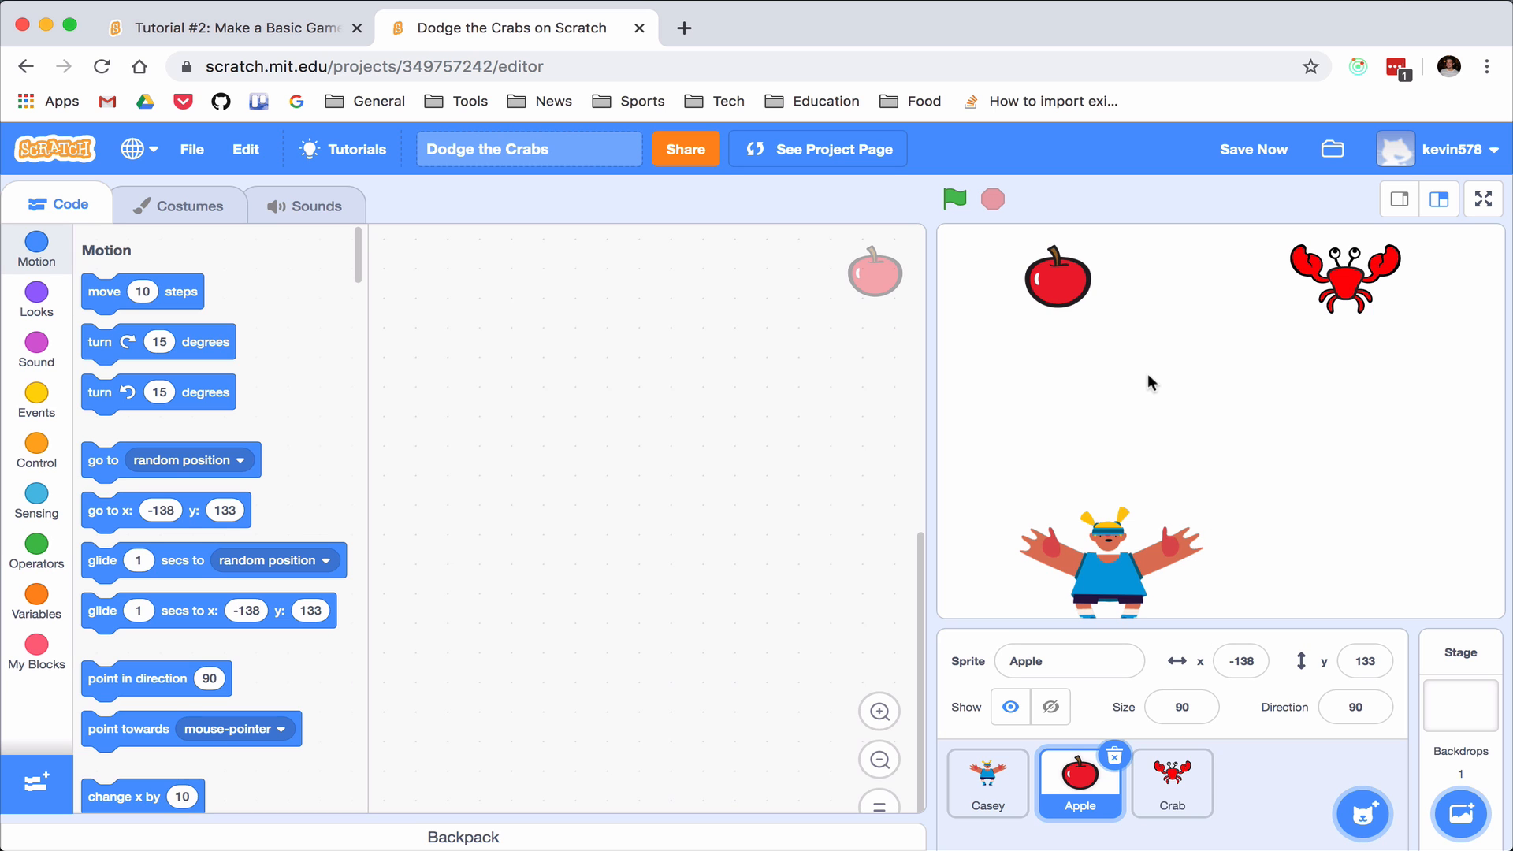
pyautogui.moveTo(170, 427)
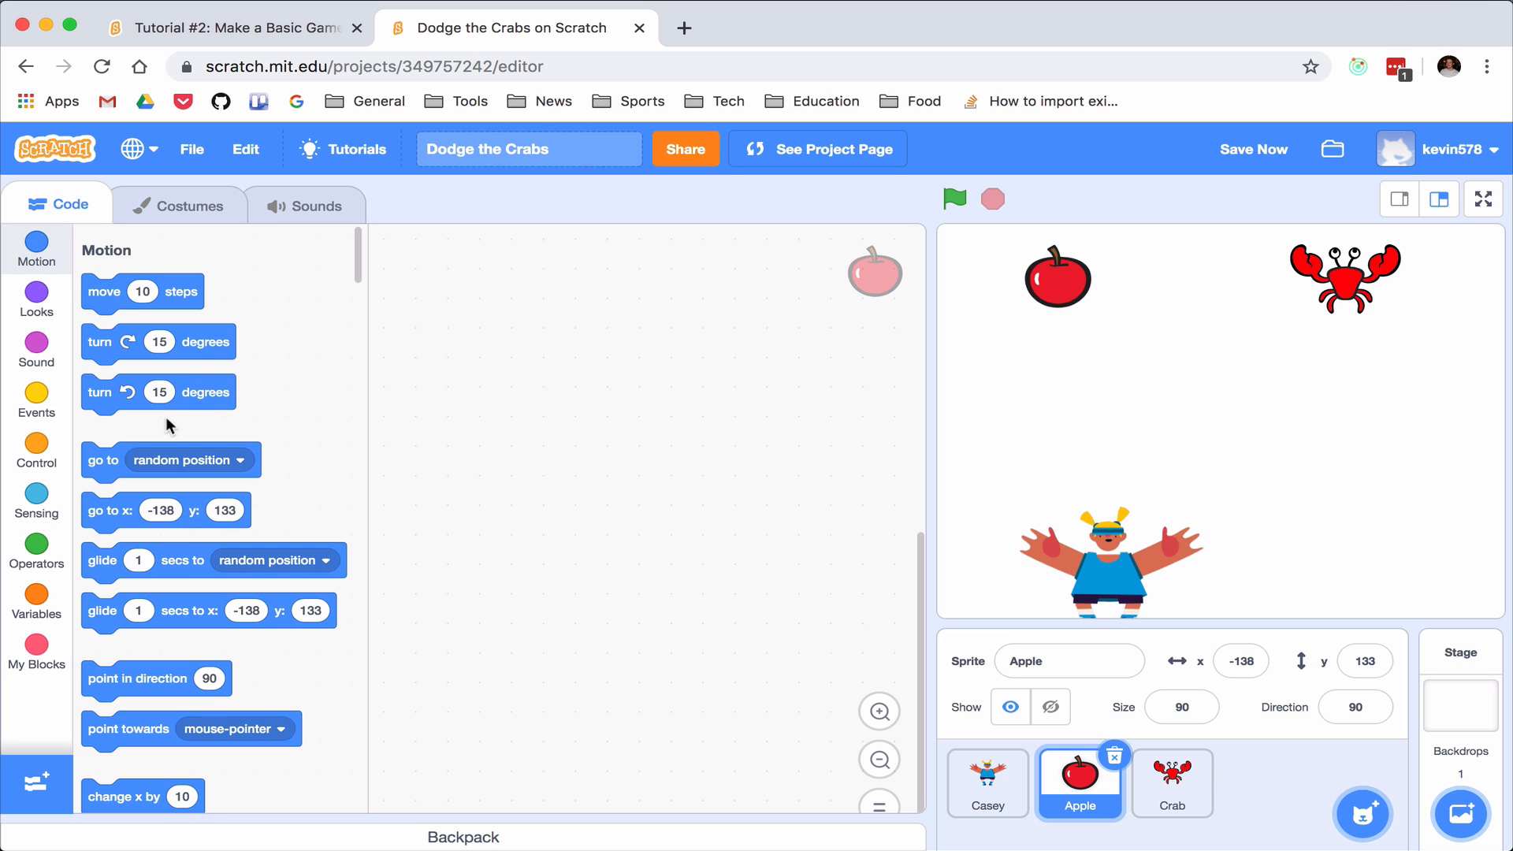
# Move the change x by 10 block to the Casey sprite's script area
pyautogui.scroll(-3)
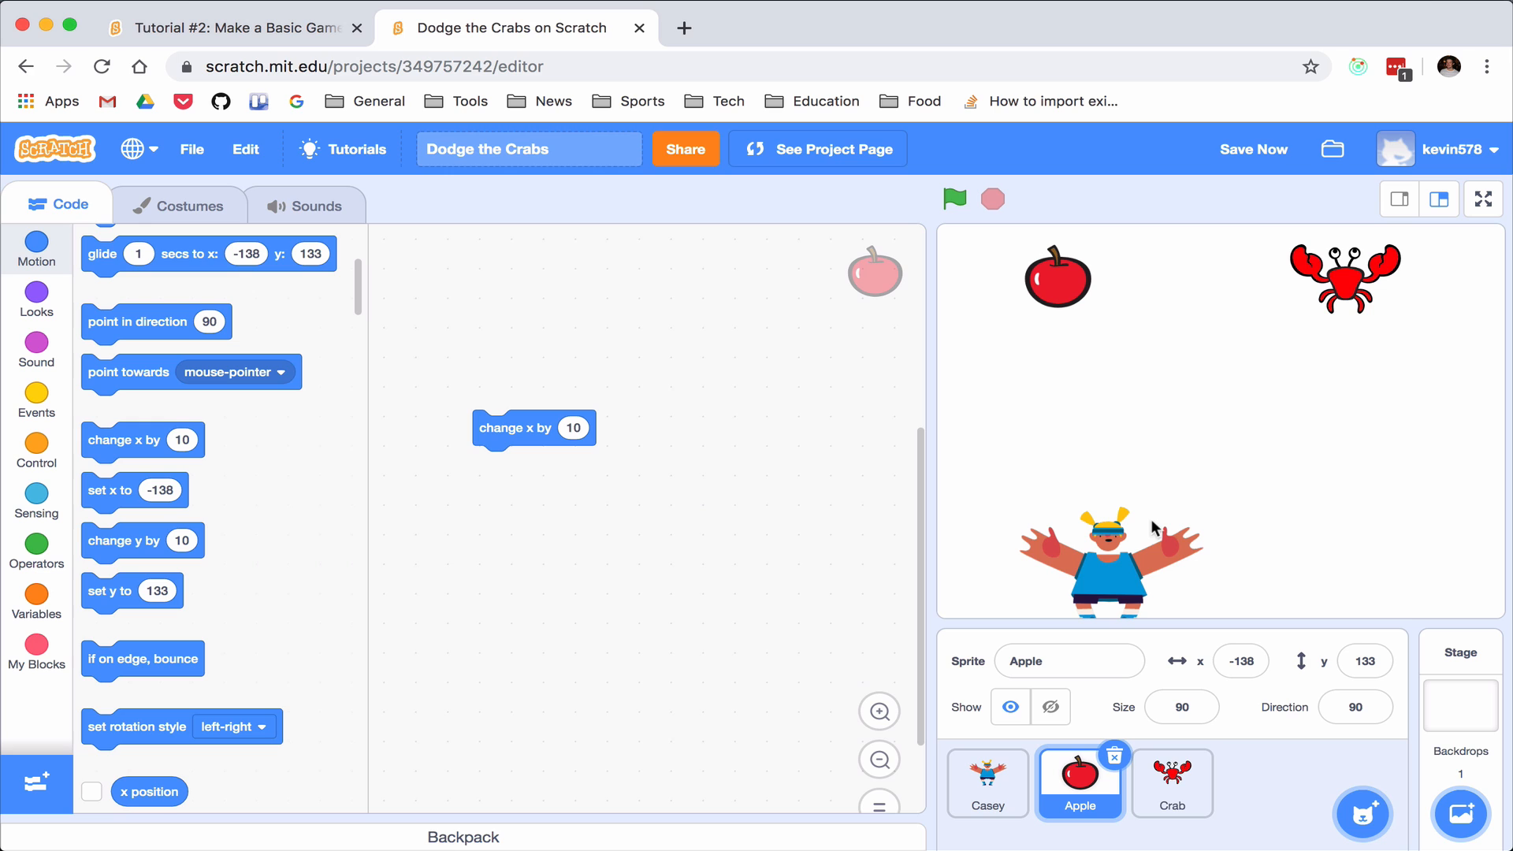
pyautogui.moveTo(1370, 503)
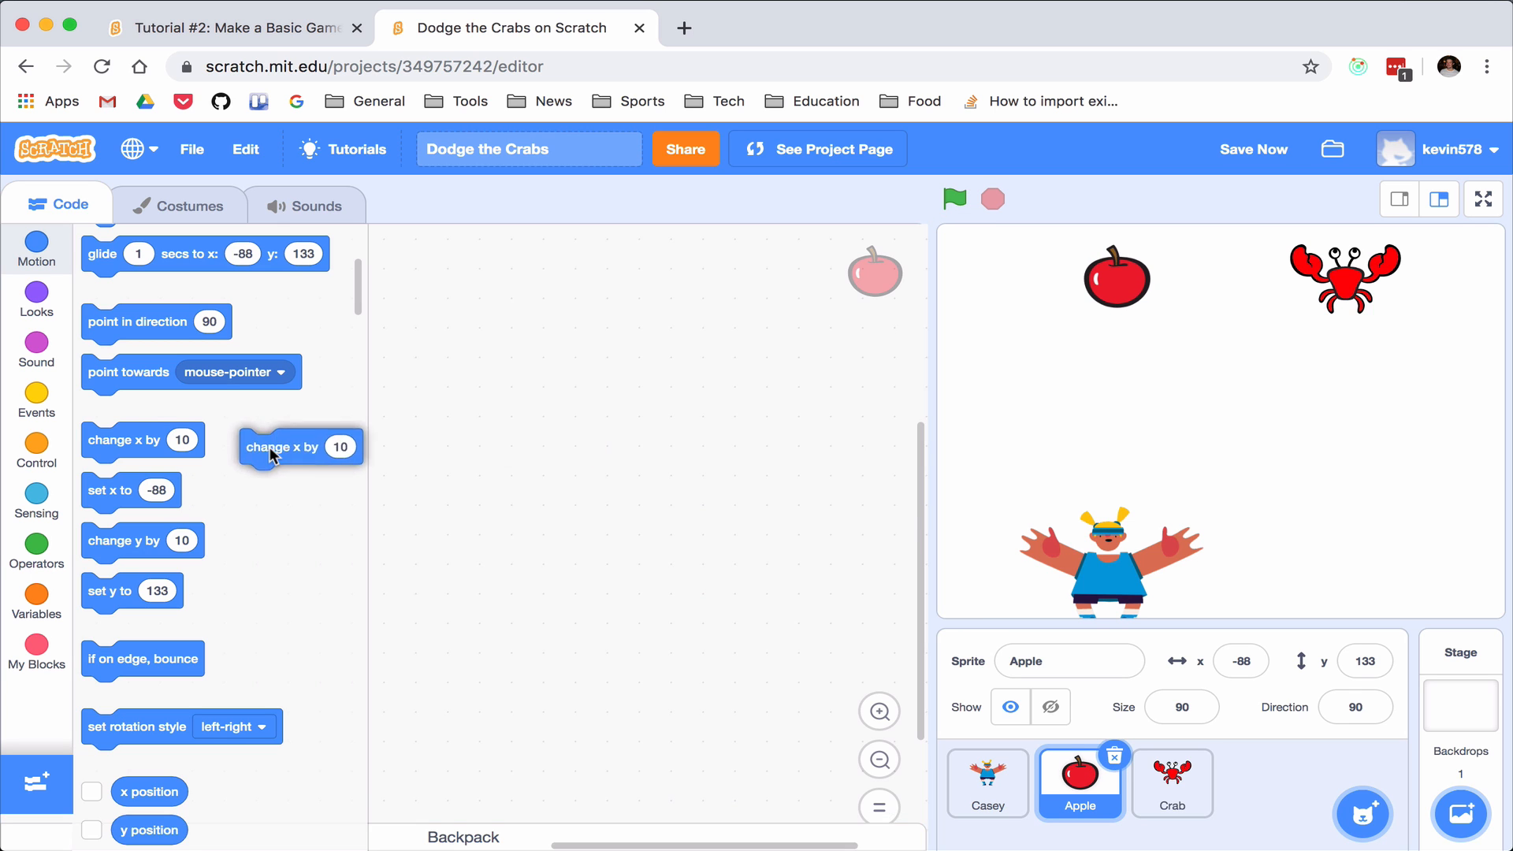
pyautogui.click(986, 781)
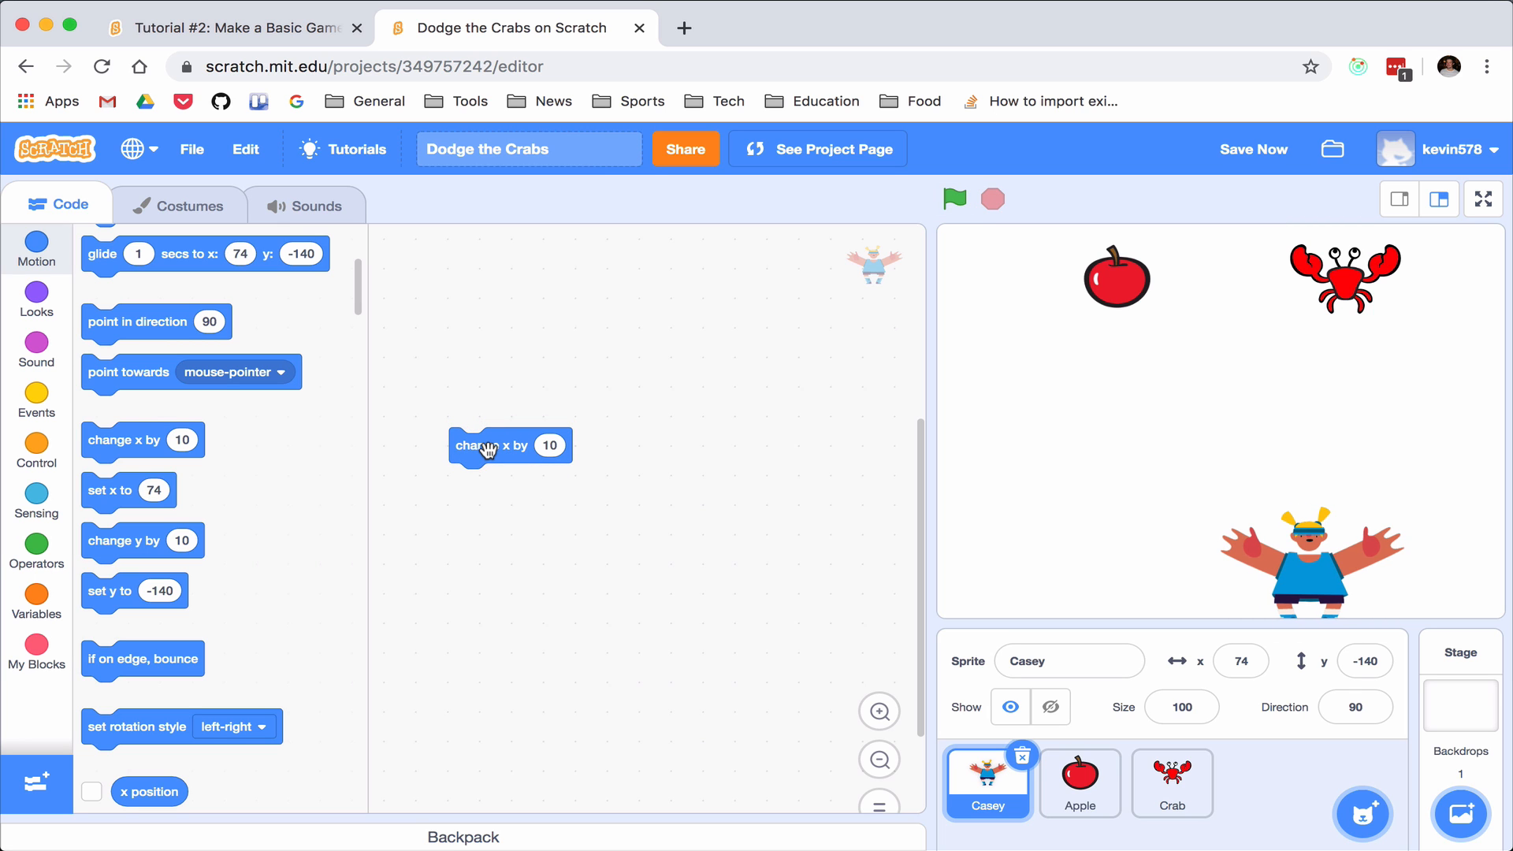
# Wrap Casey's change x by 10 block inside an if-then block from Control
pyautogui.click(36, 449)
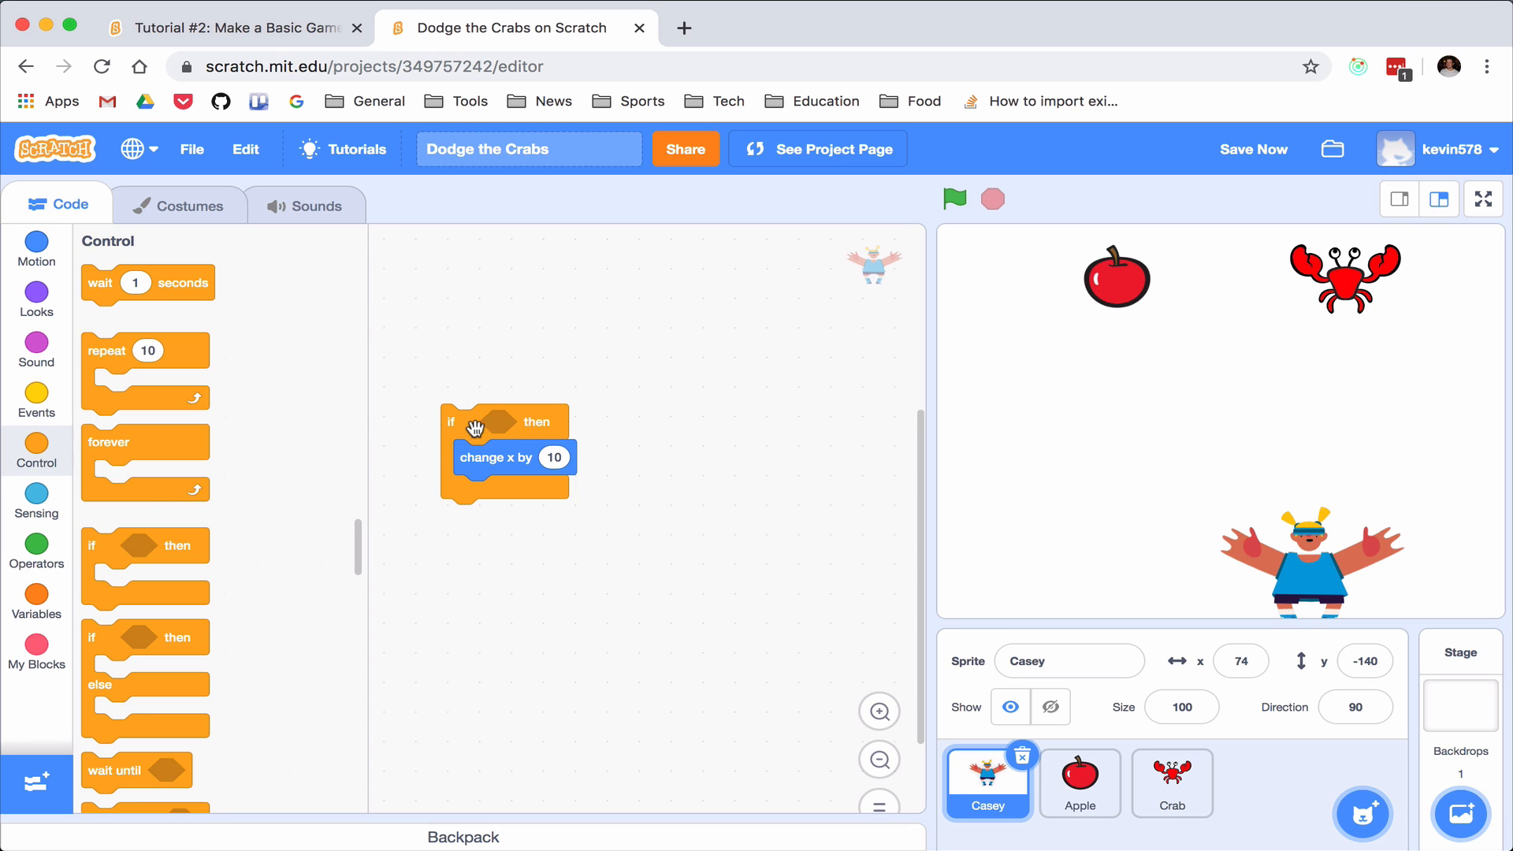
pyautogui.moveTo(500, 422)
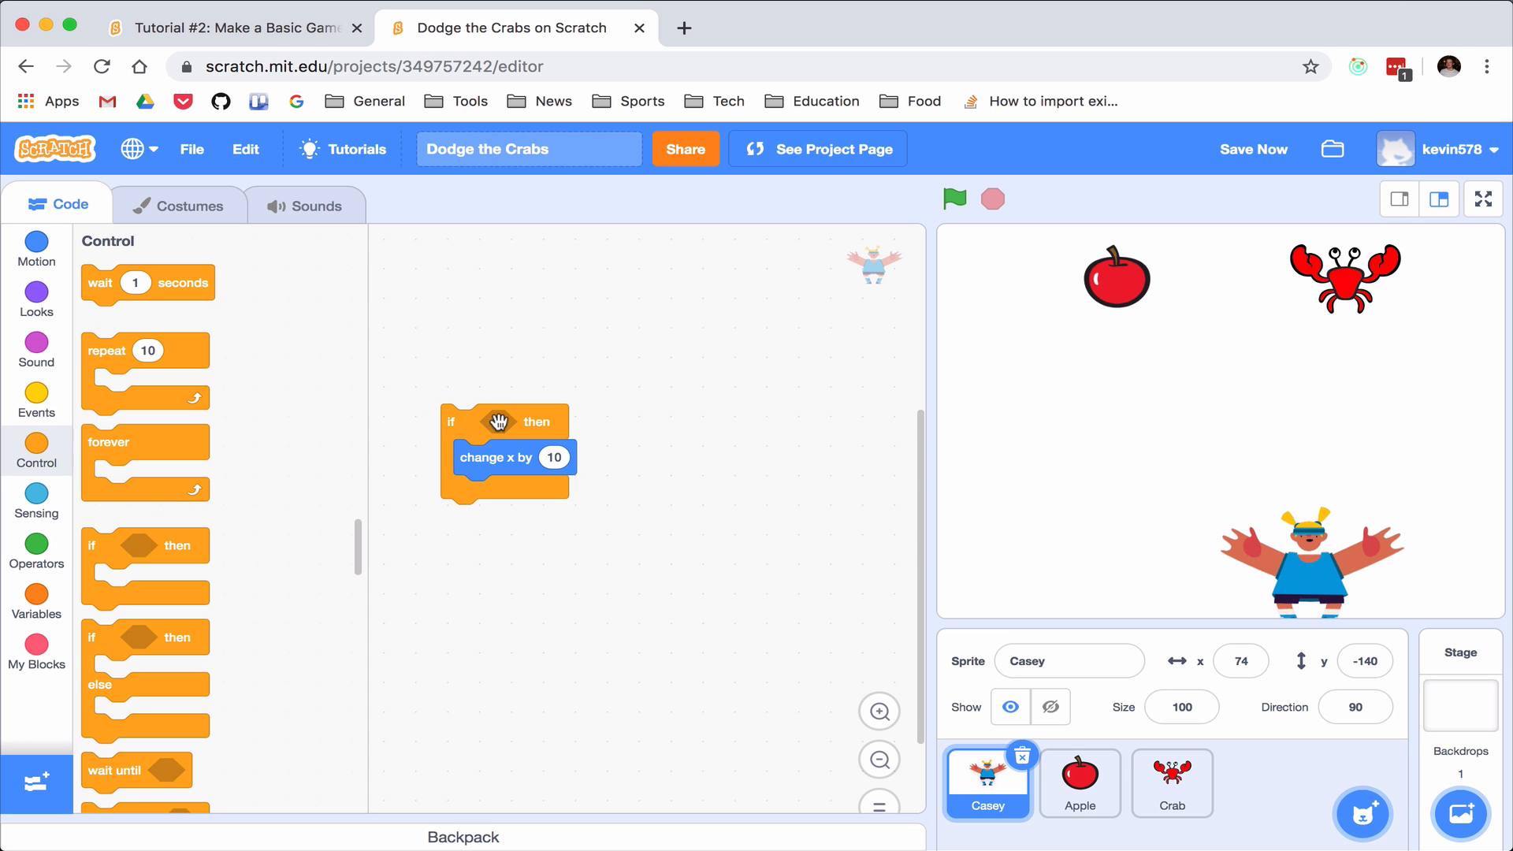
pyautogui.moveTo(506, 422)
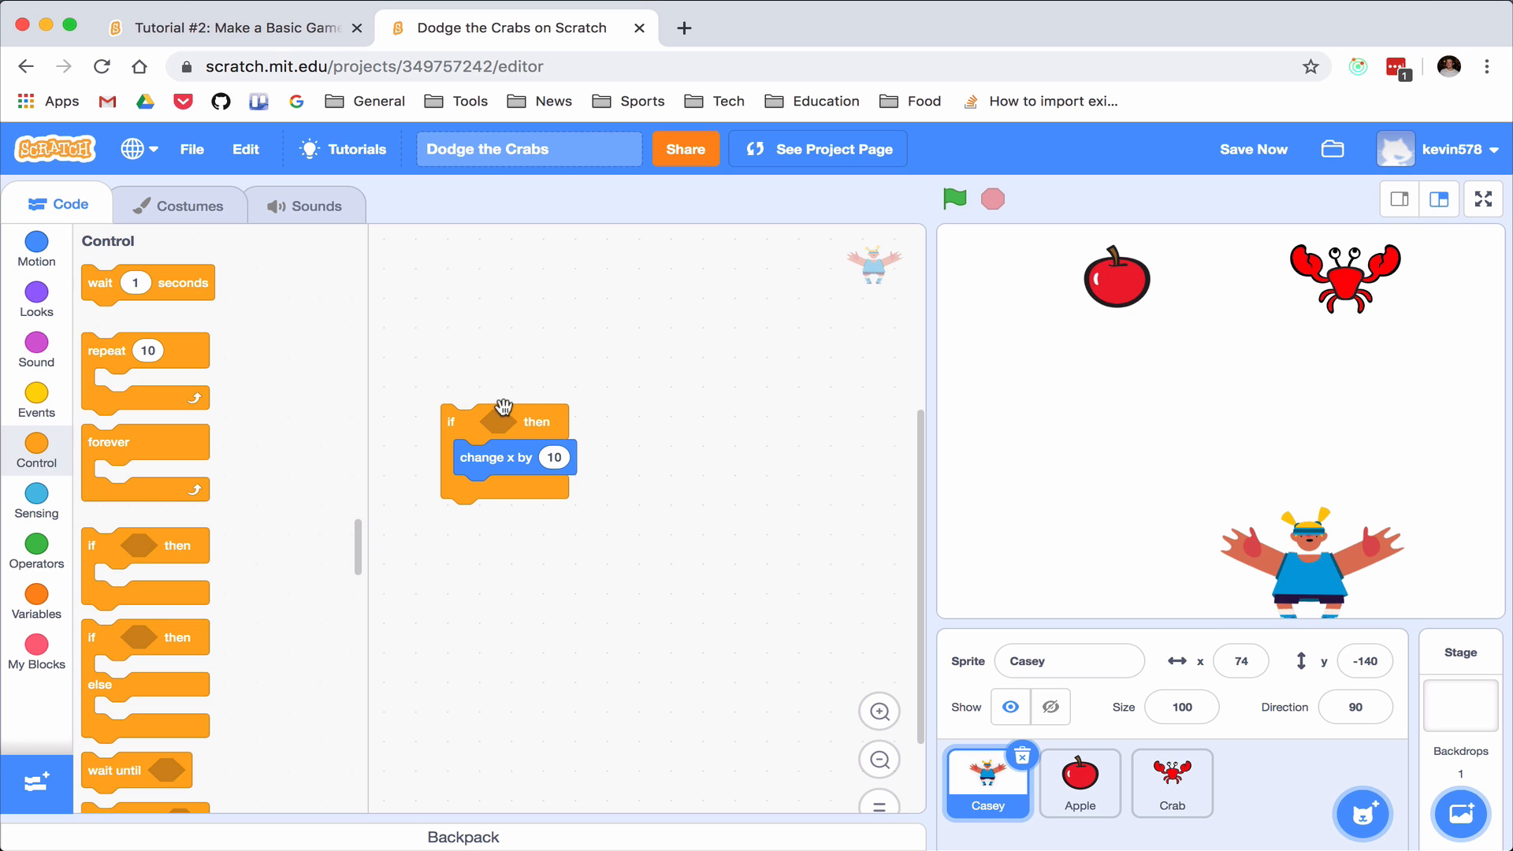
pyautogui.moveTo(505, 395)
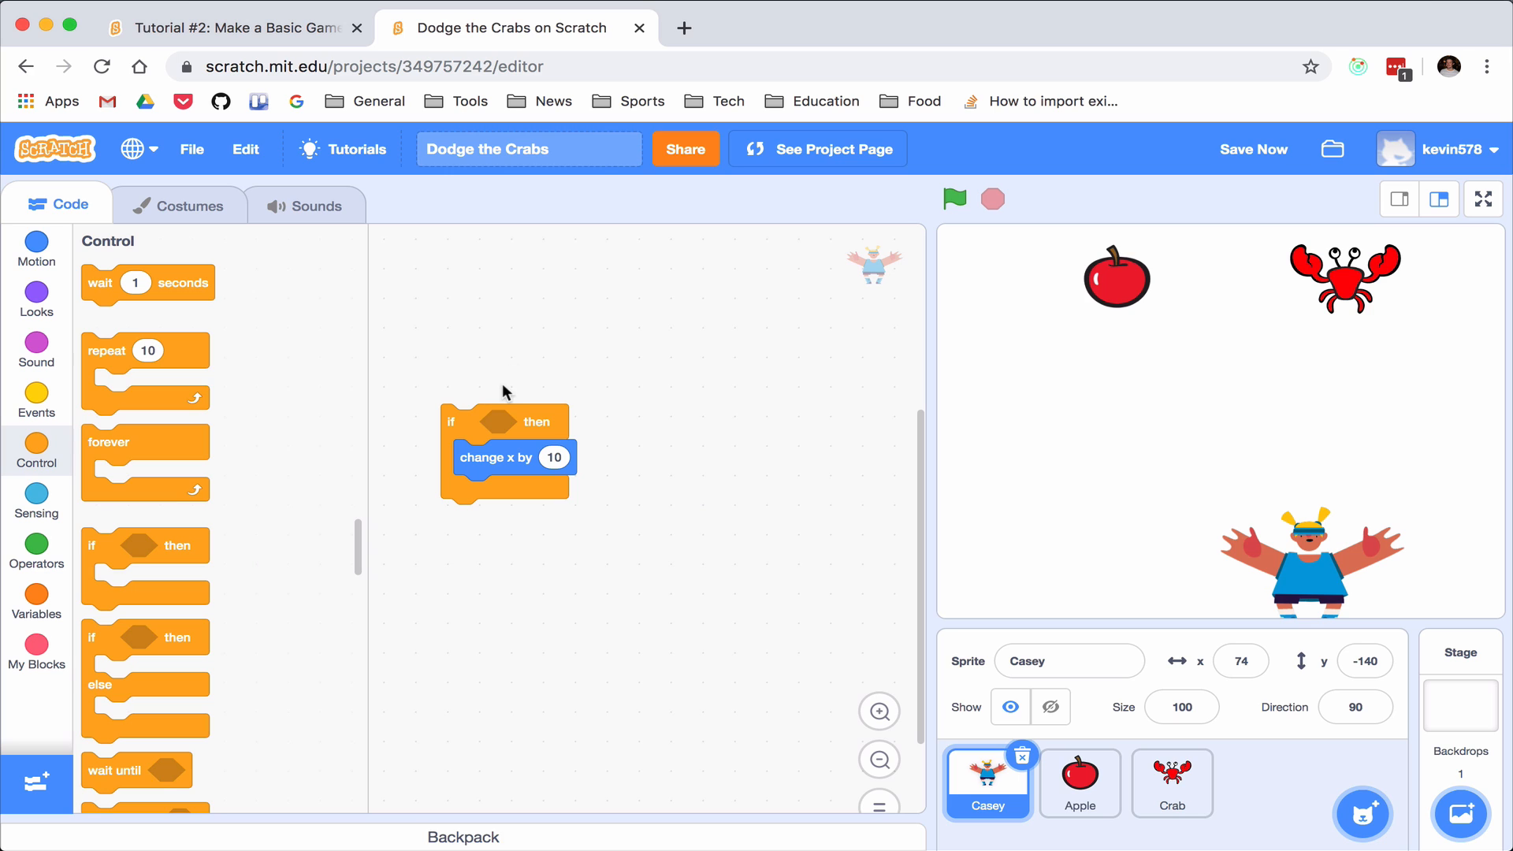
pyautogui.moveTo(501, 424)
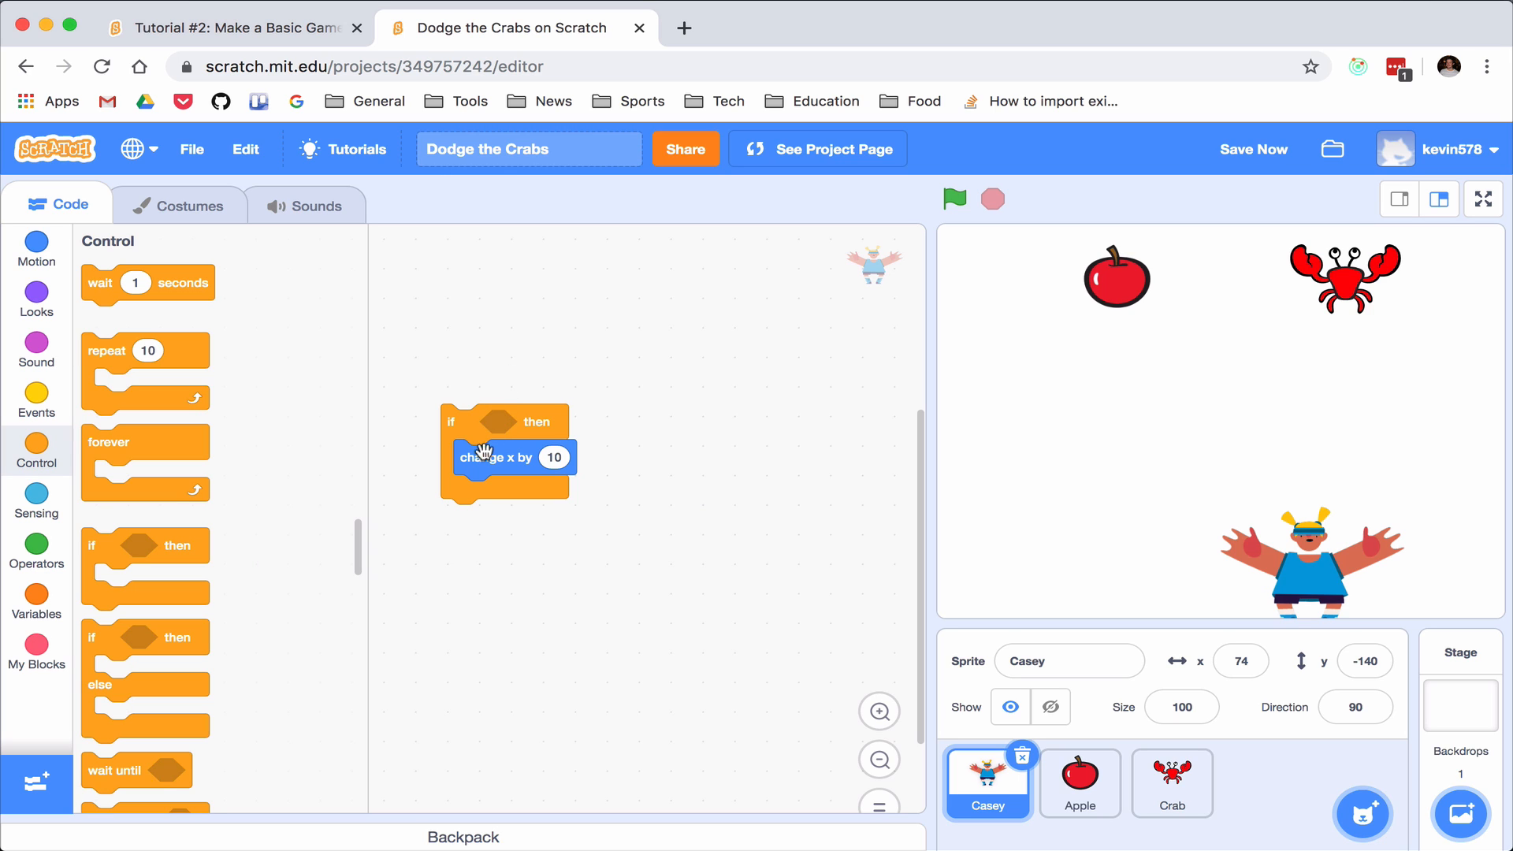
pyautogui.moveTo(499, 427)
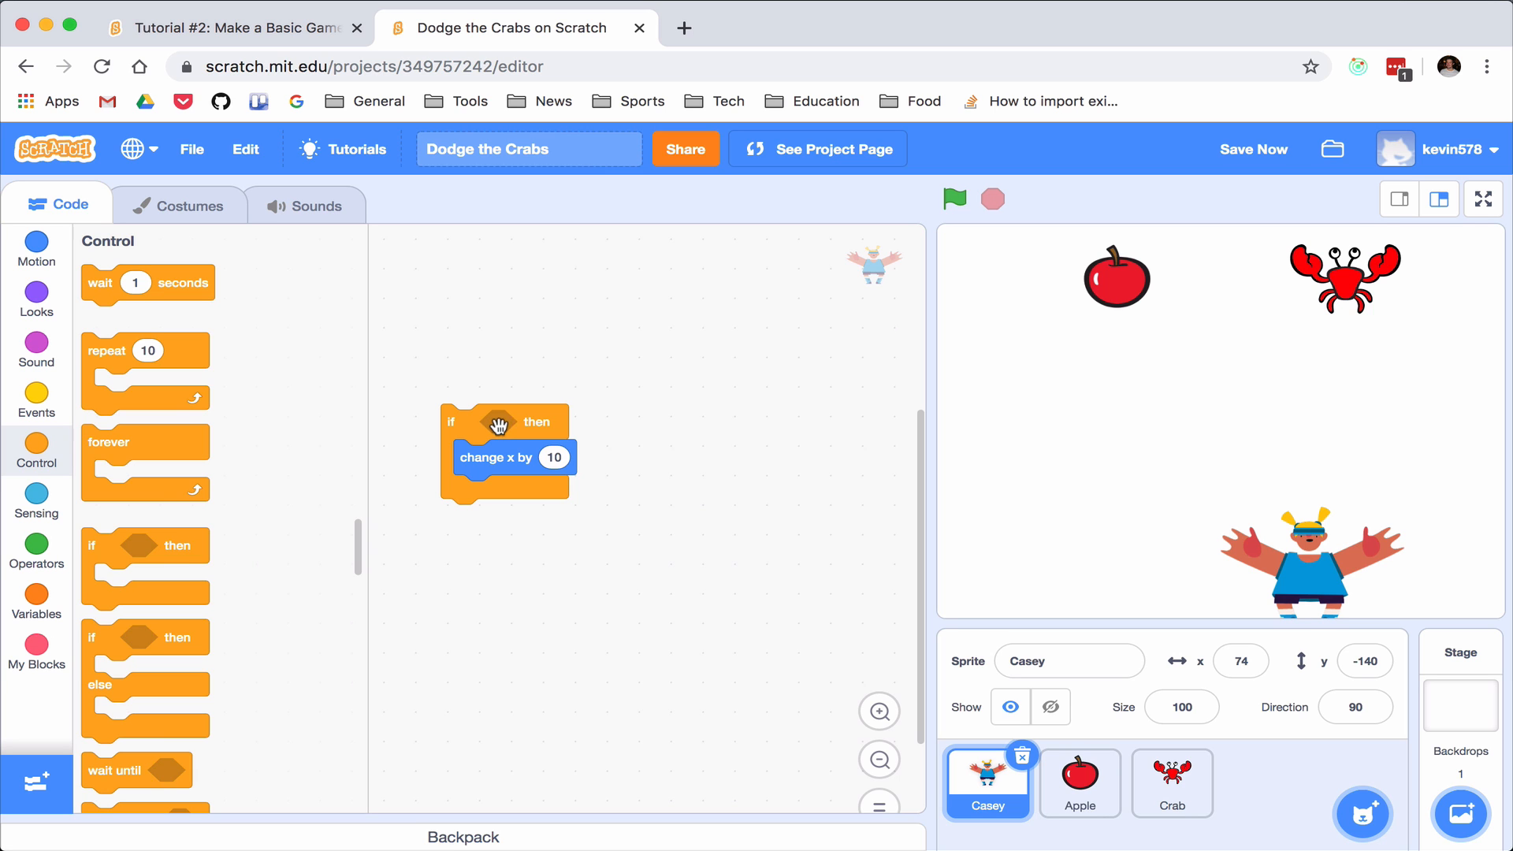
pyautogui.moveTo(571, 458)
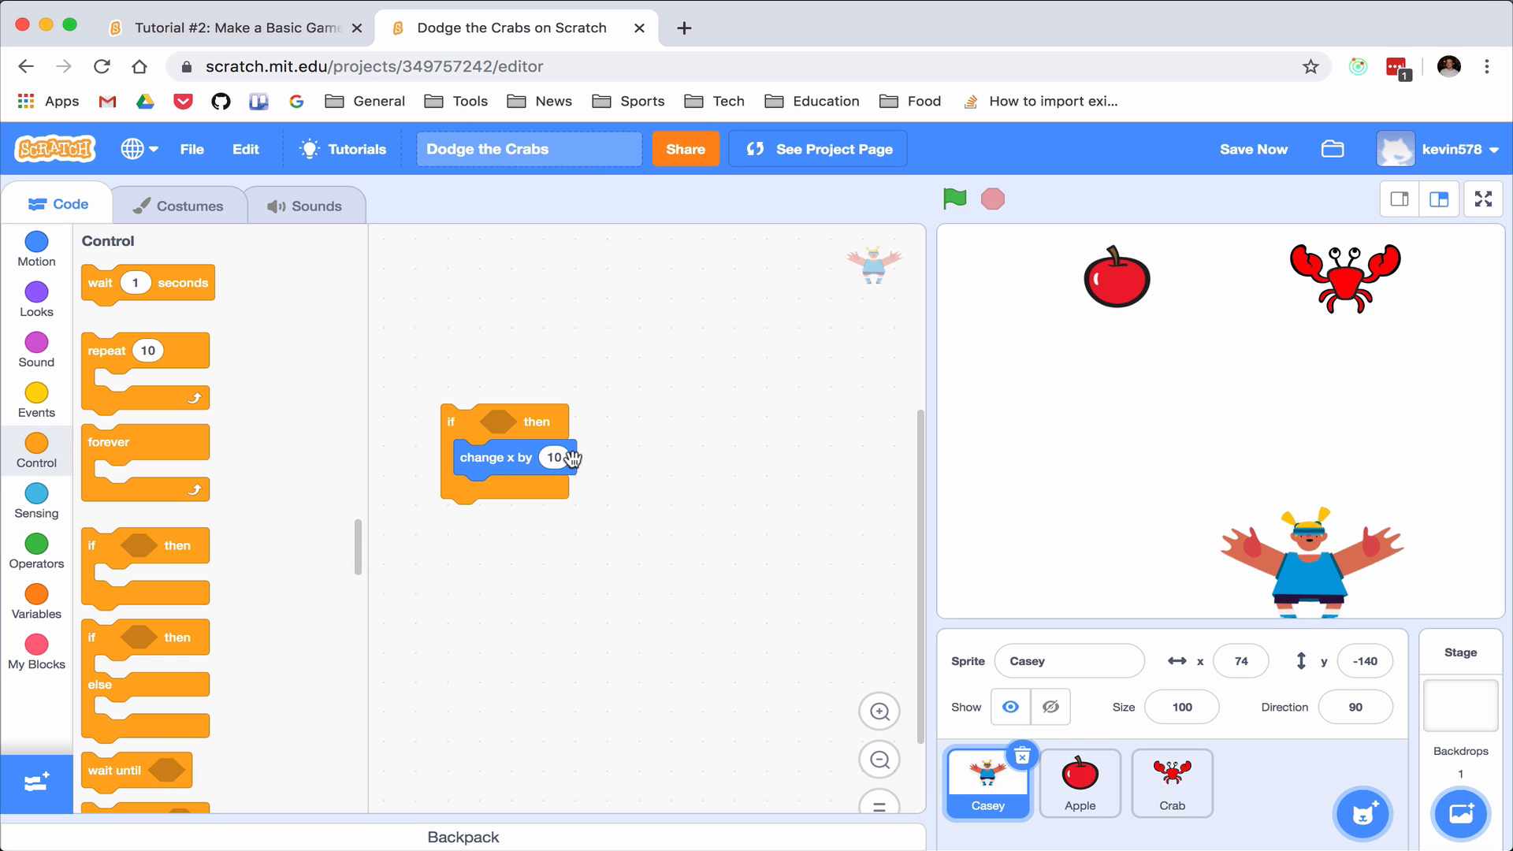
# Set the if condition to key right arrow pressed and top the script with when green flag clicked
pyautogui.click(36, 502)
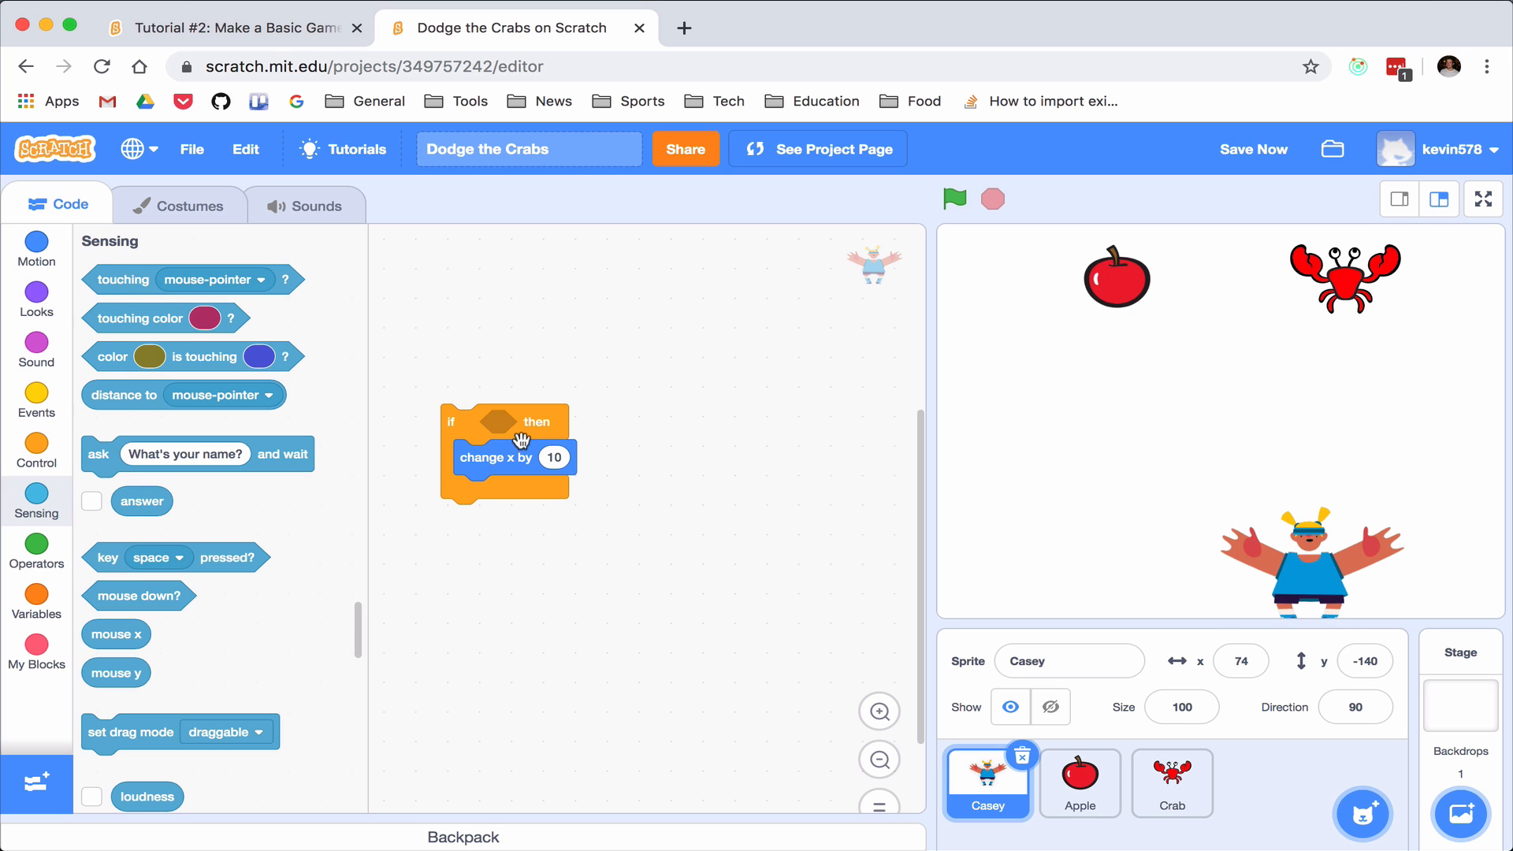
pyautogui.moveTo(115, 279)
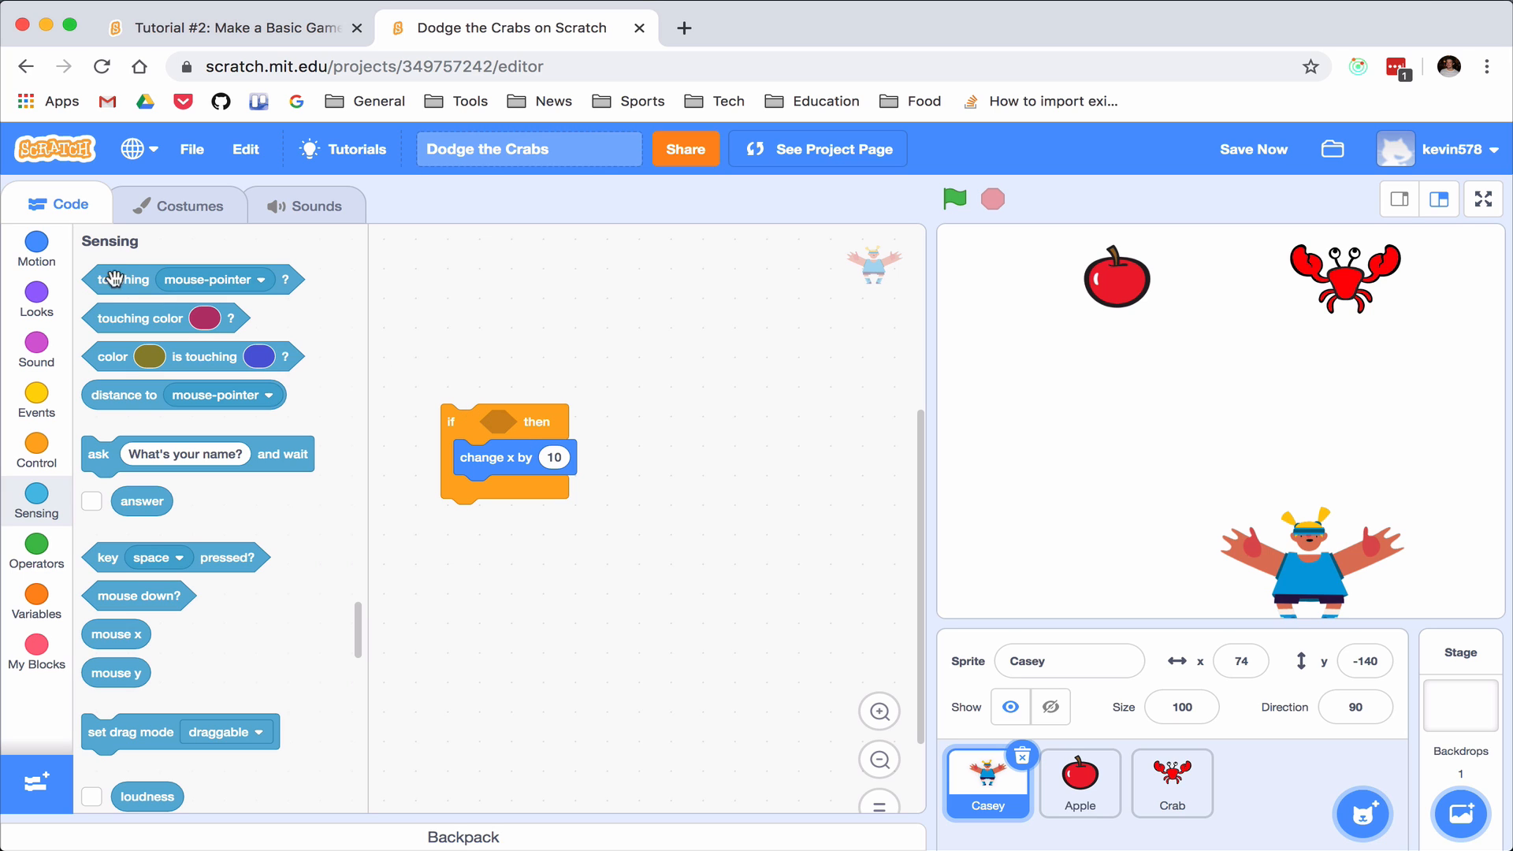
pyautogui.moveTo(93, 313)
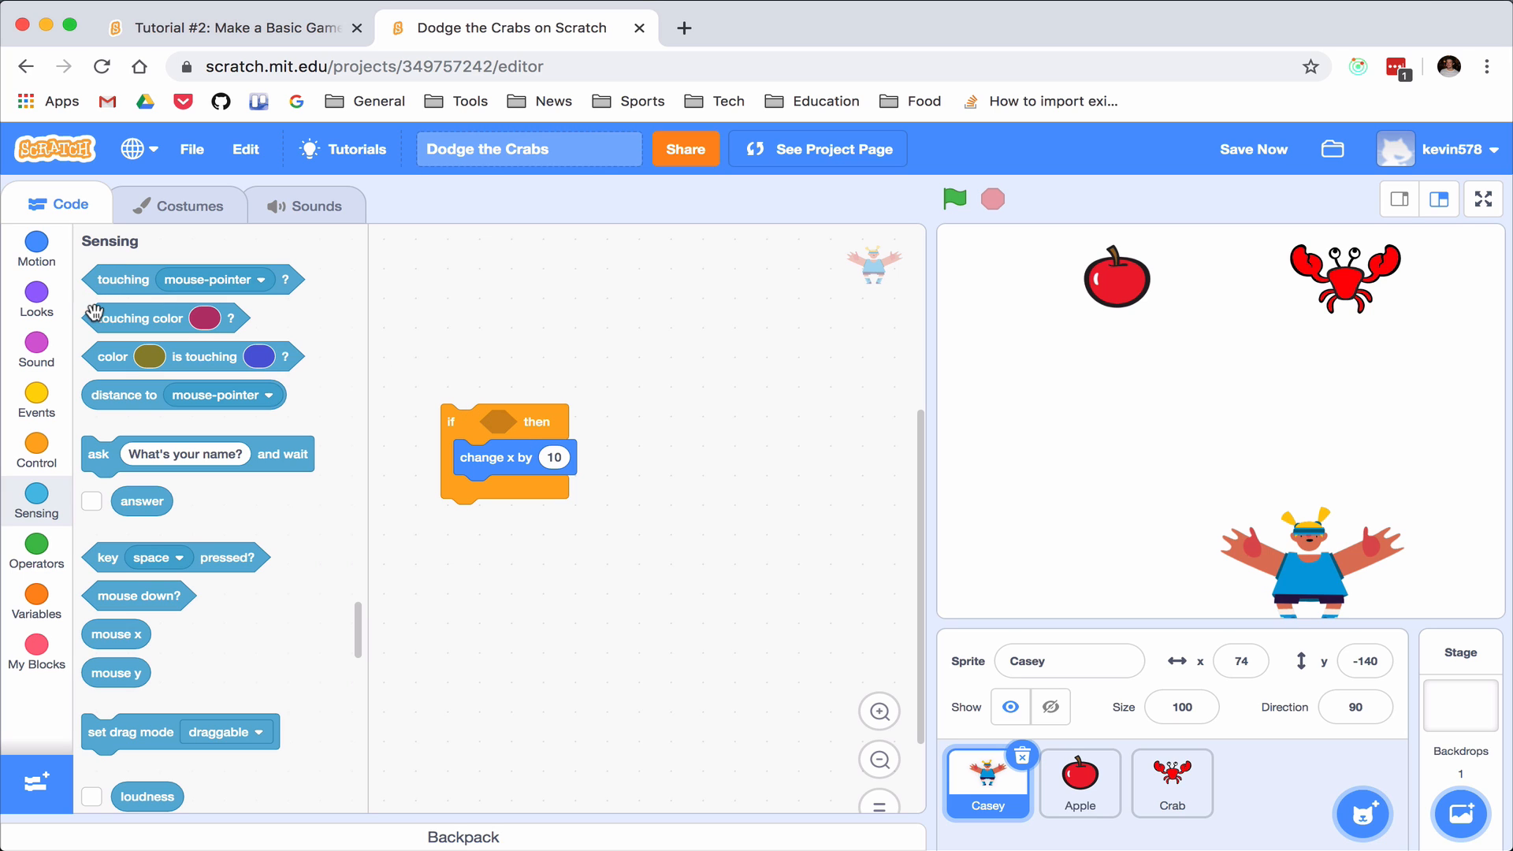
pyautogui.moveTo(120, 282)
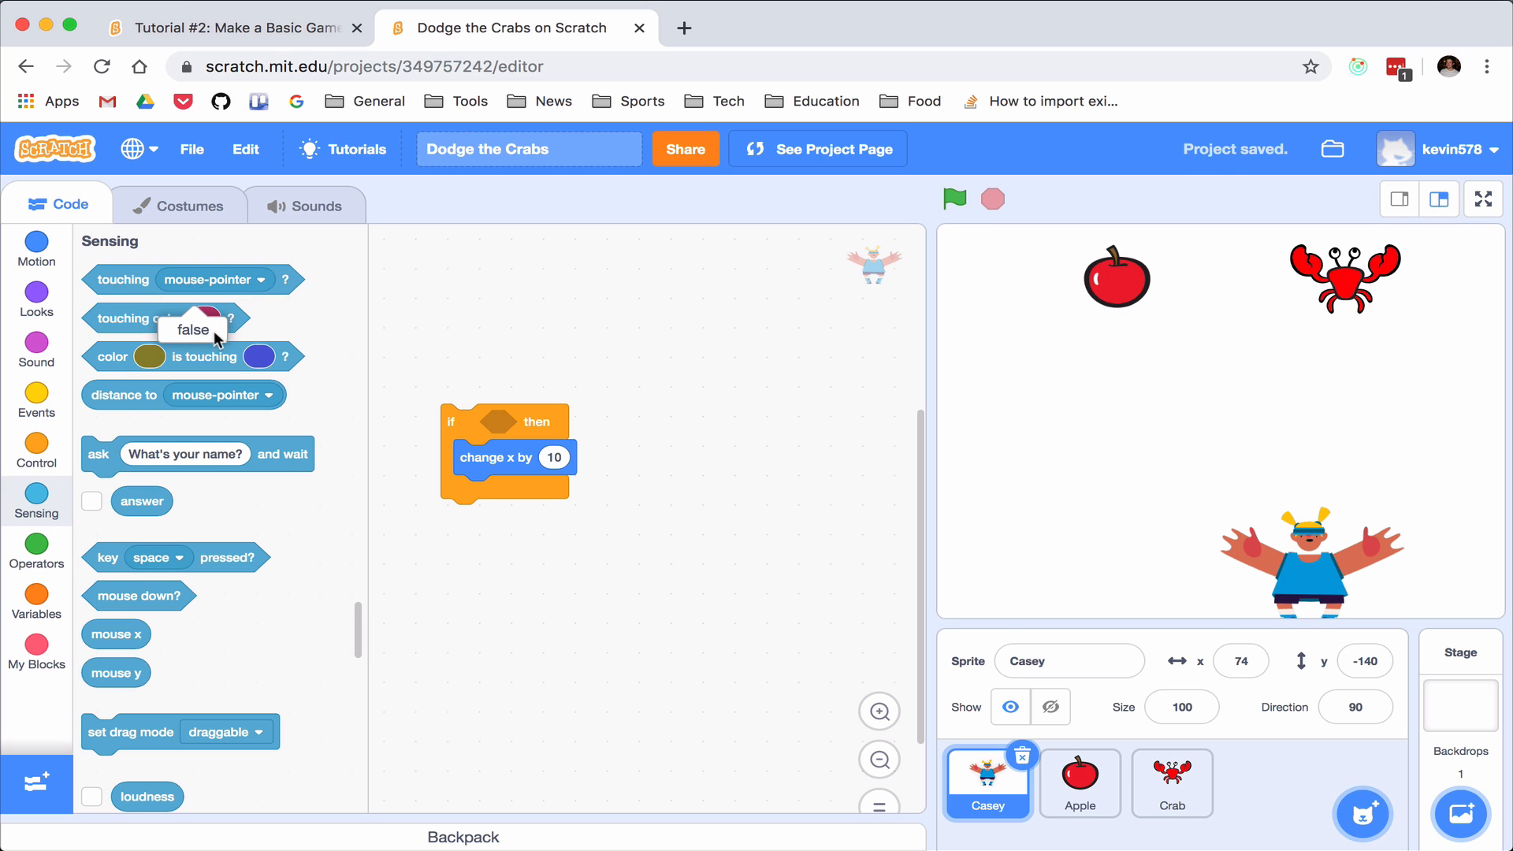
pyautogui.moveTo(359, 379)
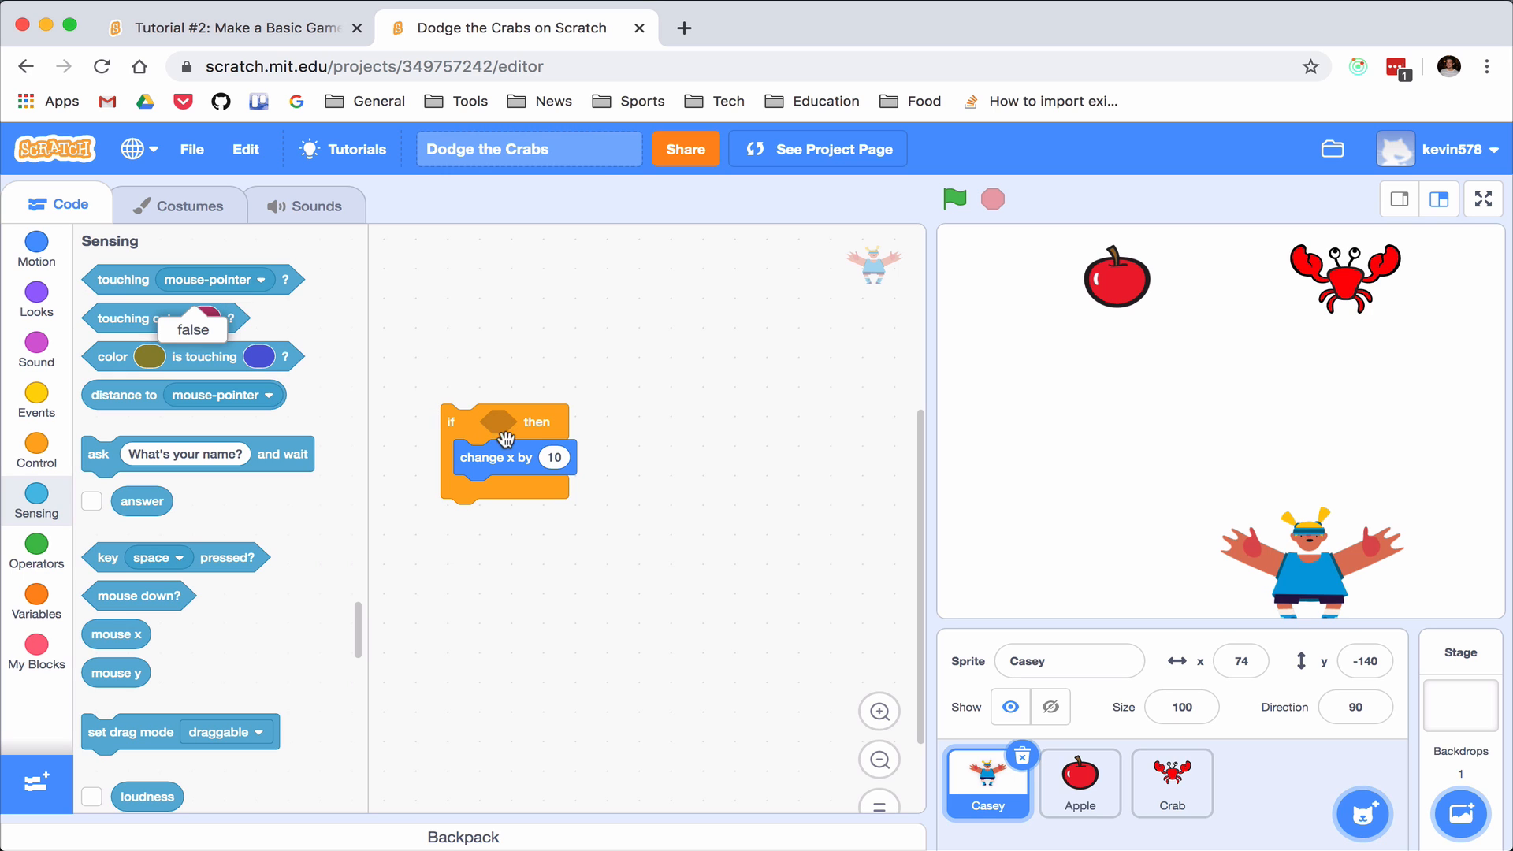
pyautogui.moveTo(506, 461)
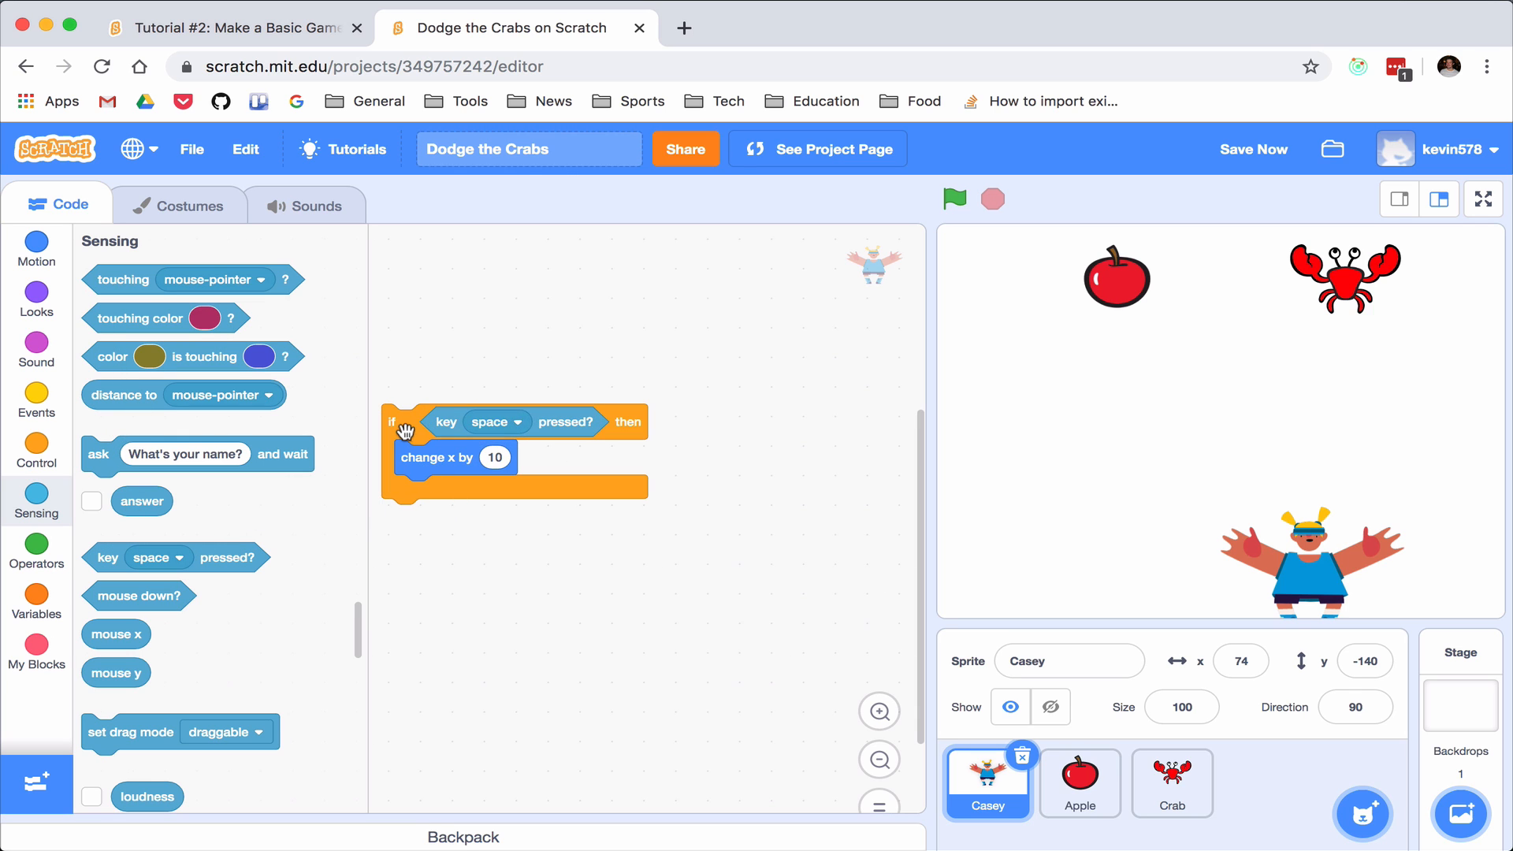
pyautogui.click(522, 422)
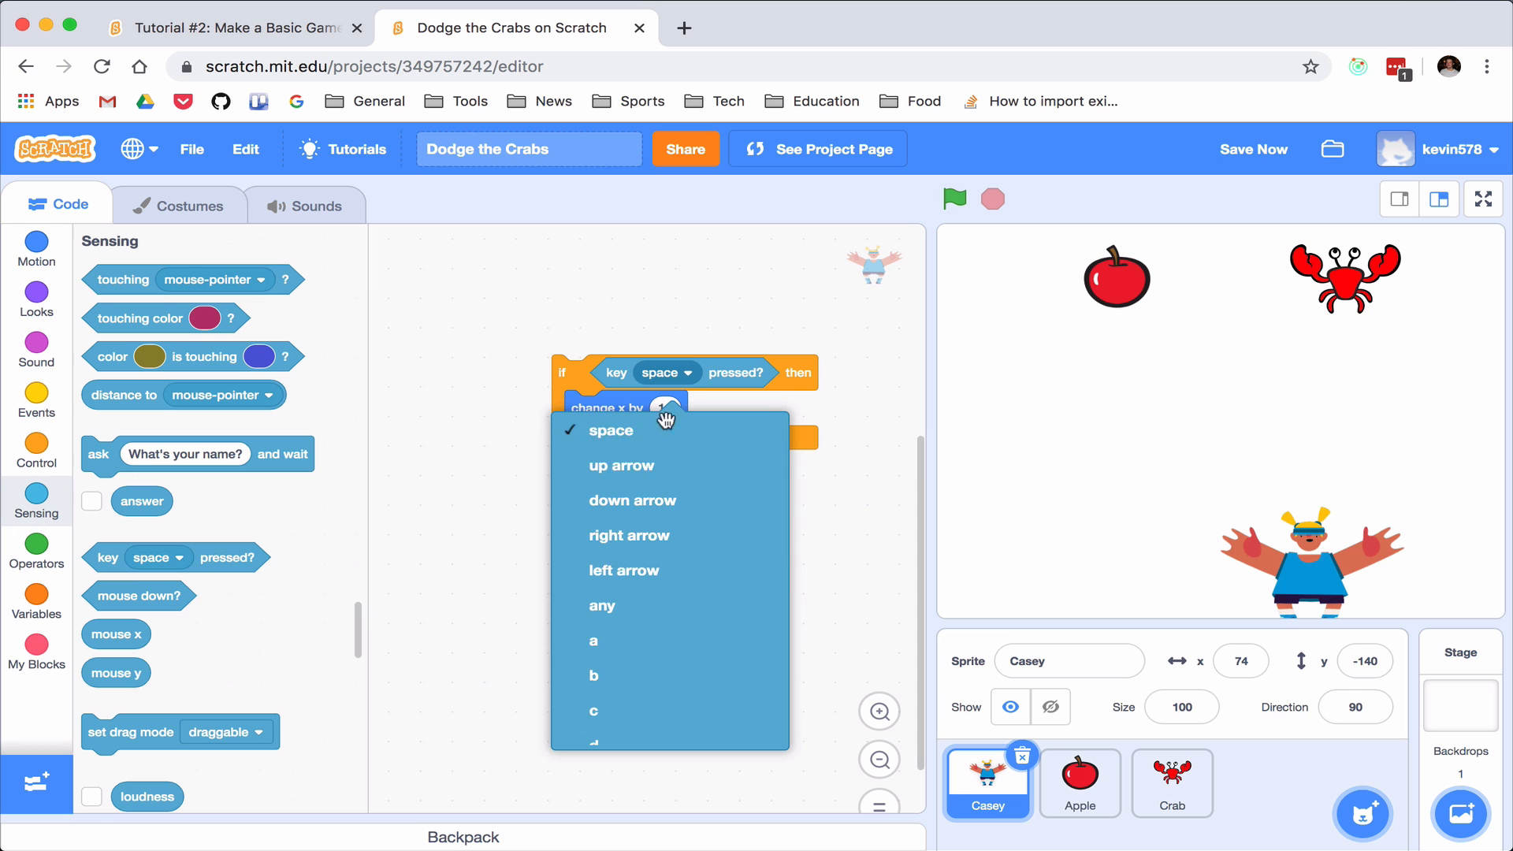
pyautogui.click(629, 535)
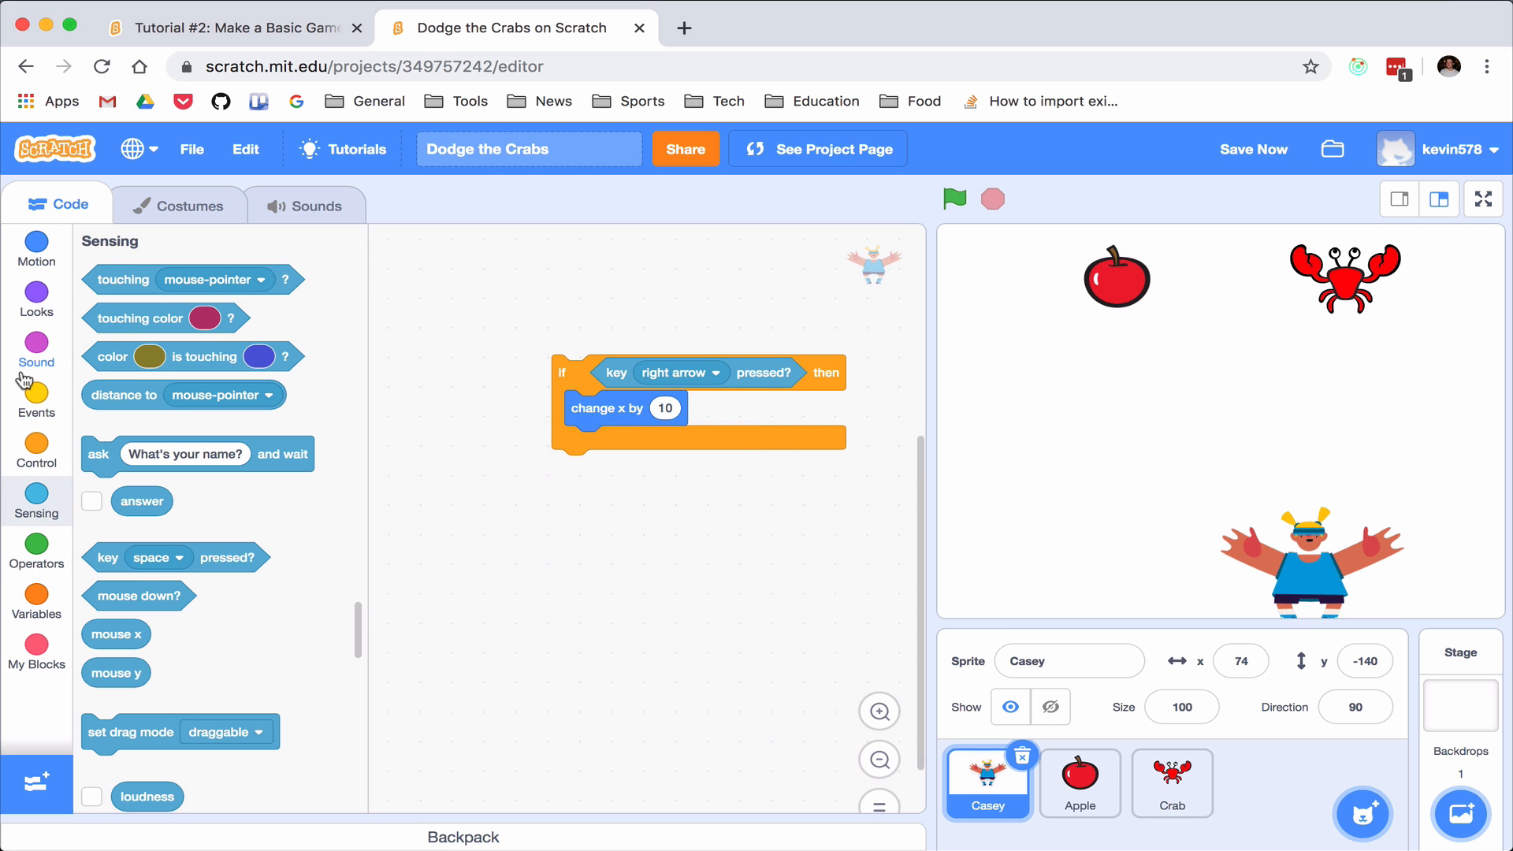
pyautogui.click(37, 399)
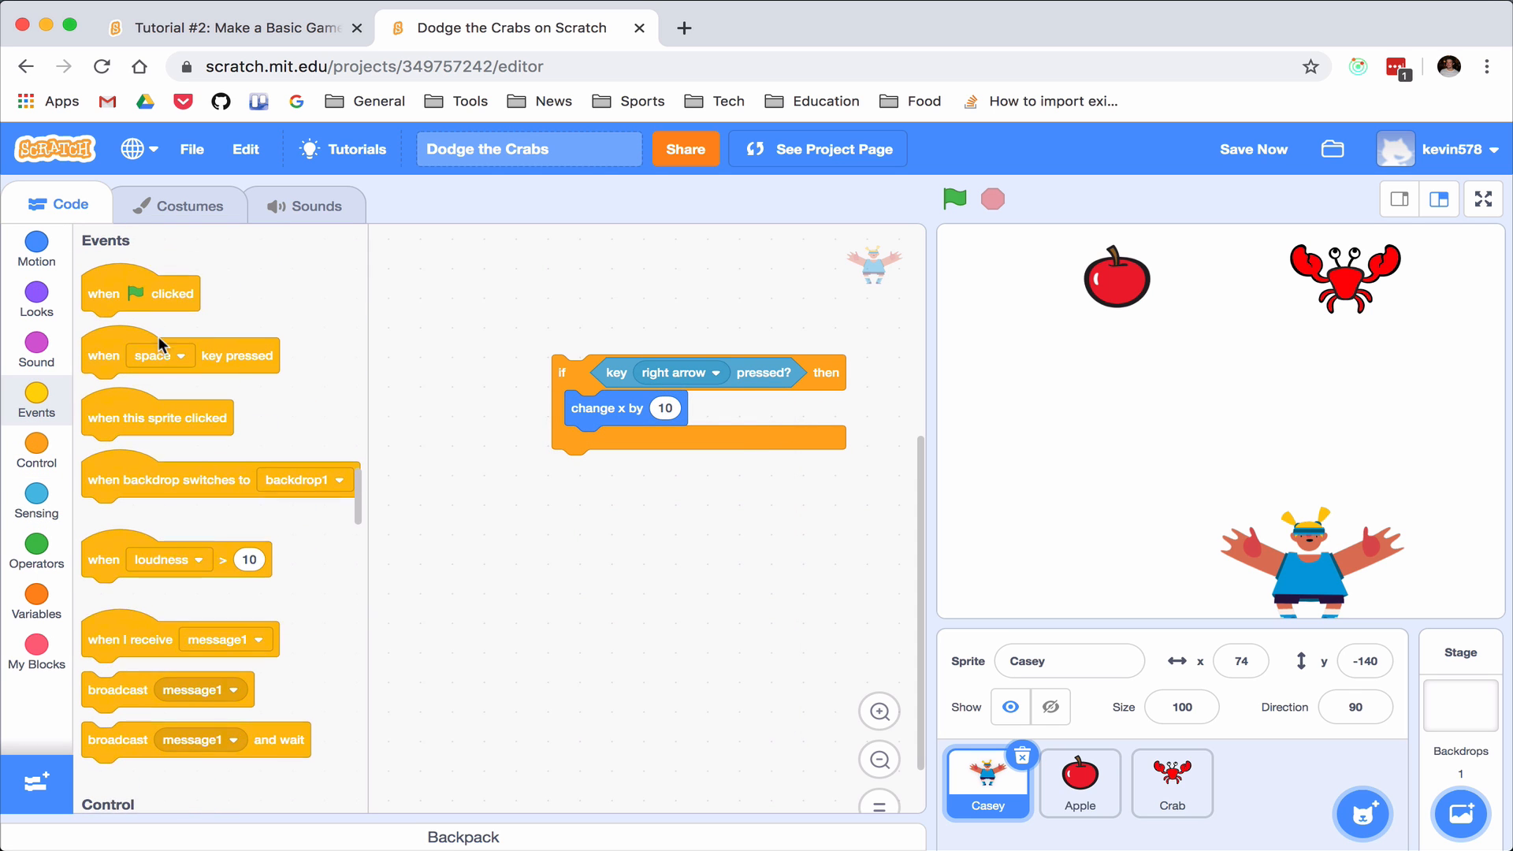
pyautogui.moveTo(139, 294); pyautogui.dragTo(594, 334)
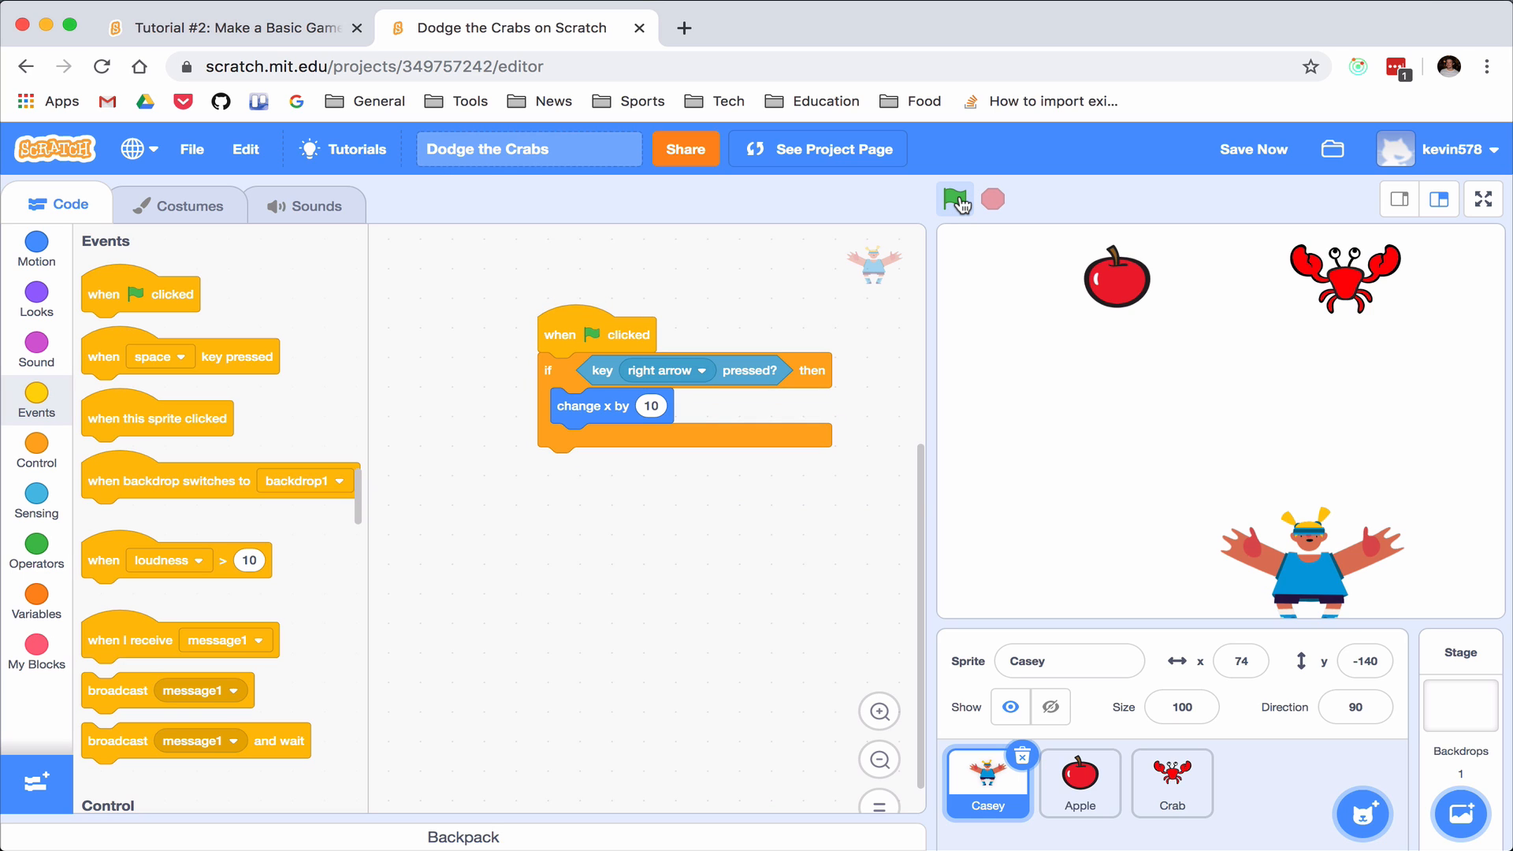
pyautogui.moveTo(974, 177)
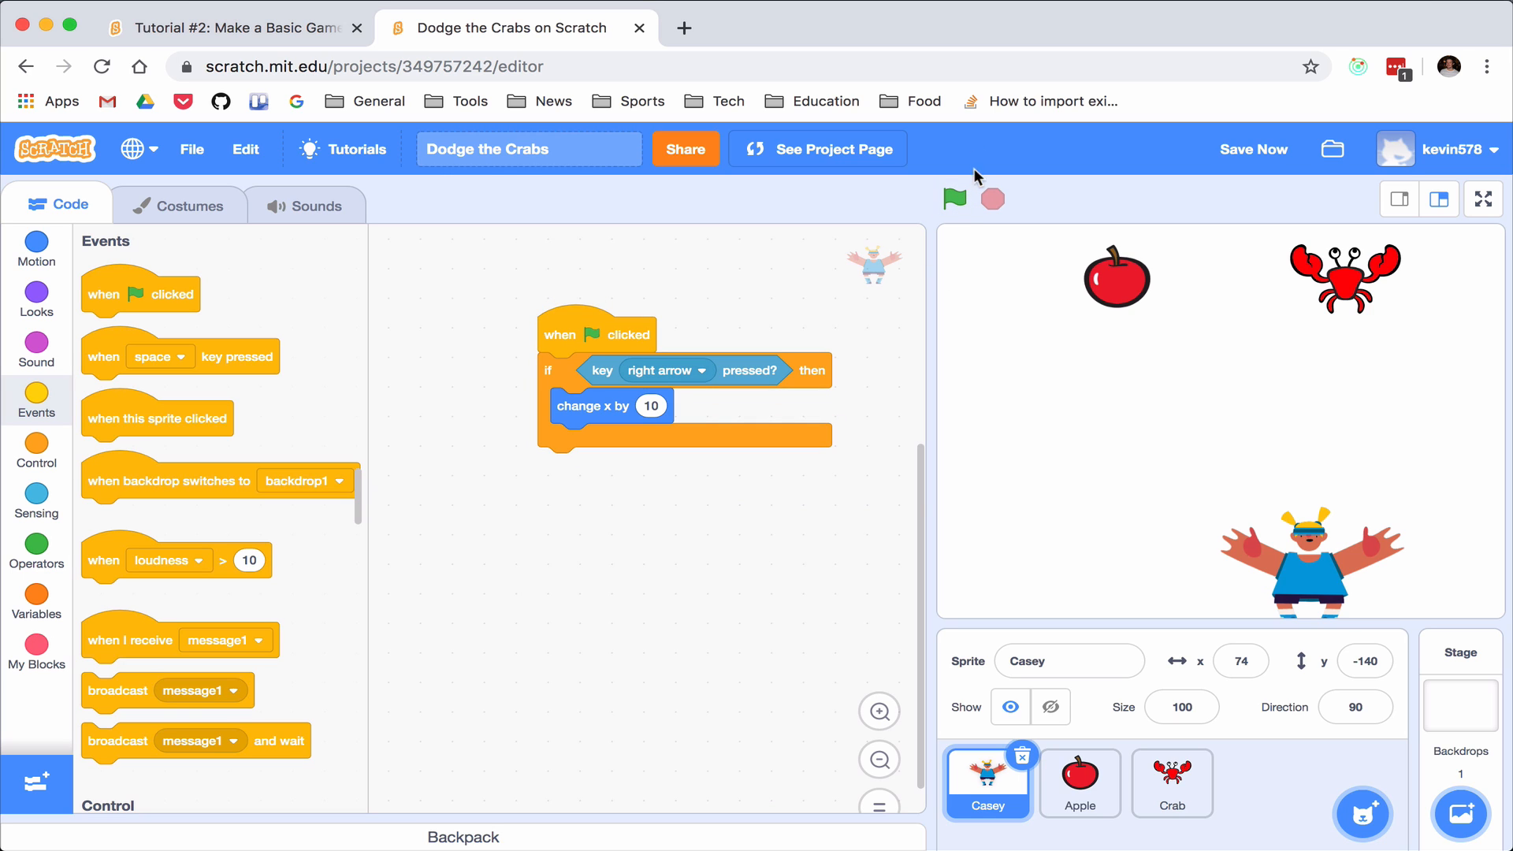
pyautogui.moveTo(955, 200)
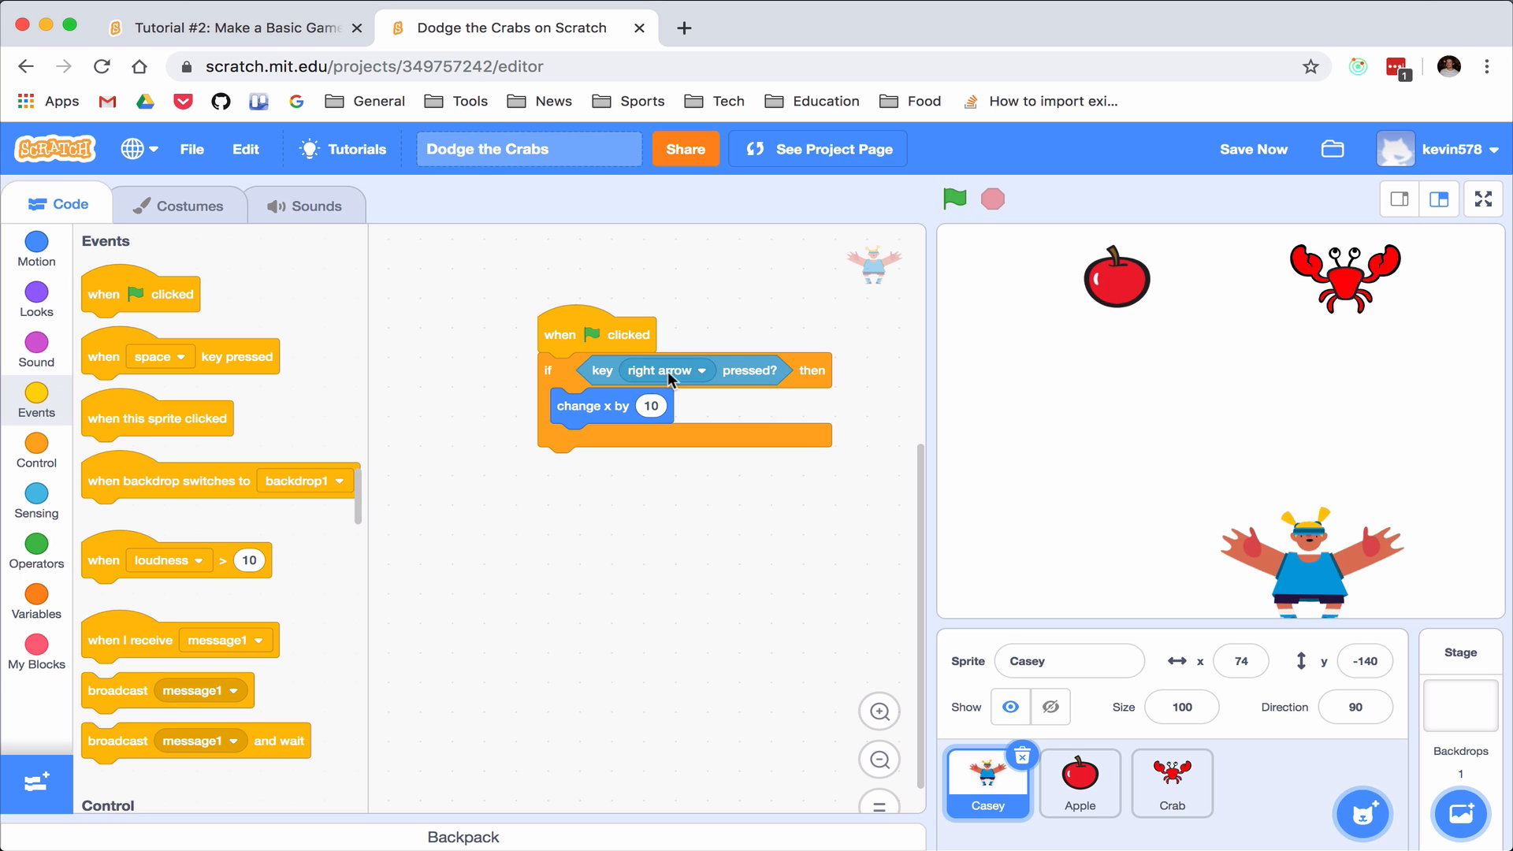
pyautogui.moveTo(1019, 351)
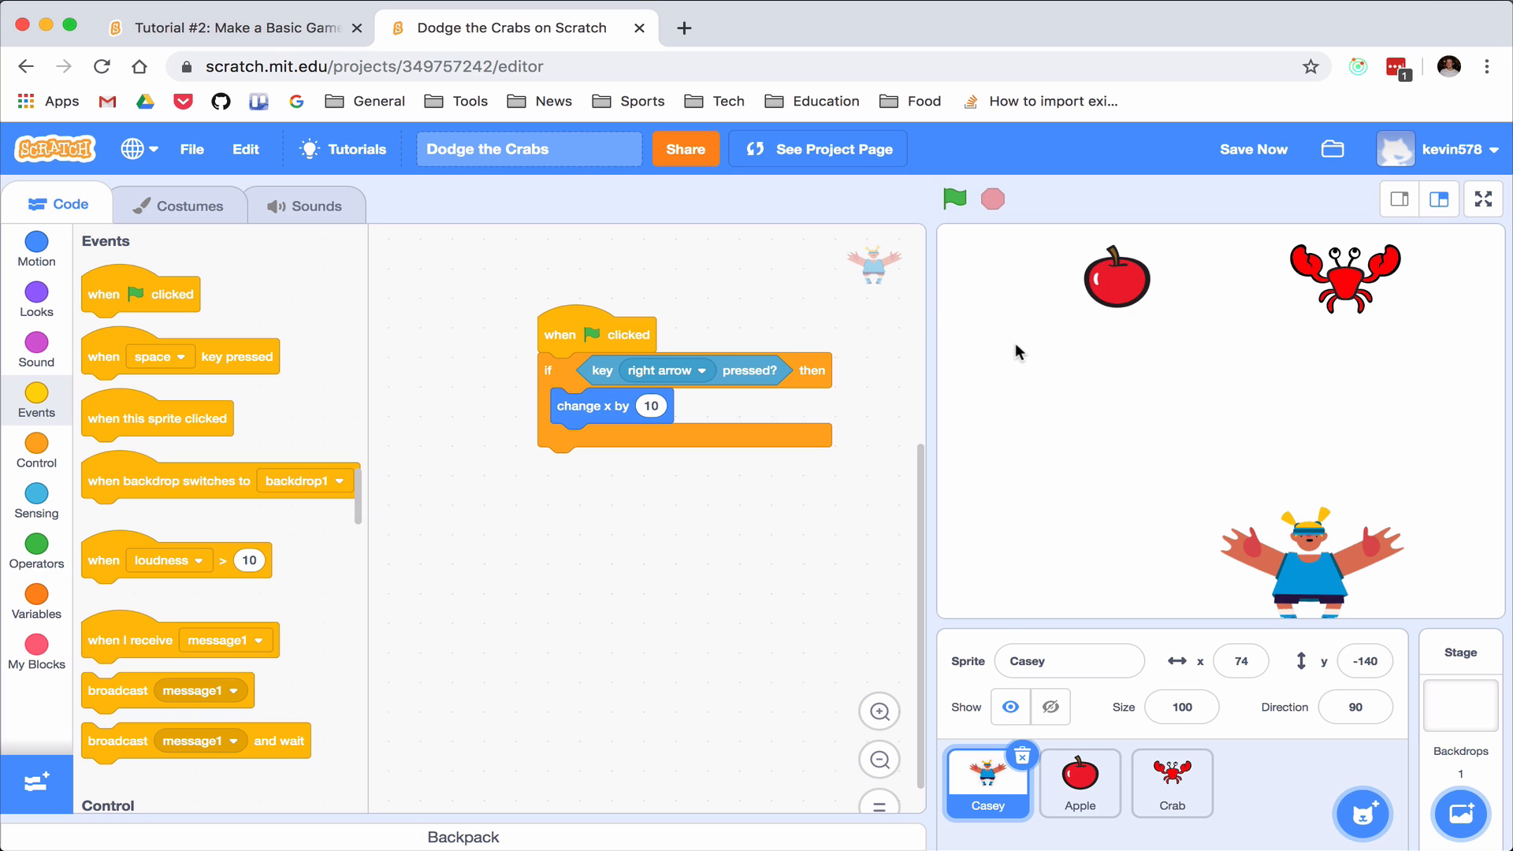
pyautogui.moveTo(595, 641)
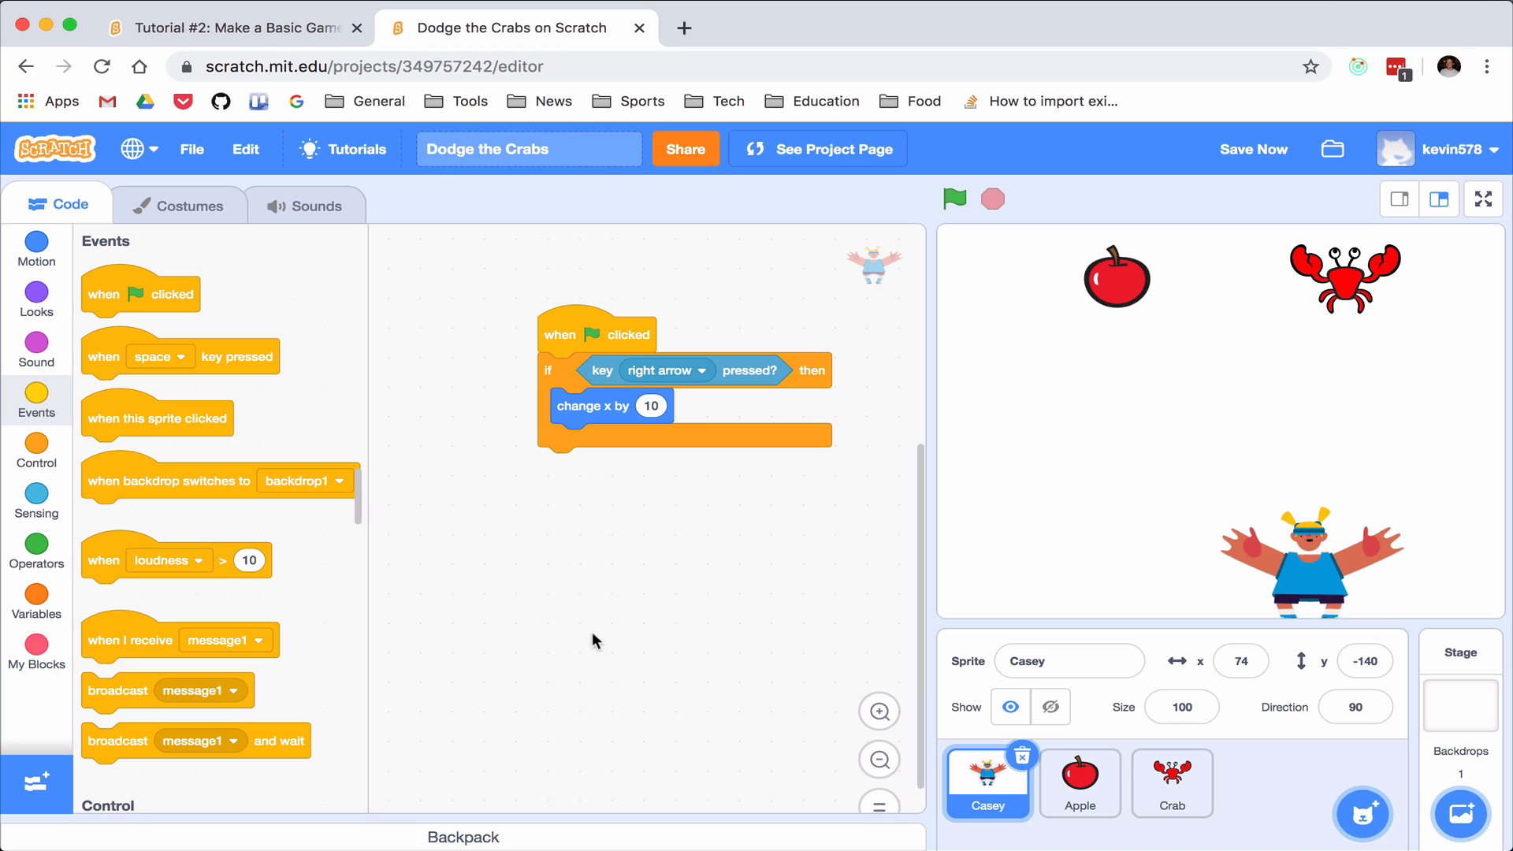
pyautogui.moveTo(562, 512)
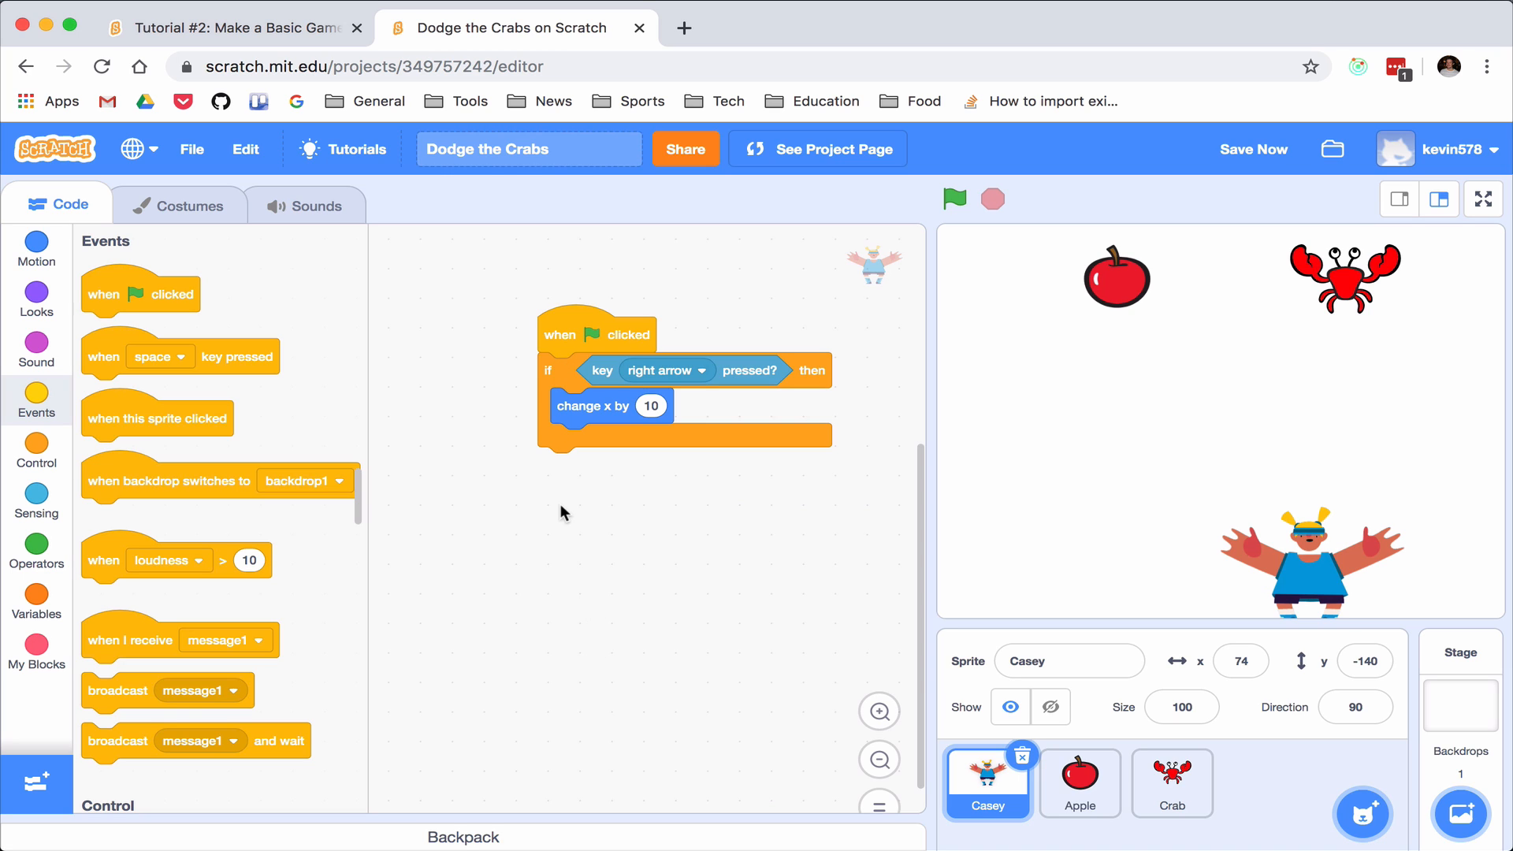
# Put the right-arrow check inside a forever loop and run the game to test moving right
pyautogui.click(37, 451)
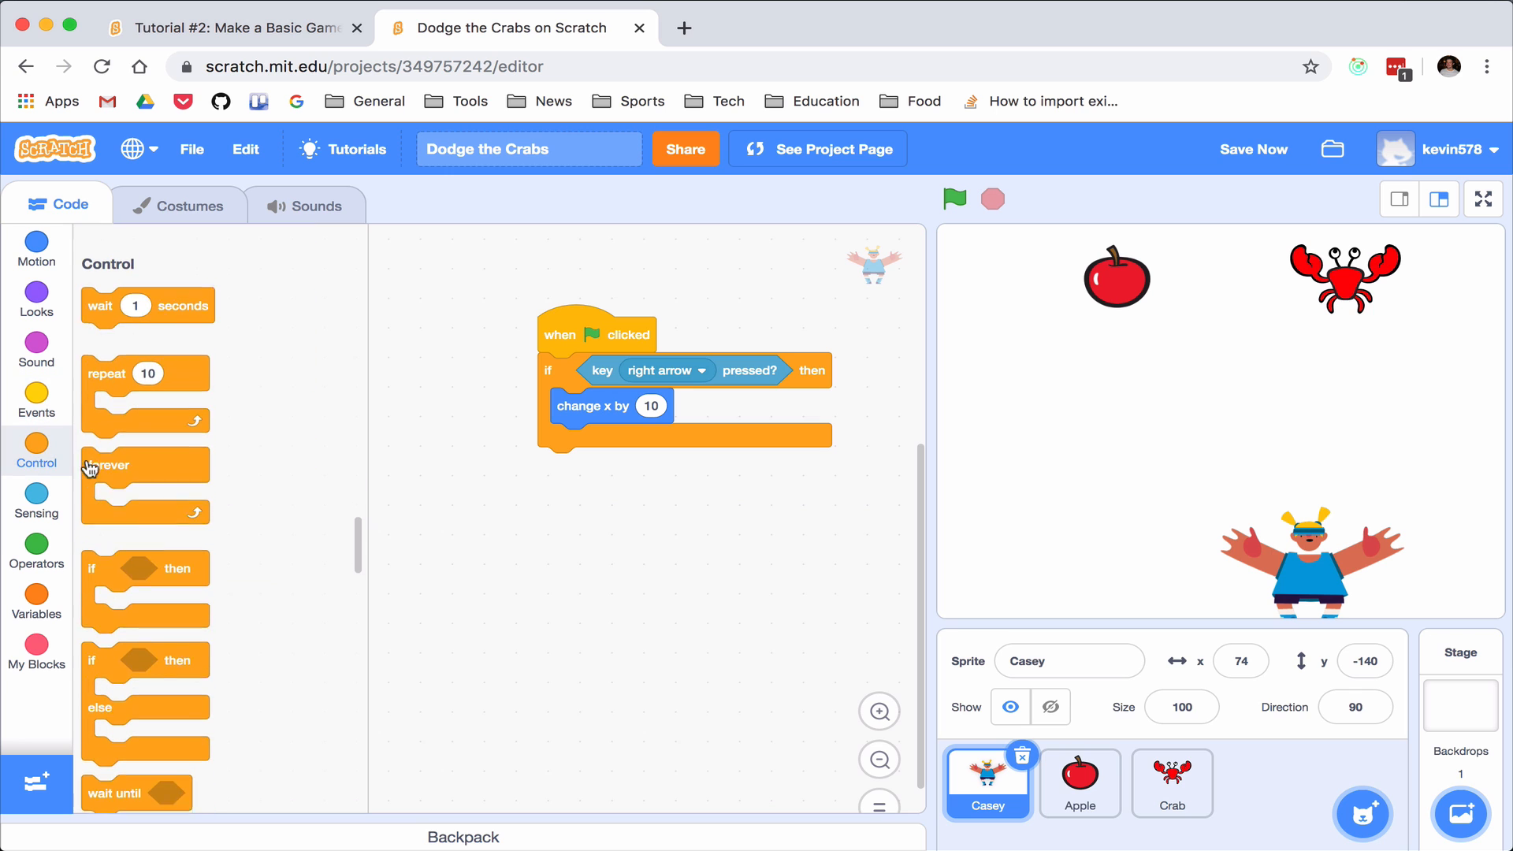
pyautogui.scroll(3)
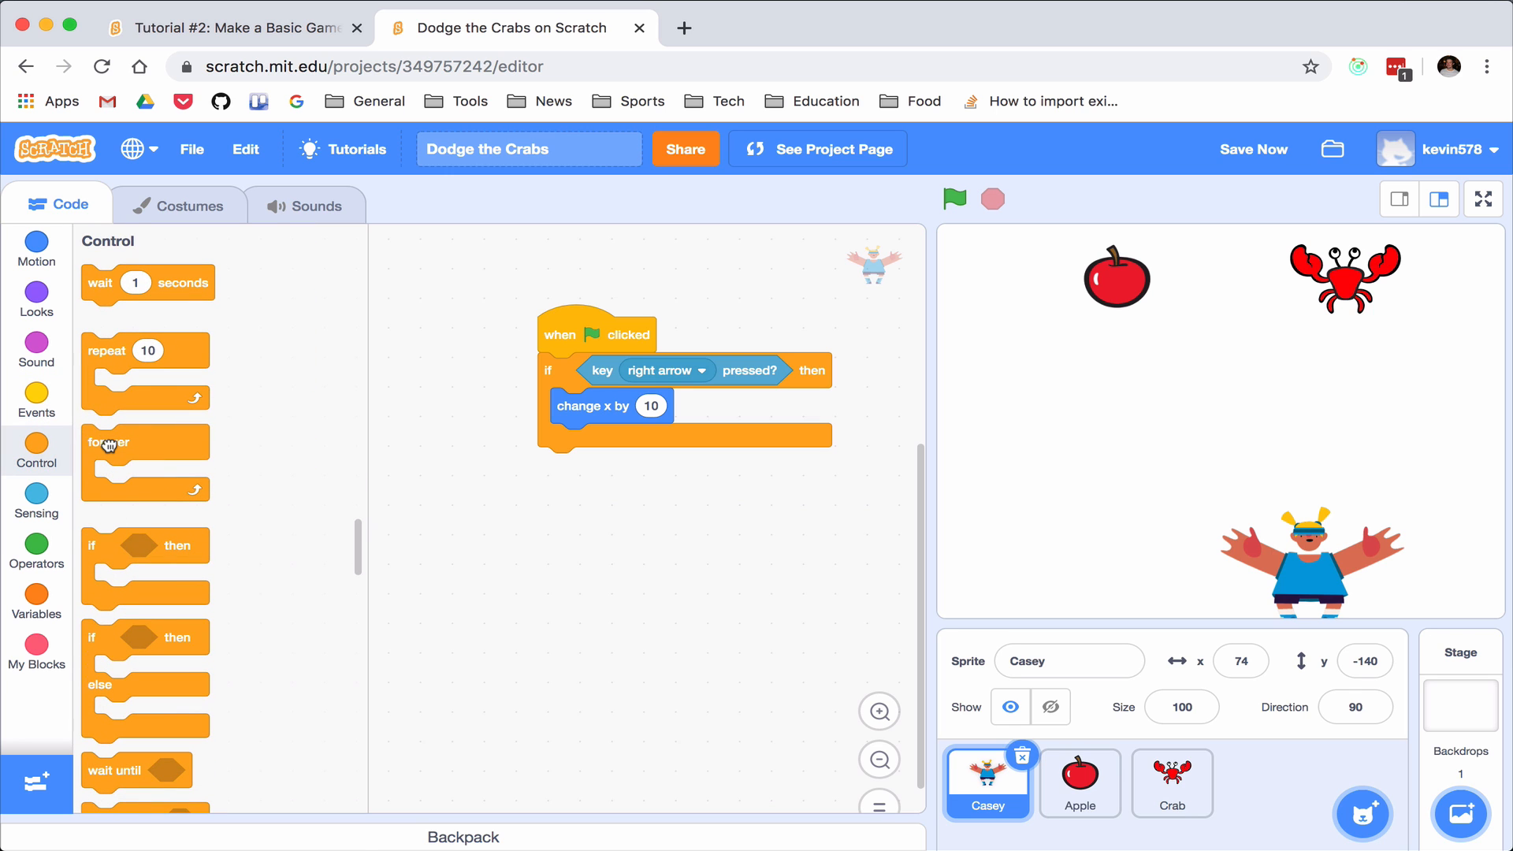
pyautogui.moveTo(109, 441); pyautogui.dragTo(599, 368)
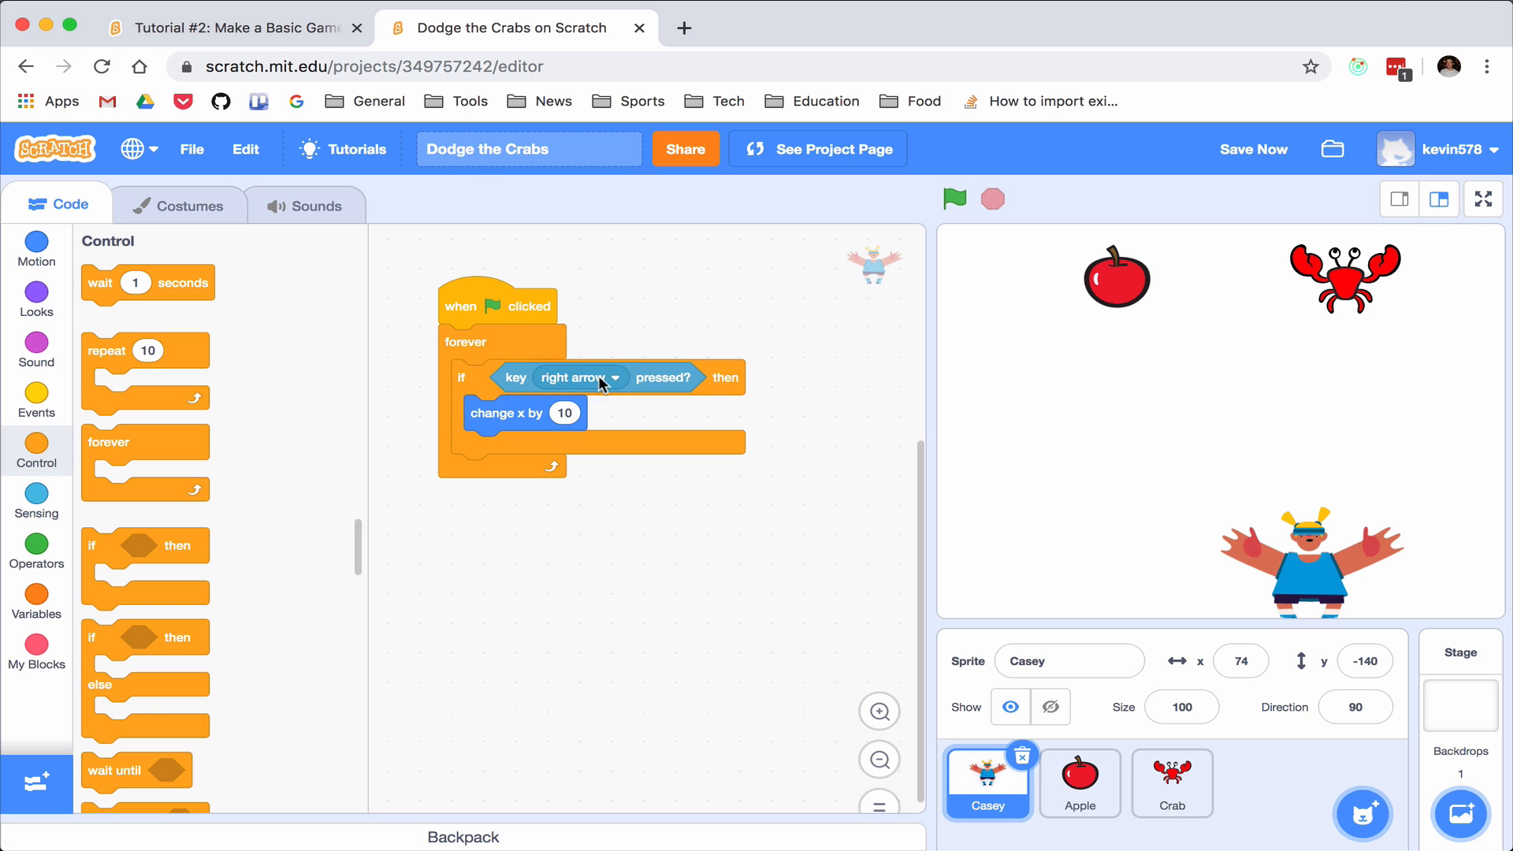
pyautogui.moveTo(551, 380)
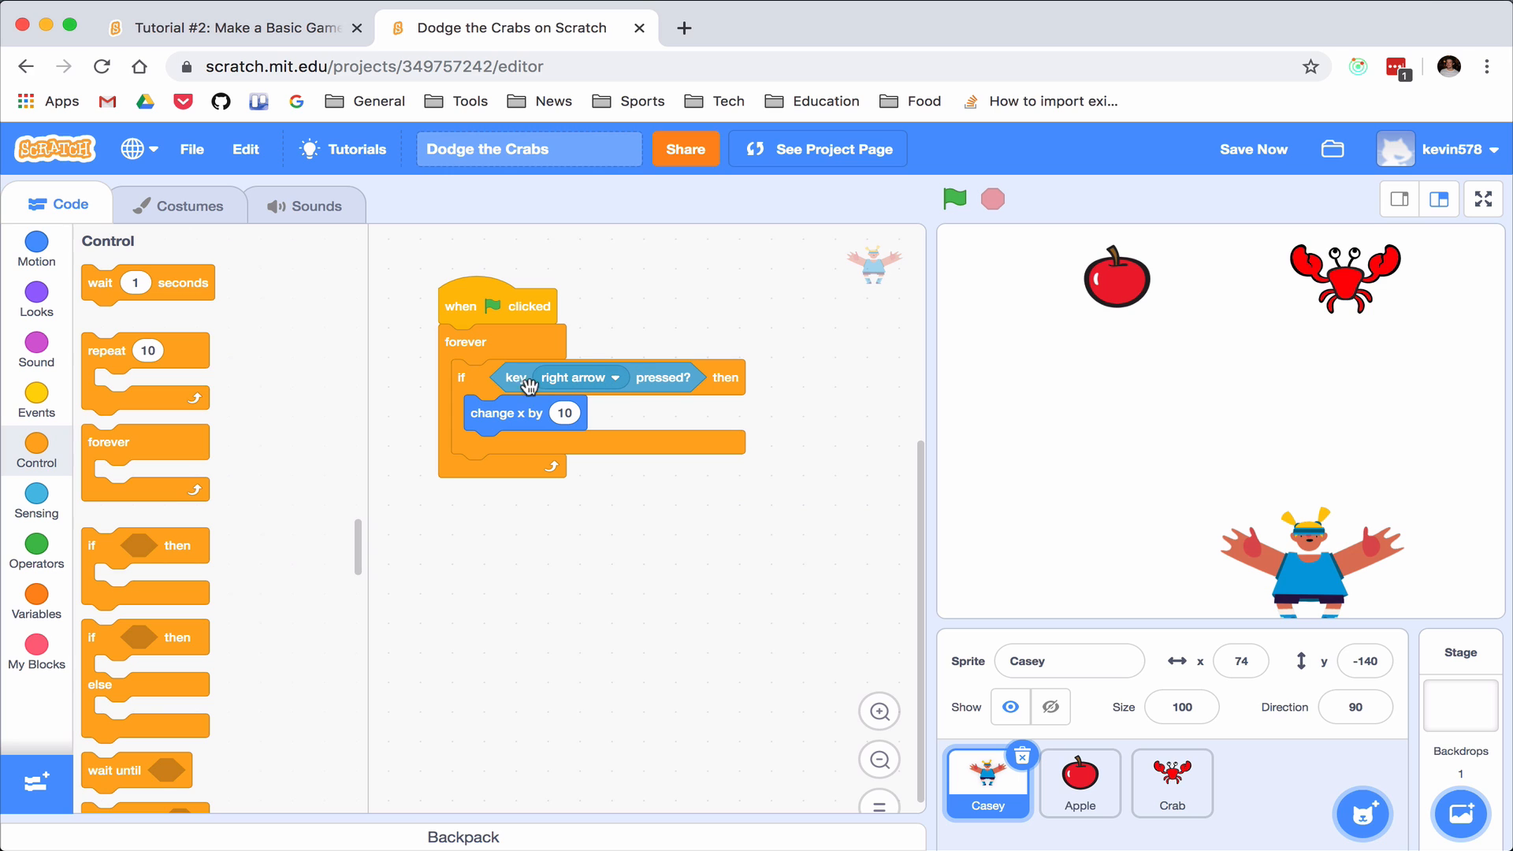
pyautogui.moveTo(561, 393)
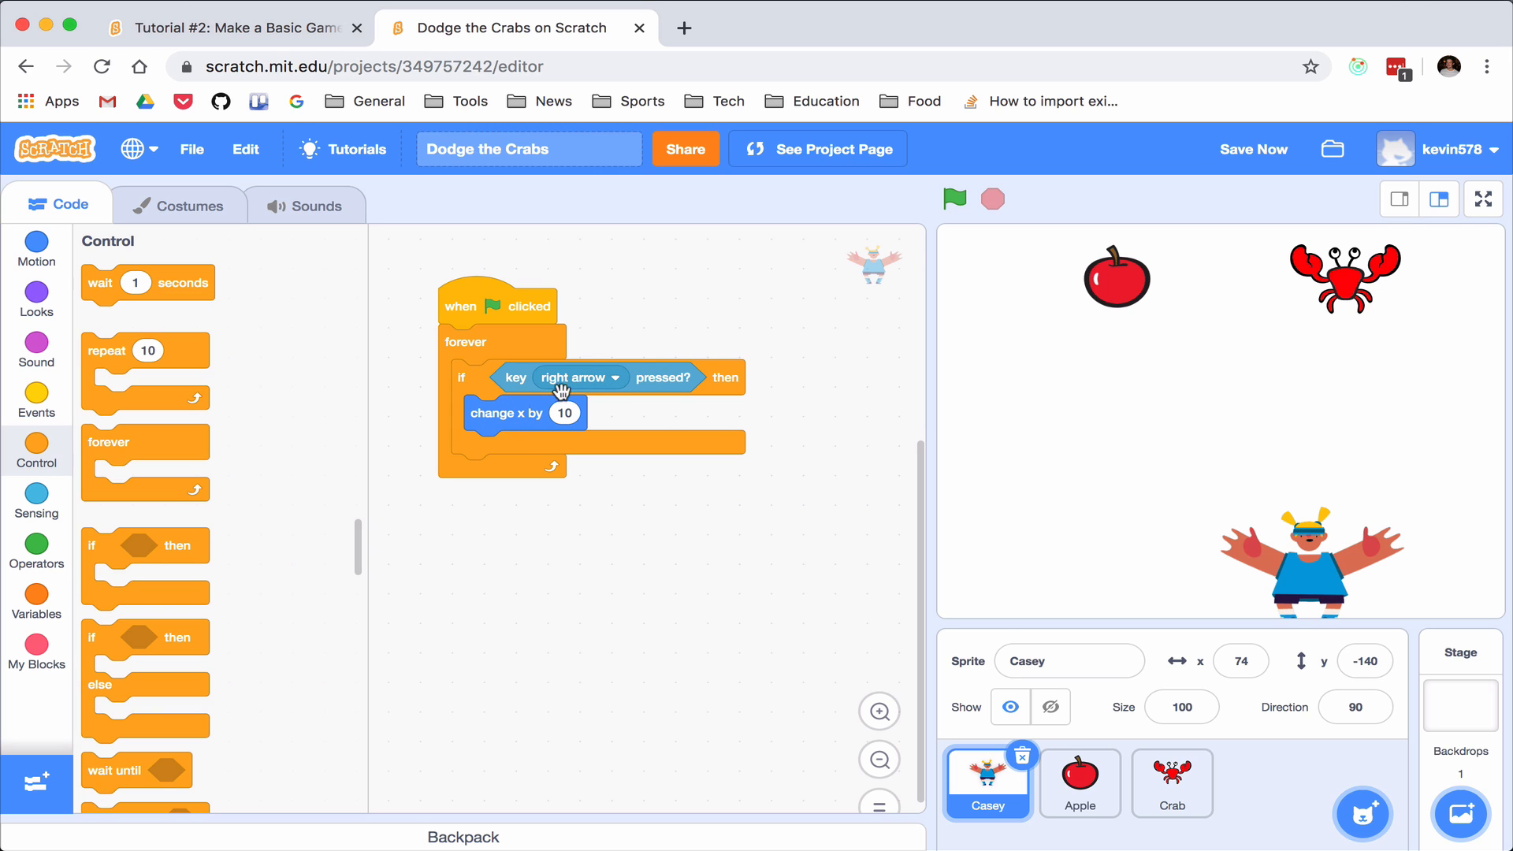
pyautogui.click(955, 200)
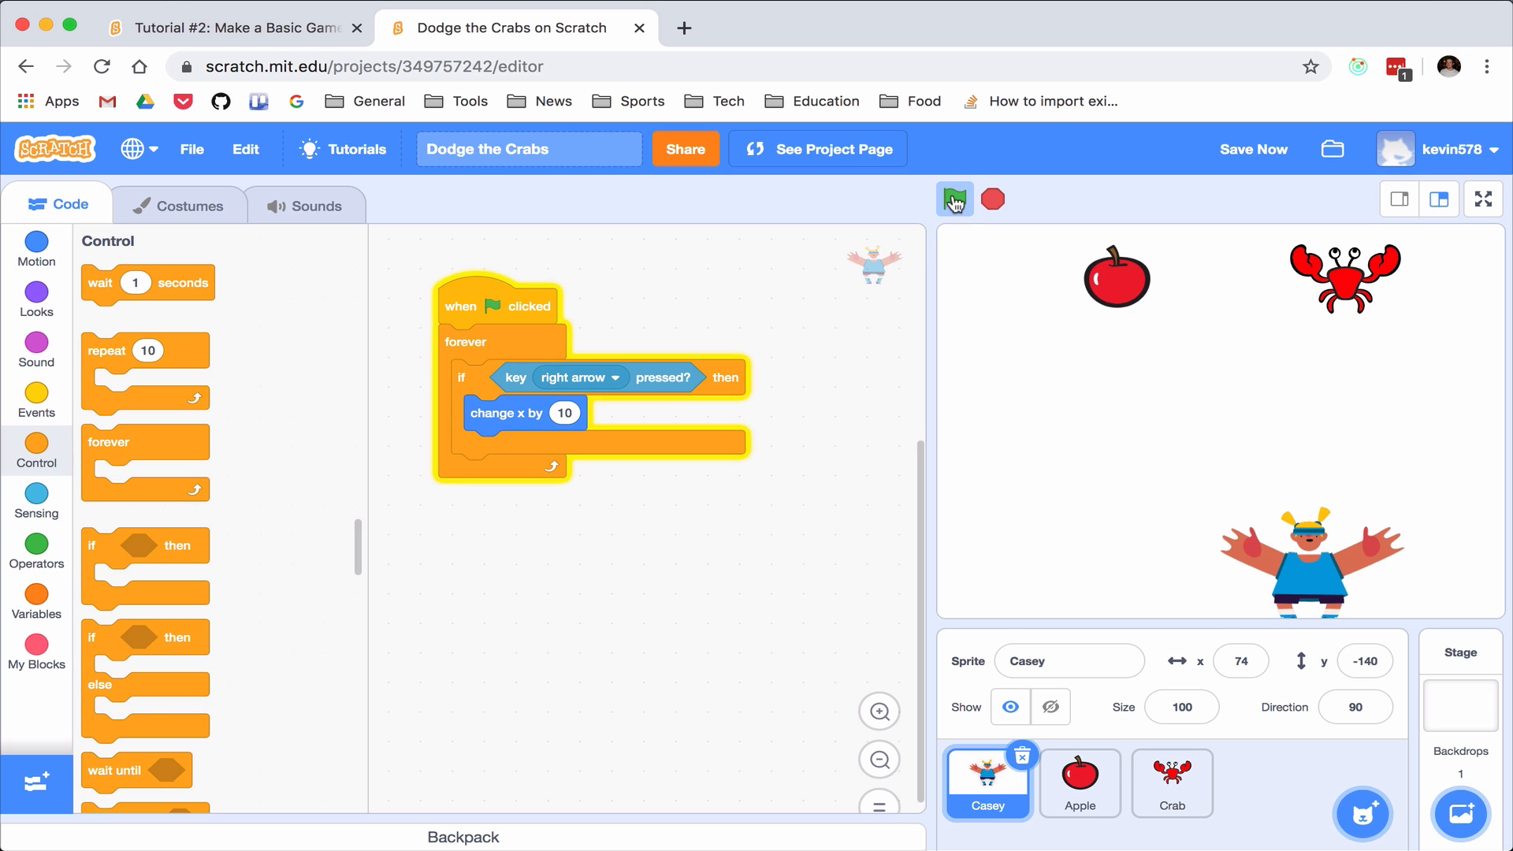
pyautogui.click(955, 200)
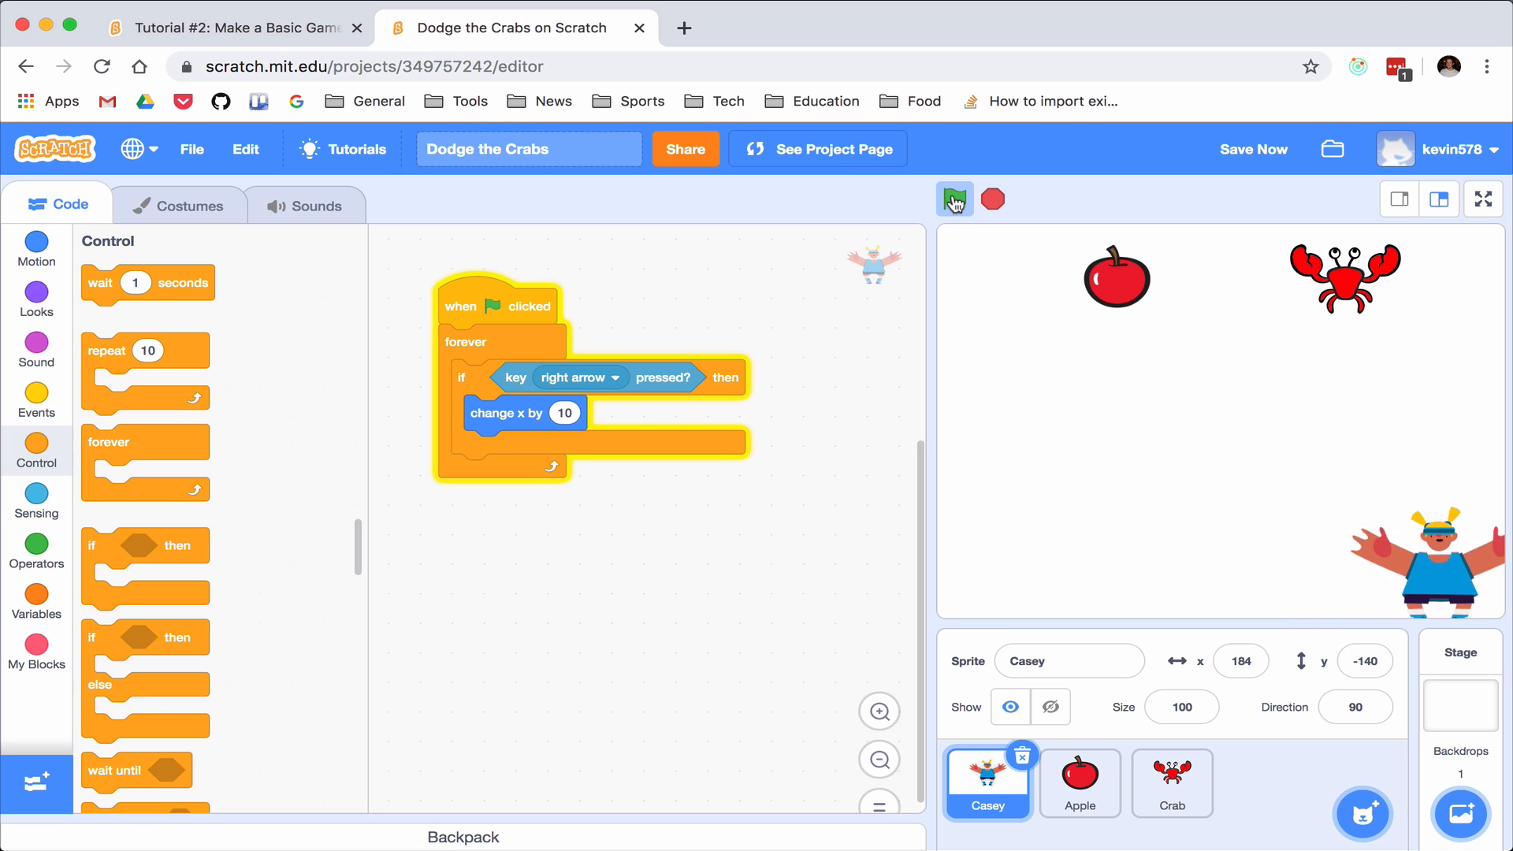
pyautogui.click(953, 200)
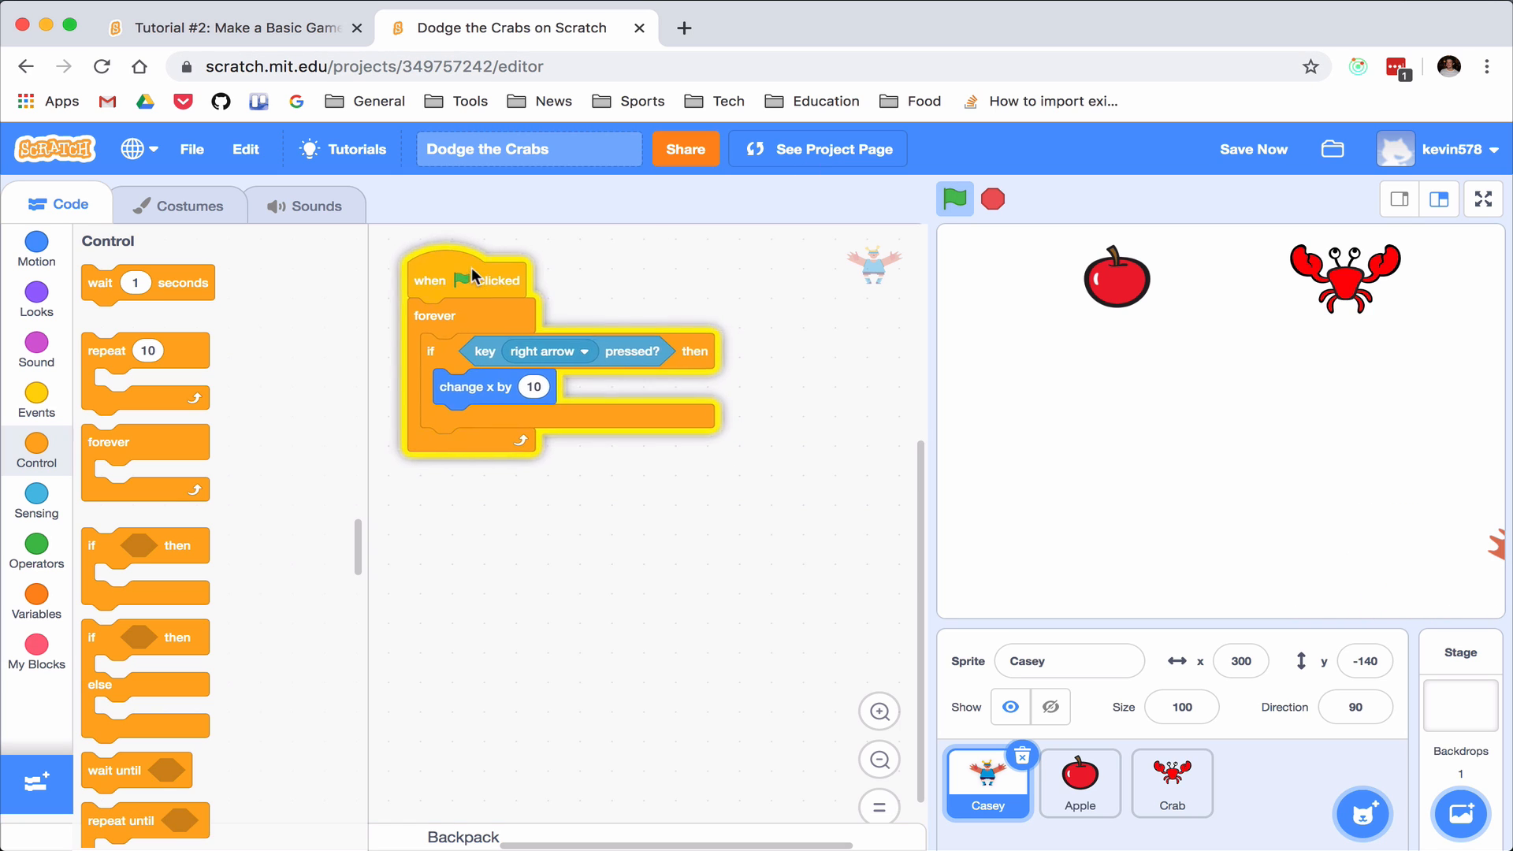
pyautogui.click(851, 412)
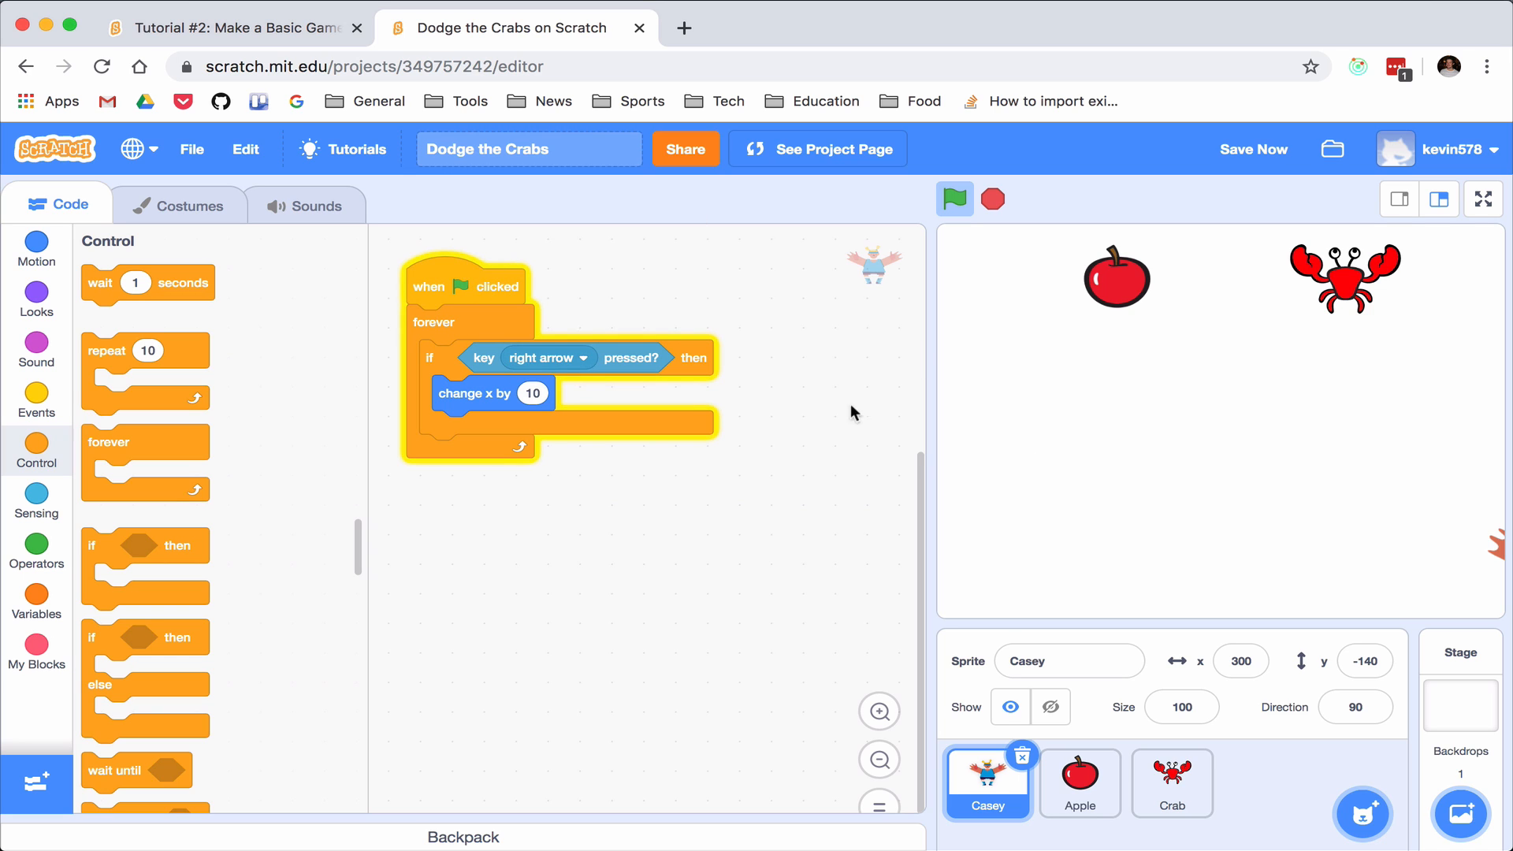
pyautogui.moveTo(492, 303)
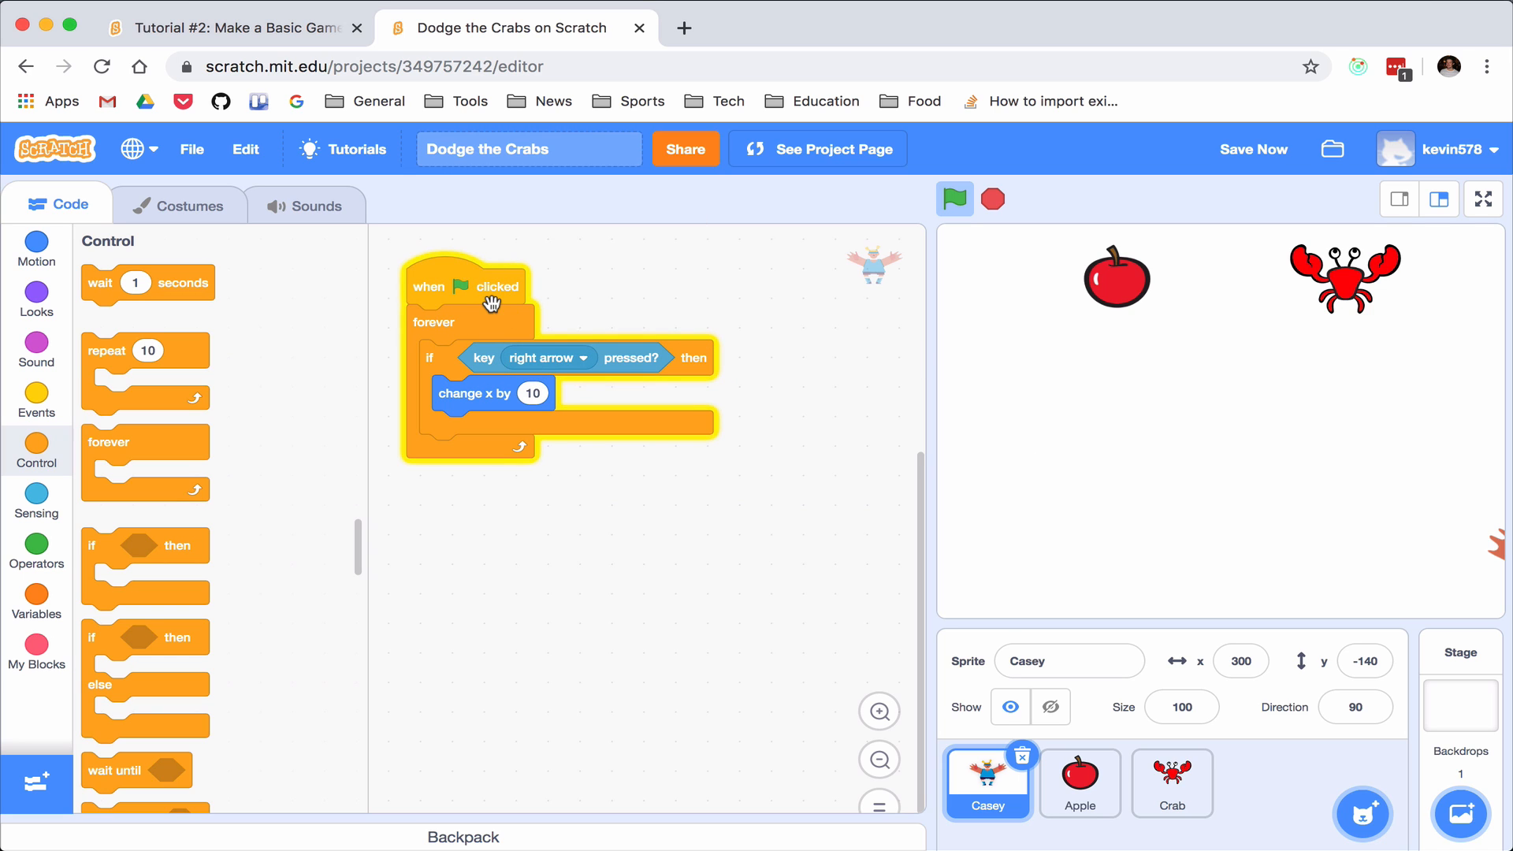
pyautogui.moveTo(454, 285)
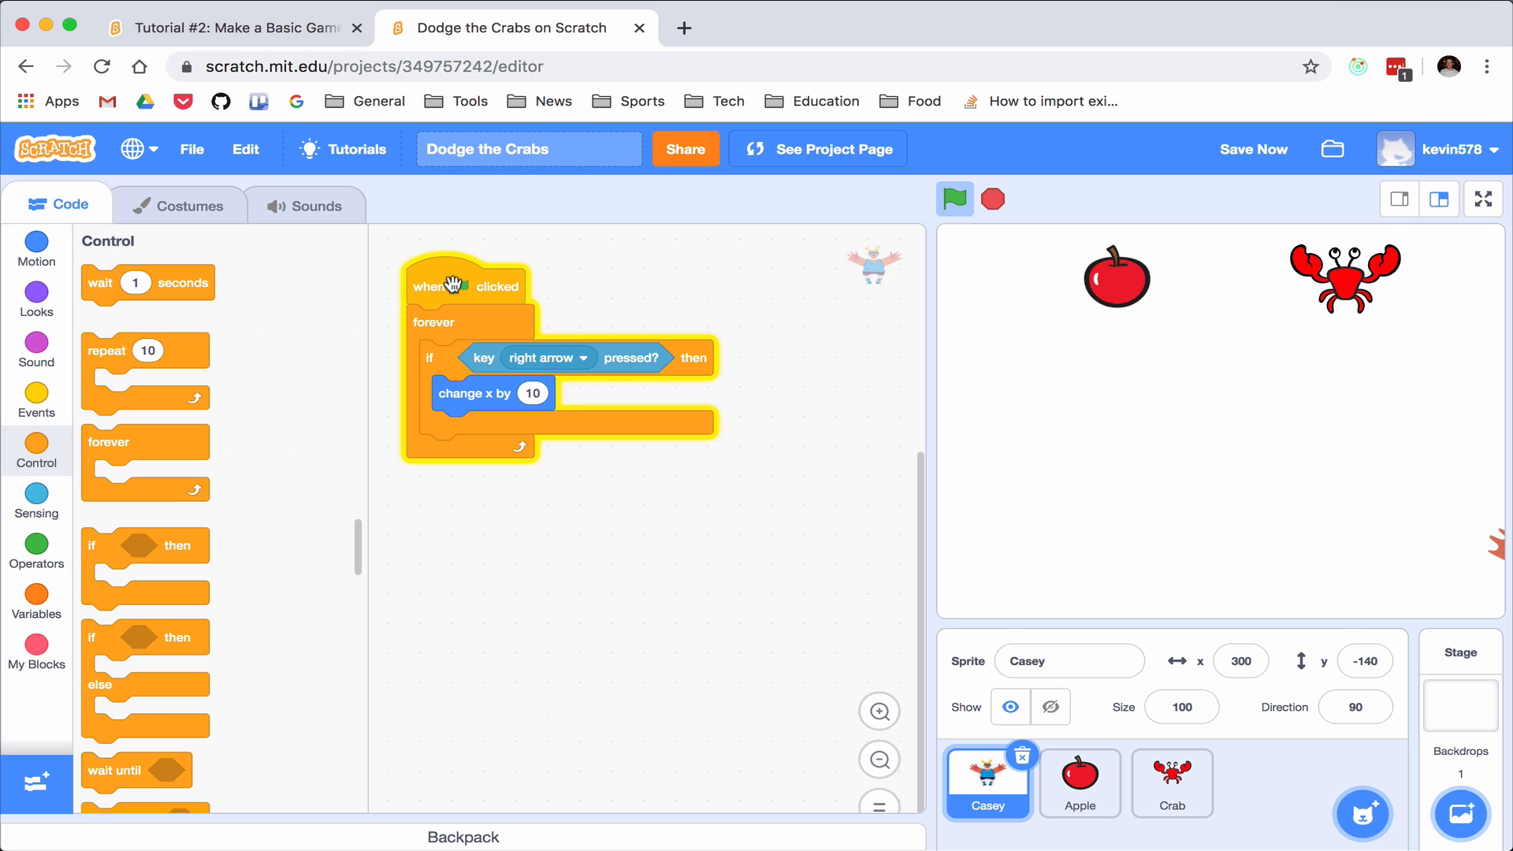
# Duplicate the script for the left arrow key with change x by -10 and test it
pyautogui.rightClick(467, 285)
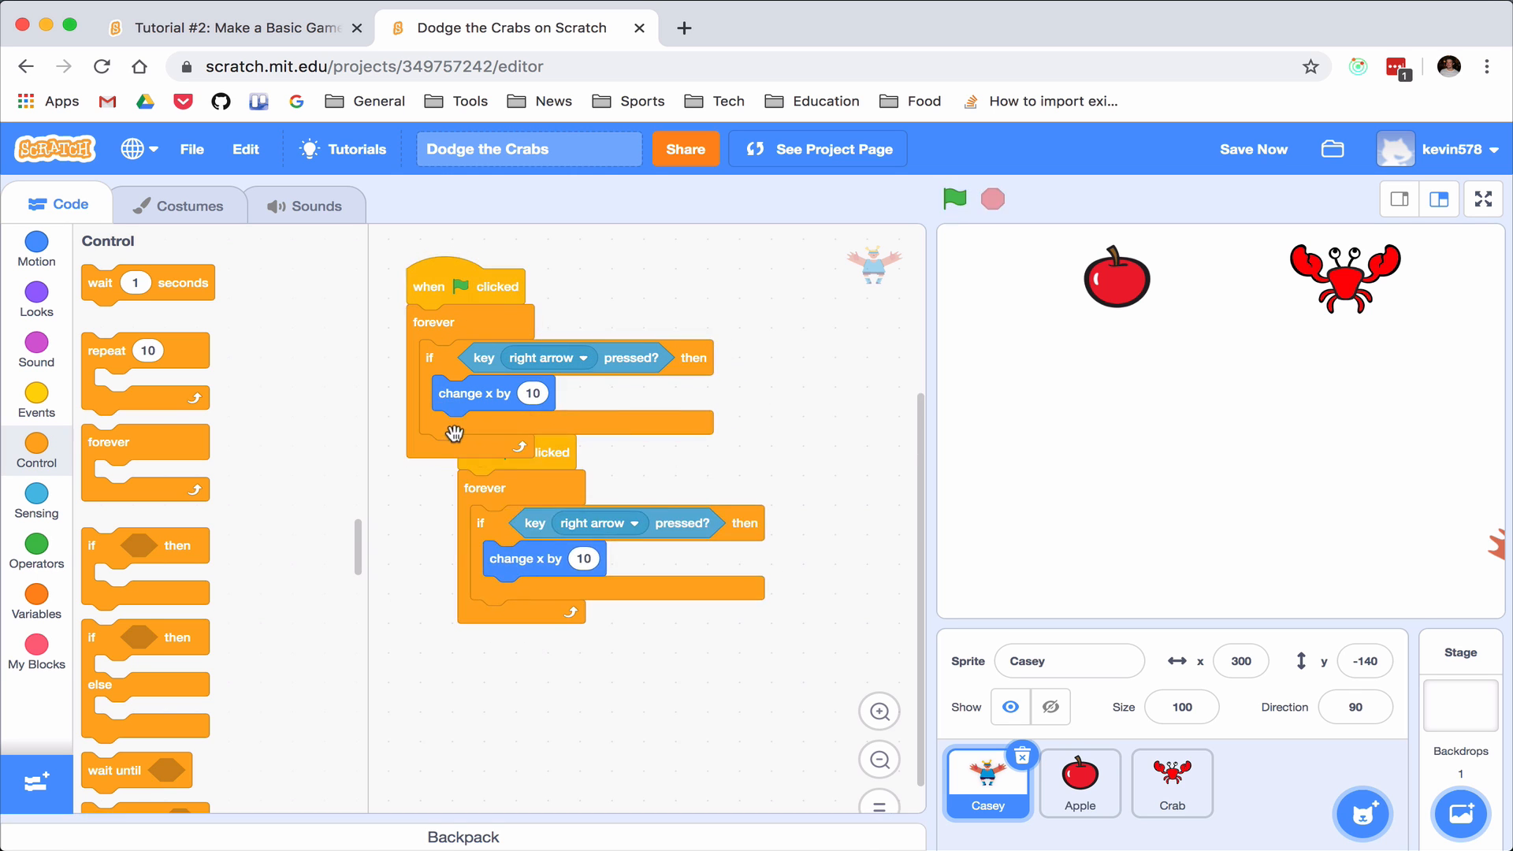
pyautogui.click(598, 524)
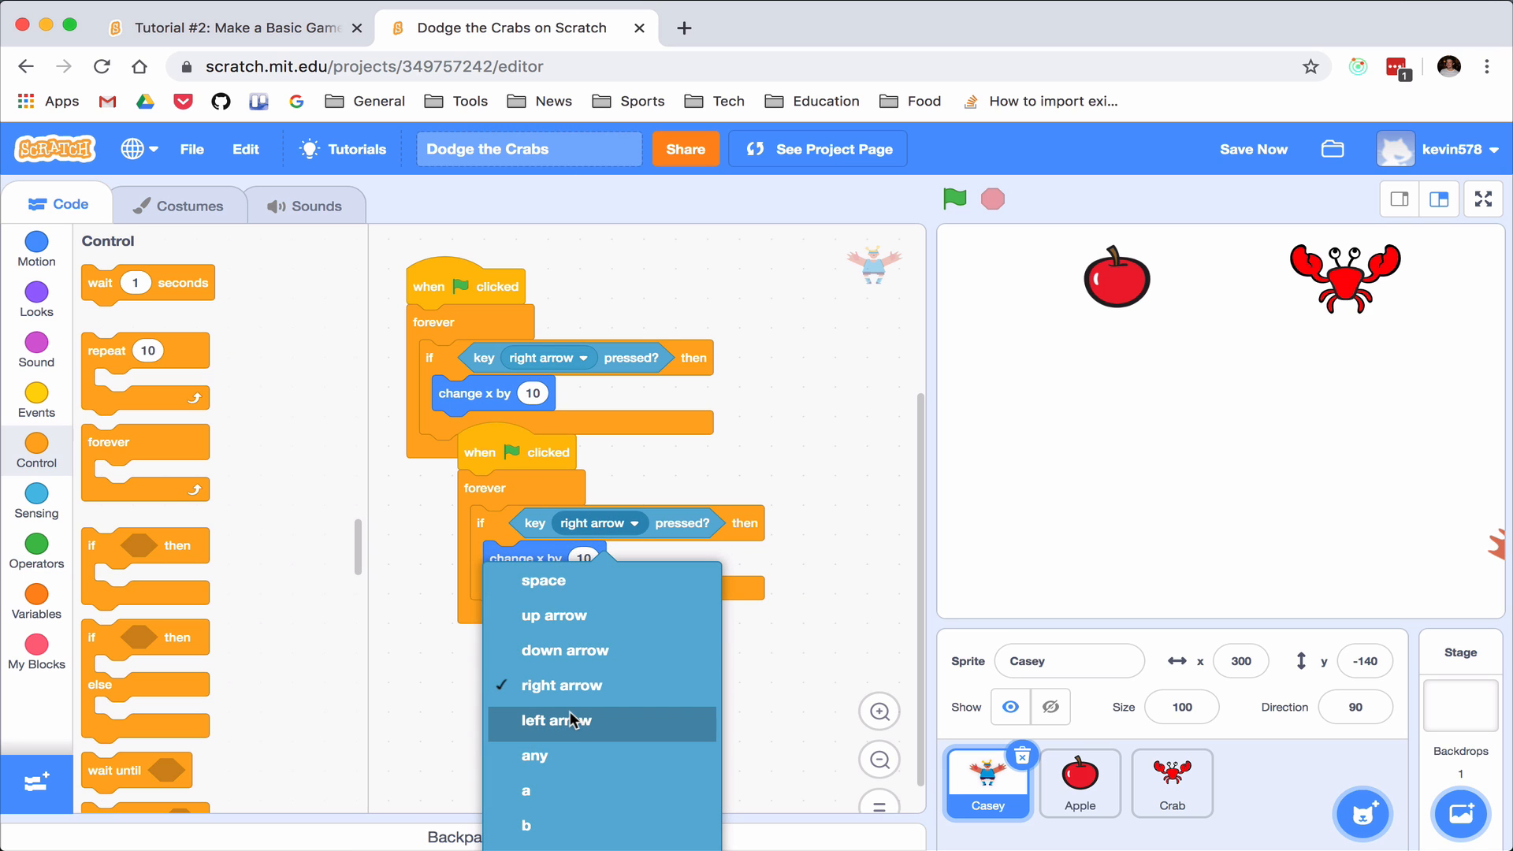
pyautogui.click(556, 720)
pyautogui.write('-10')
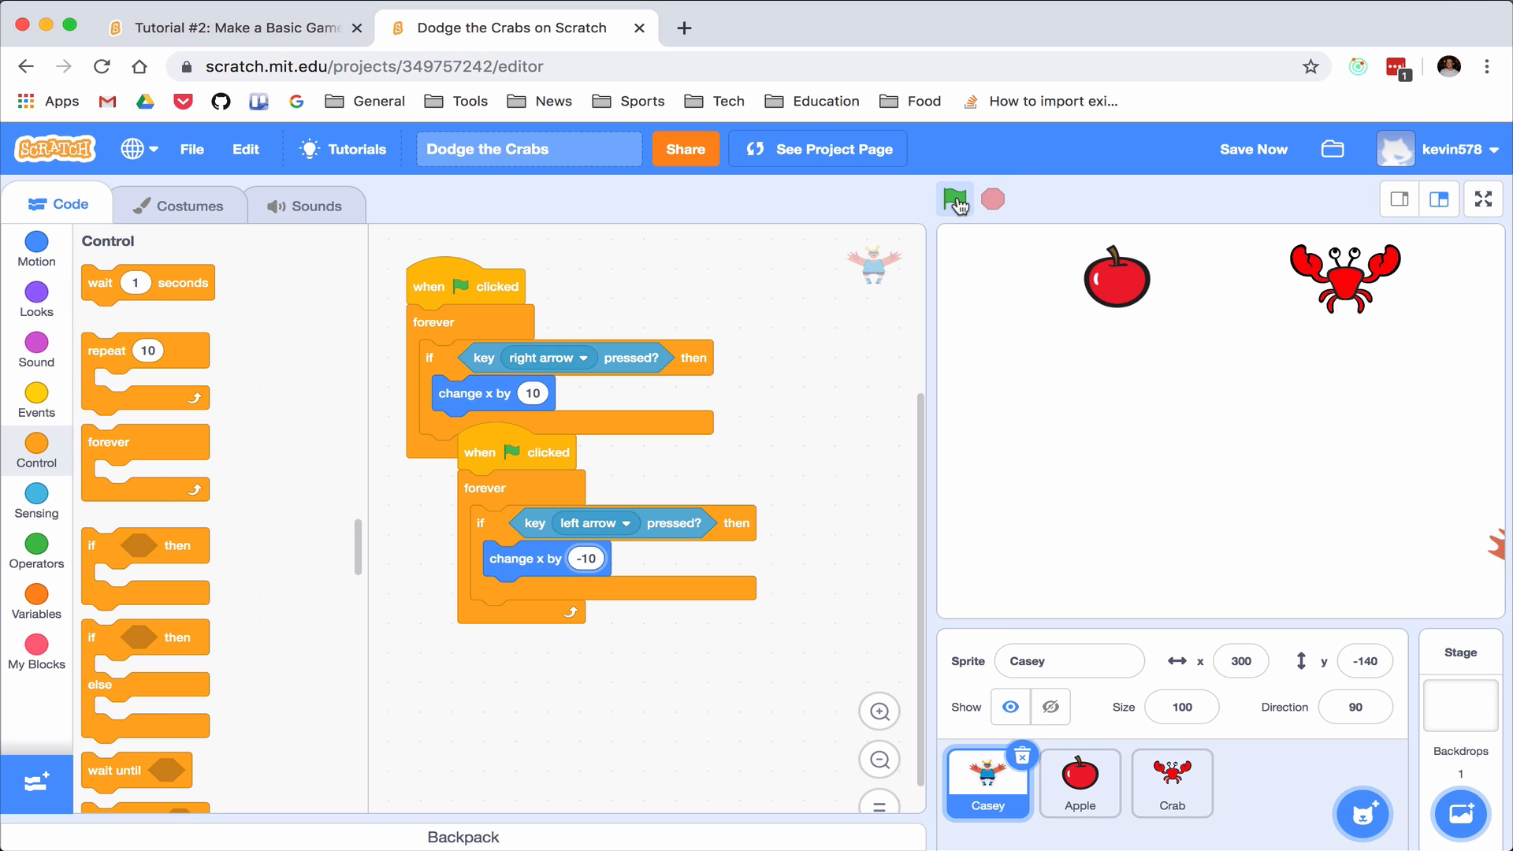
pyautogui.click(955, 200)
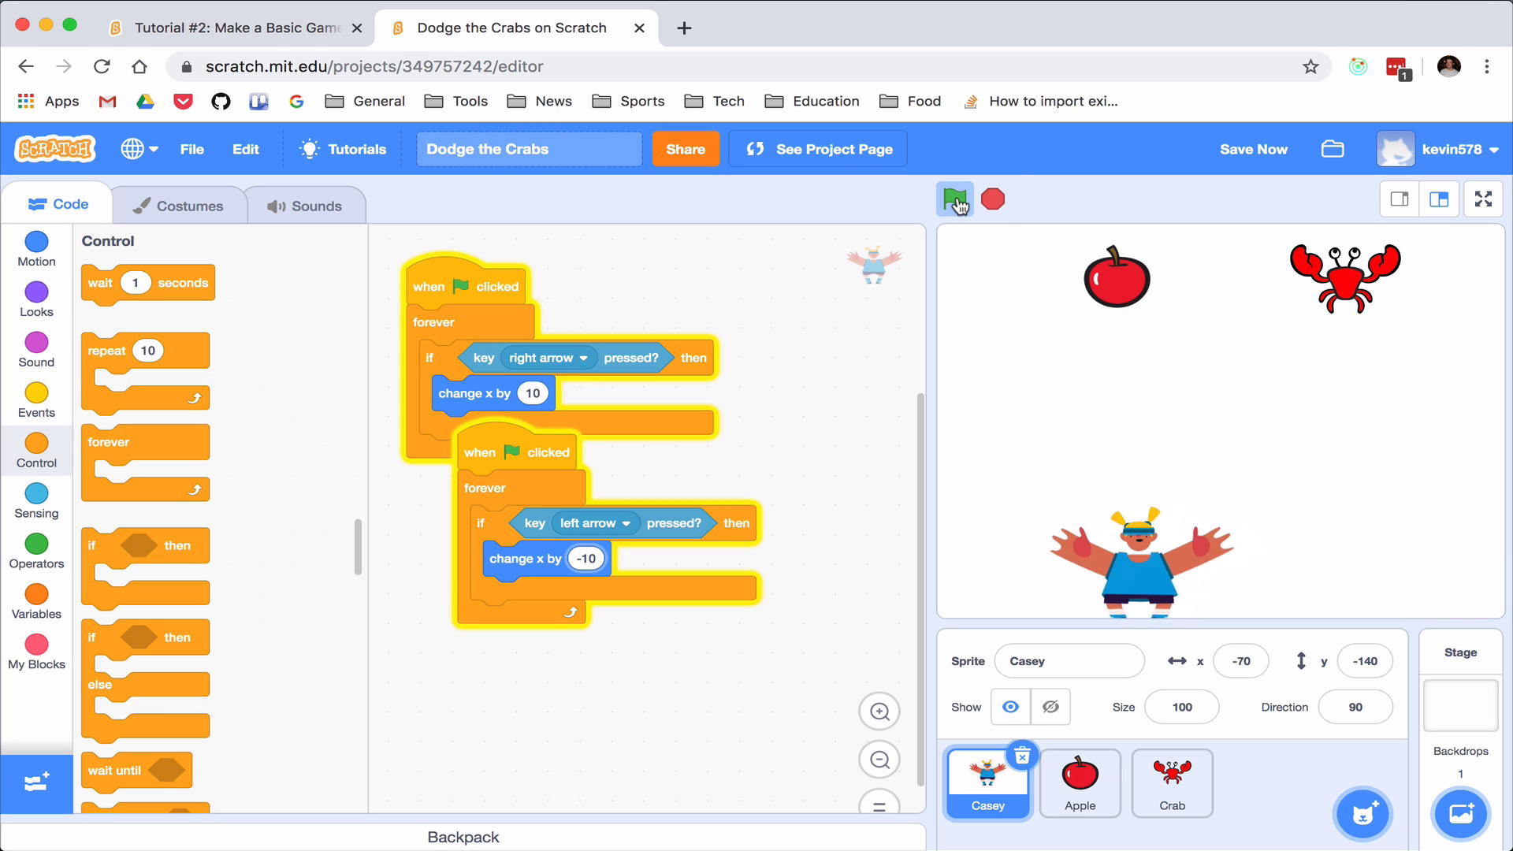
pyautogui.click(955, 201)
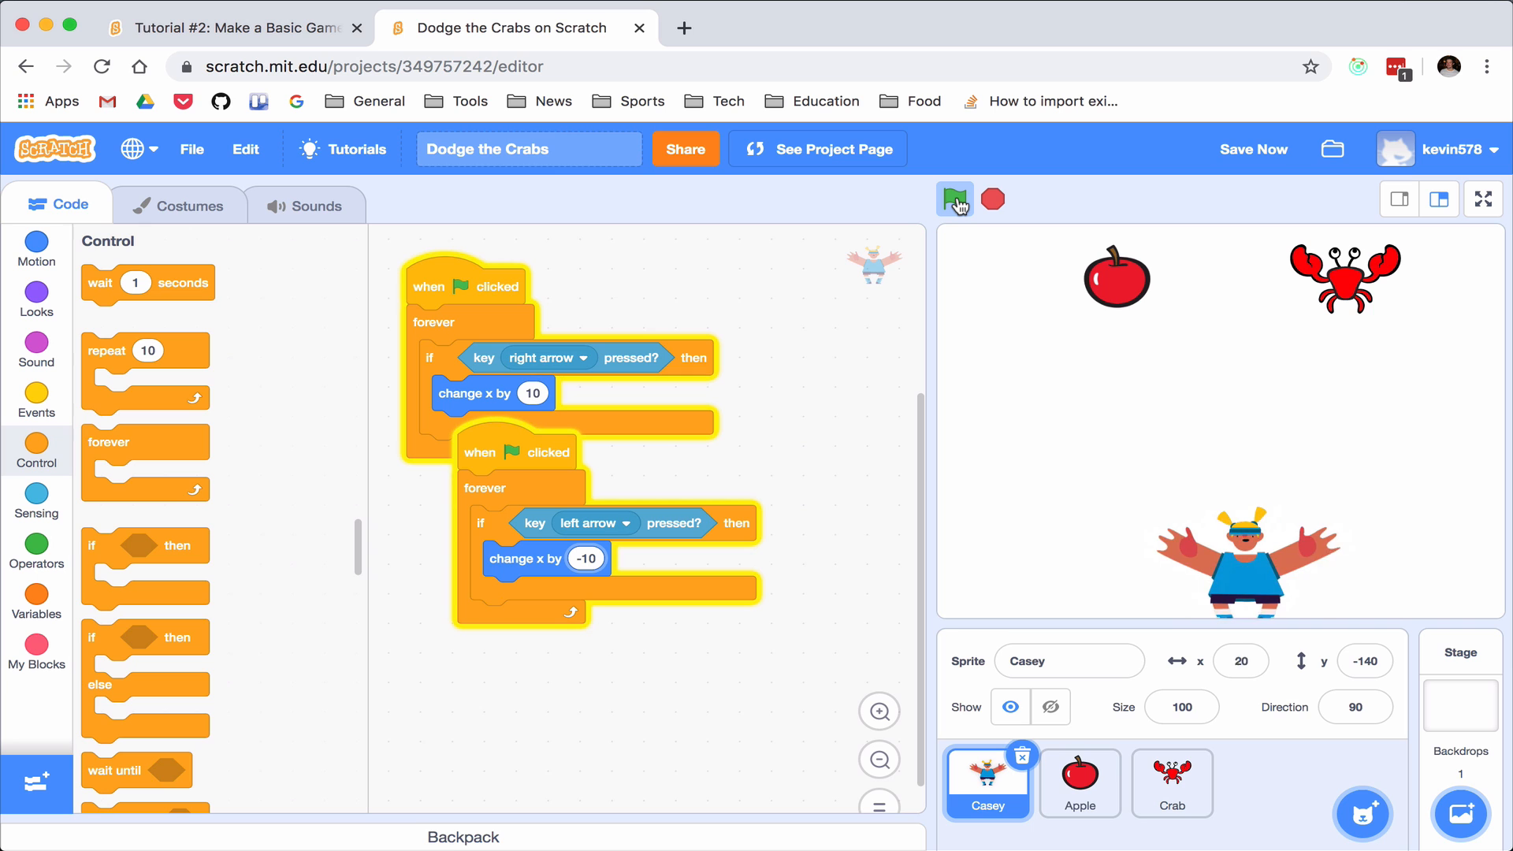
pyautogui.click(956, 200)
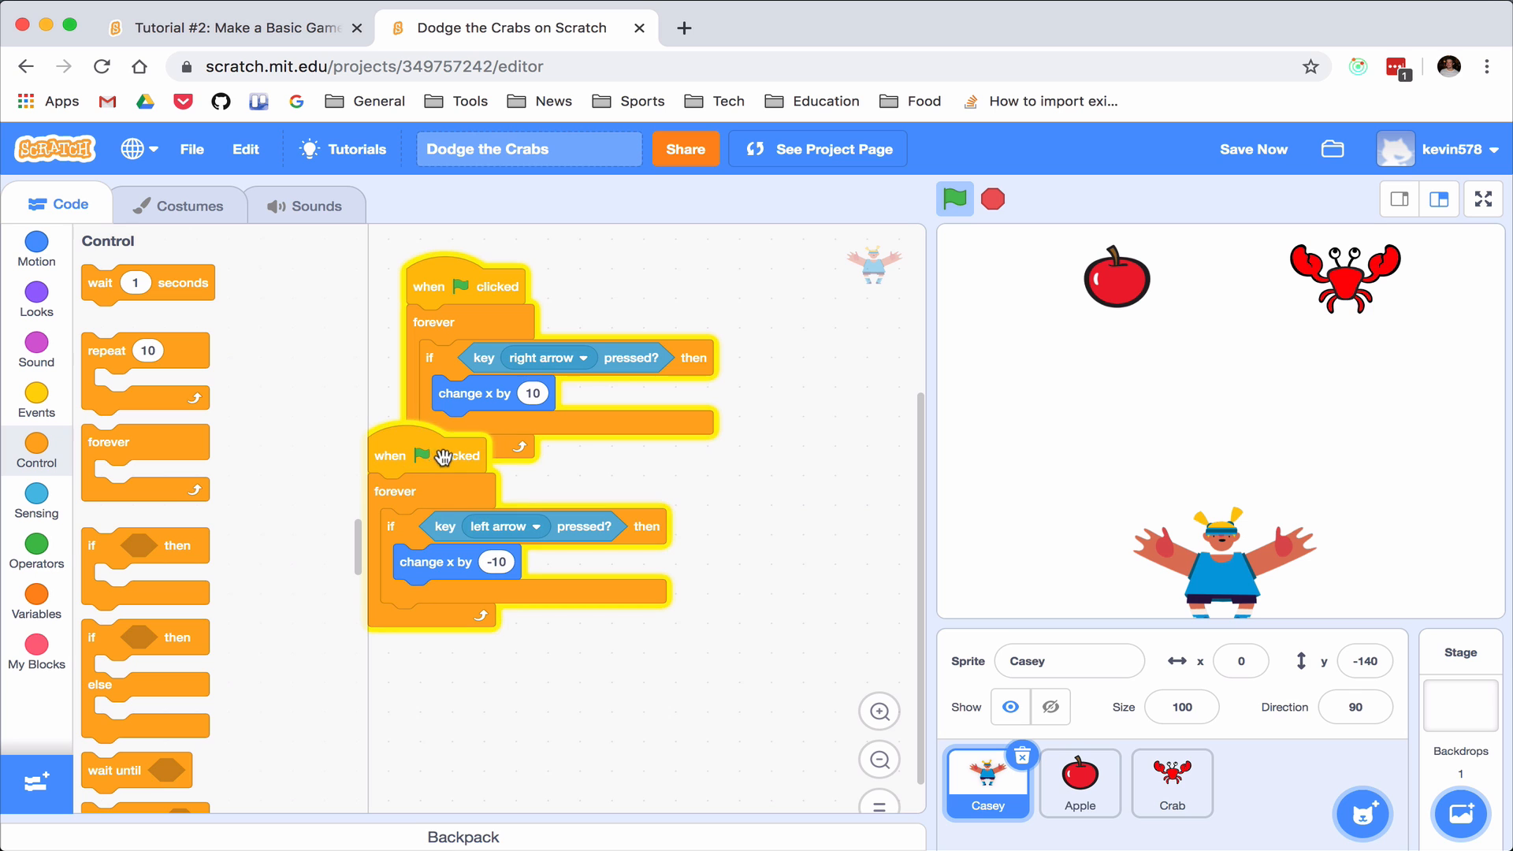
# Duplicate the script twice for up and down arrow keys, switching to change y by 10 and -10
pyautogui.rightClick(445, 456)
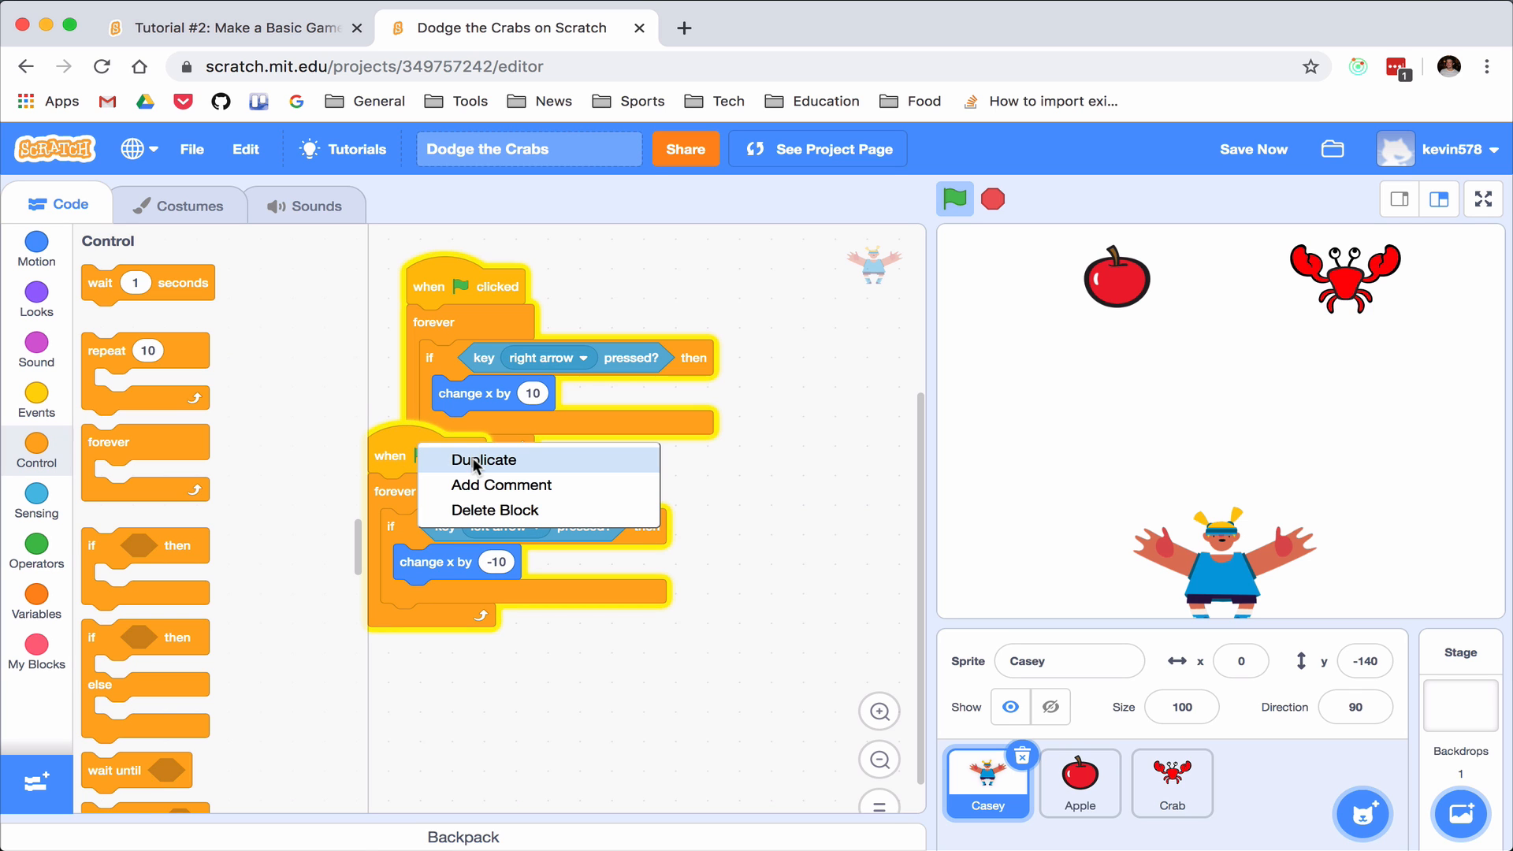
pyautogui.click(486, 459)
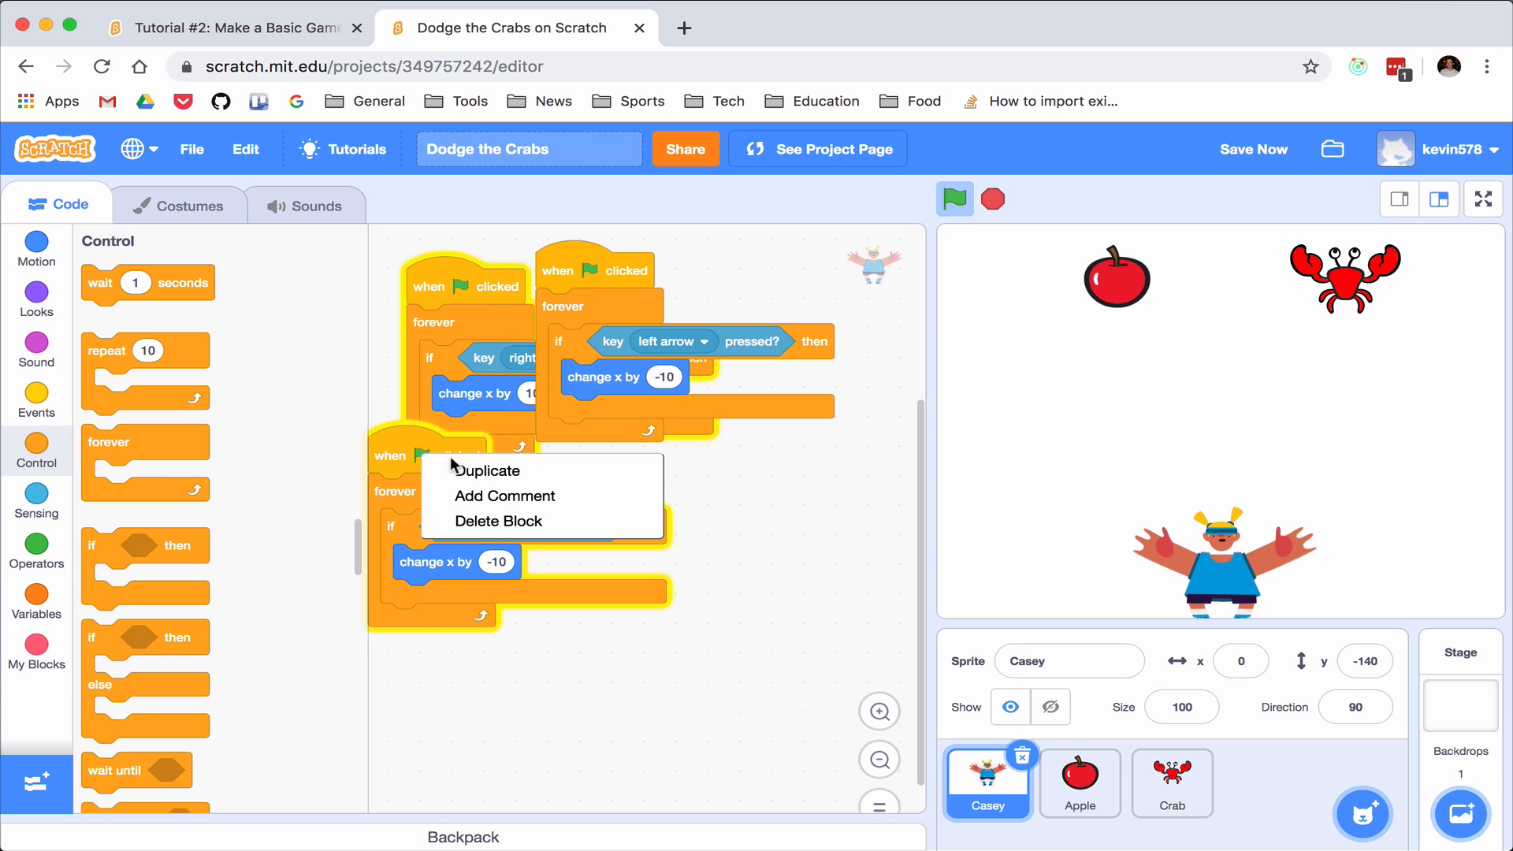
pyautogui.click(487, 469)
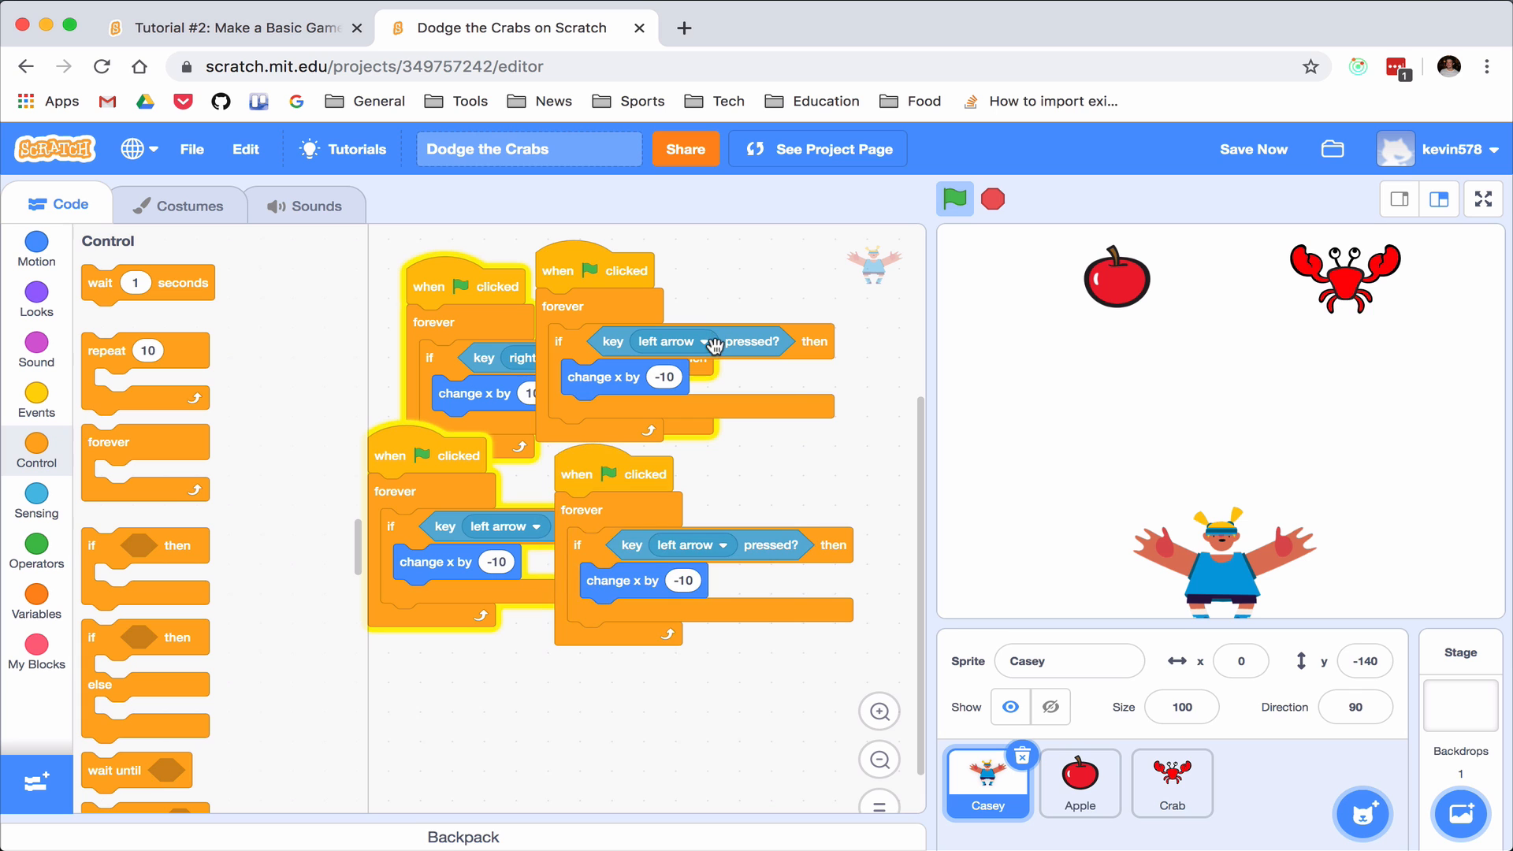
pyautogui.click(666, 340)
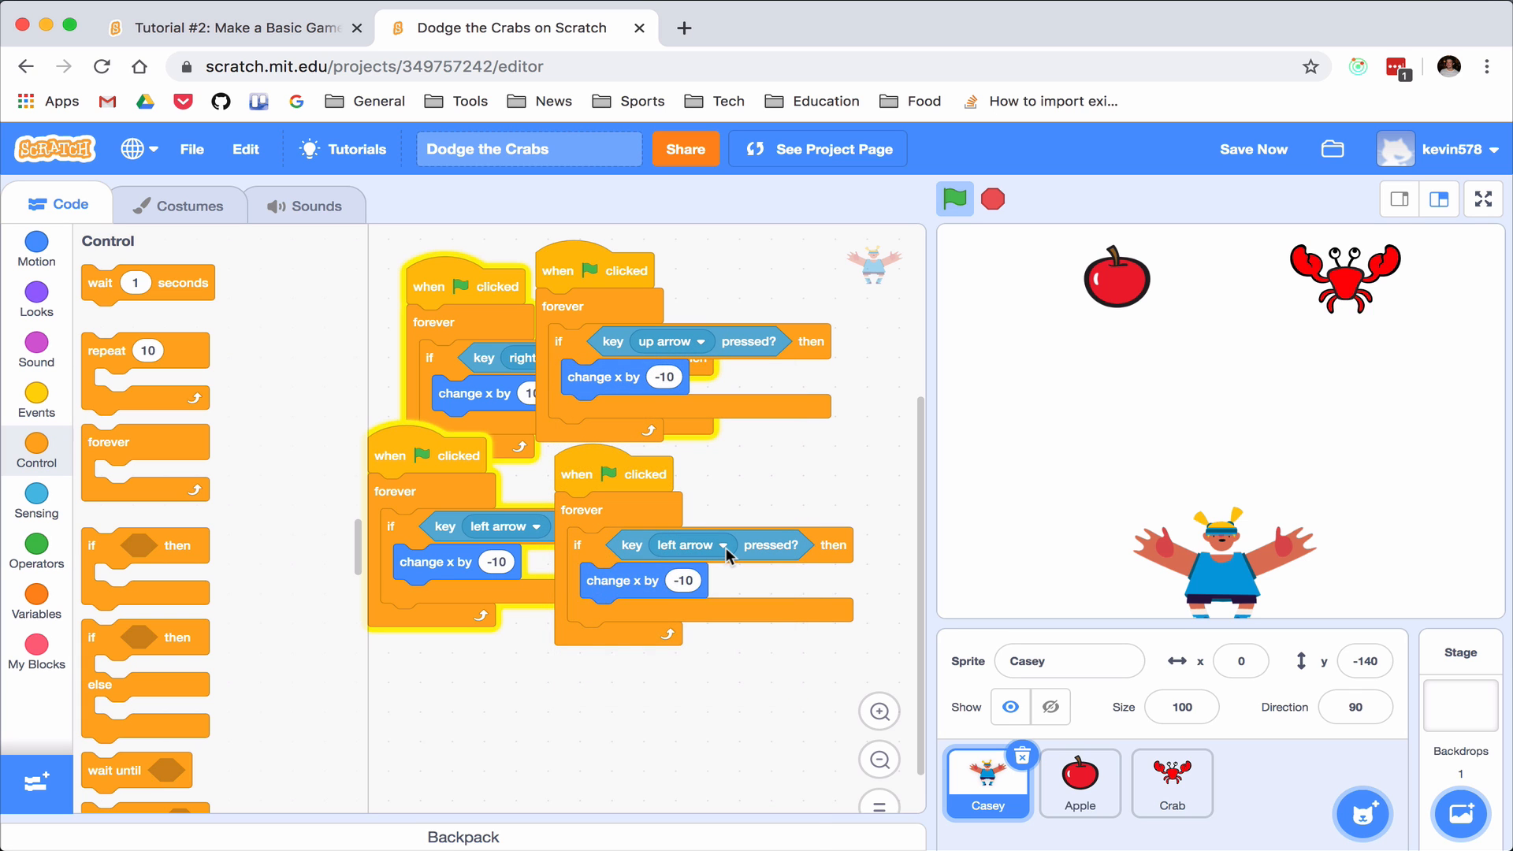
pyautogui.click(692, 545)
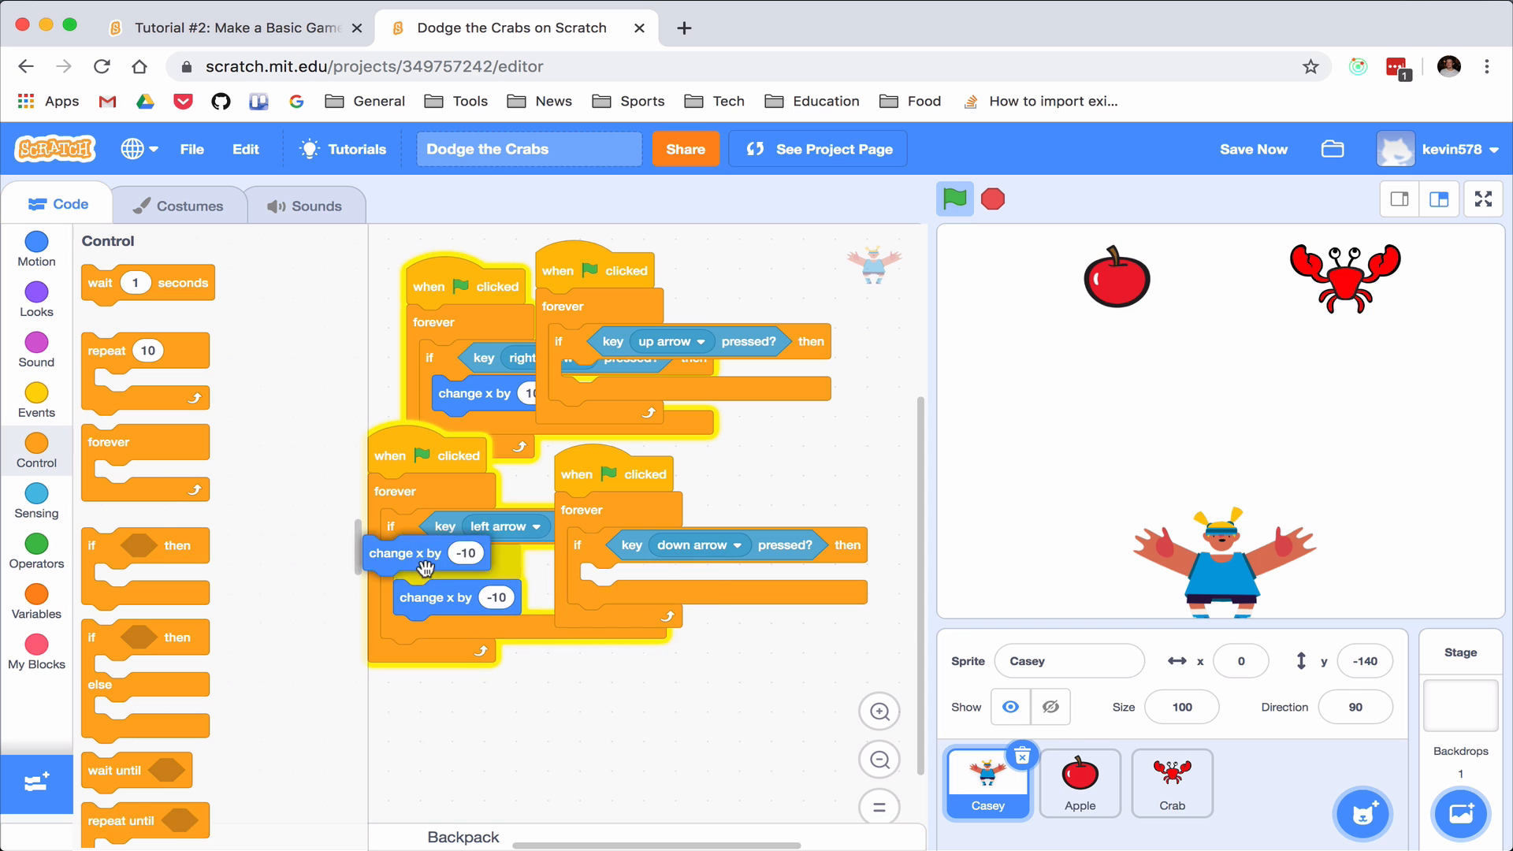
pyautogui.click(37, 249)
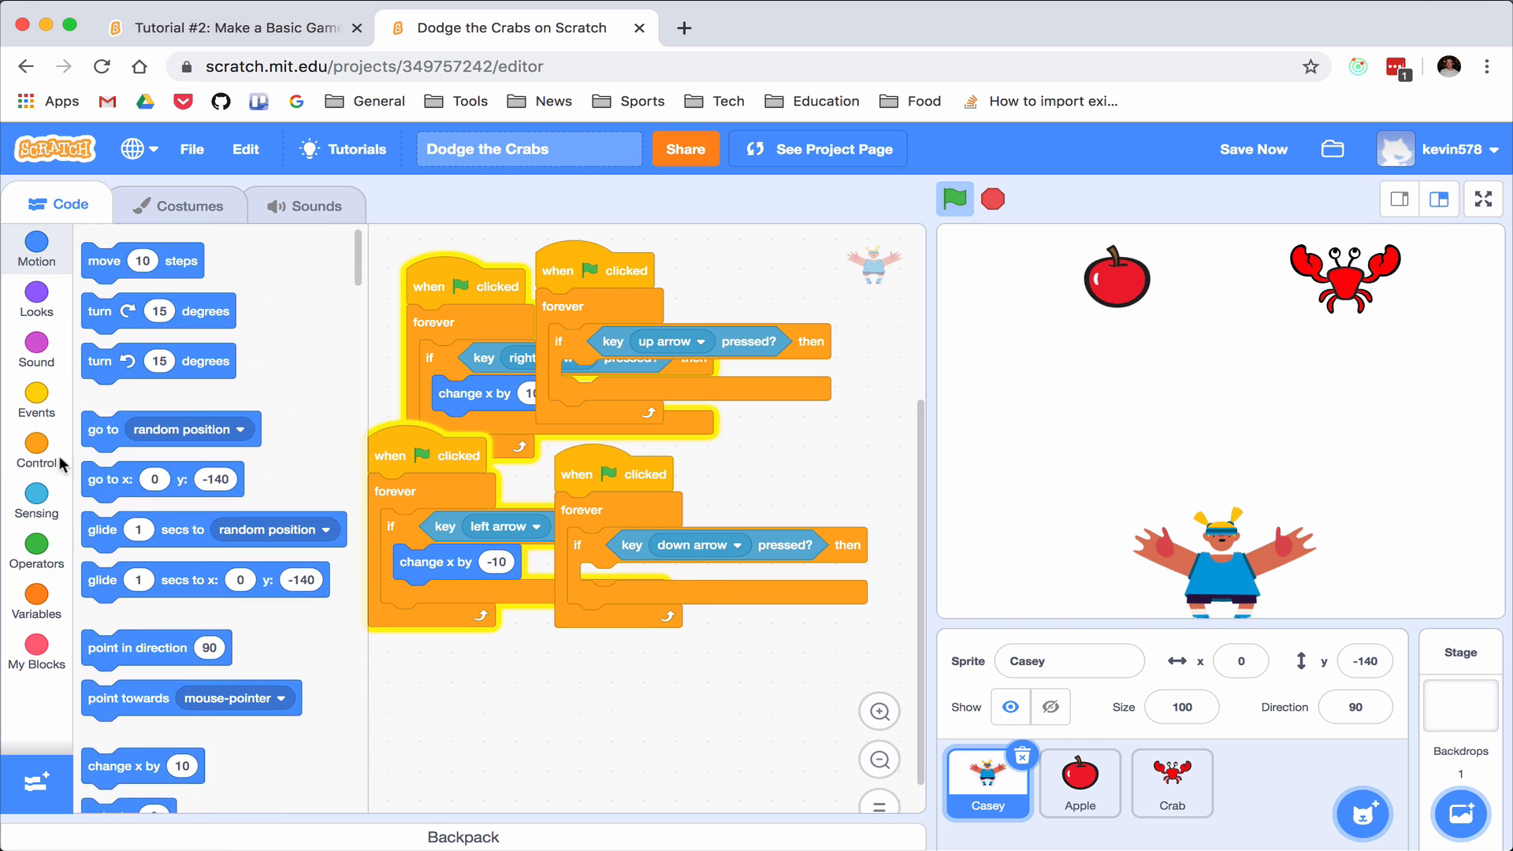
pyautogui.scroll(-3)
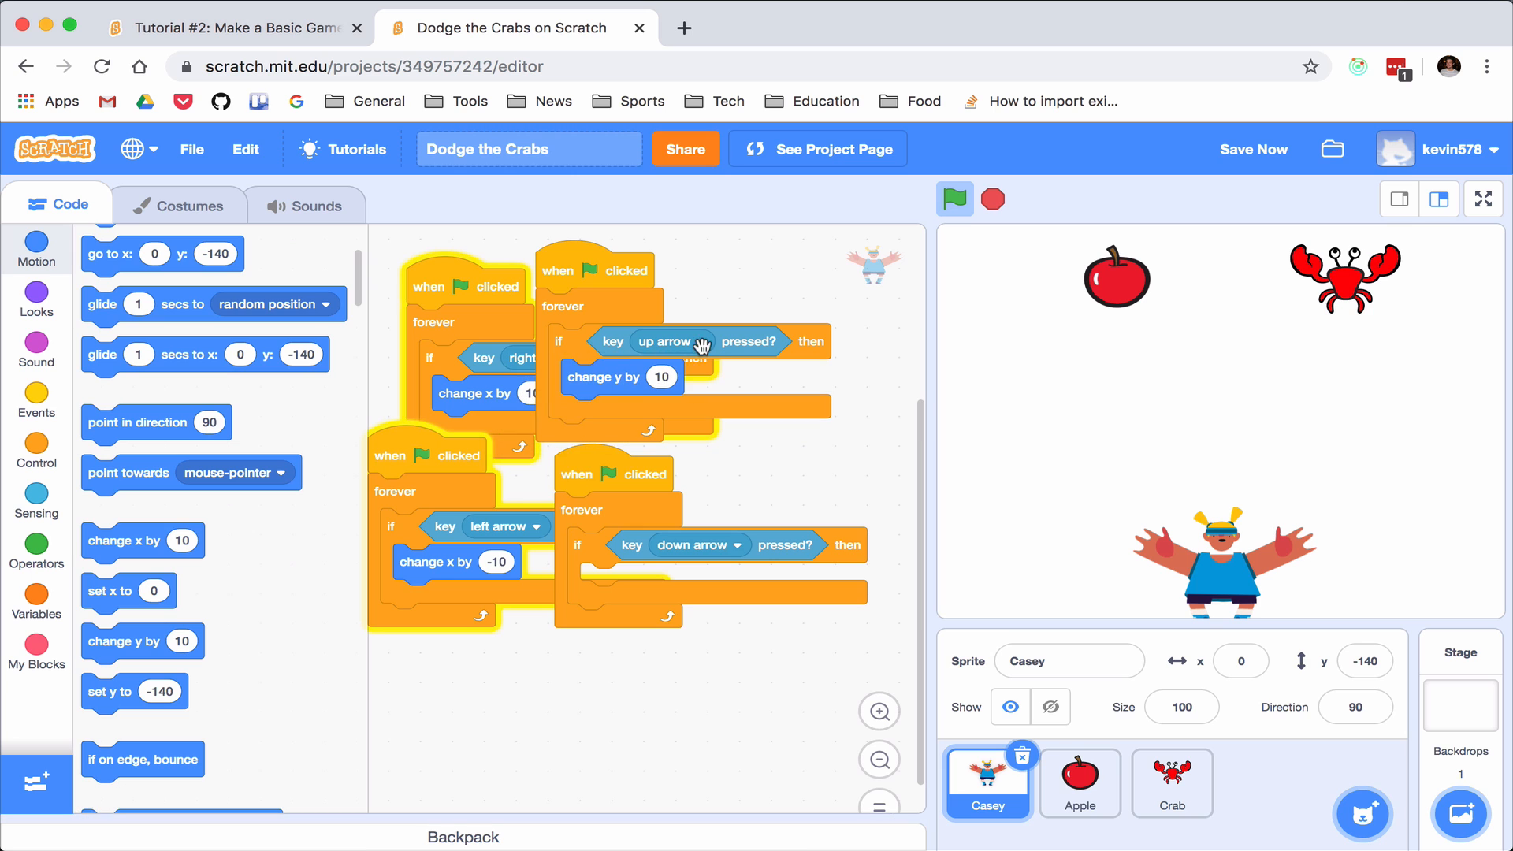
pyautogui.moveTo(601, 273)
pyautogui.write('-10')
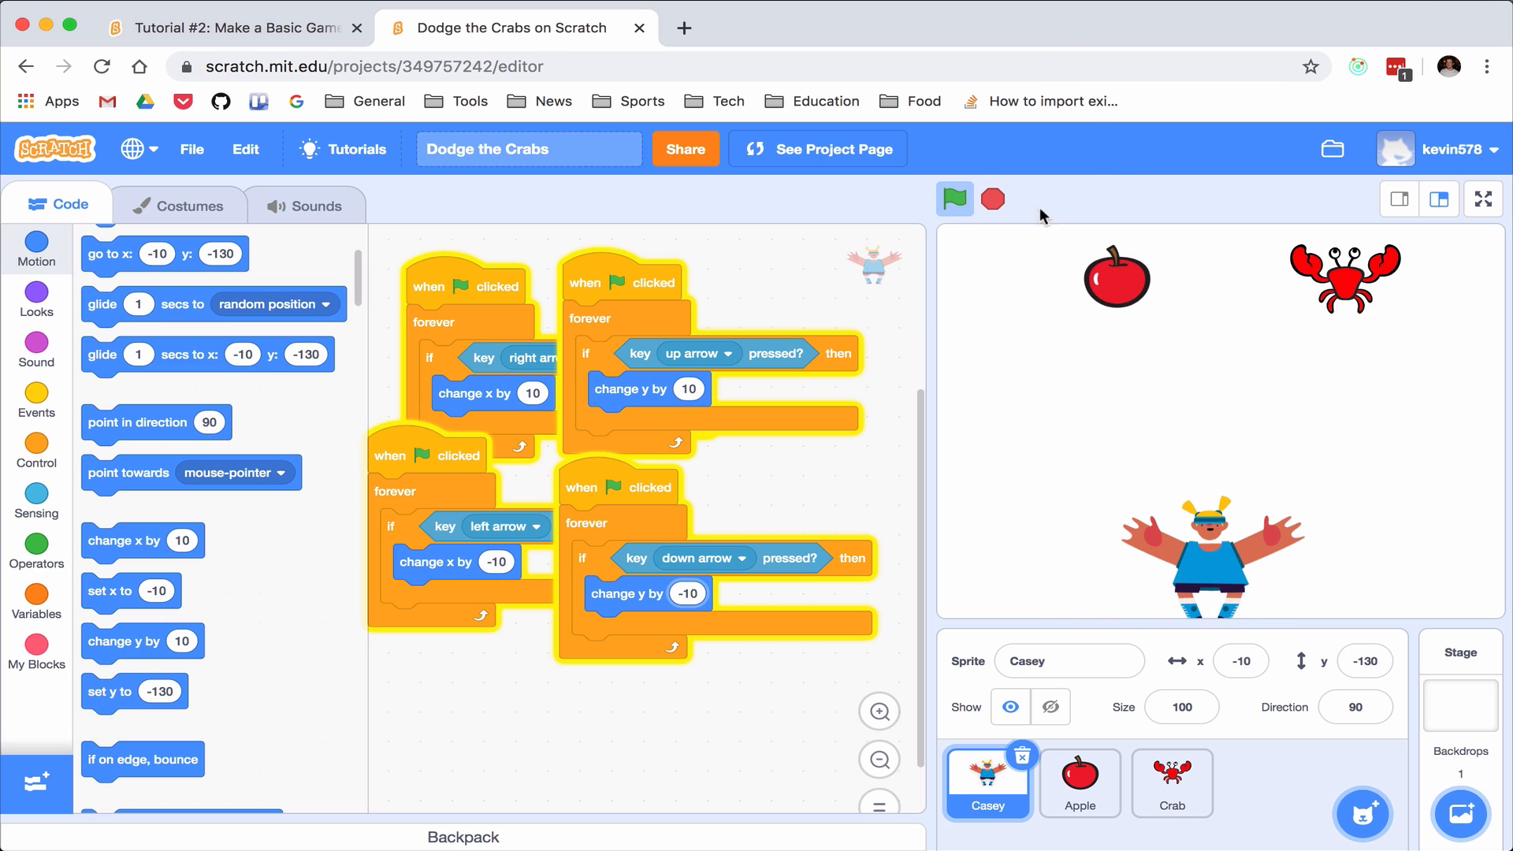
pyautogui.moveTo(1116, 287)
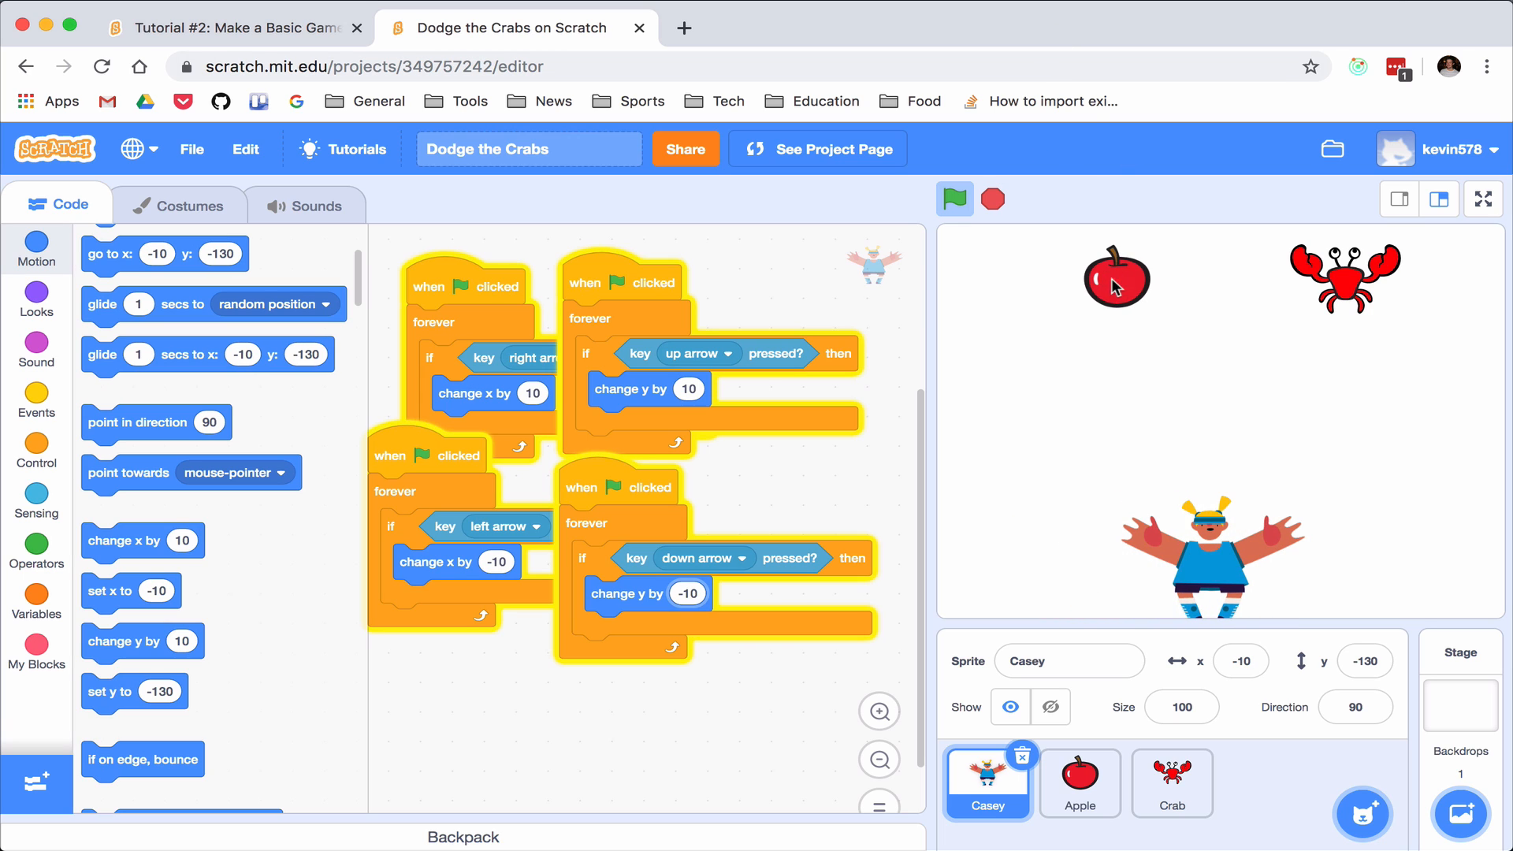
# Give Apple a go to x: pick random -220 to 220, y: 133 block and test it
pyautogui.click(1078, 782)
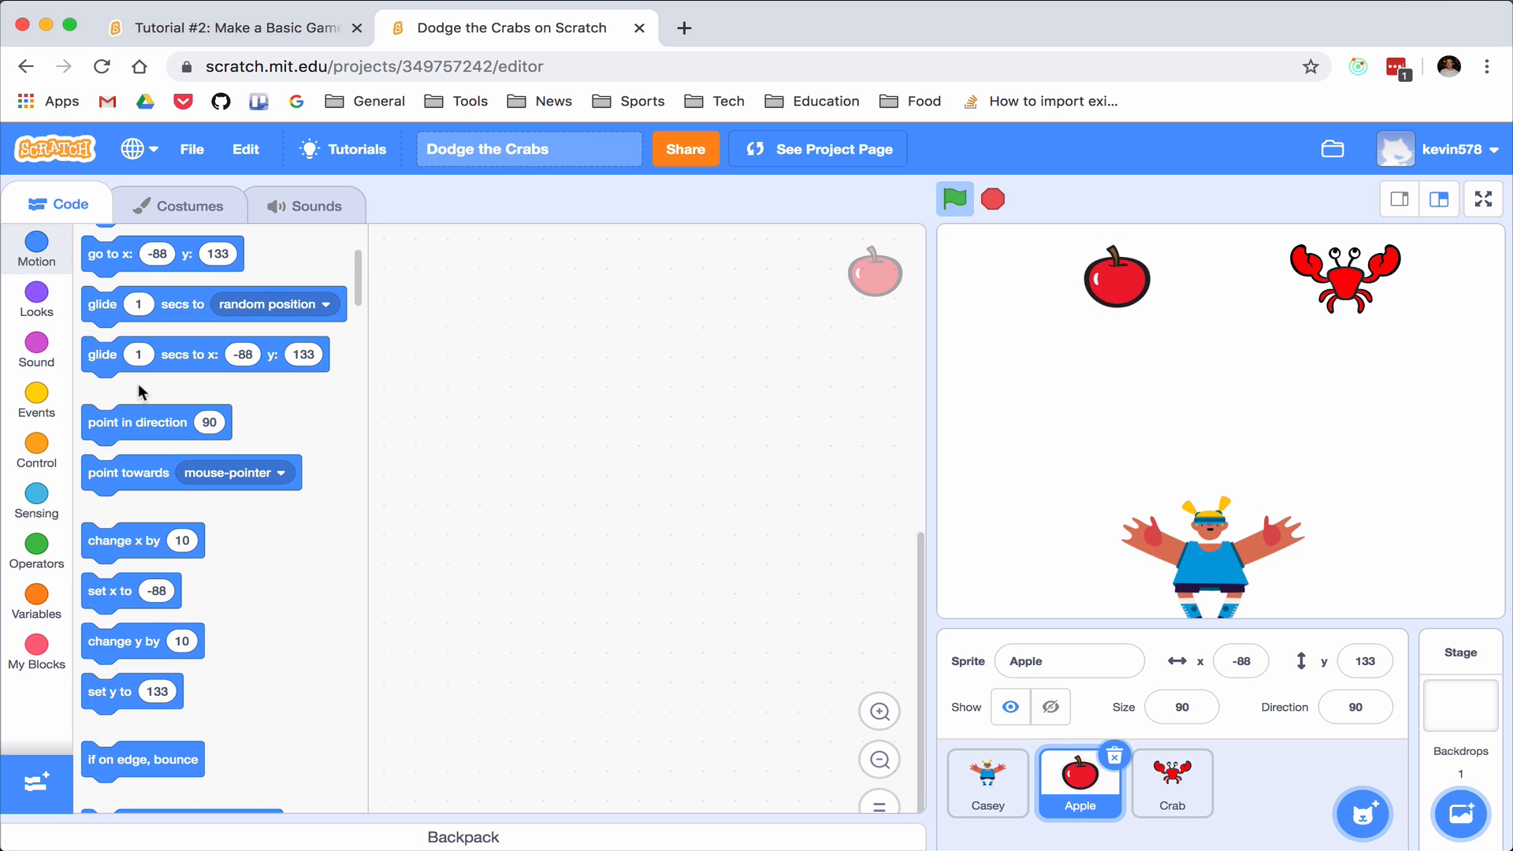
pyautogui.scroll(3)
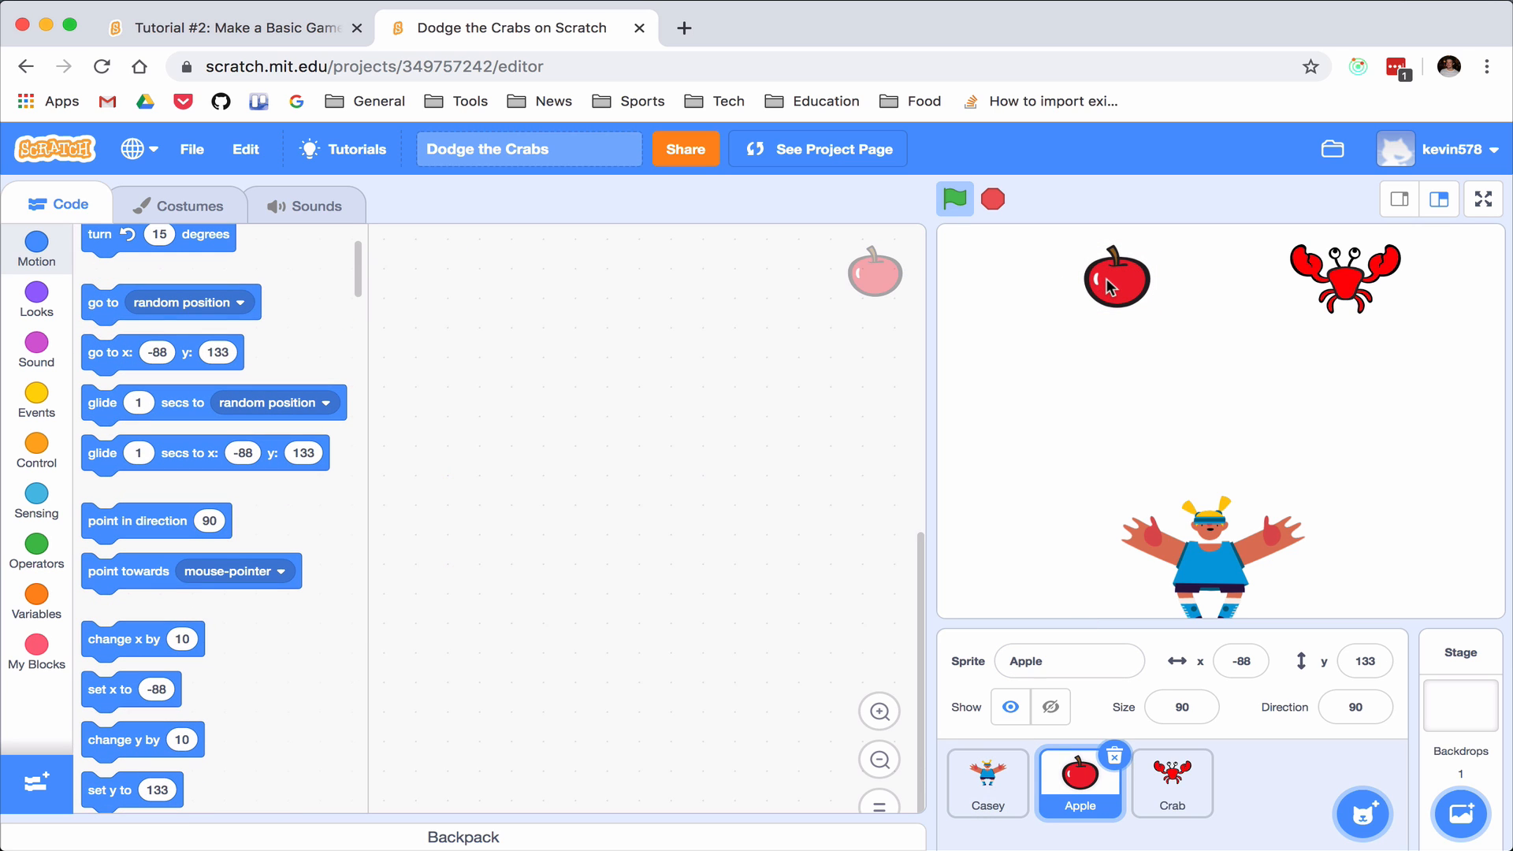
pyautogui.moveTo(1095, 296)
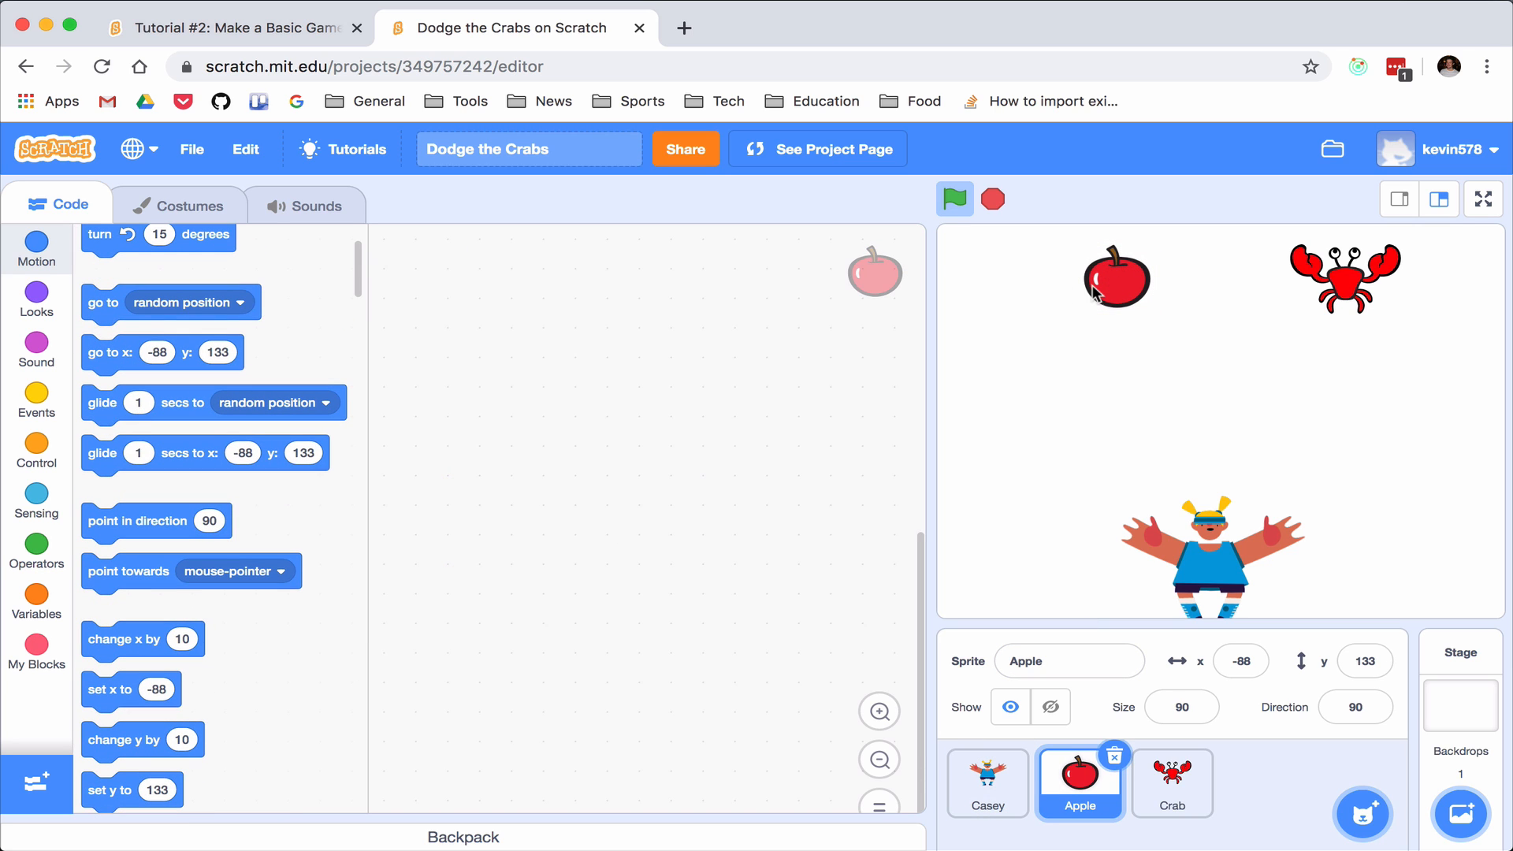
pyautogui.moveTo(1400, 298)
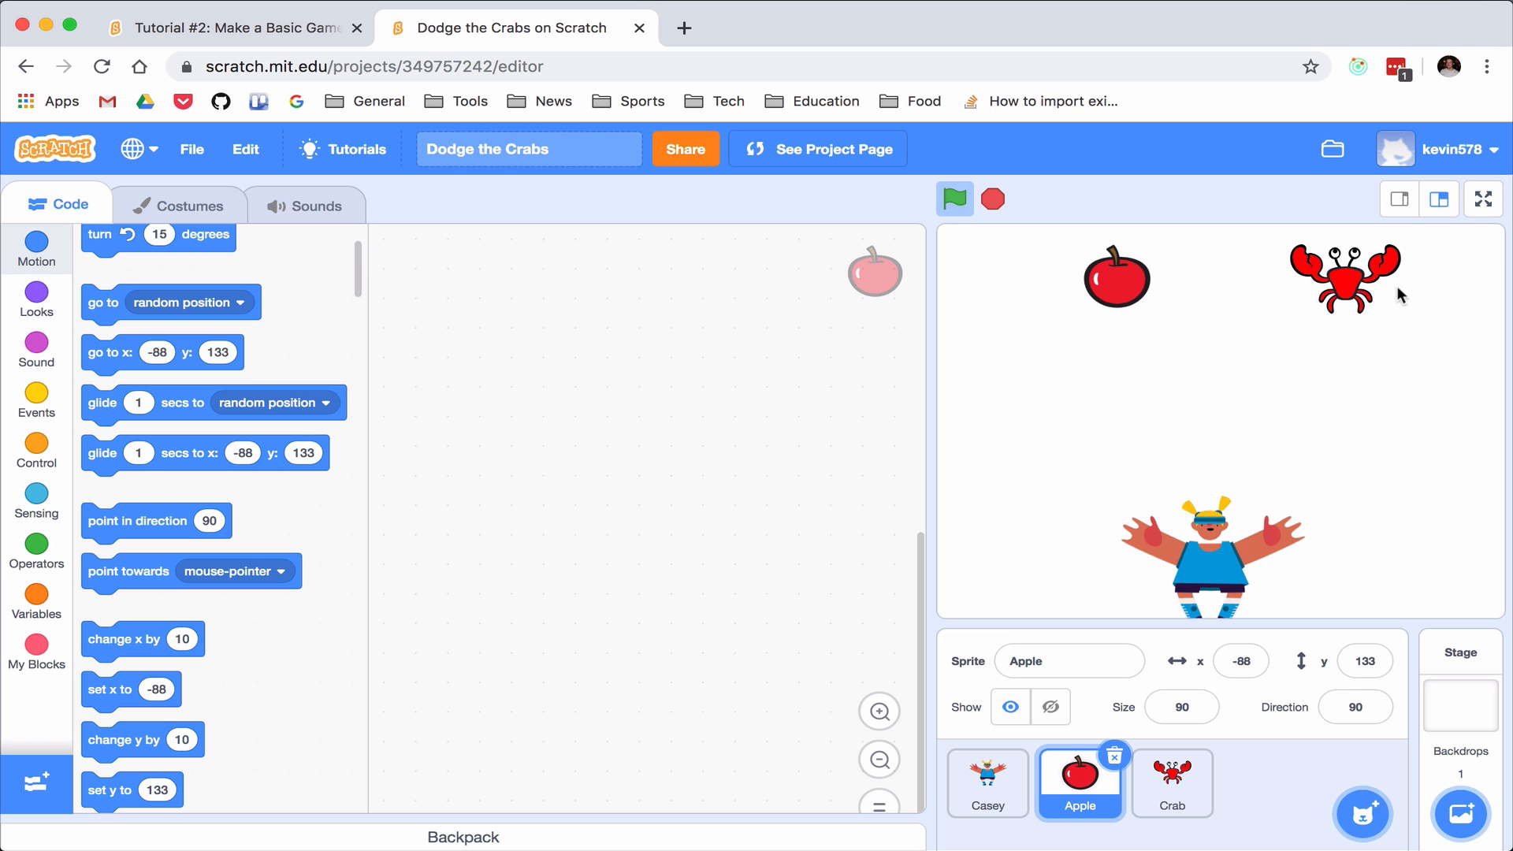
pyautogui.scroll(3)
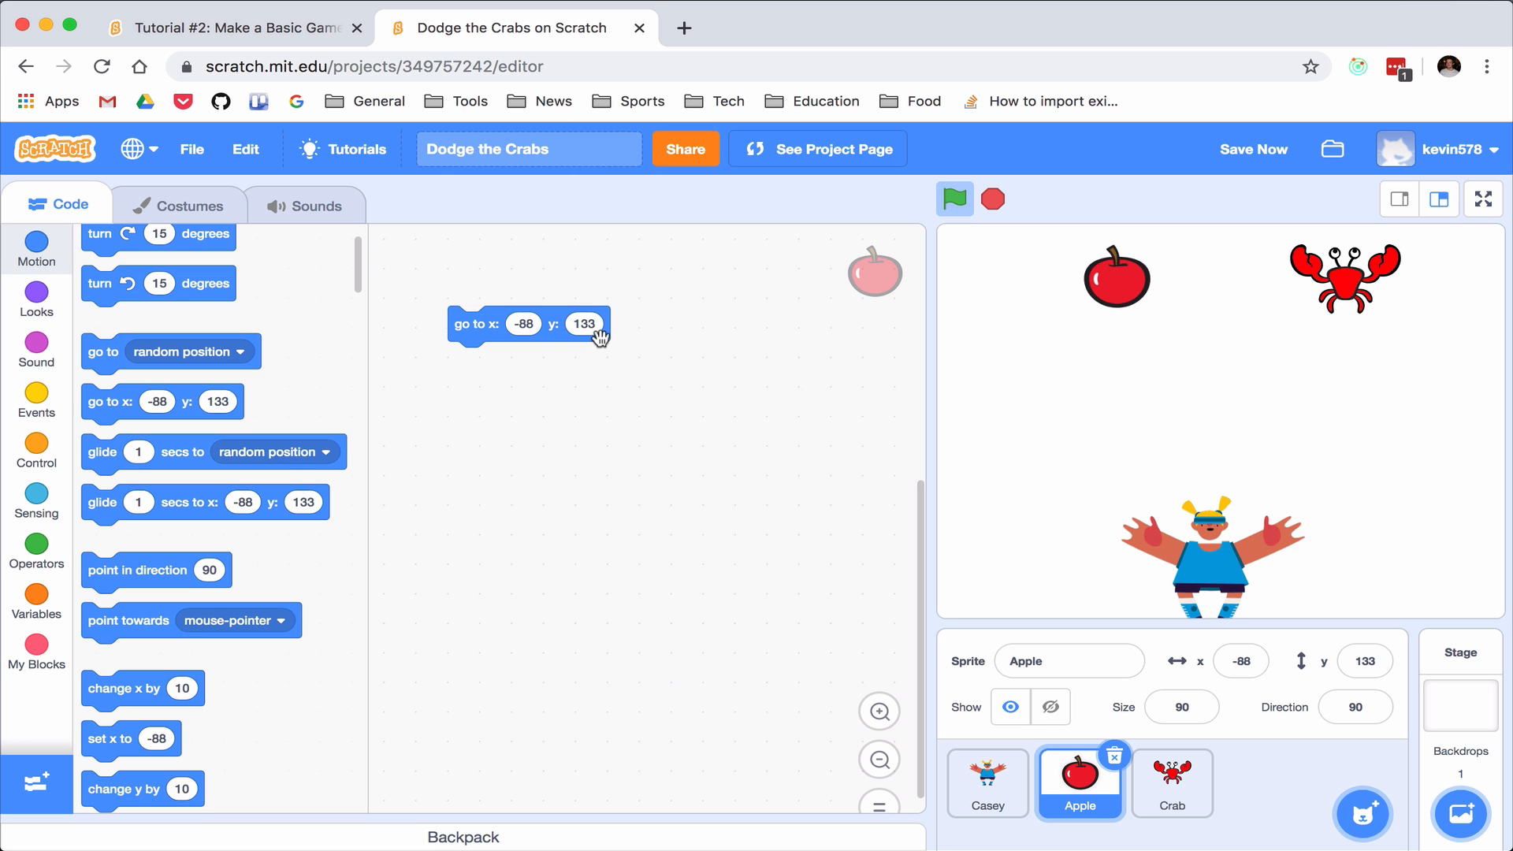
pyautogui.click(36, 550)
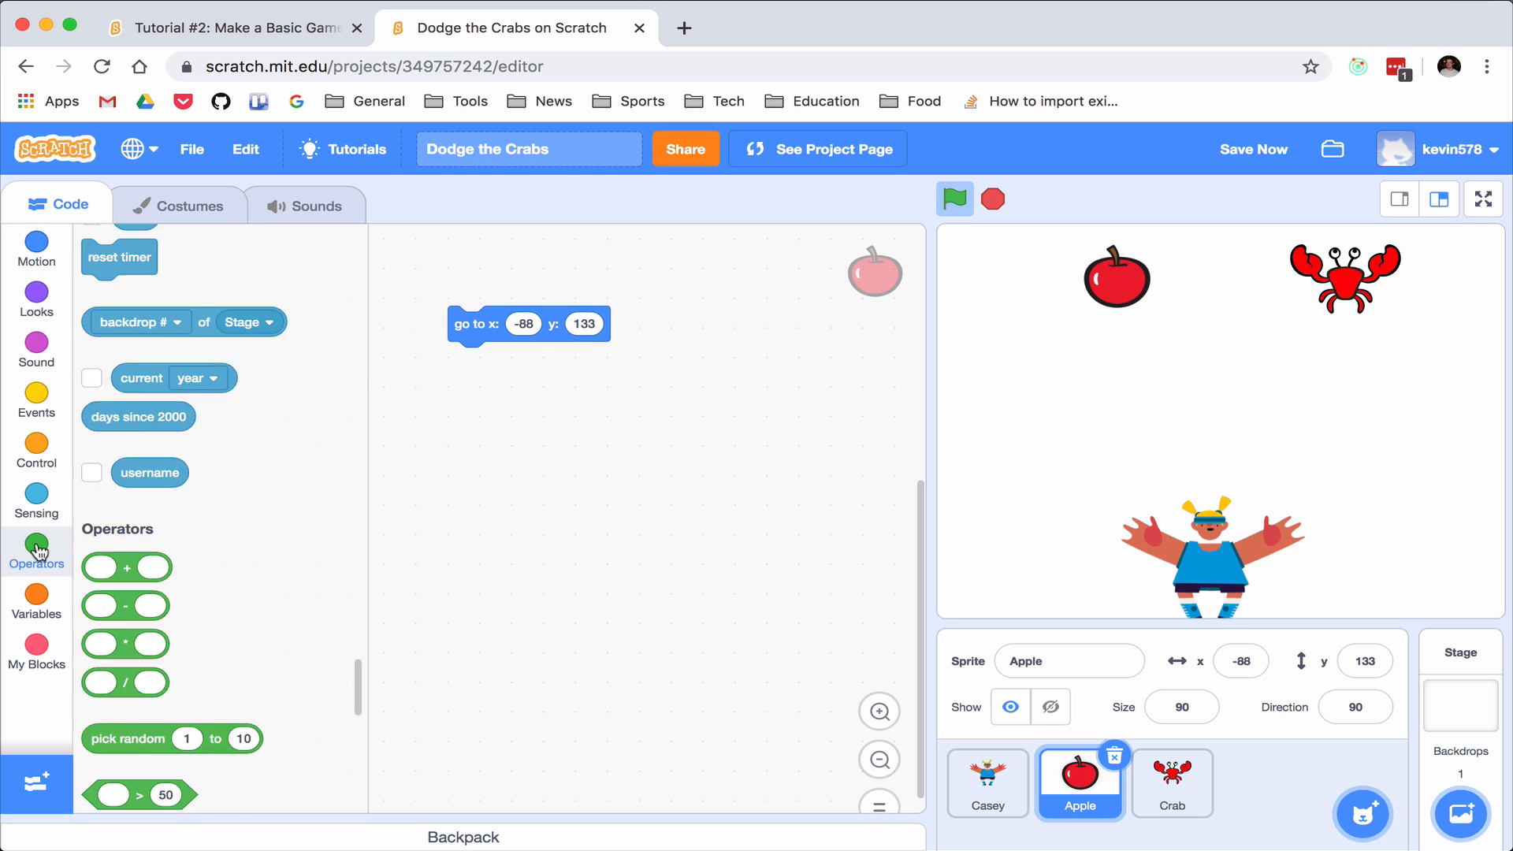
pyautogui.scroll(-3)
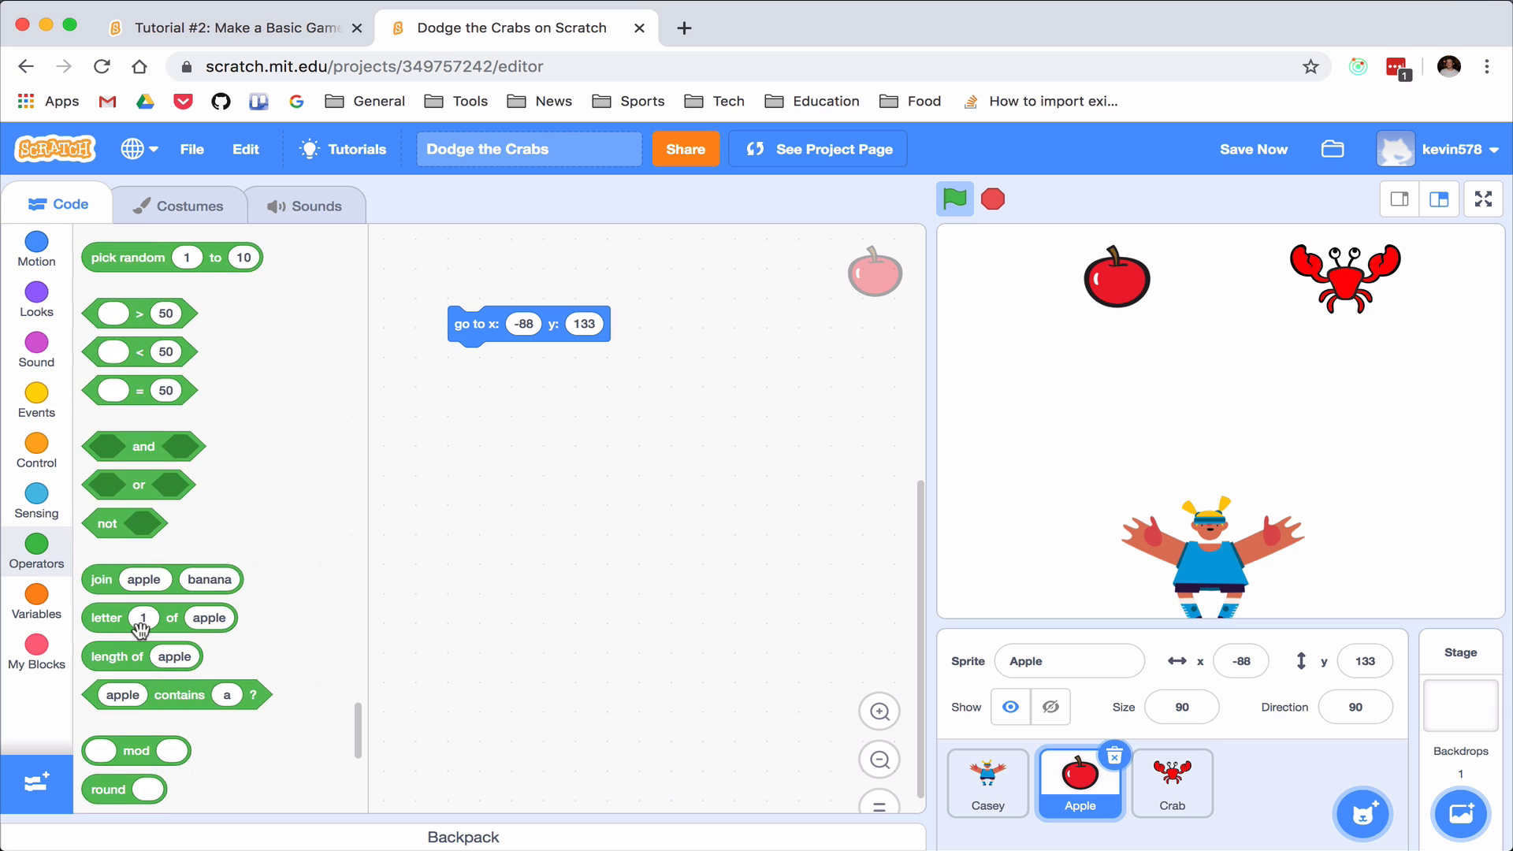
pyautogui.scroll(3)
pyautogui.write('220')
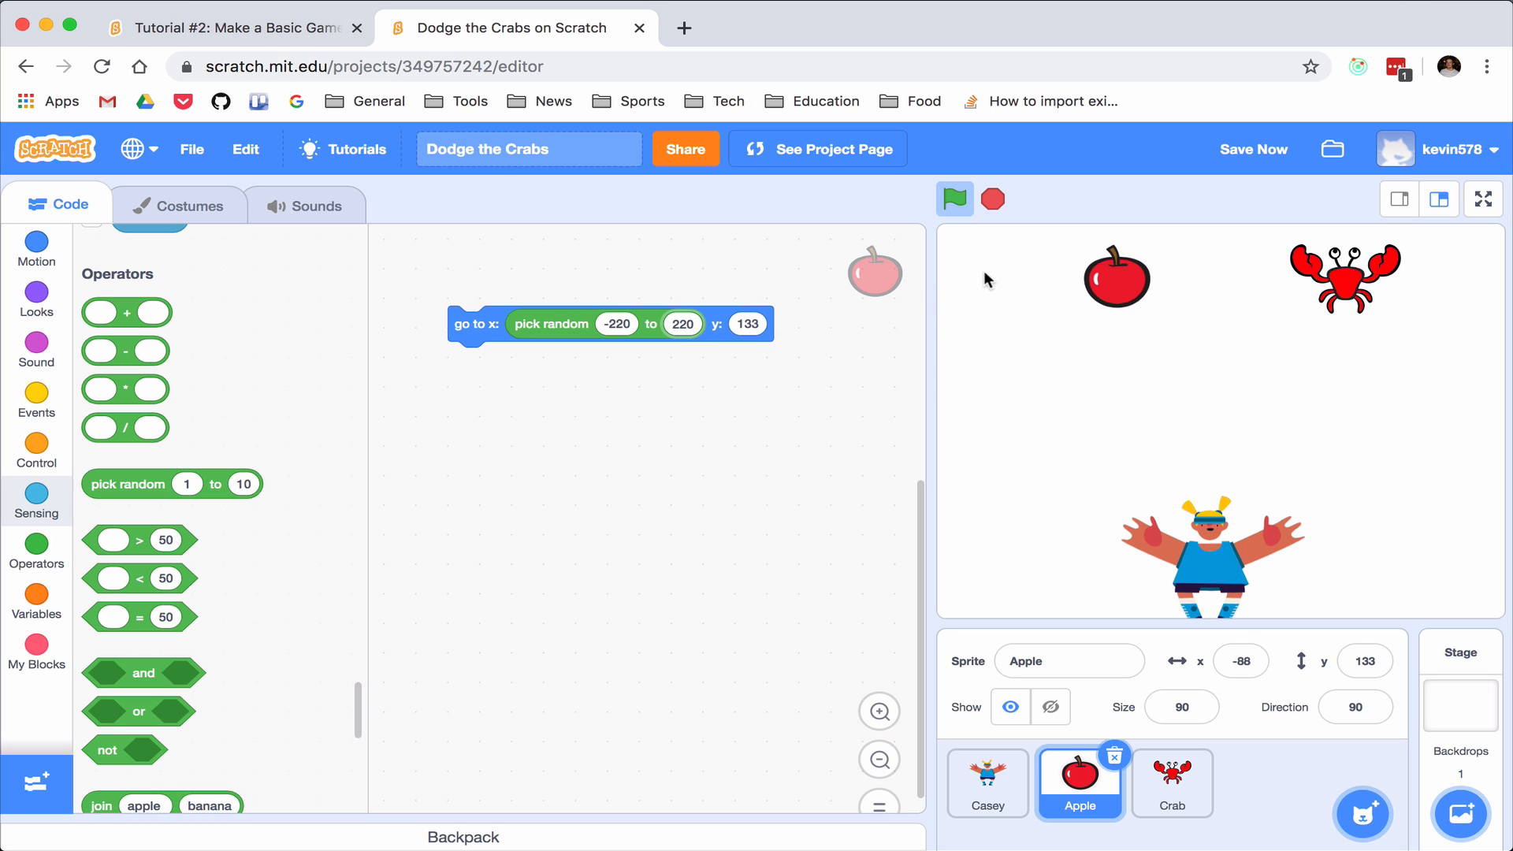
pyautogui.moveTo(941, 278)
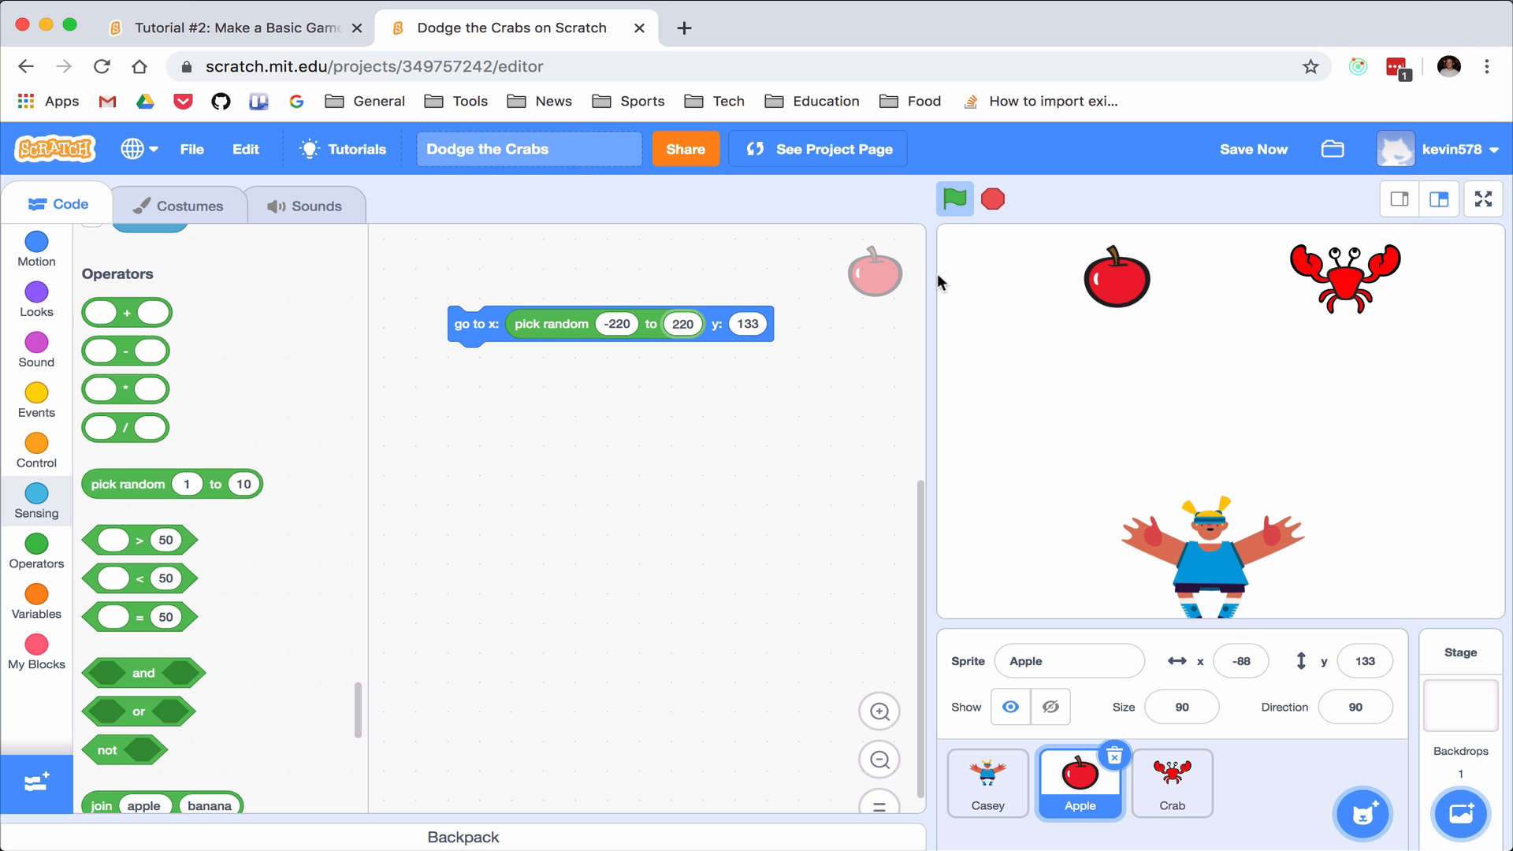
pyautogui.moveTo(1492, 274)
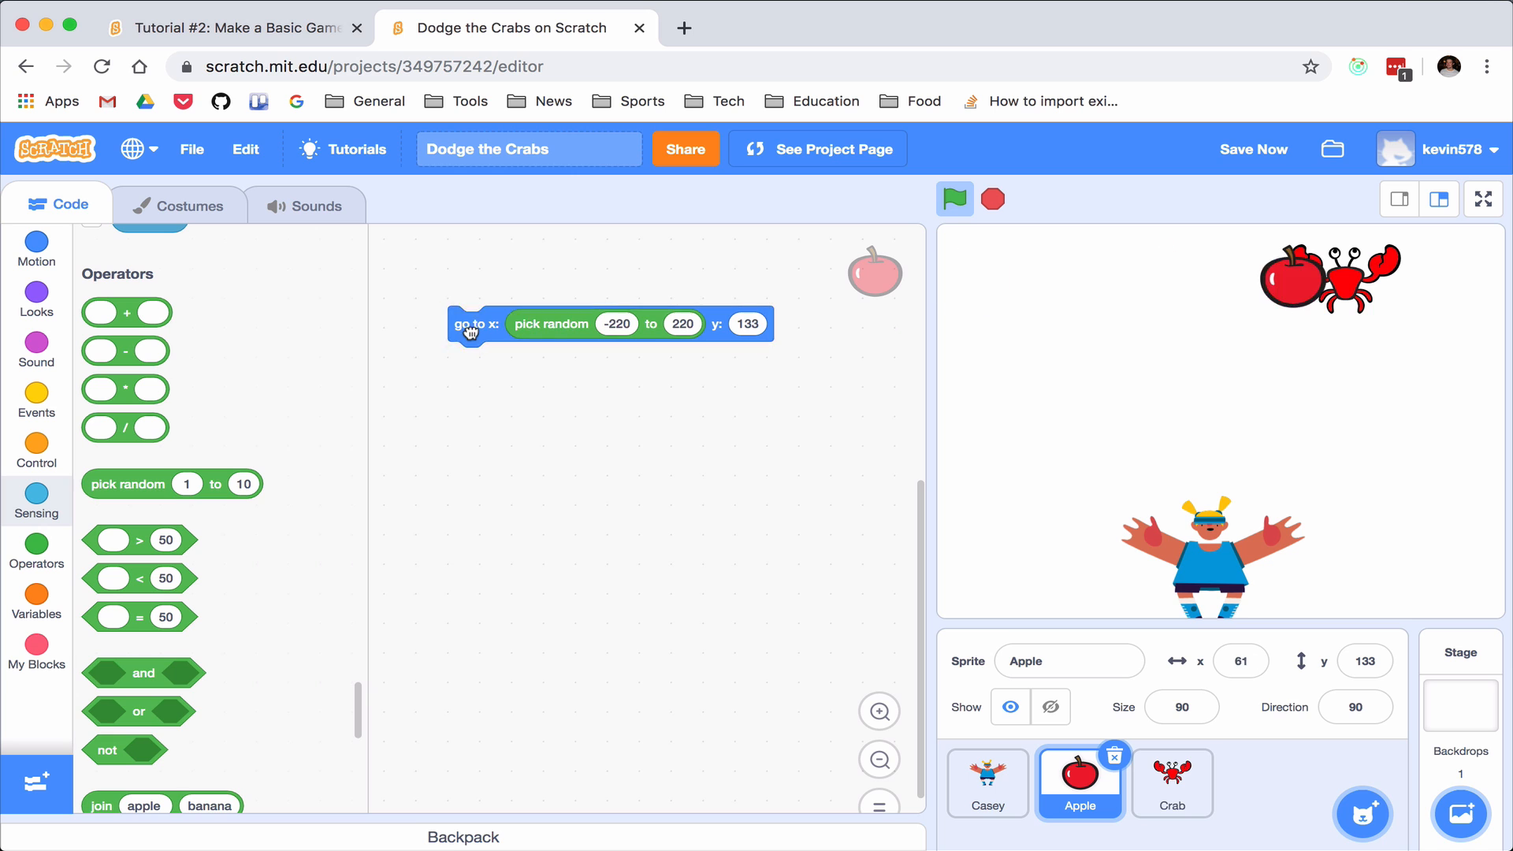
pyautogui.click(475, 323)
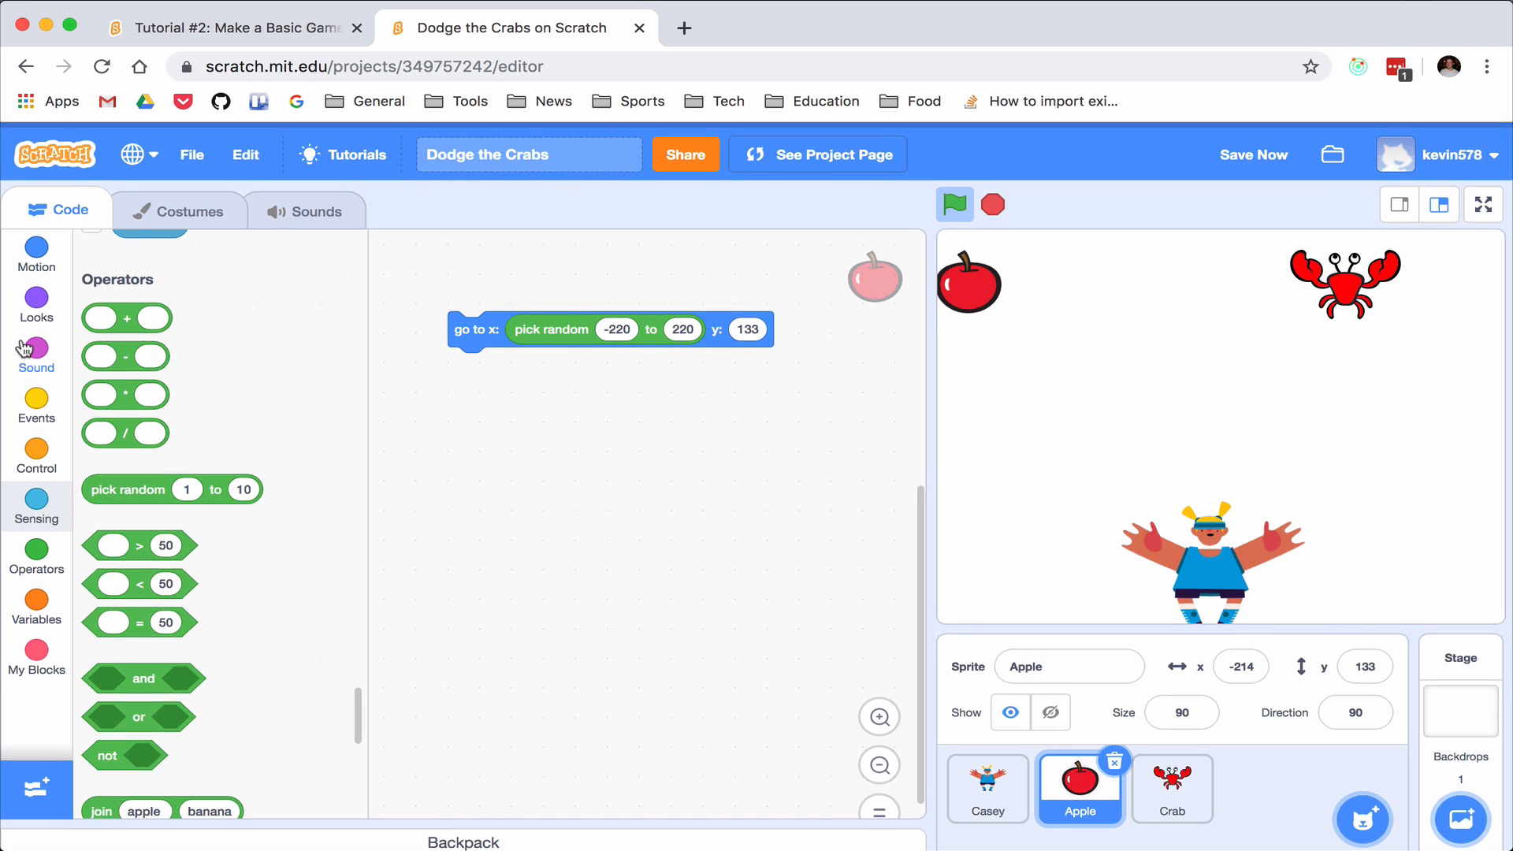
# Start the Apple's script on the green flag with its go-to-random-spot motion block
pyautogui.click(36, 403)
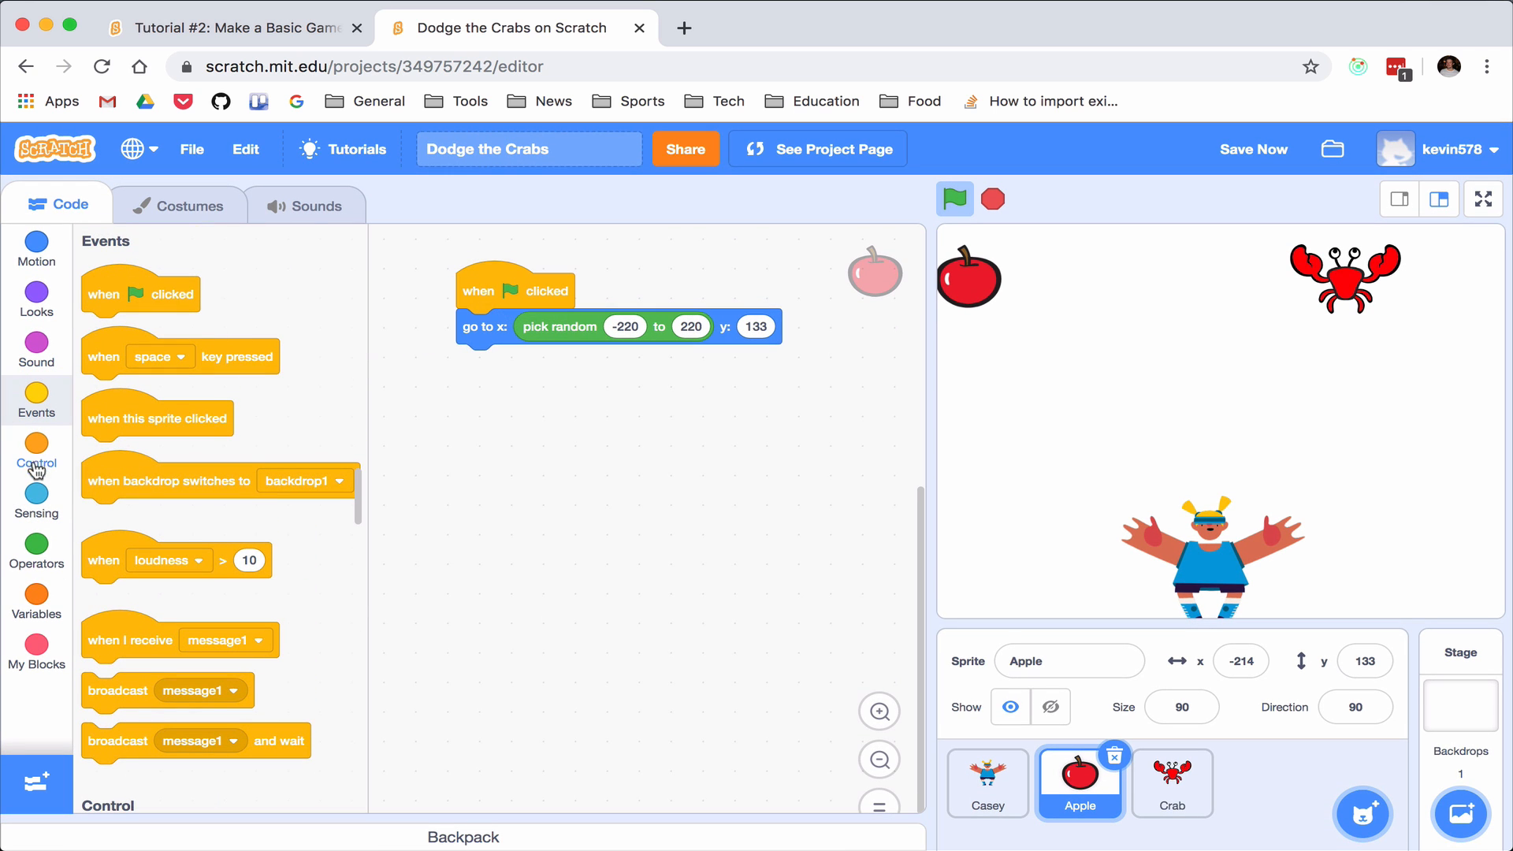
pyautogui.click(36, 244)
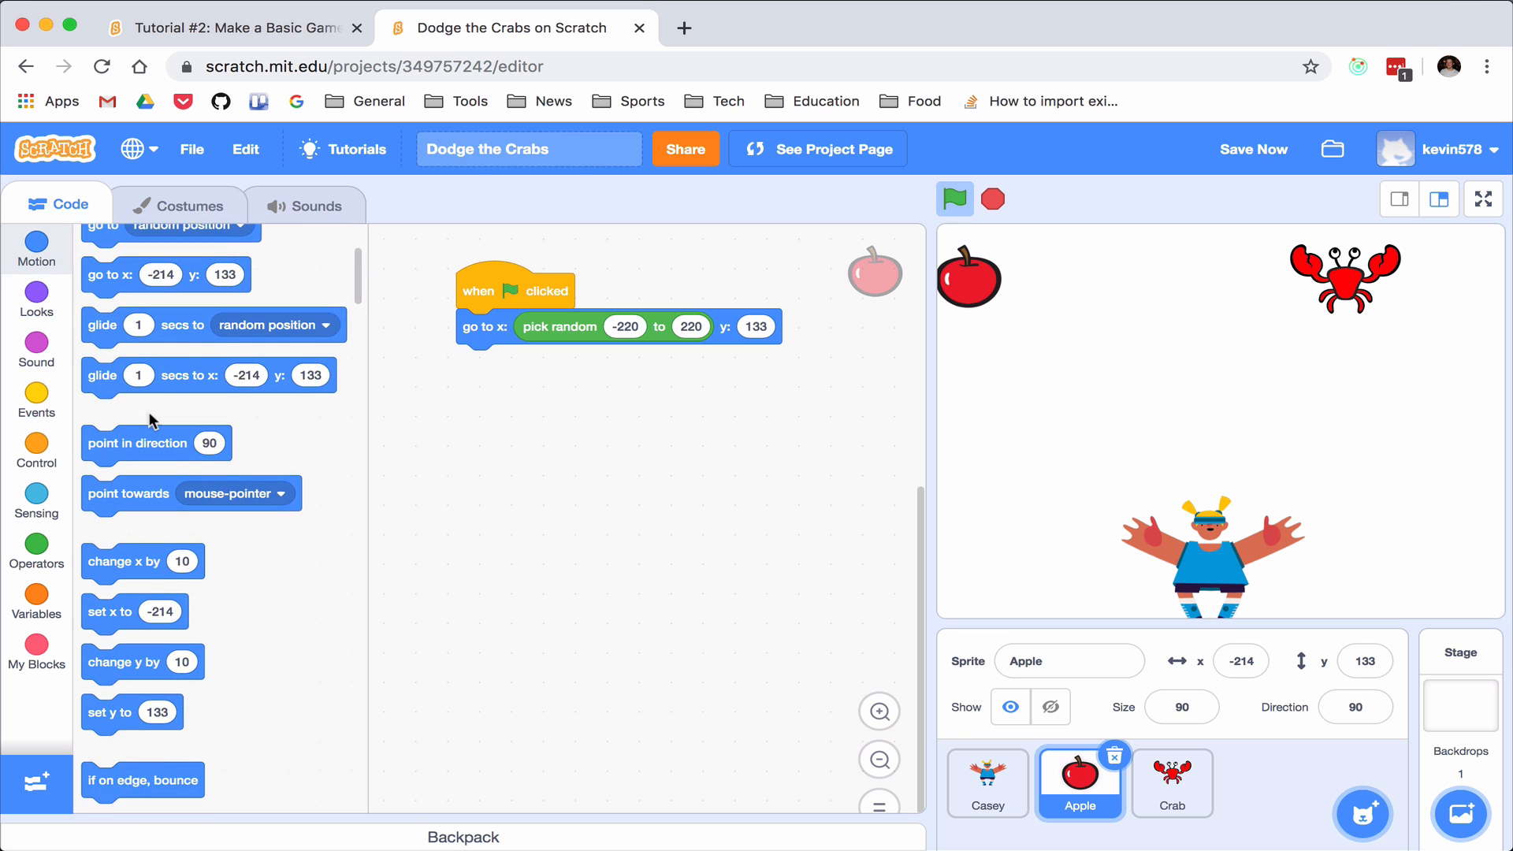
pyautogui.scroll(-3)
pyautogui.write('-10')
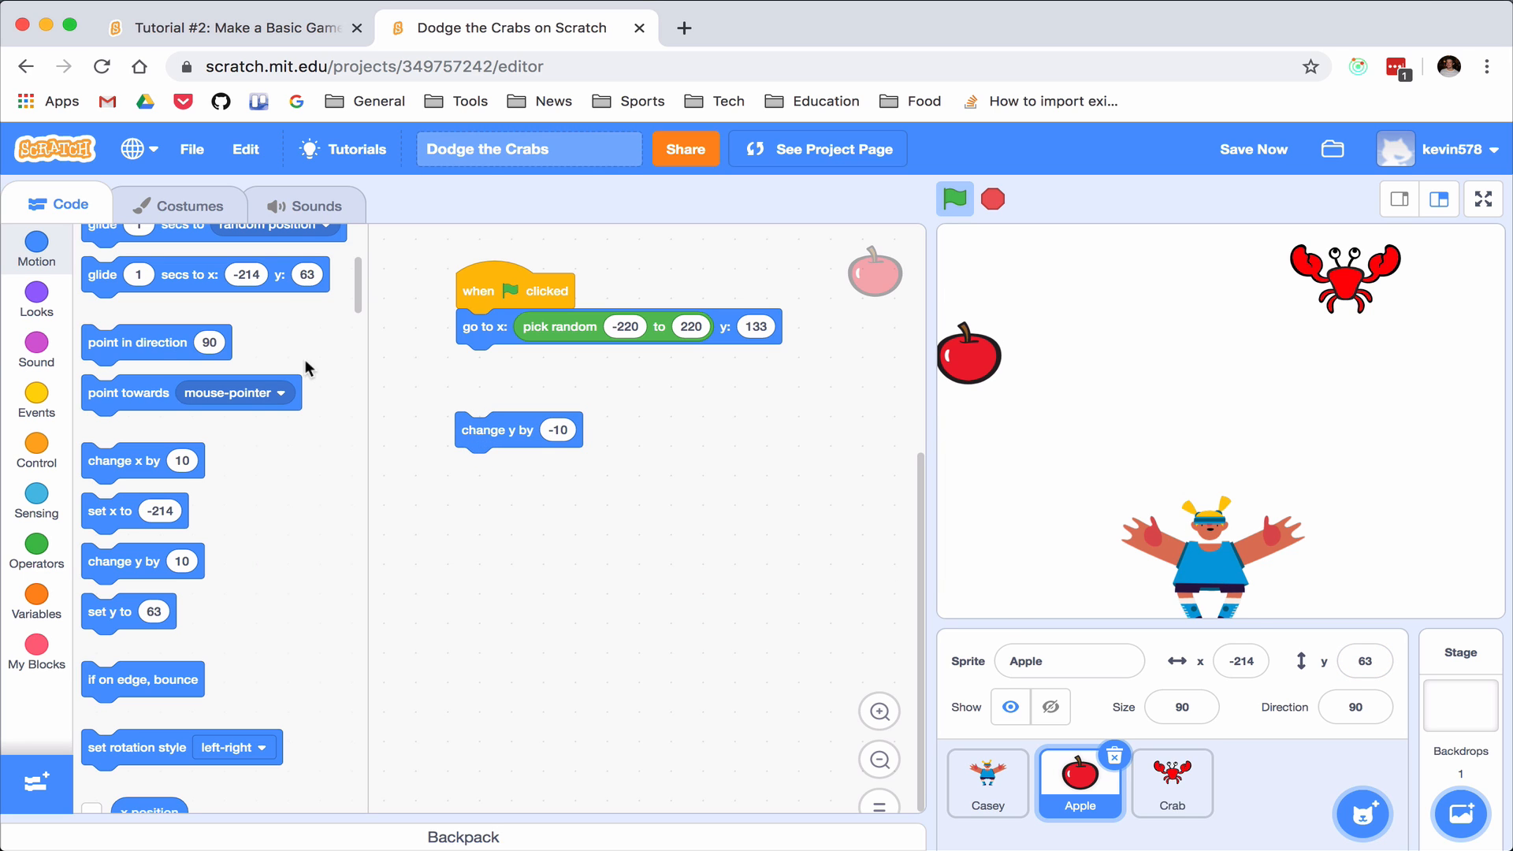
# Wrap change y by -10 in a repeat-until loop checking y position below -145
pyautogui.click(37, 451)
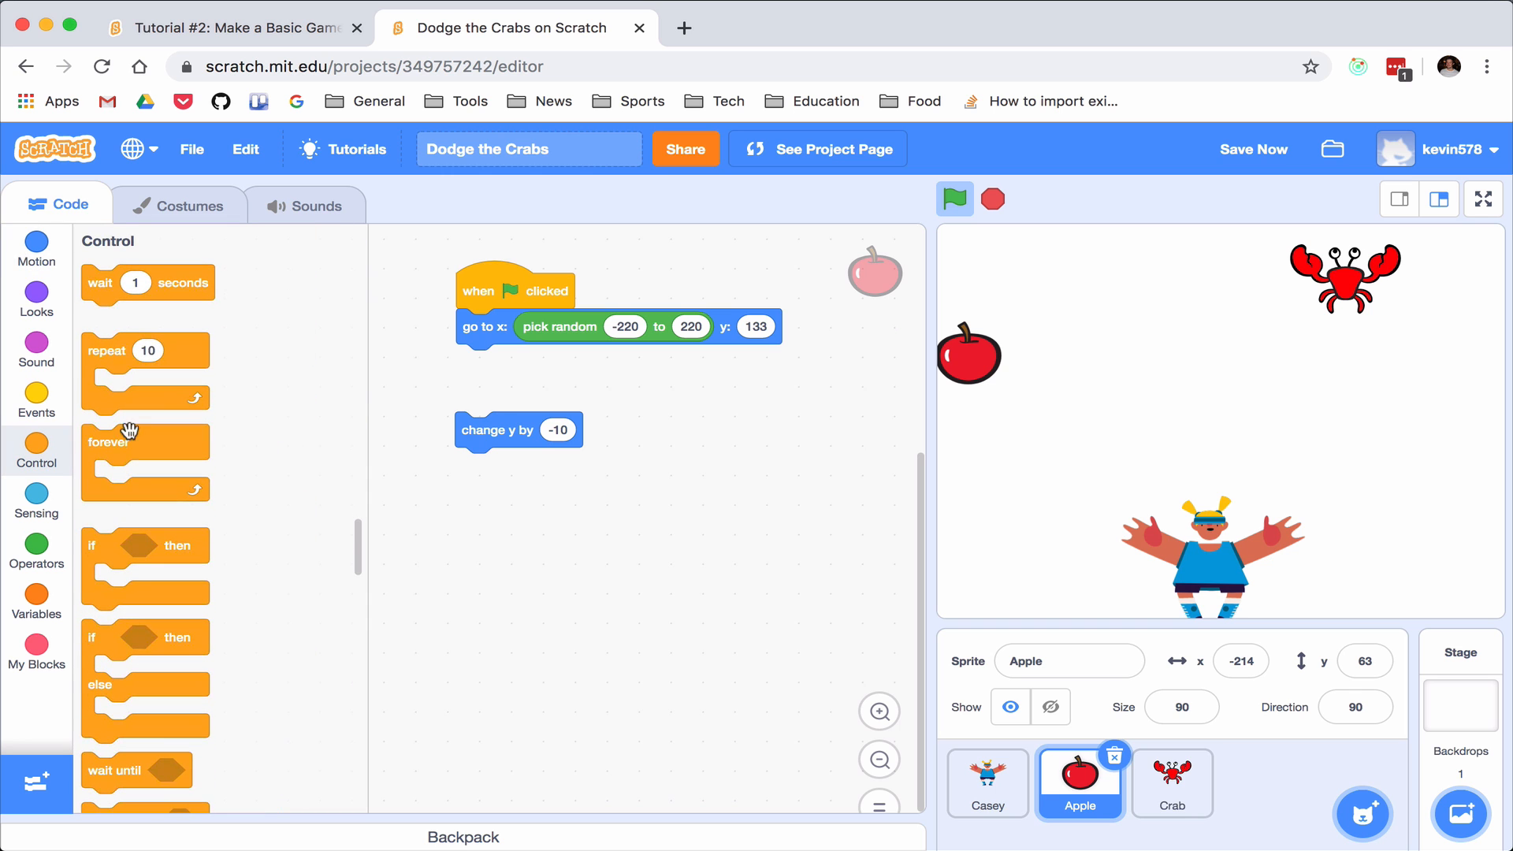
pyautogui.scroll(-3)
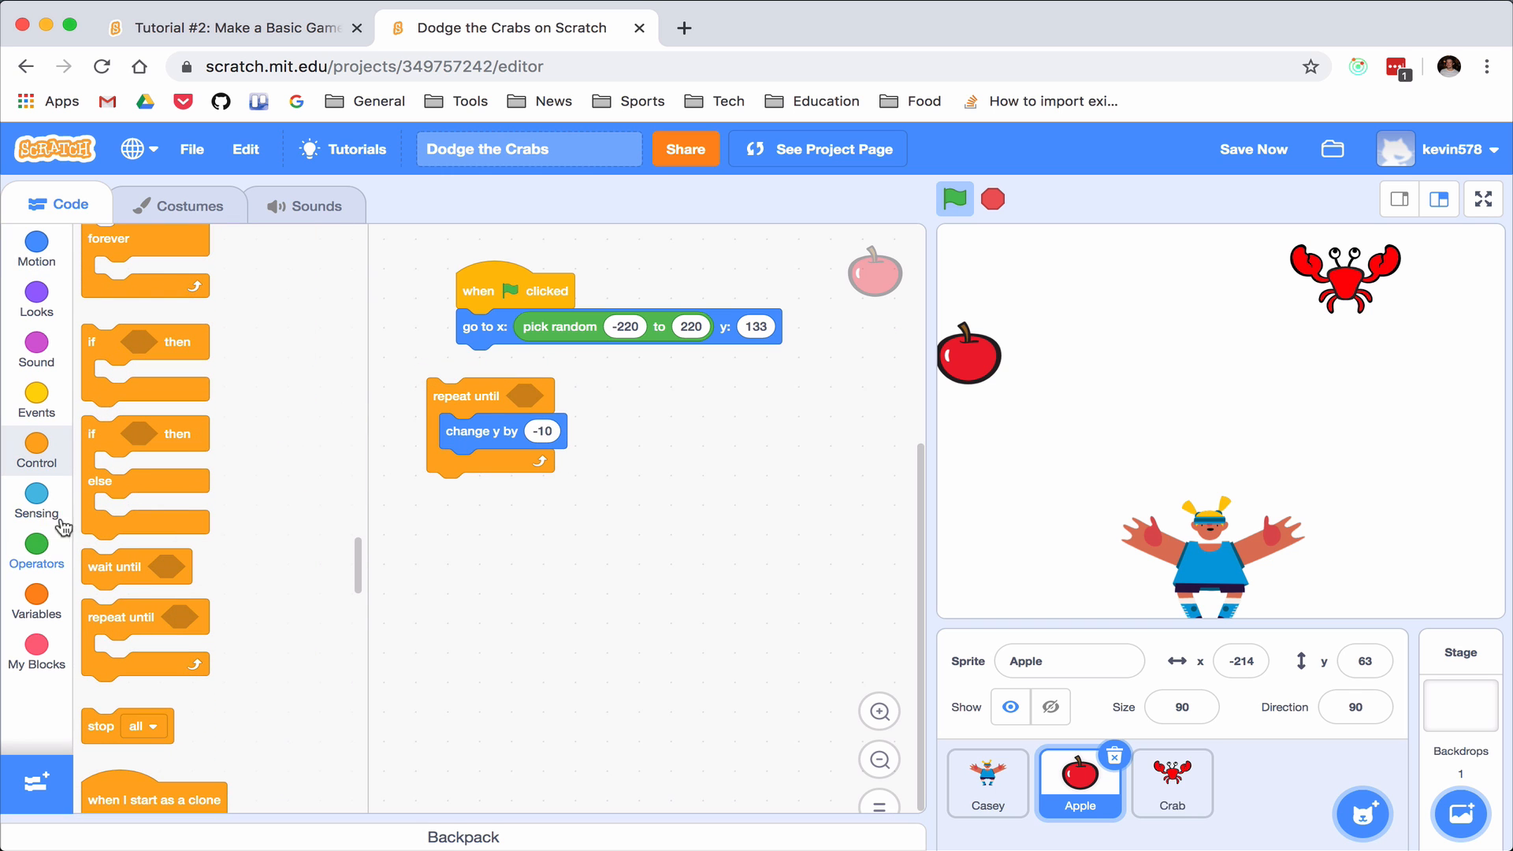
pyautogui.moveTo(37, 240)
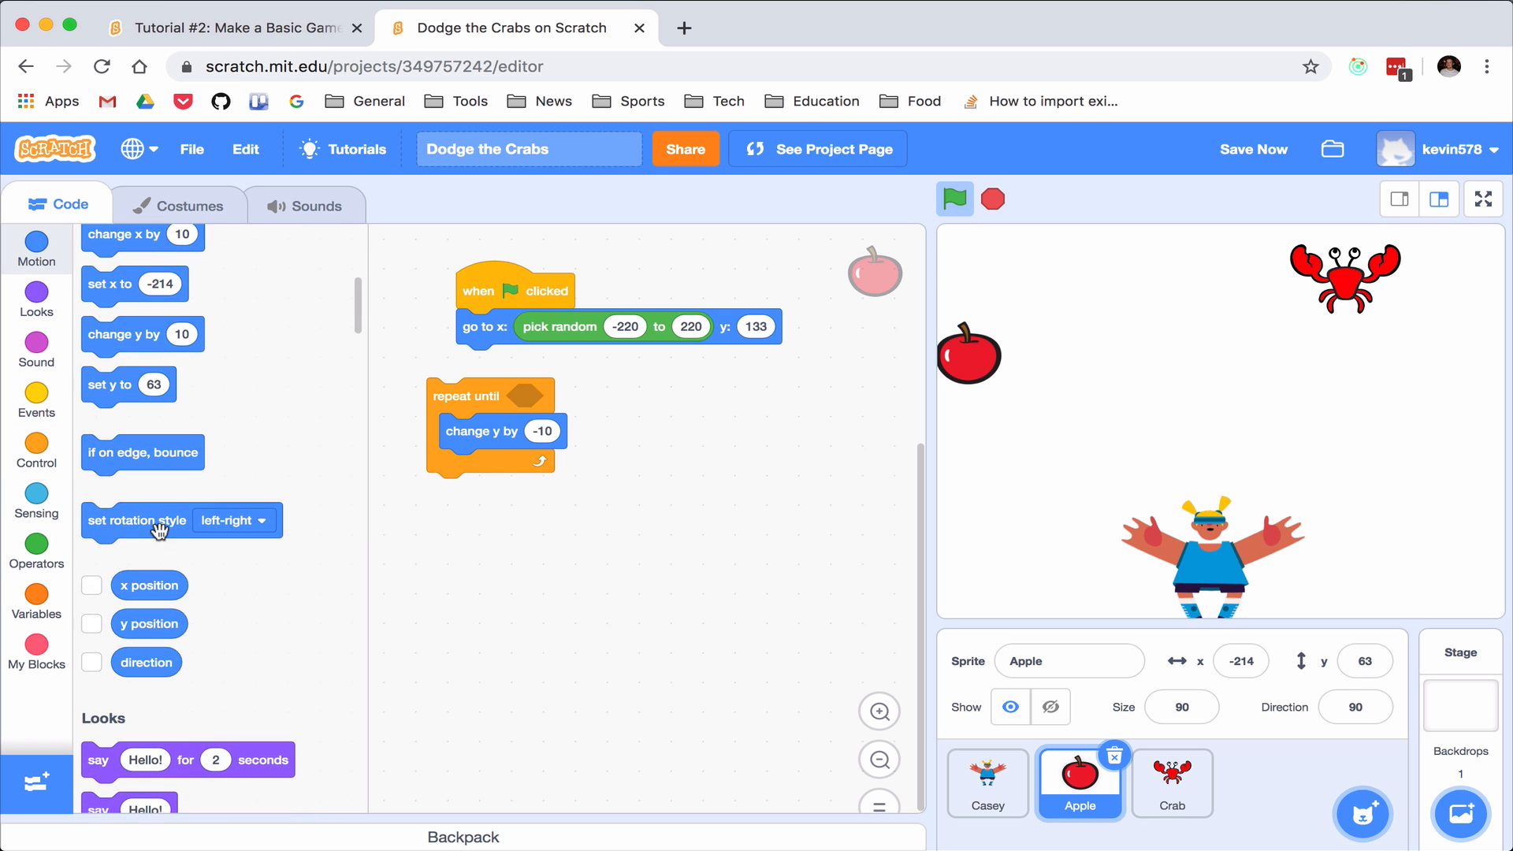
pyautogui.moveTo(136, 630)
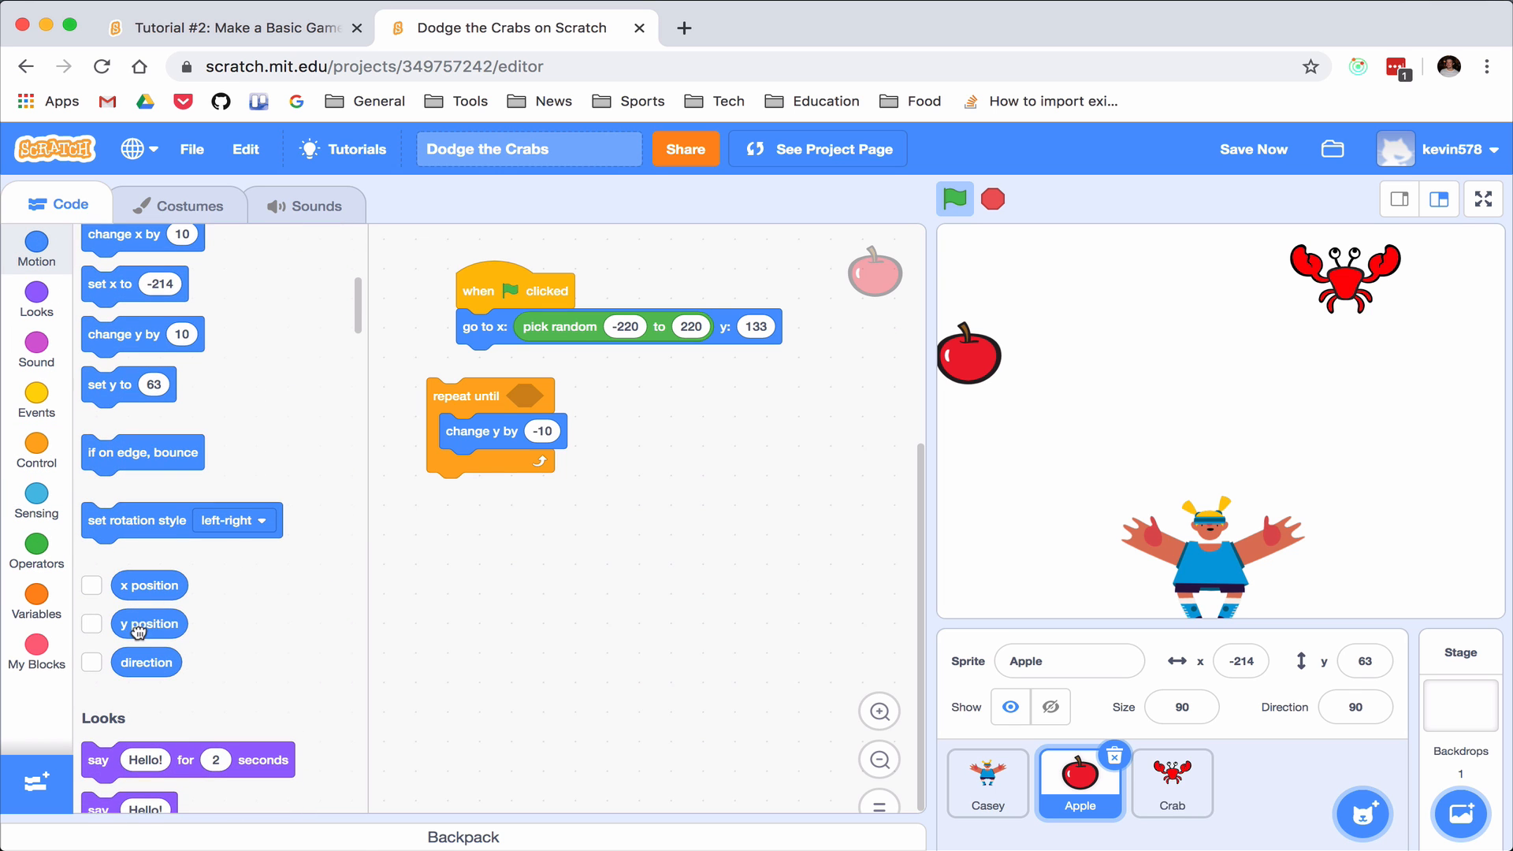
pyautogui.click(36, 550)
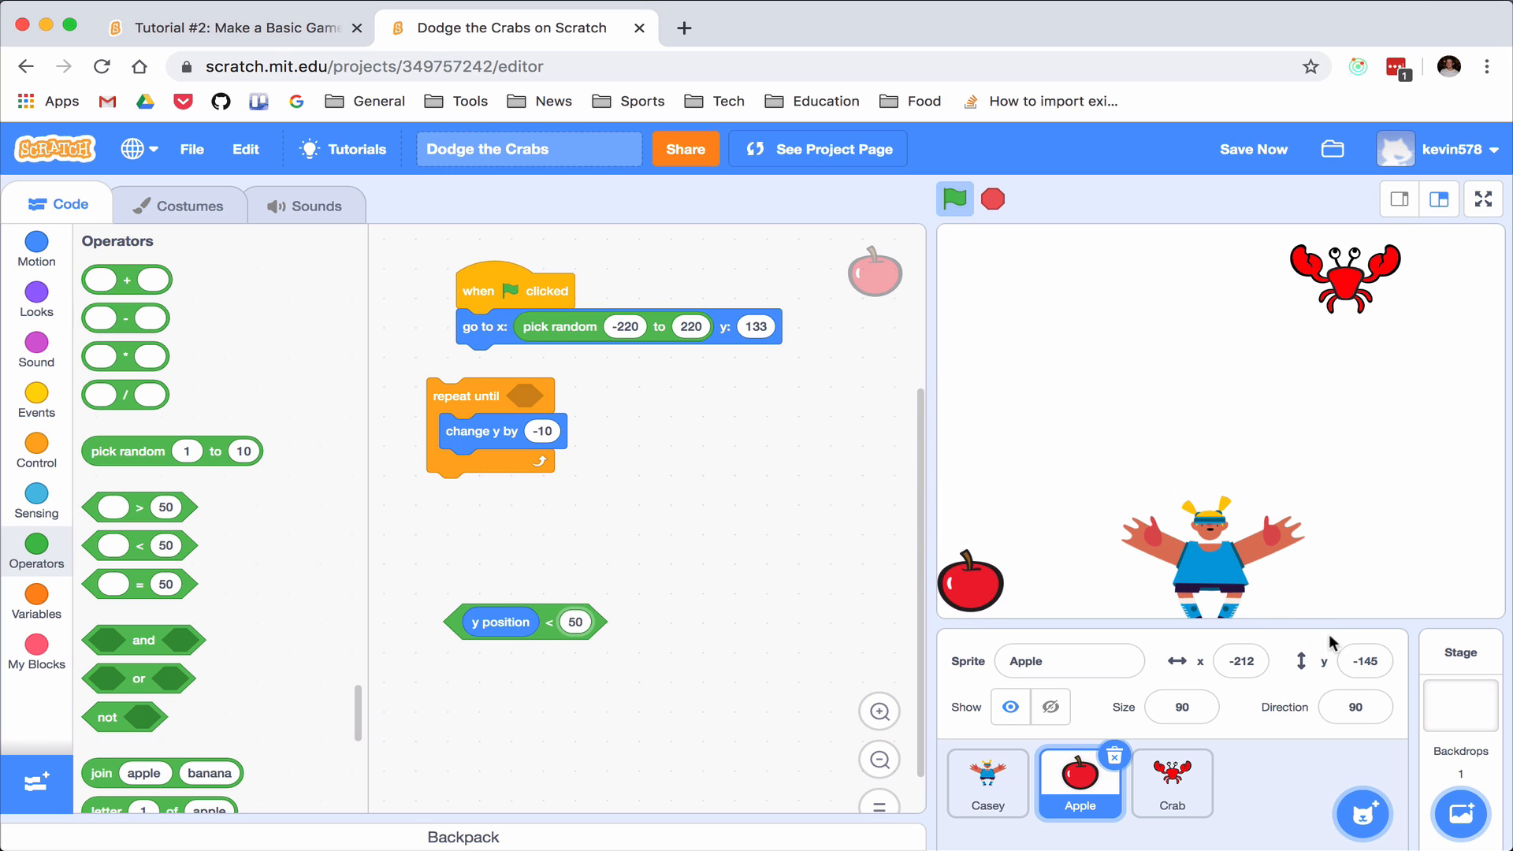
pyautogui.moveTo(634, 628)
pyautogui.write('-145')
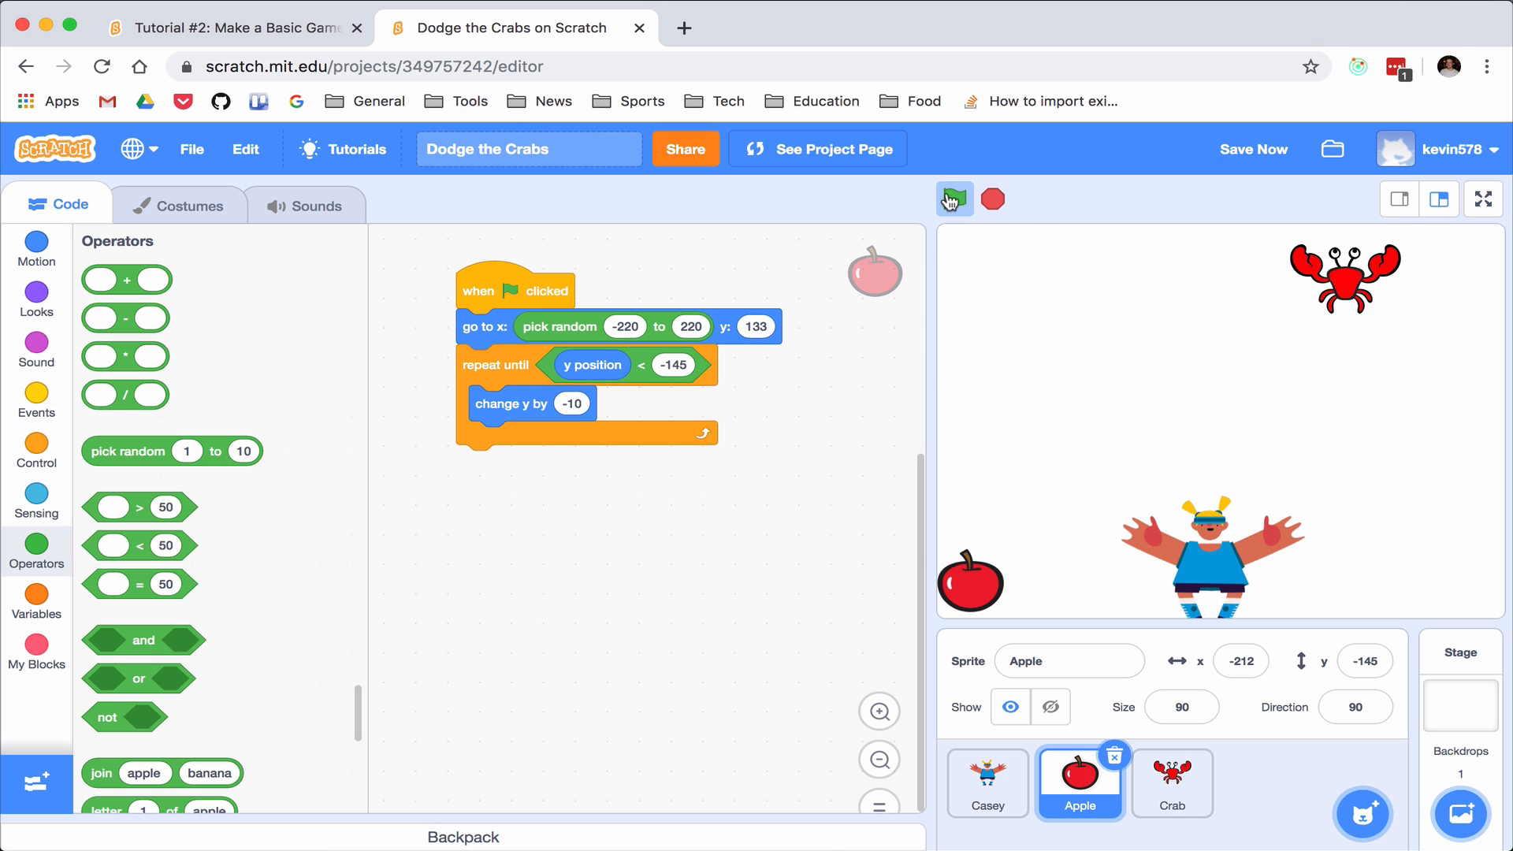
# Set the Apple's start height to 150, wrap the fall in a forever loop, and test it
pyautogui.click(954, 200)
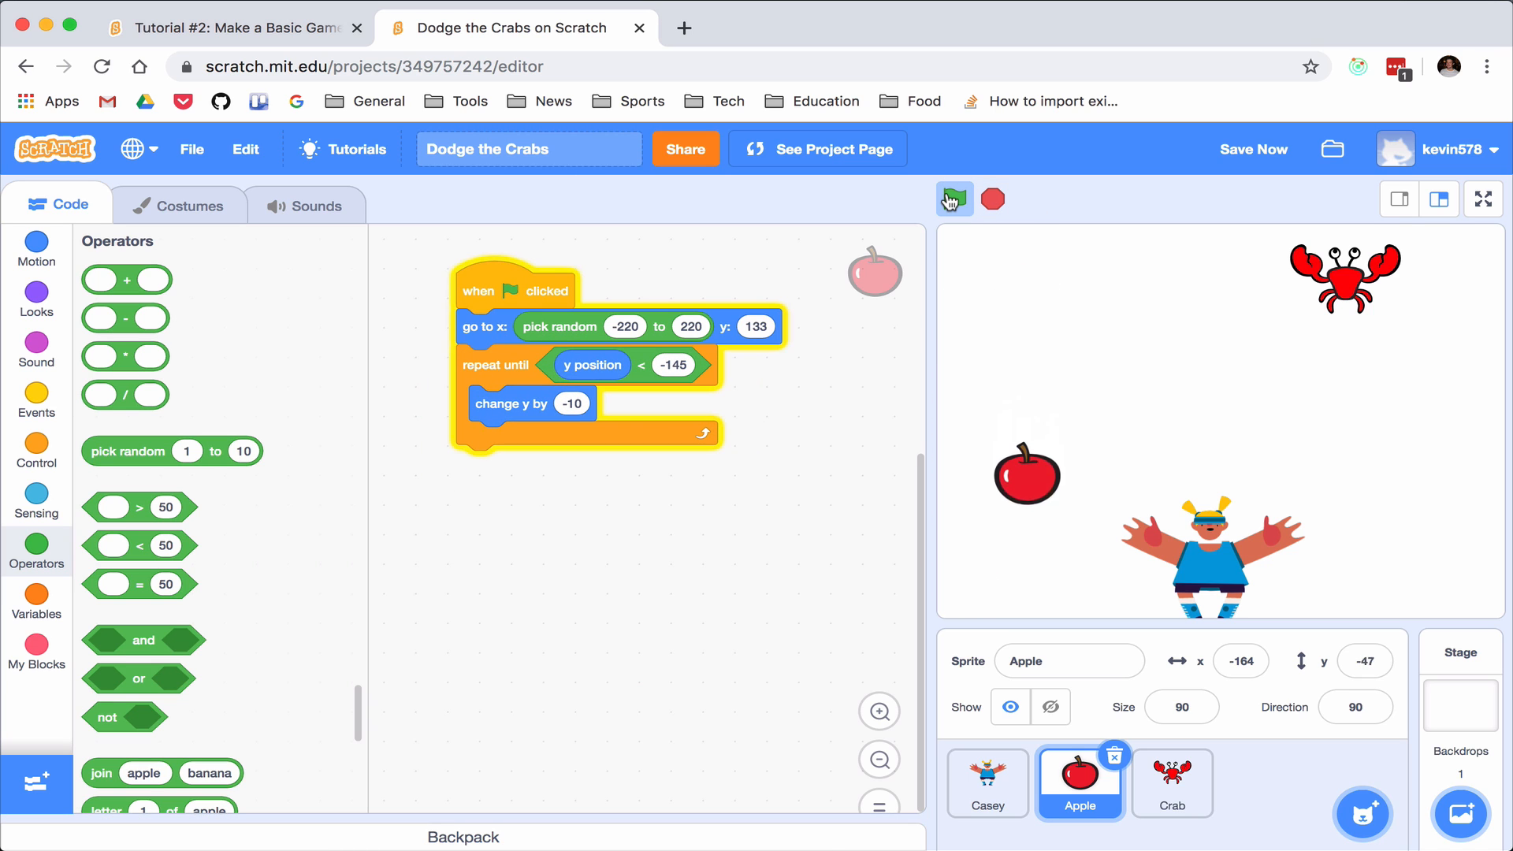
pyautogui.click(955, 199)
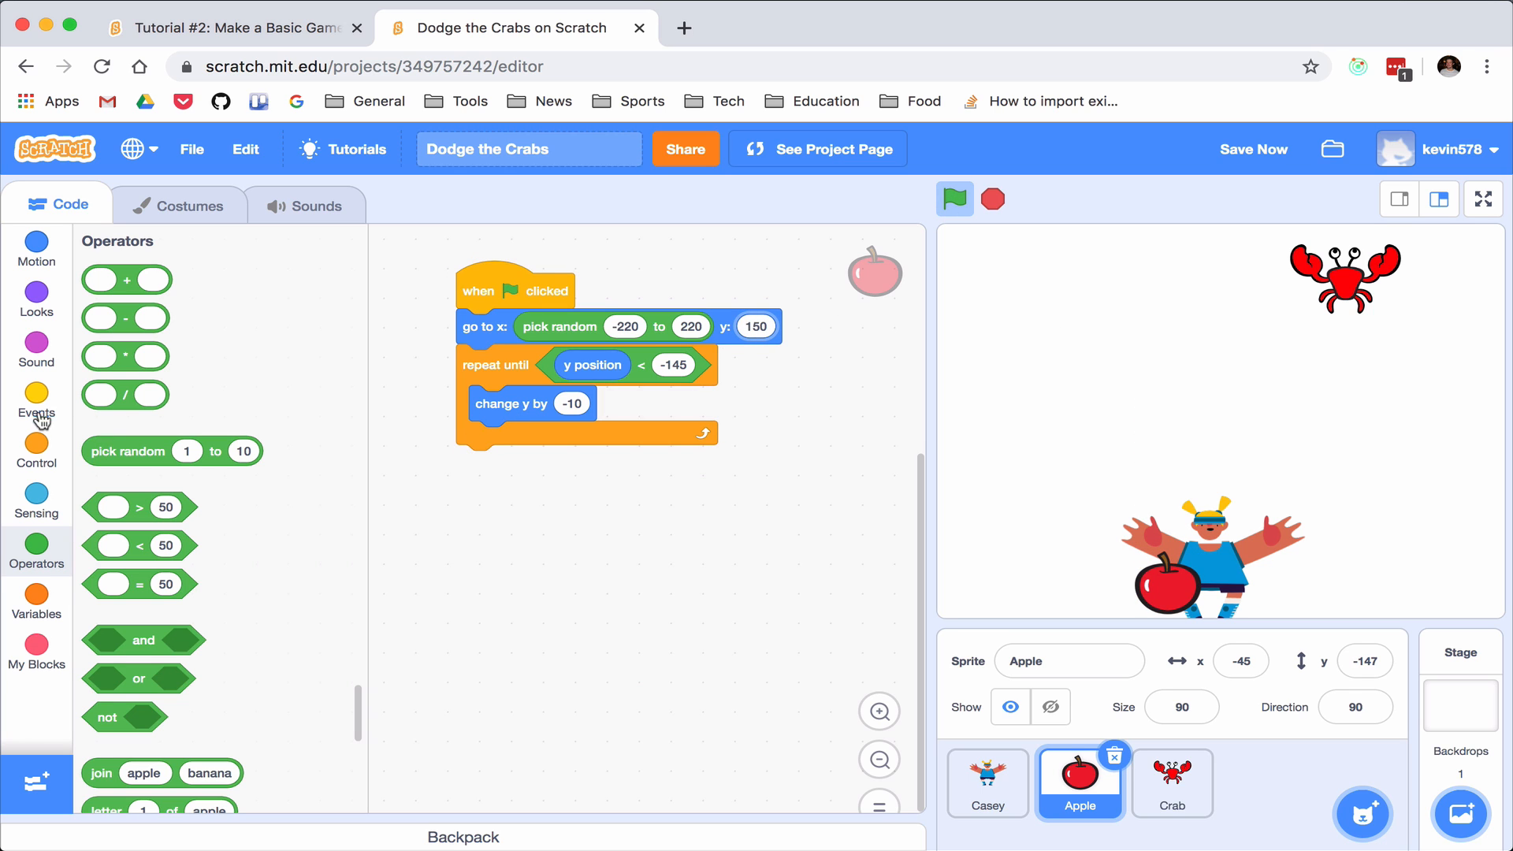
pyautogui.click(36, 451)
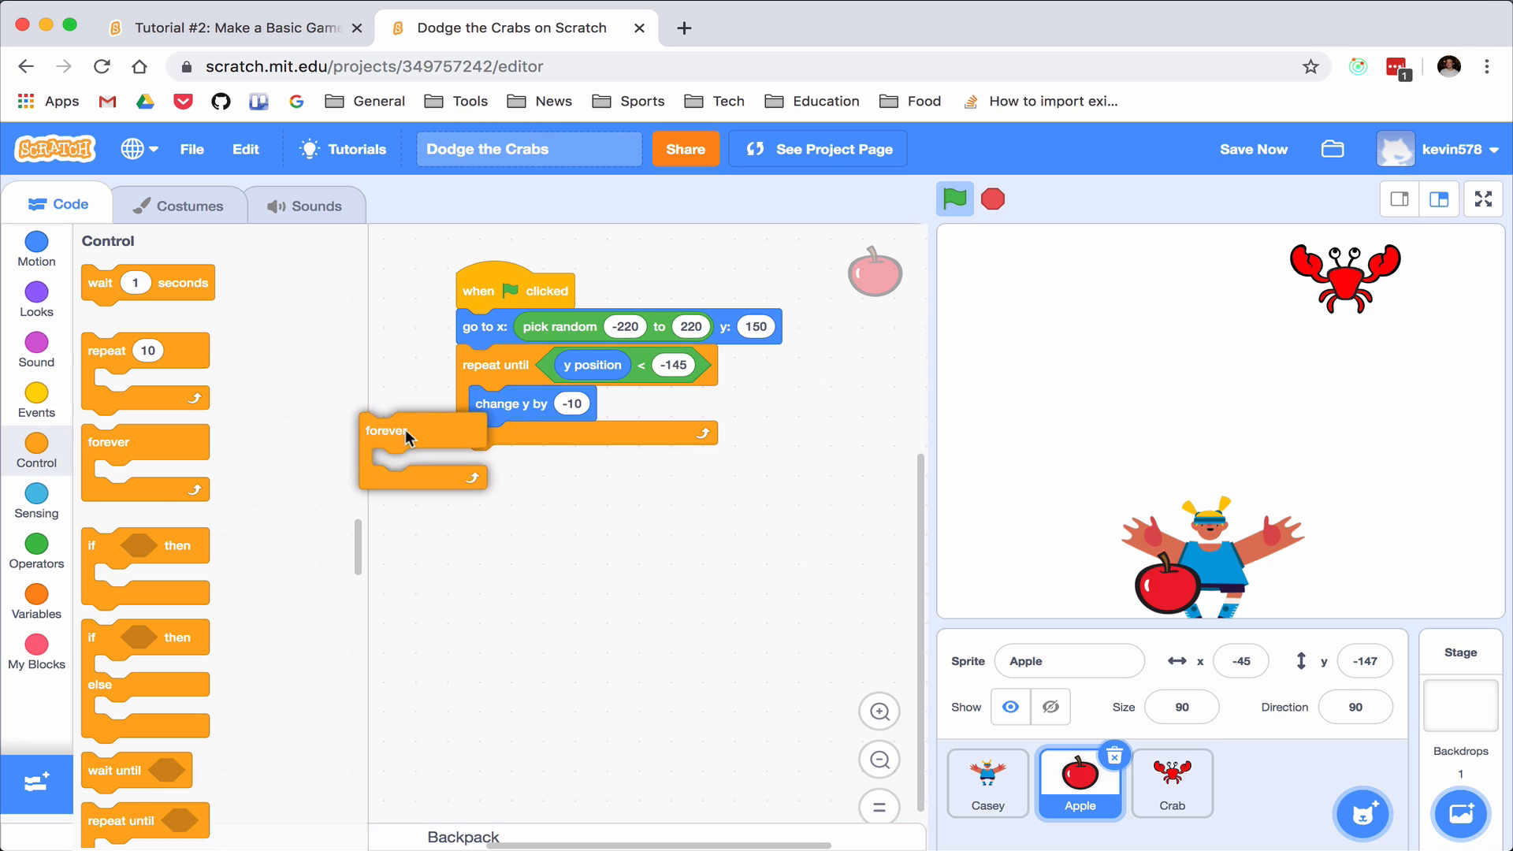
pyautogui.click(955, 200)
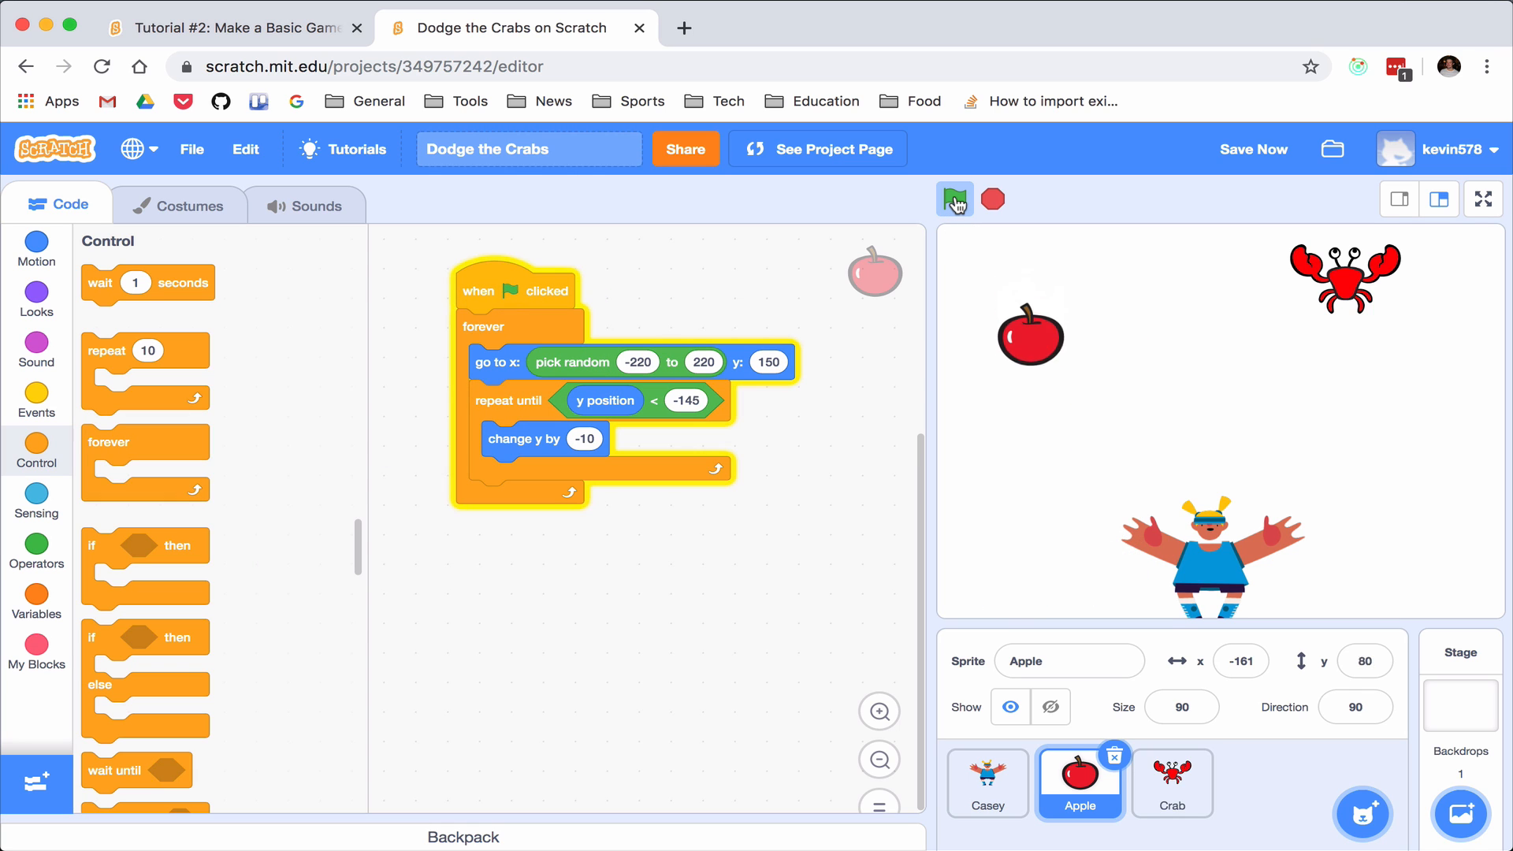
pyautogui.click(956, 200)
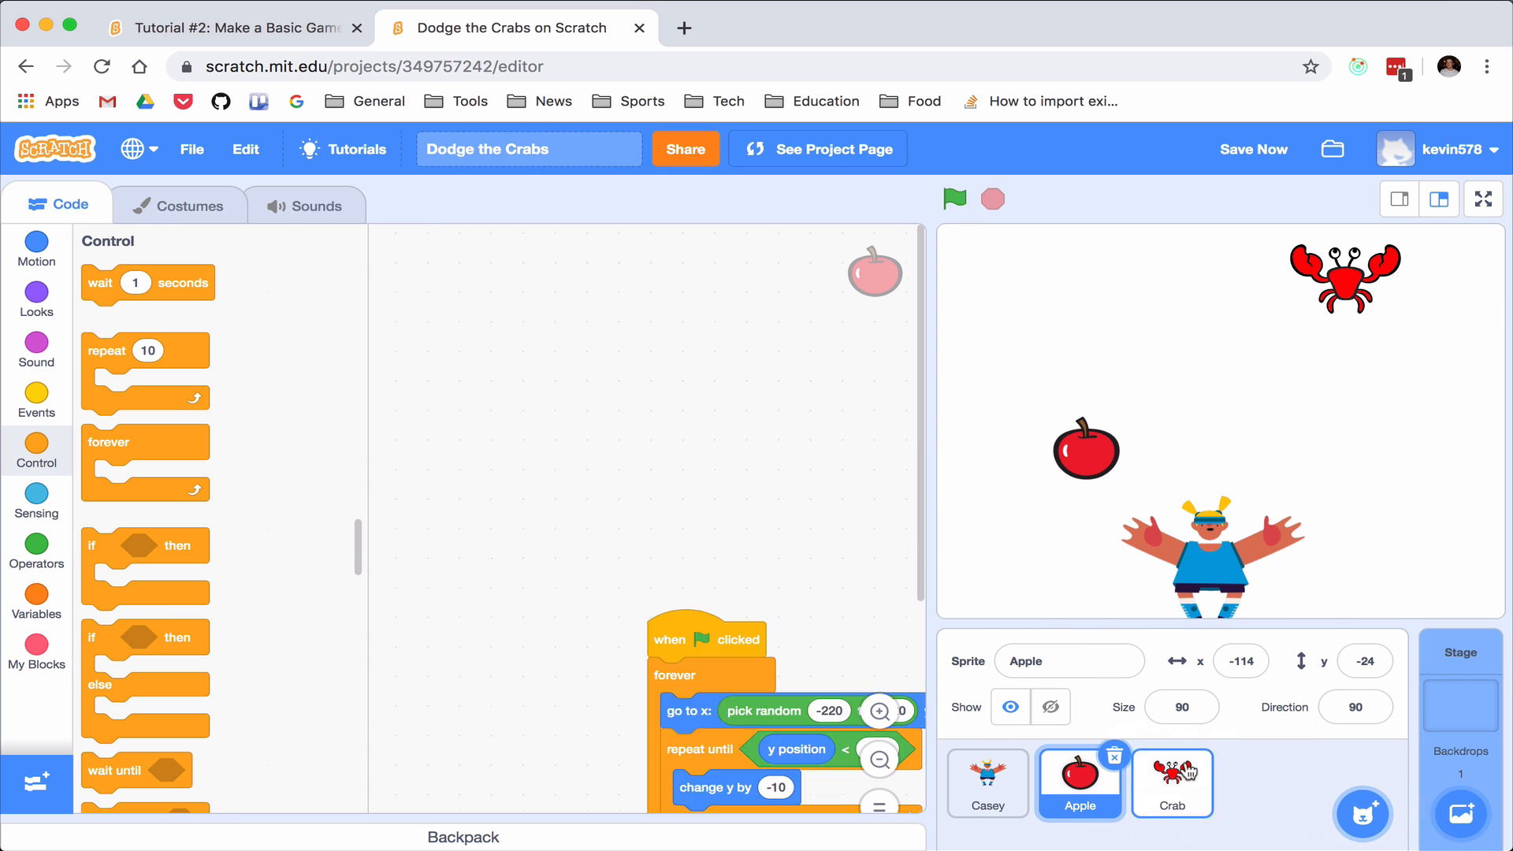
# Copy the Apple's falling script to the Crab, test the falling crab, and return to the Apple
pyautogui.click(1171, 781)
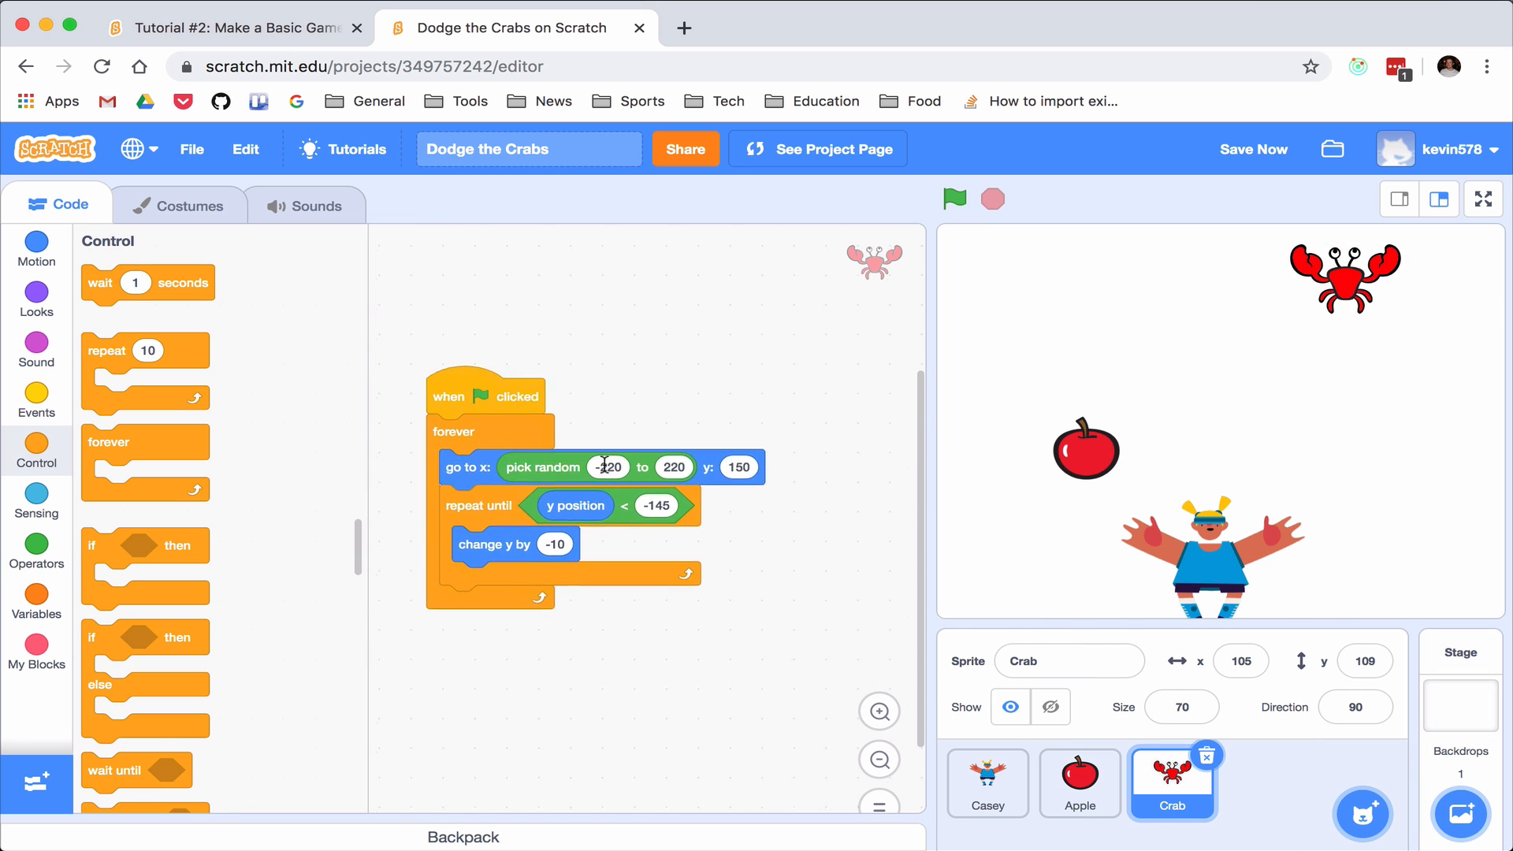
pyautogui.click(953, 199)
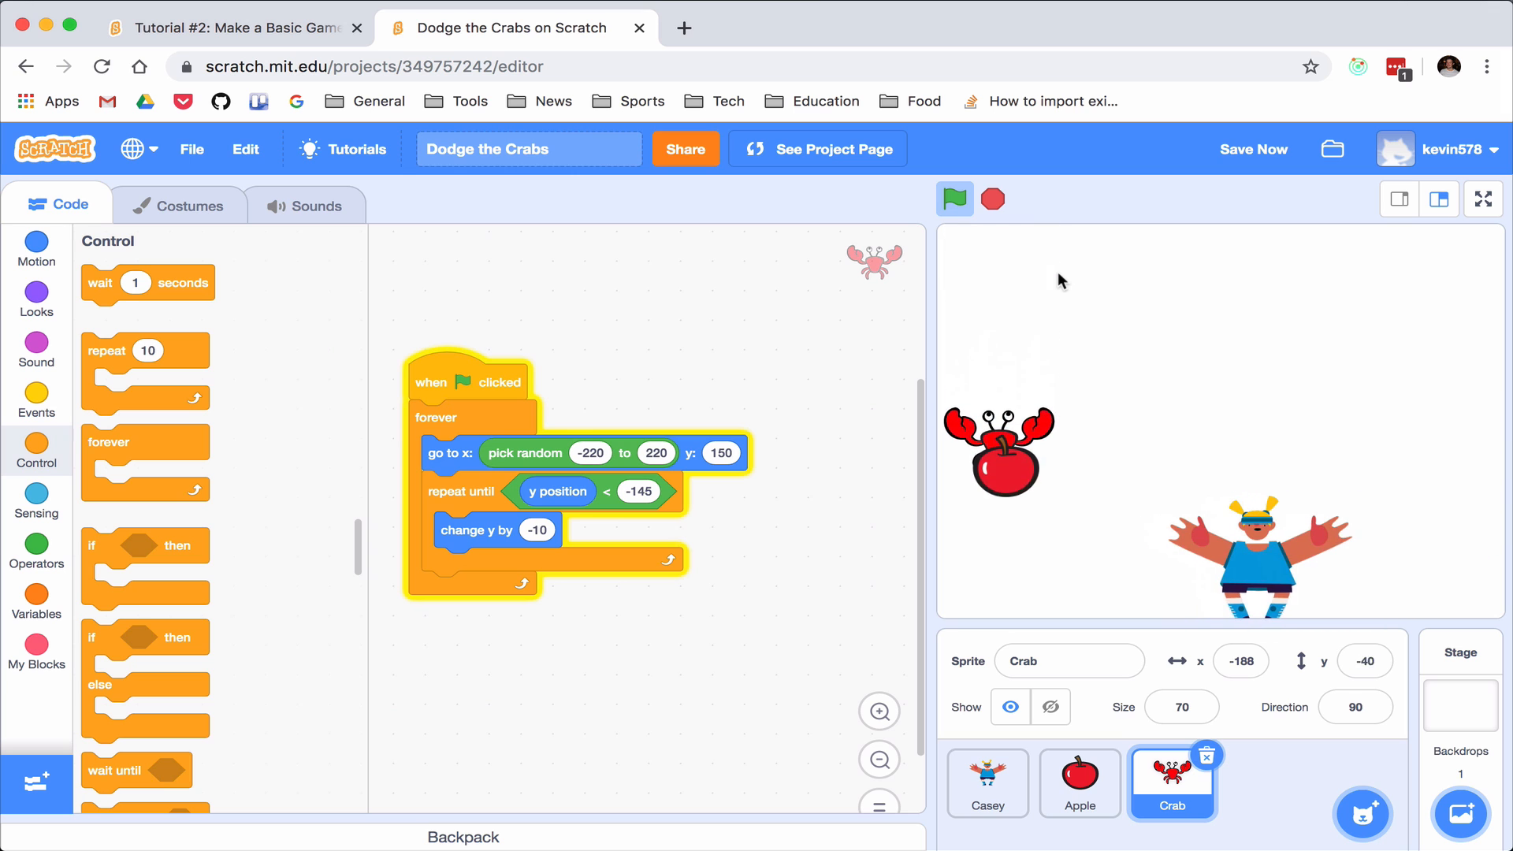
pyautogui.click(955, 201)
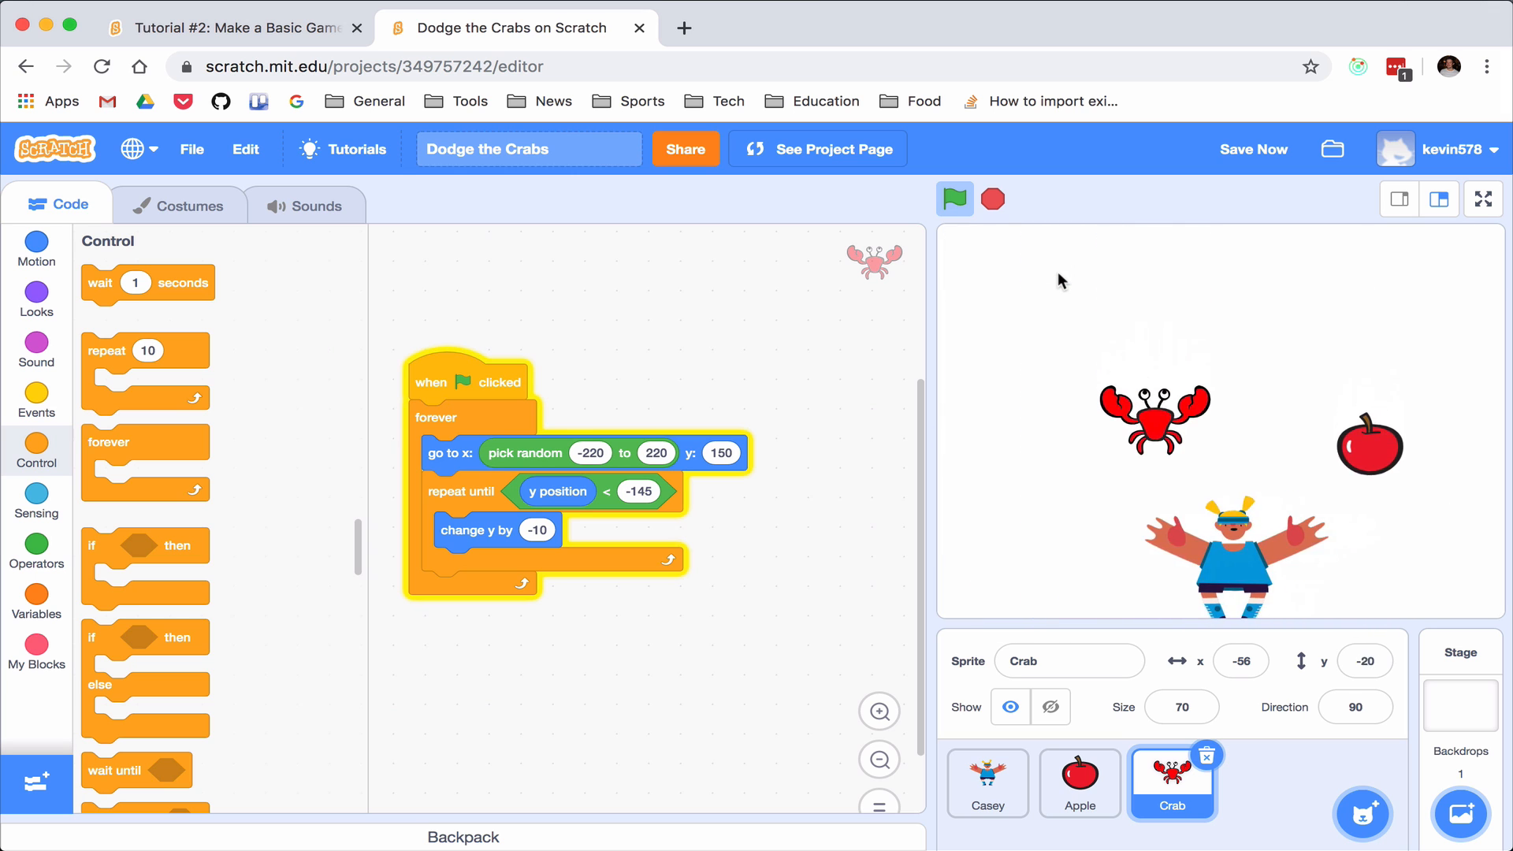
pyautogui.click(955, 198)
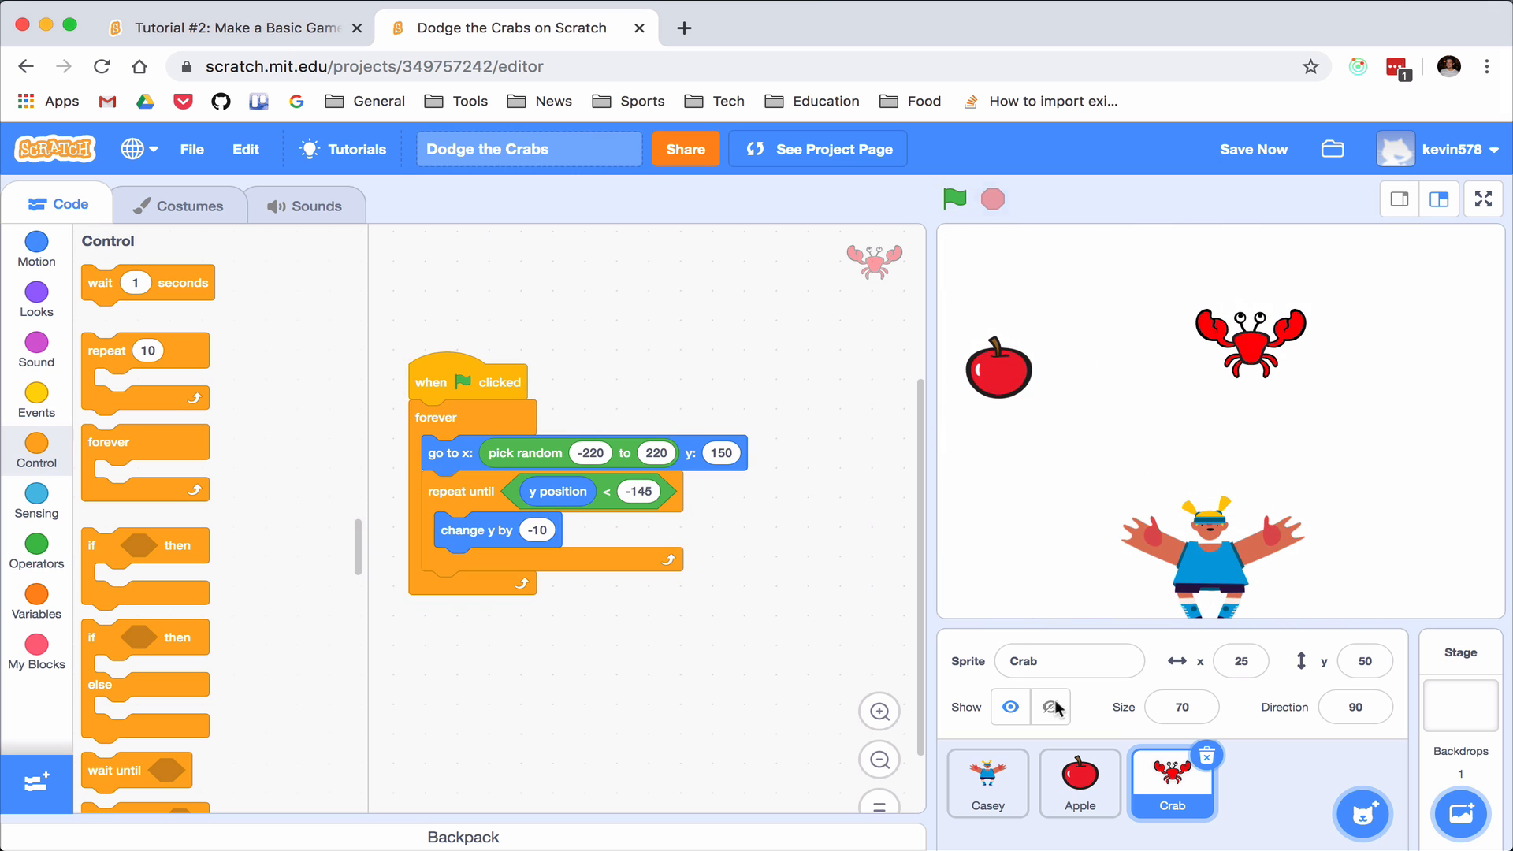
pyautogui.click(1078, 783)
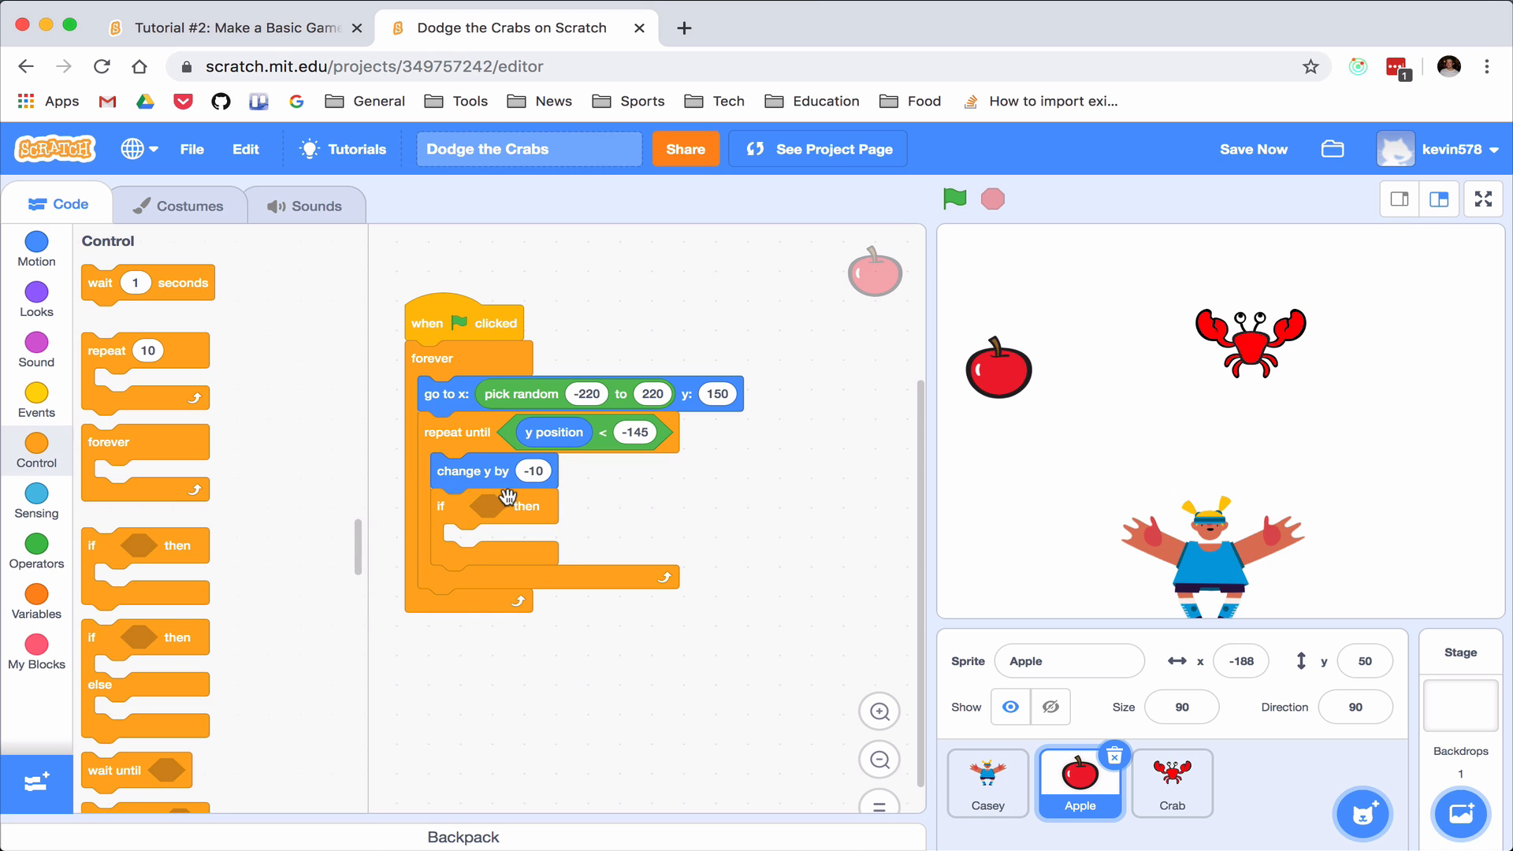
pyautogui.moveTo(413, 492)
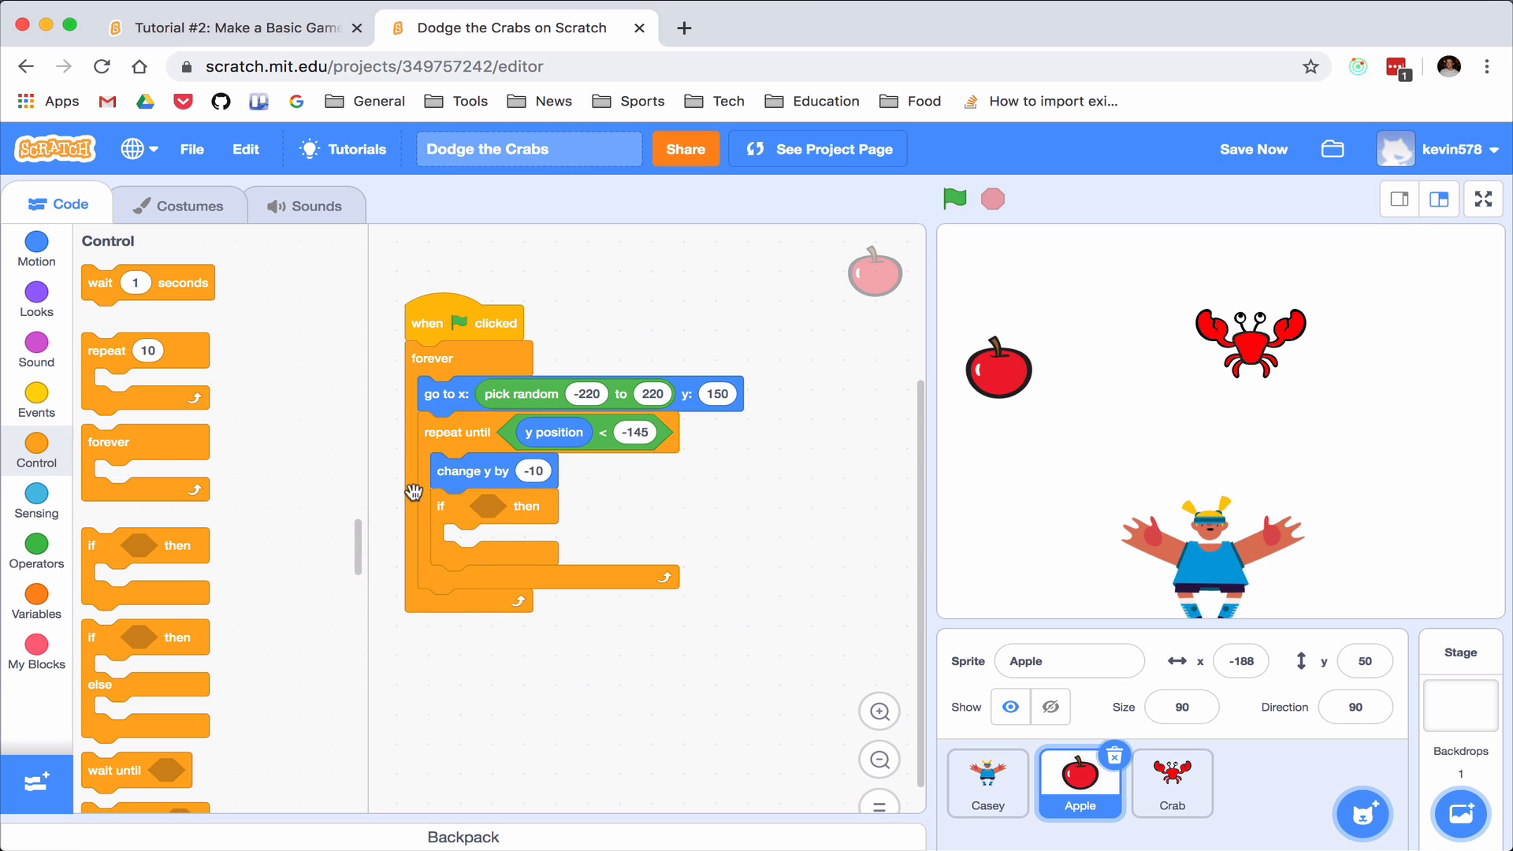
pyautogui.moveTo(36, 484)
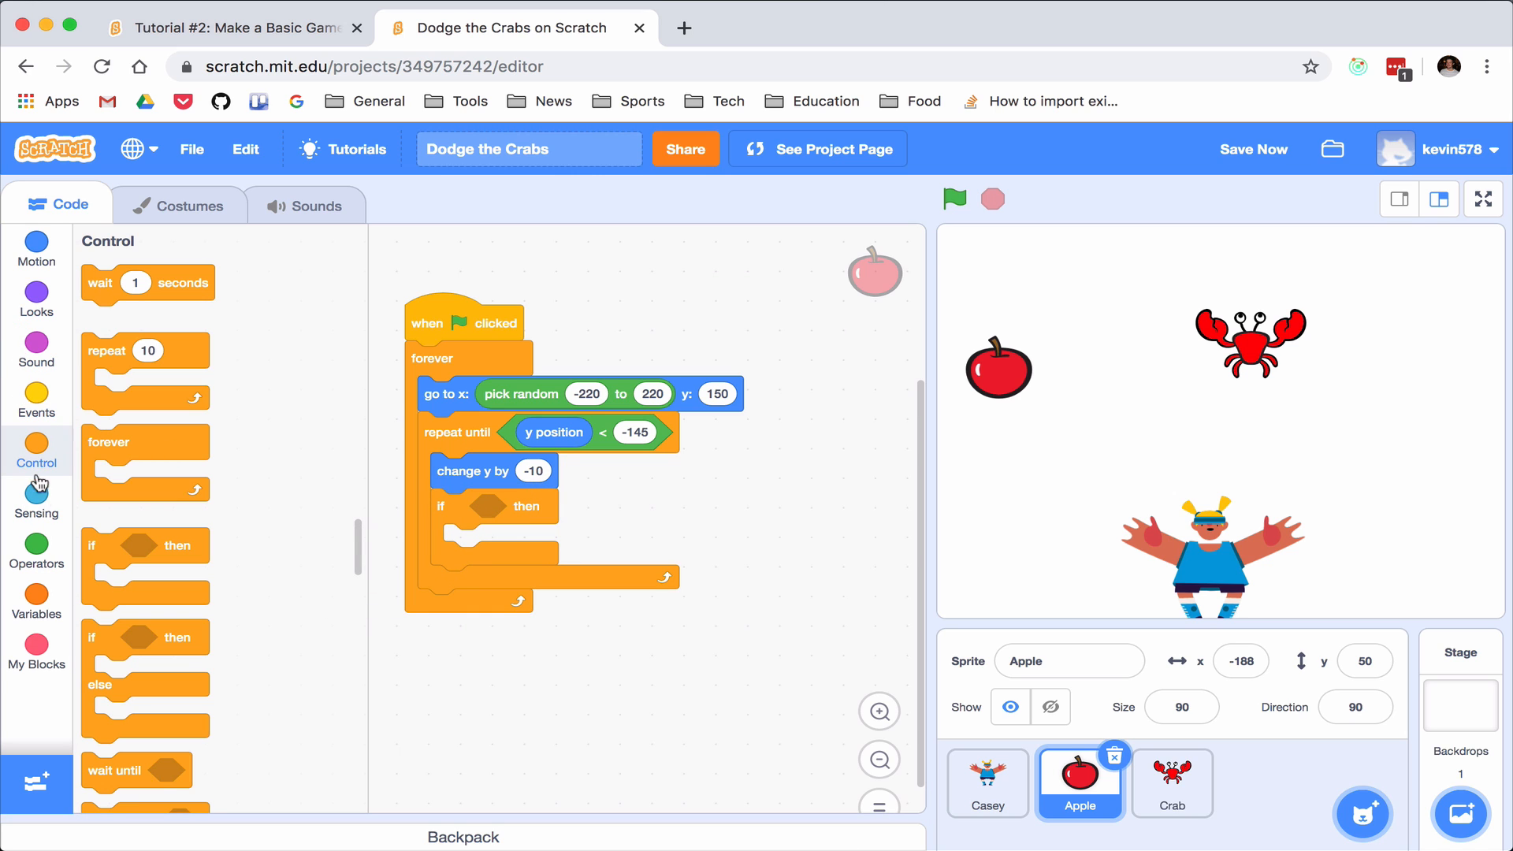
# Hide the Apple when touching Casey, show it at each respawn, and test the game
pyautogui.click(37, 495)
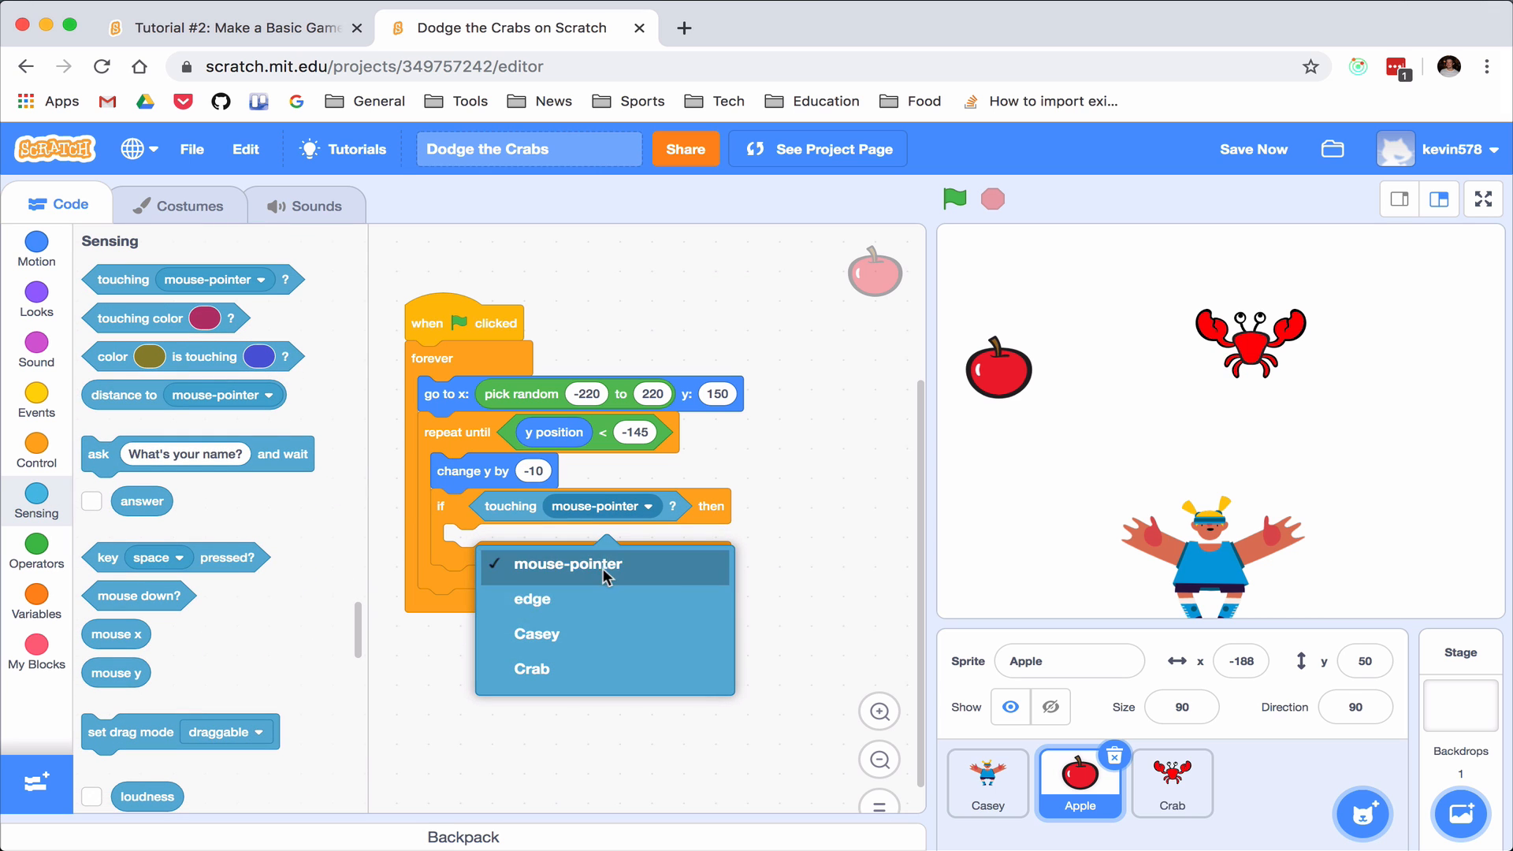
pyautogui.click(536, 634)
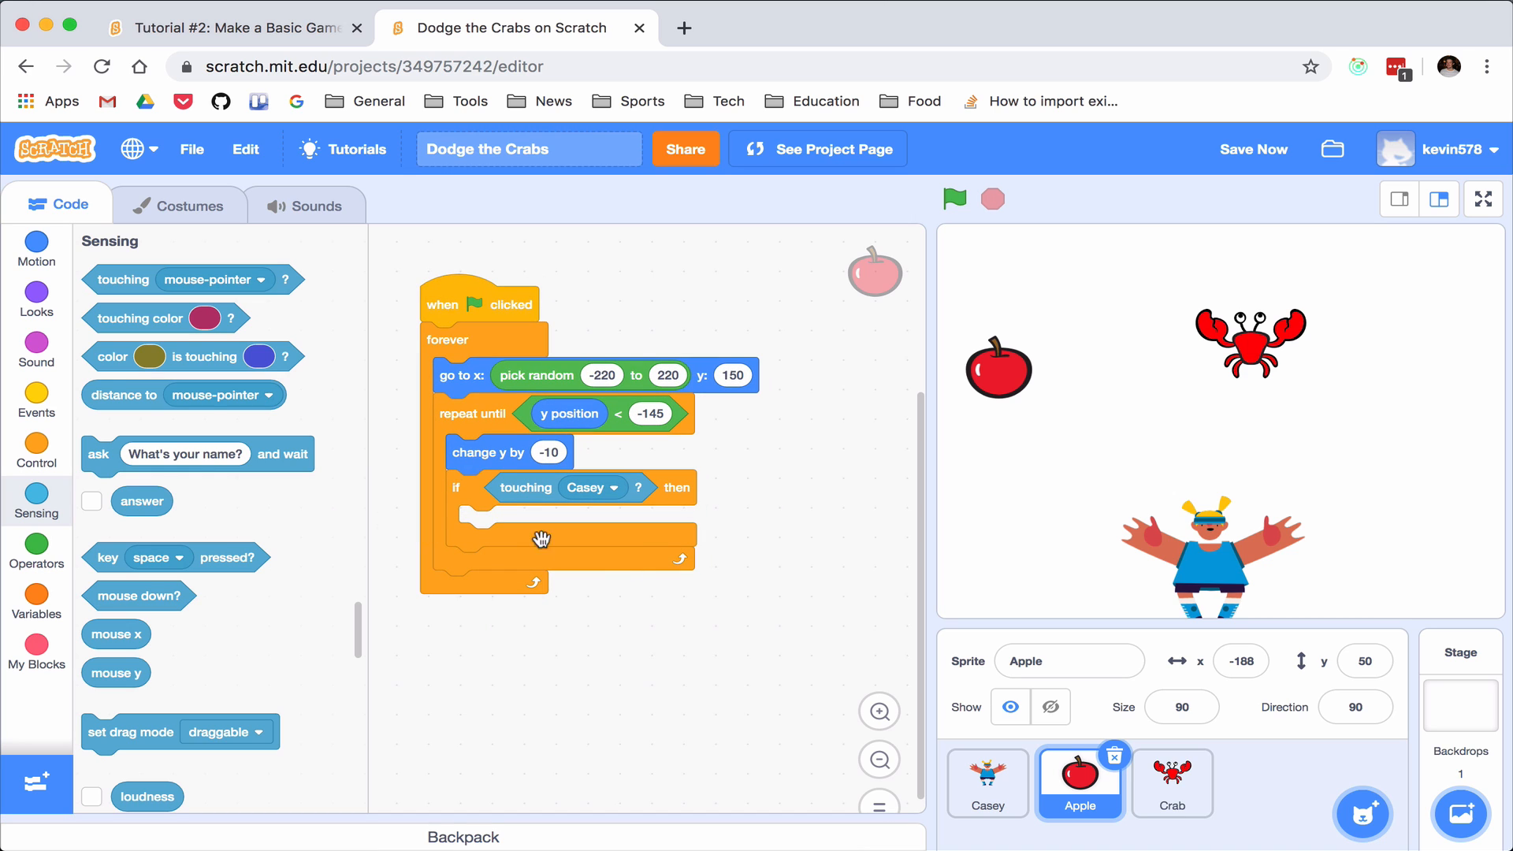
pyautogui.moveTo(49, 404)
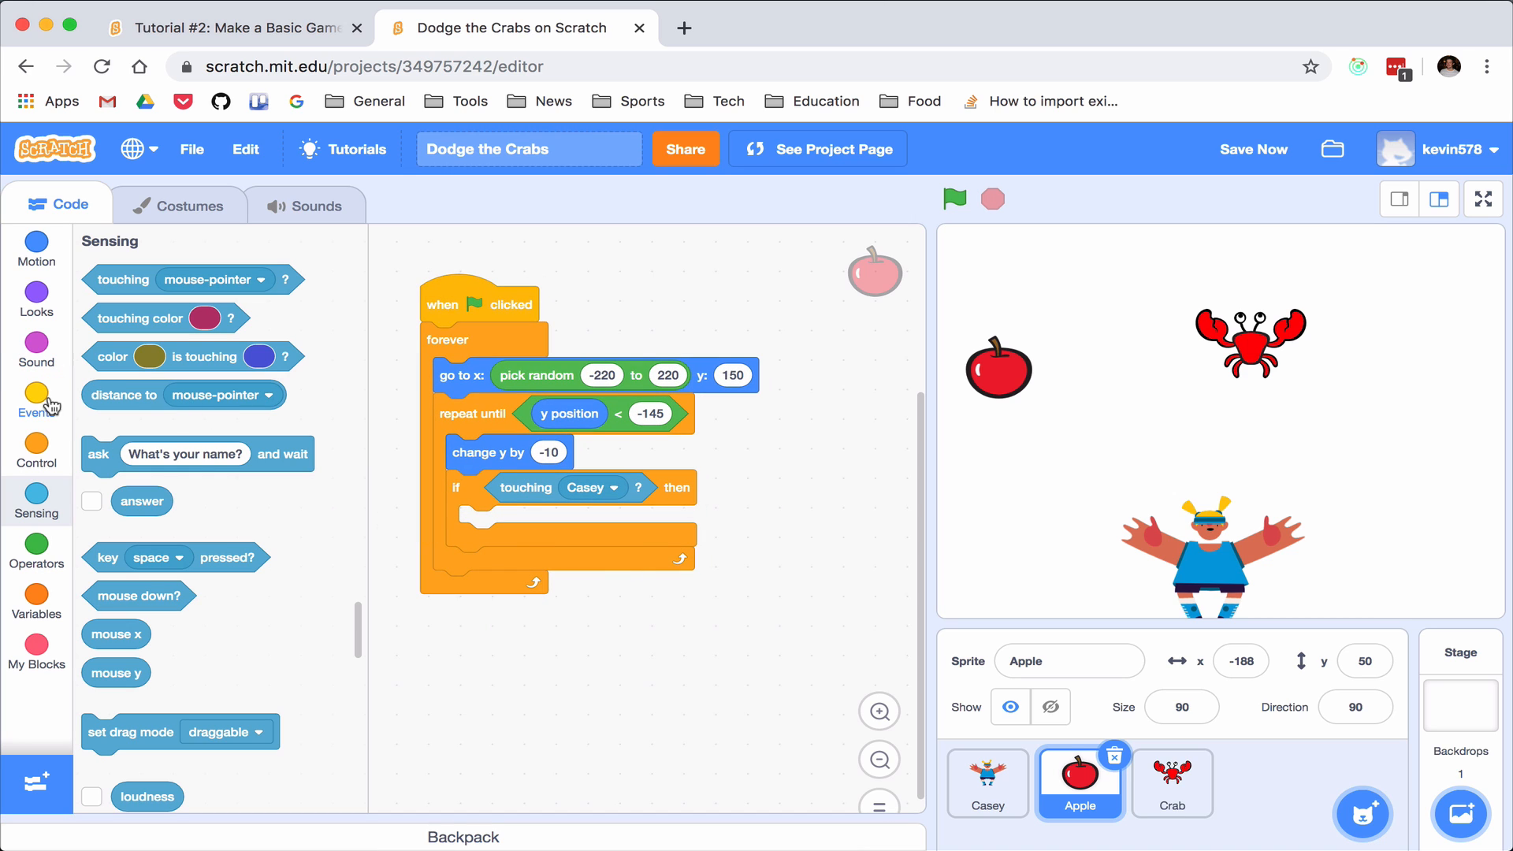
pyautogui.moveTo(36, 463)
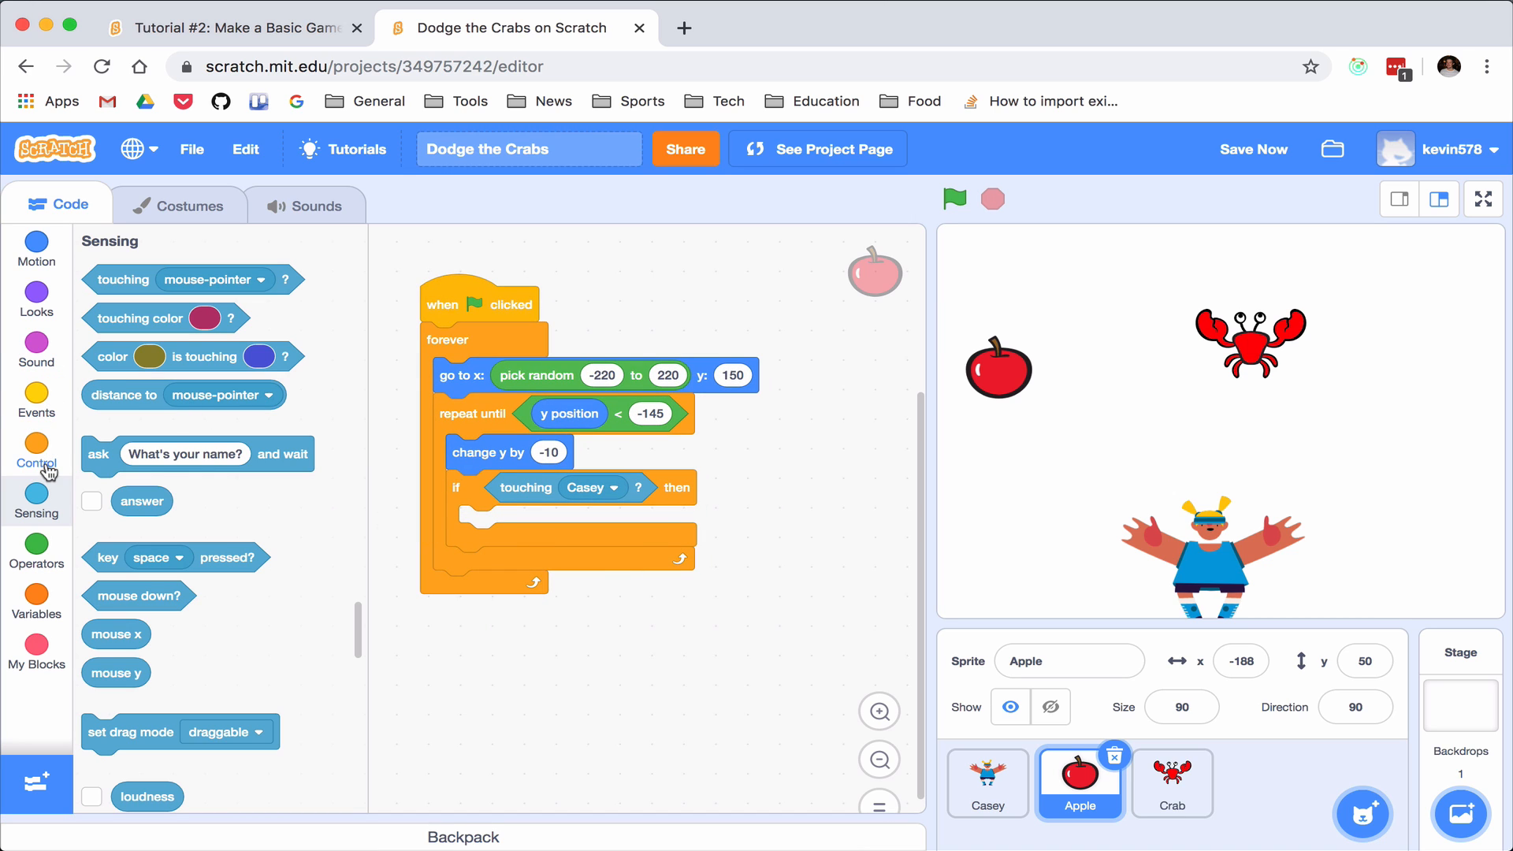
pyautogui.click(36, 347)
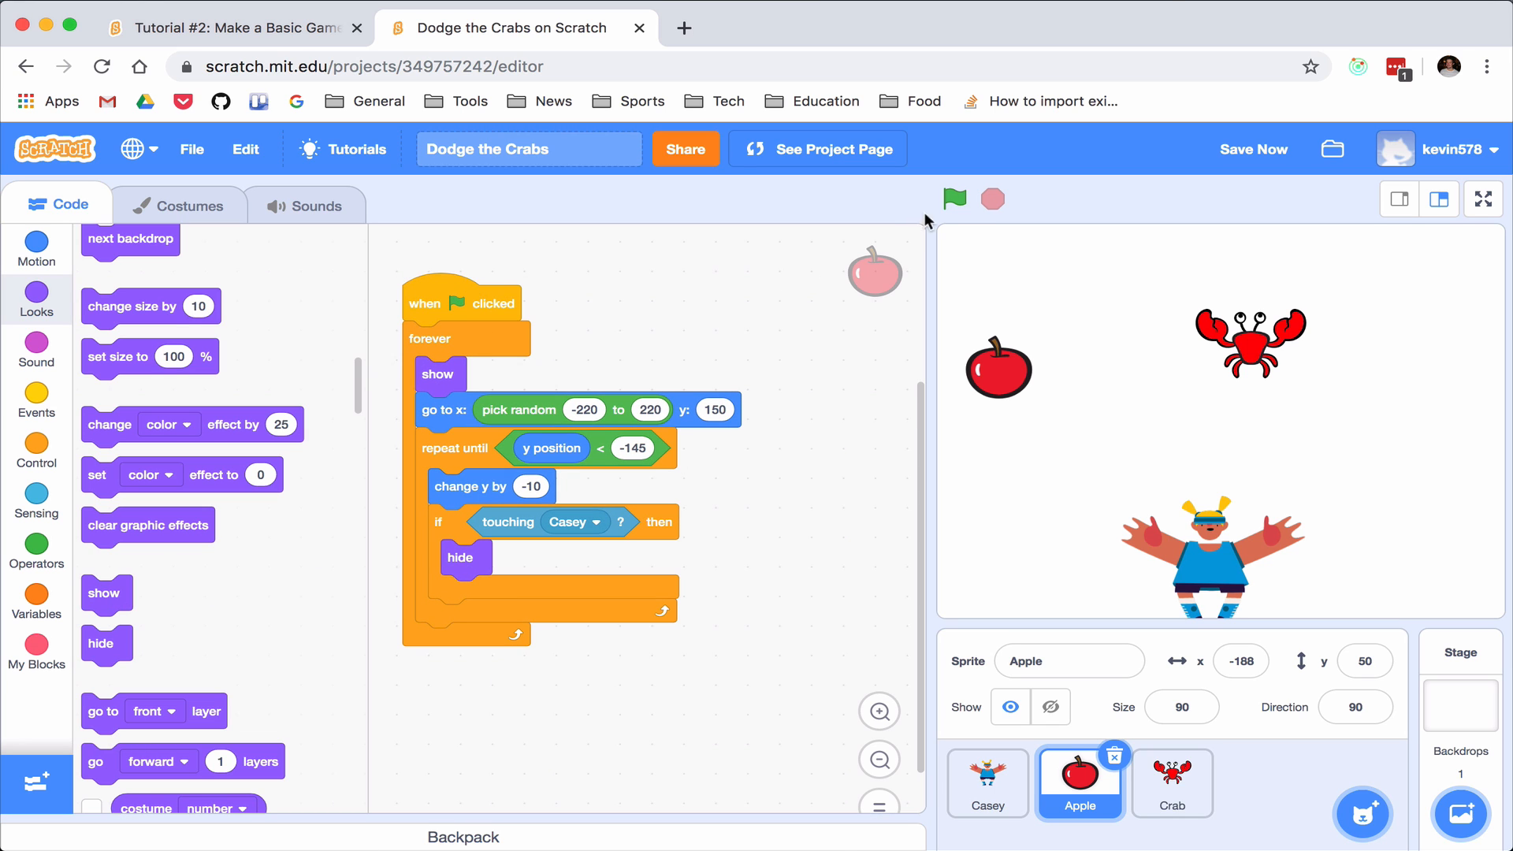
pyautogui.click(954, 199)
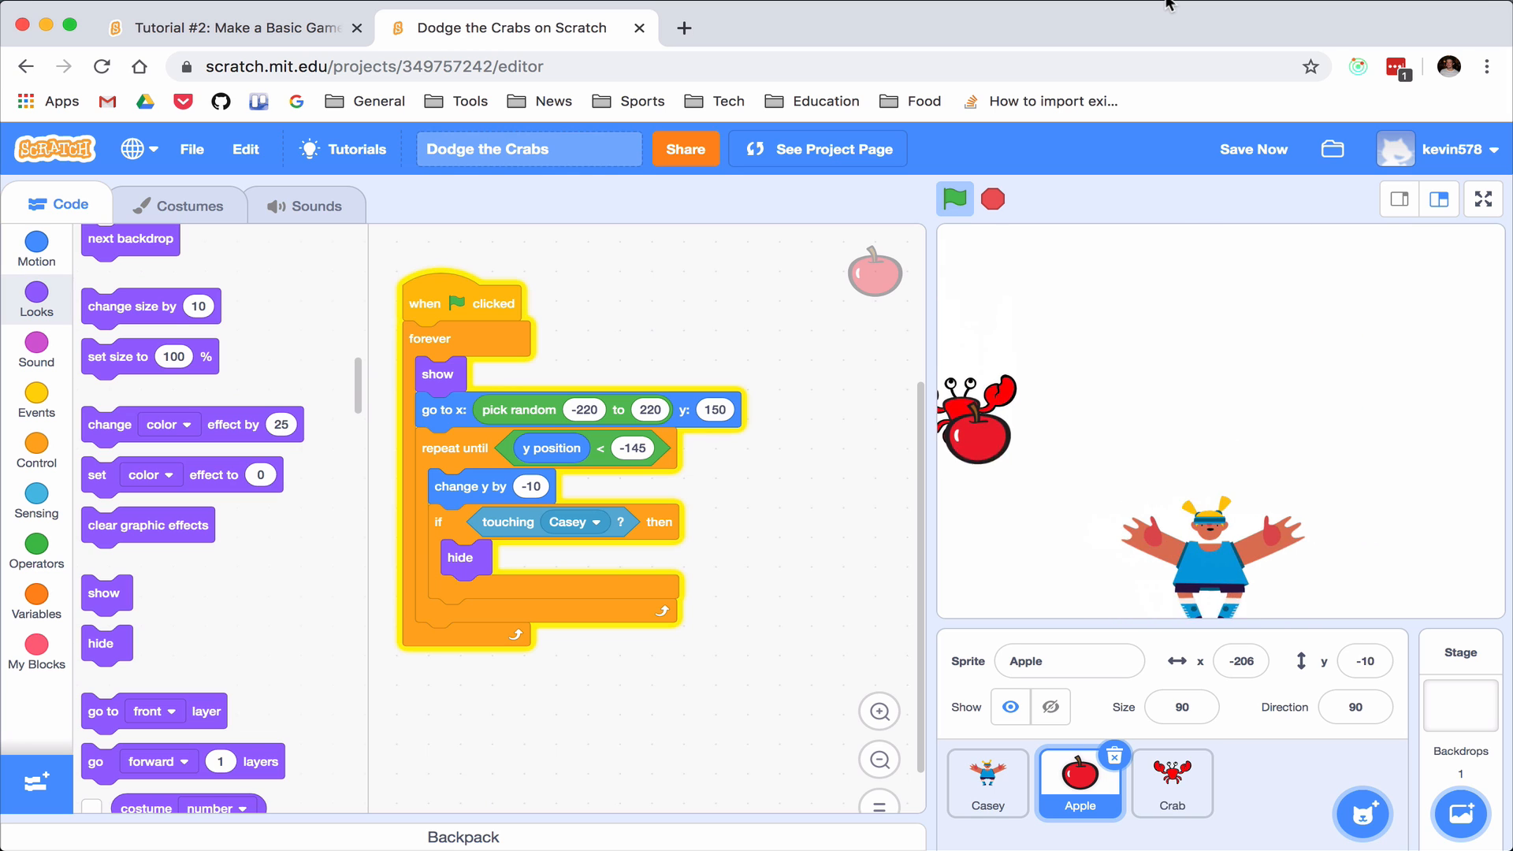
pyautogui.click(955, 200)
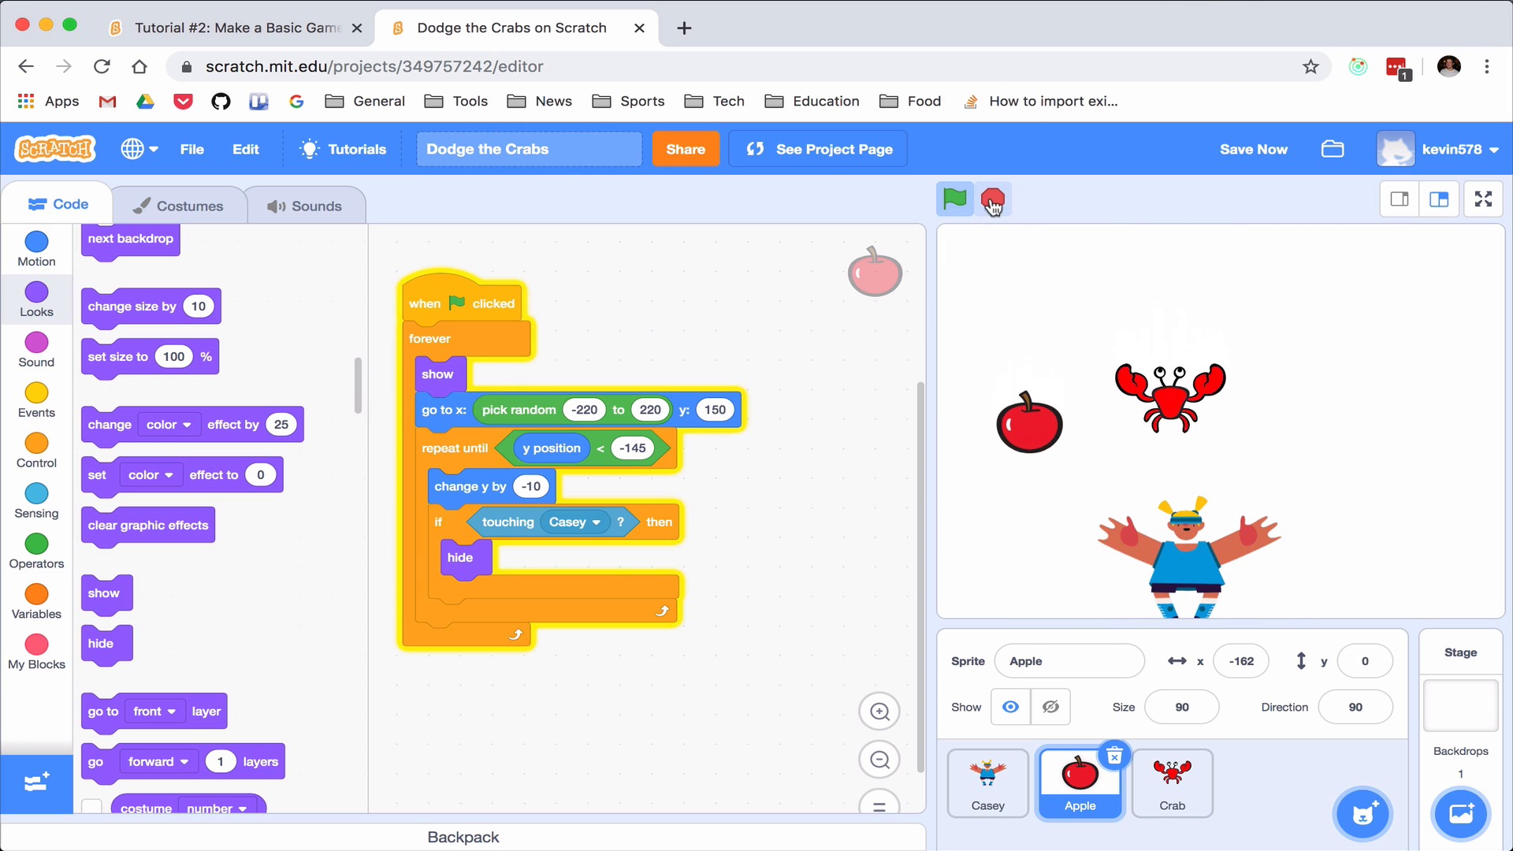
# Experiment with a change block that increases the default my variable
pyautogui.click(955, 198)
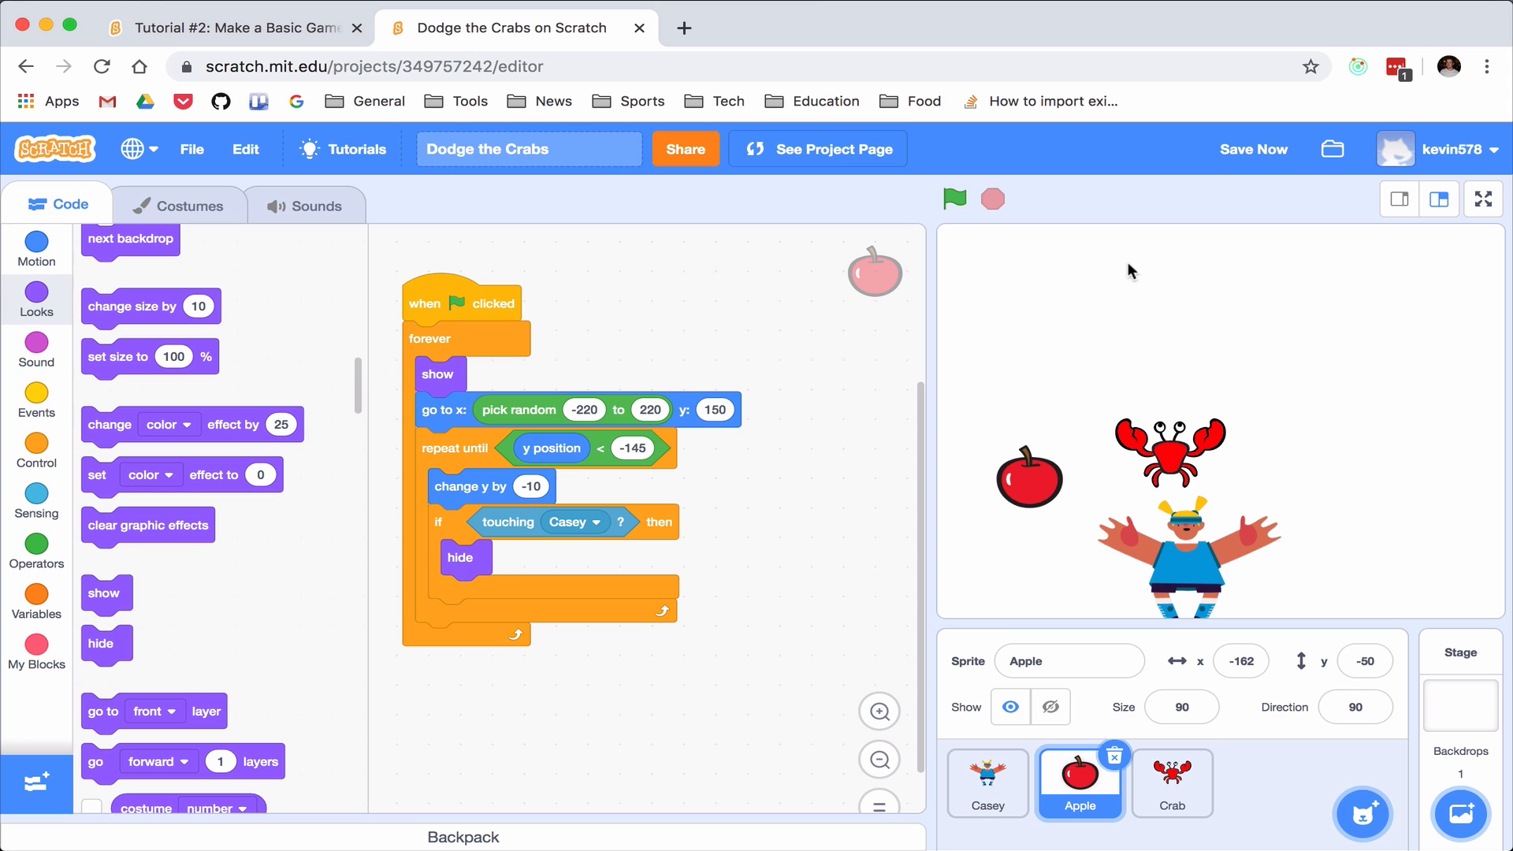
pyautogui.moveTo(37, 595)
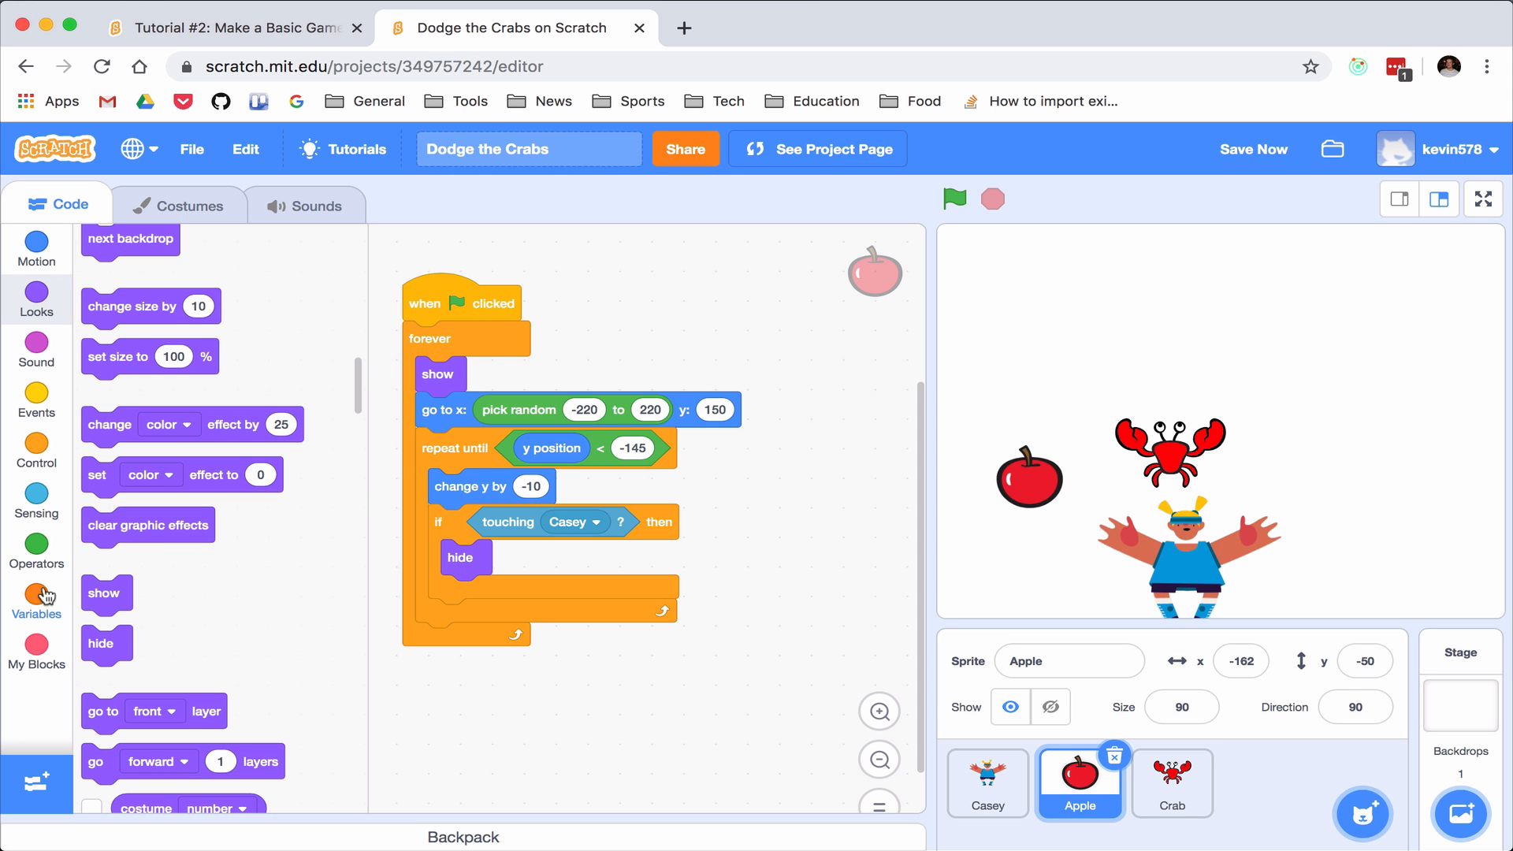
pyautogui.click(36, 600)
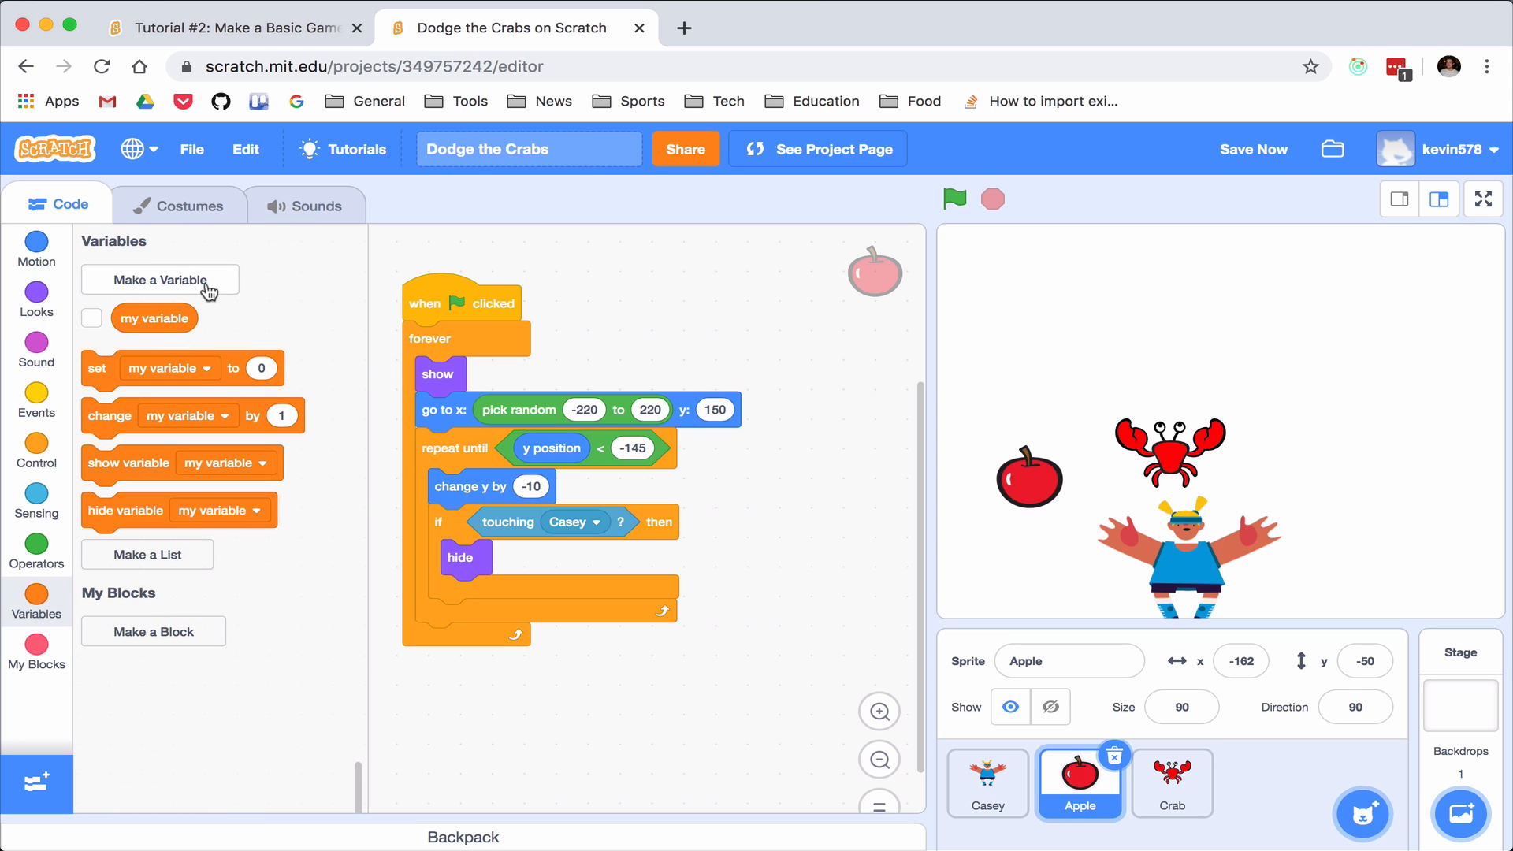
pyautogui.moveTo(171, 242)
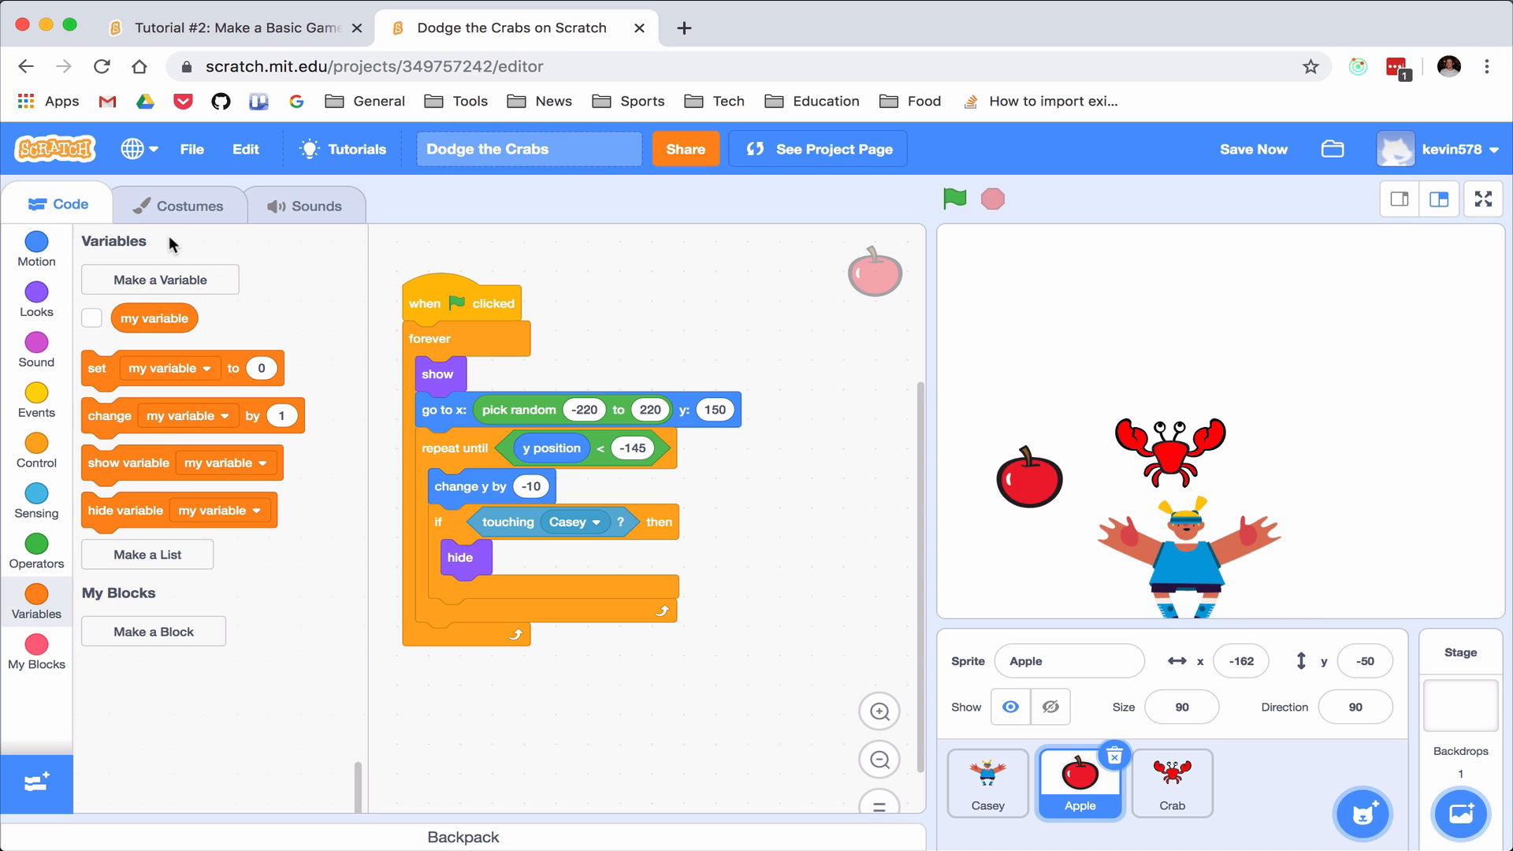
pyautogui.moveTo(153, 317)
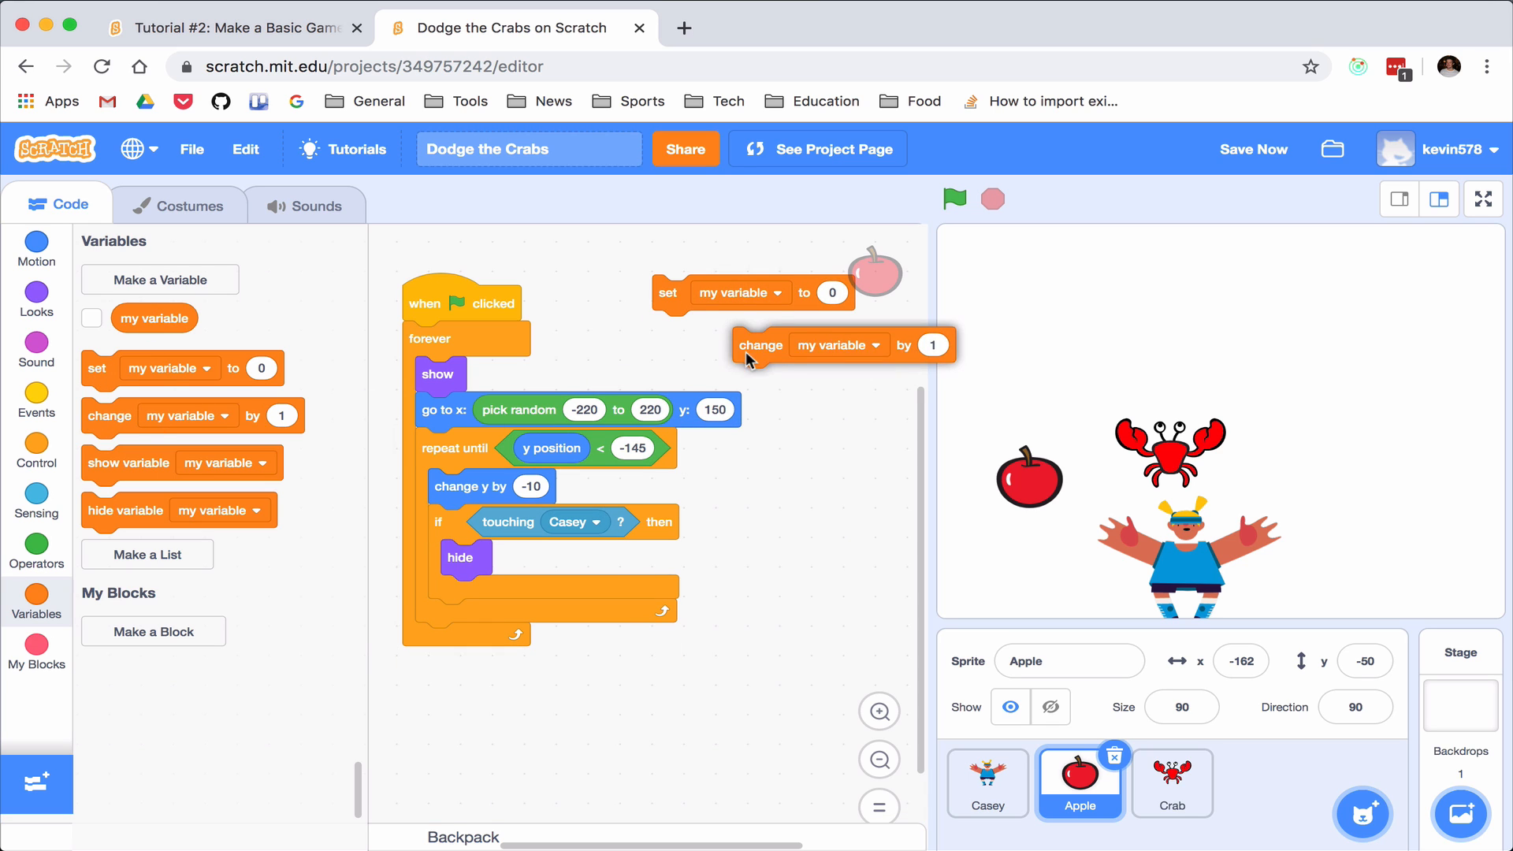
pyautogui.click(92, 317)
pyautogui.write('10')
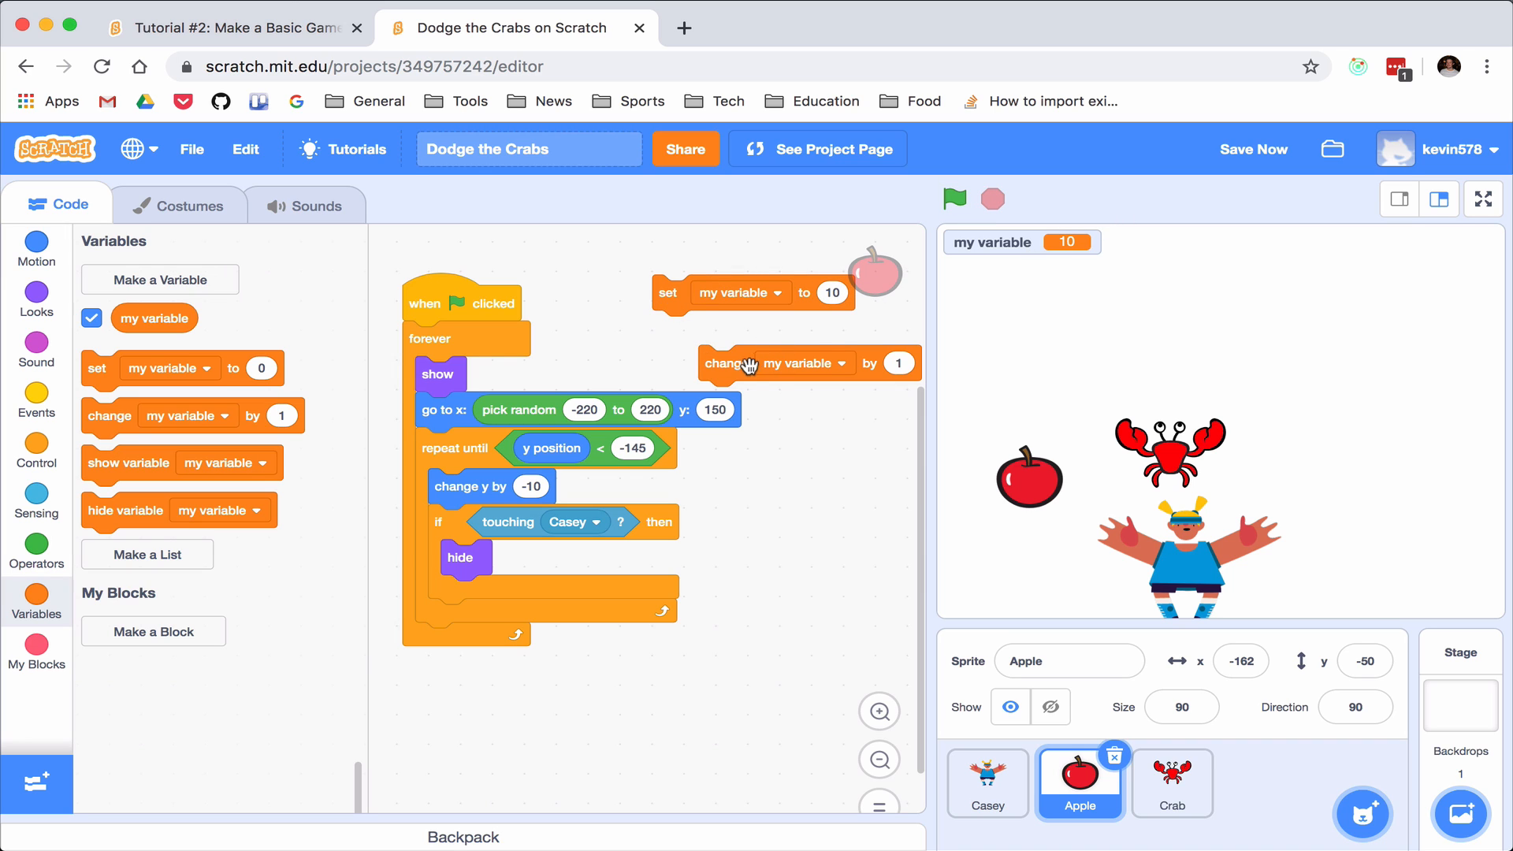
pyautogui.click(725, 363)
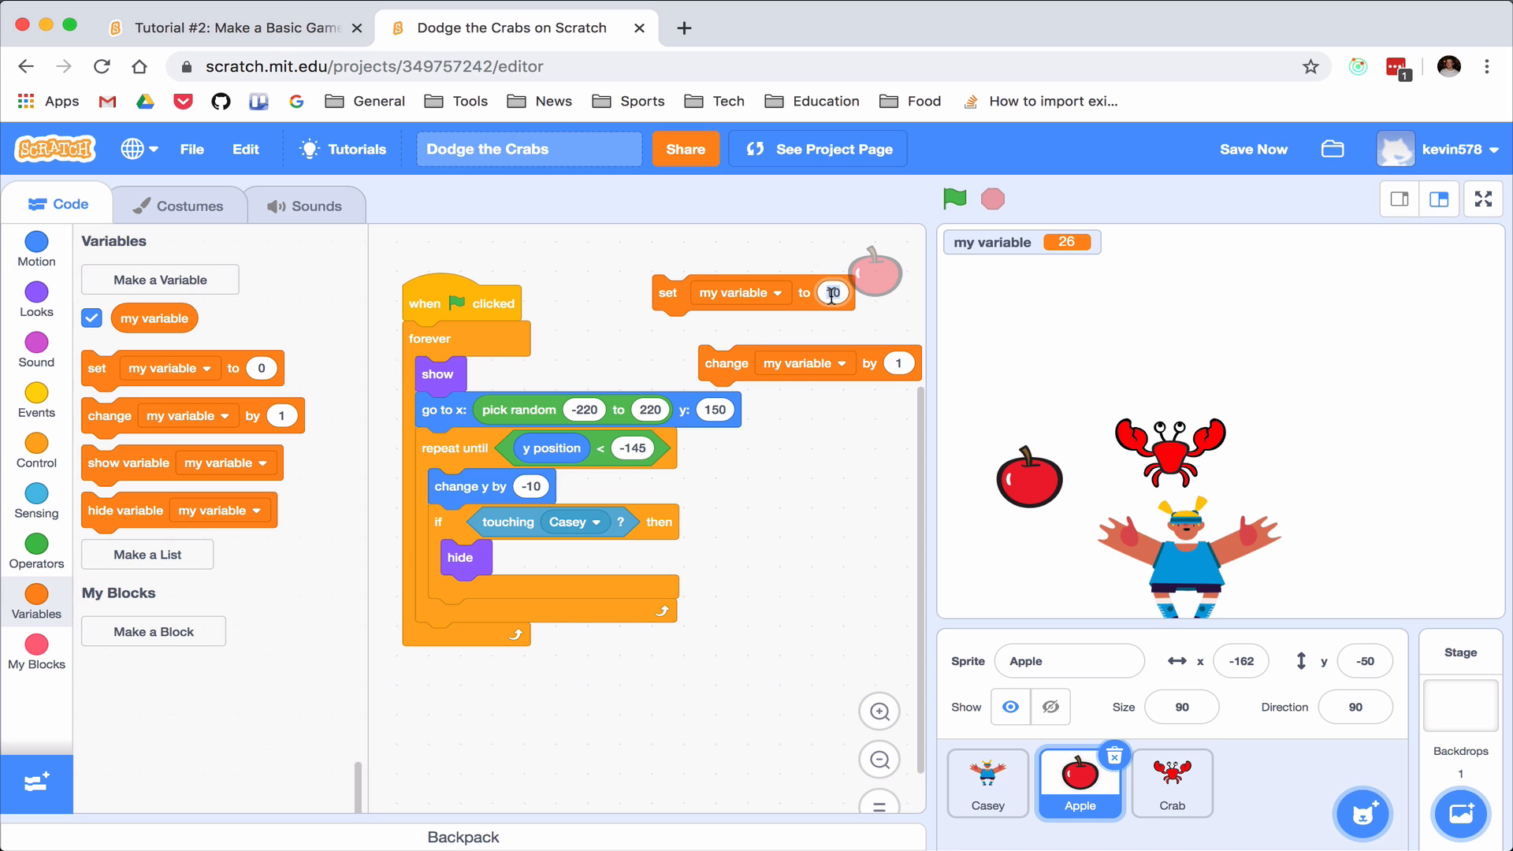
pyautogui.write('asldfj;asdlkfjla;s')
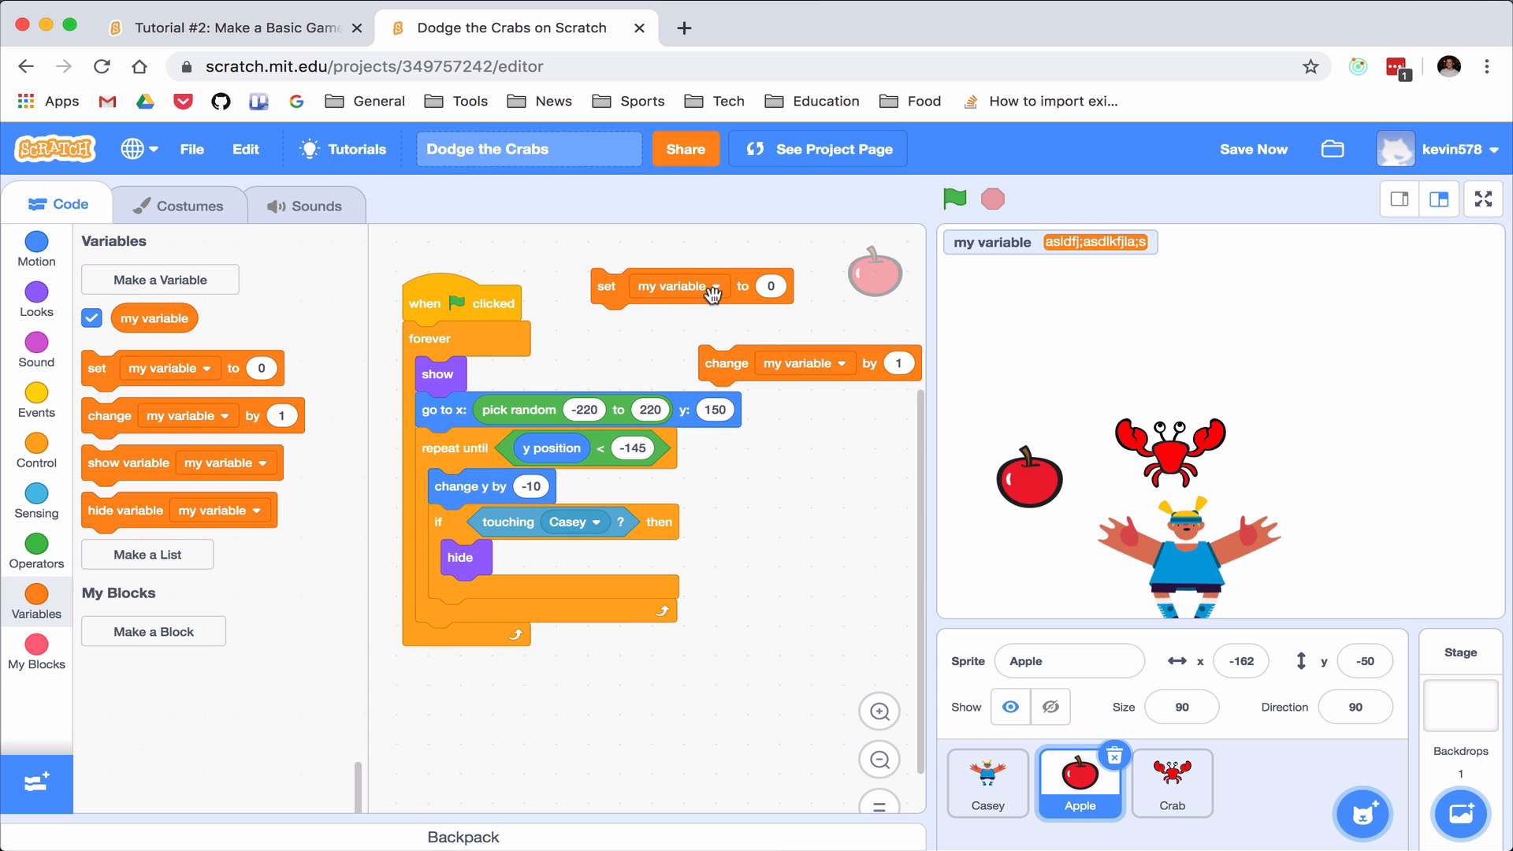
pyautogui.click(677, 286)
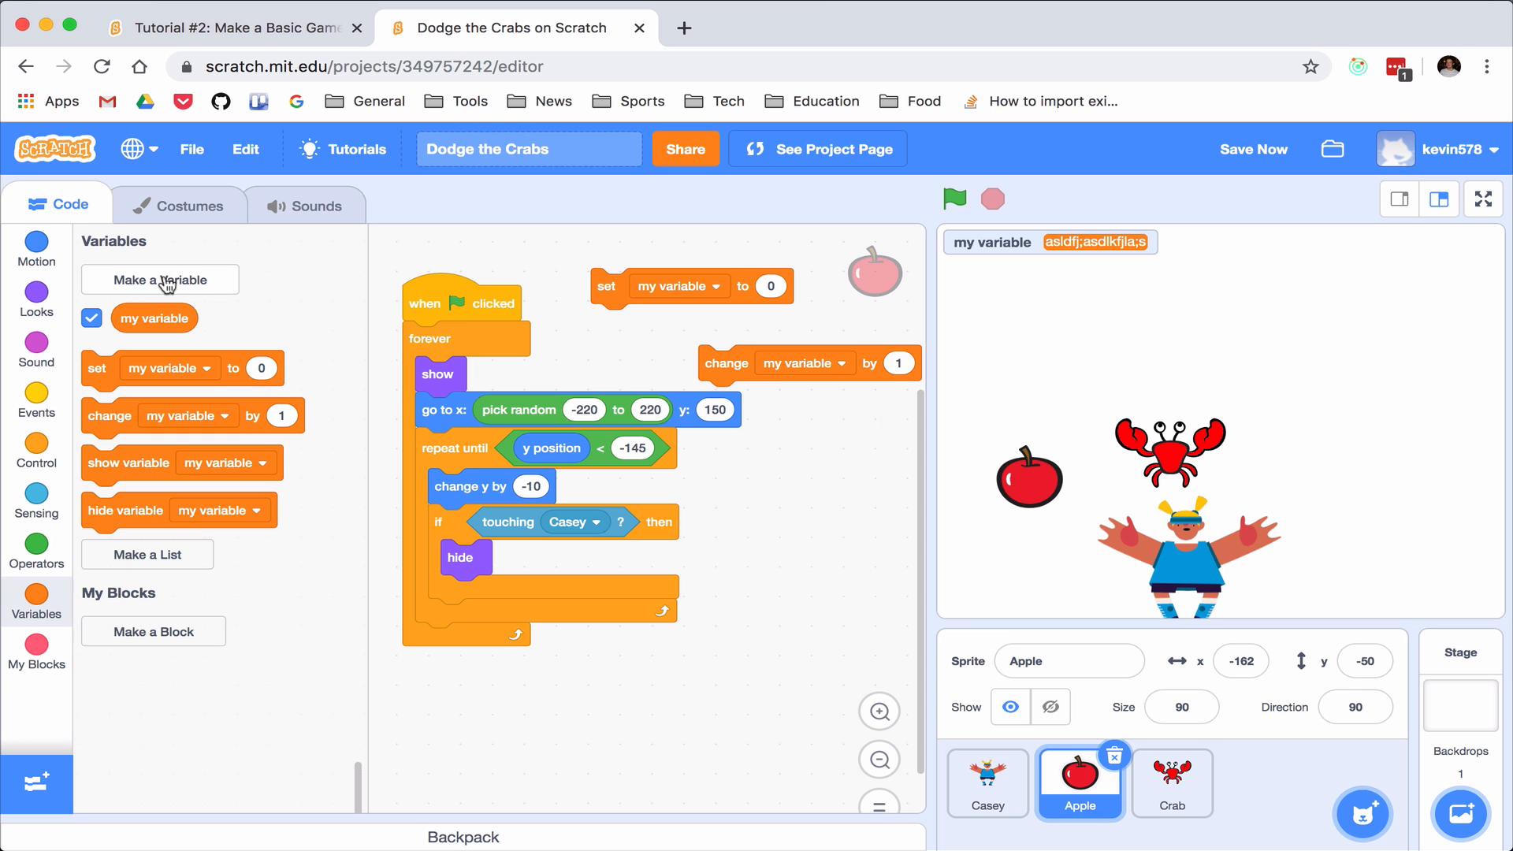
# Create a new variable named score for all sprites
pyautogui.click(159, 280)
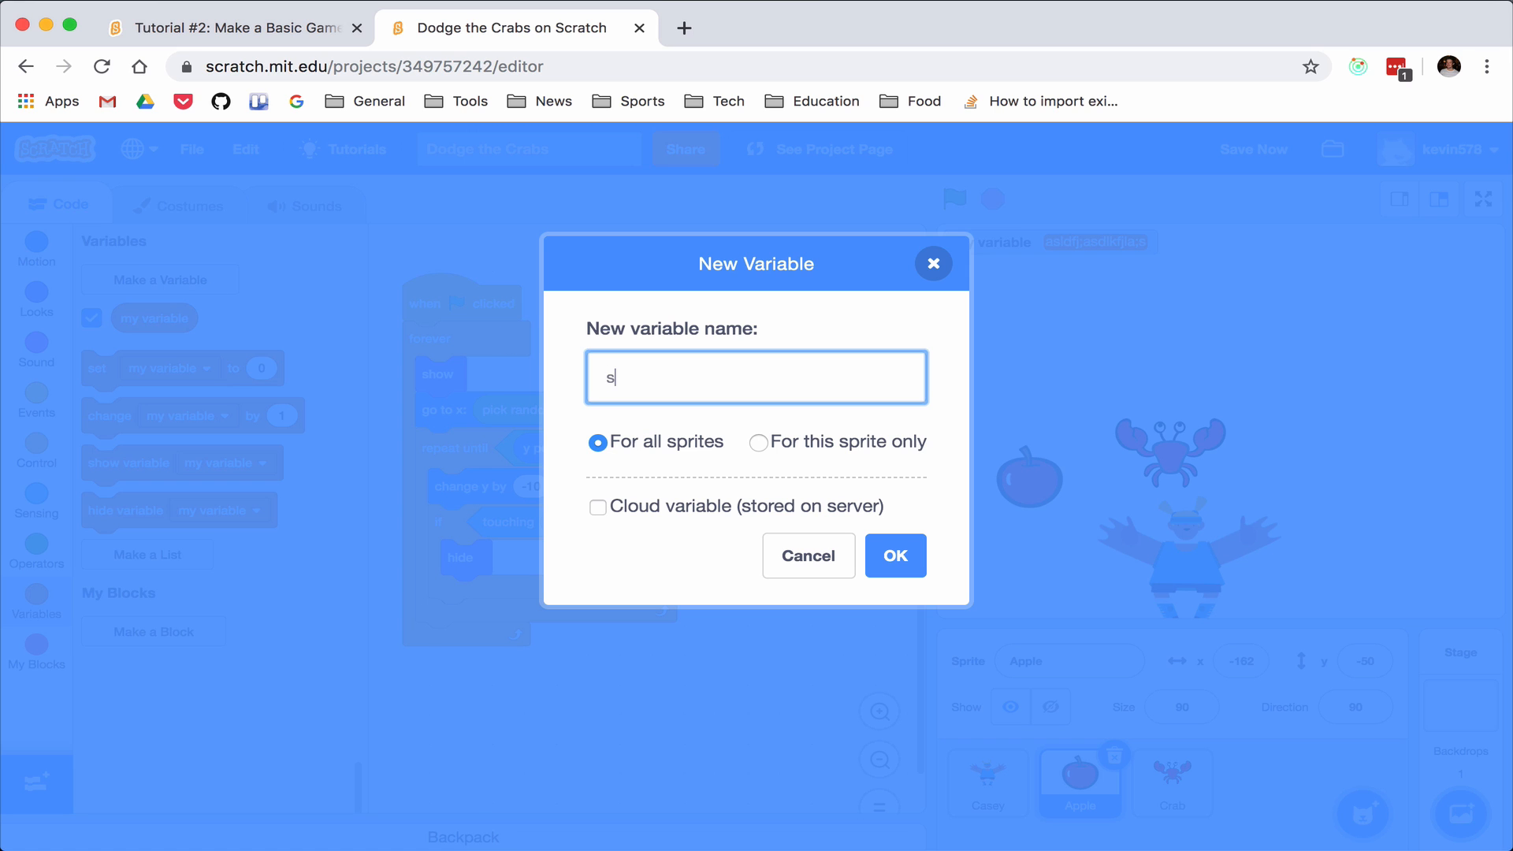
pyautogui.write('core')
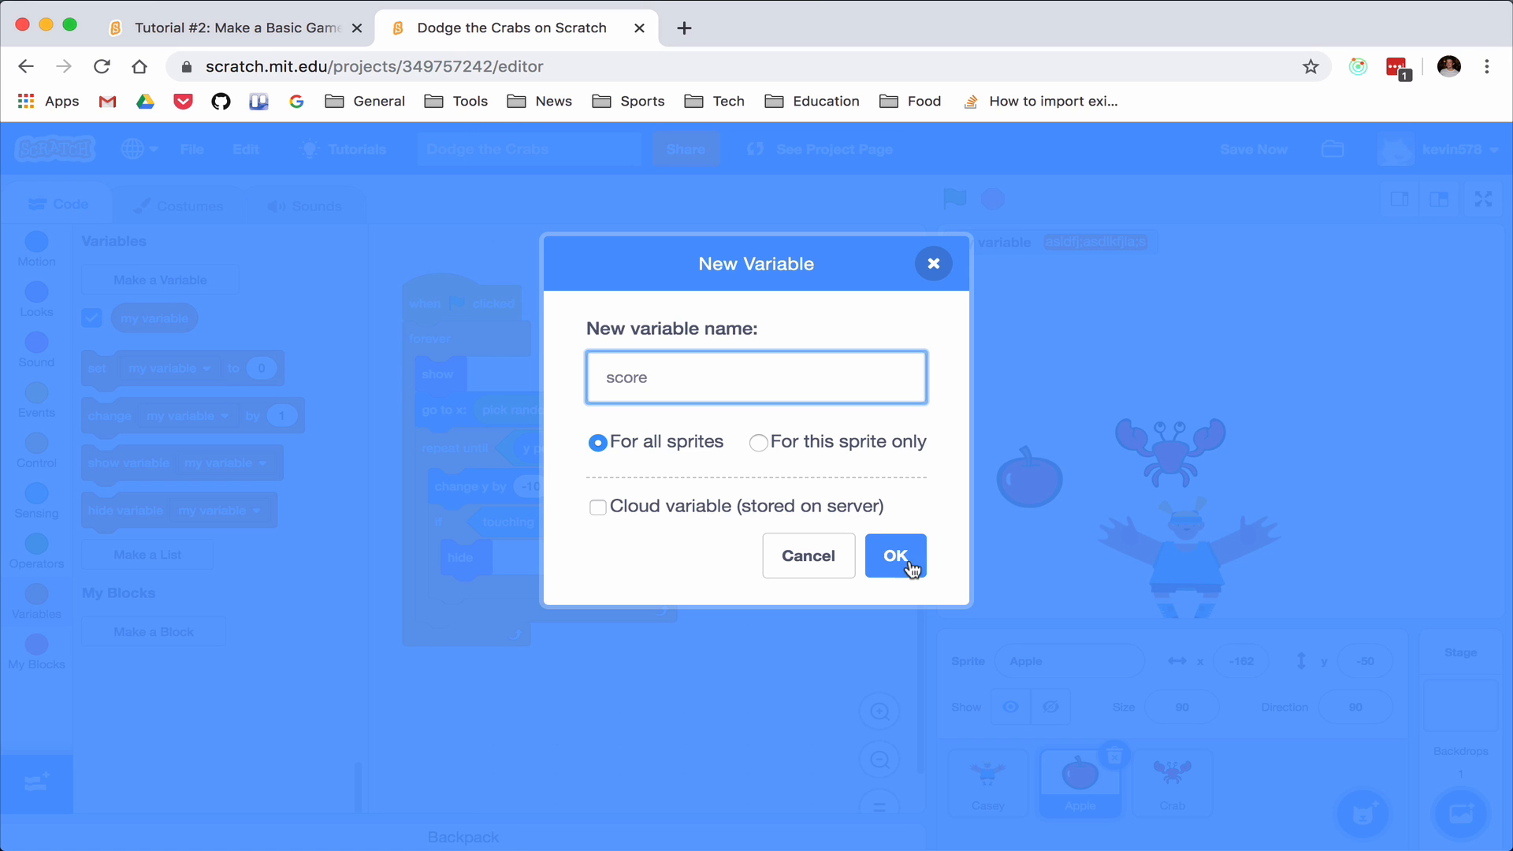
pyautogui.click(895, 556)
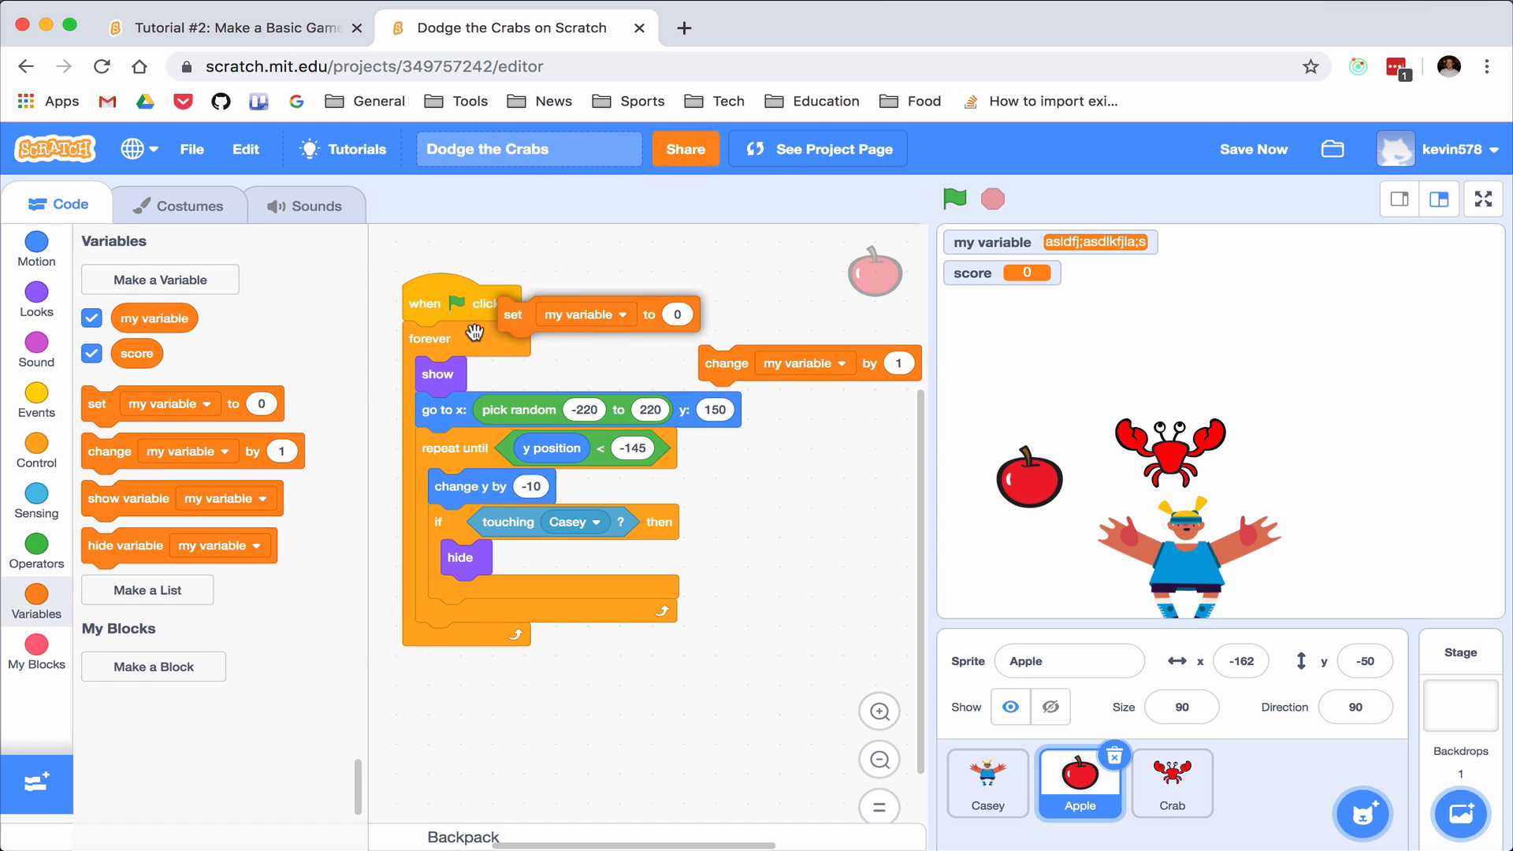
# Reset score to 0 at the Apple's start and hide the my variable monitor
pyautogui.click(489, 337)
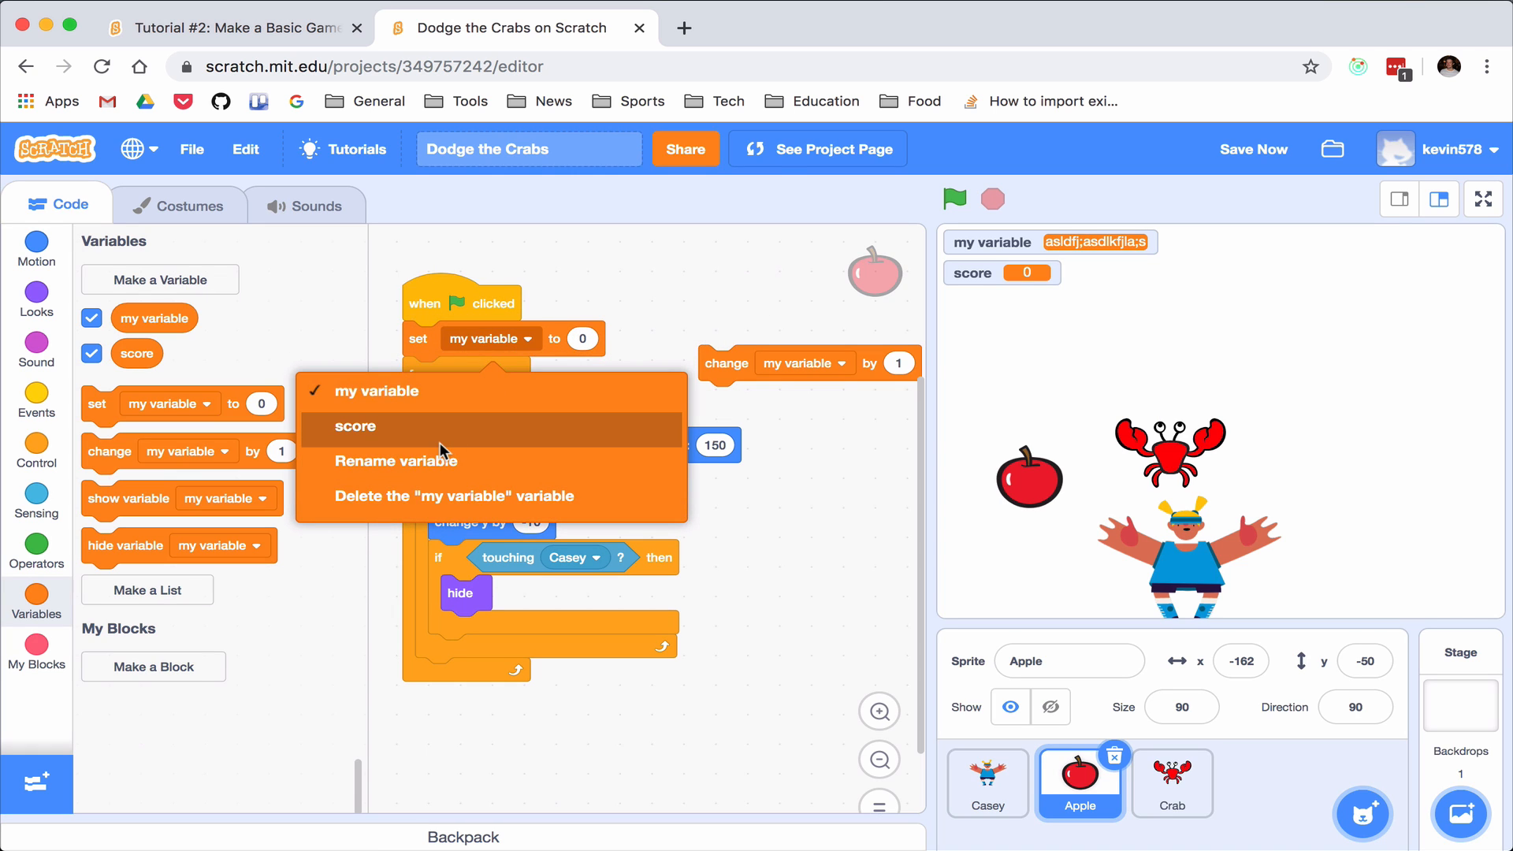
pyautogui.click(358, 427)
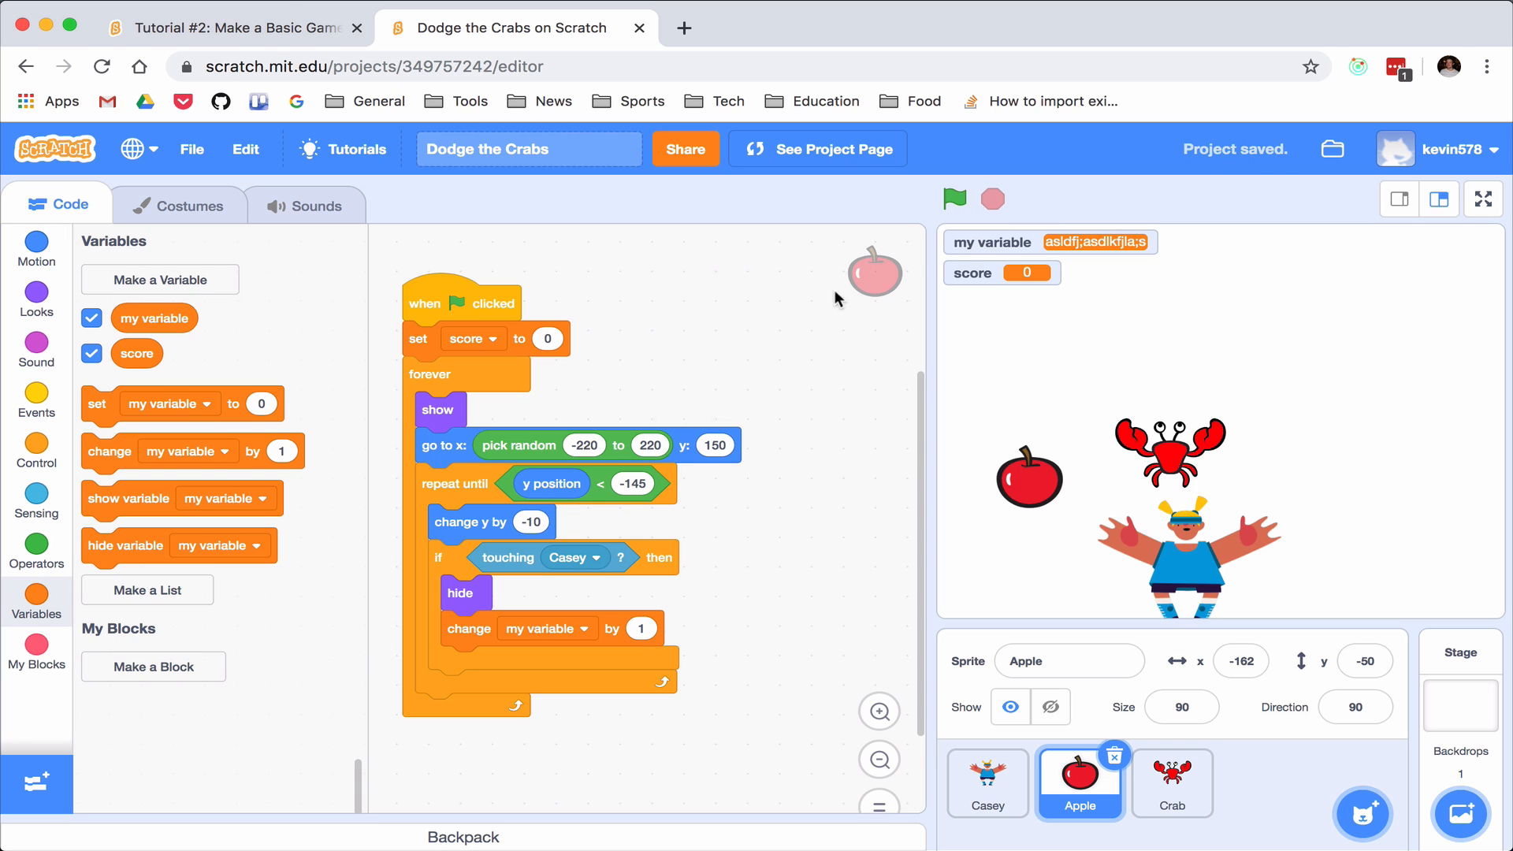
pyautogui.click(91, 317)
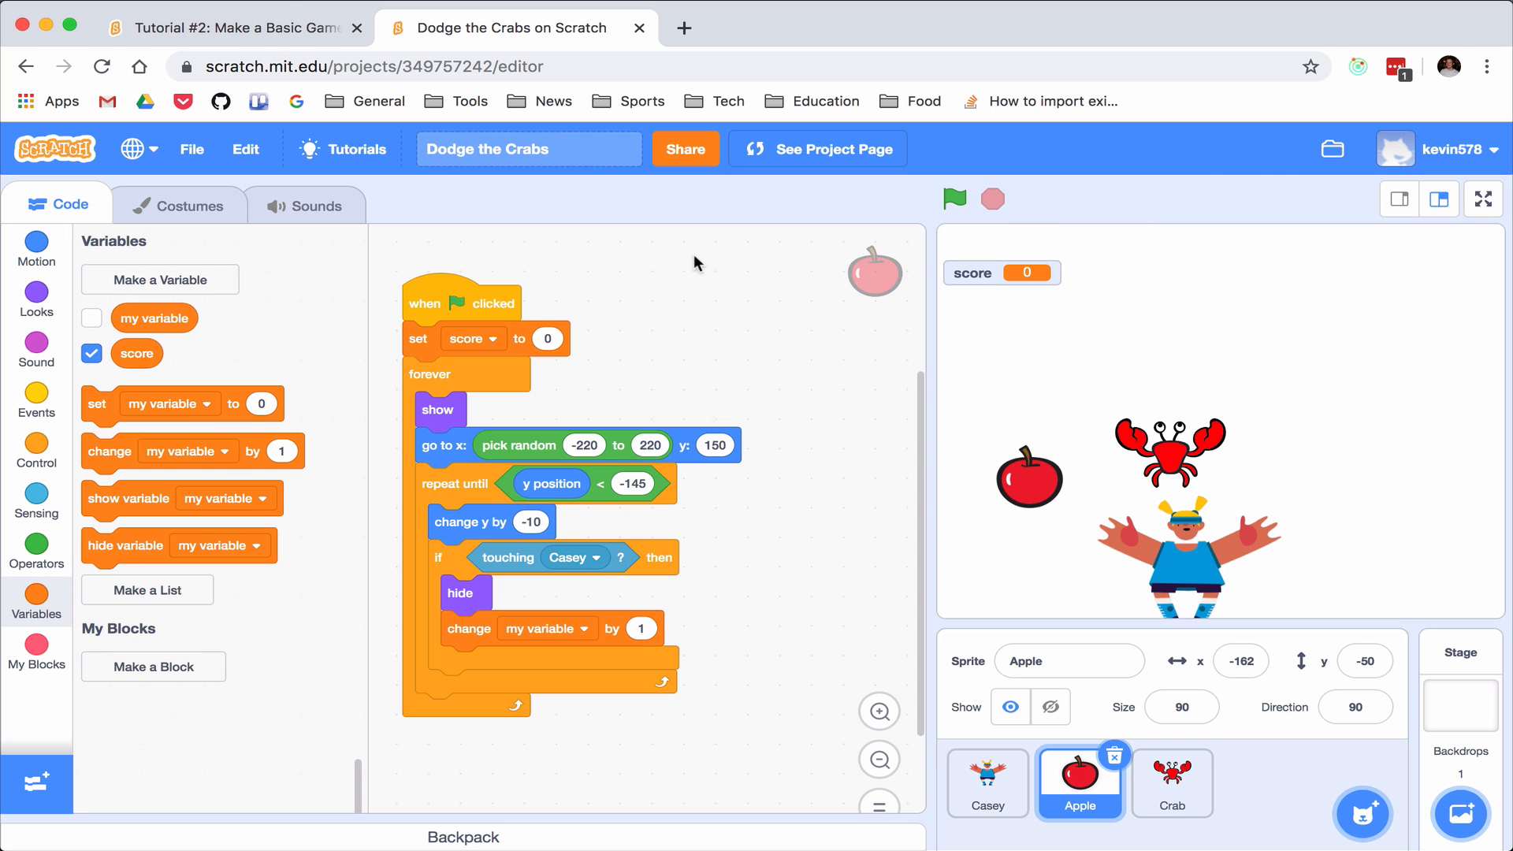
# Test-run the game before the change block counts score
pyautogui.click(955, 198)
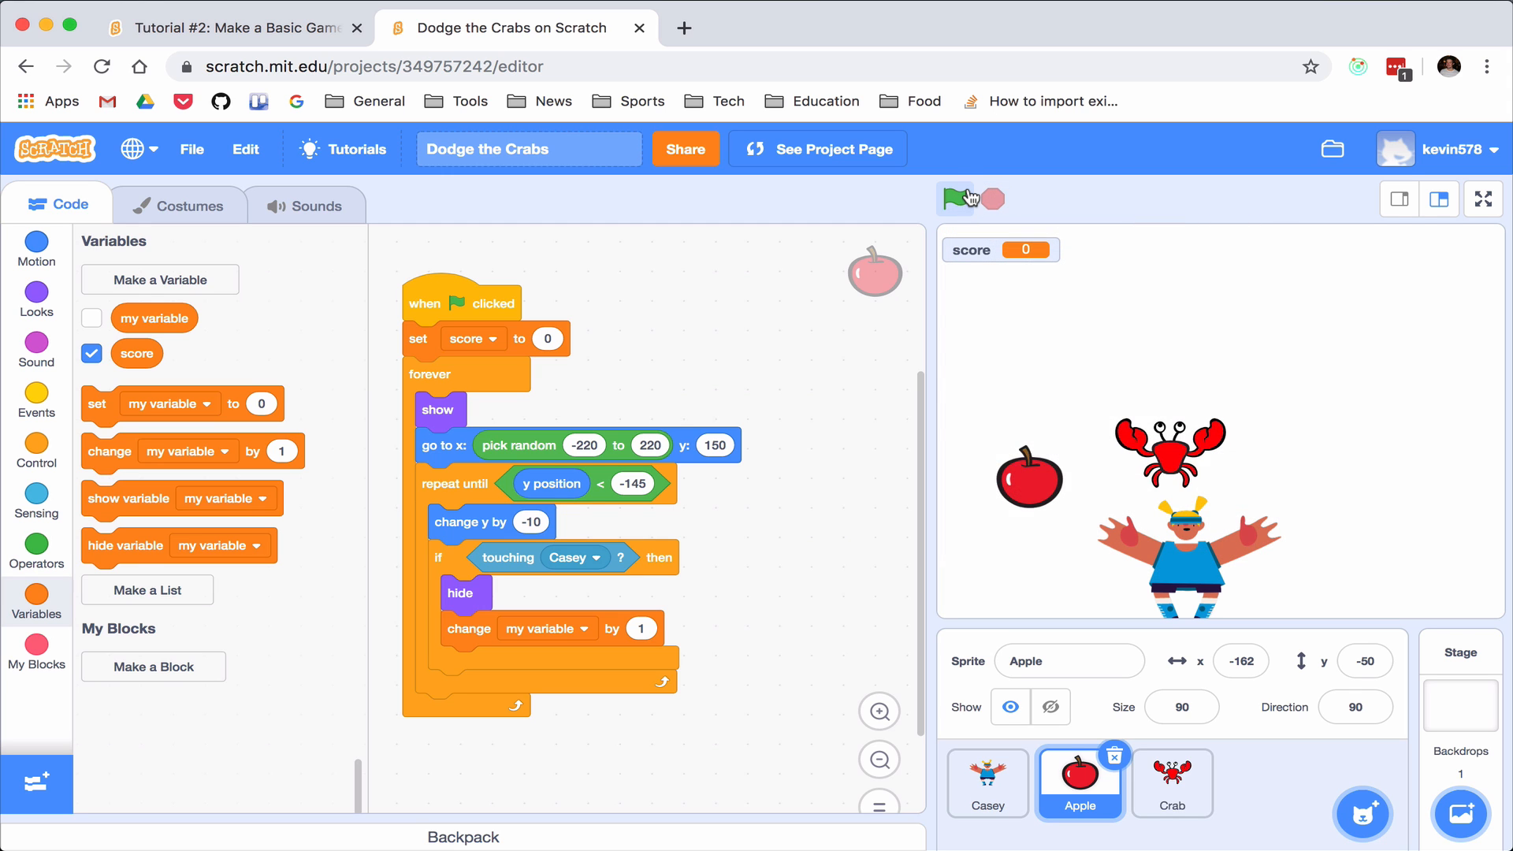
pyautogui.click(957, 199)
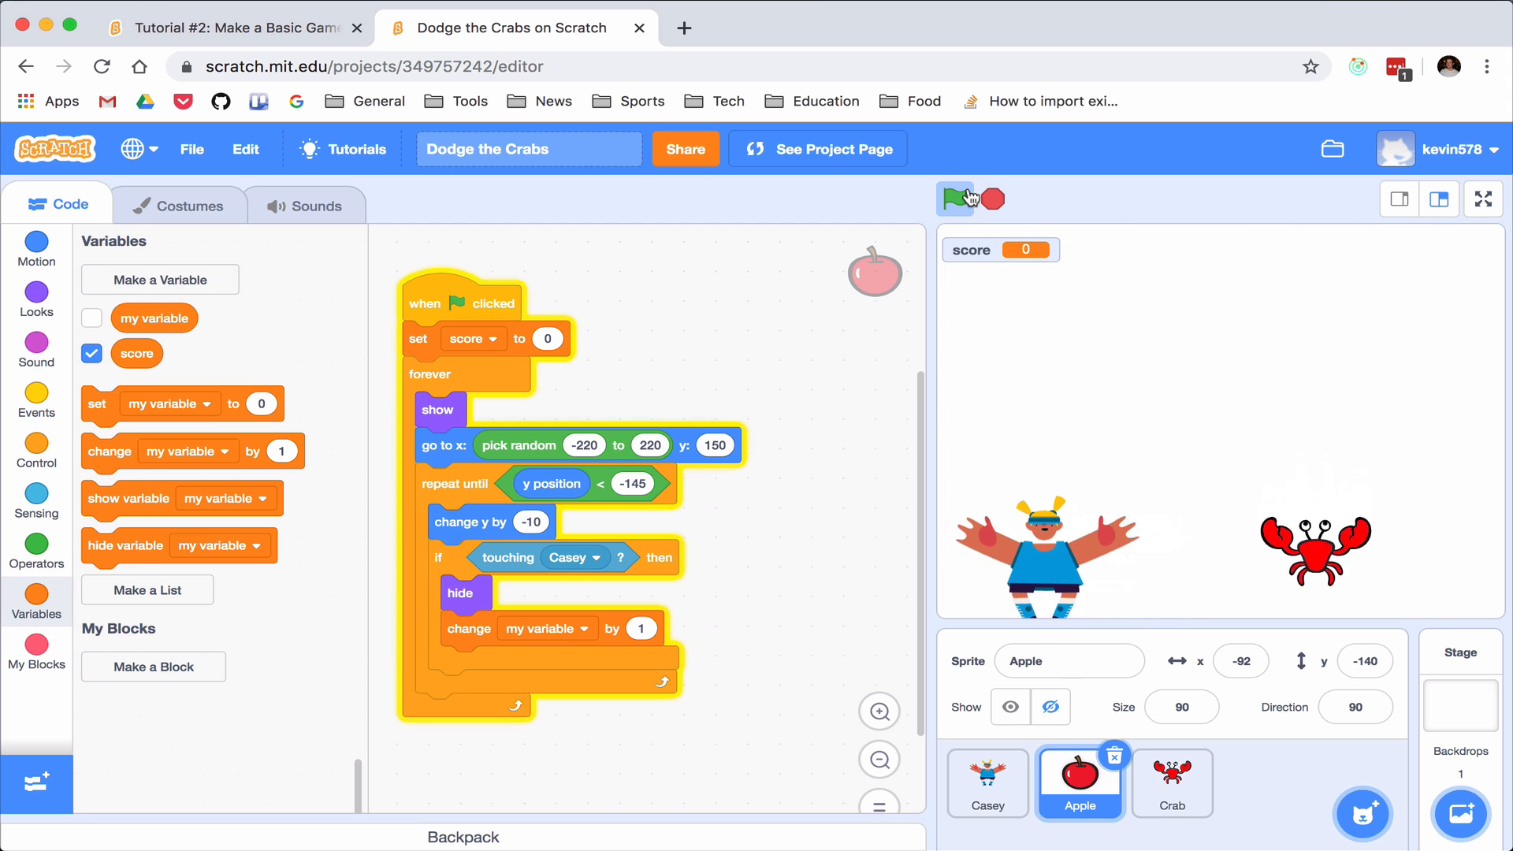
pyautogui.click(955, 199)
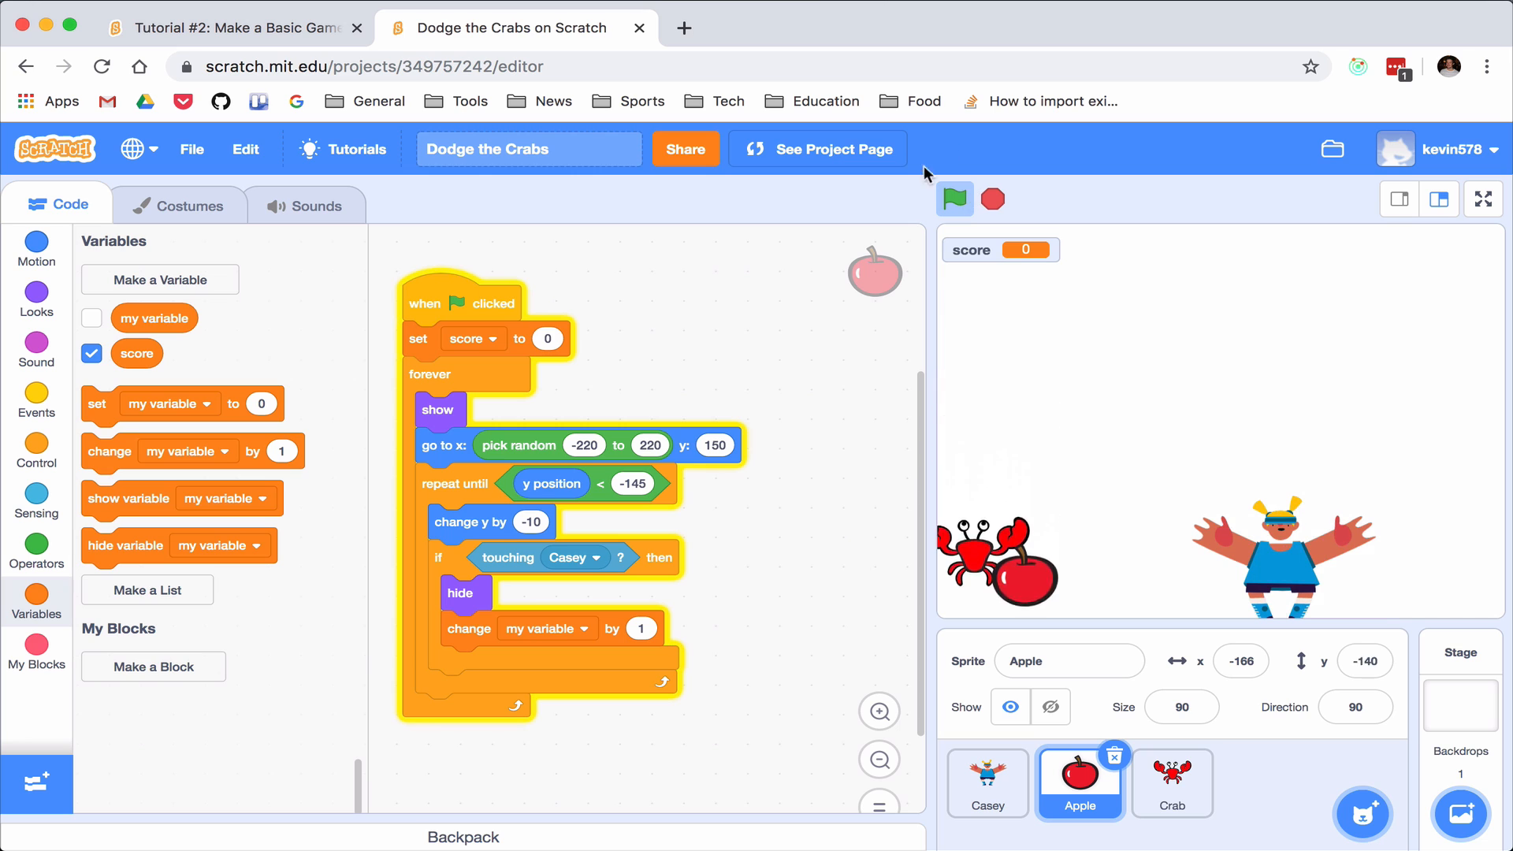
pyautogui.click(955, 198)
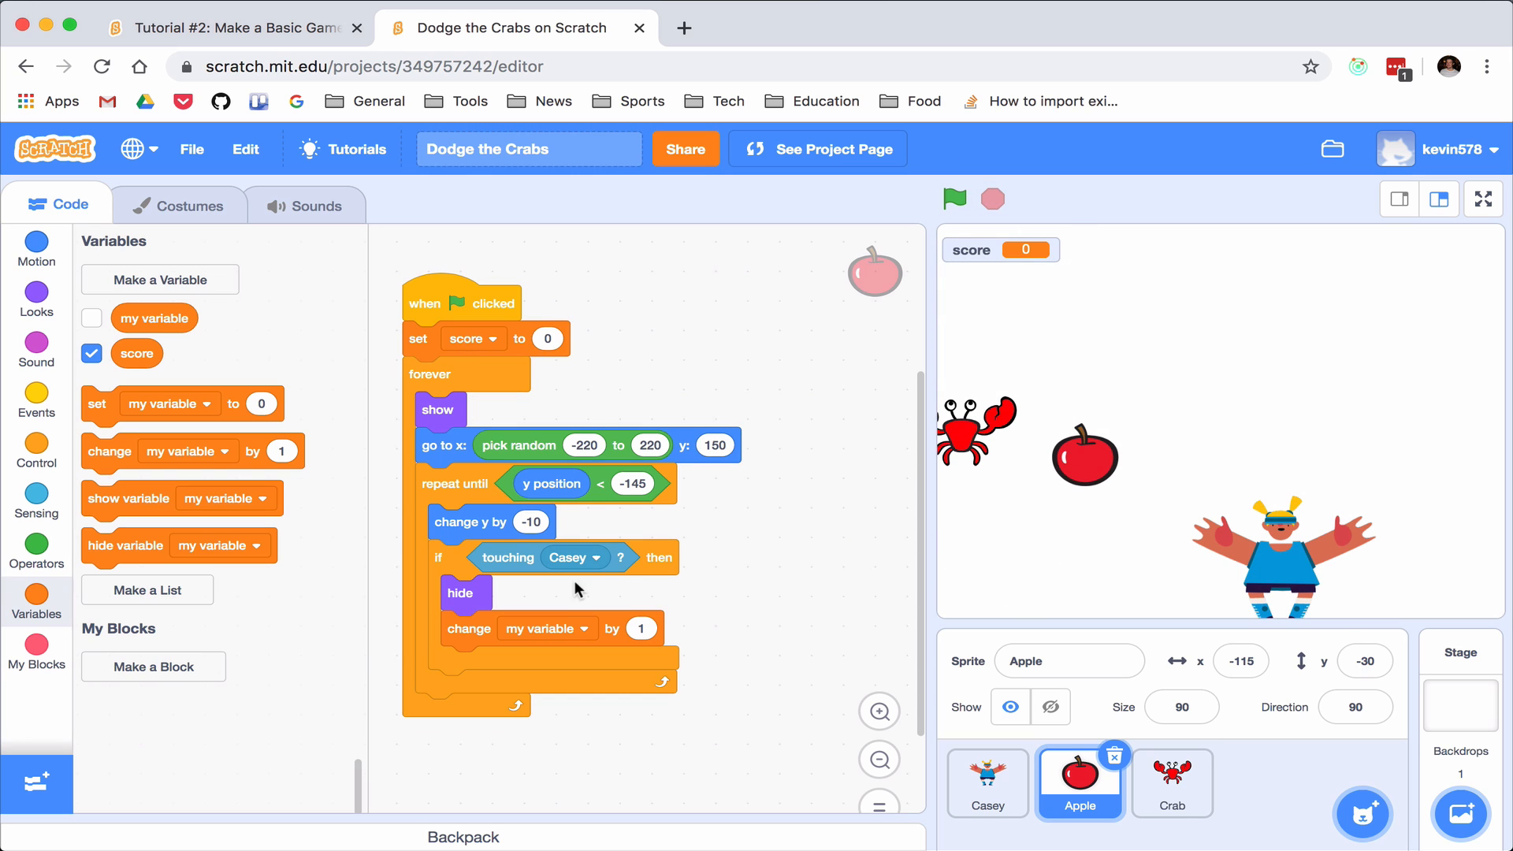
# Make catching the apple change score by 1 and test it up to score 5
pyautogui.click(544, 629)
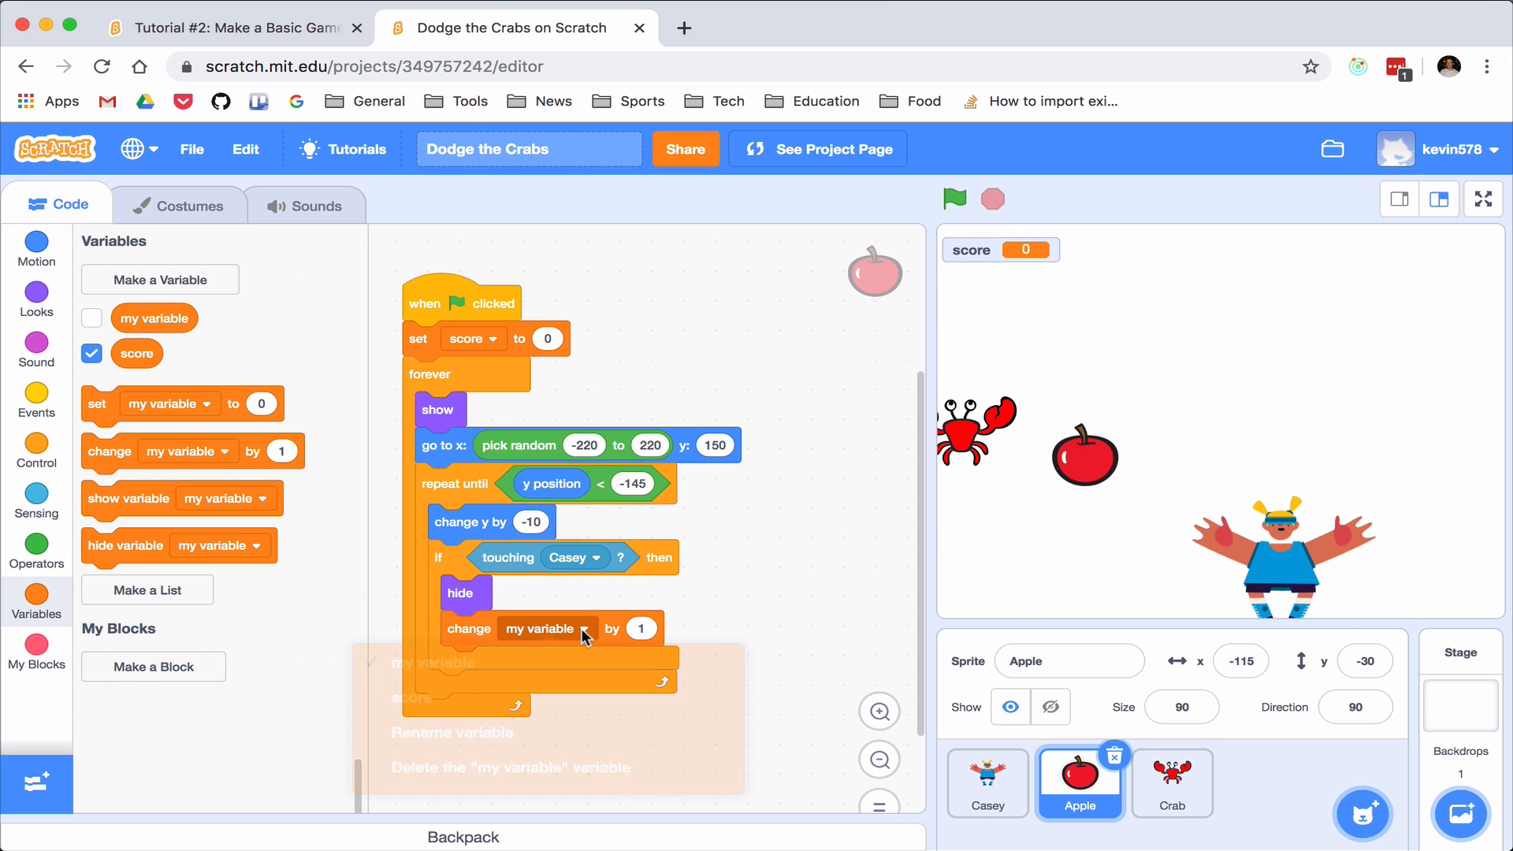
pyautogui.click(411, 696)
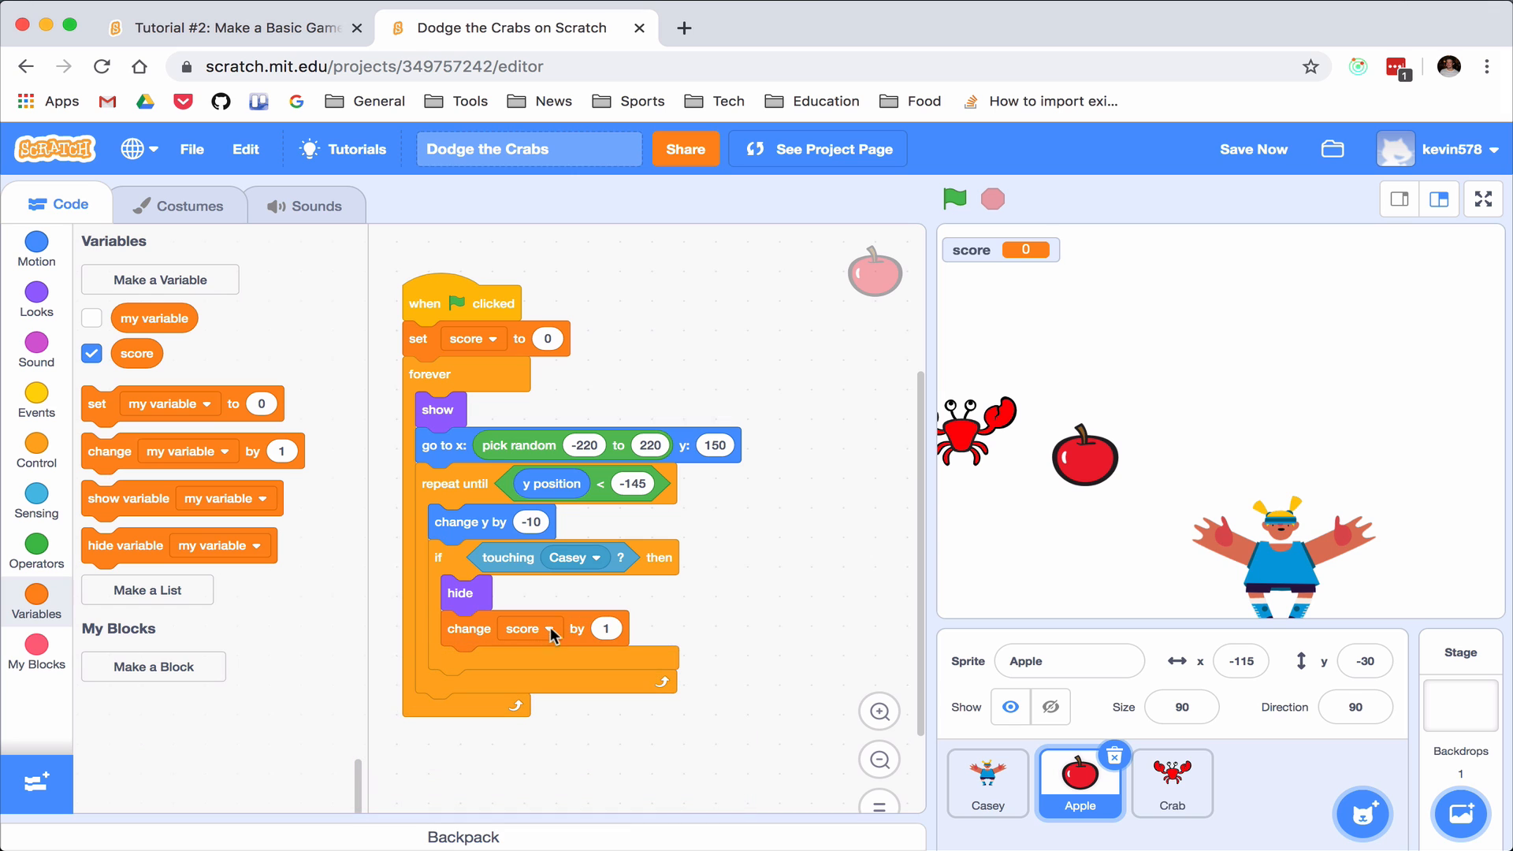
pyautogui.click(955, 198)
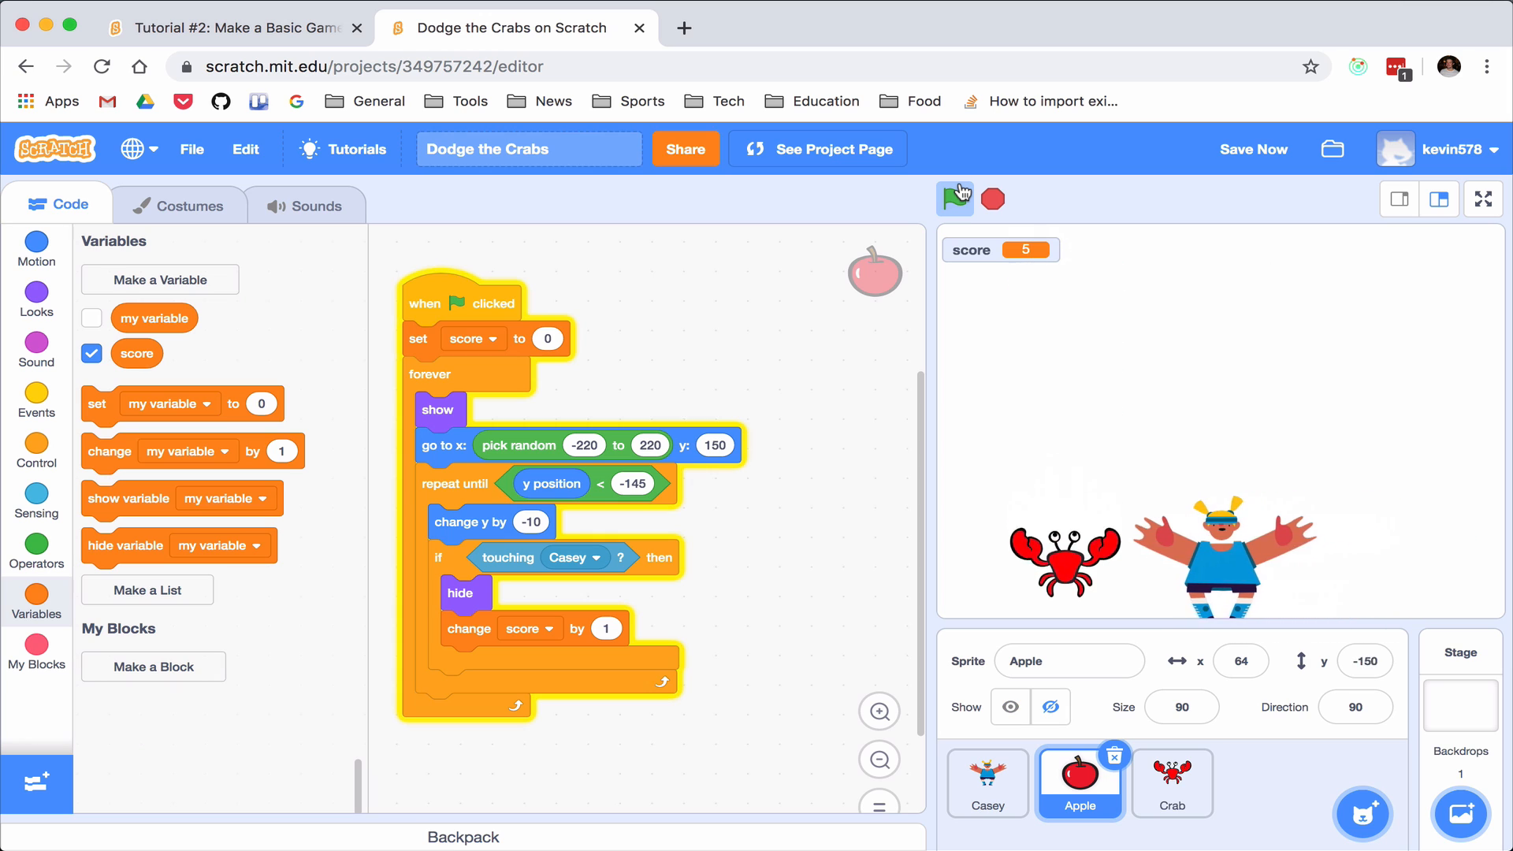
pyautogui.click(955, 201)
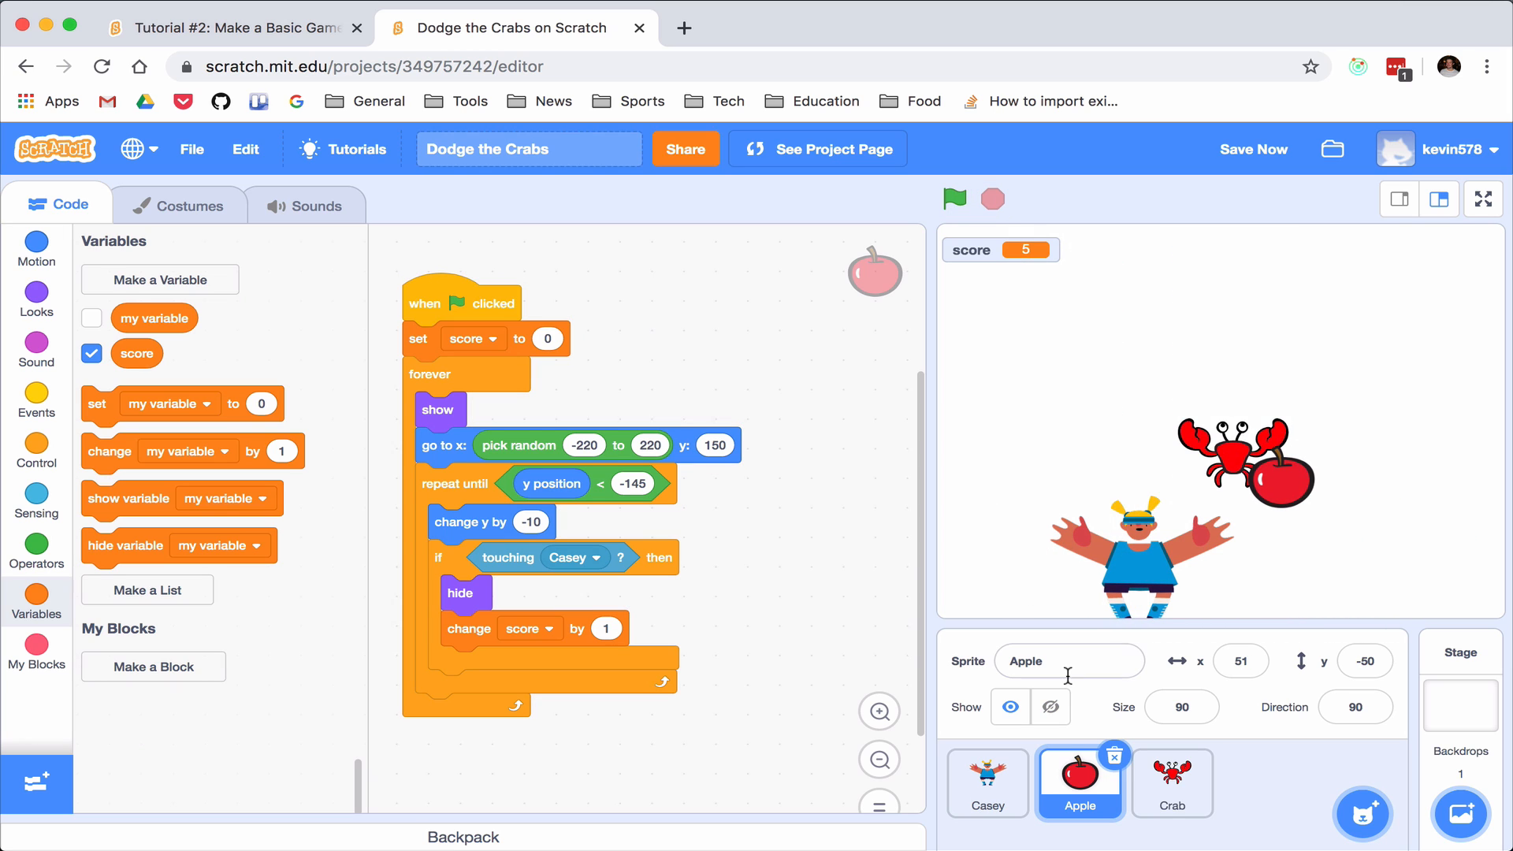
pyautogui.moveTo(1232, 500)
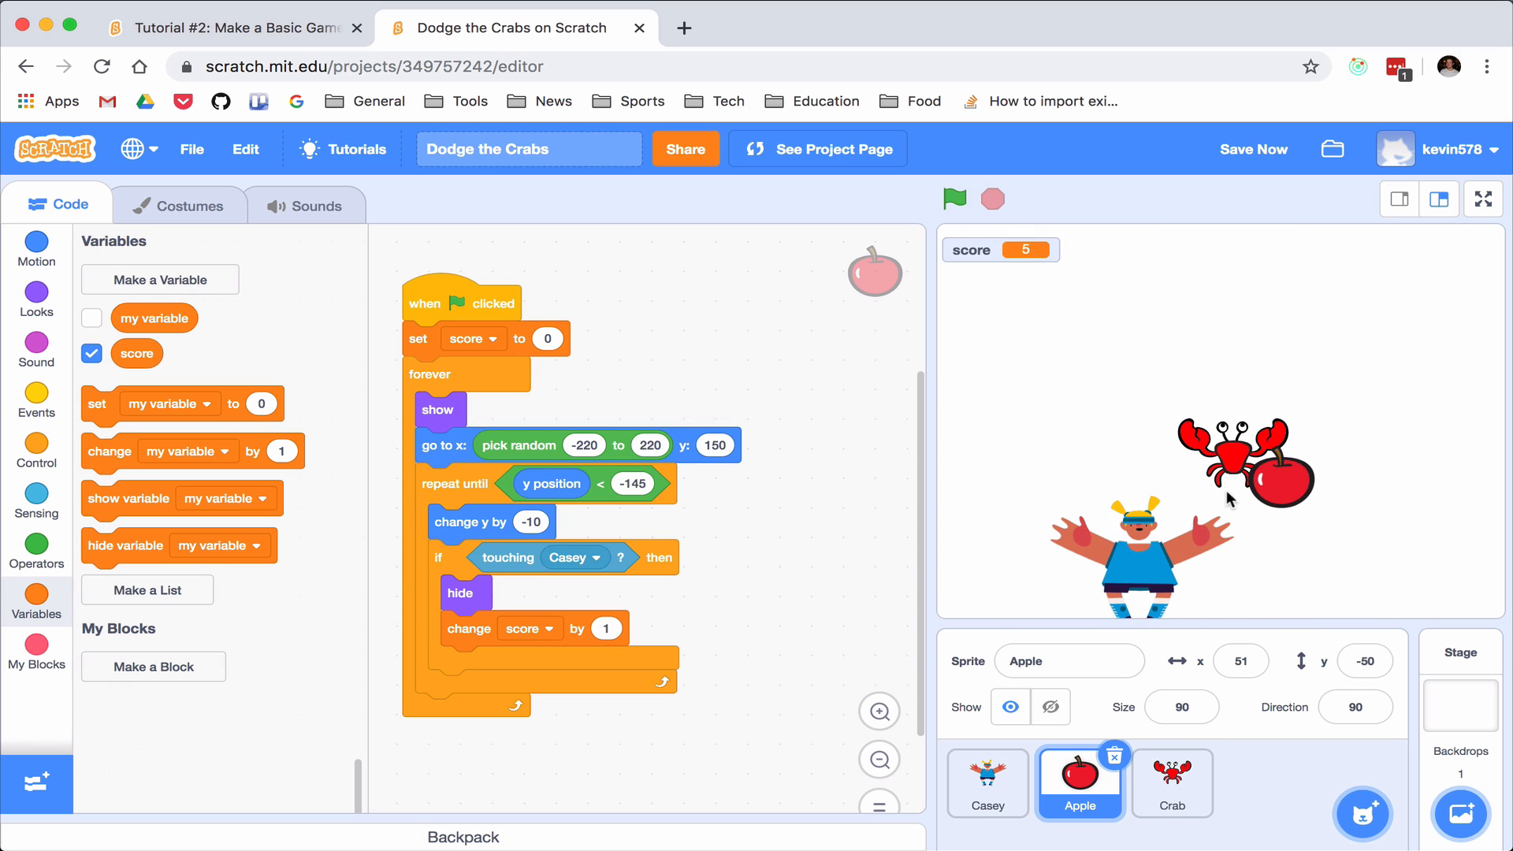
pyautogui.click(1171, 784)
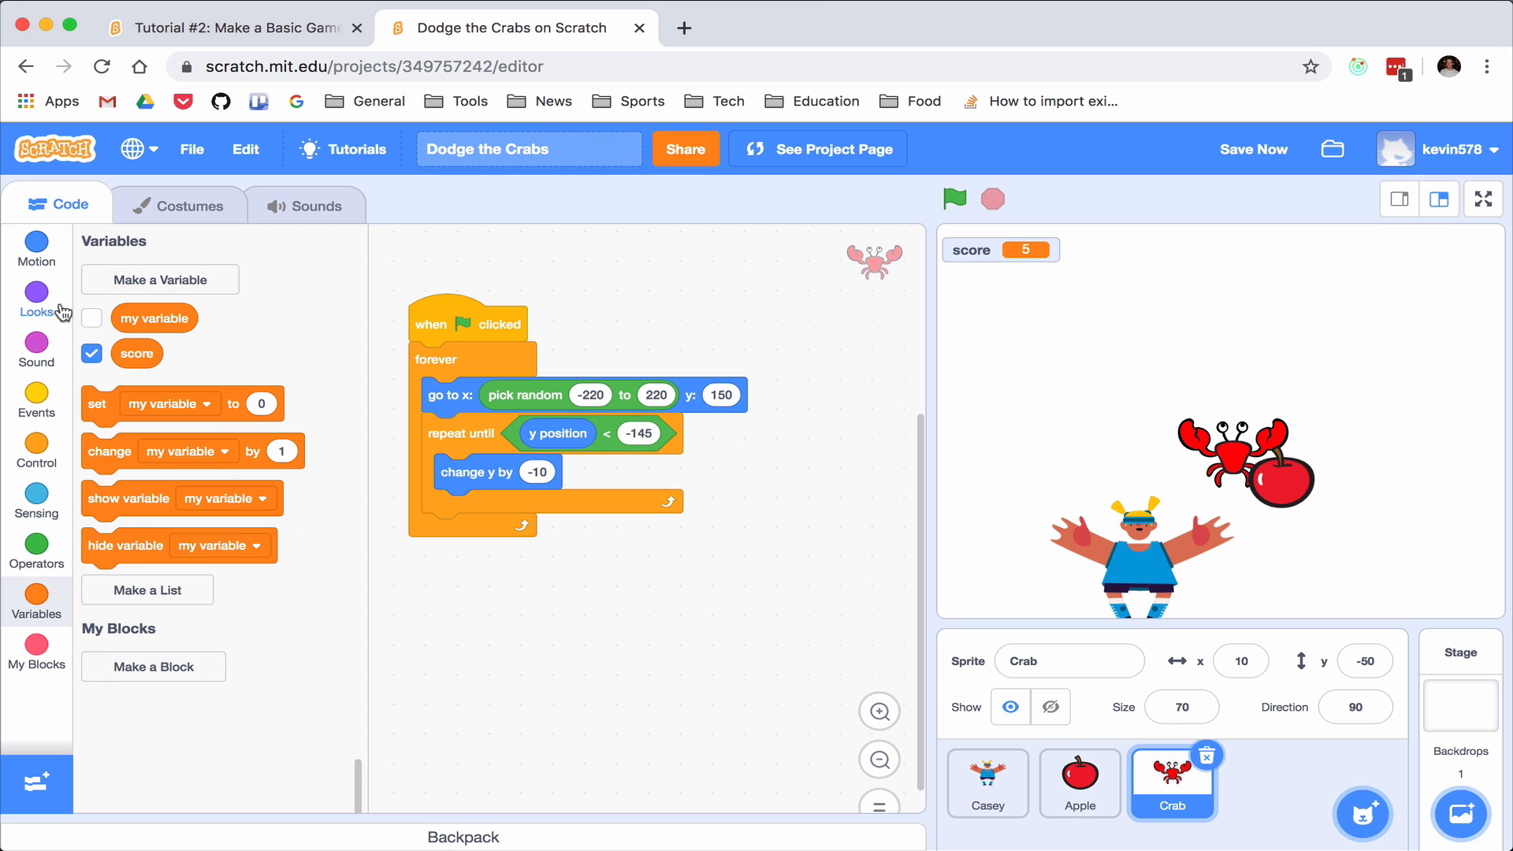
# Give the Crab an if touching Casey then stop all inside its fall loop
pyautogui.click(36, 450)
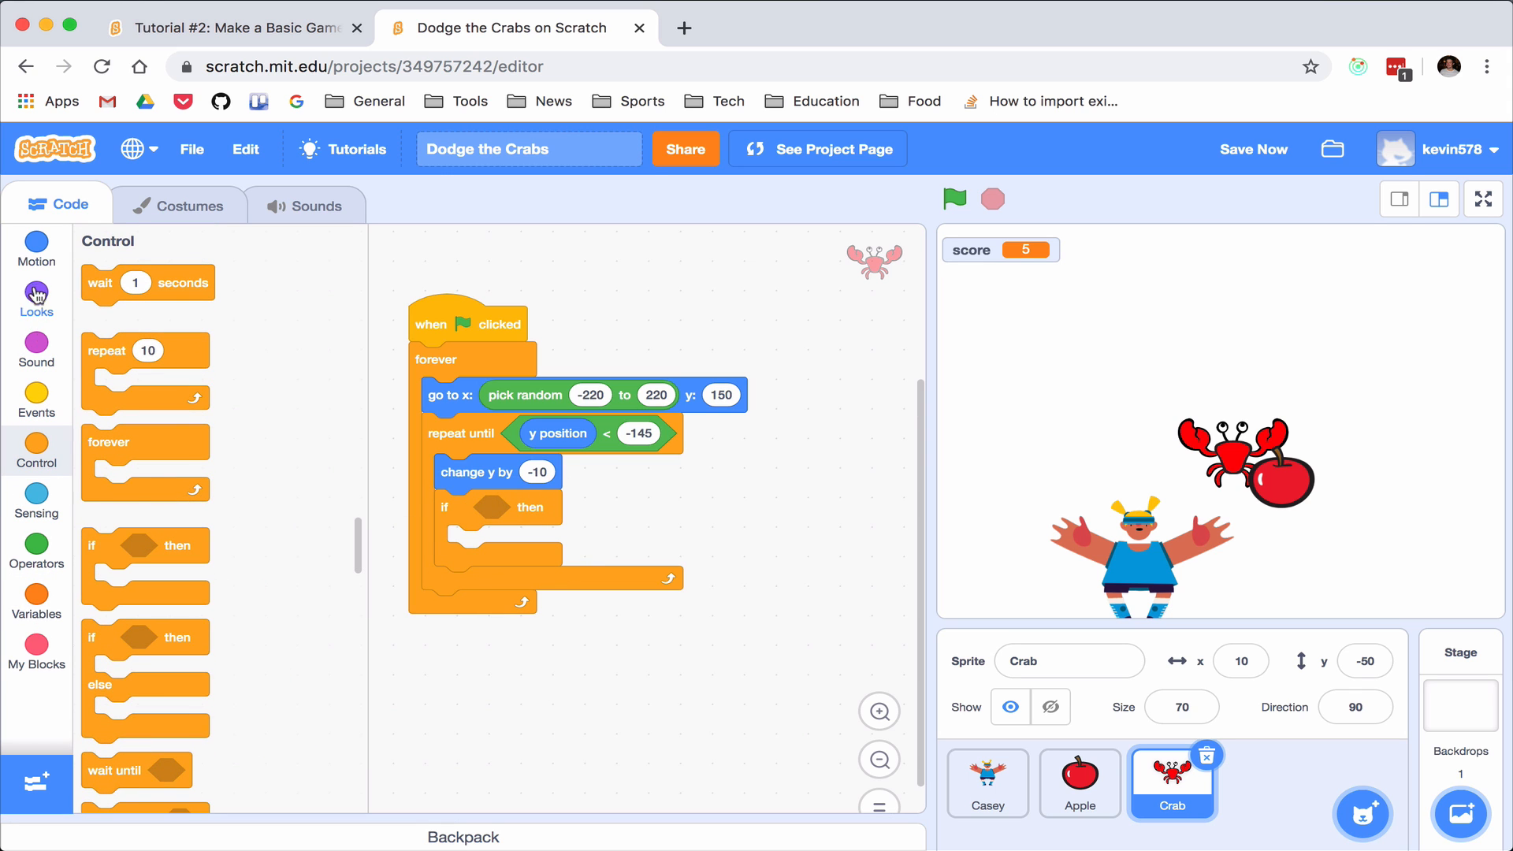
pyautogui.click(36, 495)
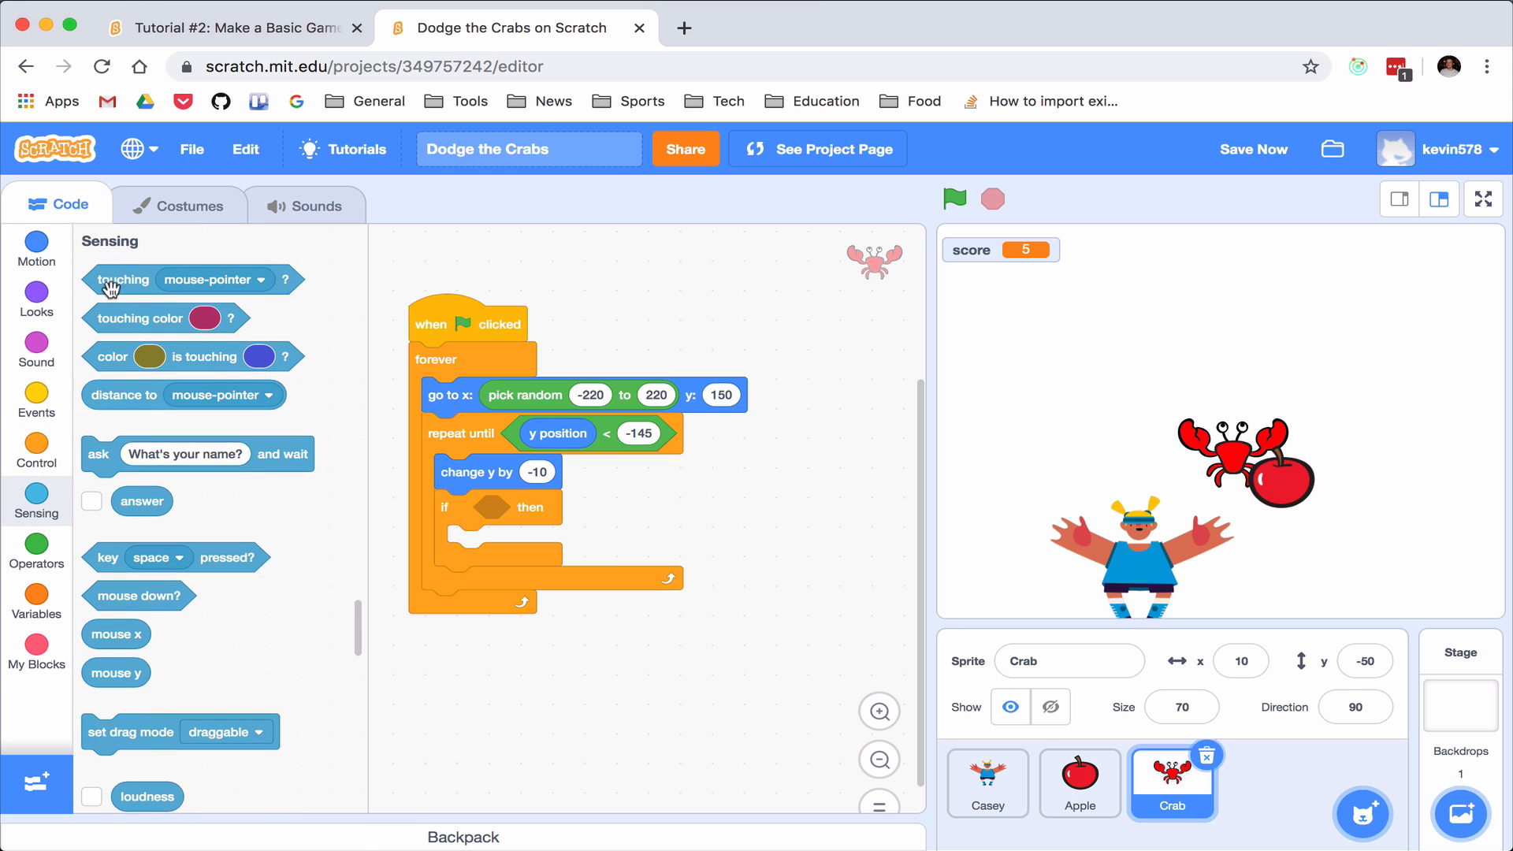
pyautogui.click(598, 508)
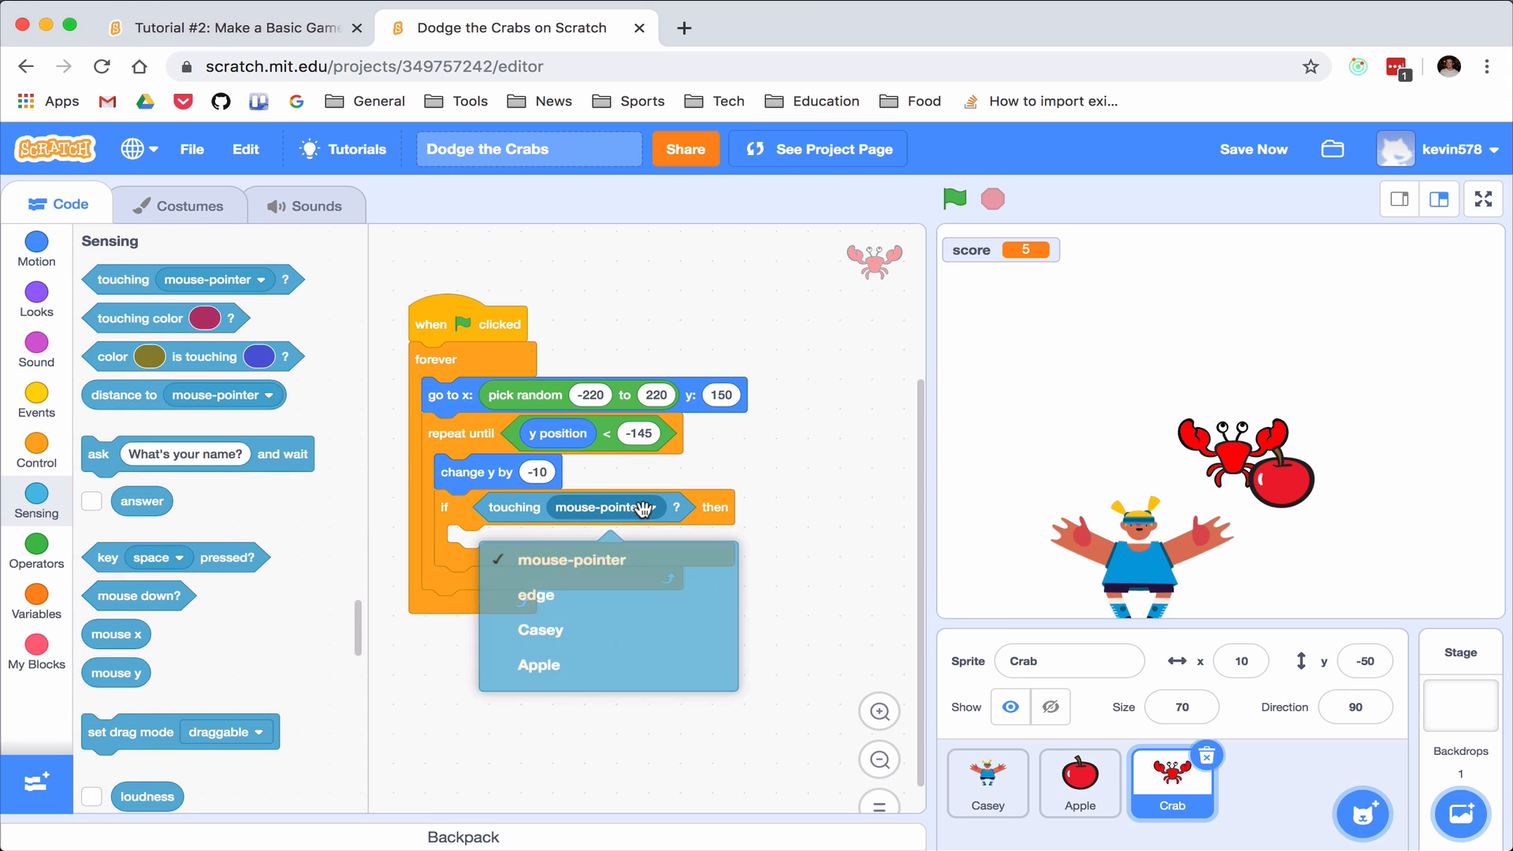
pyautogui.click(540, 629)
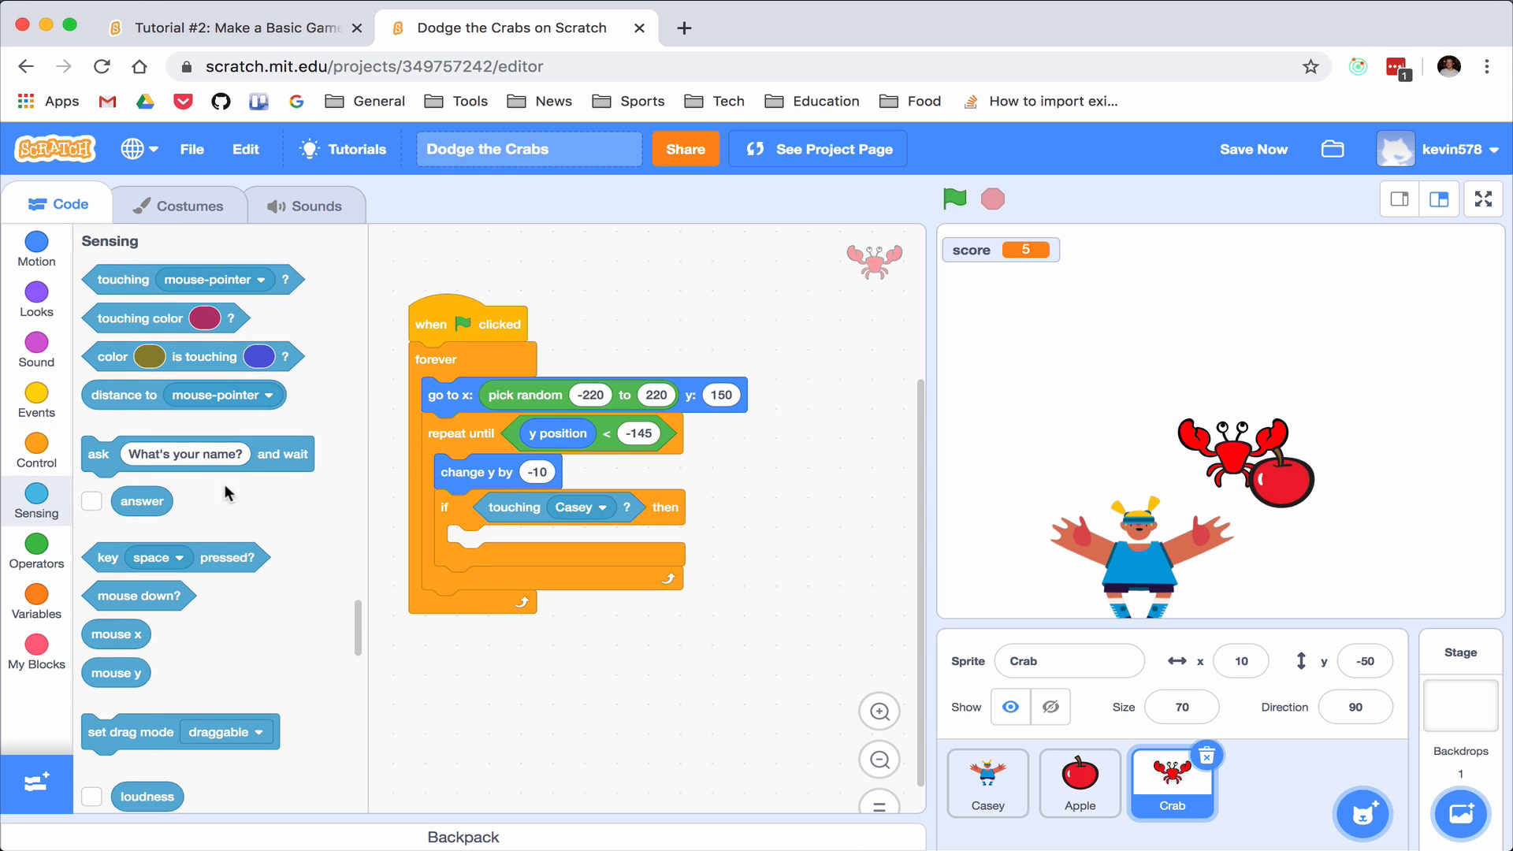
pyautogui.click(37, 453)
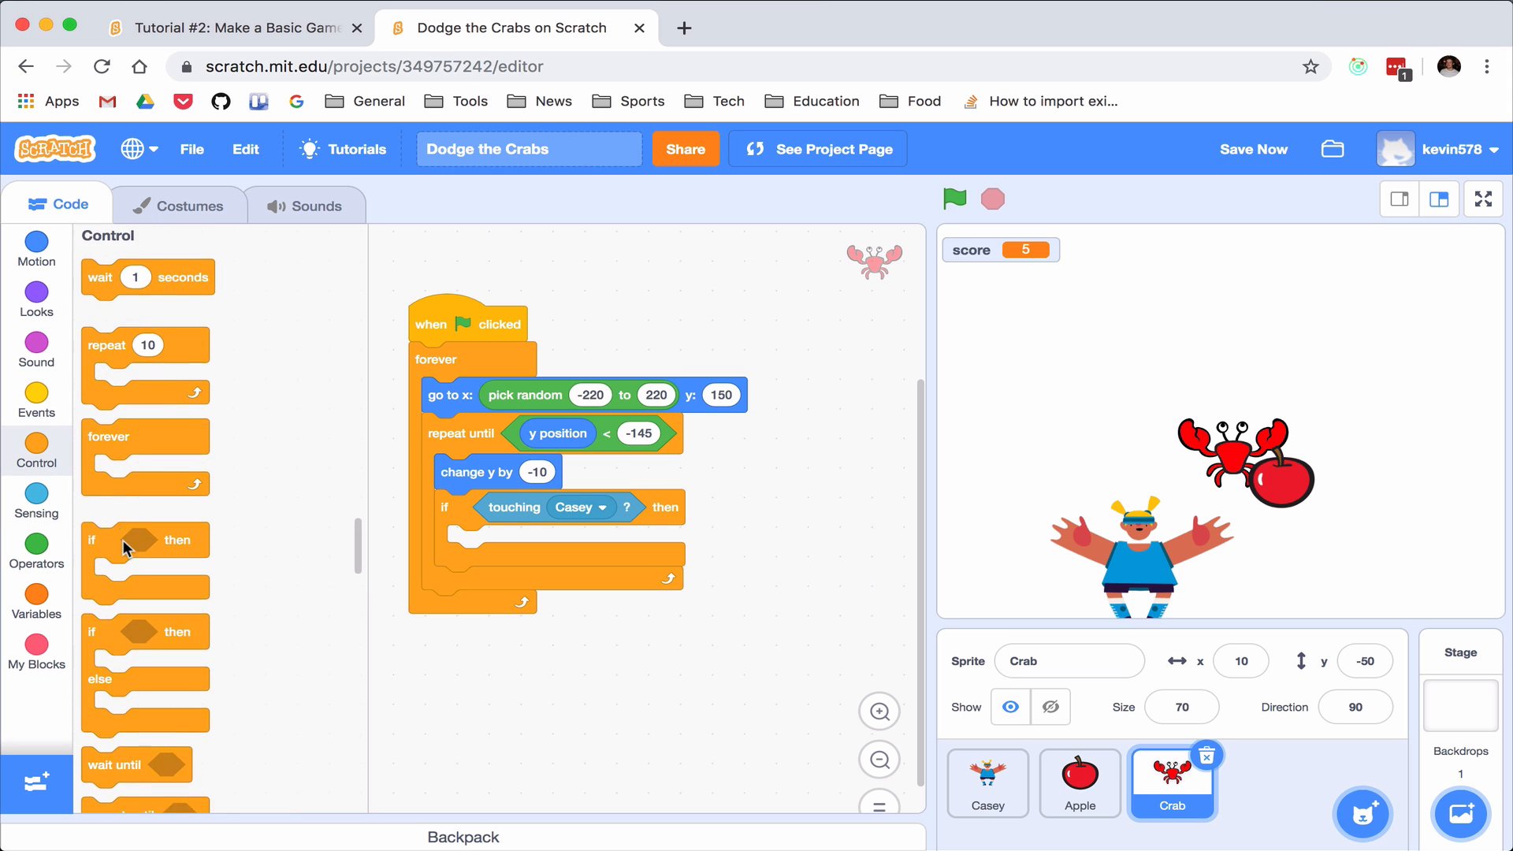
pyautogui.scroll(-3)
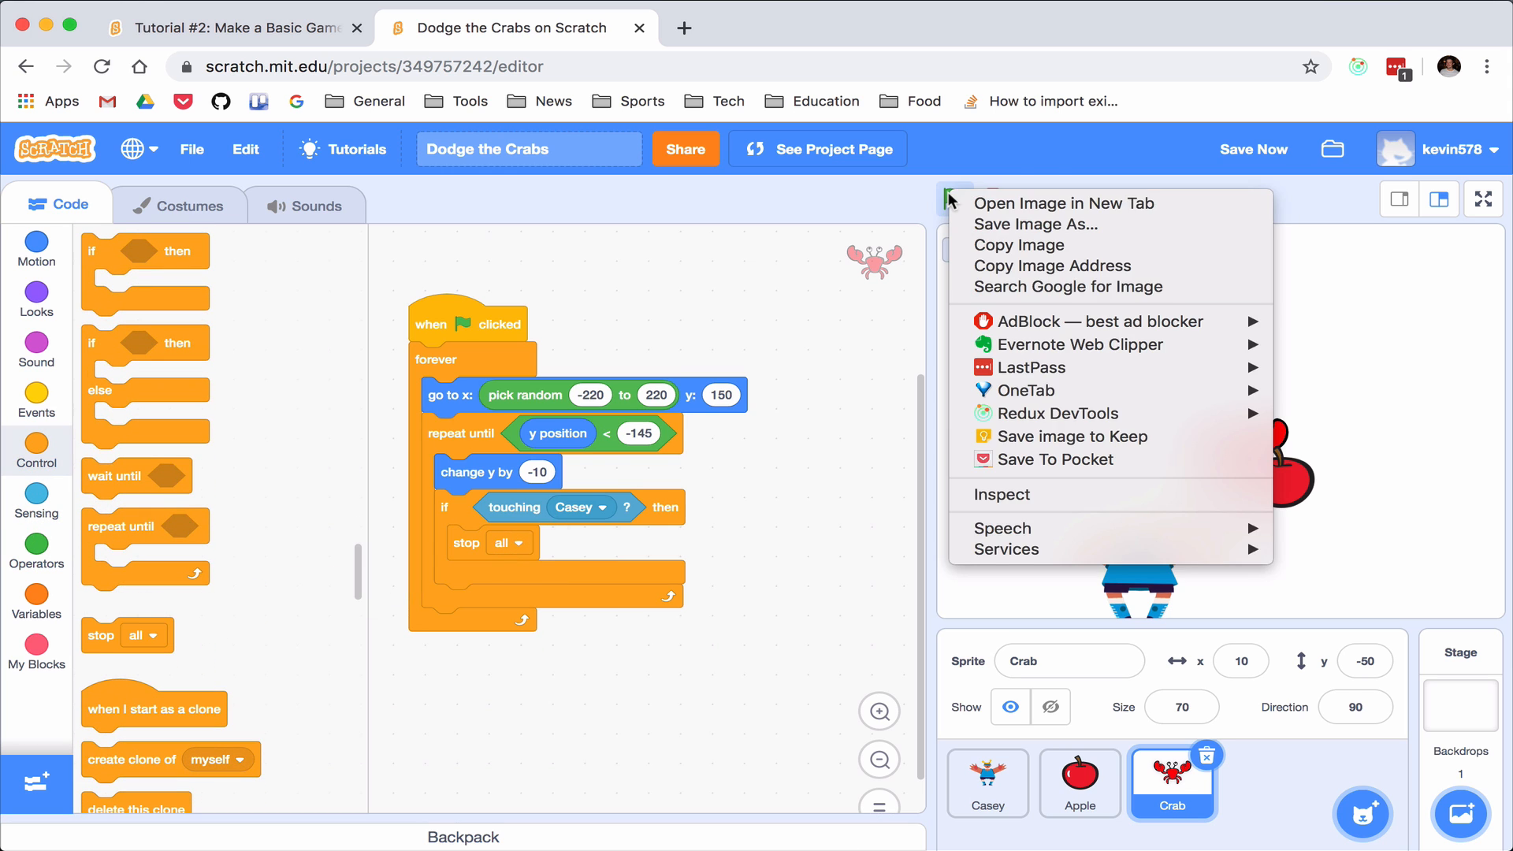
# Test the crab ending the game, then switch to the tutorial project
pyautogui.click(955, 200)
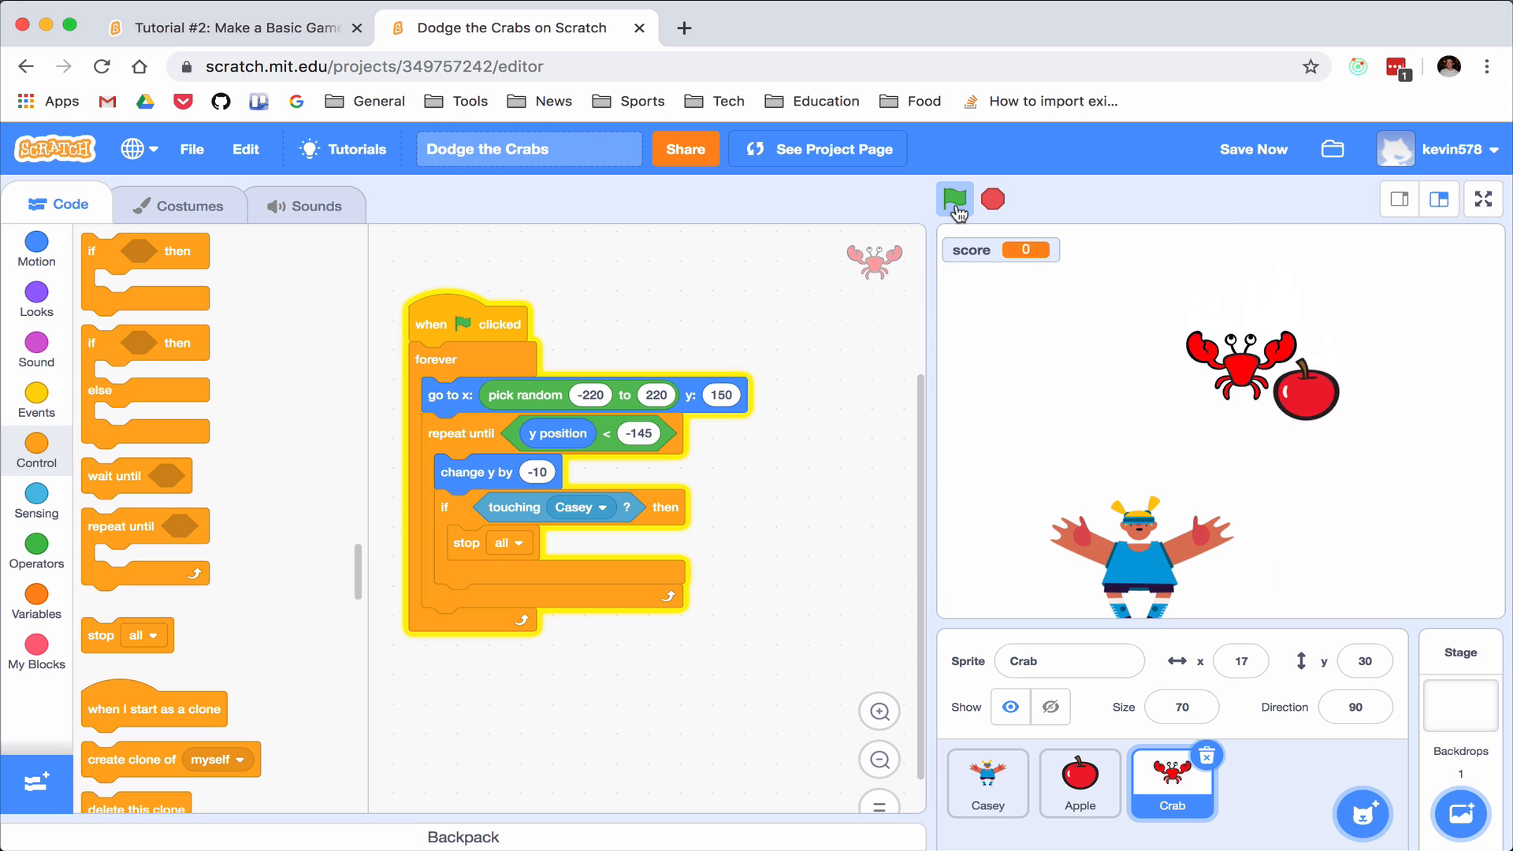
pyautogui.click(955, 200)
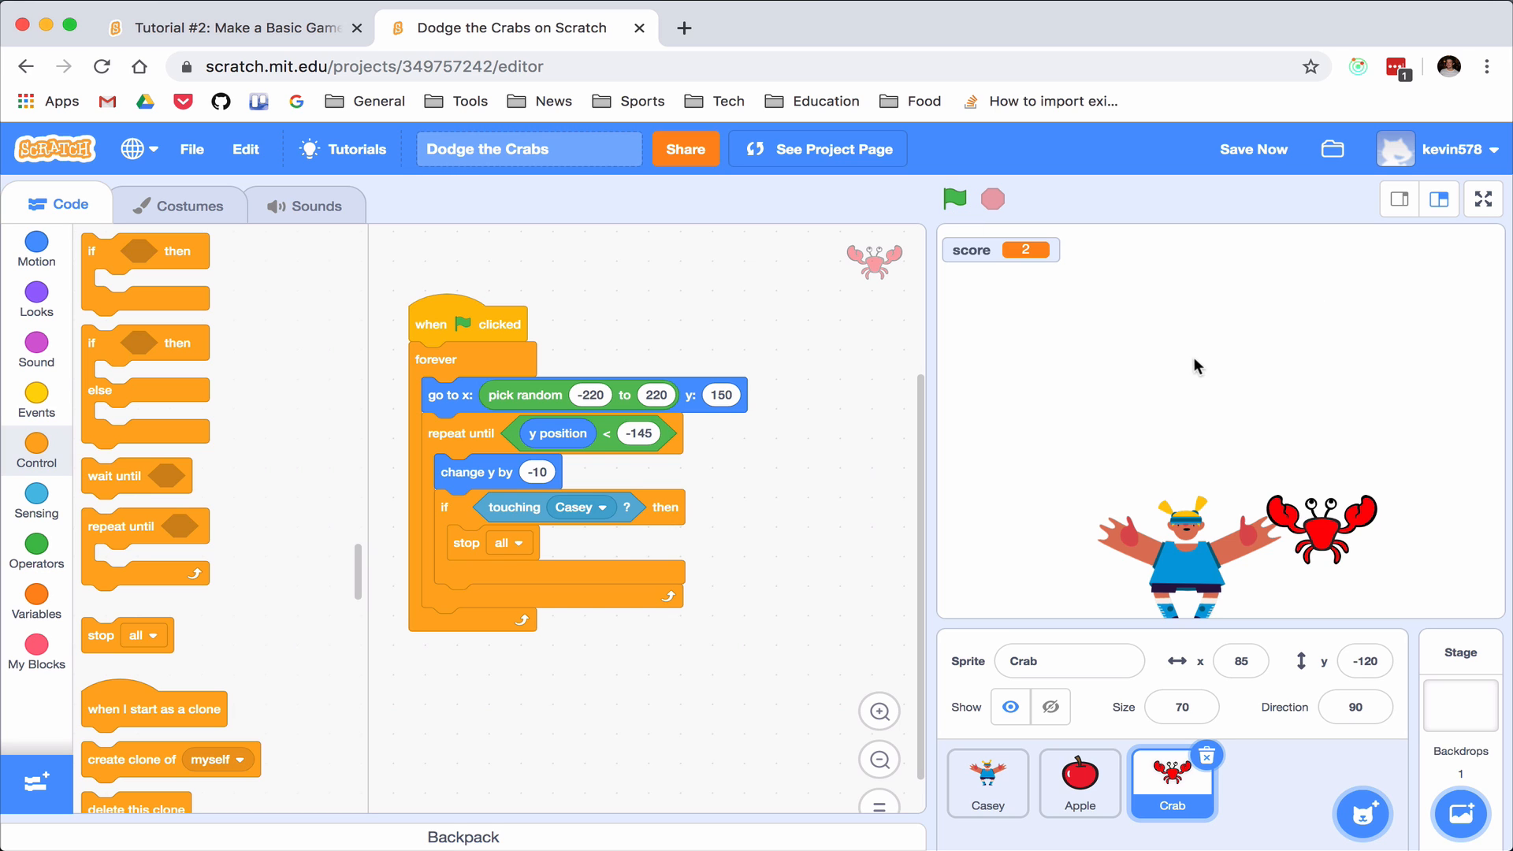
pyautogui.click(232, 27)
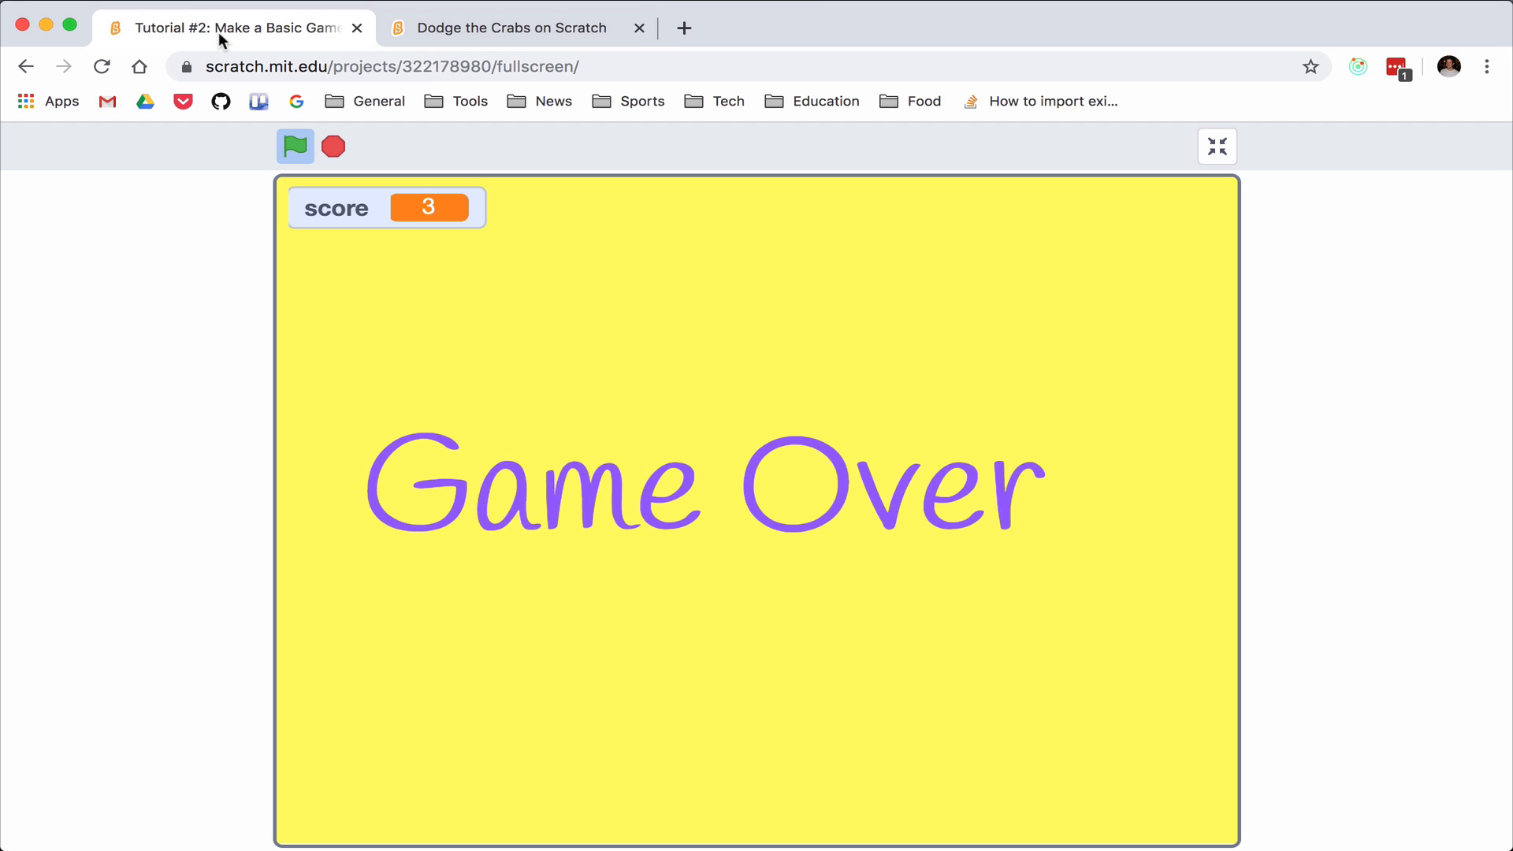
pyautogui.moveTo(732, 389)
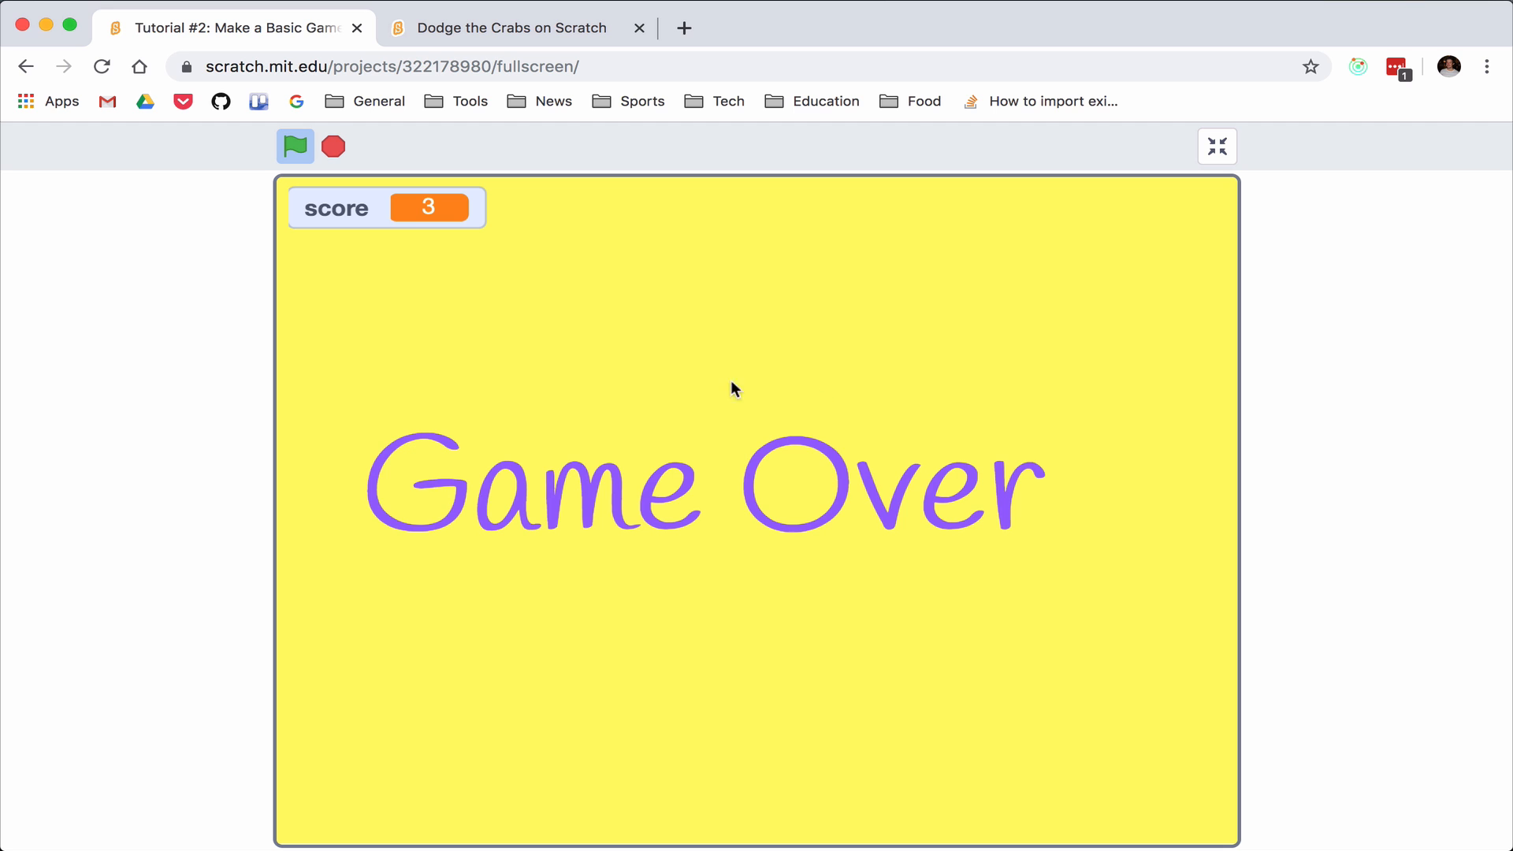
# Return to the Dodge the Crabs editor from the tutorial's Game Over screen
pyautogui.click(510, 27)
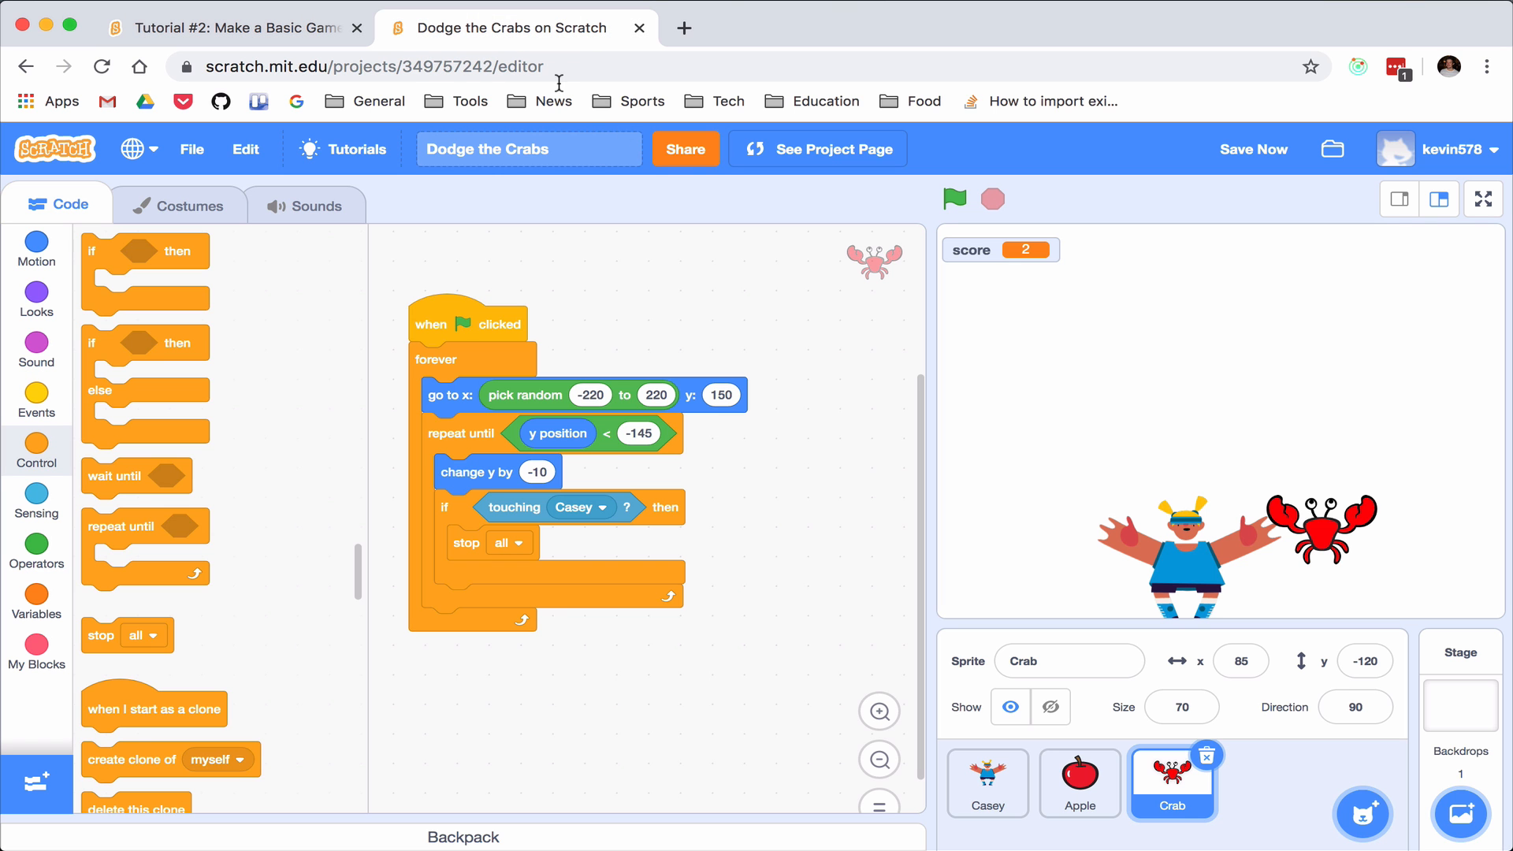
pyautogui.moveTo(846, 425)
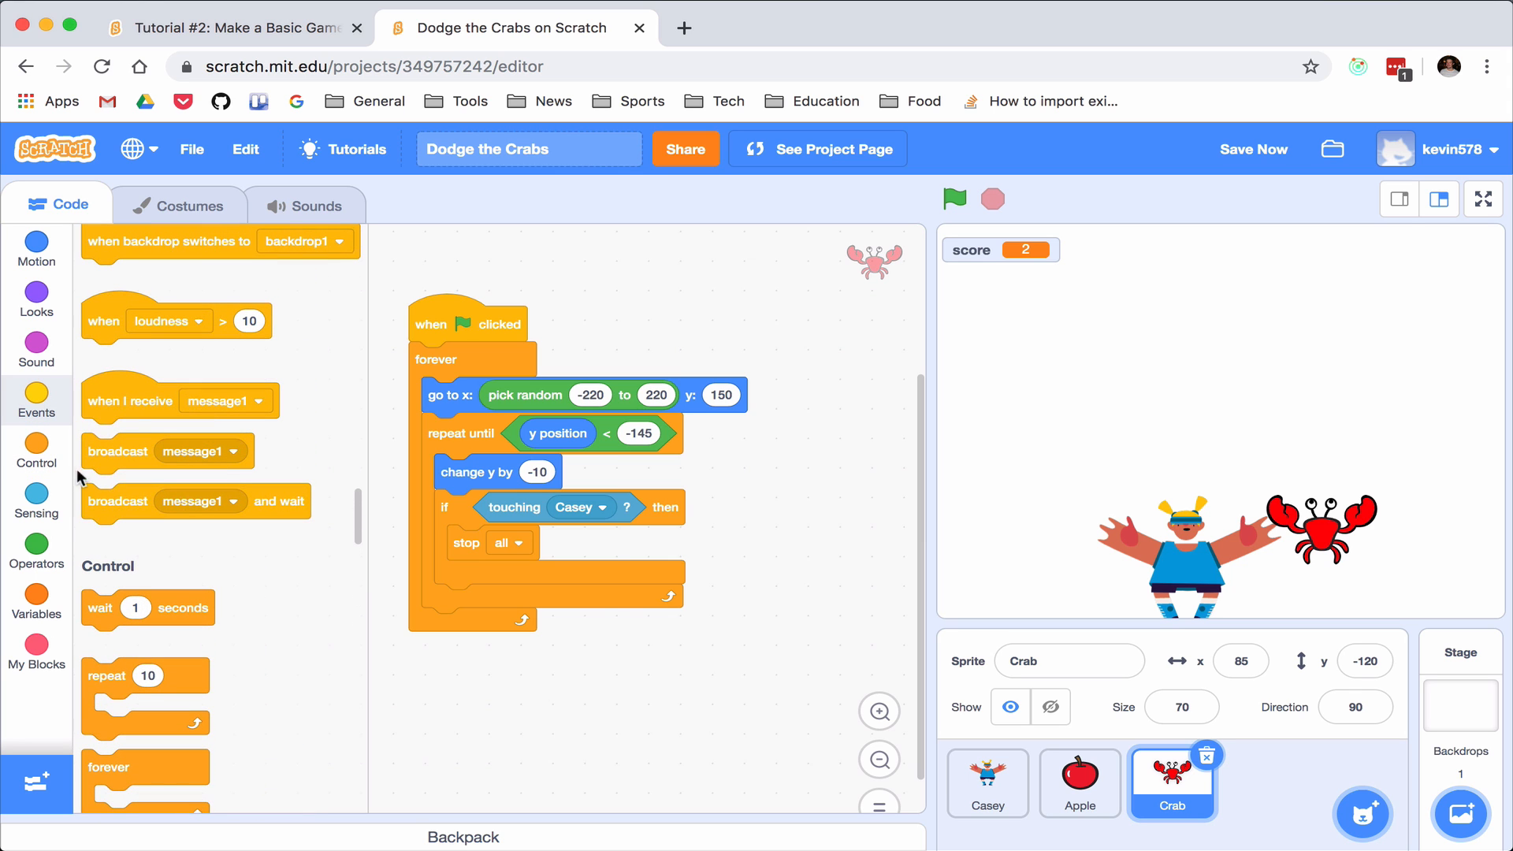
pyautogui.moveTo(118, 455)
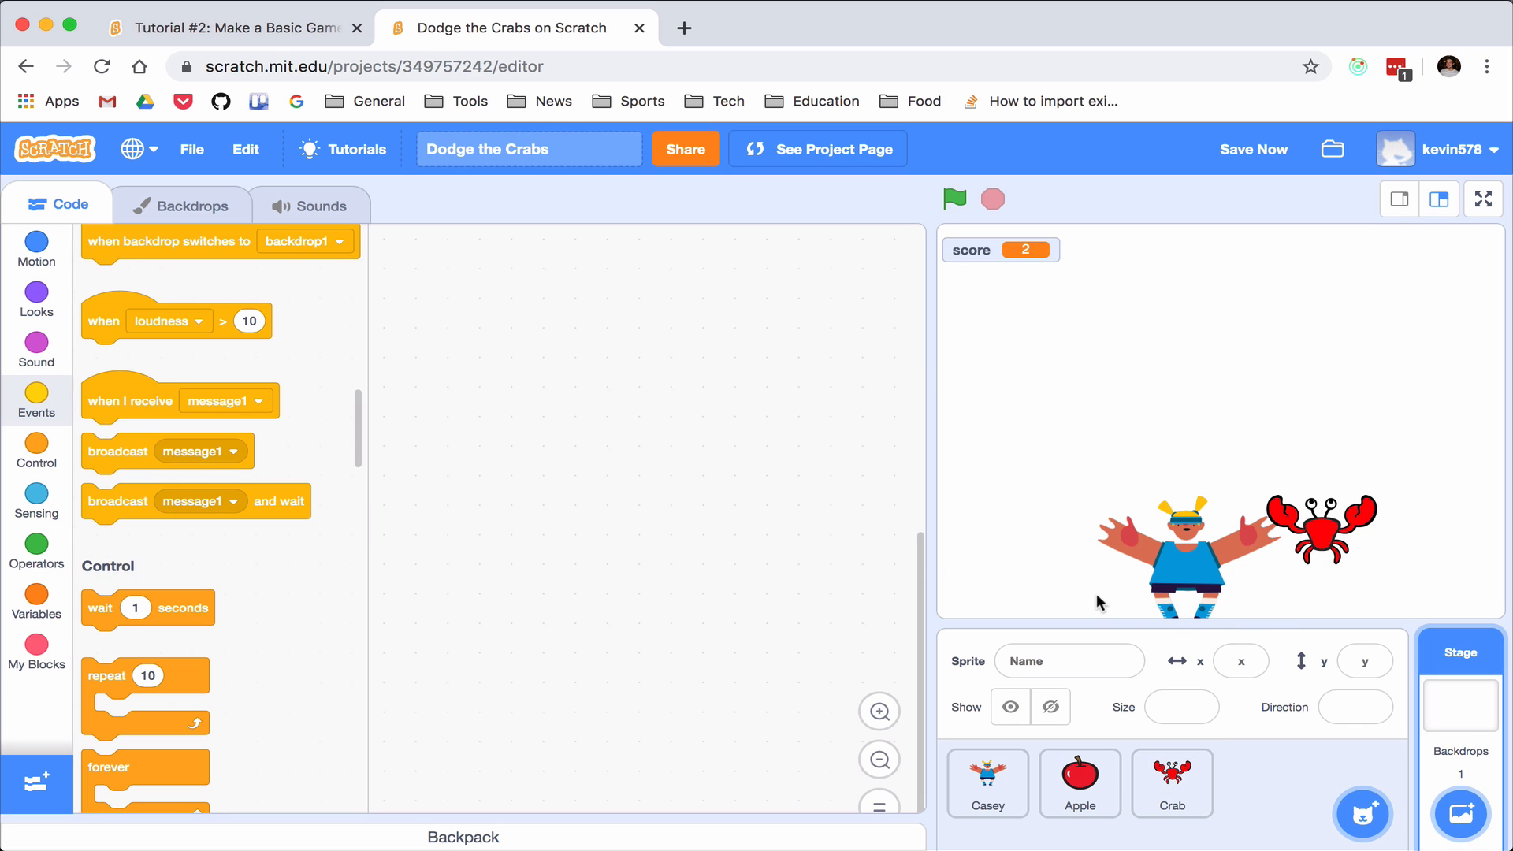
pyautogui.moveTo(1450, 770)
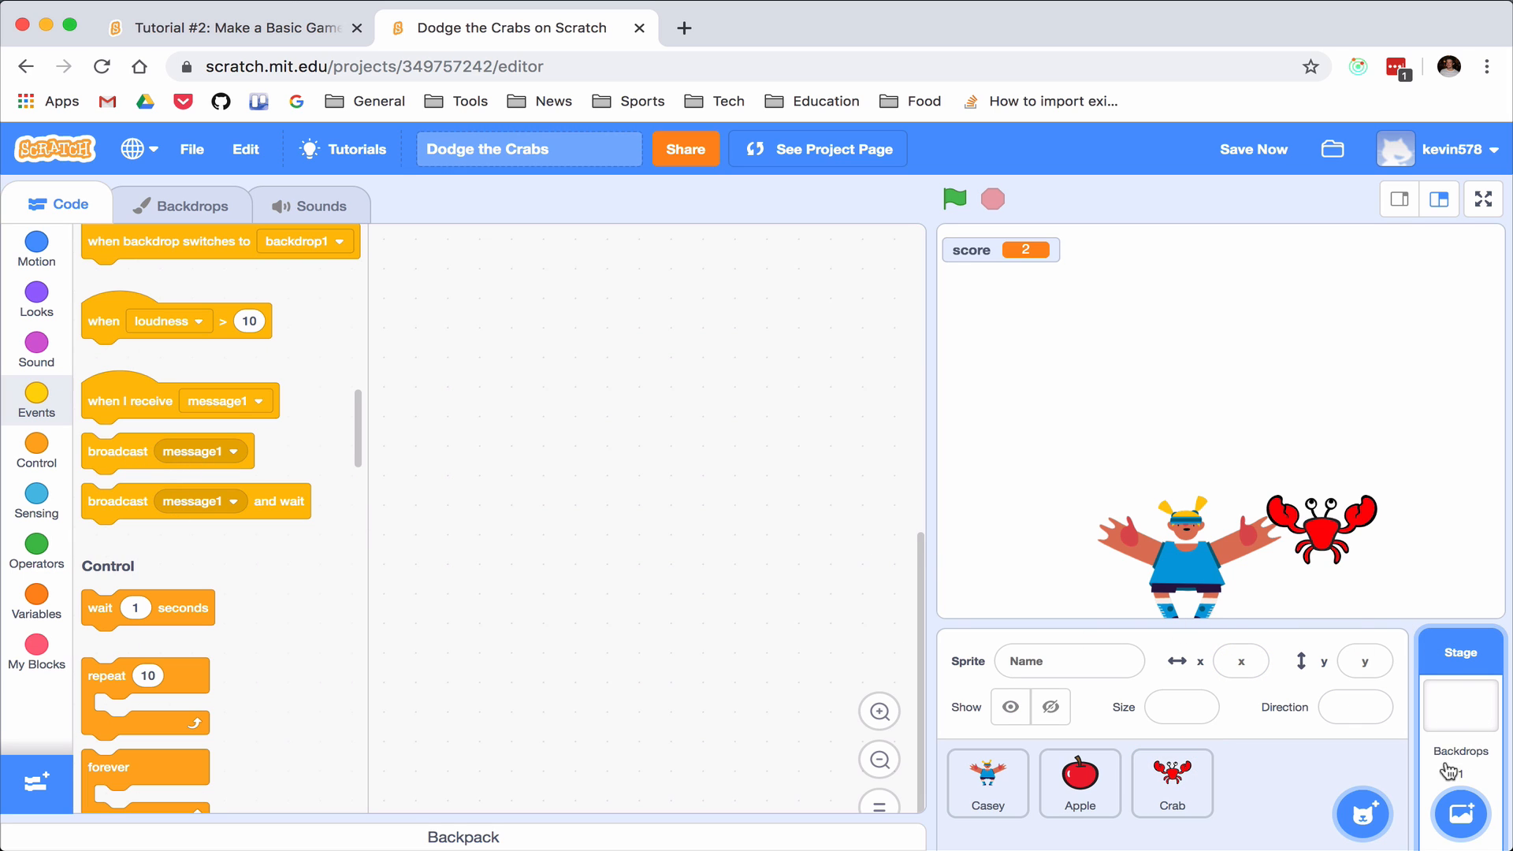
pyautogui.moveTo(1314, 450)
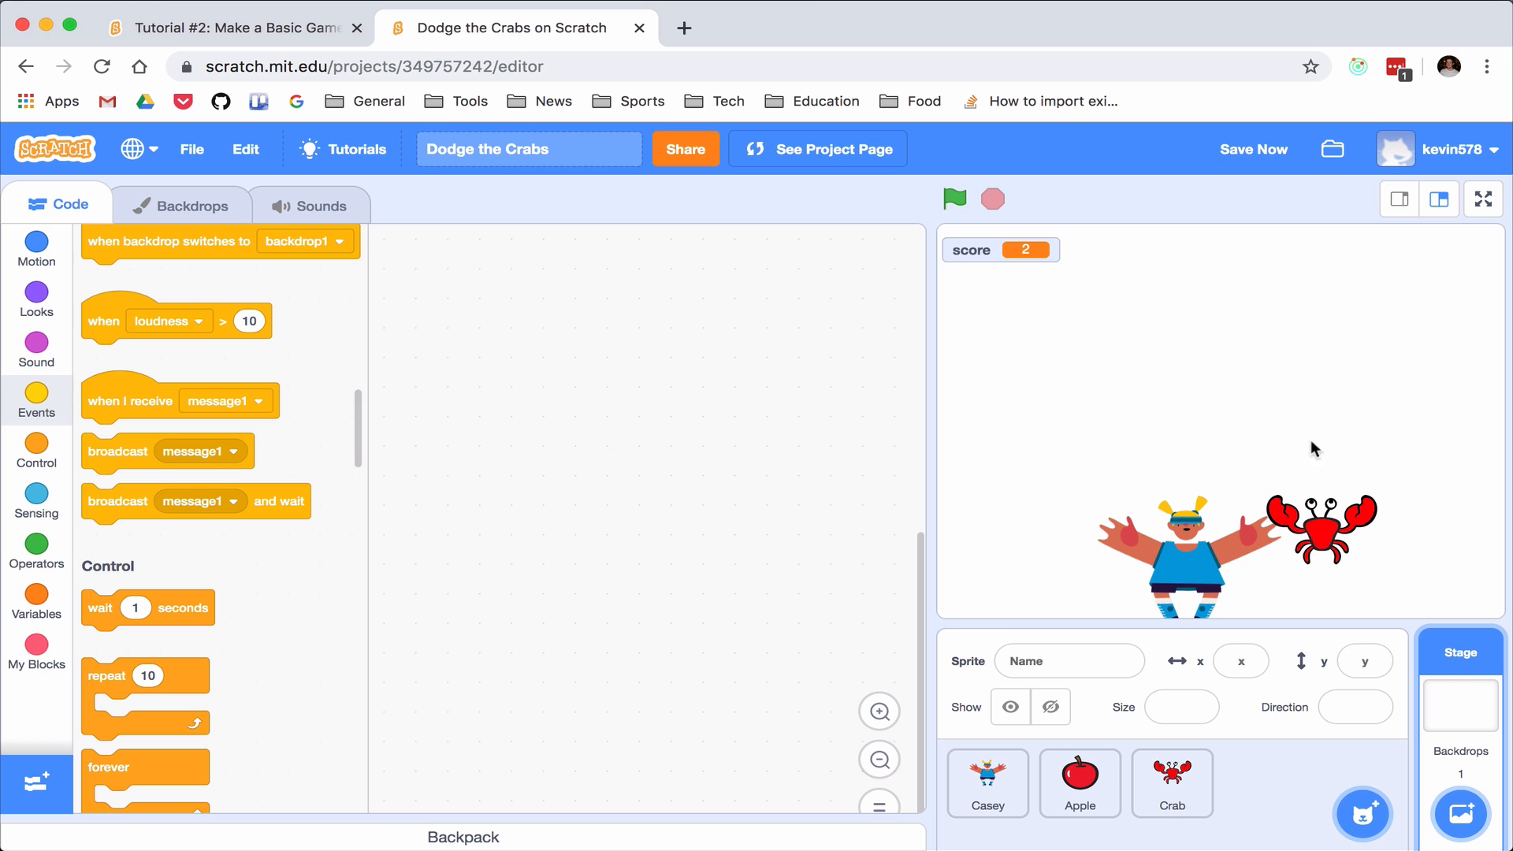
pyautogui.moveTo(1148, 426)
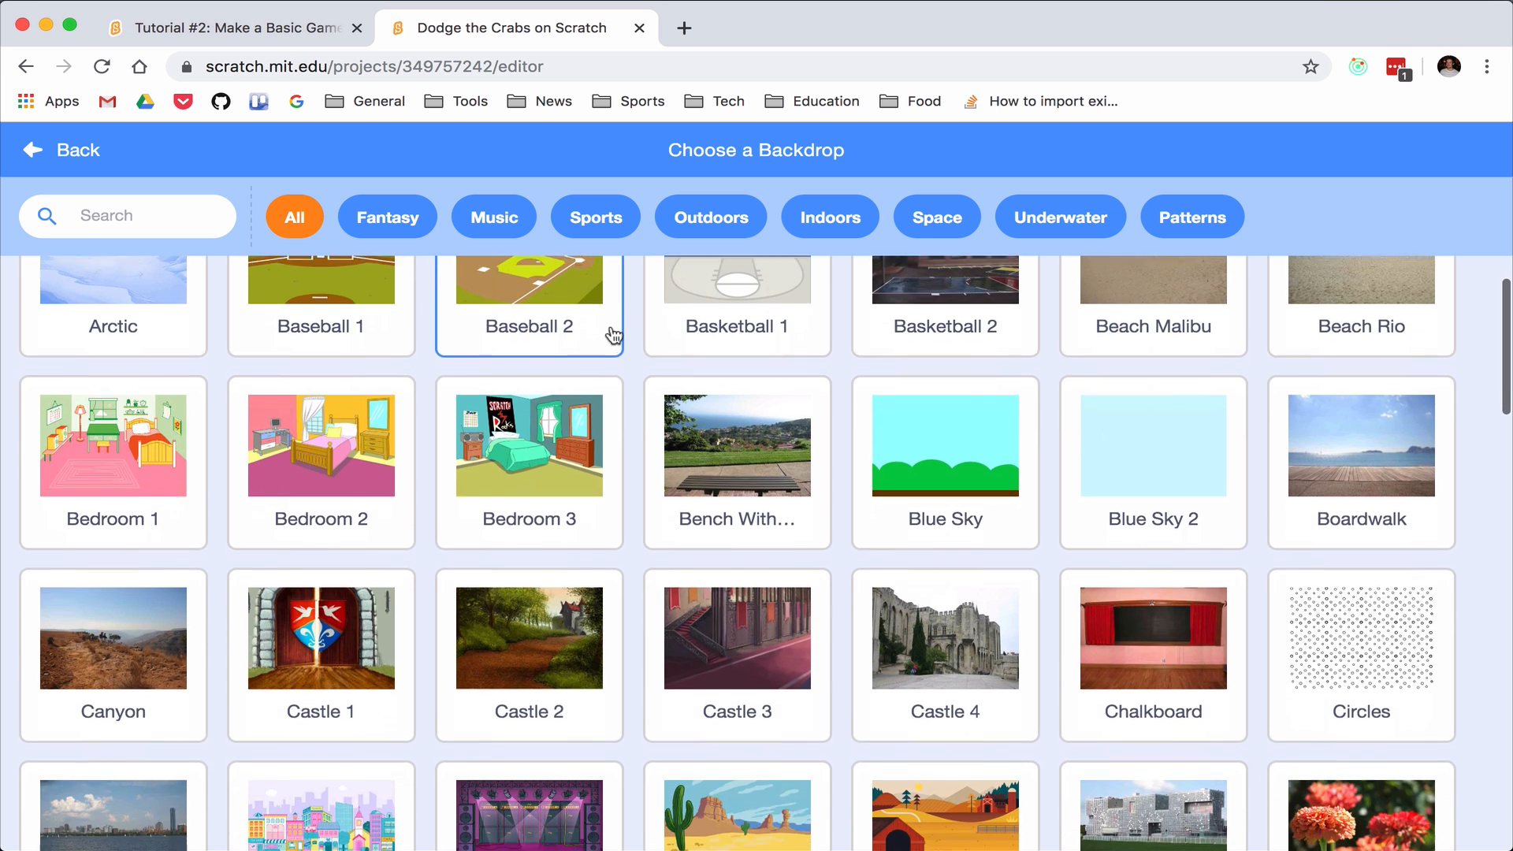
# Choose the Beach Rio photo from the library as the stage backdrop
pyautogui.scroll(3)
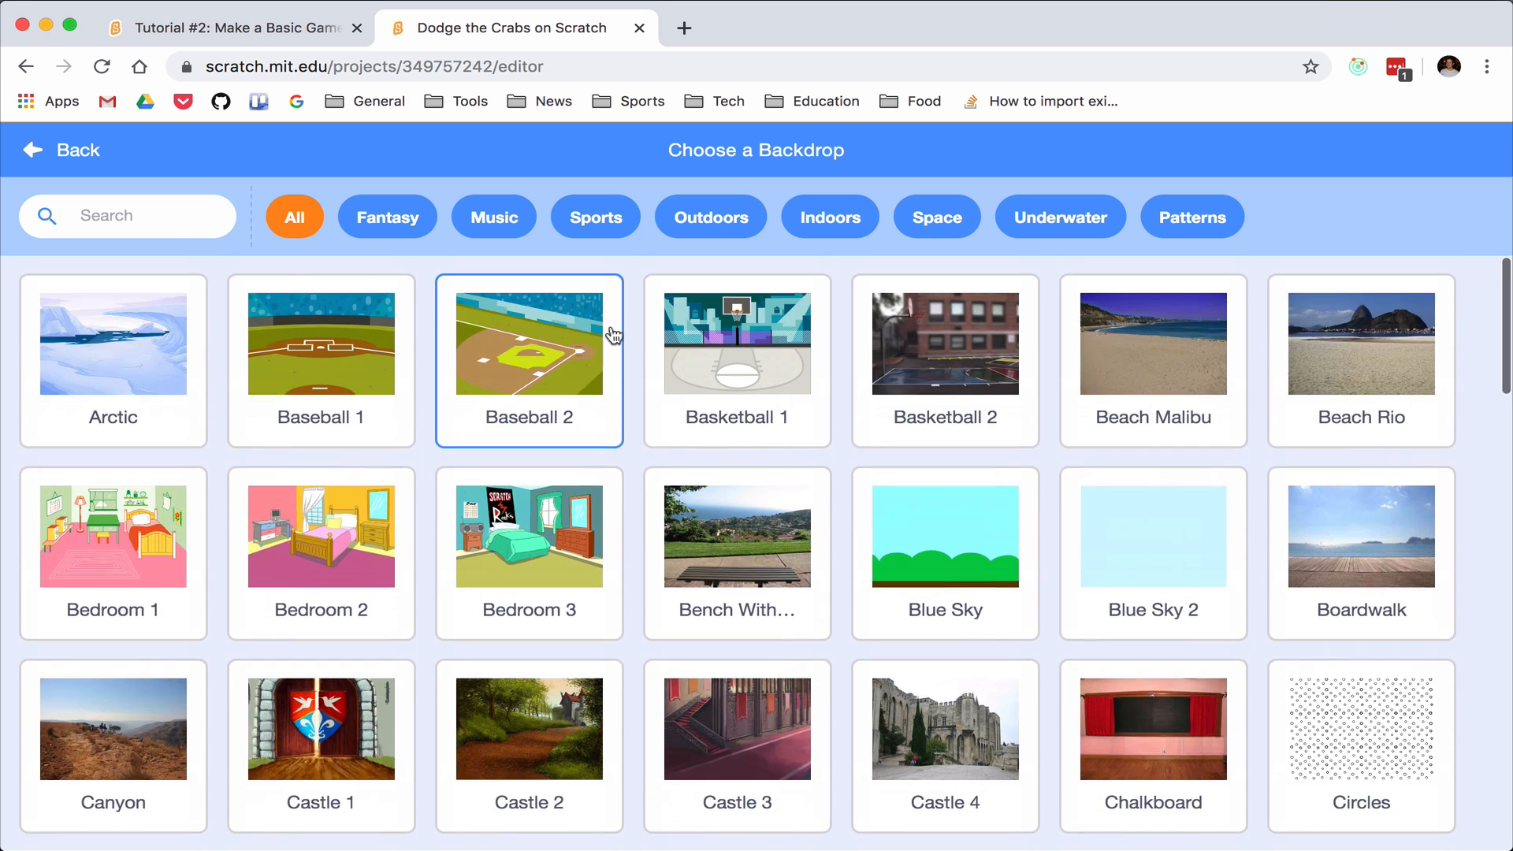
pyautogui.click(61, 150)
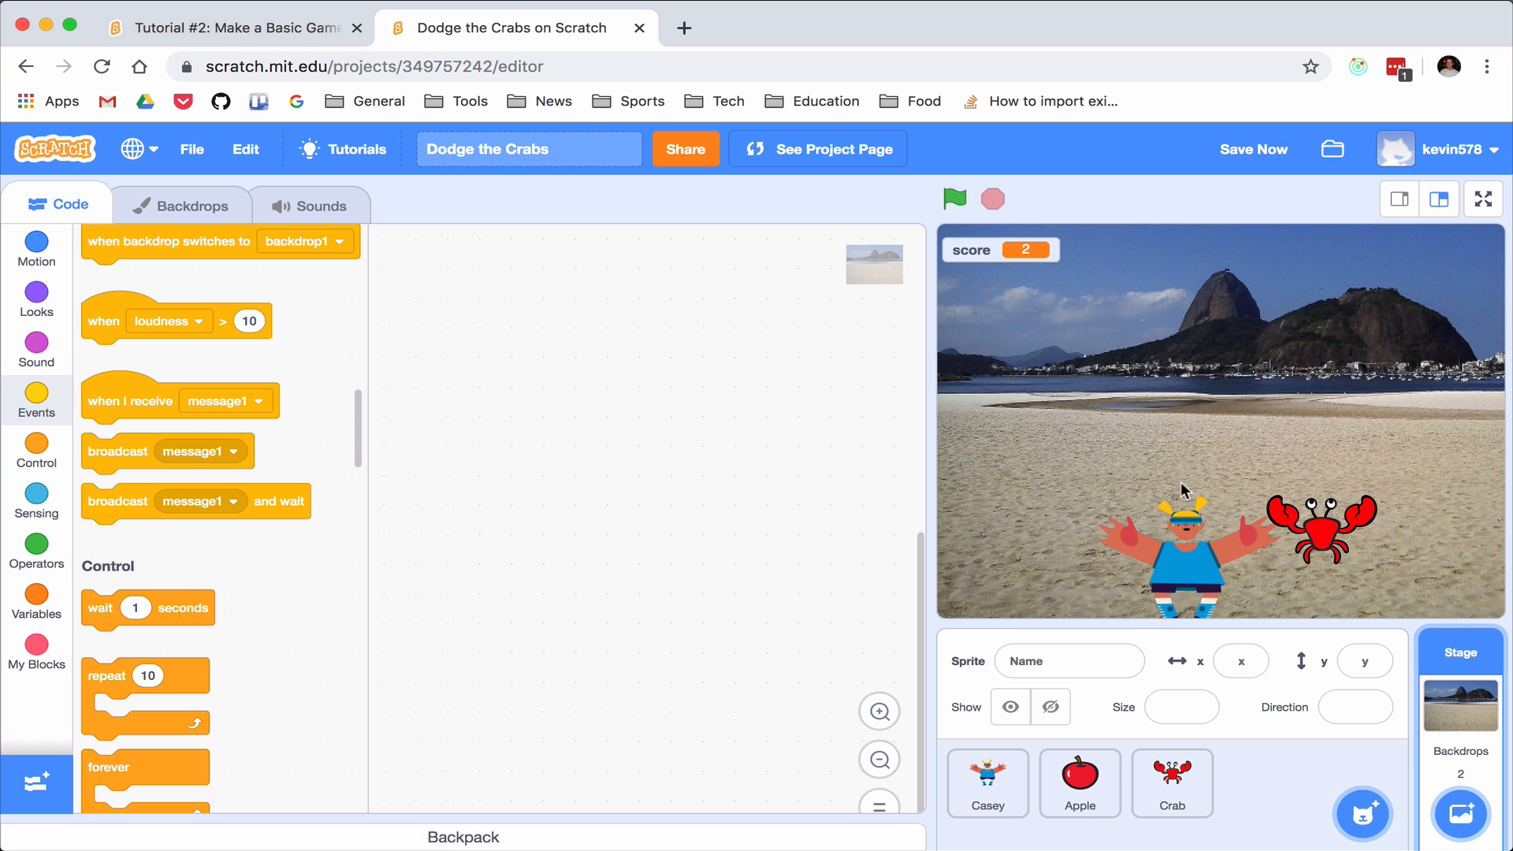
pyautogui.moveTo(1153, 338)
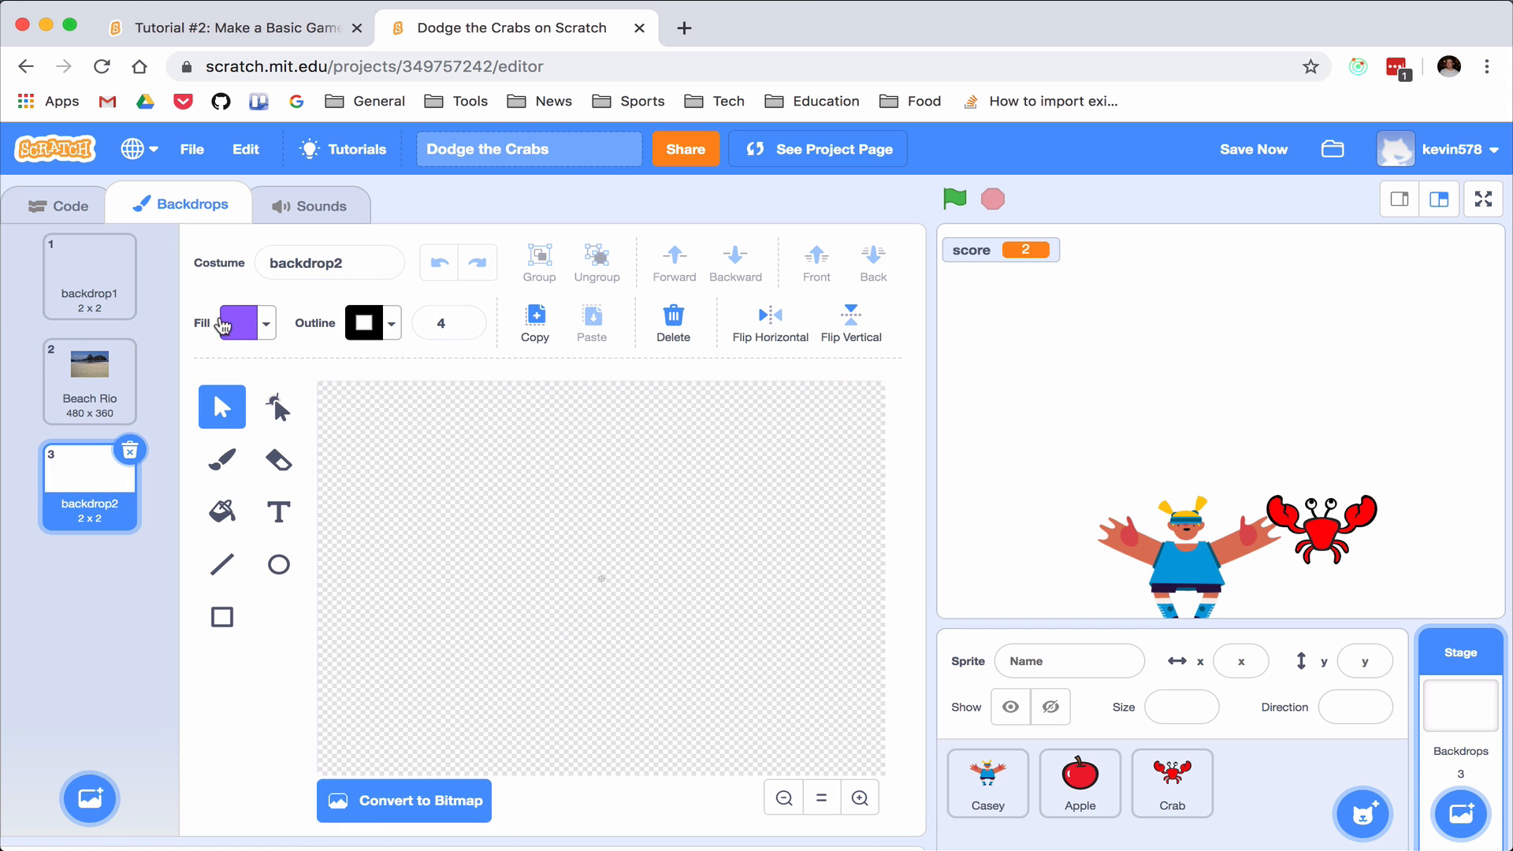
# Bucket-fill the new backdrop purple and switch to the Text tool with yellow colour
pyautogui.click(404, 800)
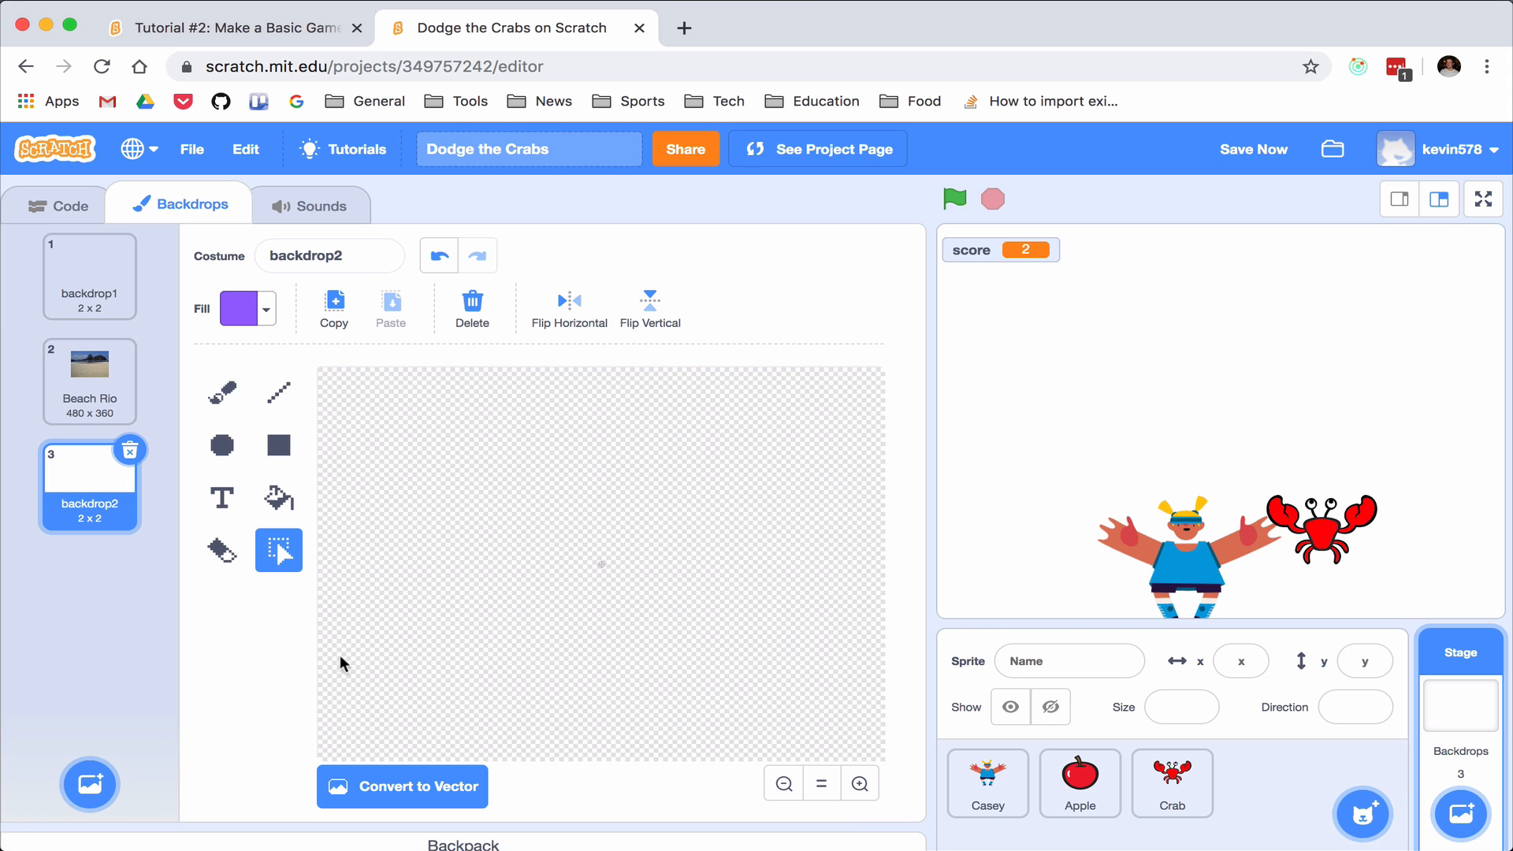
pyautogui.moveTo(282, 471)
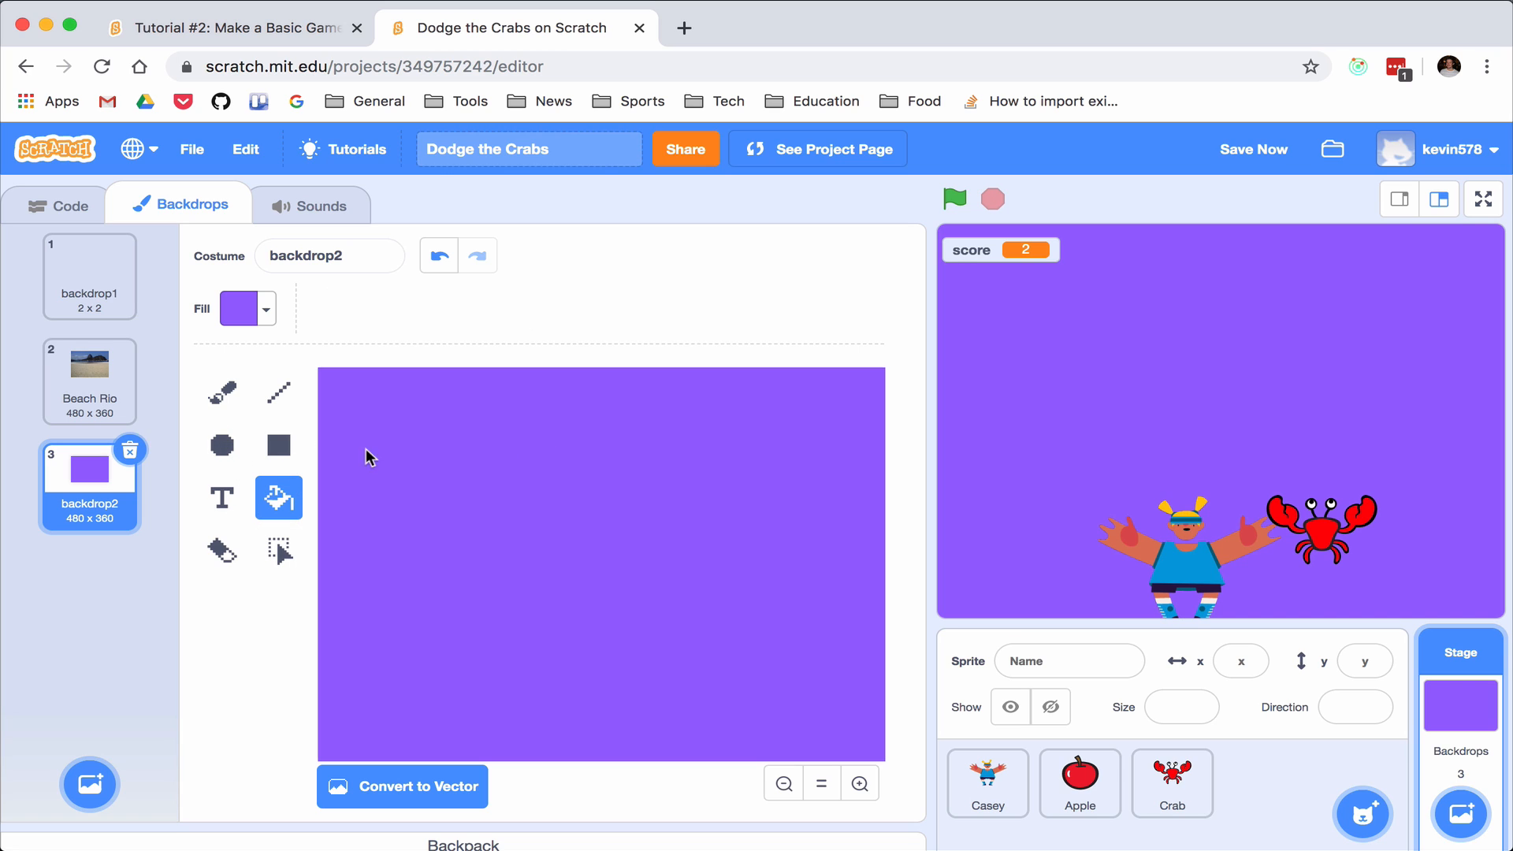
pyautogui.moveTo(405, 786)
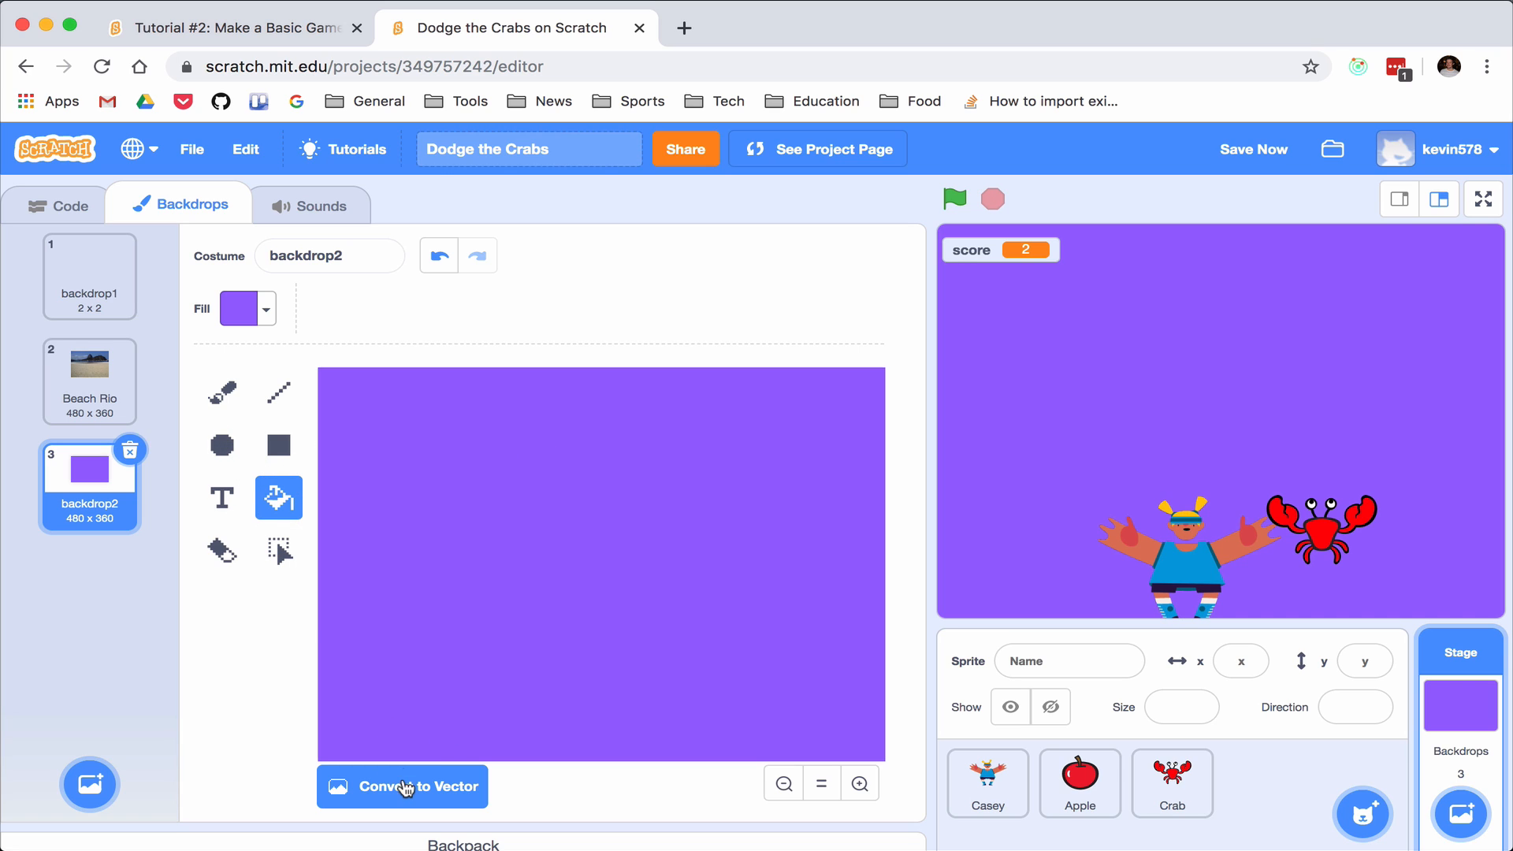
pyautogui.click(402, 787)
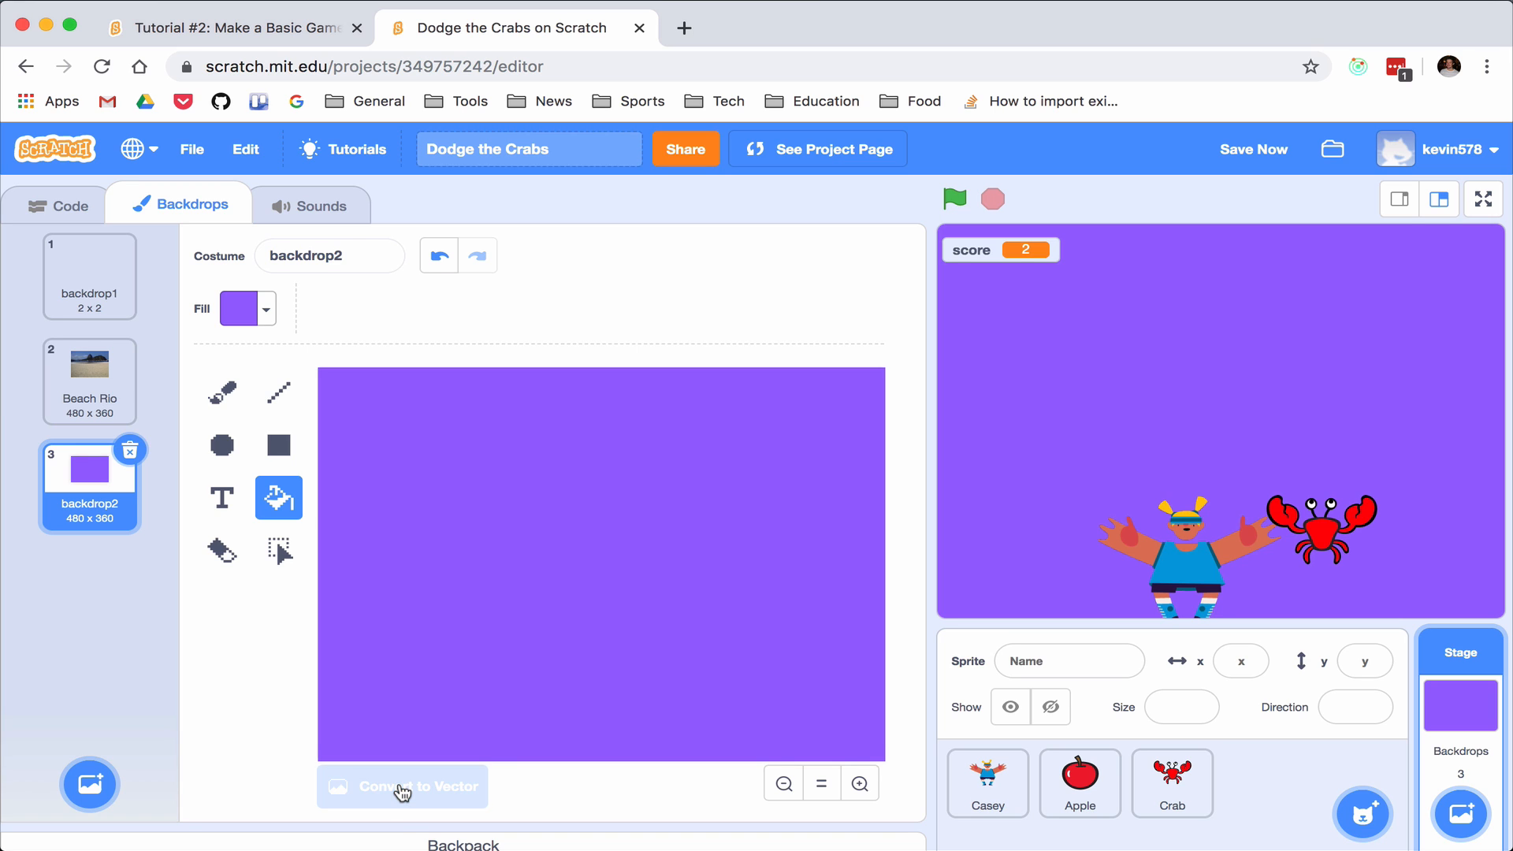
pyautogui.click(402, 786)
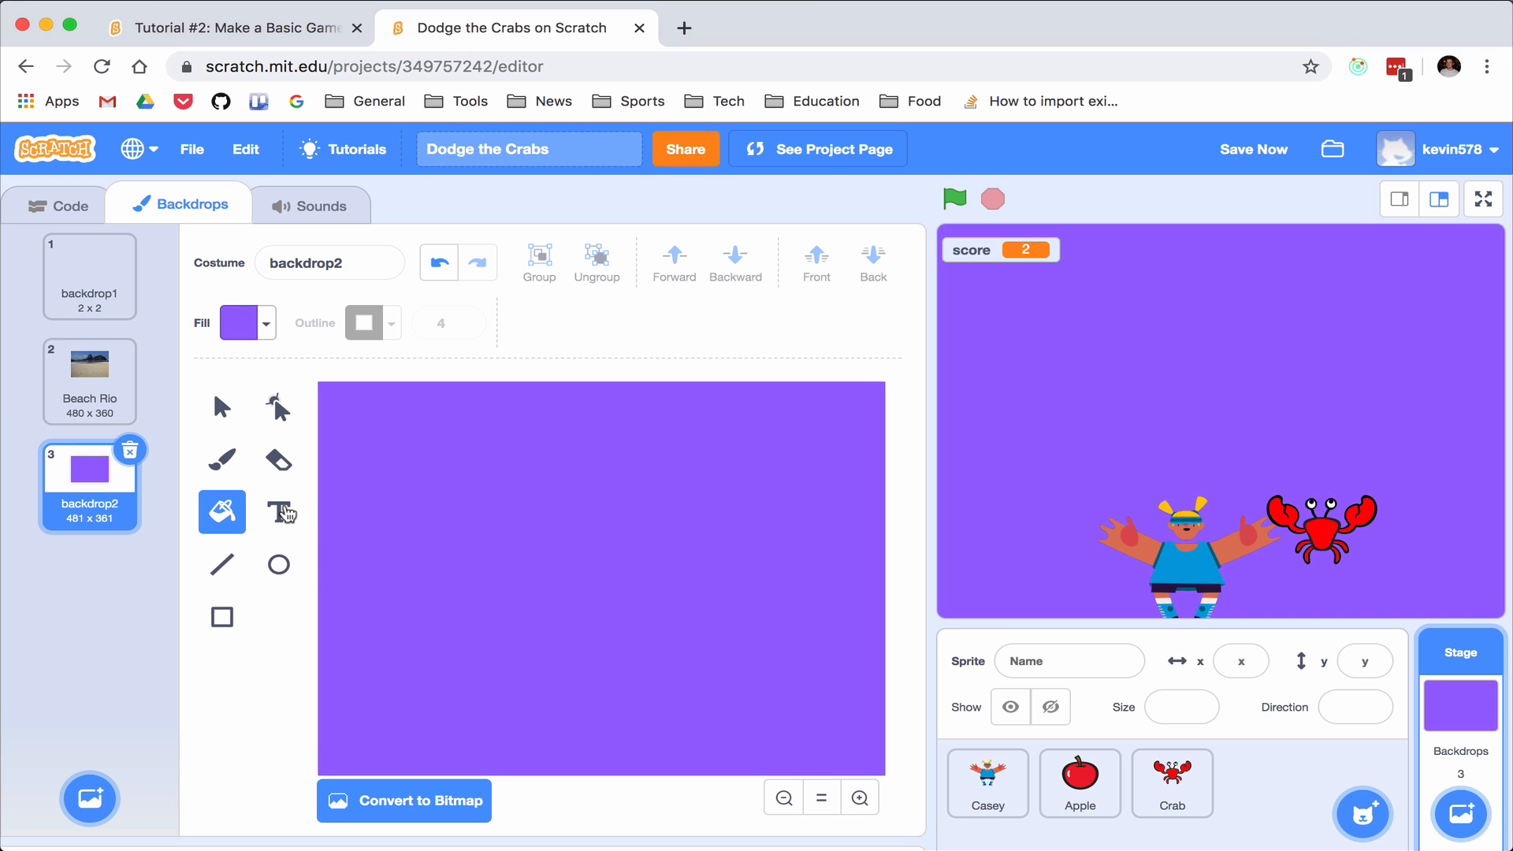
pyautogui.moveTo(281, 511)
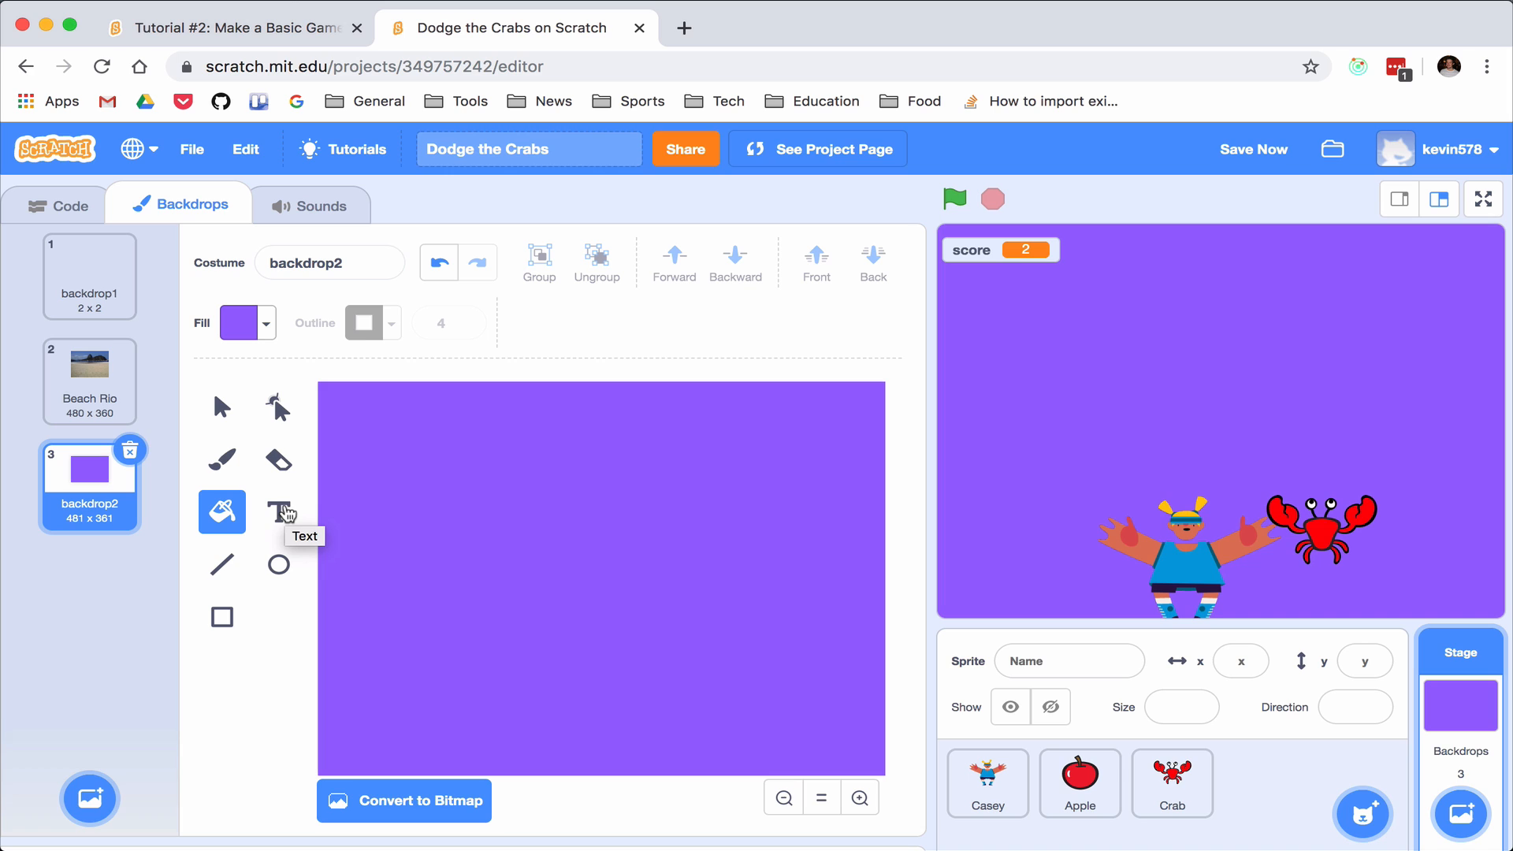
pyautogui.moveTo(280, 518)
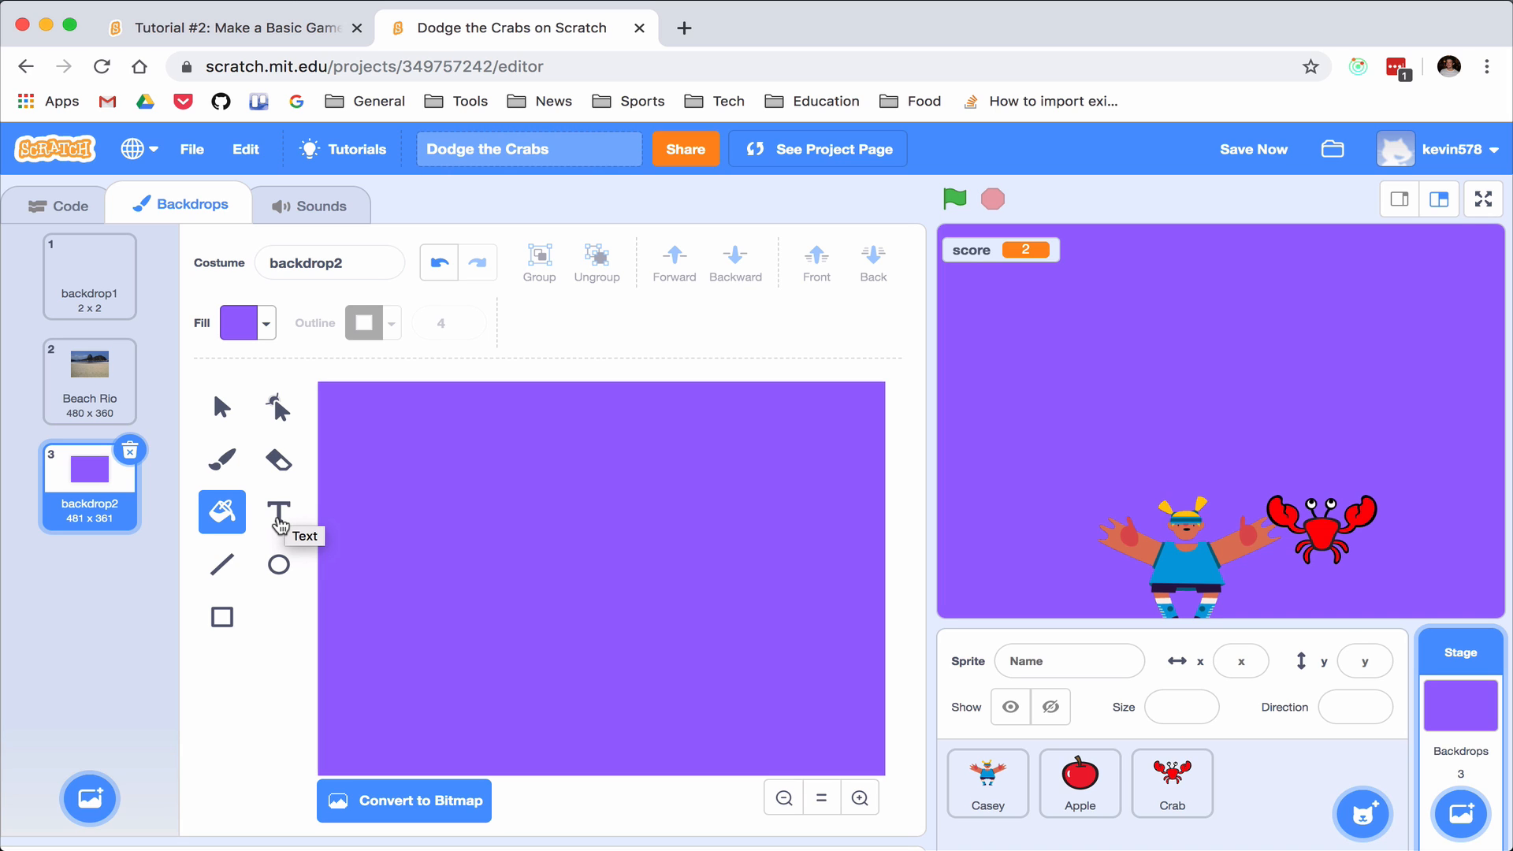
pyautogui.click(277, 511)
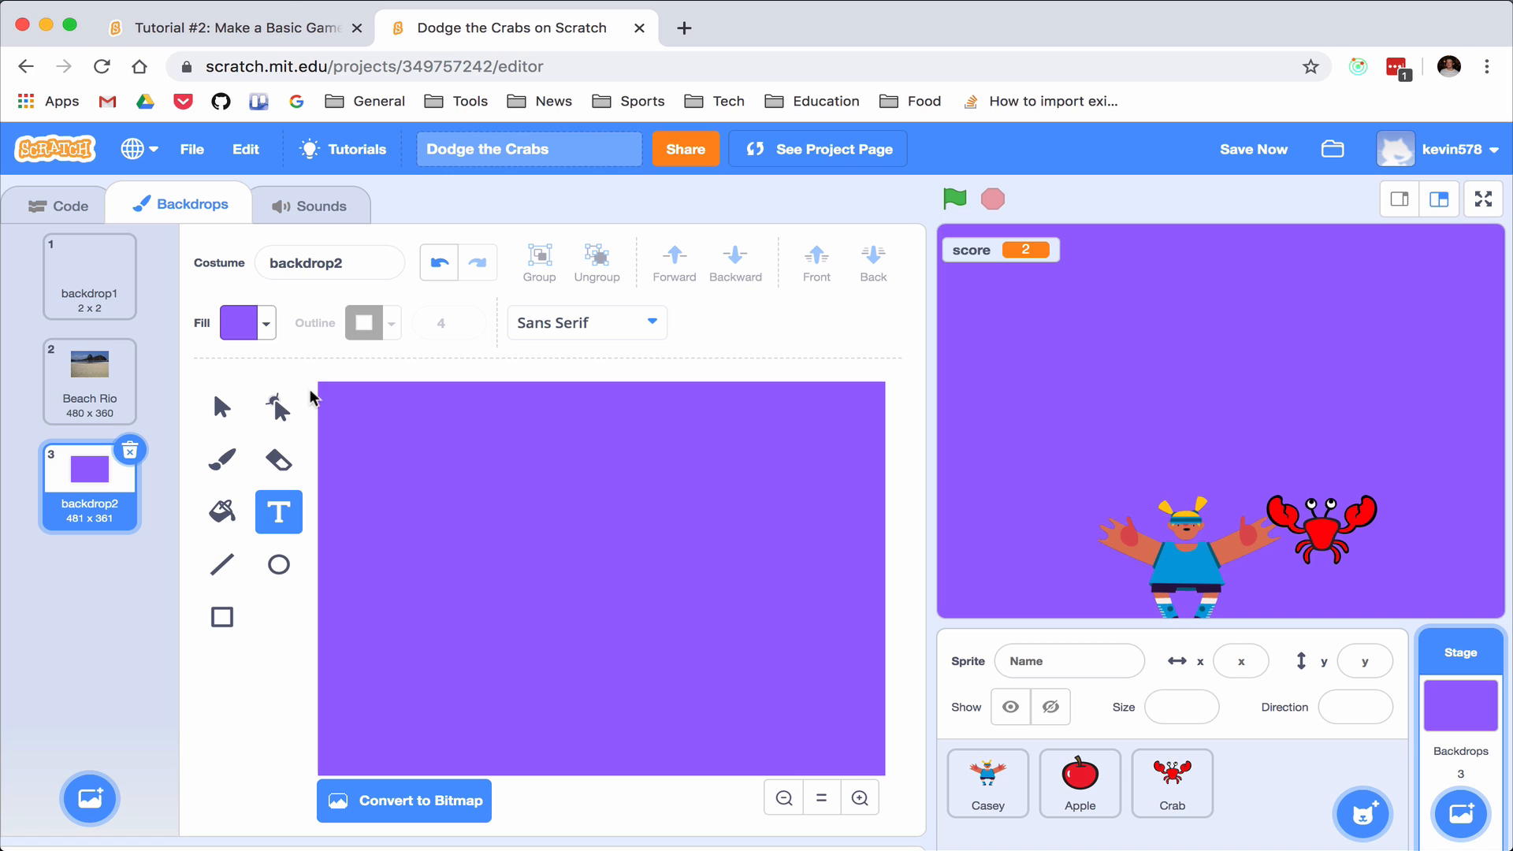
pyautogui.moveTo(380, 513)
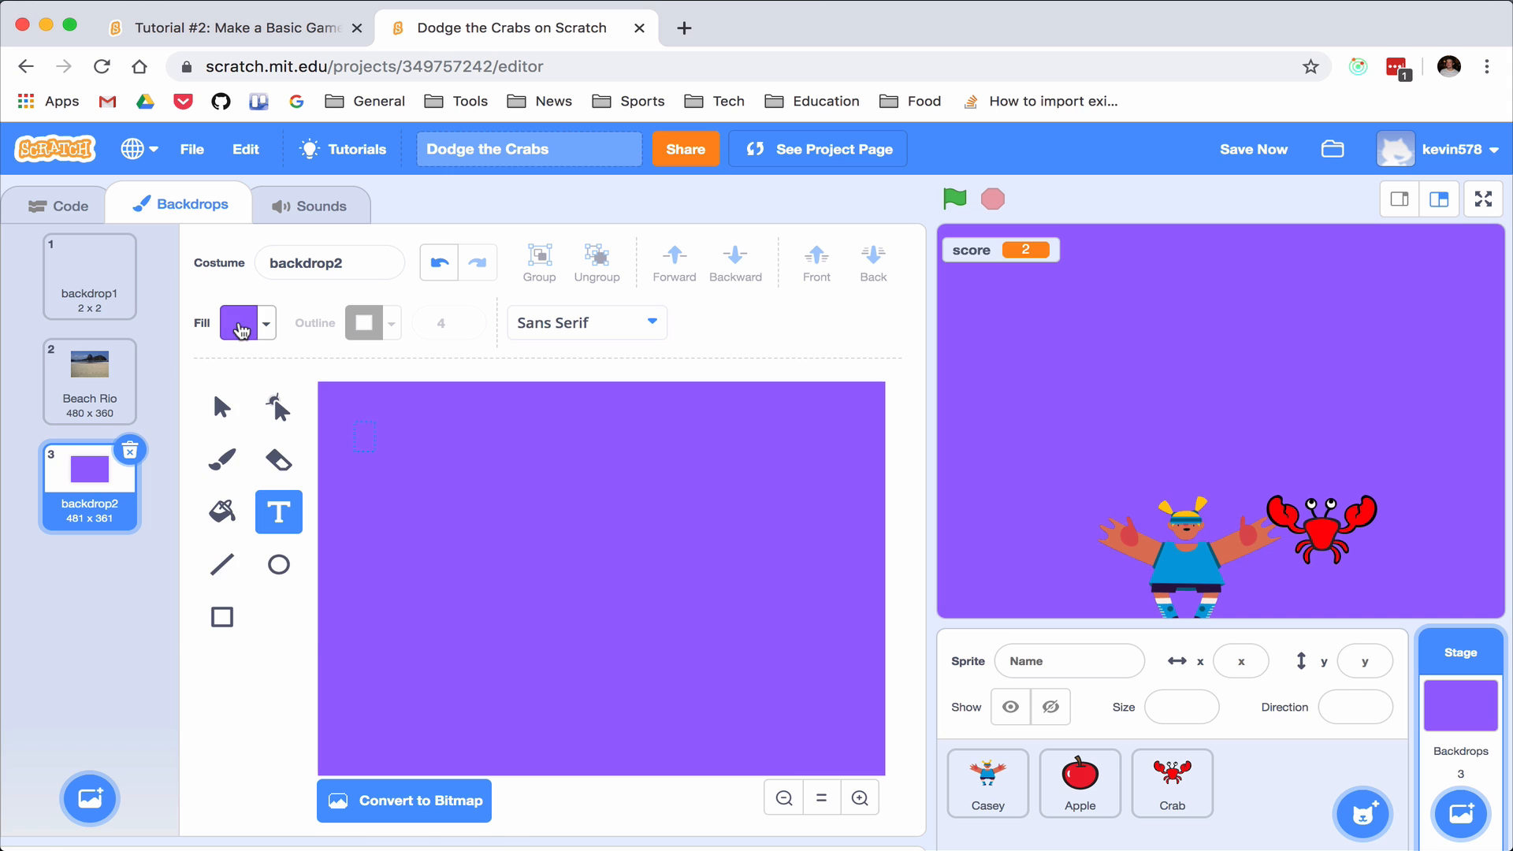
pyautogui.click(239, 322)
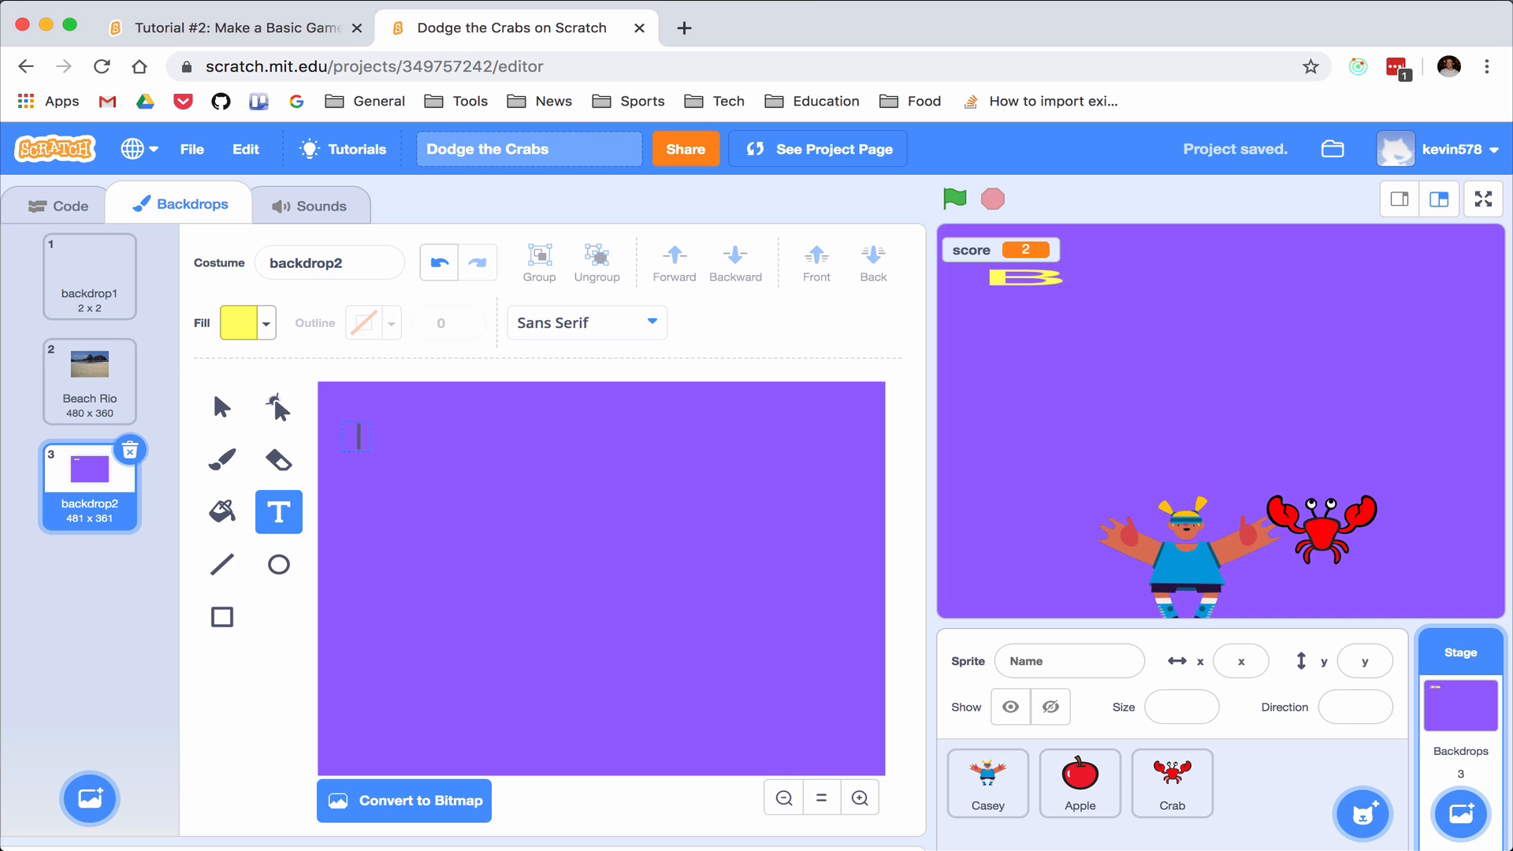
# Write 'Game Over' on the backdrop and resize the text larger
pyautogui.write('Game')
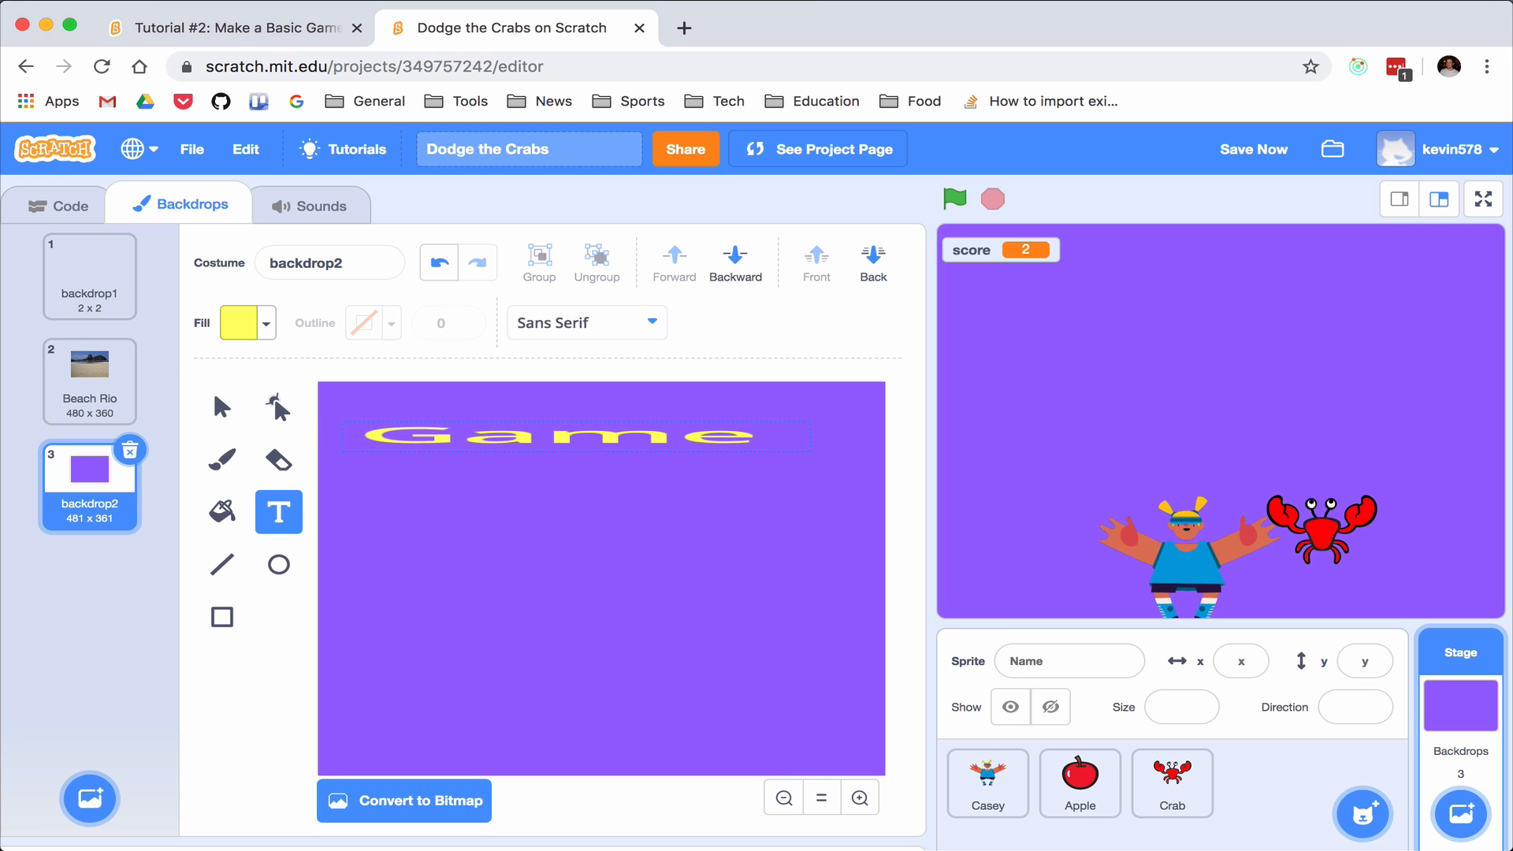
pyautogui.click(220, 407)
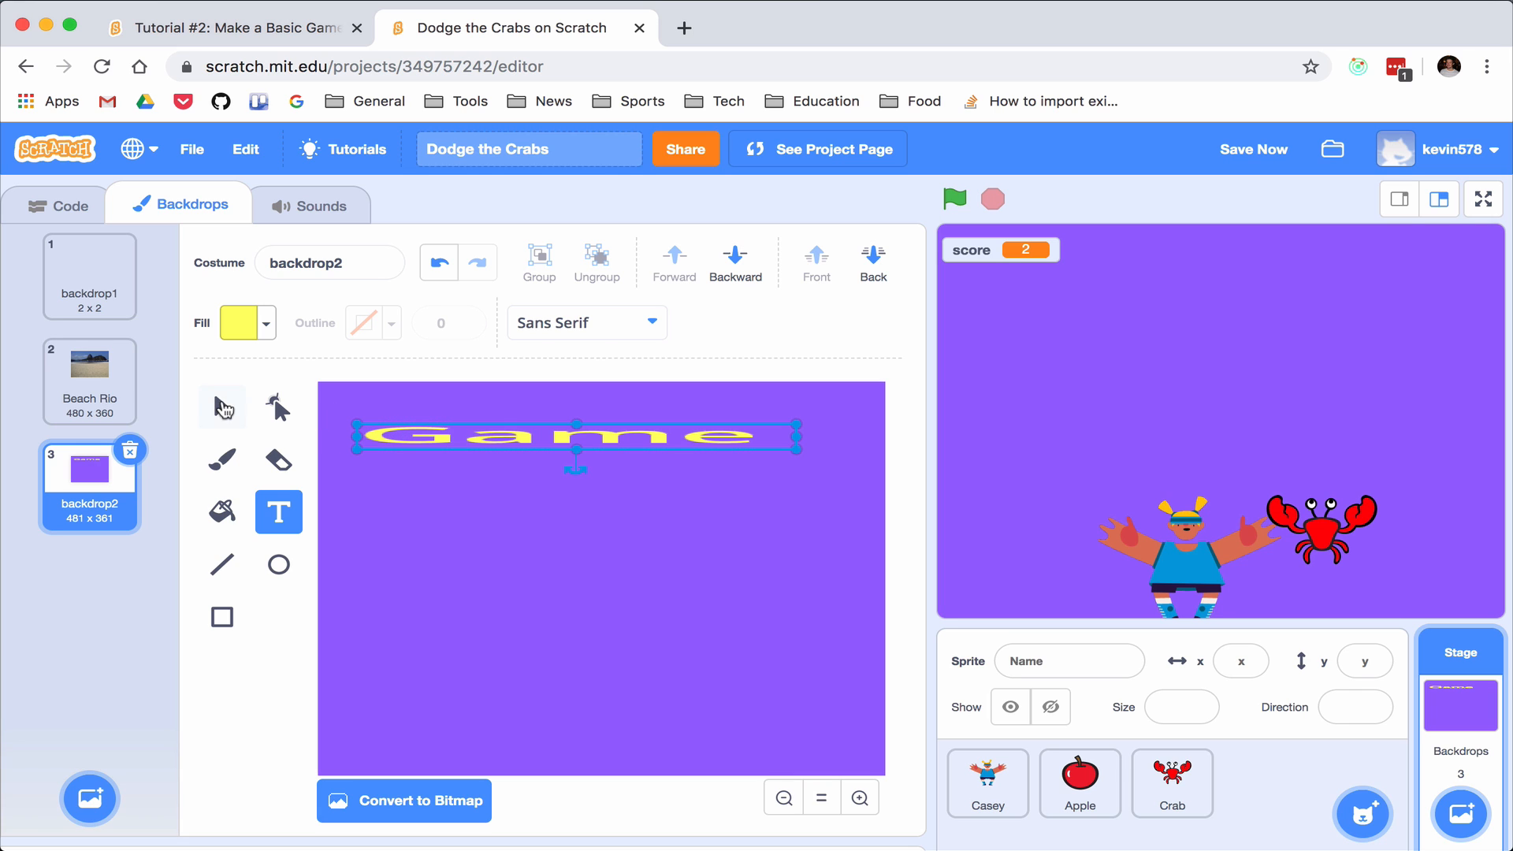
pyautogui.click(221, 406)
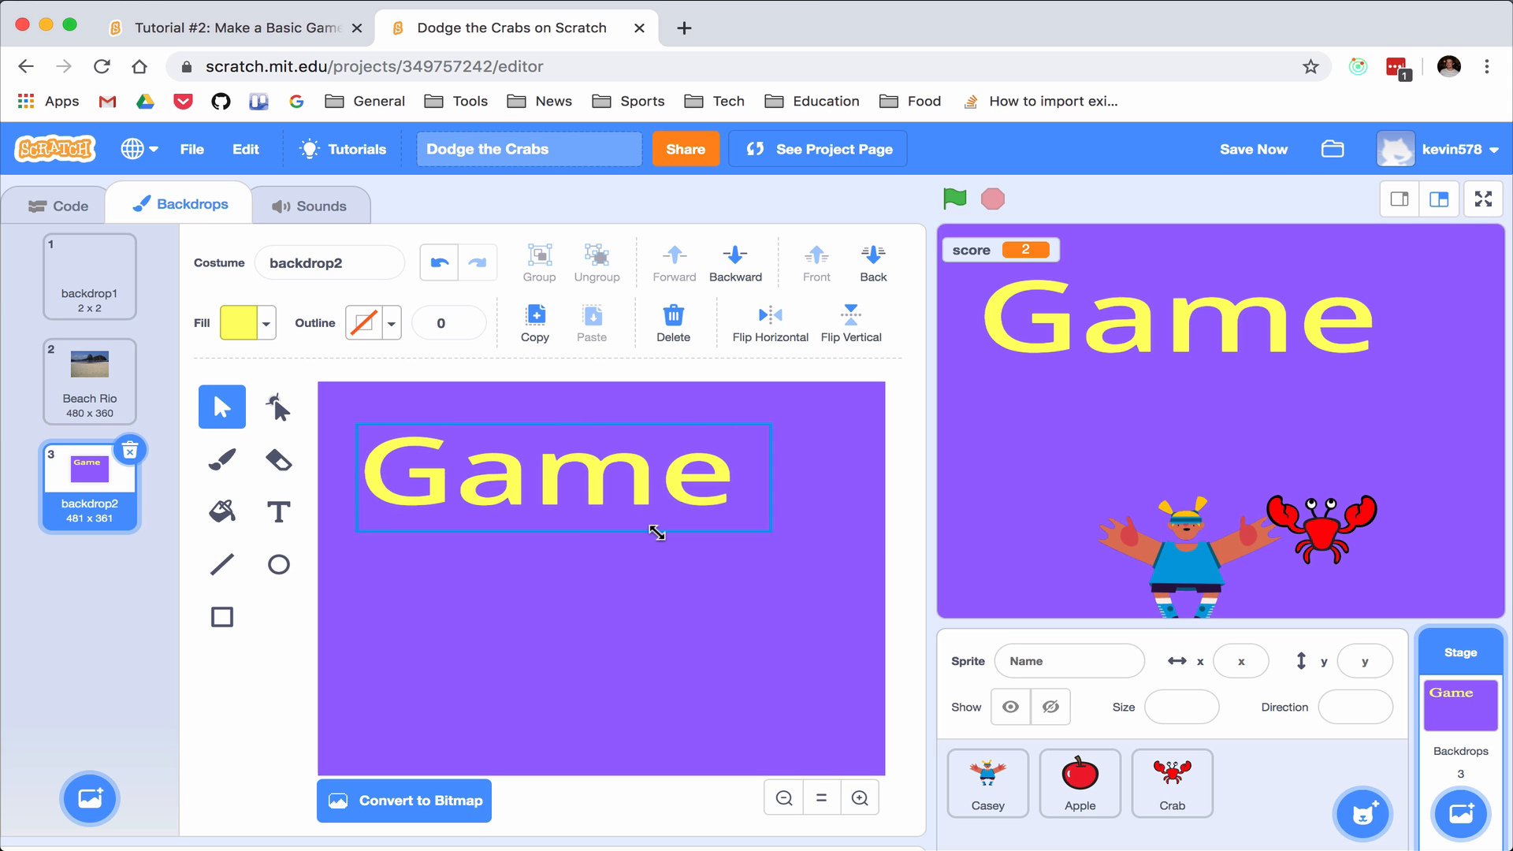
pyautogui.click(278, 512)
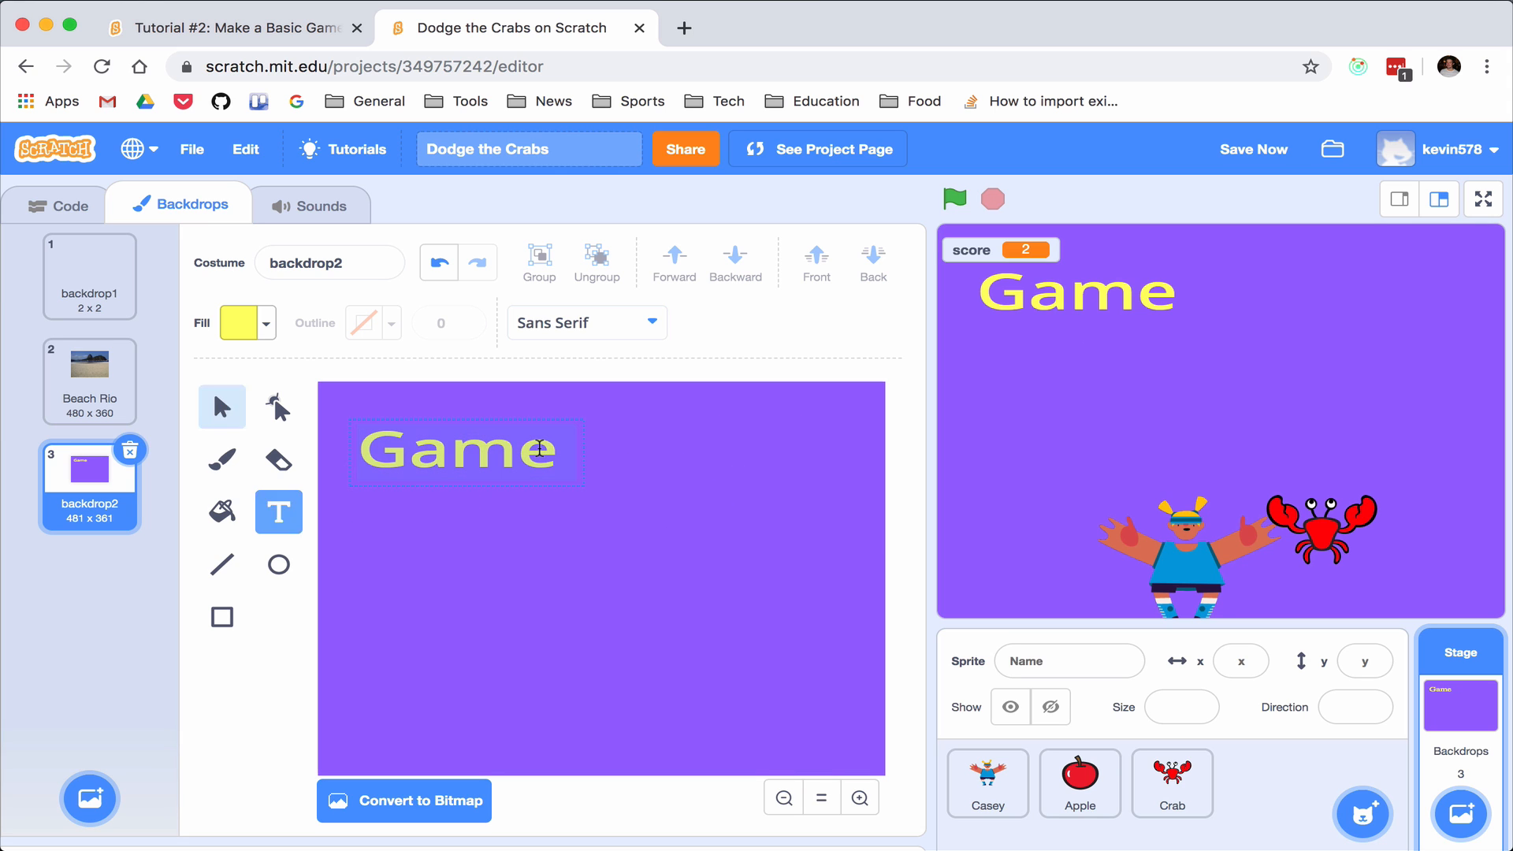
pyautogui.write('Ov')
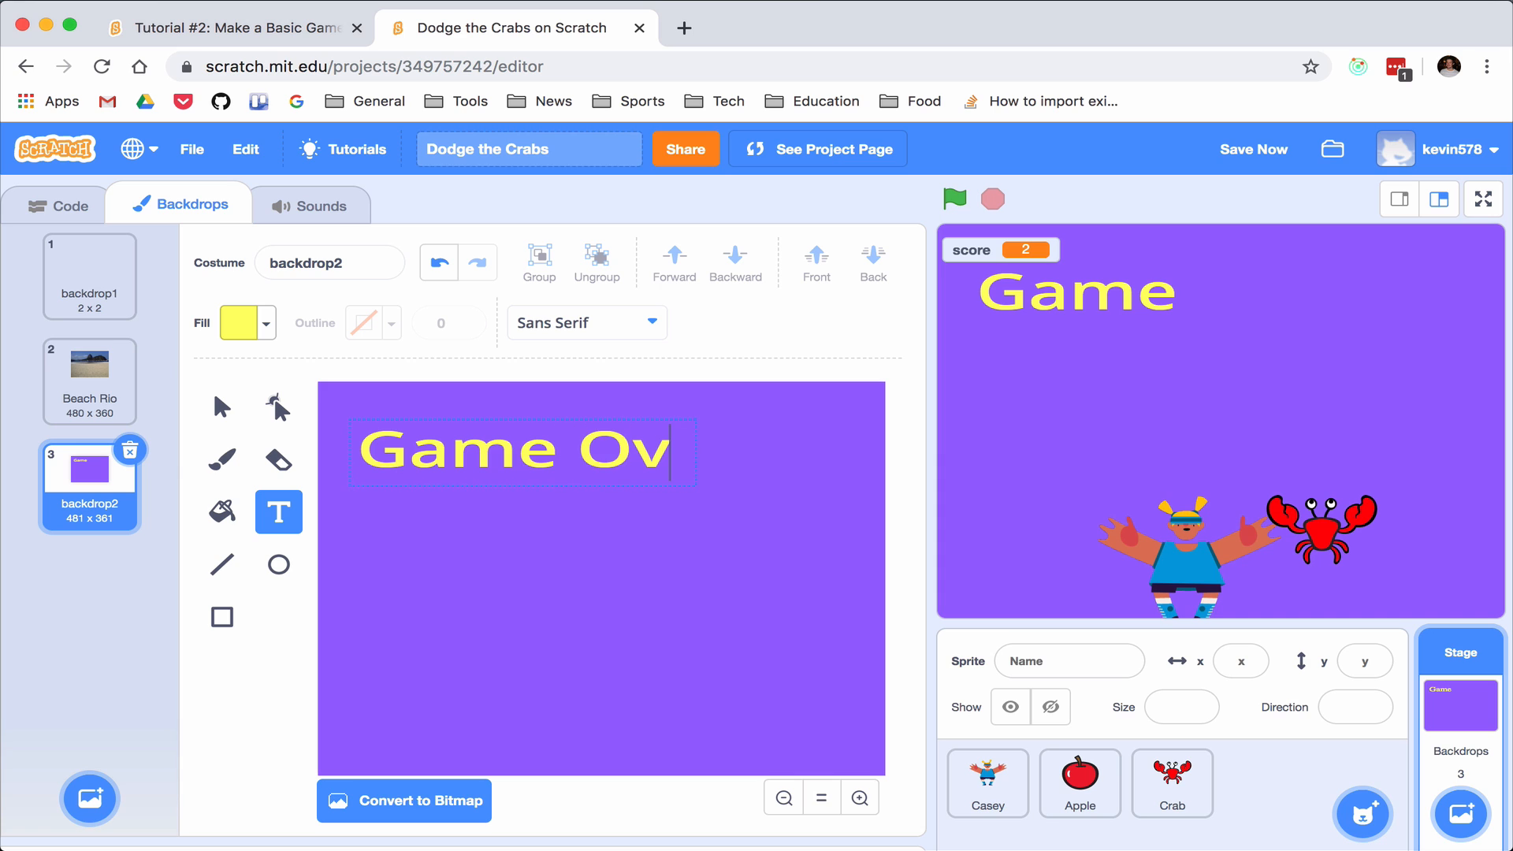
pyautogui.write('er')
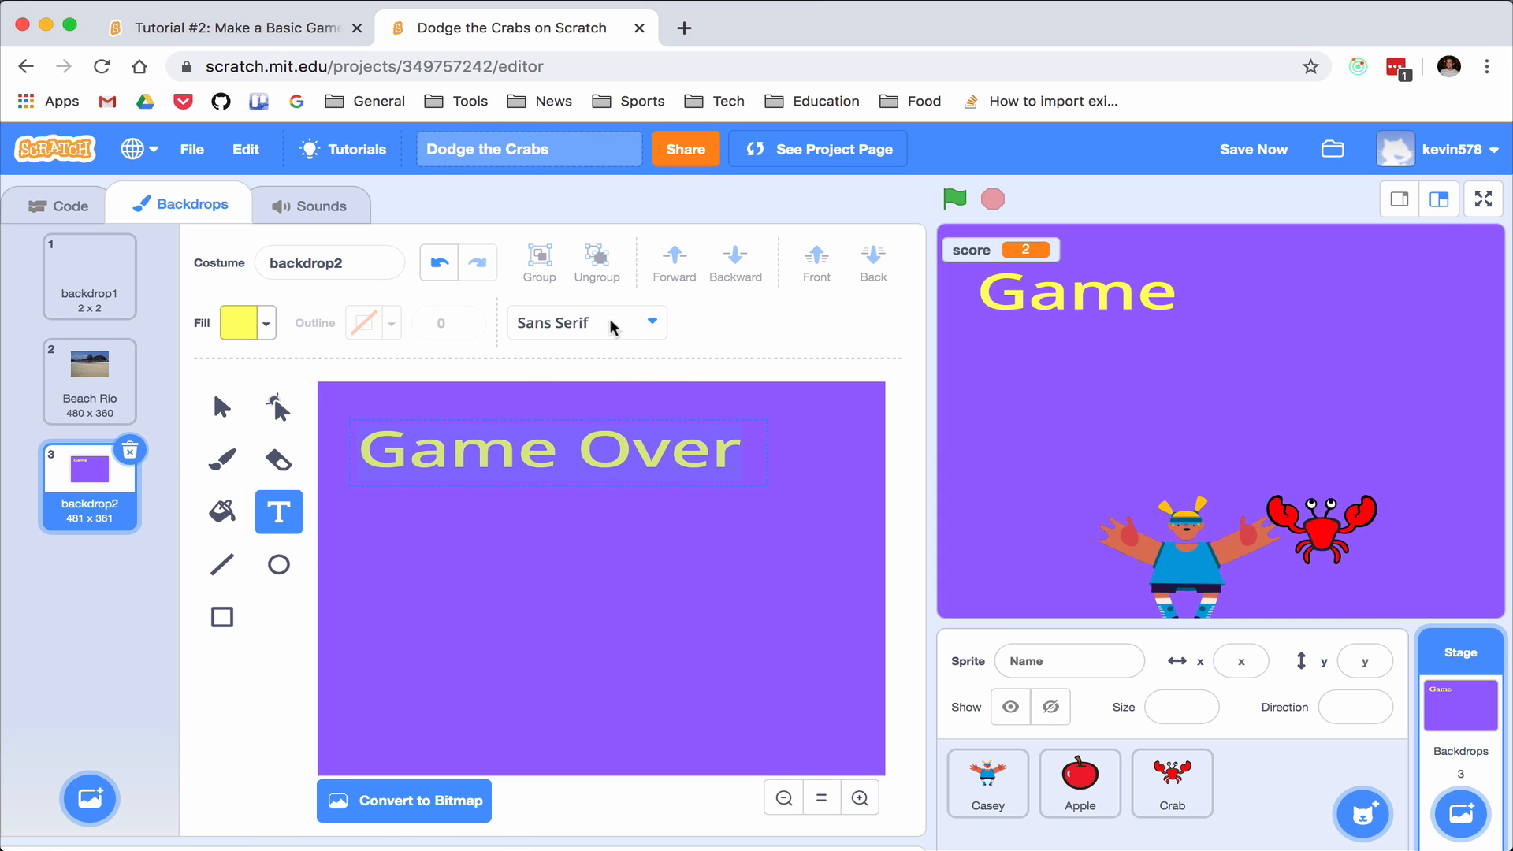
# Apply the Curly font to the Game Over text and return to the Stage's code
pyautogui.click(586, 322)
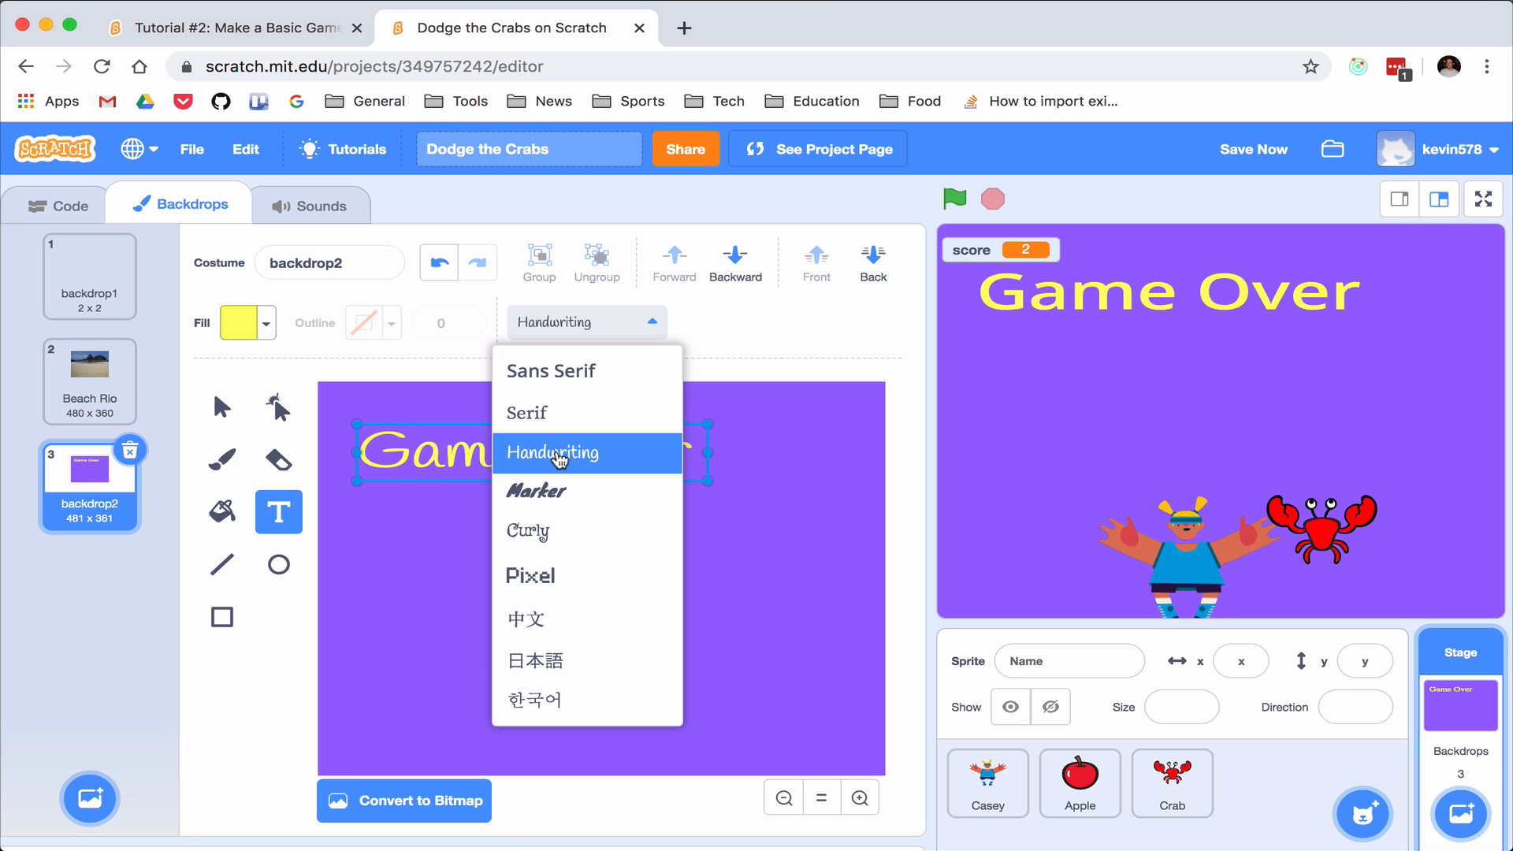
pyautogui.click(528, 531)
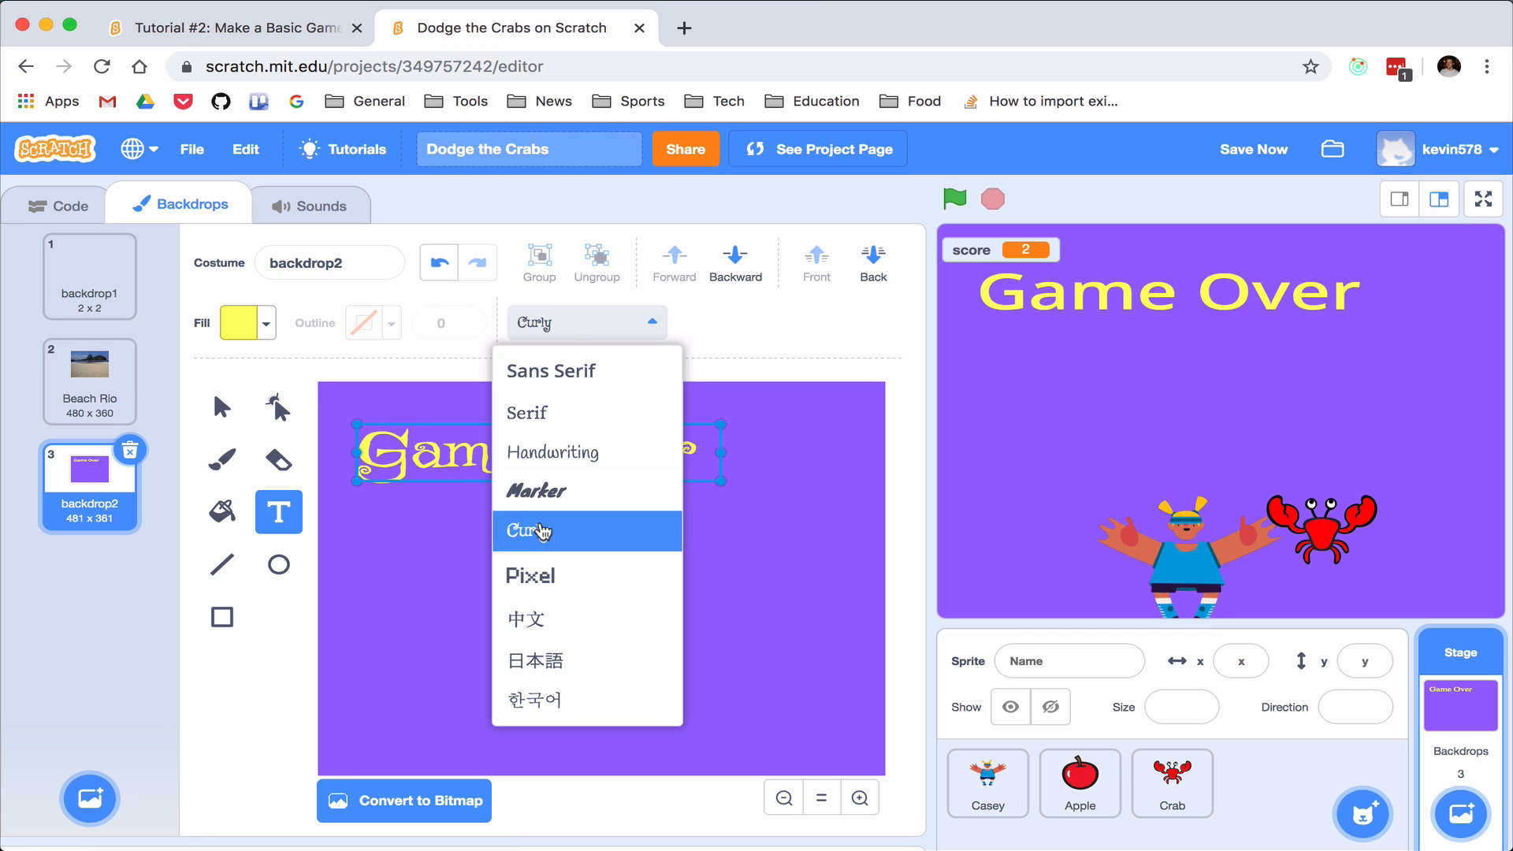
pyautogui.click(536, 531)
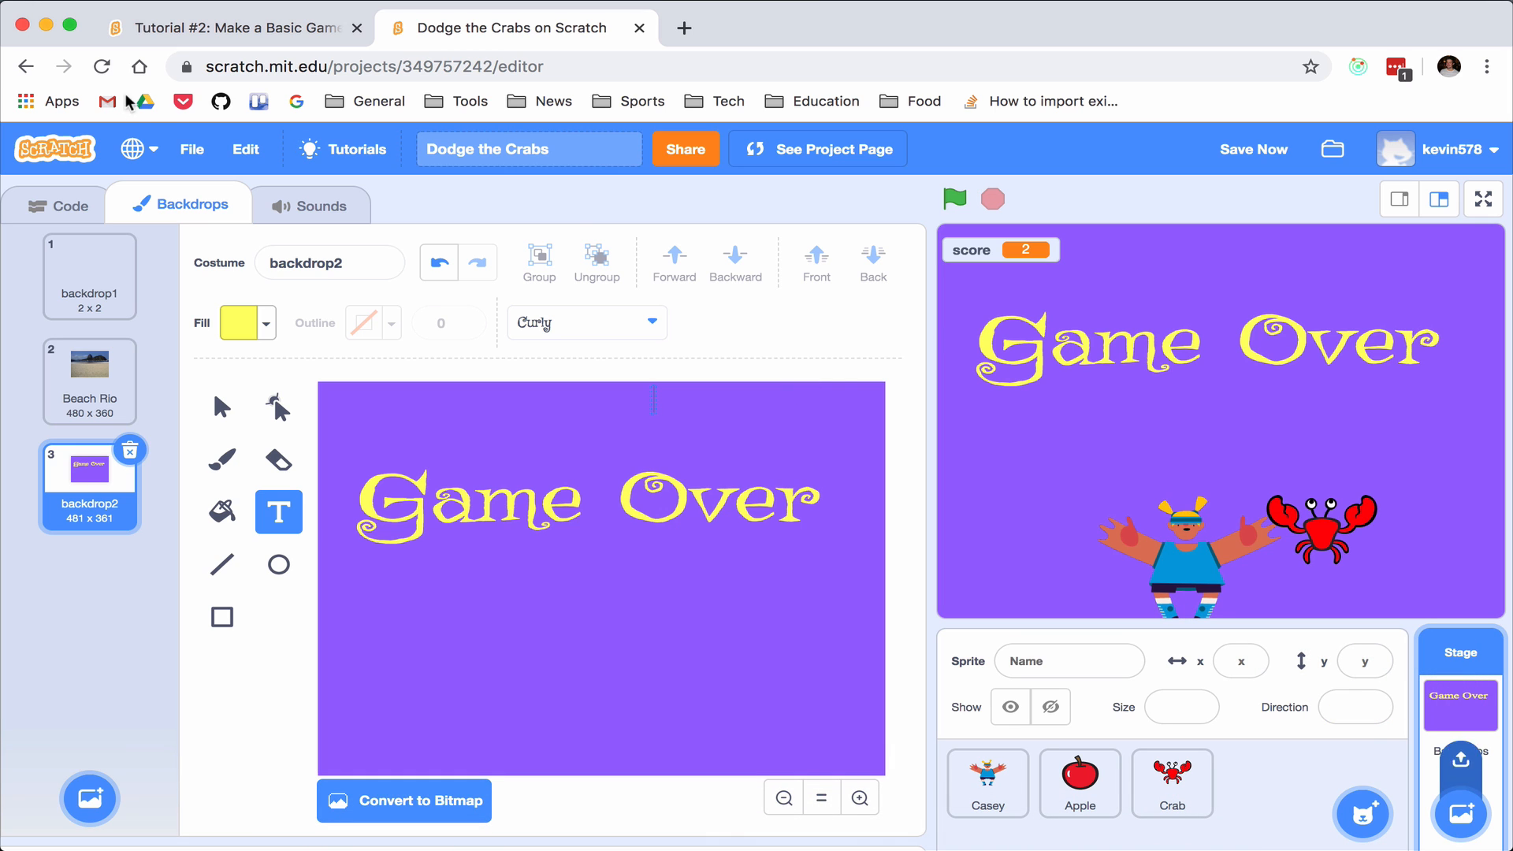
pyautogui.click(55, 205)
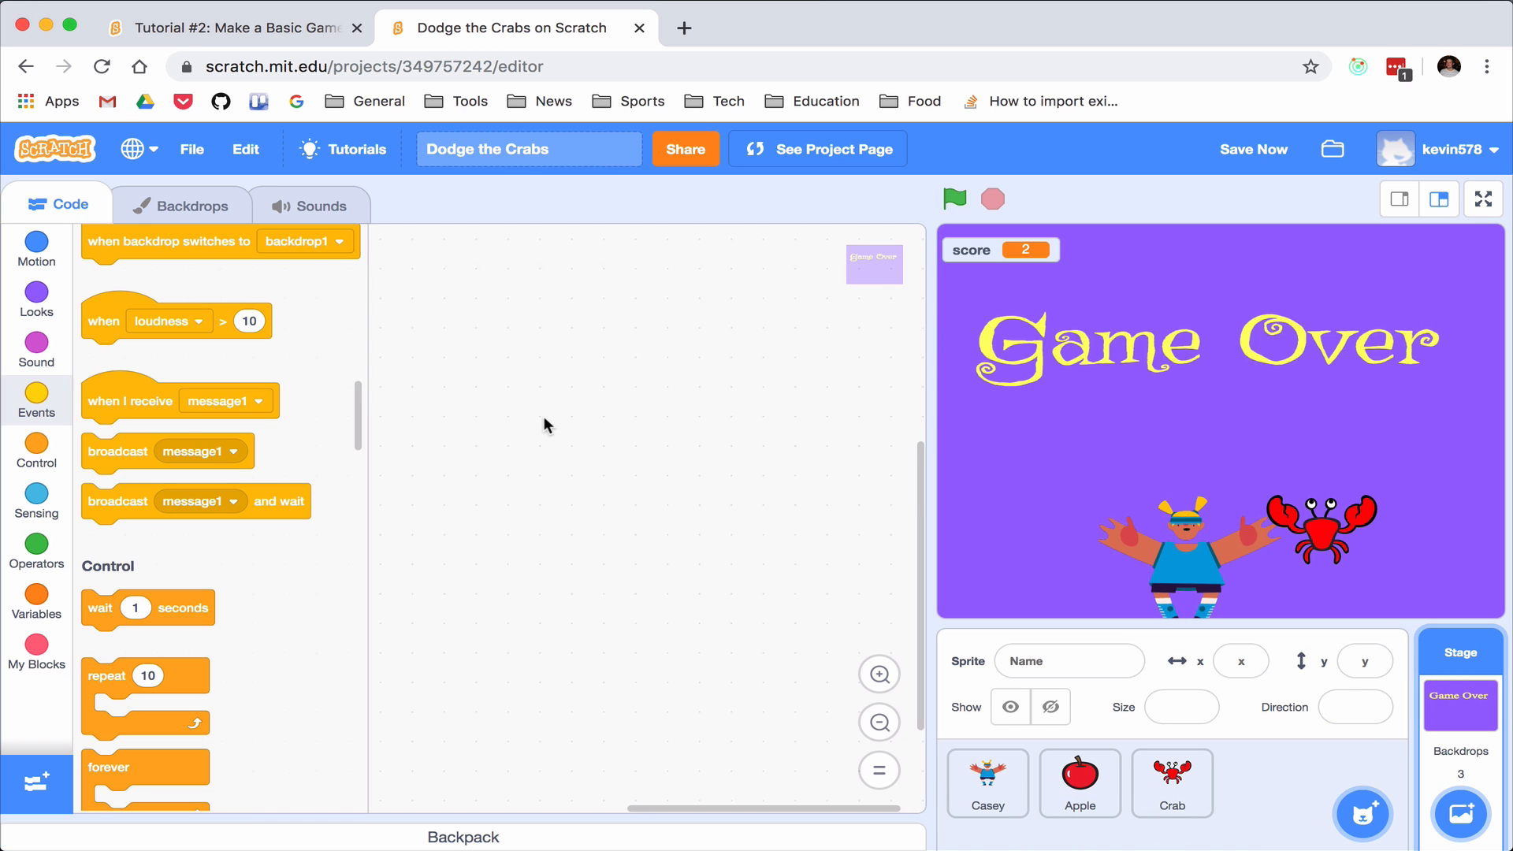
pyautogui.moveTo(176, 510)
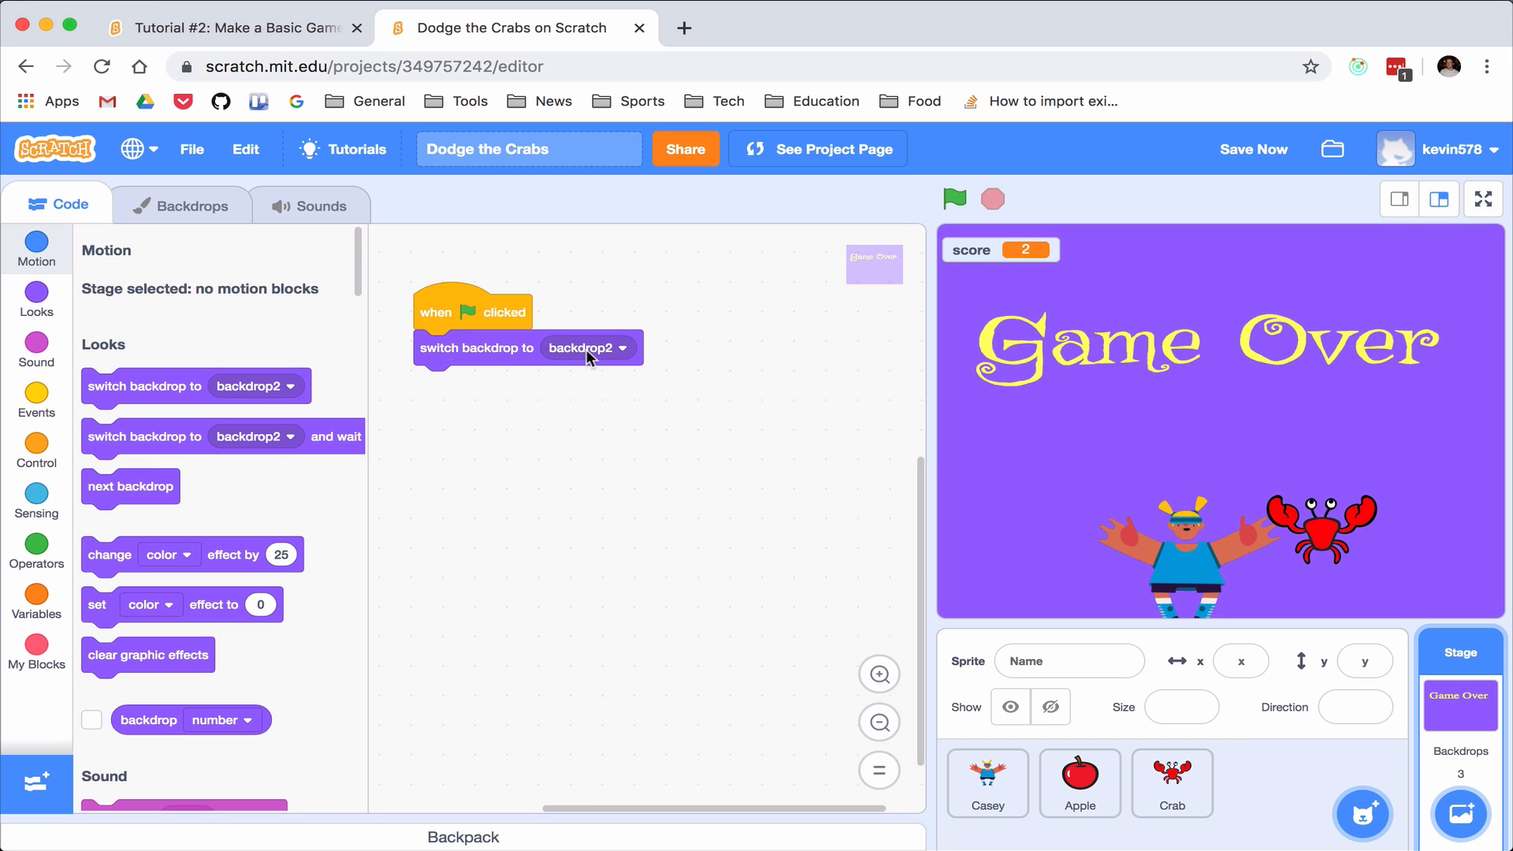
# Add a 'when I receive' hat on the Stage with a new 'game over' message
pyautogui.click(600, 347)
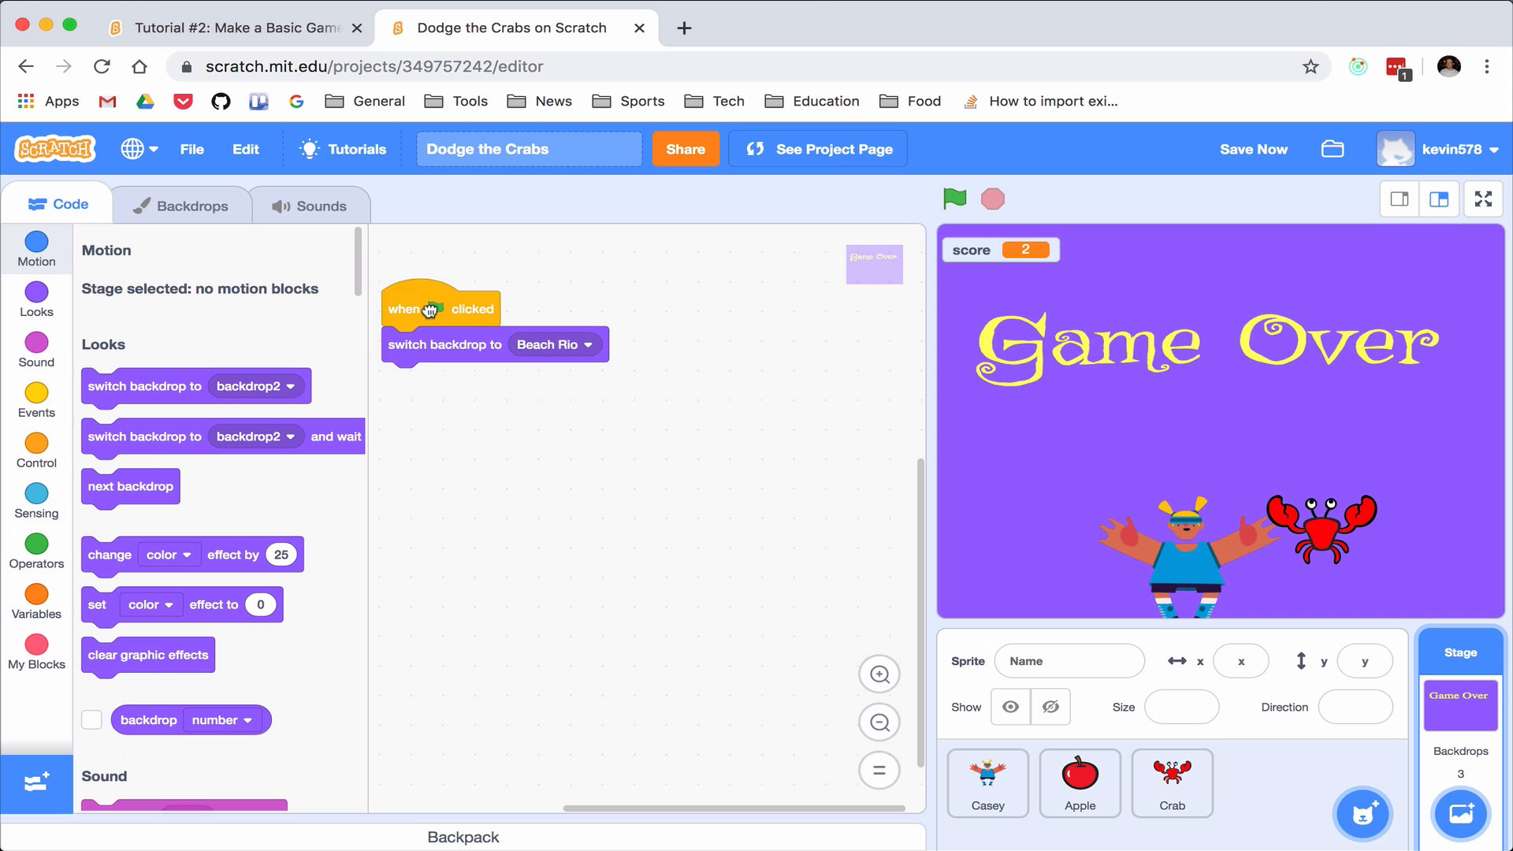
pyautogui.click(36, 399)
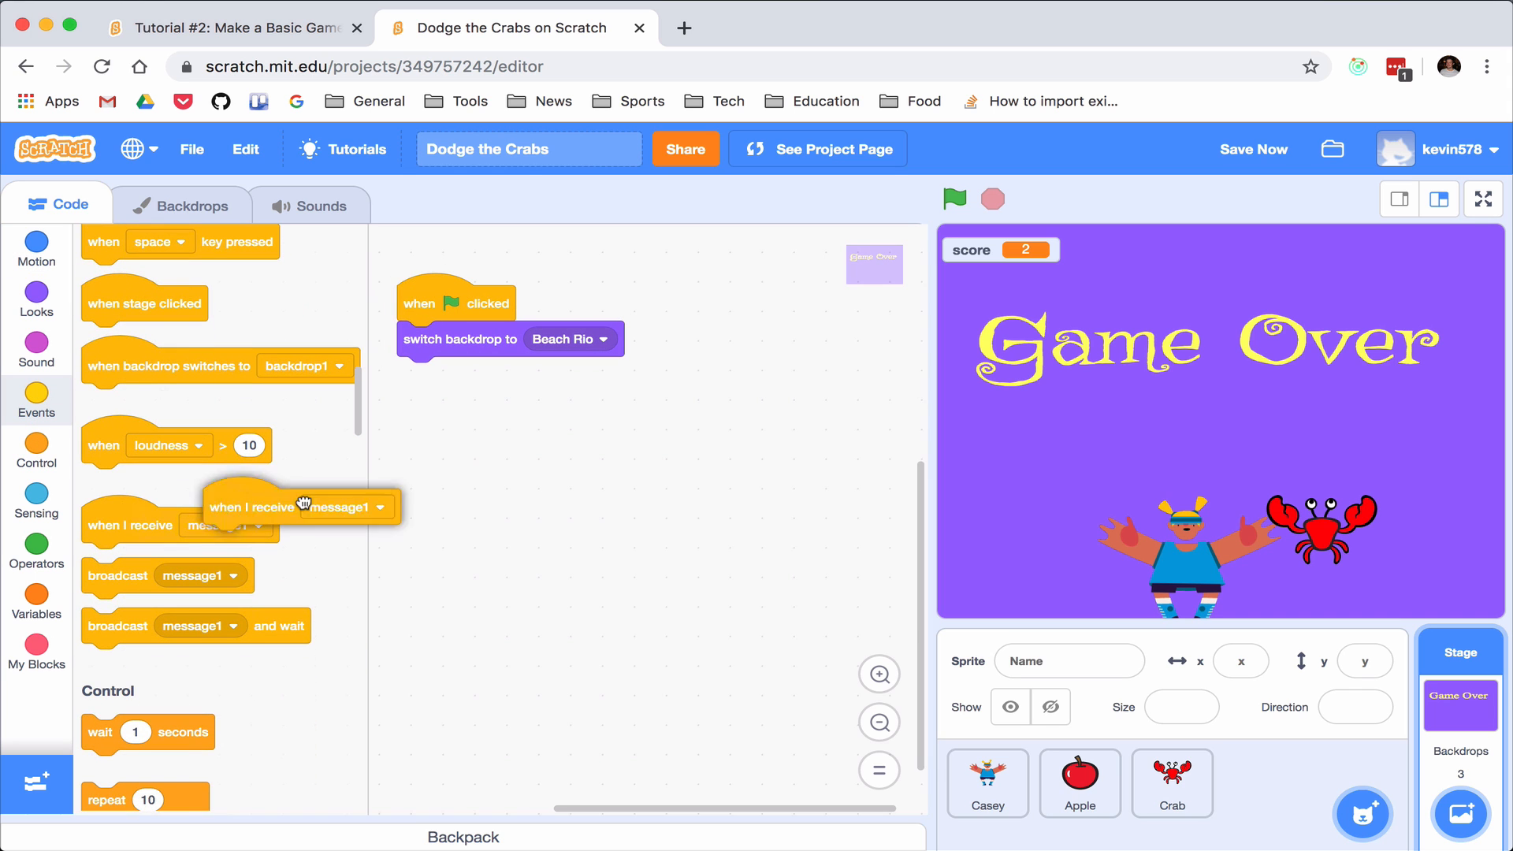
pyautogui.click(580, 446)
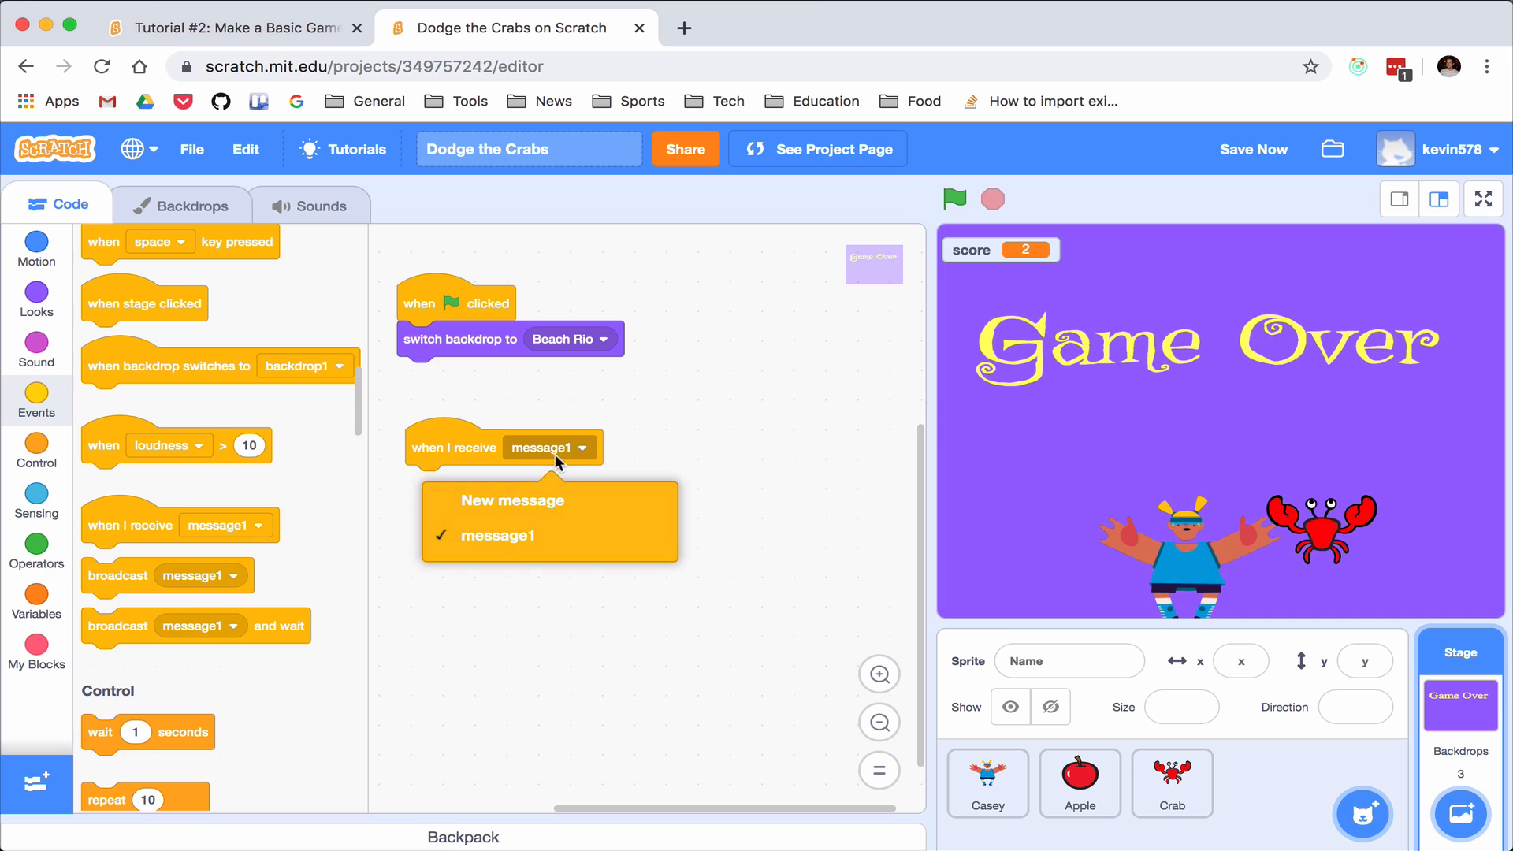
pyautogui.click(511, 499)
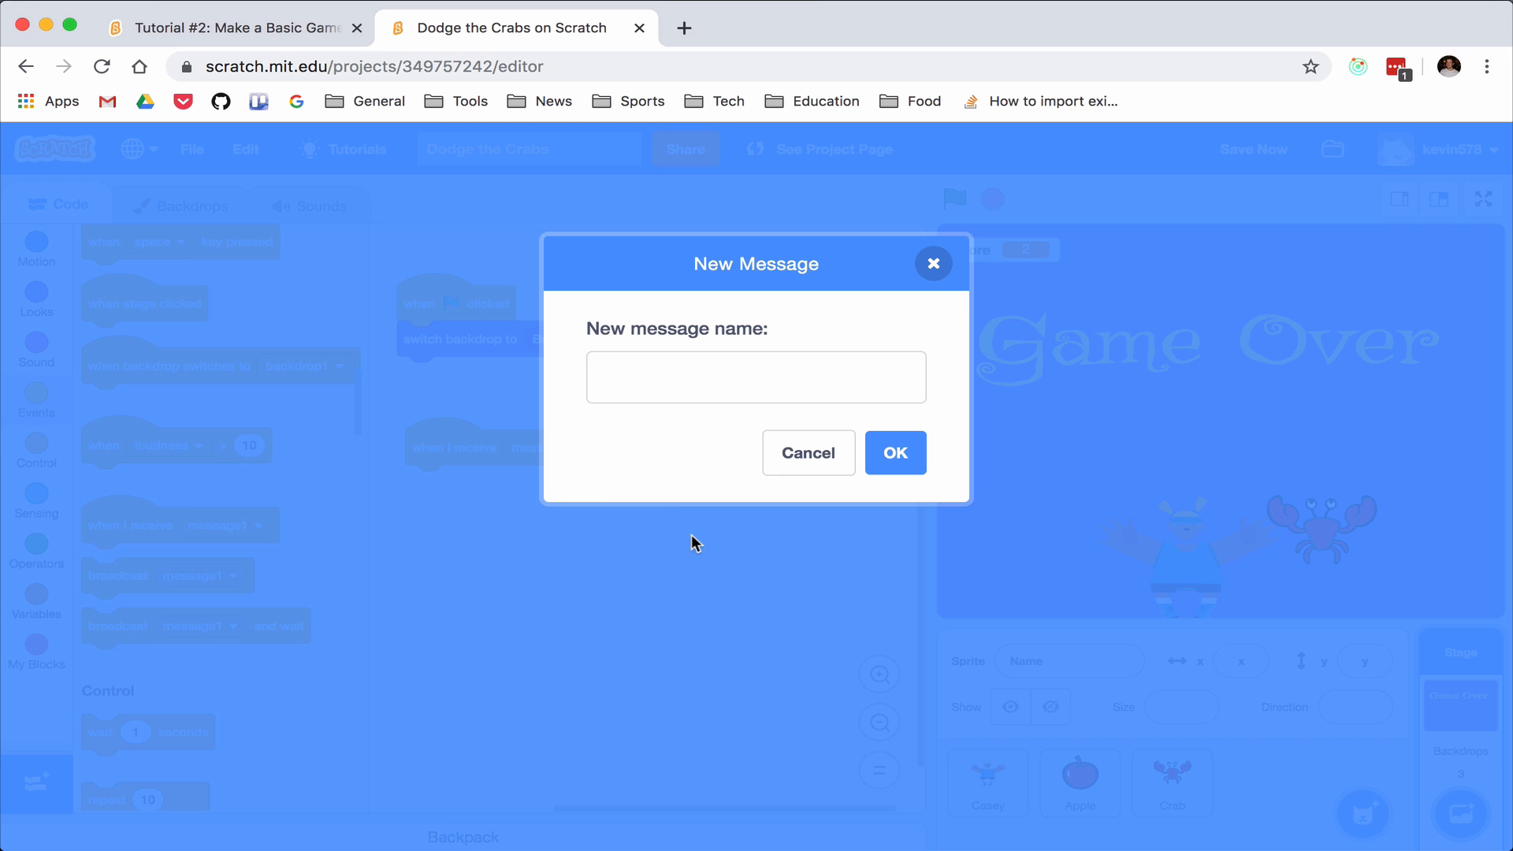
pyautogui.write('ga')
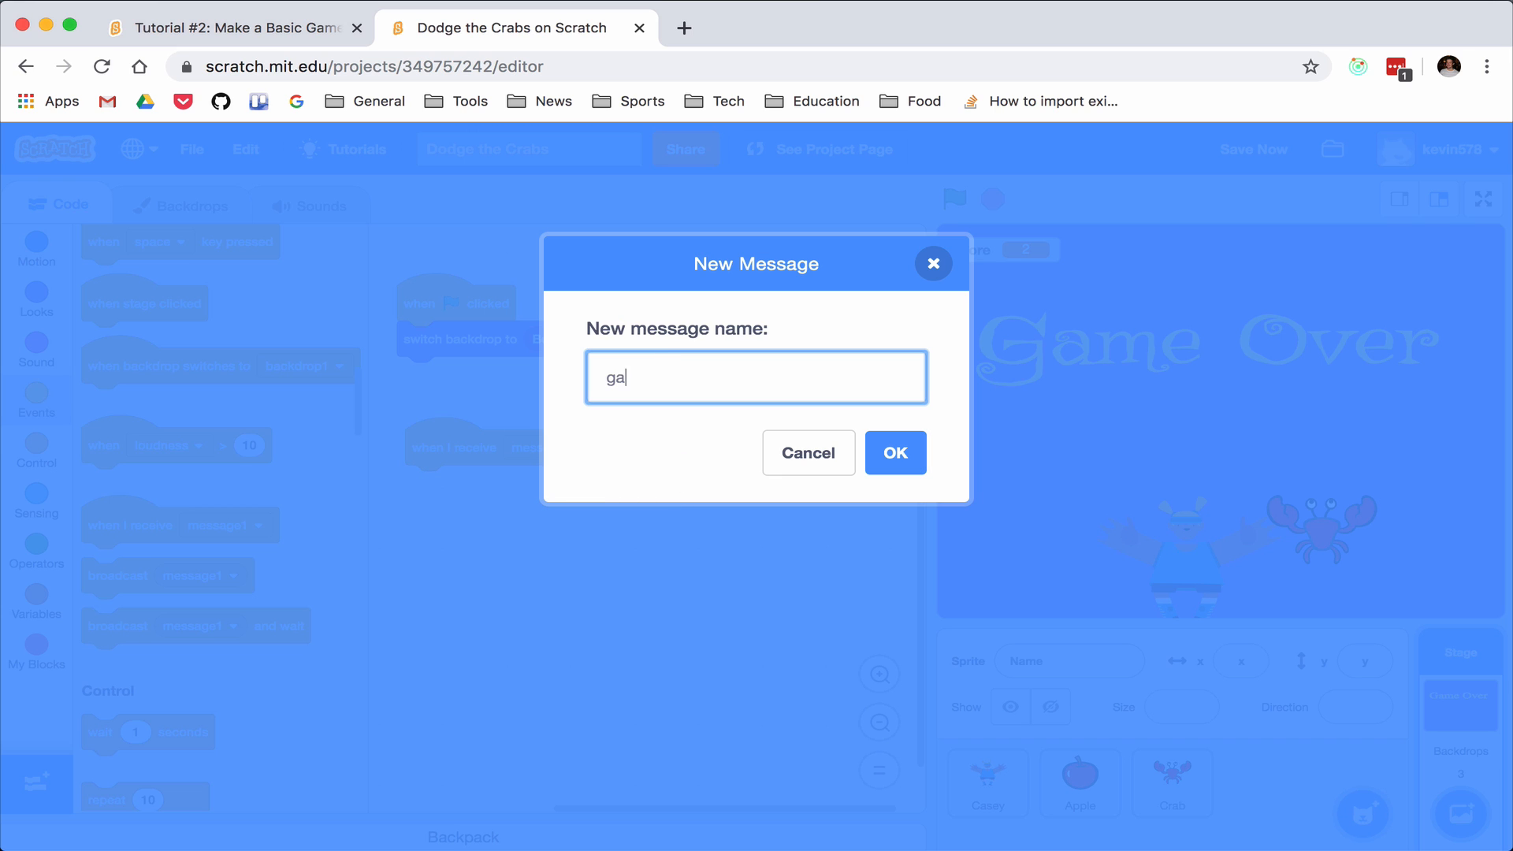
pyautogui.click(893, 452)
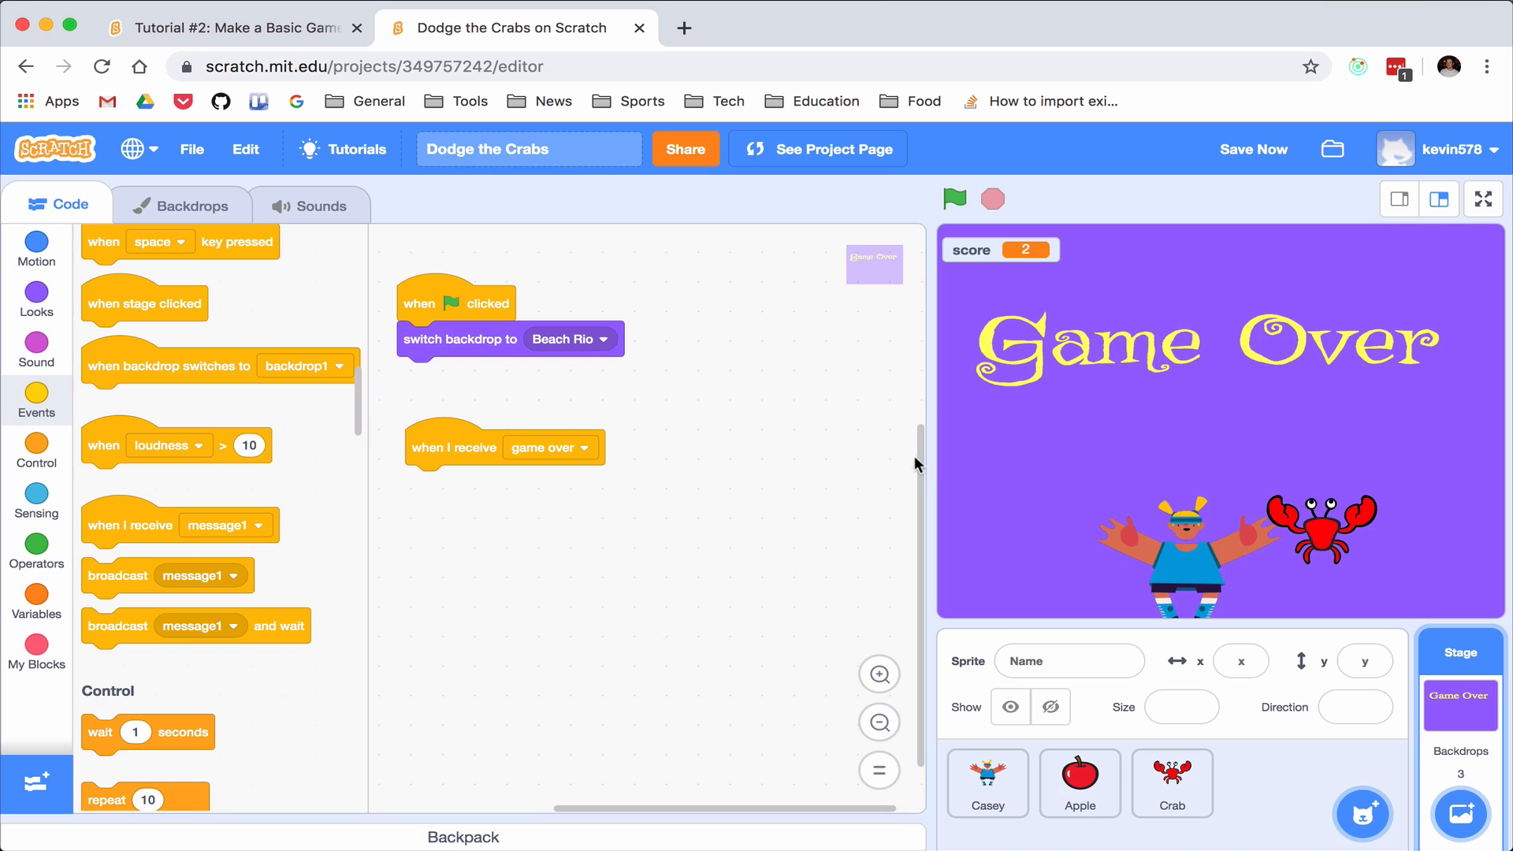
# Attach 'switch backdrop to backdrop2' under the game over receiver, then move to the Apple sprite
pyautogui.scroll(3)
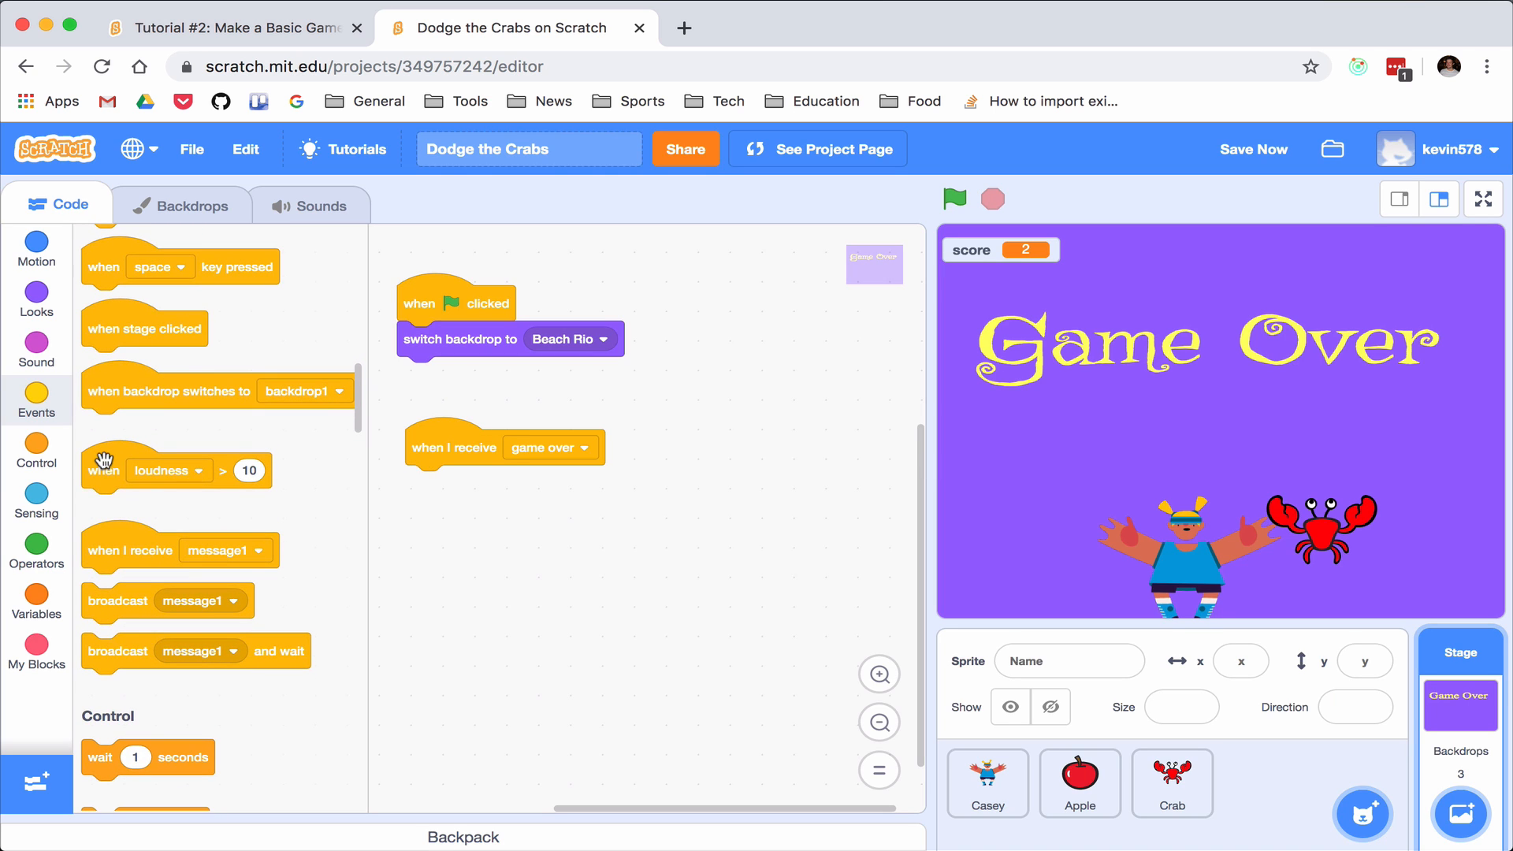
pyautogui.click(37, 299)
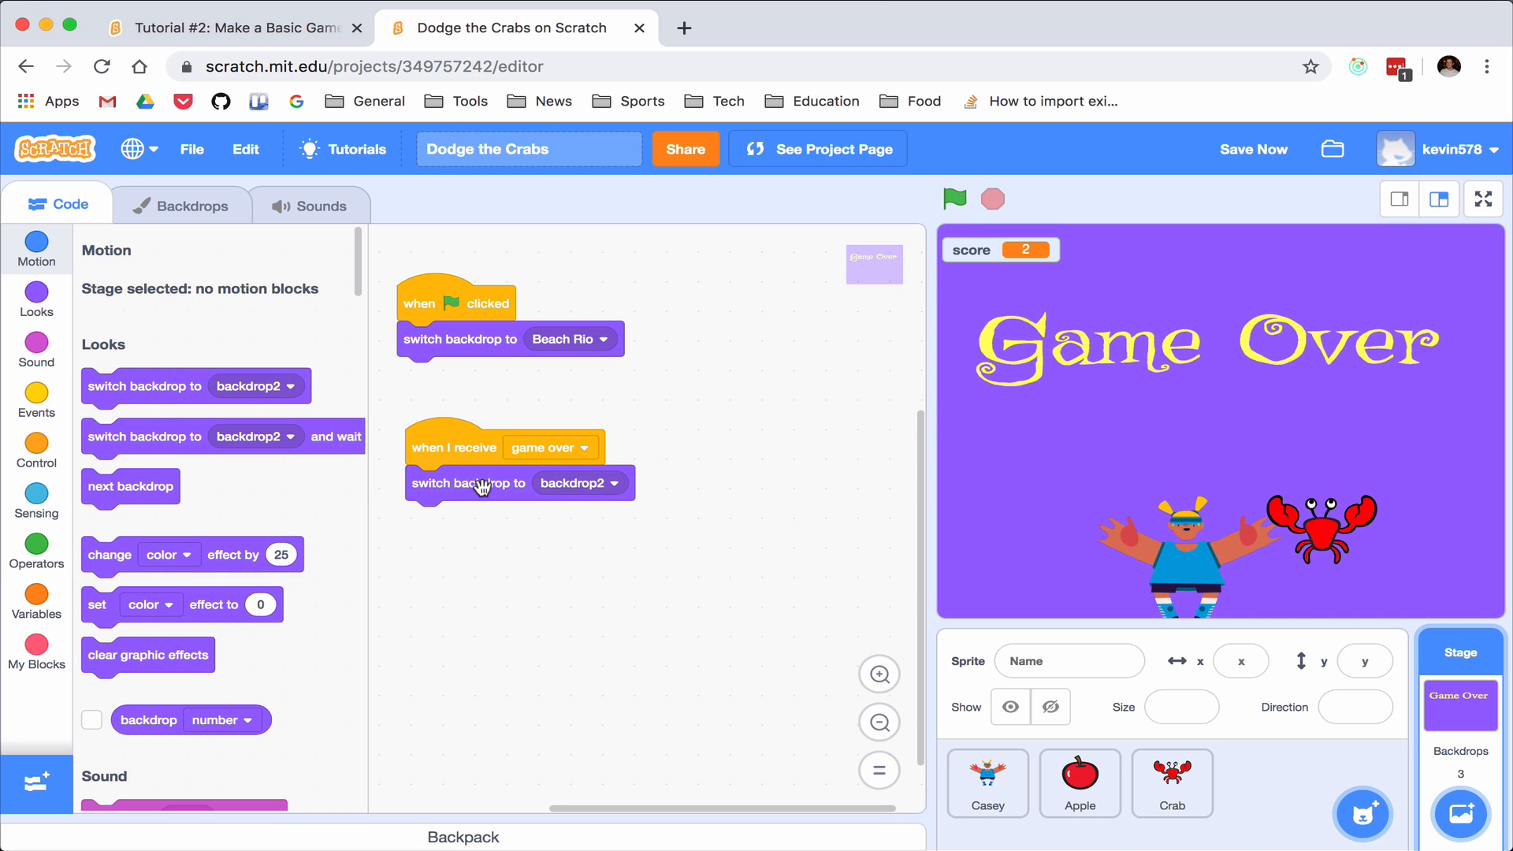
pyautogui.moveTo(799, 467)
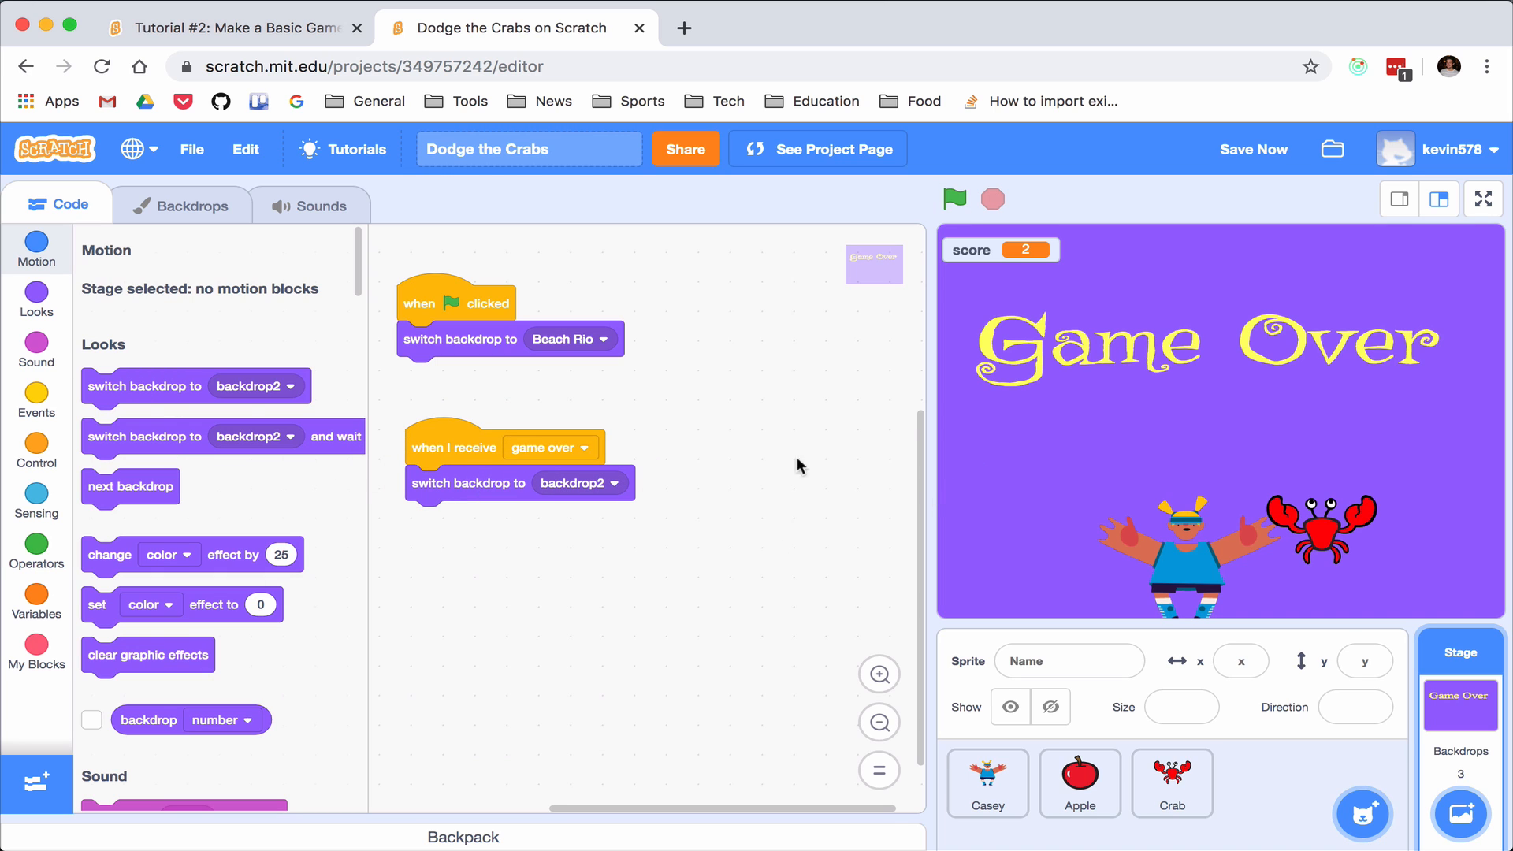
pyautogui.moveTo(473, 487)
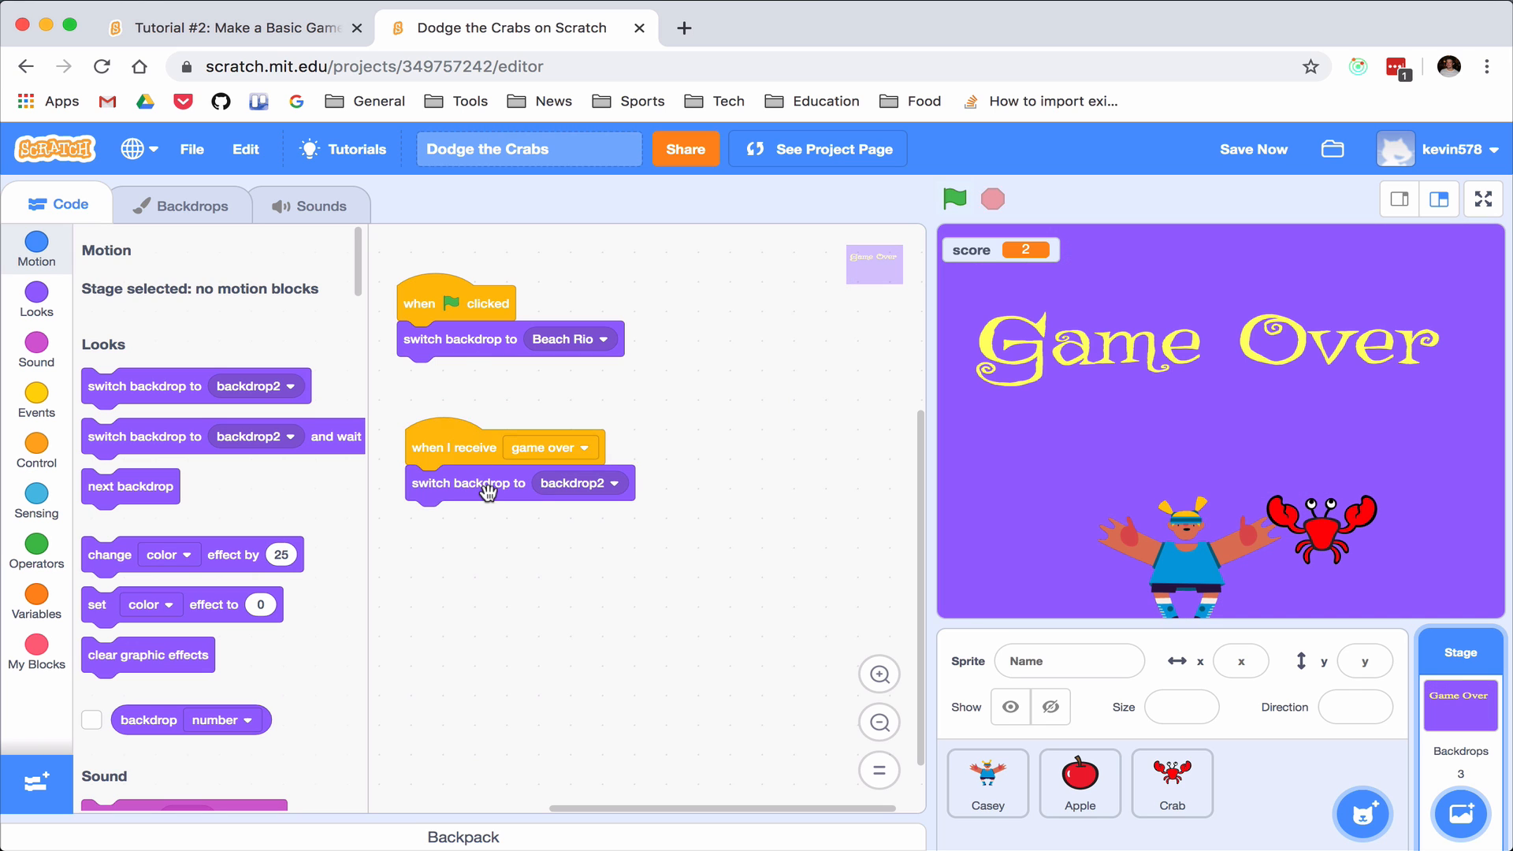
pyautogui.moveTo(989, 473)
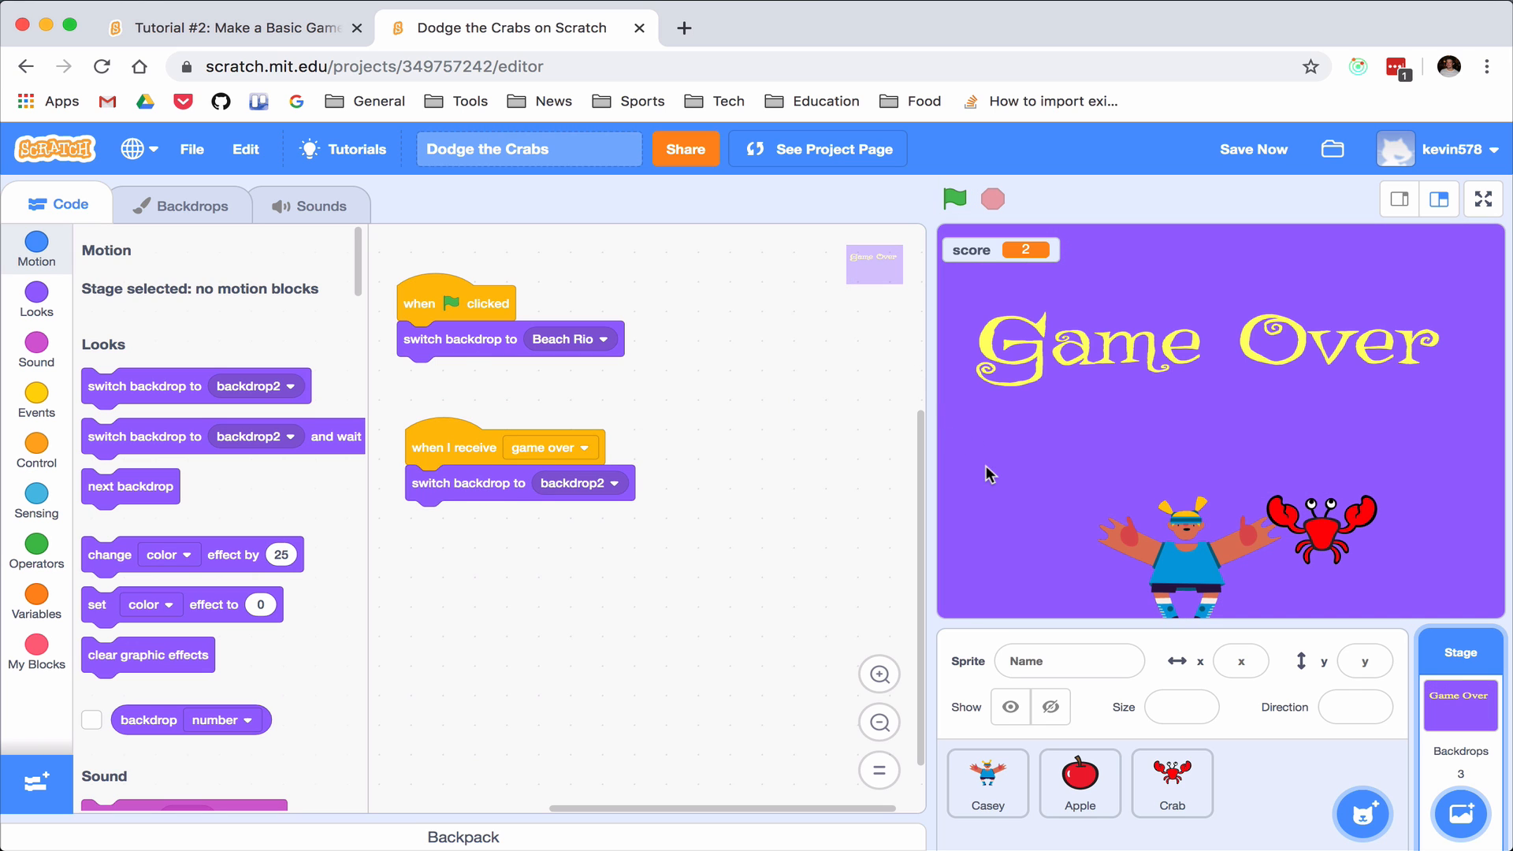
pyautogui.click(1079, 783)
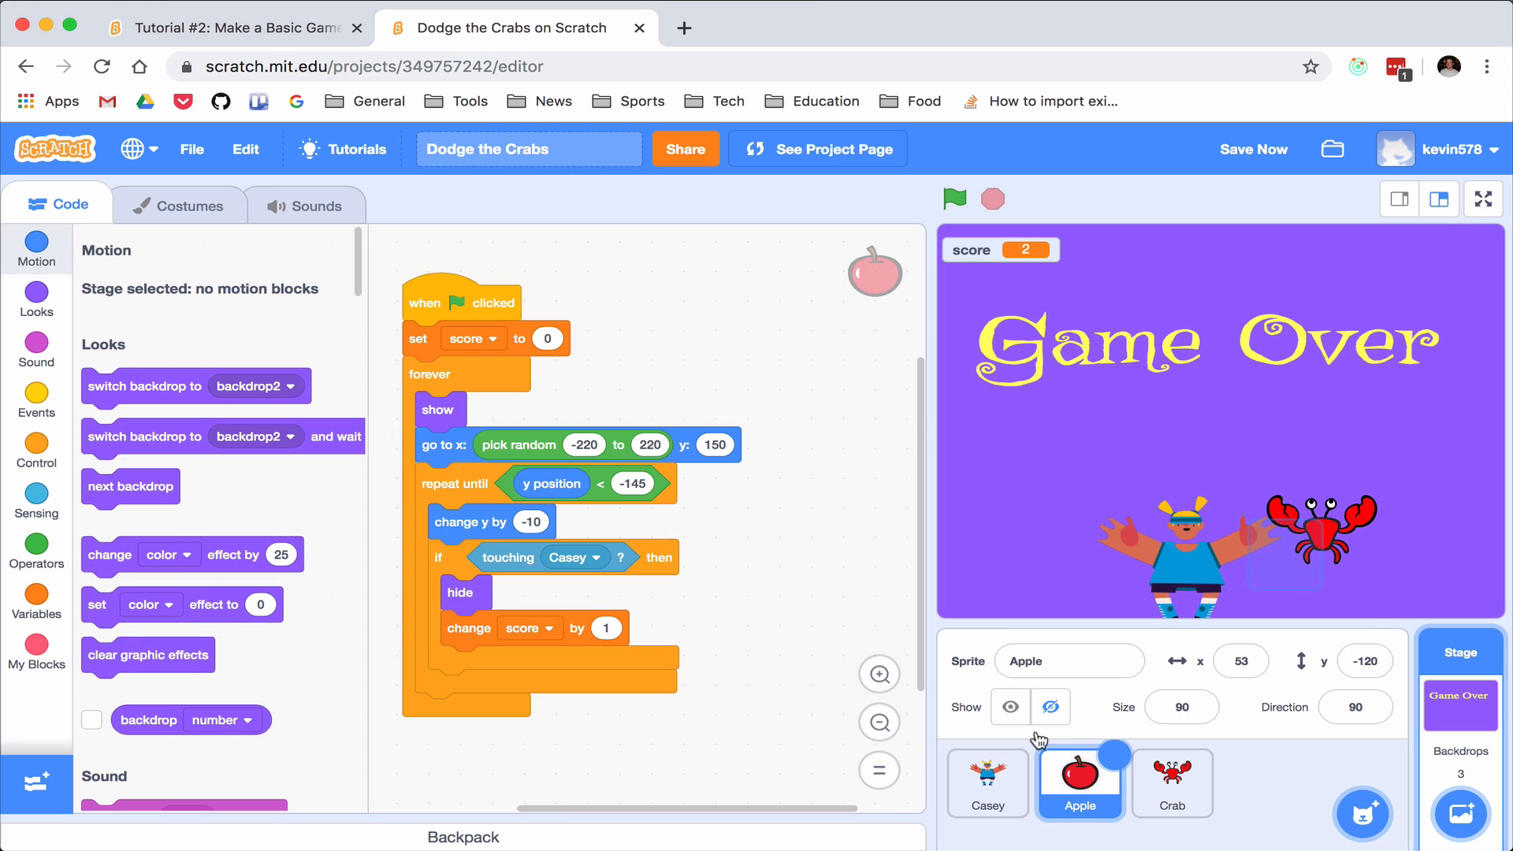
# Replace the Crab's 'stop all' with 'broadcast game over' and add a game over receiver hat
pyautogui.click(1171, 781)
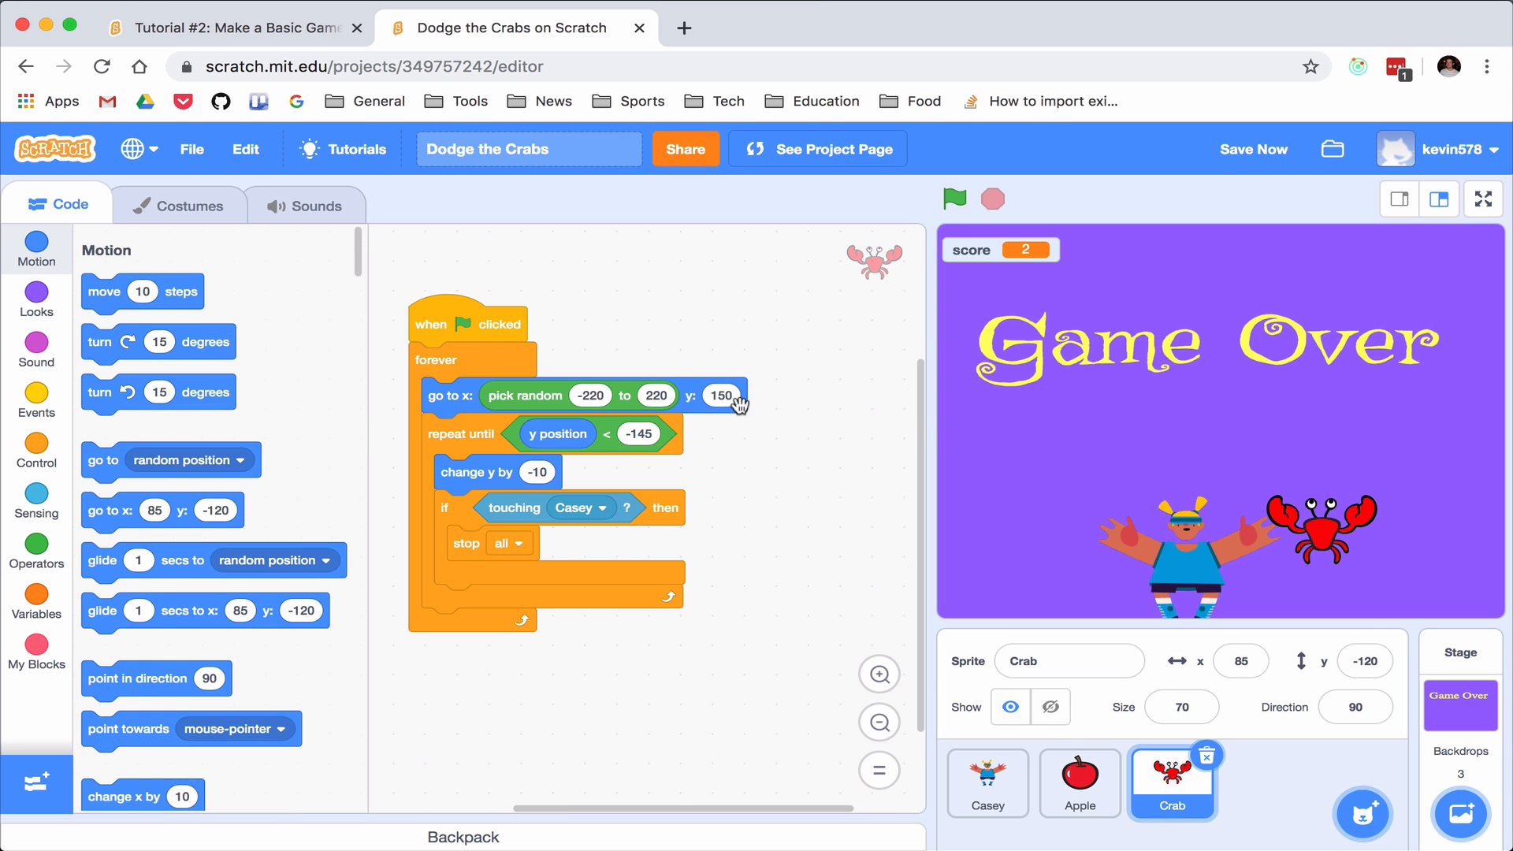
pyautogui.moveTo(998, 474)
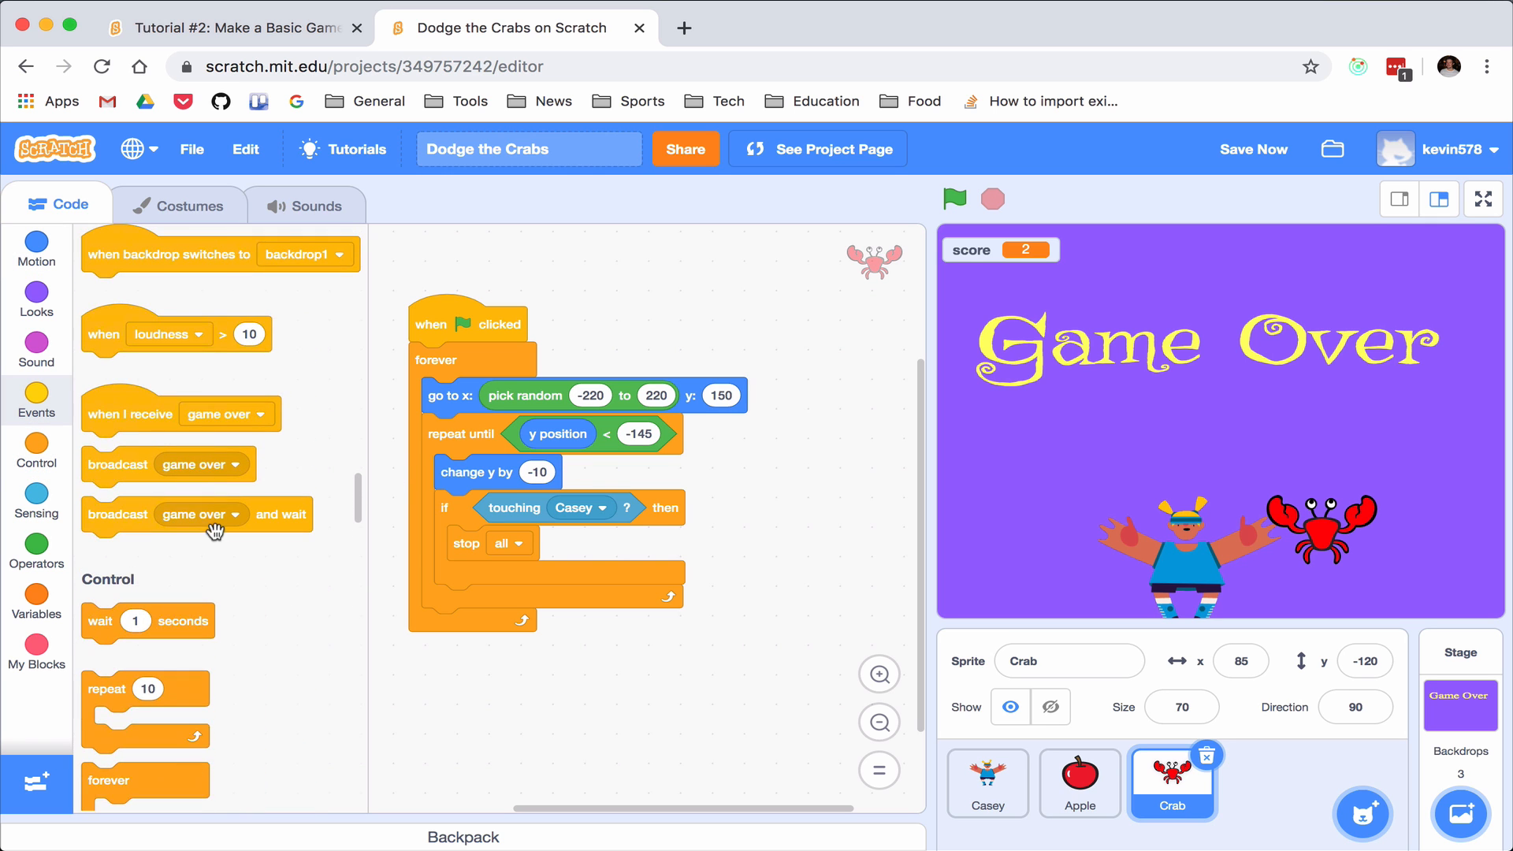
pyautogui.moveTo(128, 391)
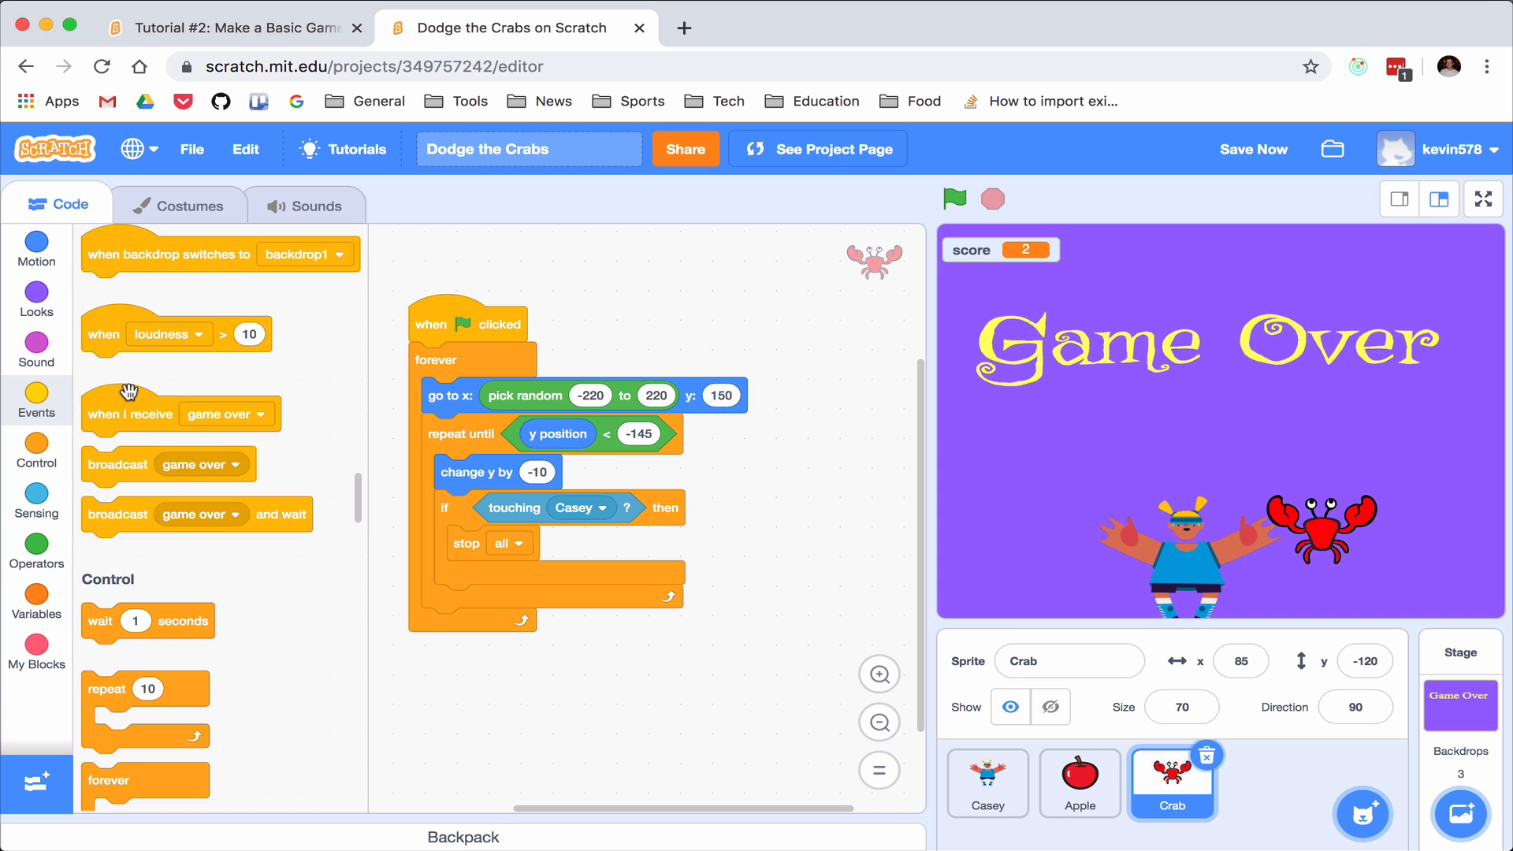
pyautogui.moveTo(123, 461)
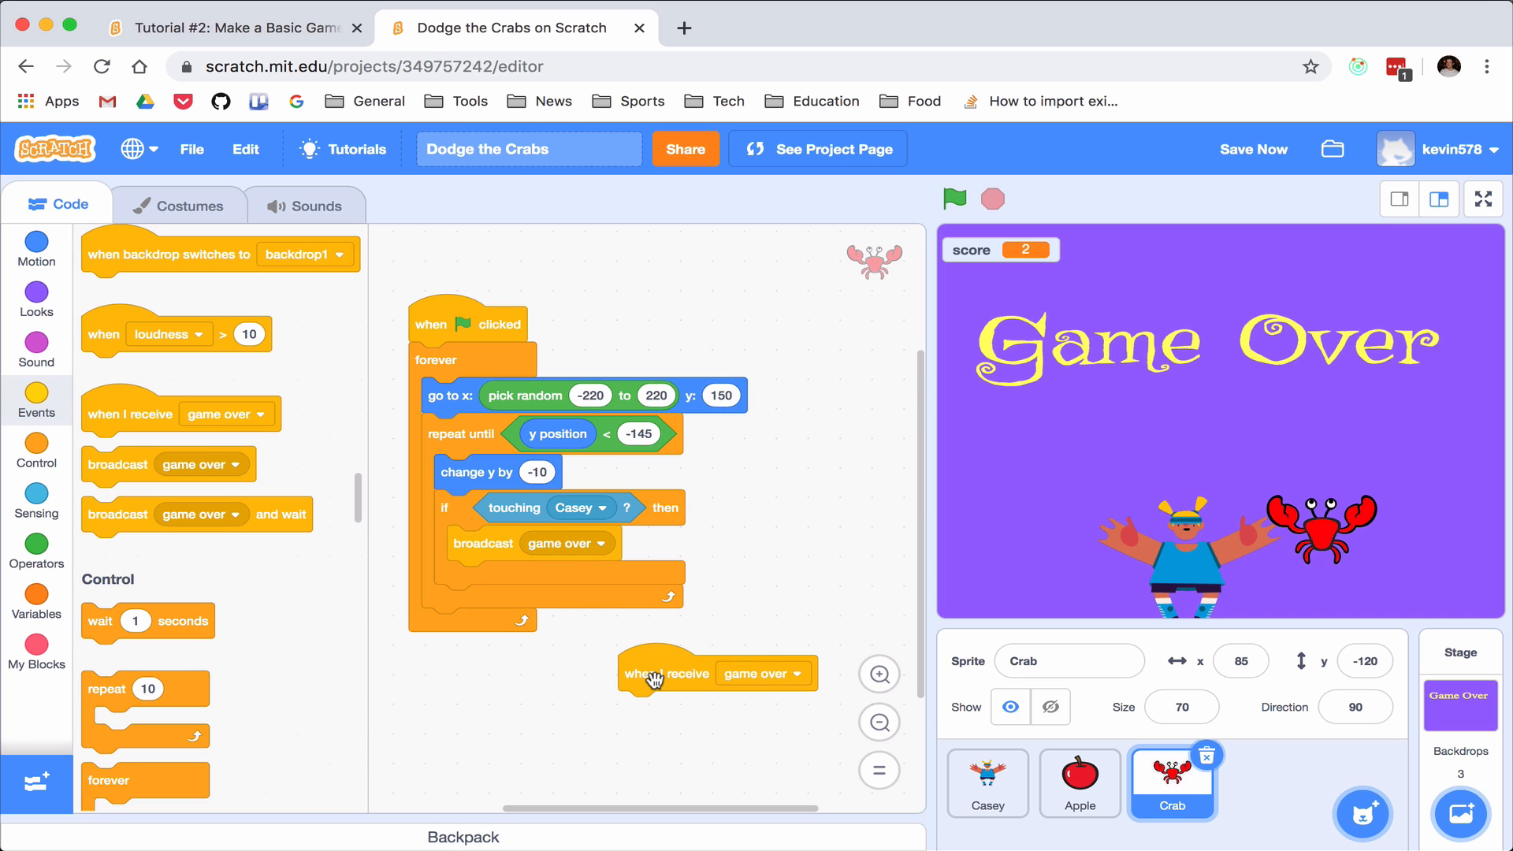
pyautogui.moveTo(676, 689)
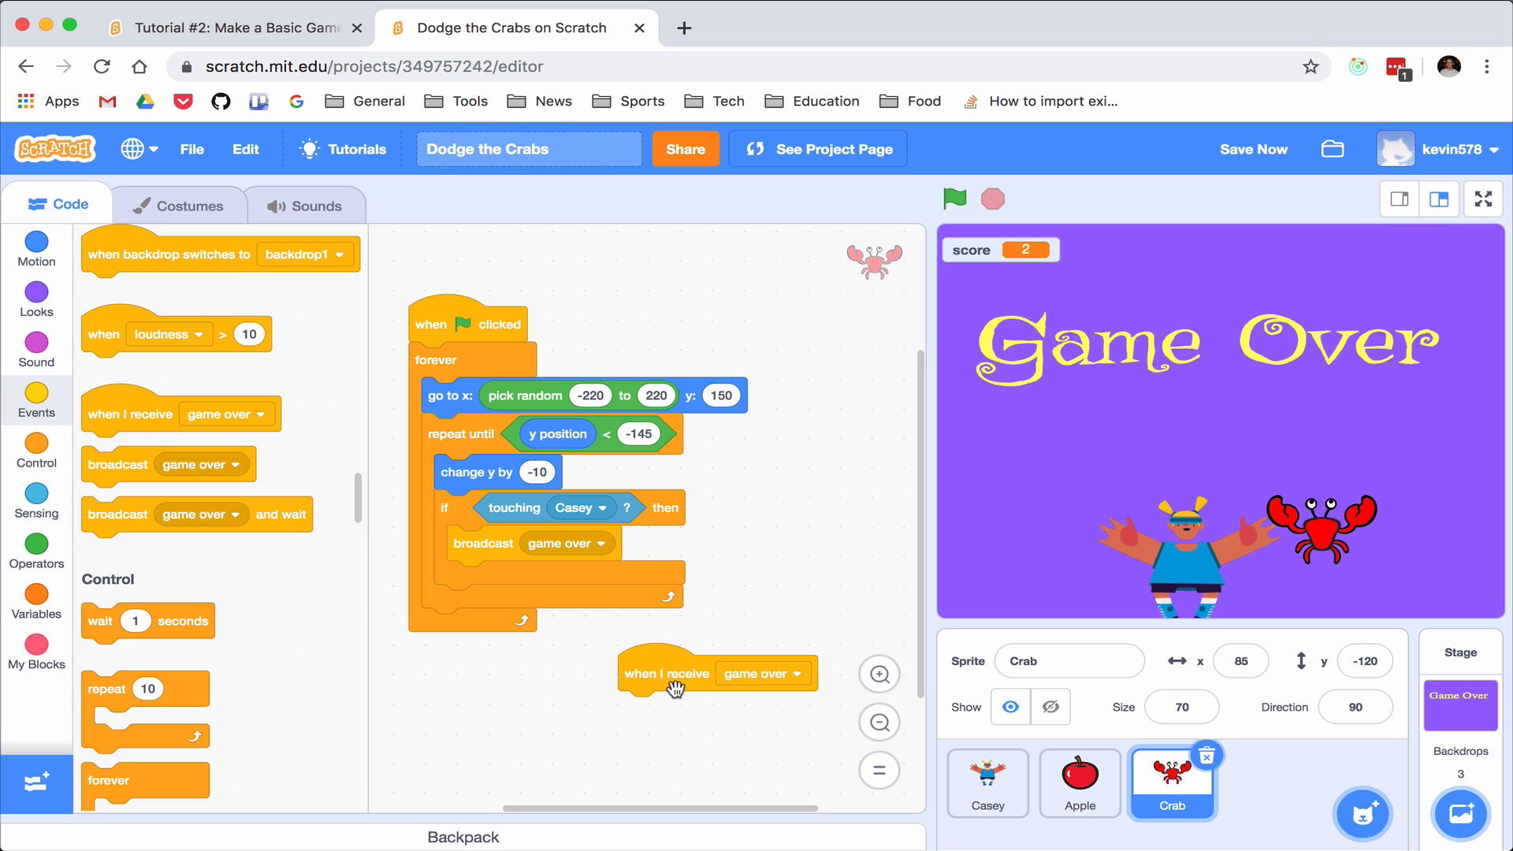
pyautogui.moveTo(673, 685)
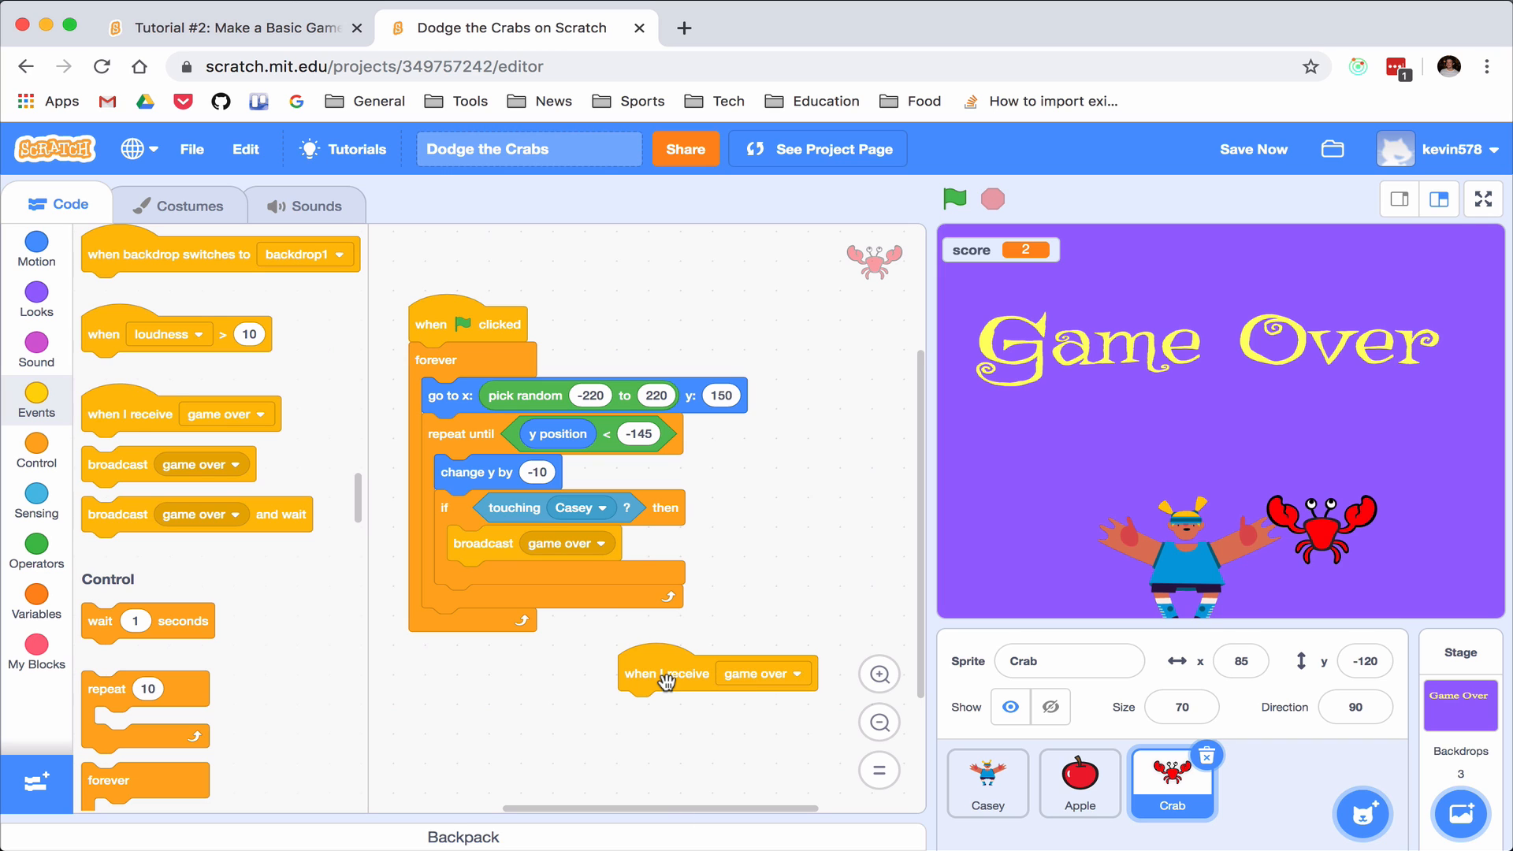
pyautogui.moveTo(594, 550)
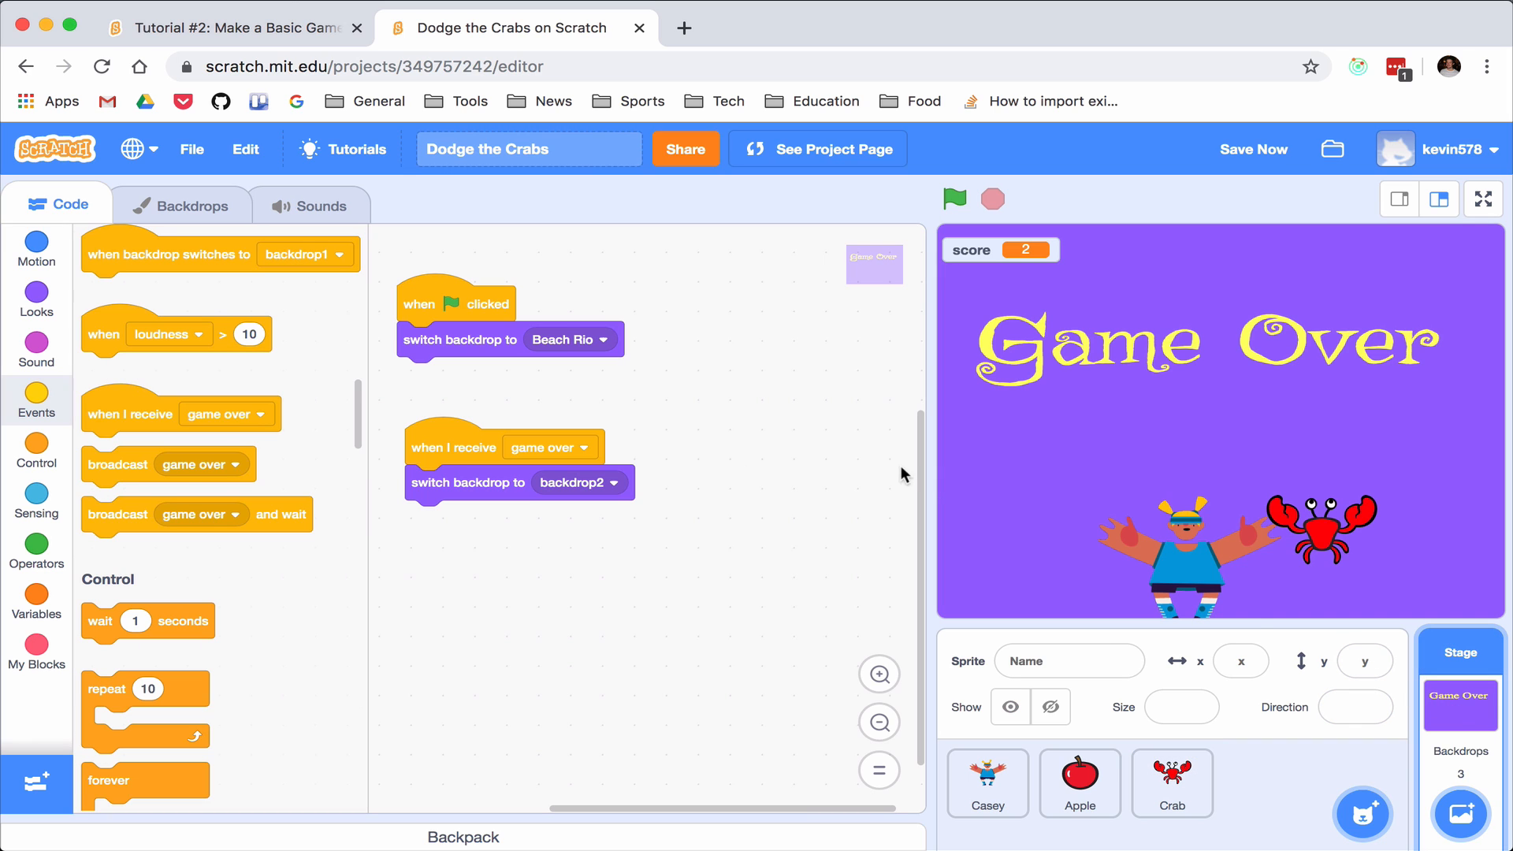
pyautogui.moveTo(459, 399)
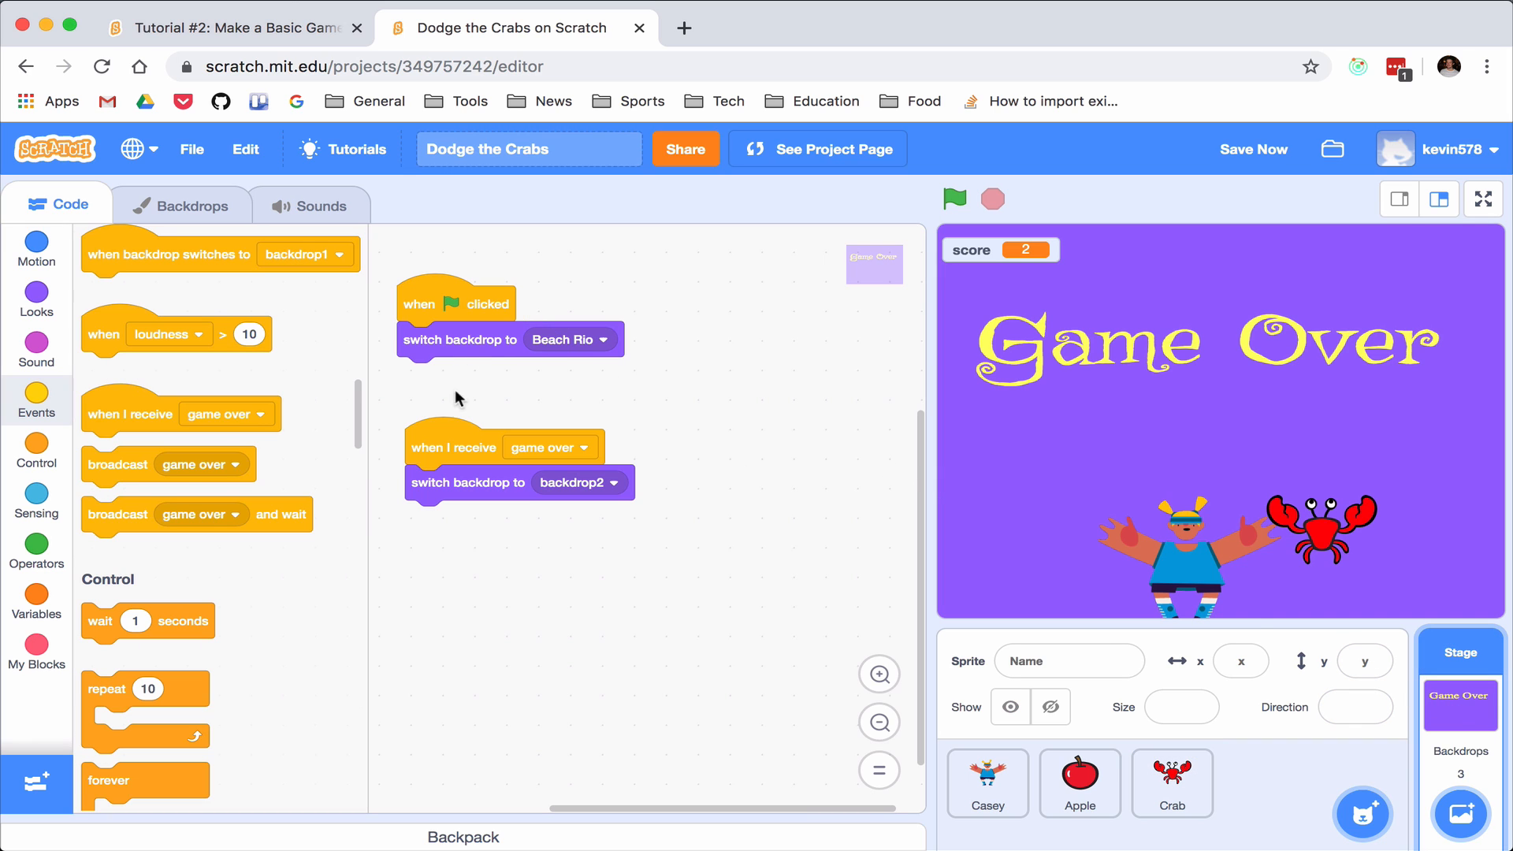
pyautogui.moveTo(574, 458)
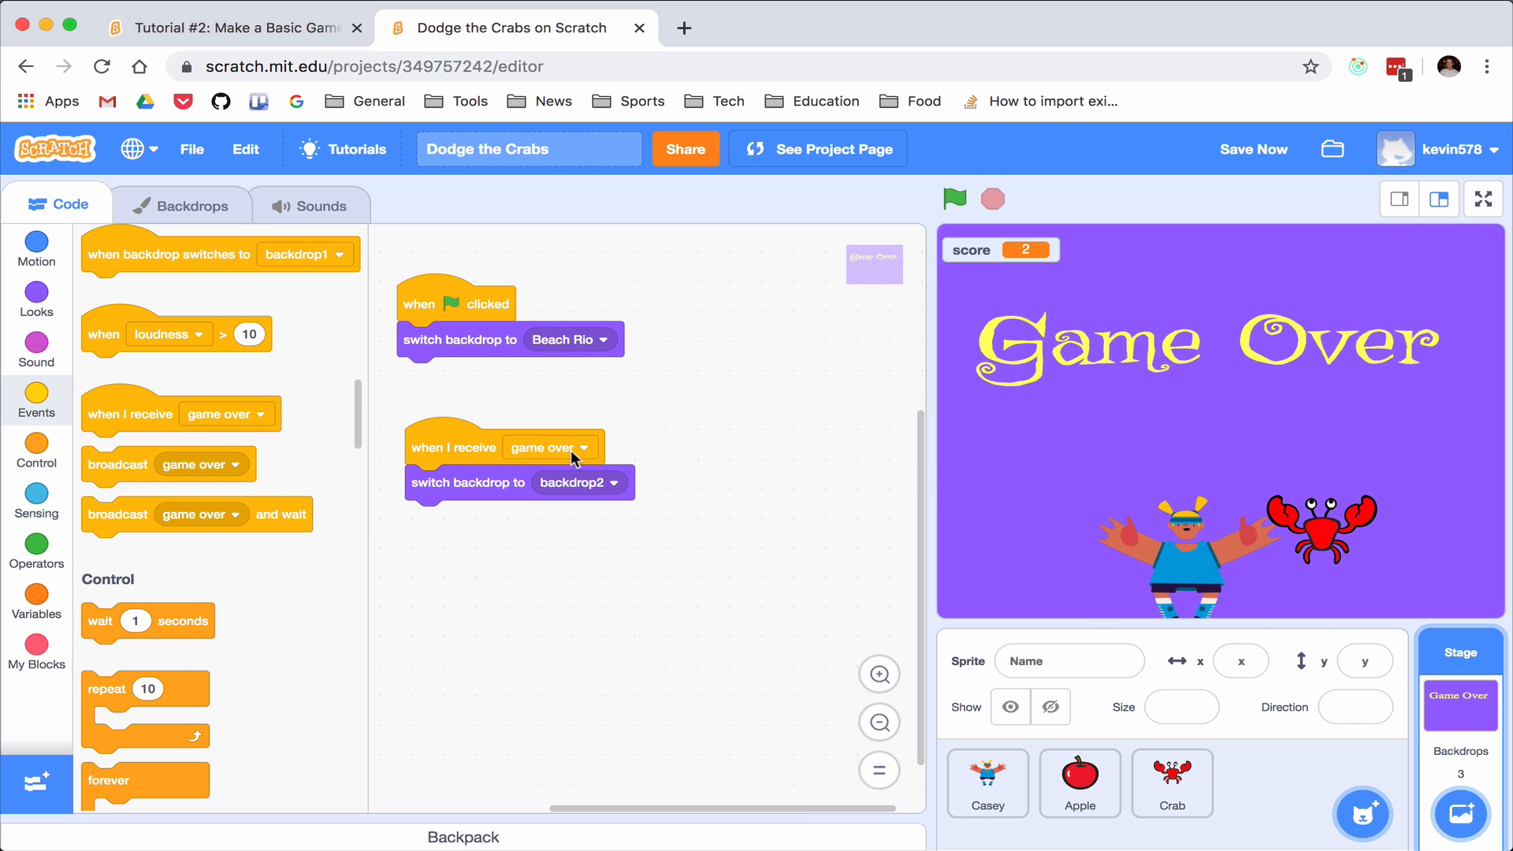
pyautogui.moveTo(553, 456)
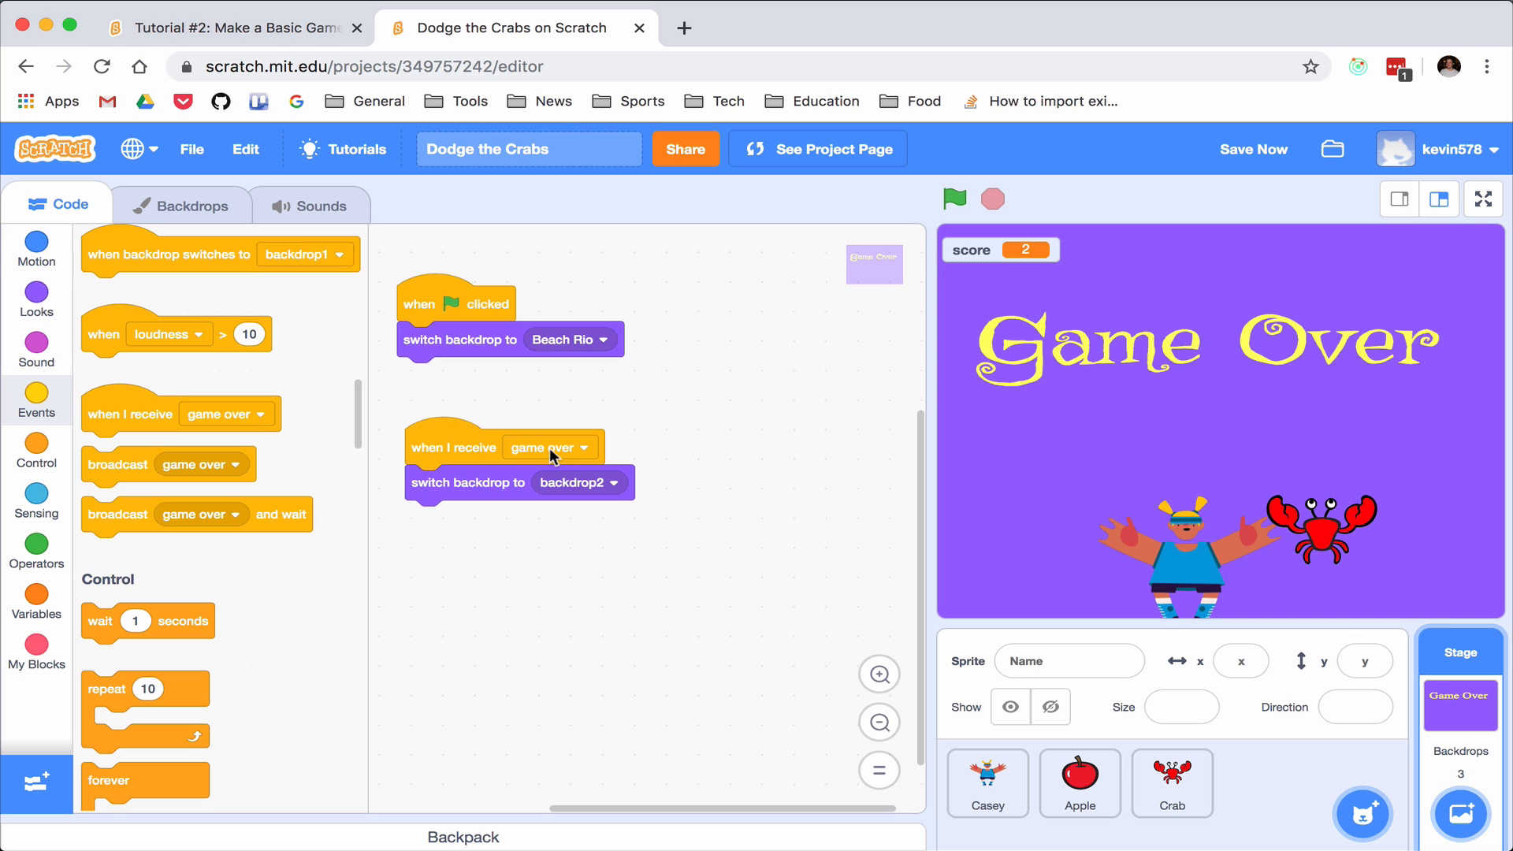
pyautogui.moveTo(835, 565)
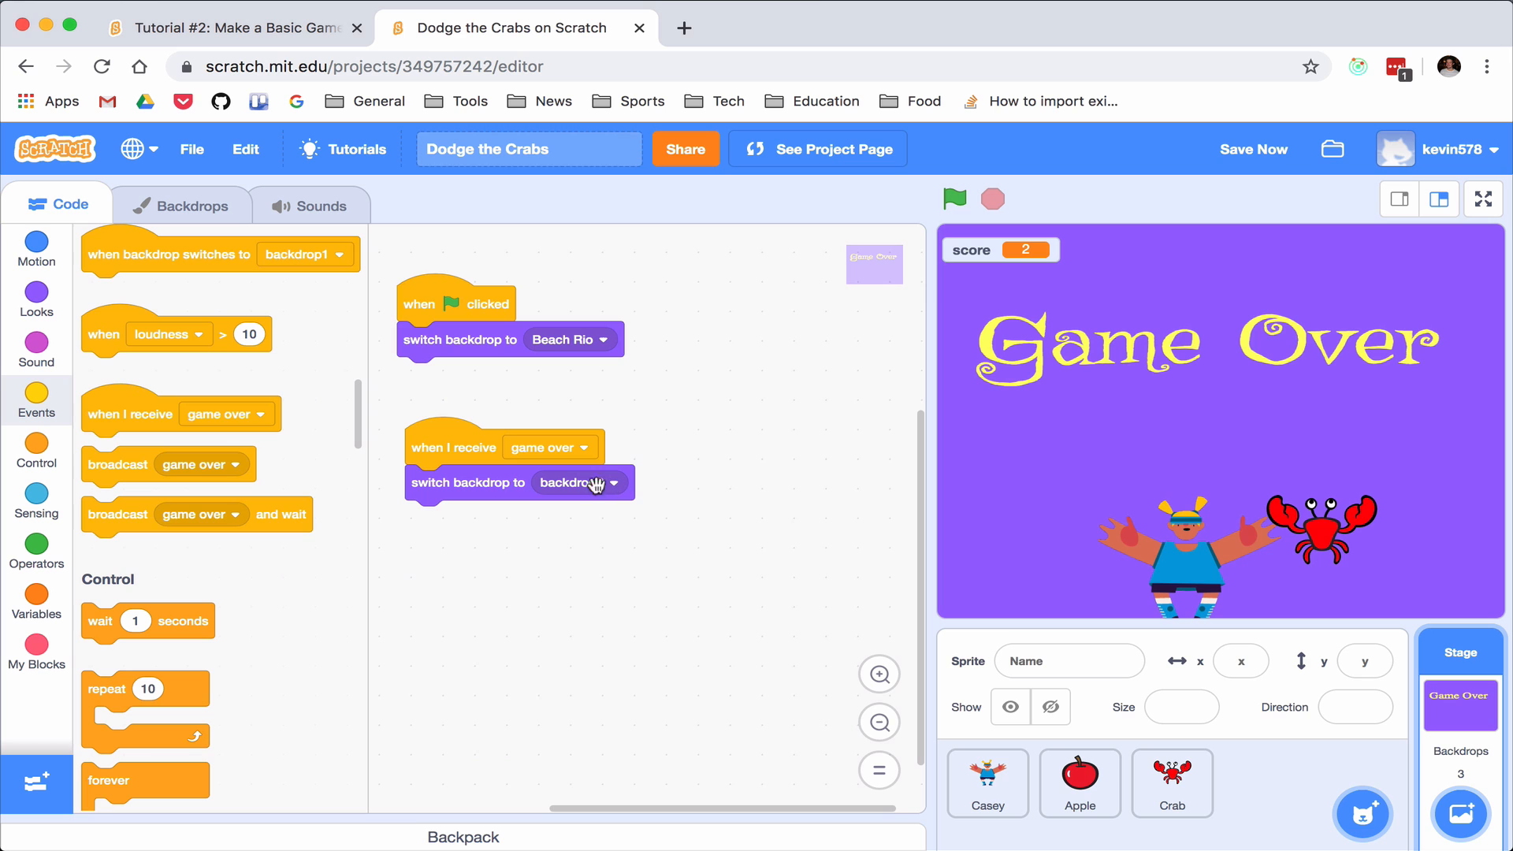
pyautogui.click(1080, 782)
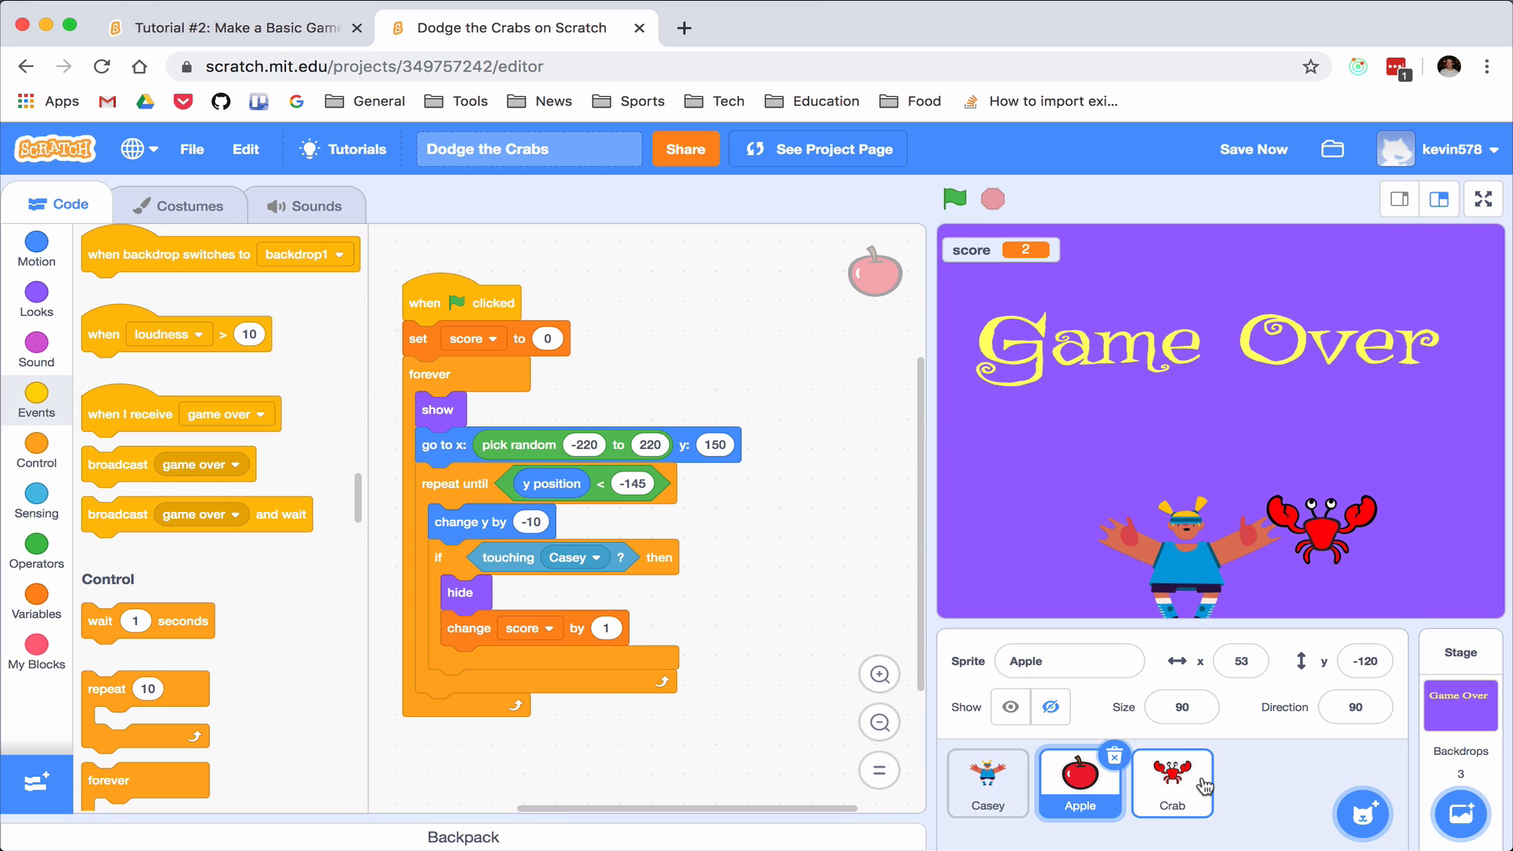
pyautogui.click(953, 199)
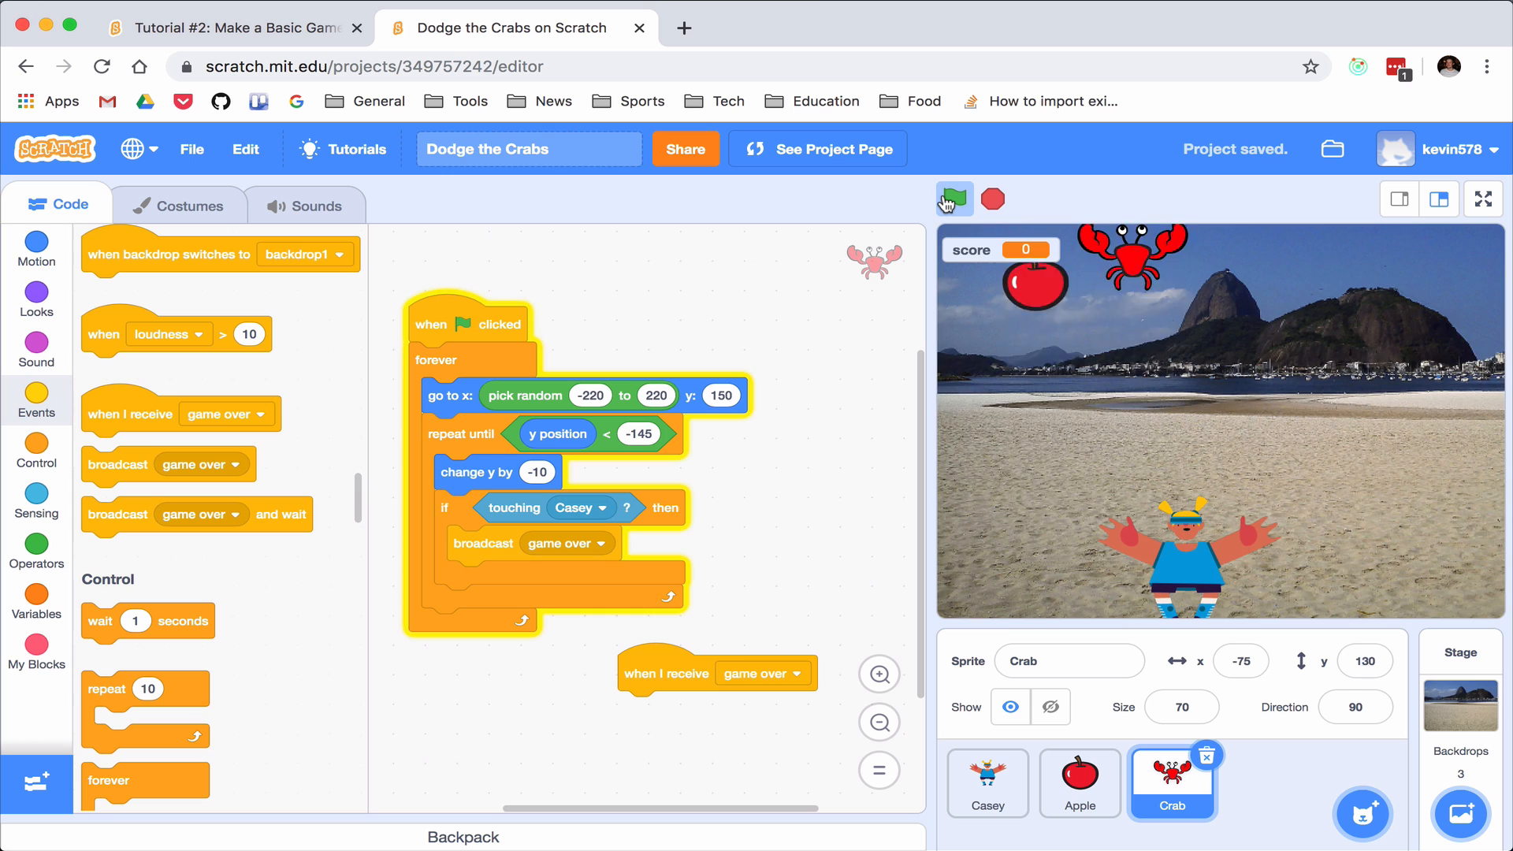
# Run the game until a crab hits Casey and shows Game Over, then select Casey
pyautogui.click(953, 200)
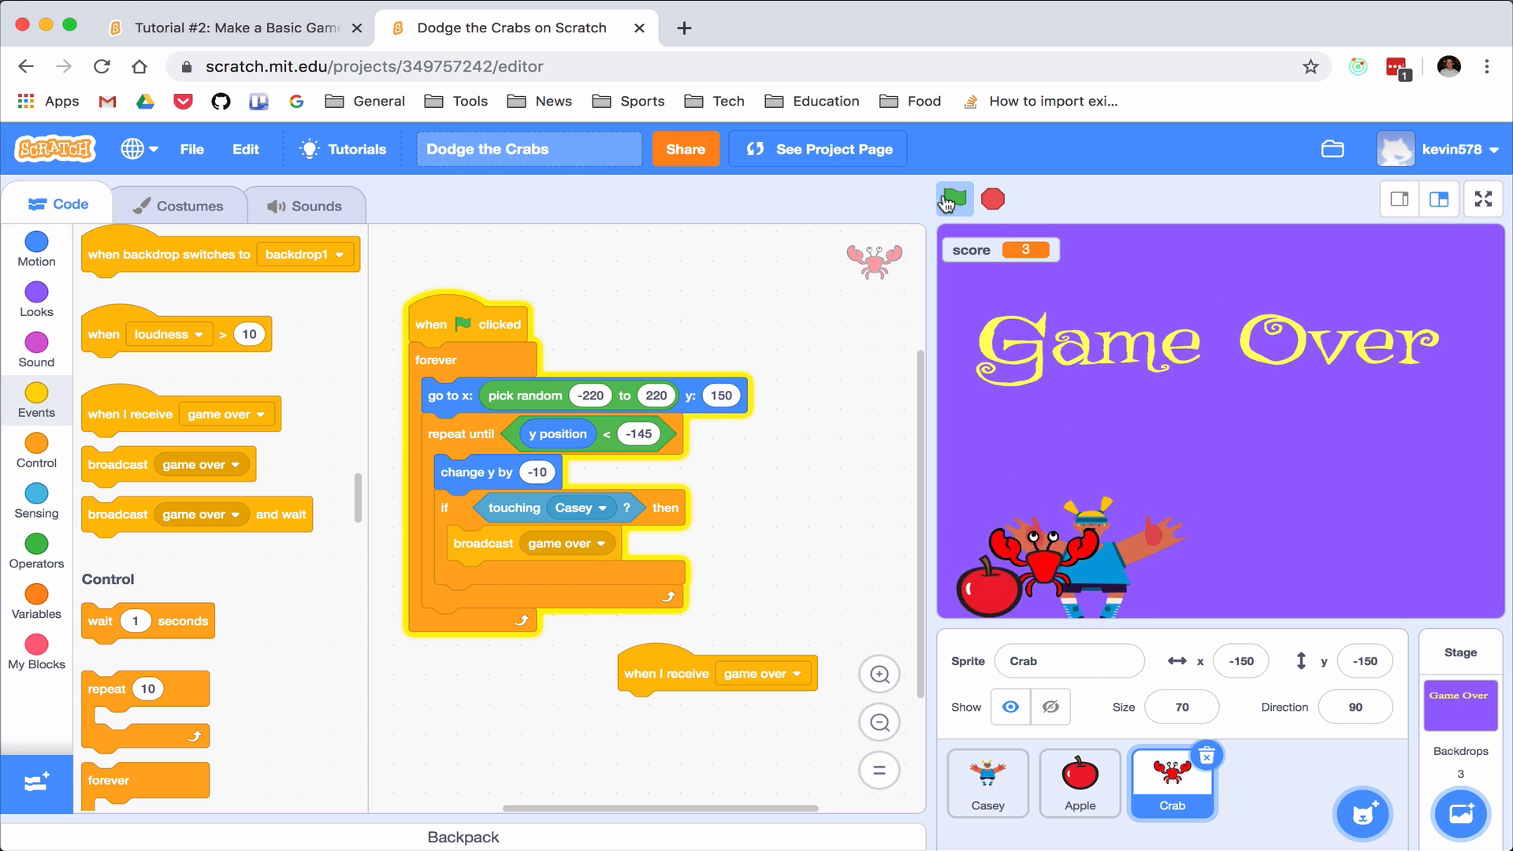
pyautogui.click(953, 199)
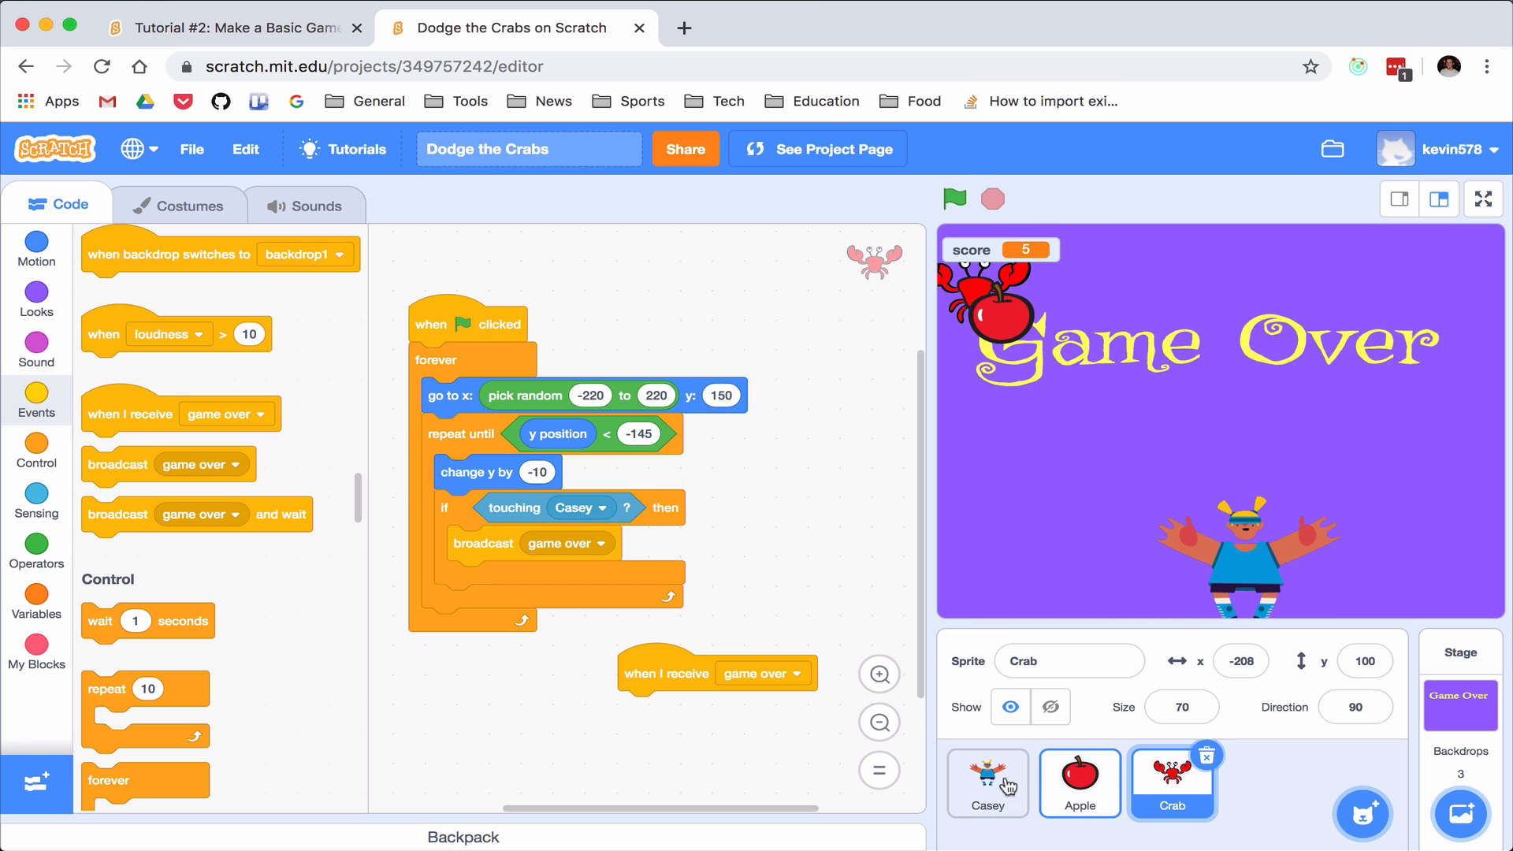
pyautogui.click(986, 780)
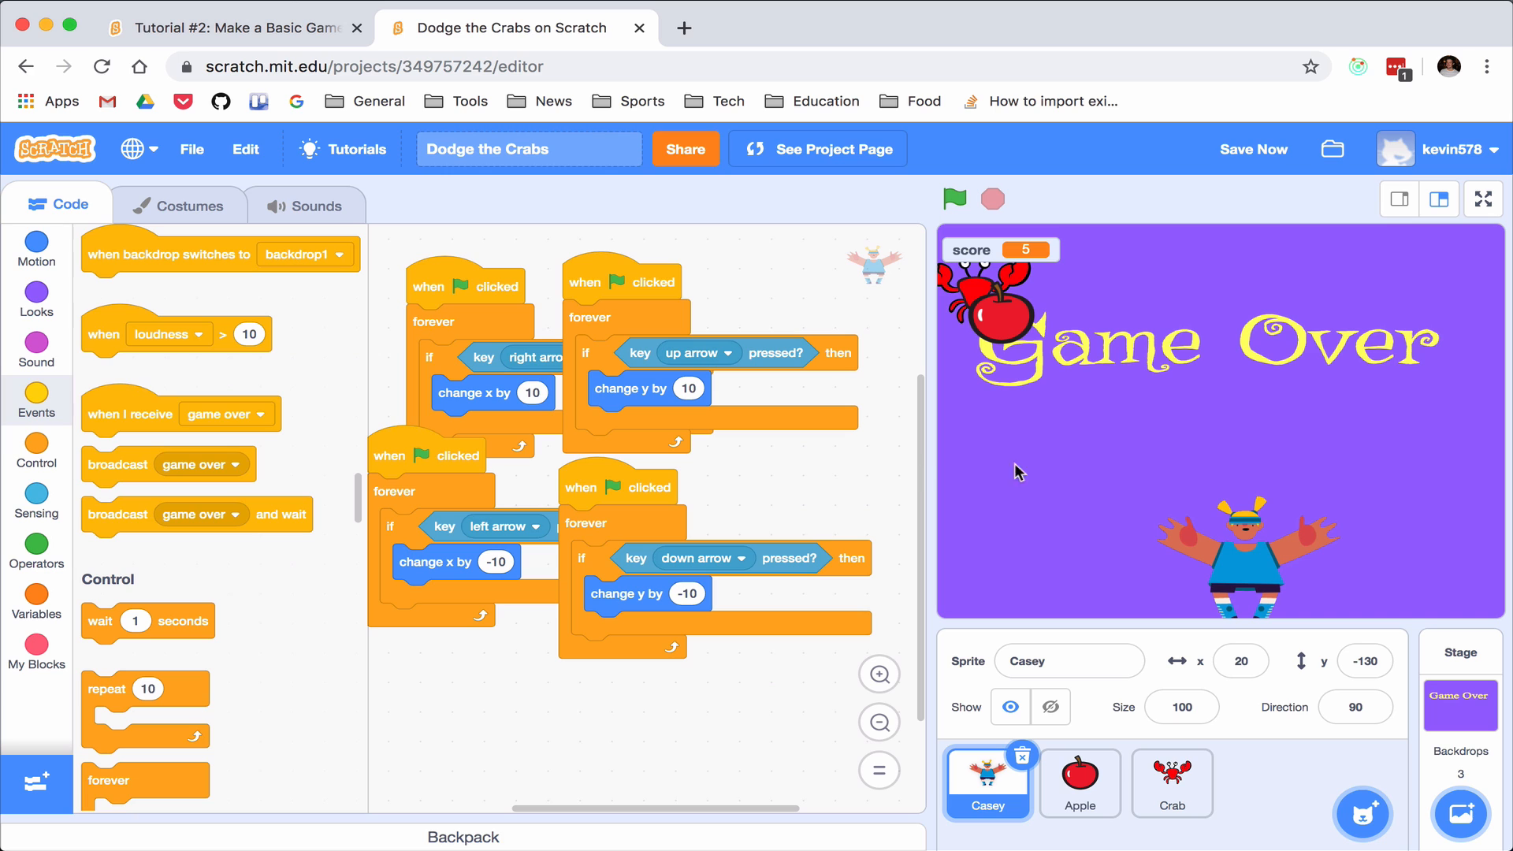
pyautogui.moveTo(153, 333)
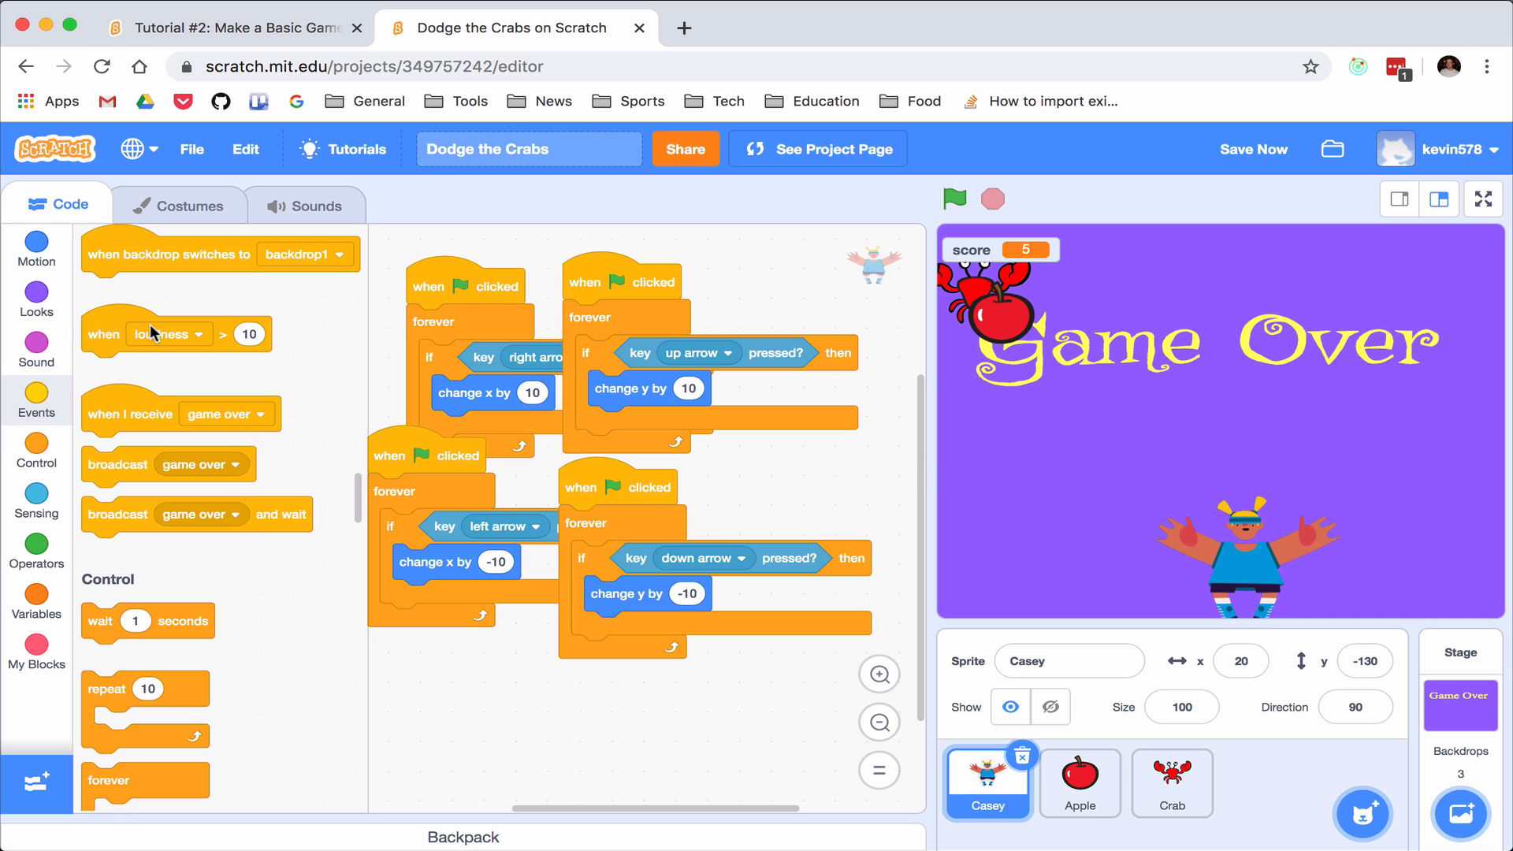
pyautogui.moveTo(106, 415)
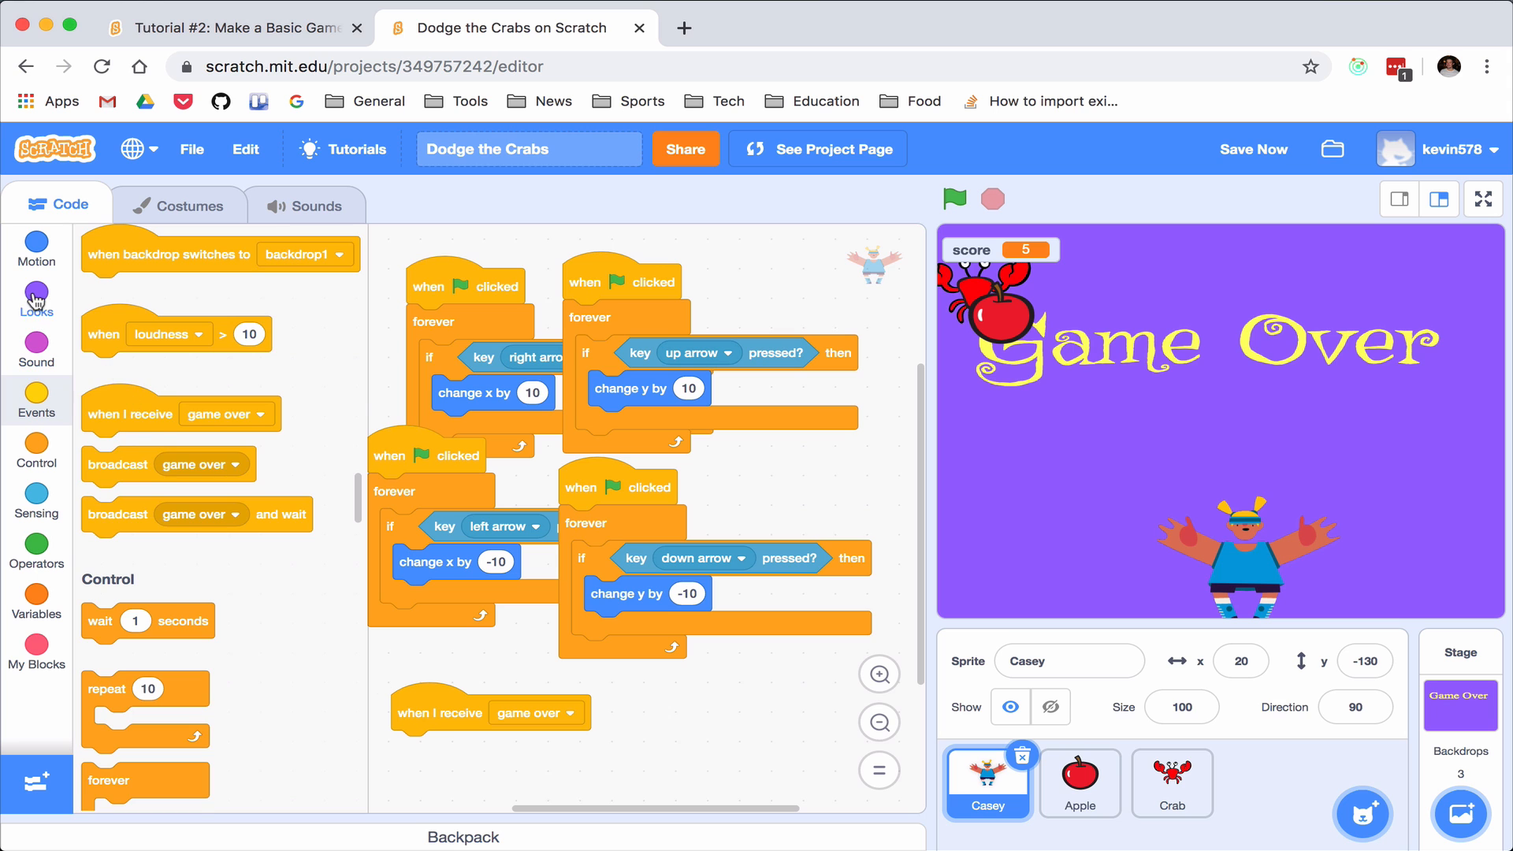
# Give Casey a show block at green flag and a hide block under 'when I receive game over'
pyautogui.click(36, 298)
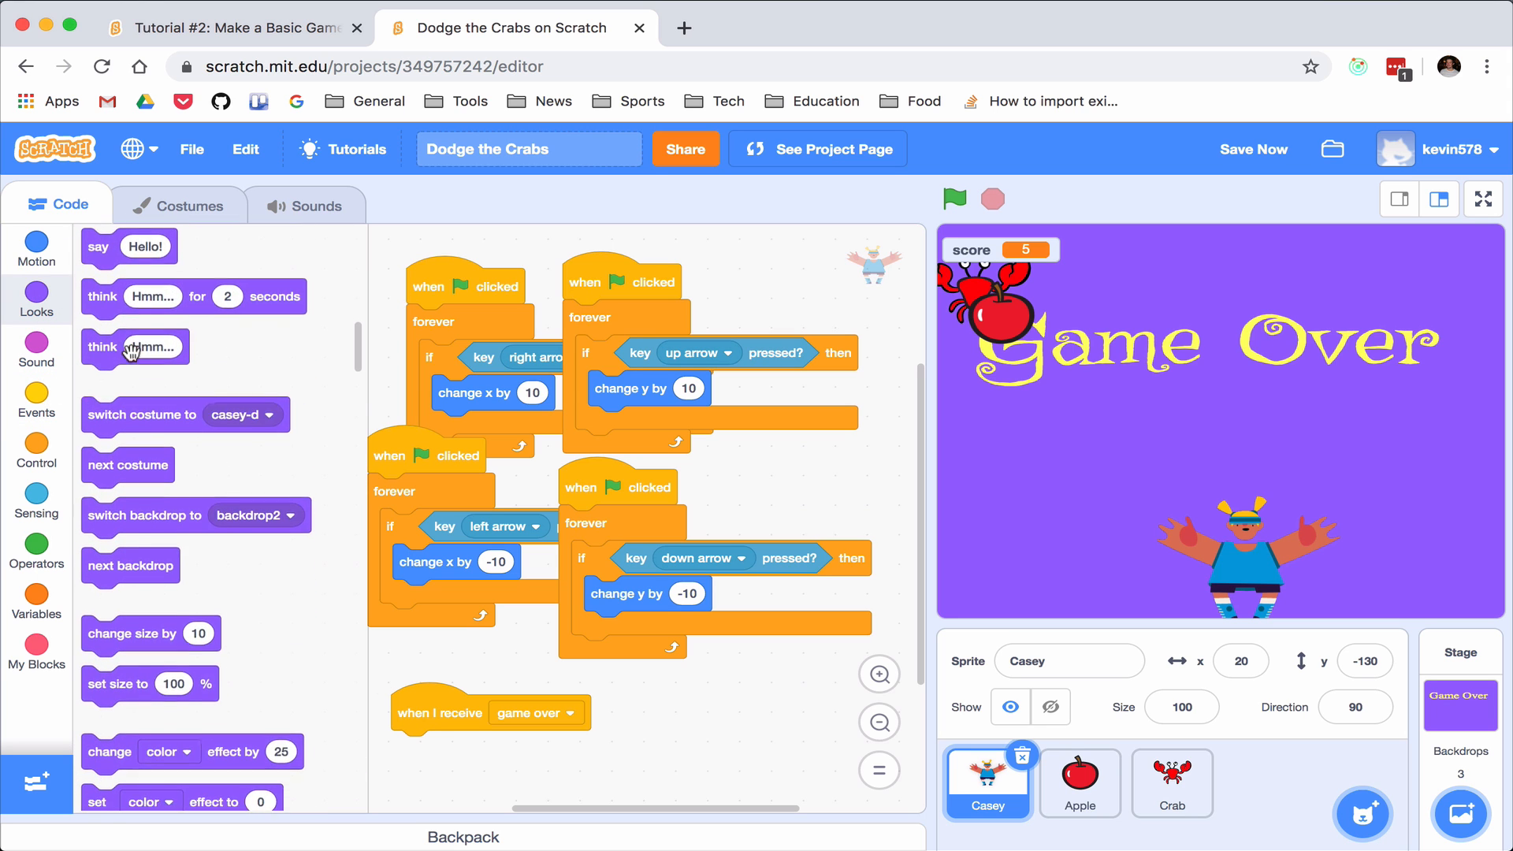
pyautogui.scroll(-3)
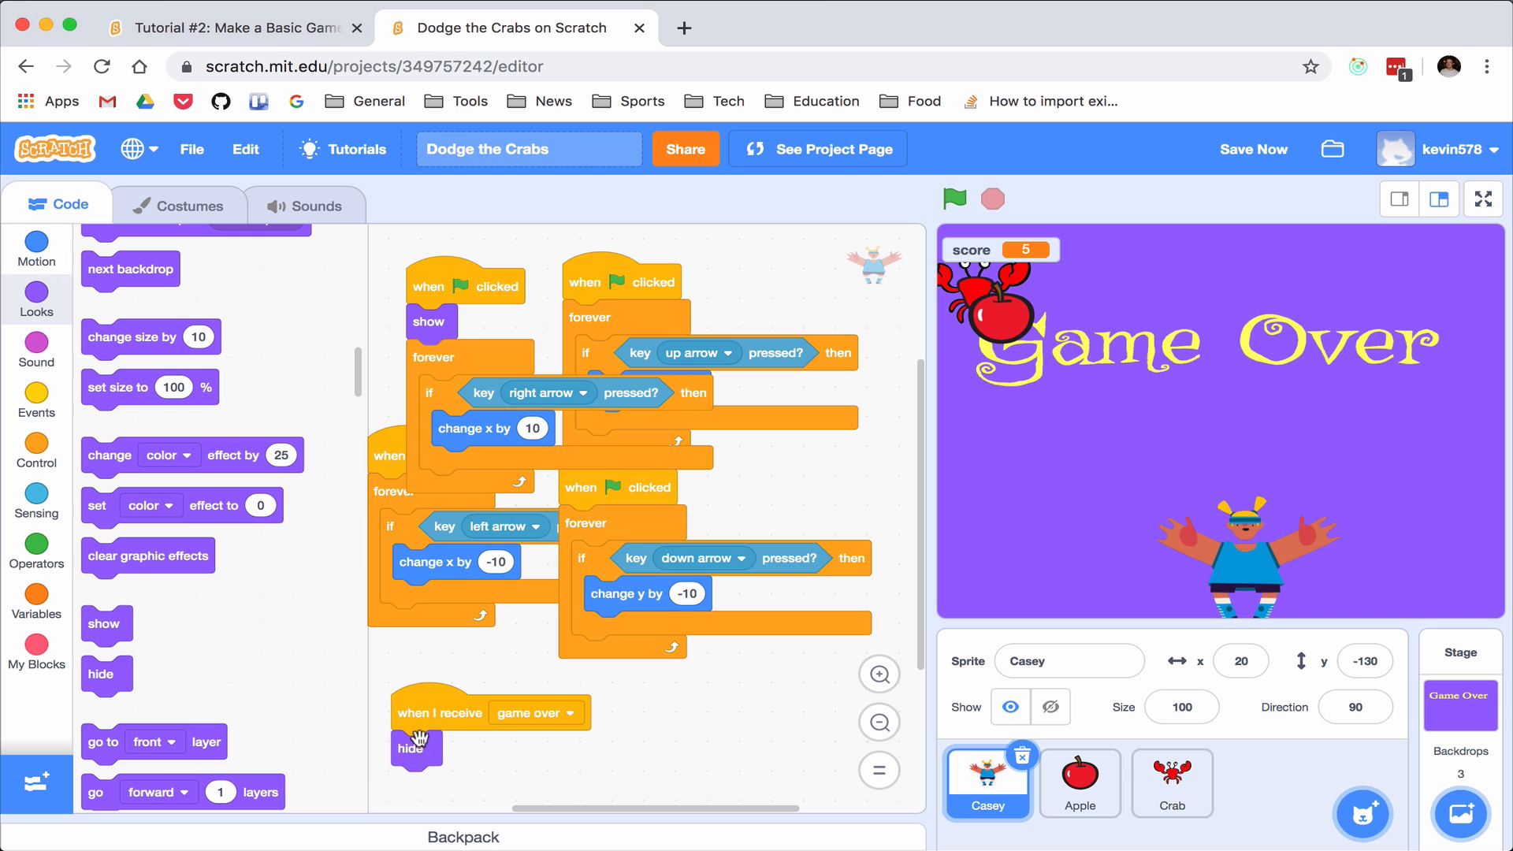
pyautogui.moveTo(1039, 413)
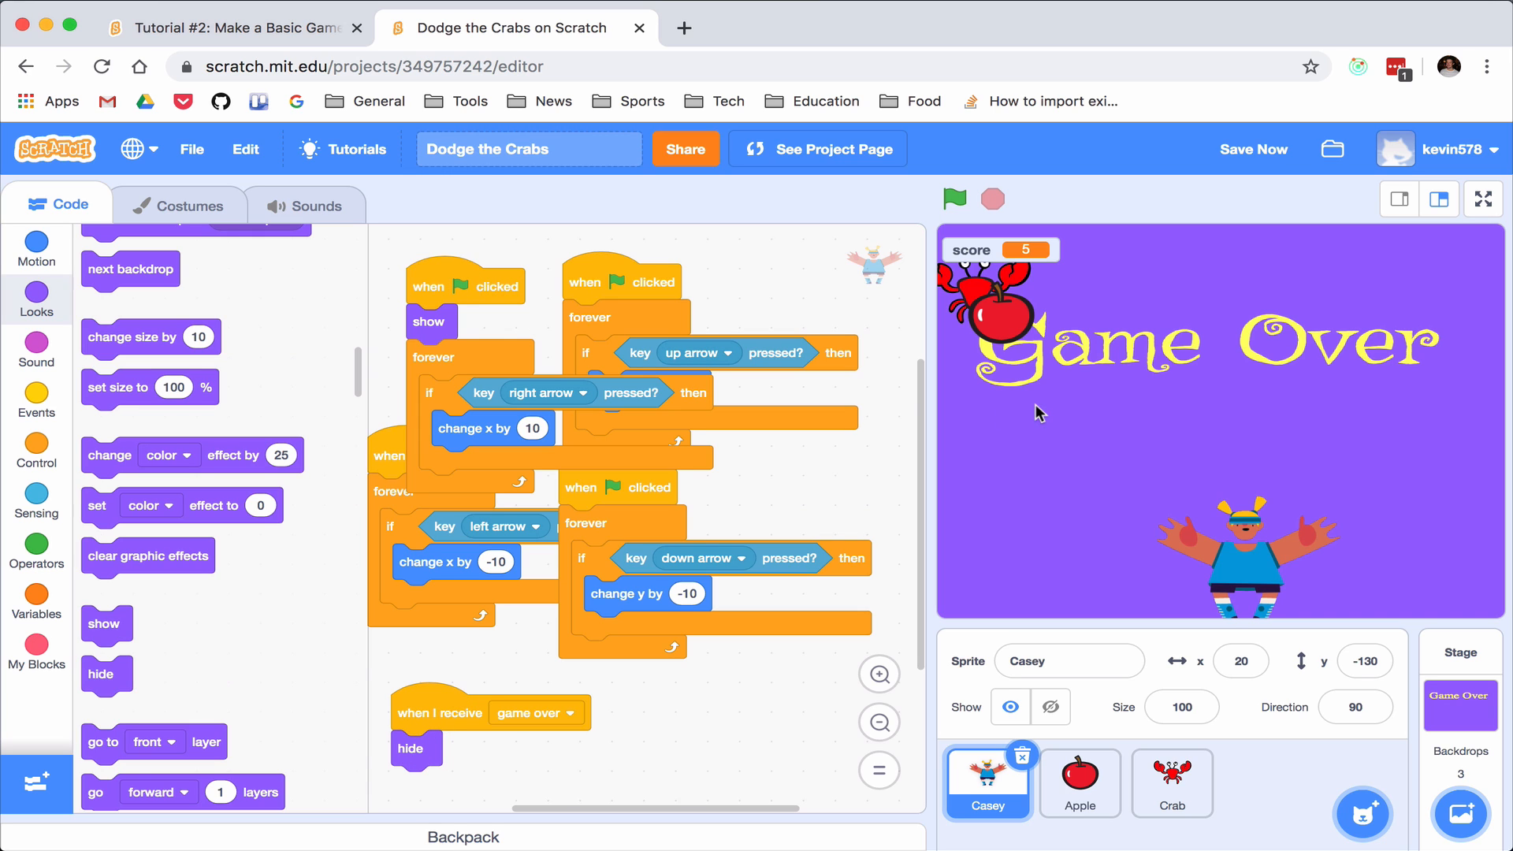
pyautogui.click(1078, 781)
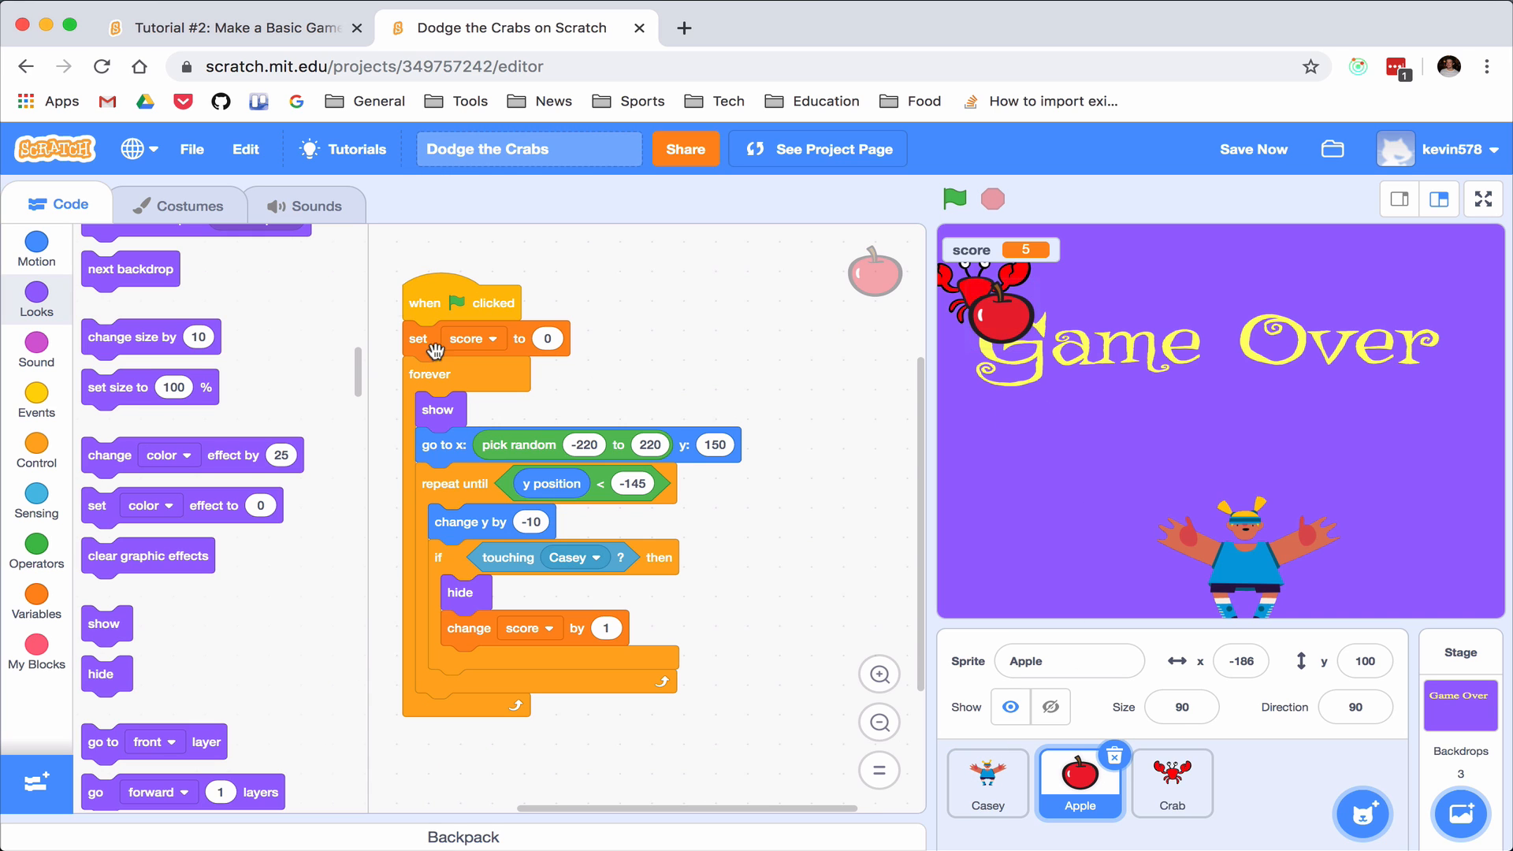
# Add a 'when I receive game over' hat with a hide block to the Apple, then select the Crab
pyautogui.click(37, 401)
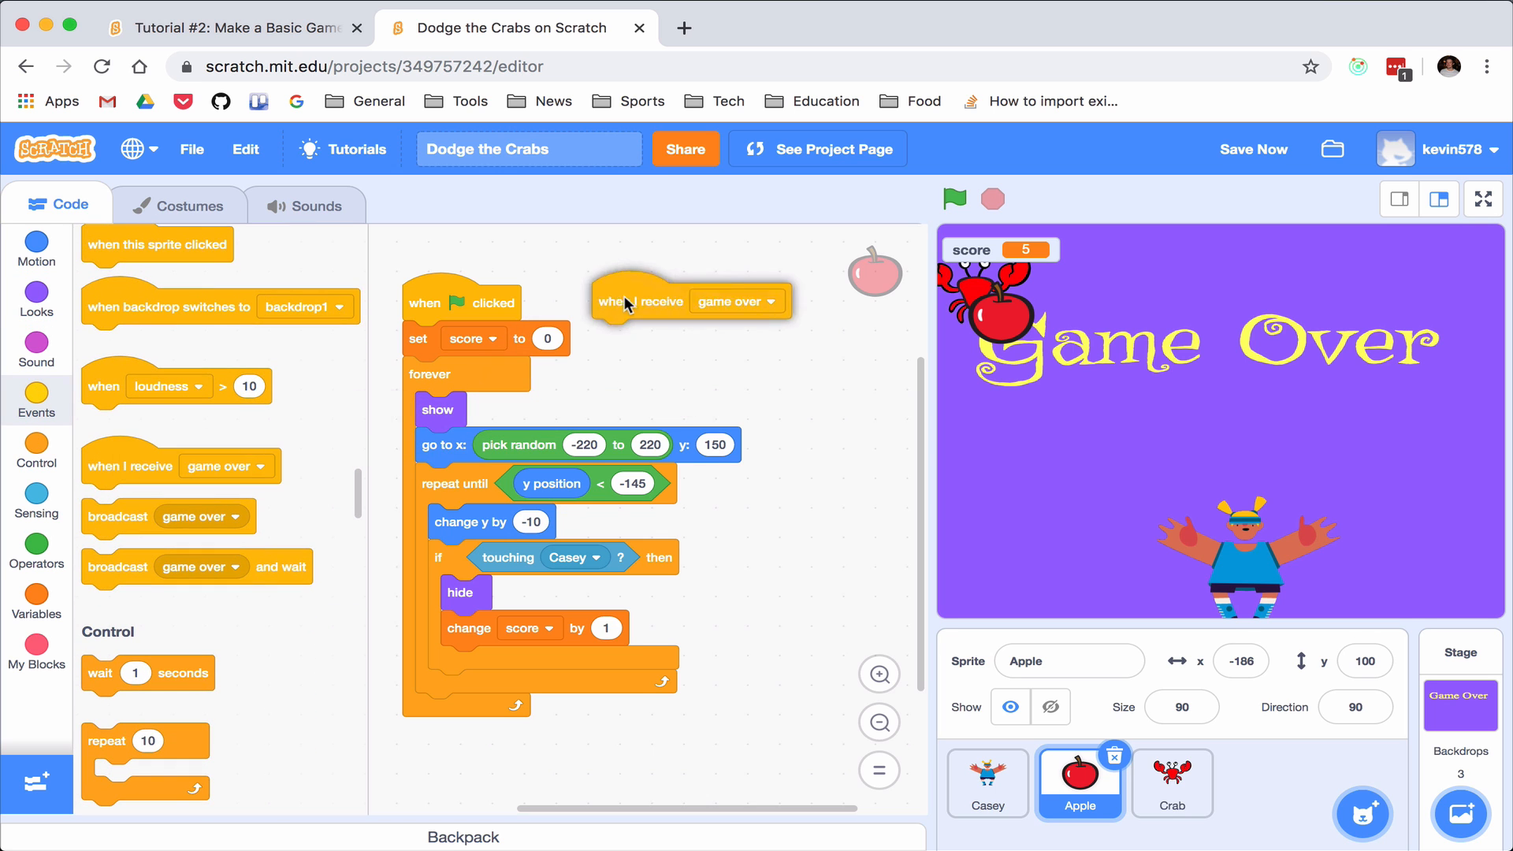
pyautogui.click(36, 290)
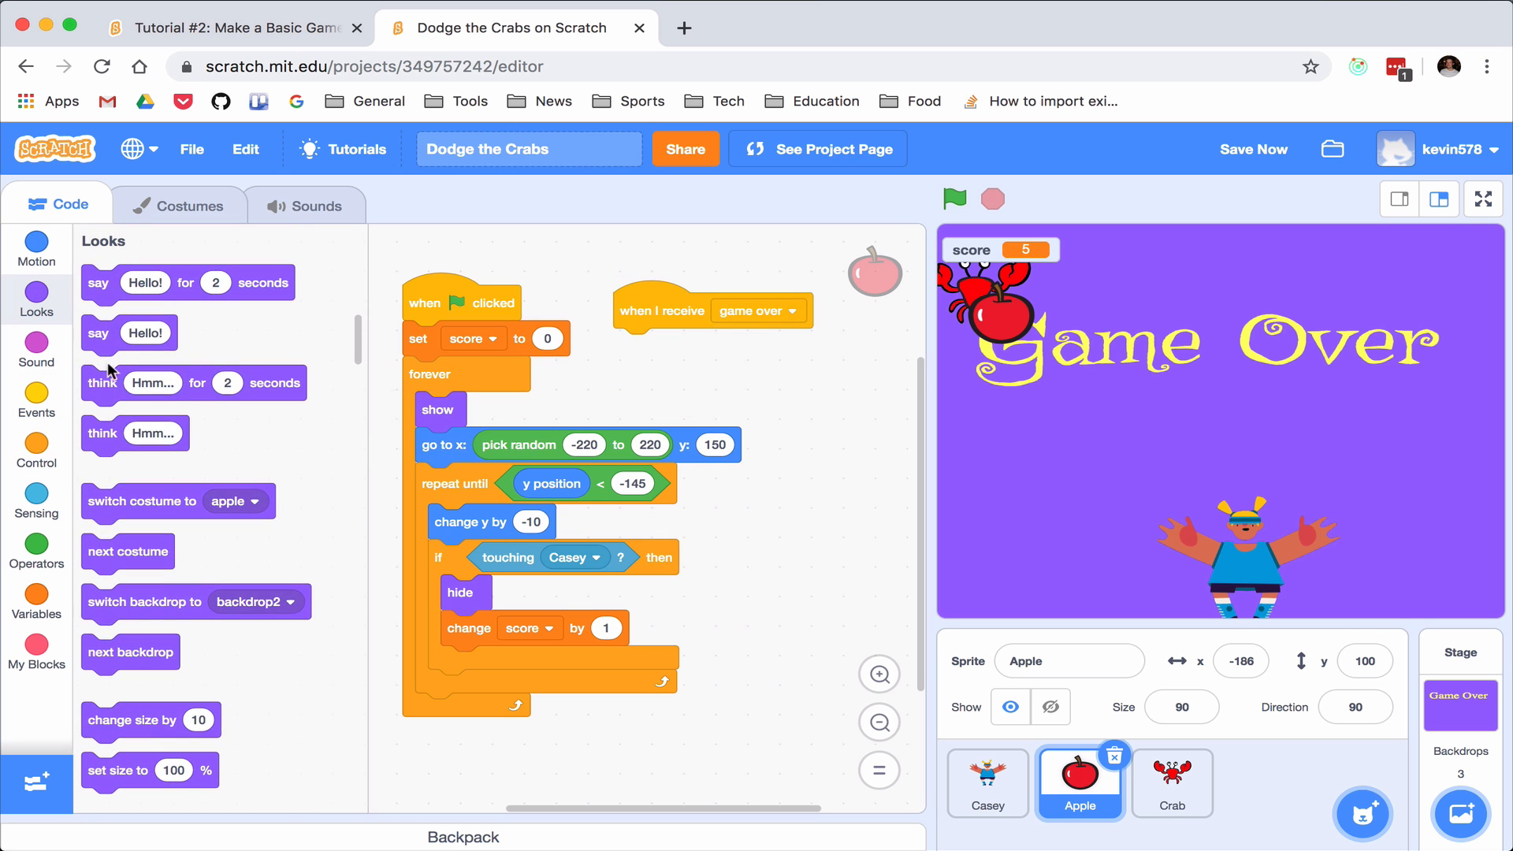
pyautogui.scroll(-3)
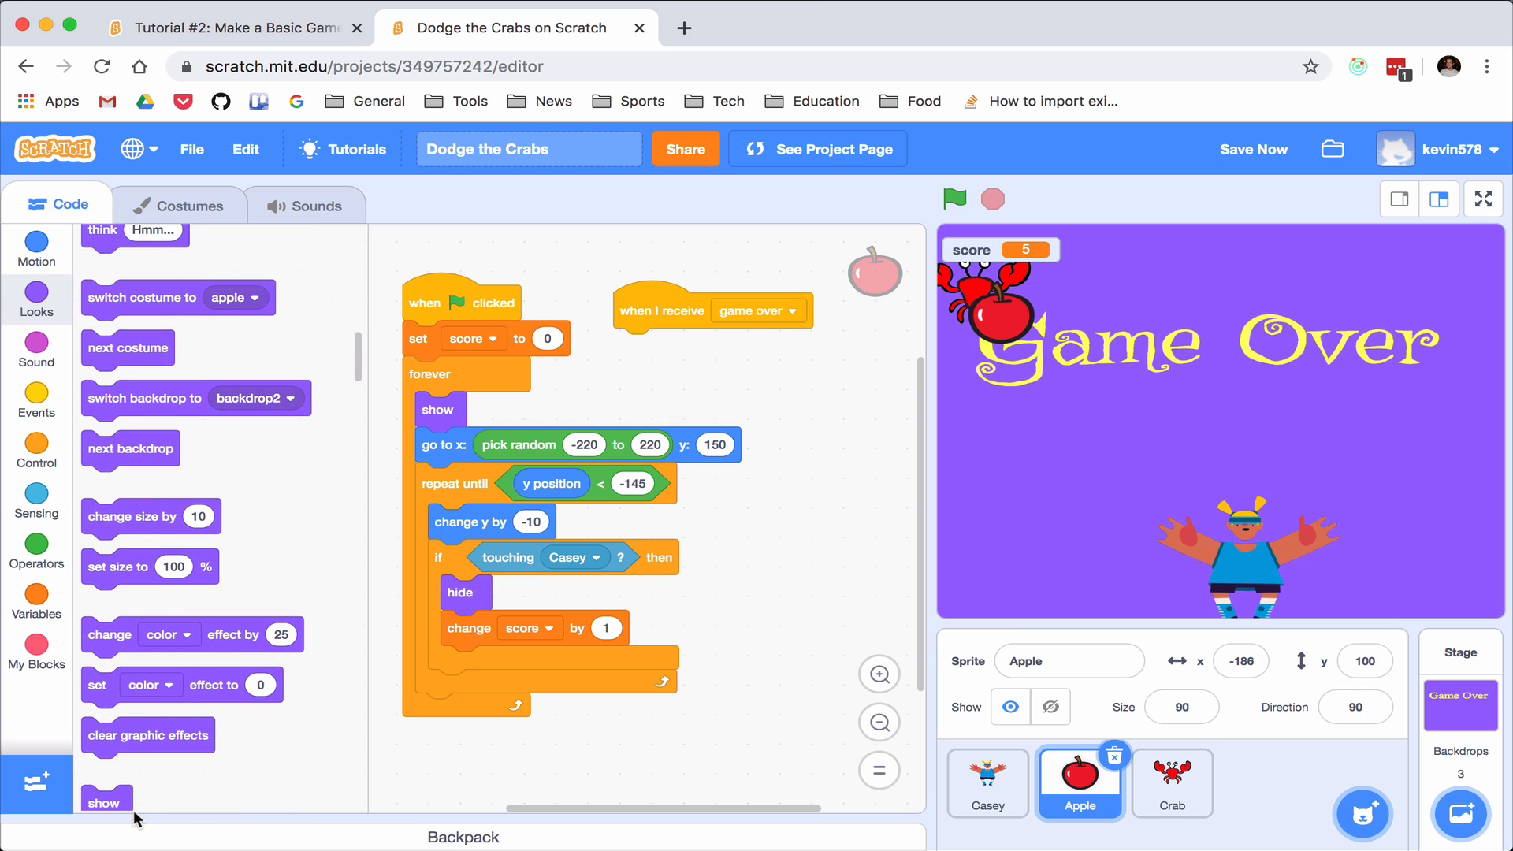
pyautogui.scroll(-3)
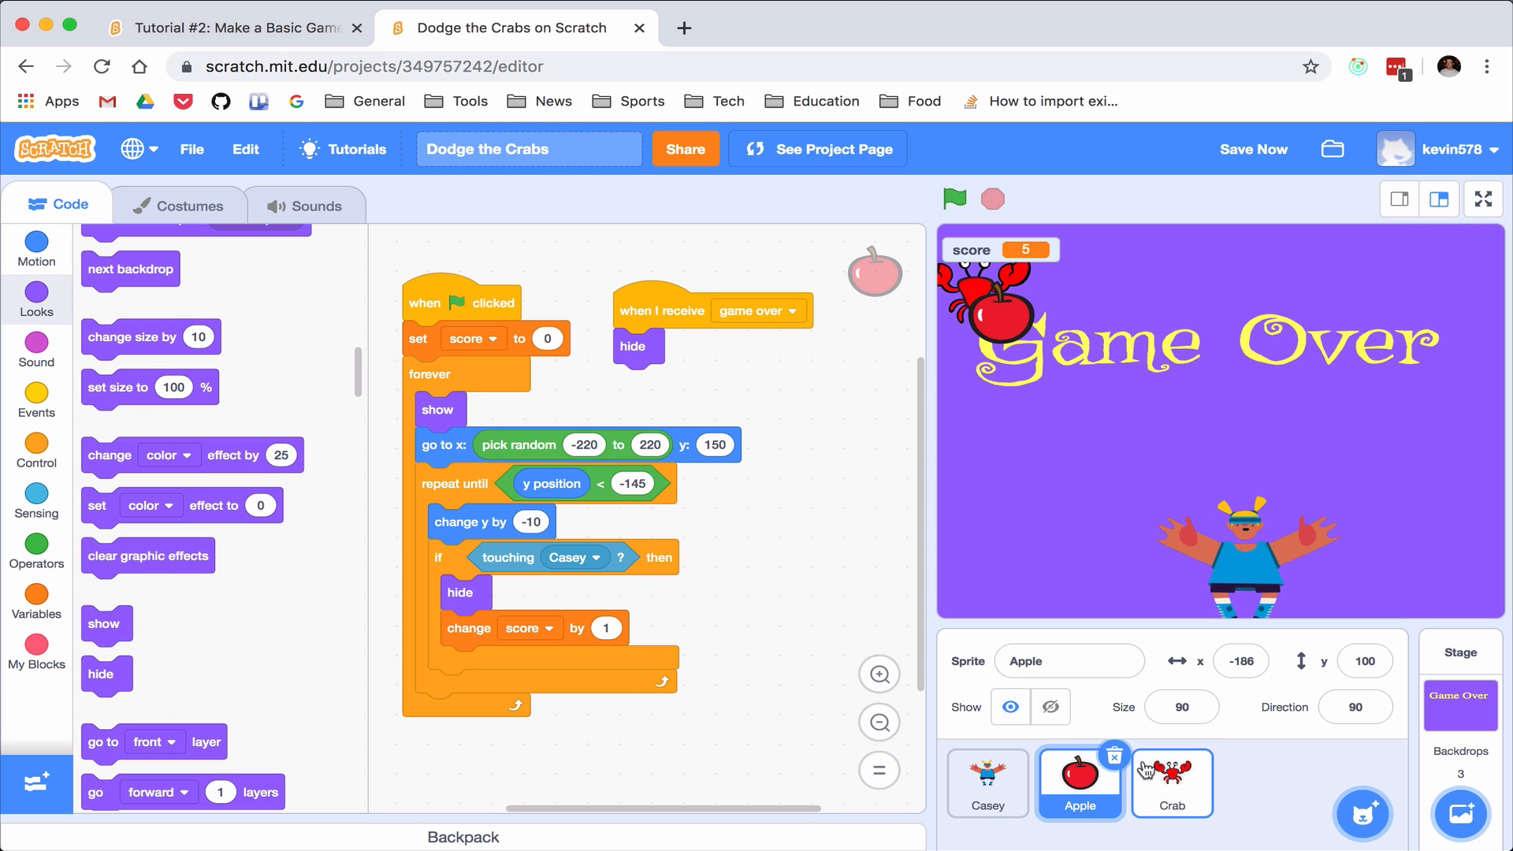
pyautogui.click(1172, 782)
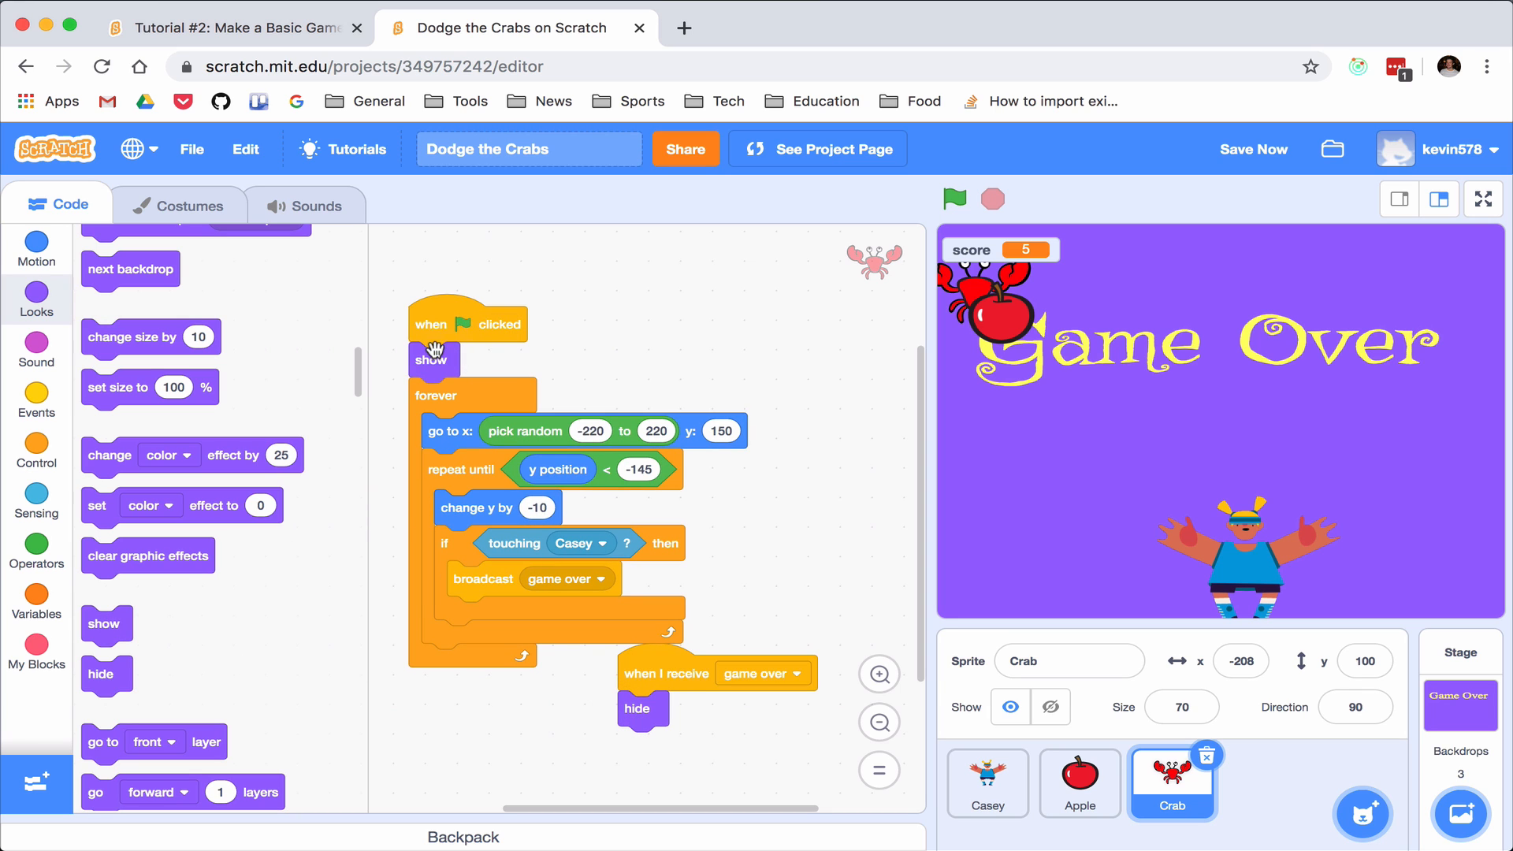
# Play a test round to Game Over, noting the apple stays visible, then return to the Apple
pyautogui.click(955, 200)
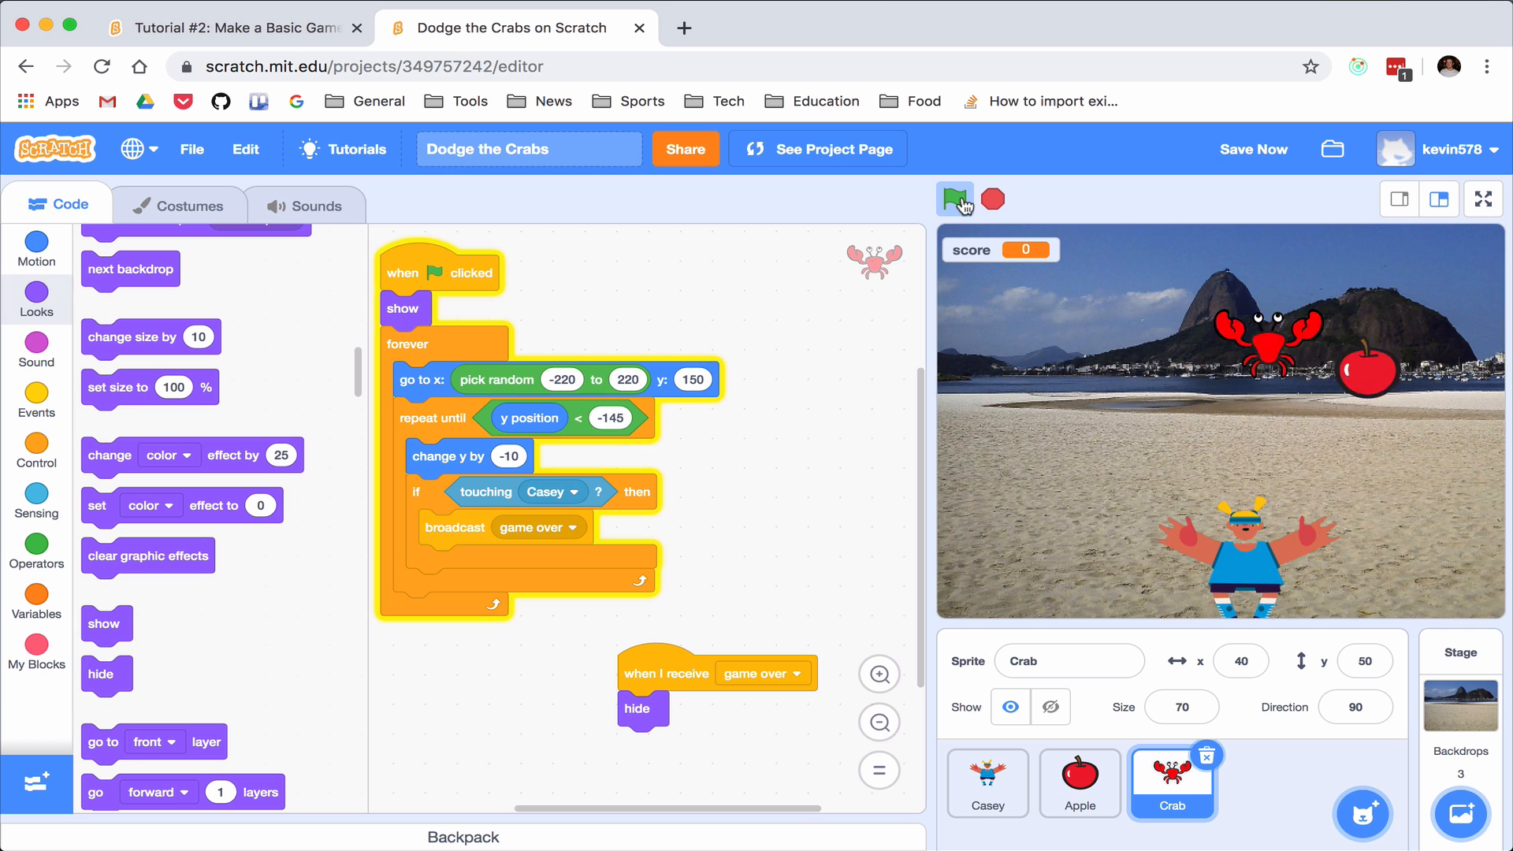
pyautogui.click(956, 200)
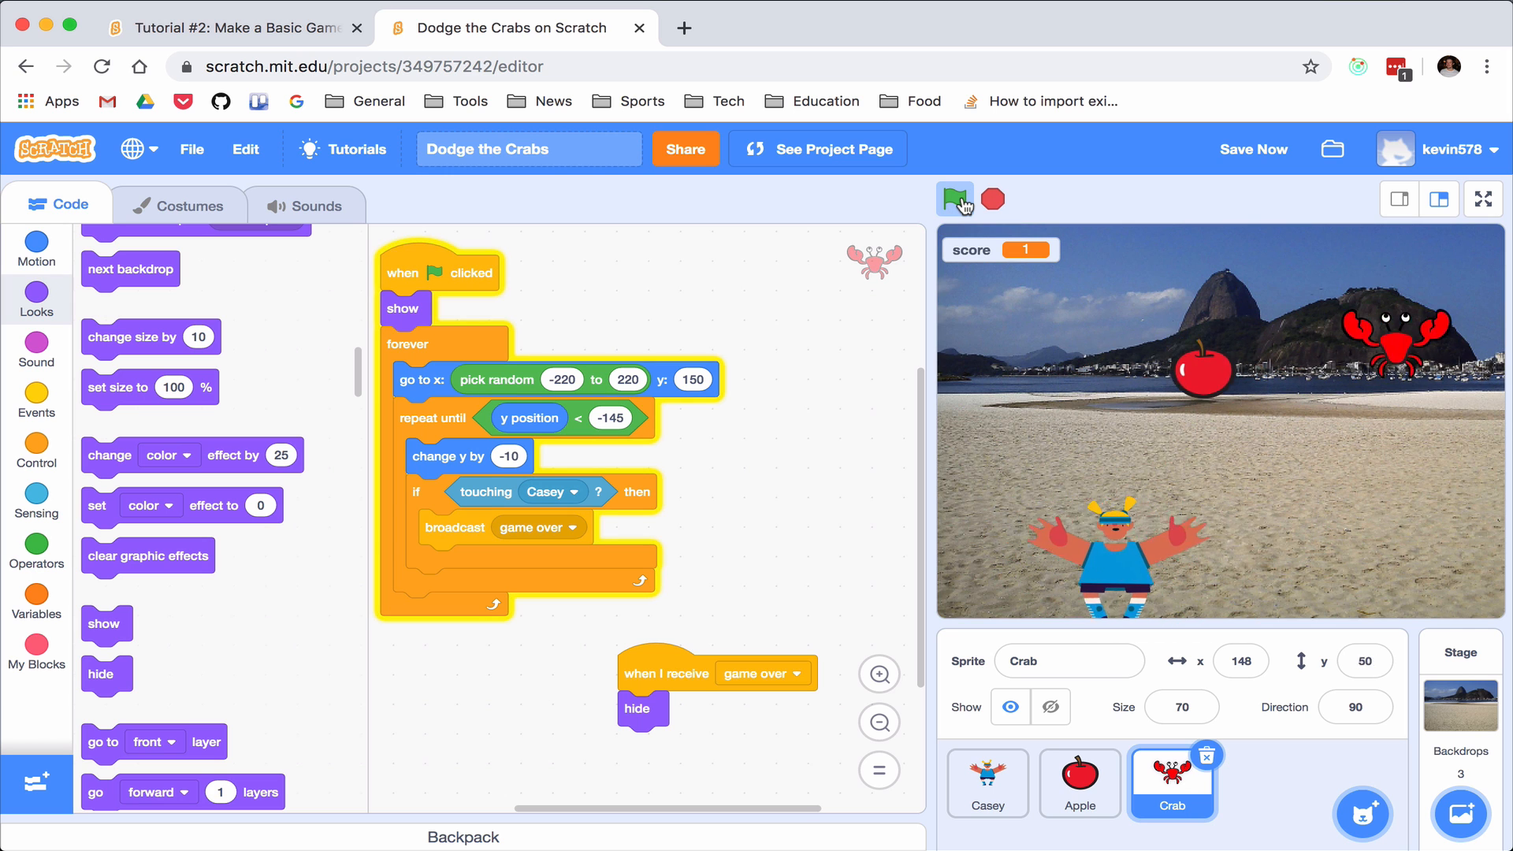
pyautogui.click(953, 200)
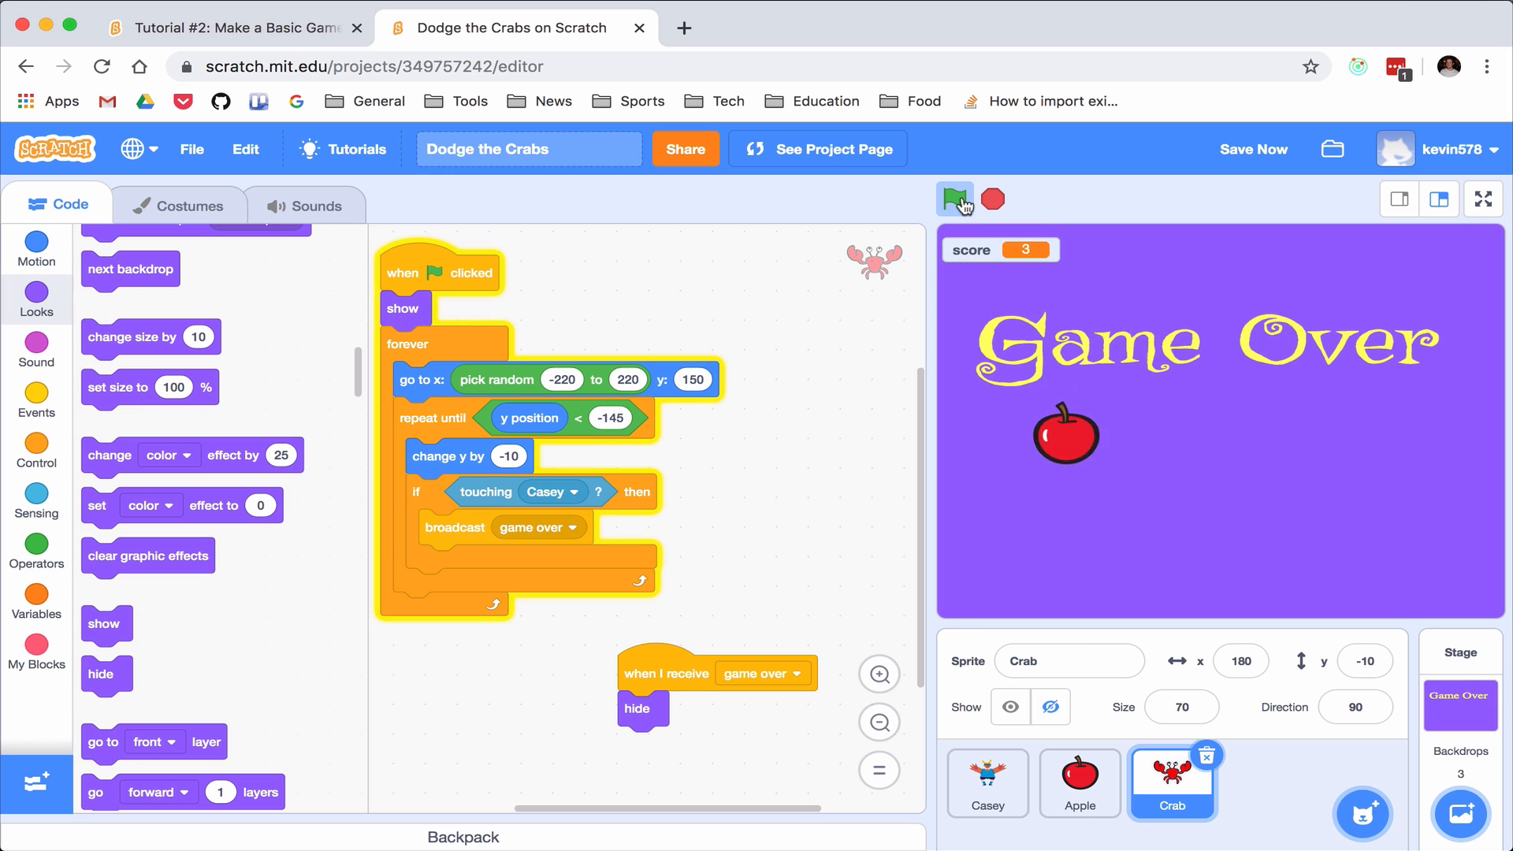
pyautogui.click(955, 200)
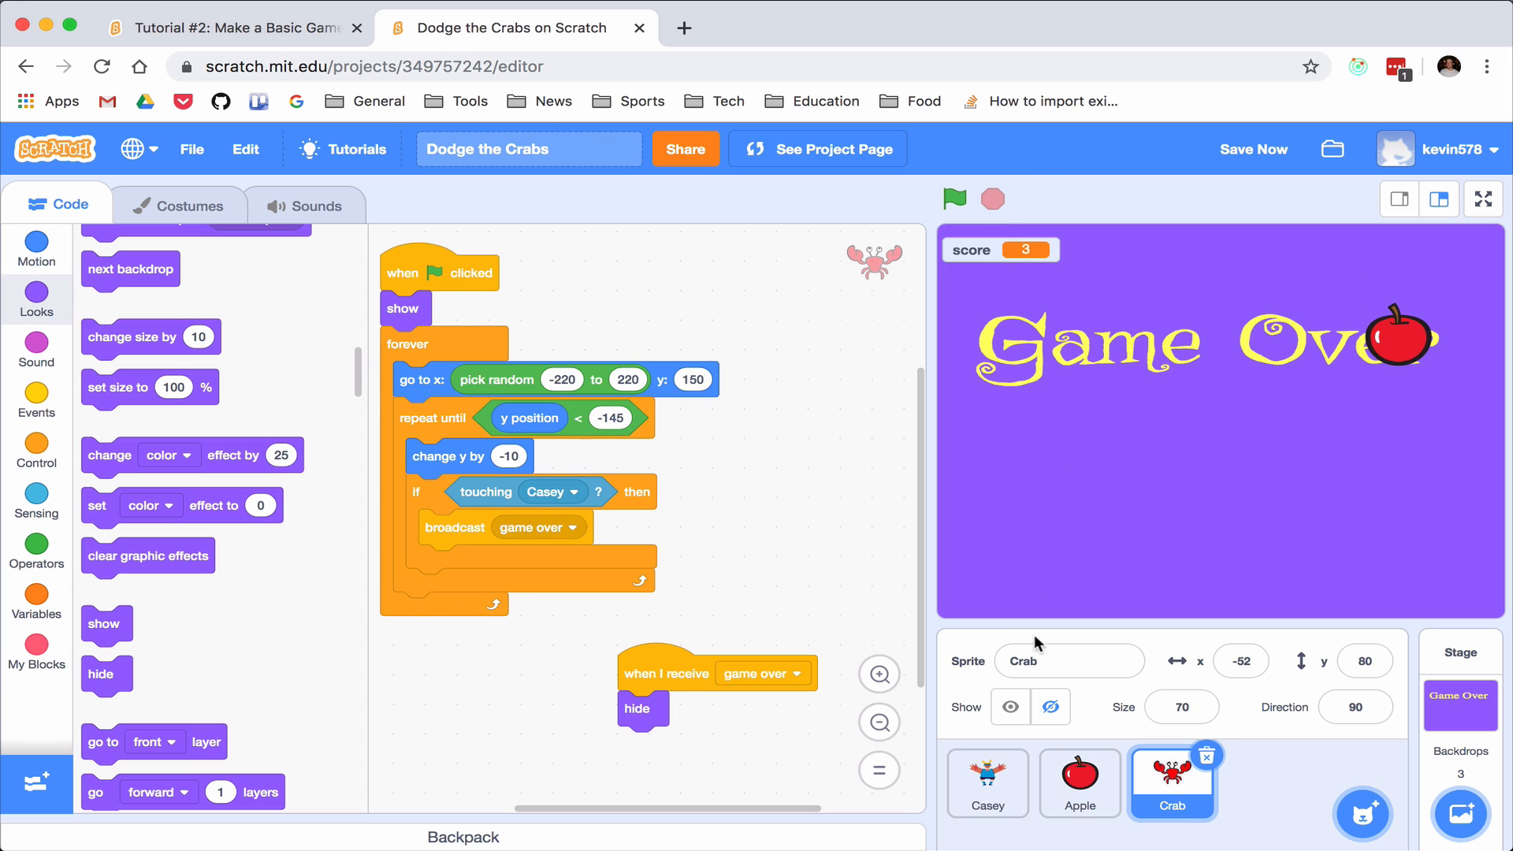
pyautogui.click(1078, 782)
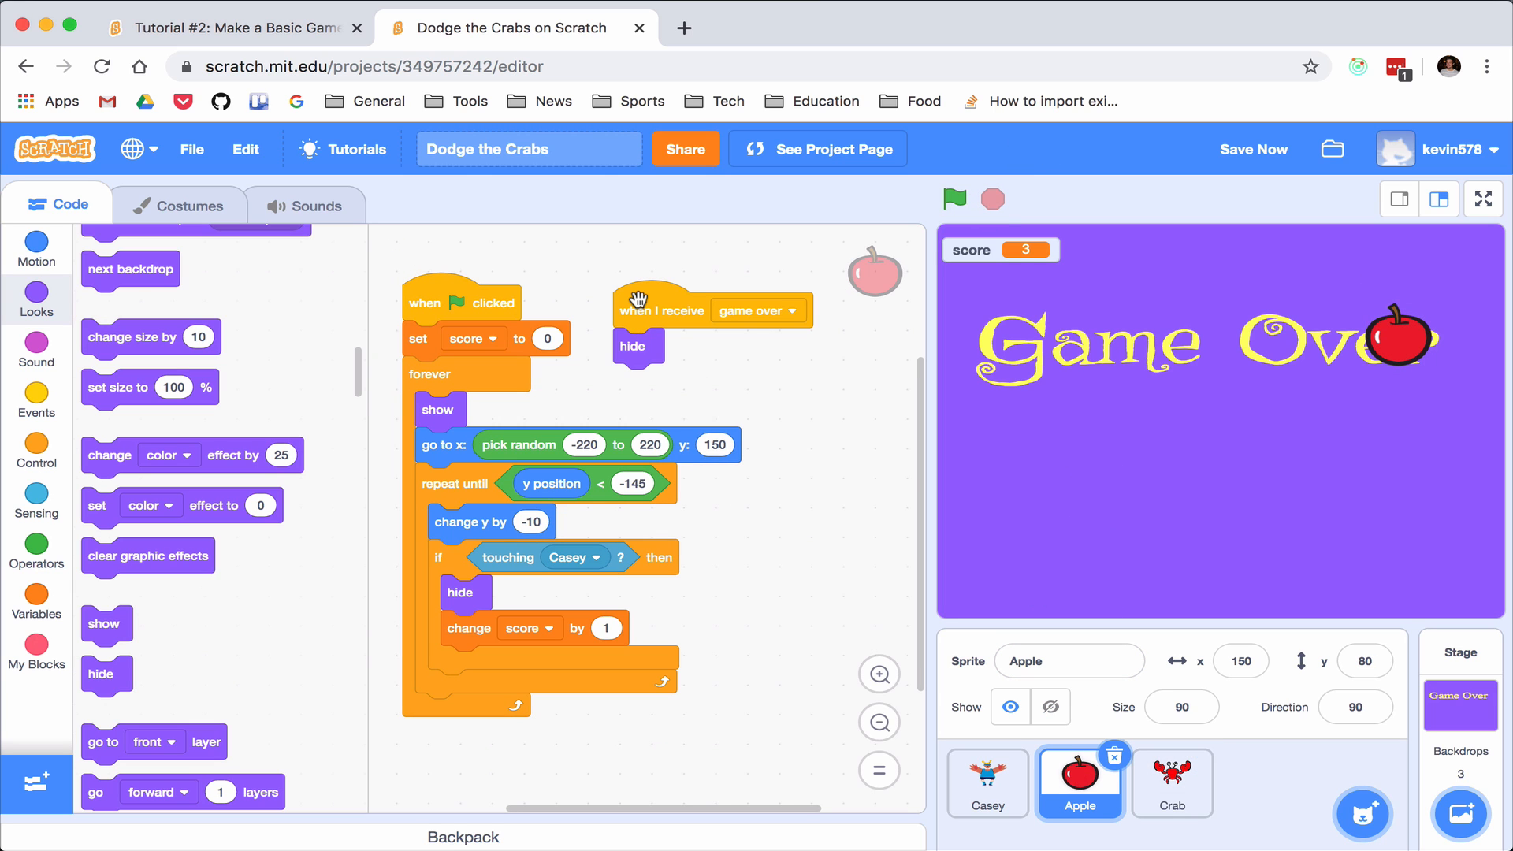
pyautogui.moveTo(441, 410)
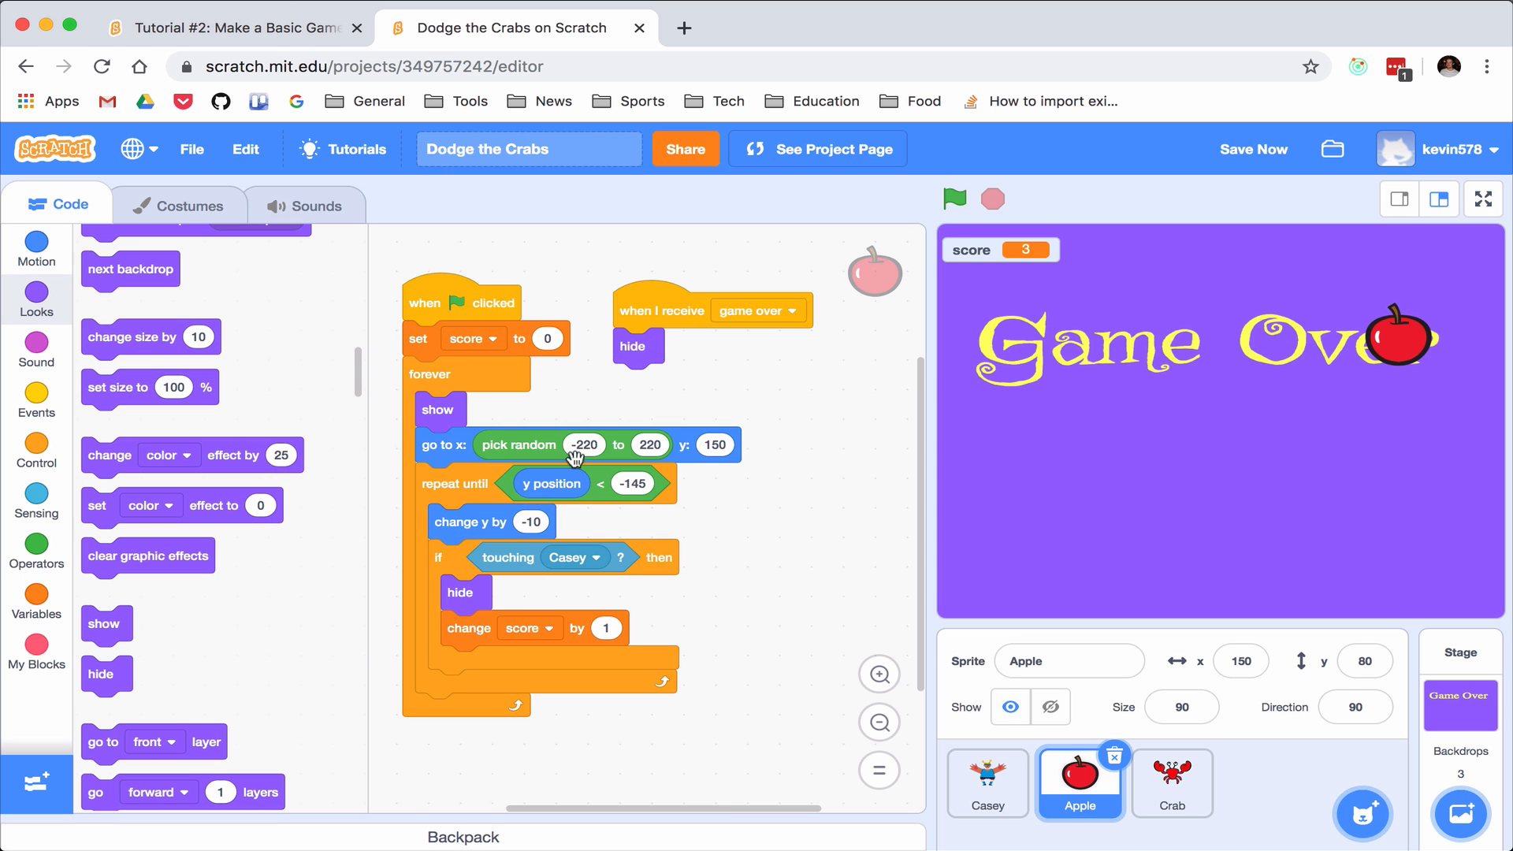
pyautogui.moveTo(463, 391)
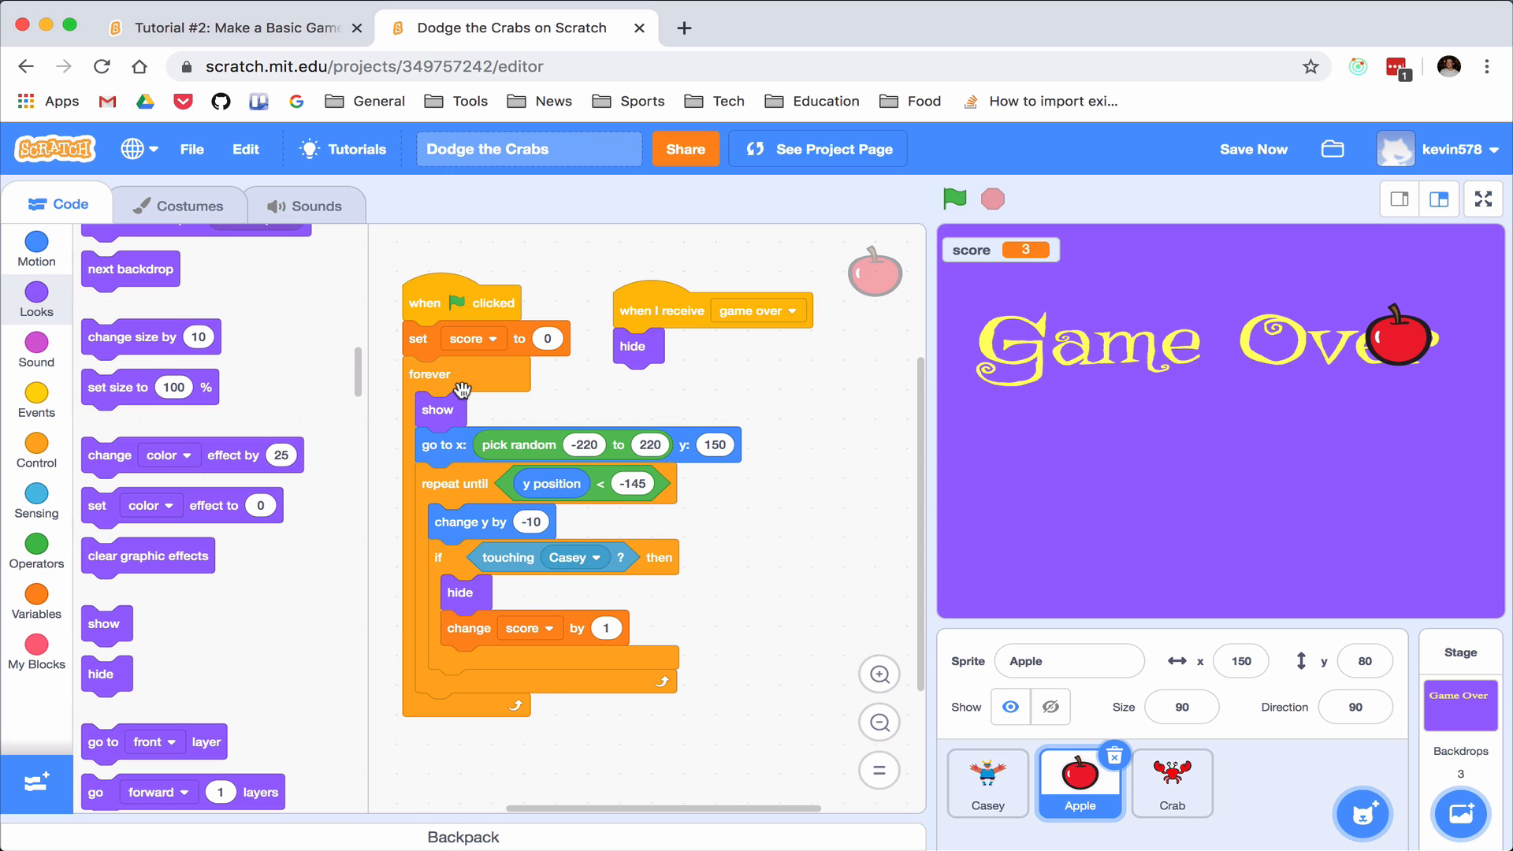
# Add 'stop other scripts in sprite' under the Apple's hide block and start a test run
pyautogui.click(37, 399)
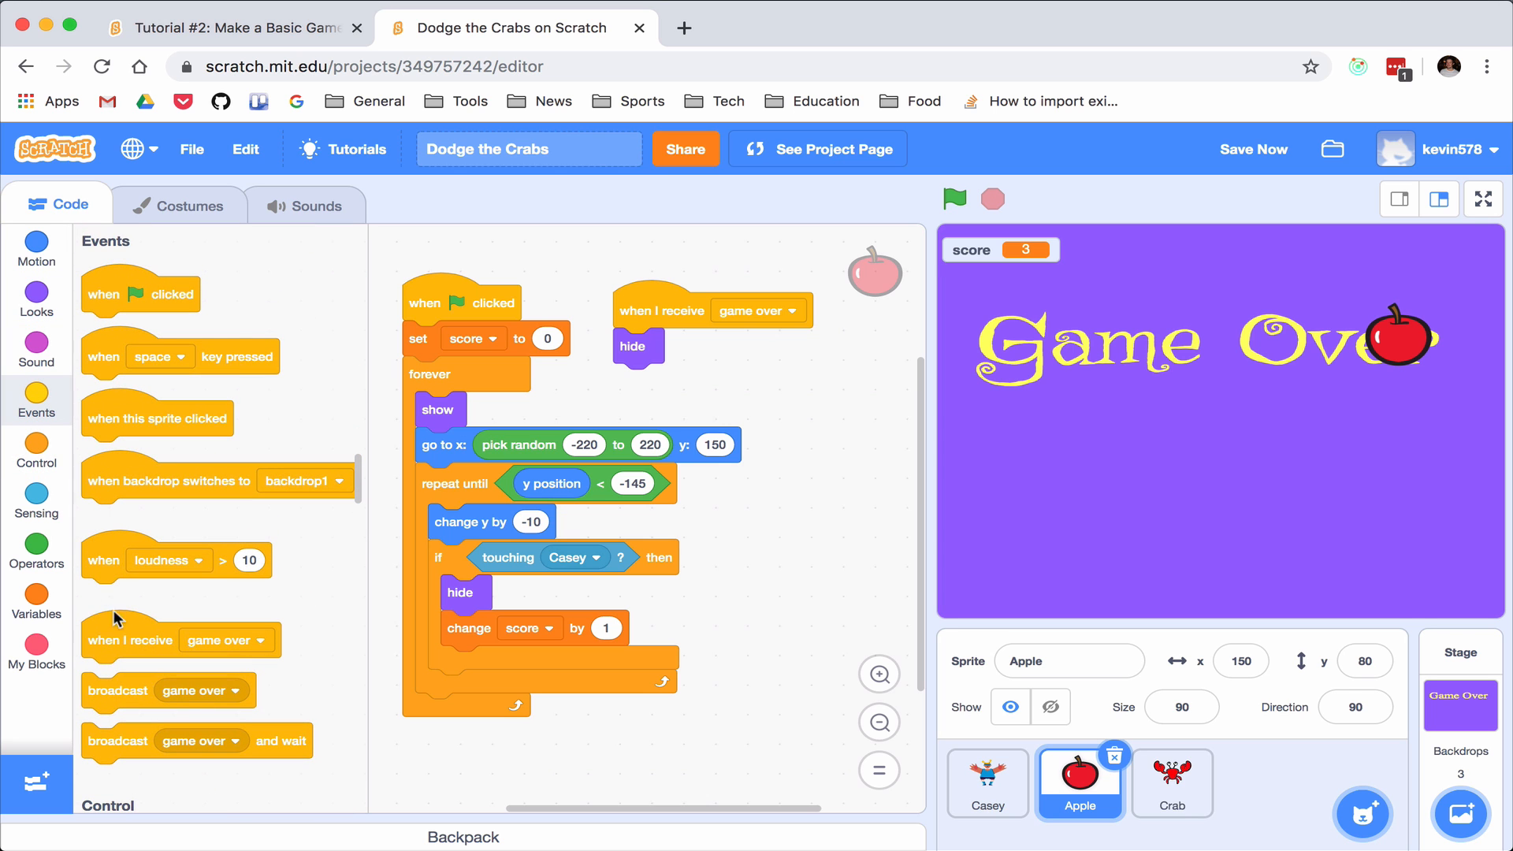
pyautogui.scroll(3)
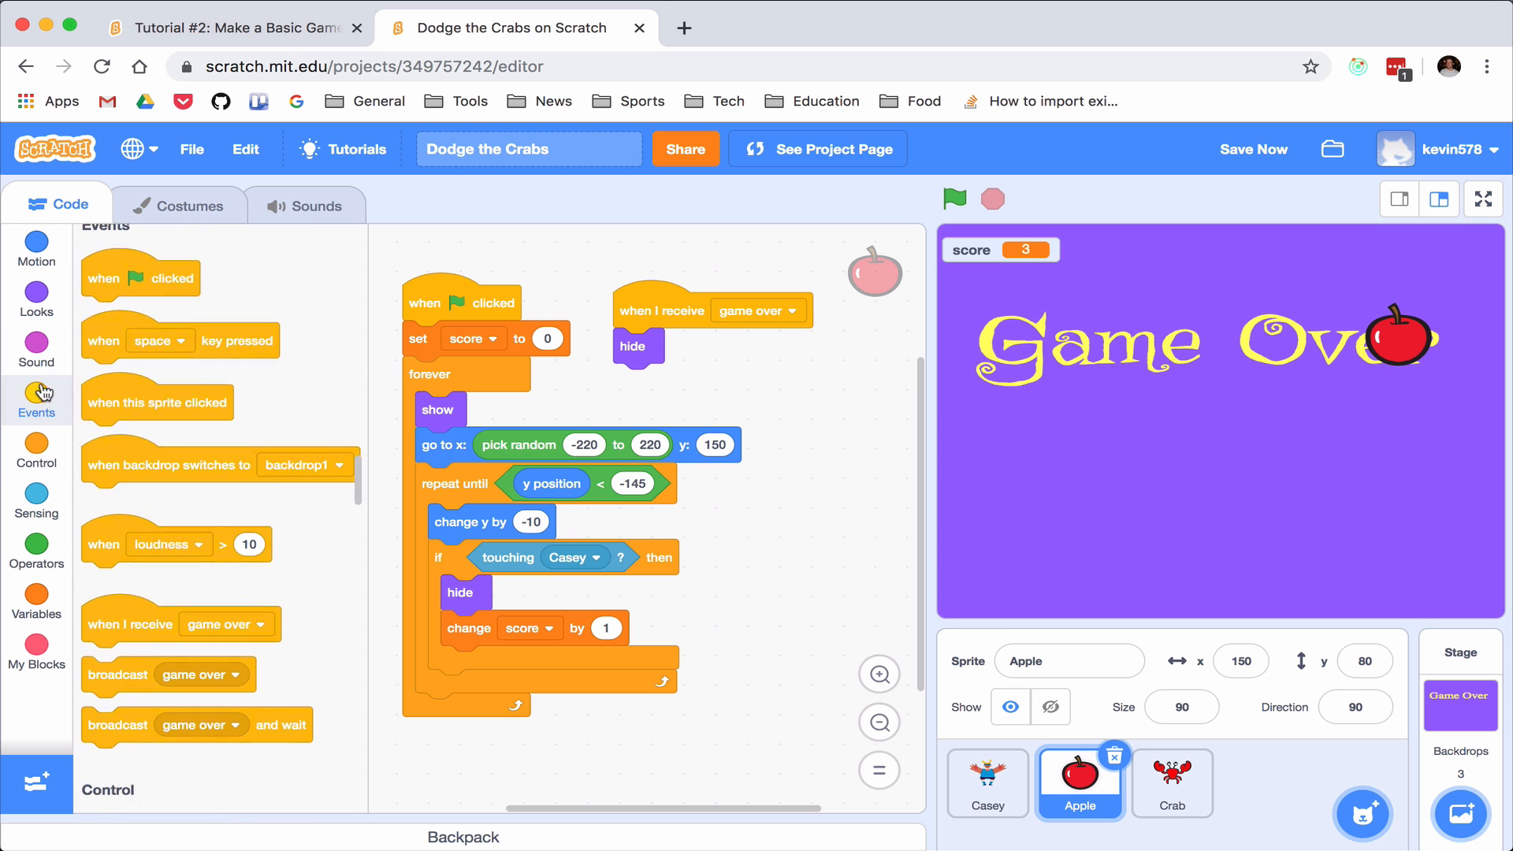
pyautogui.scroll(-3)
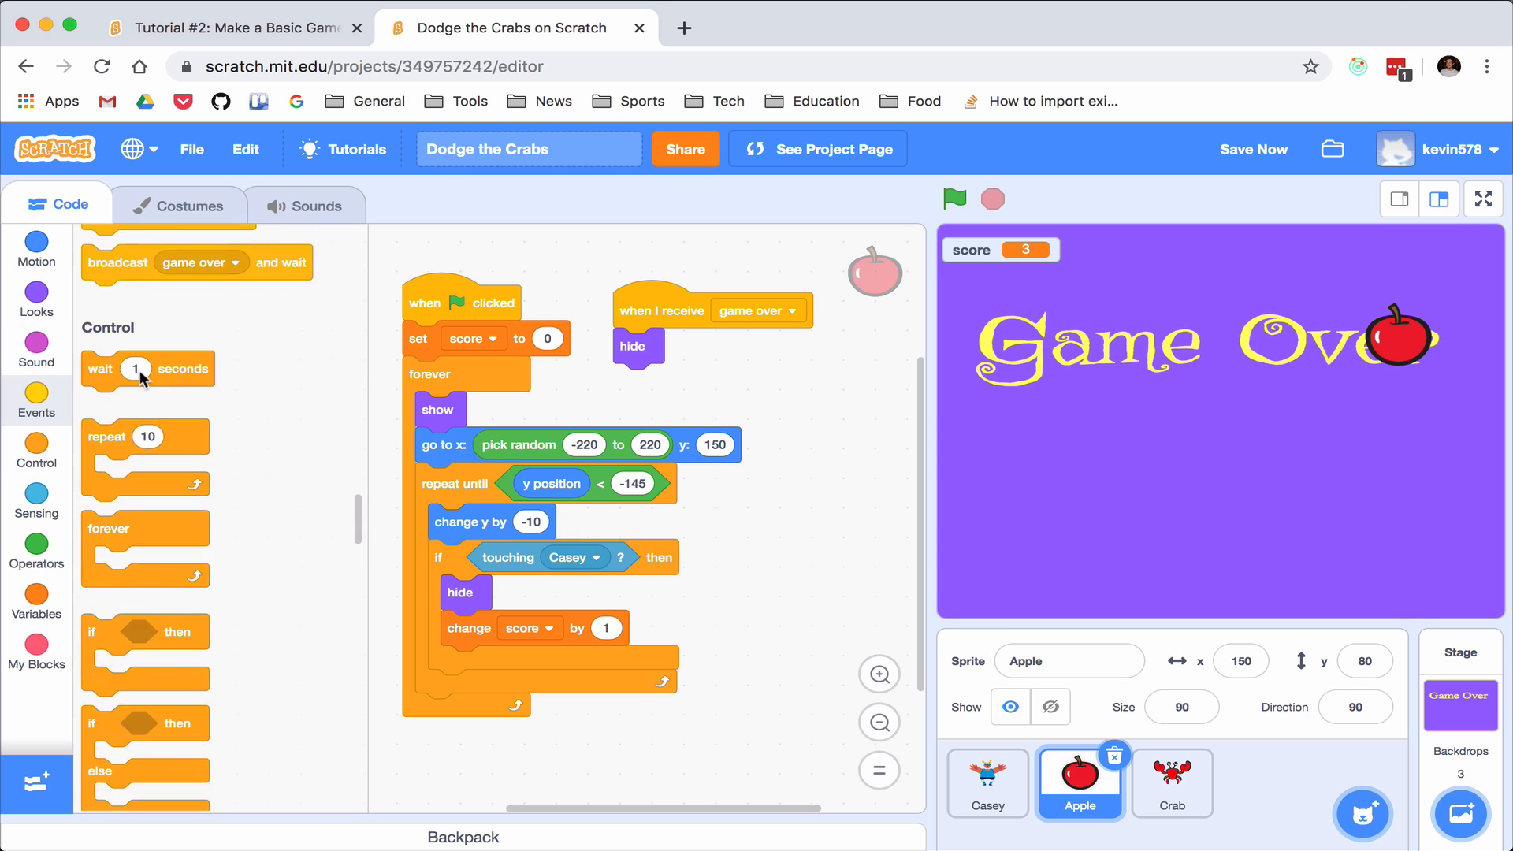
pyautogui.scroll(-3)
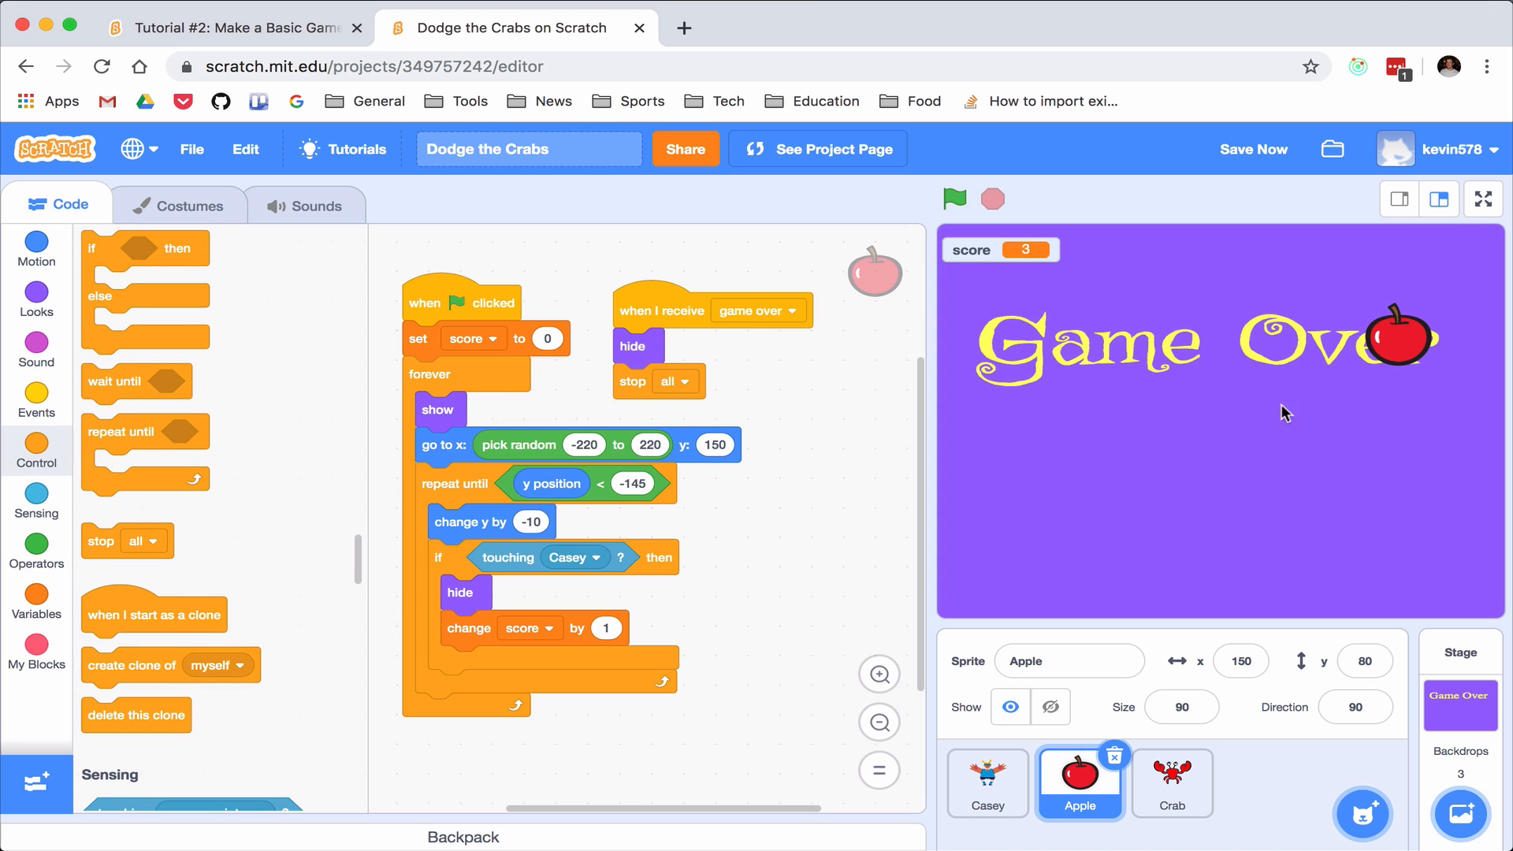
pyautogui.moveTo(689, 390)
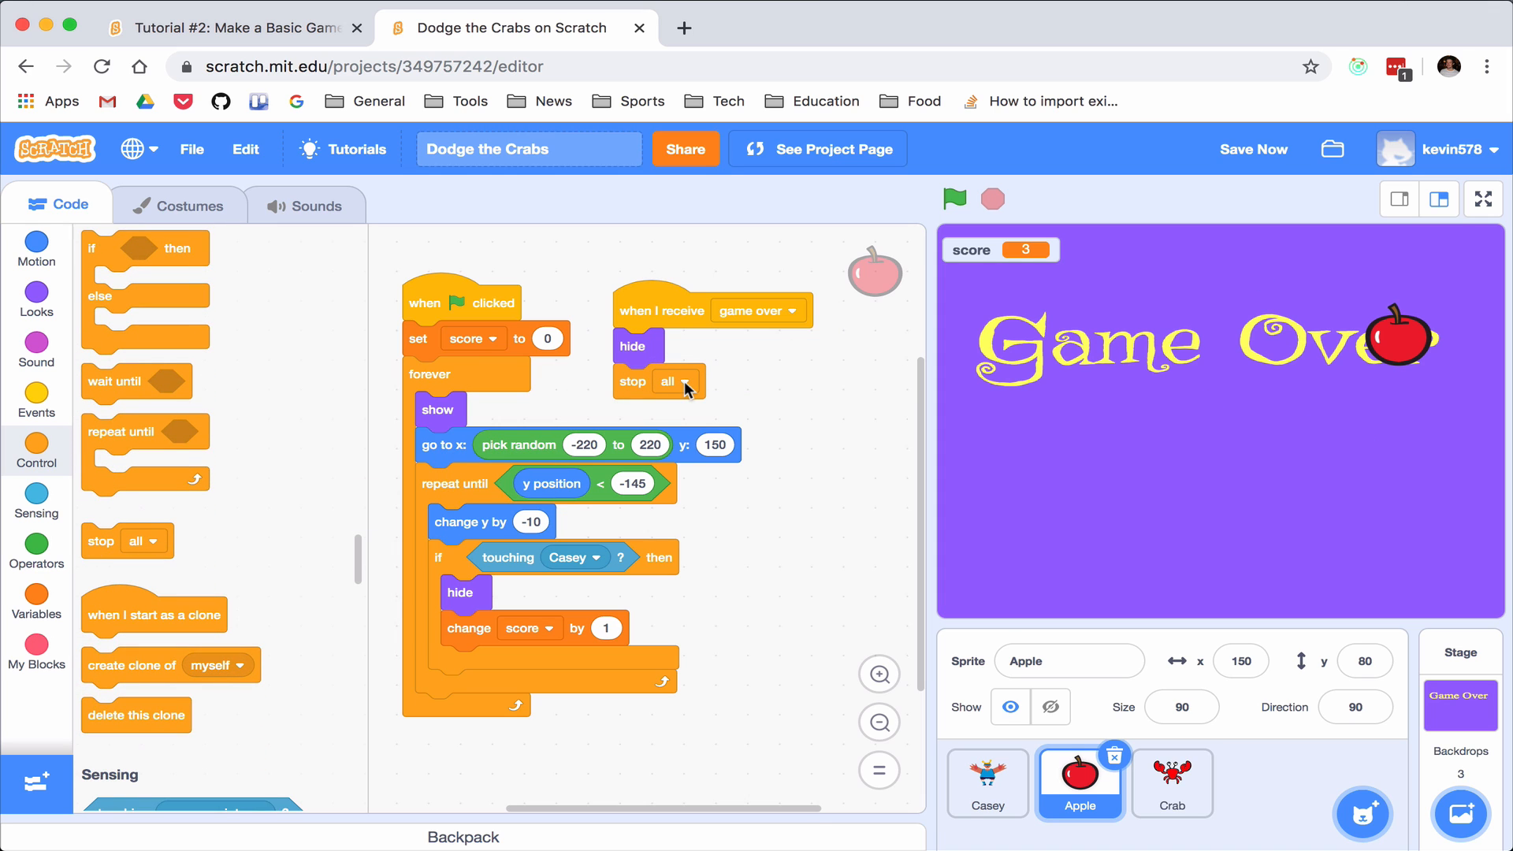
pyautogui.click(673, 382)
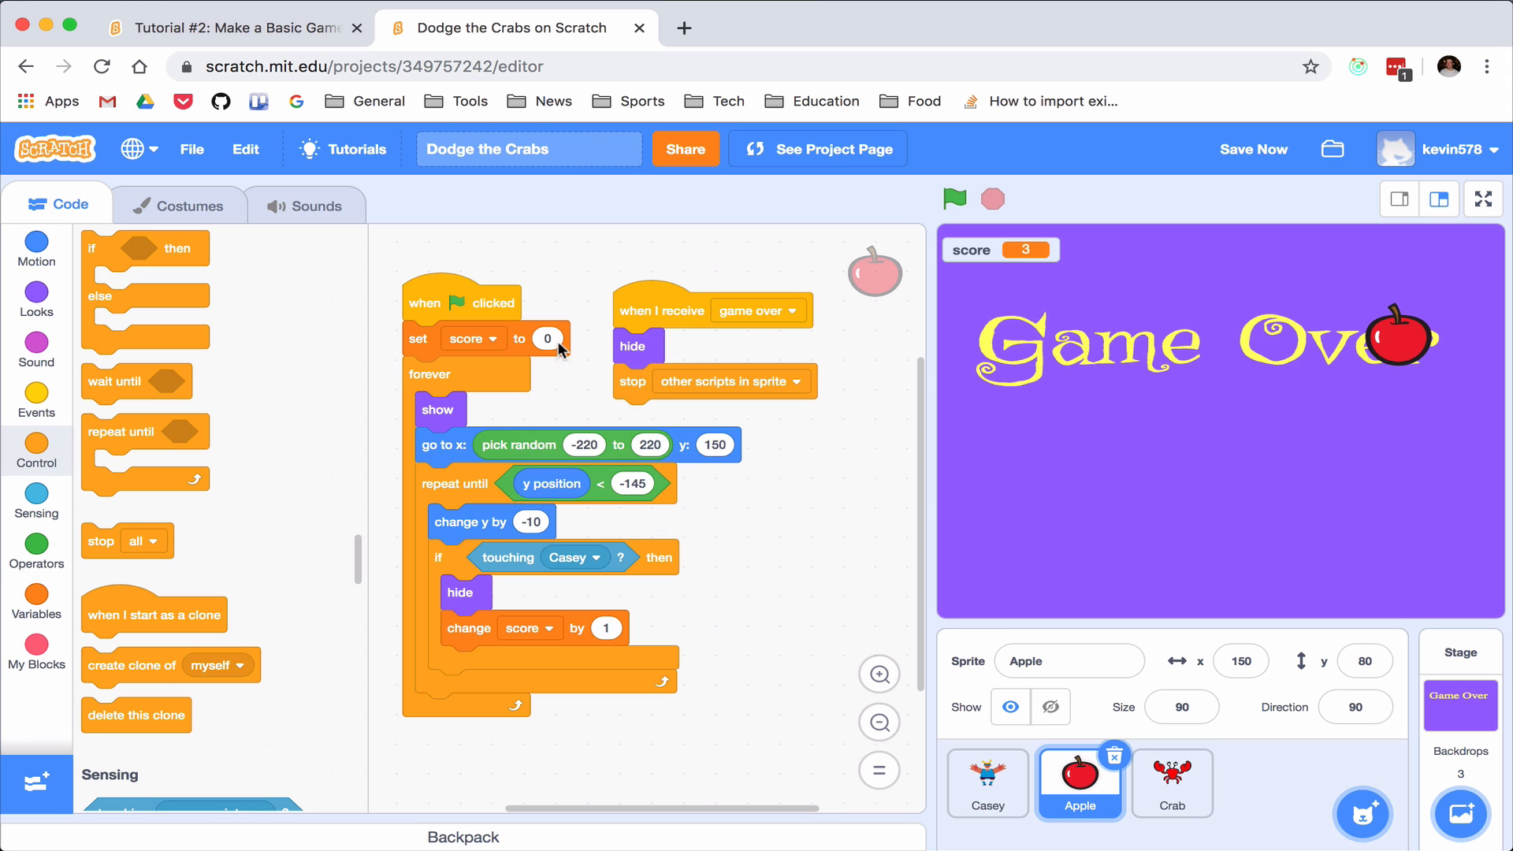
pyautogui.moveTo(742, 446)
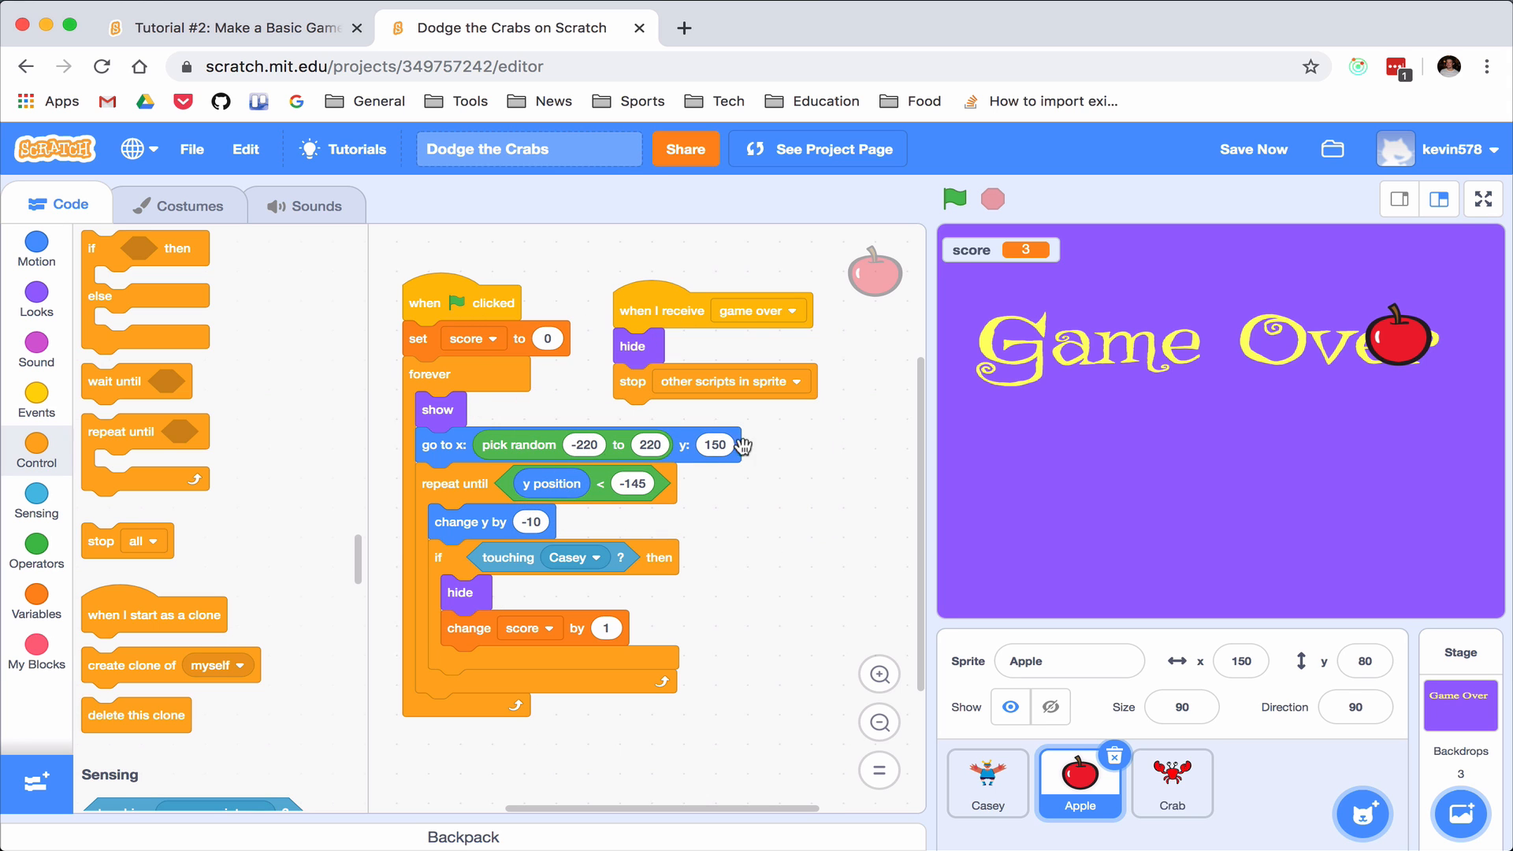
pyautogui.click(955, 201)
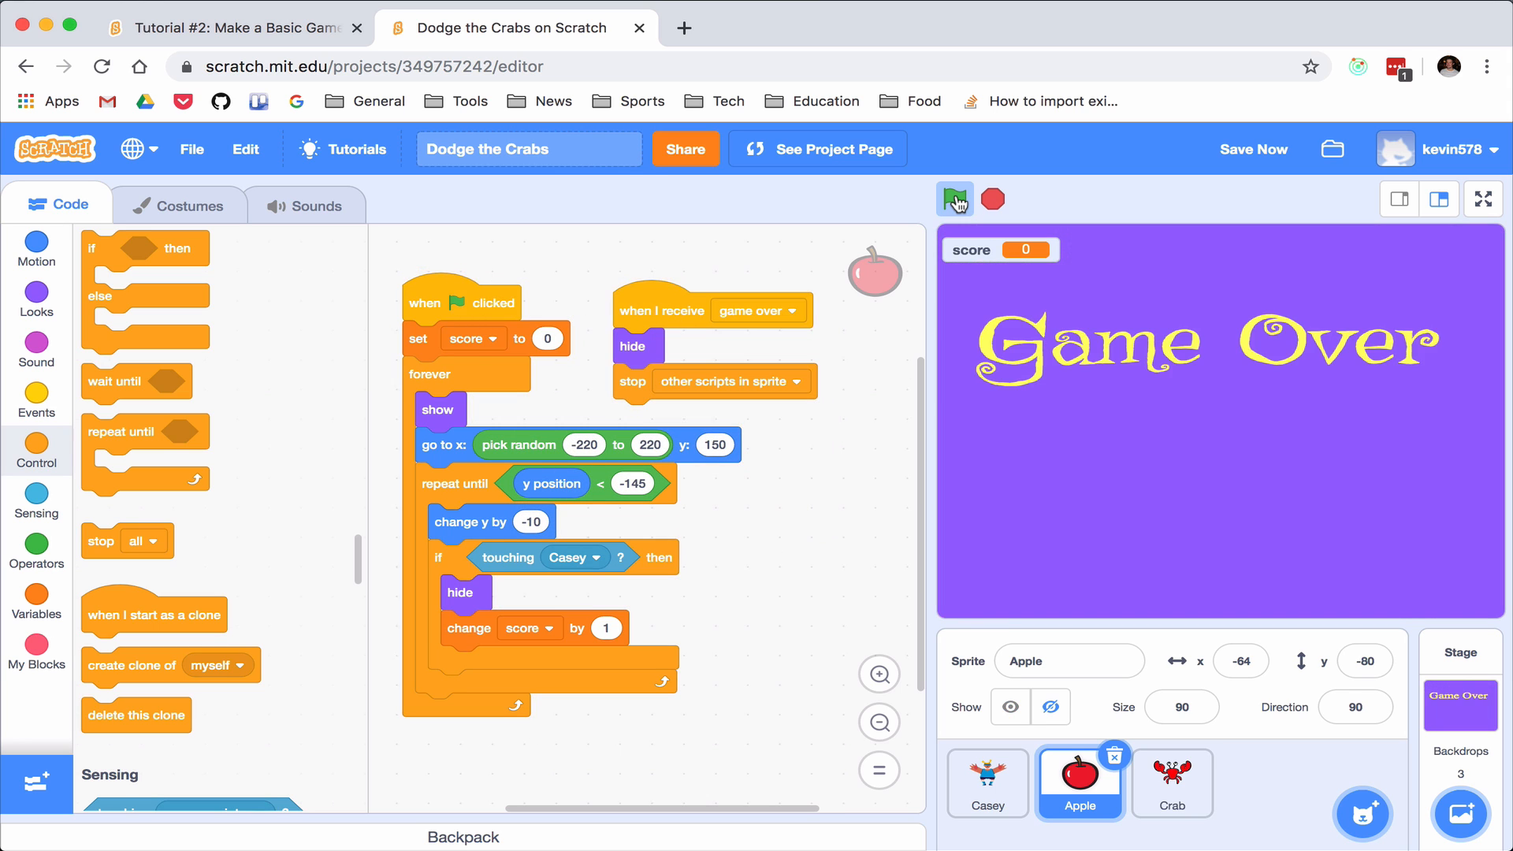
pyautogui.click(955, 200)
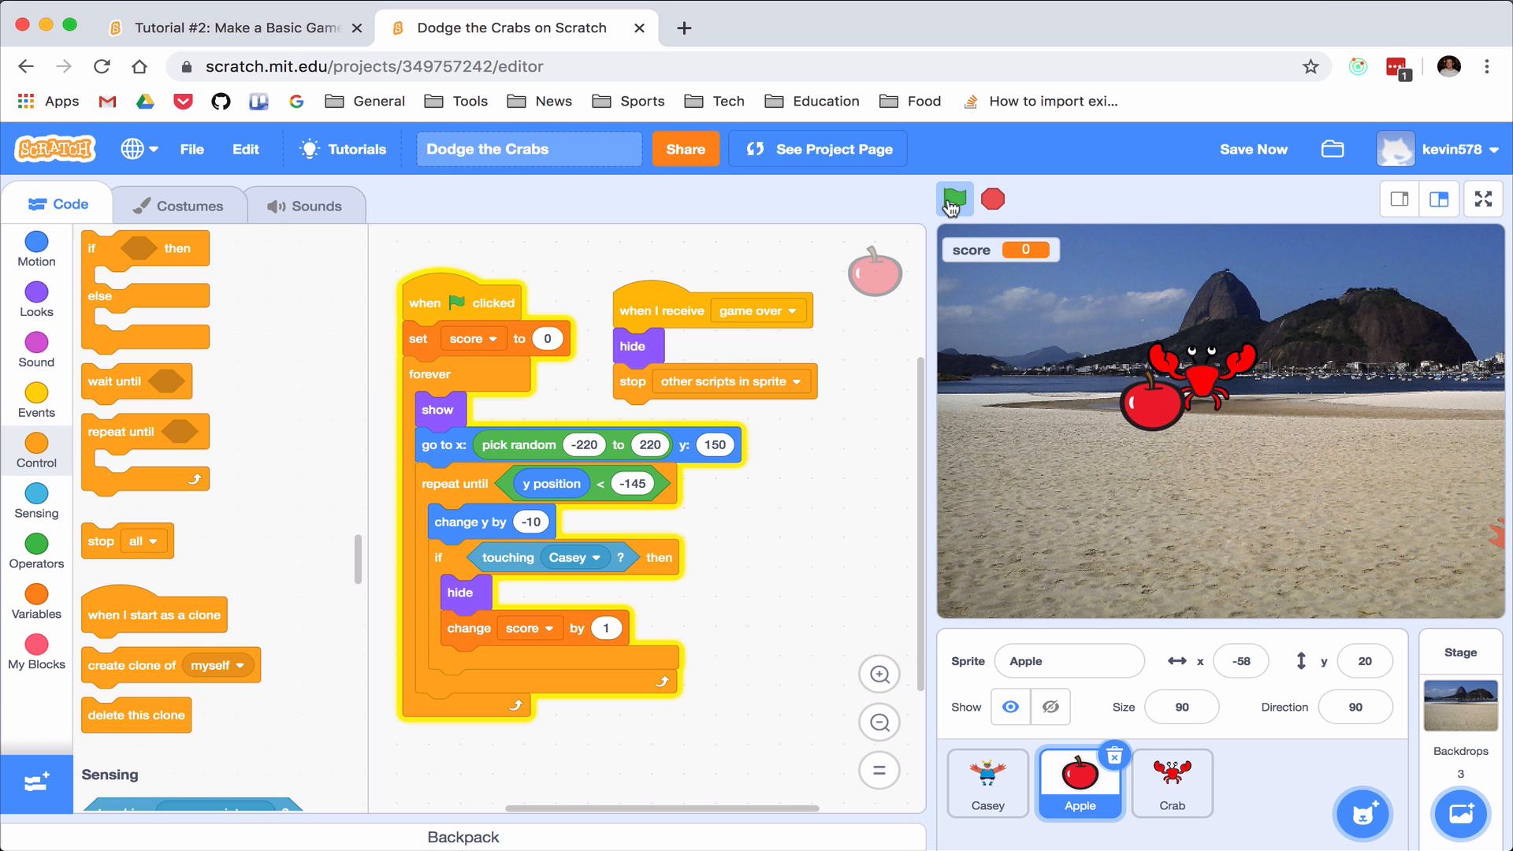
pyautogui.click(953, 200)
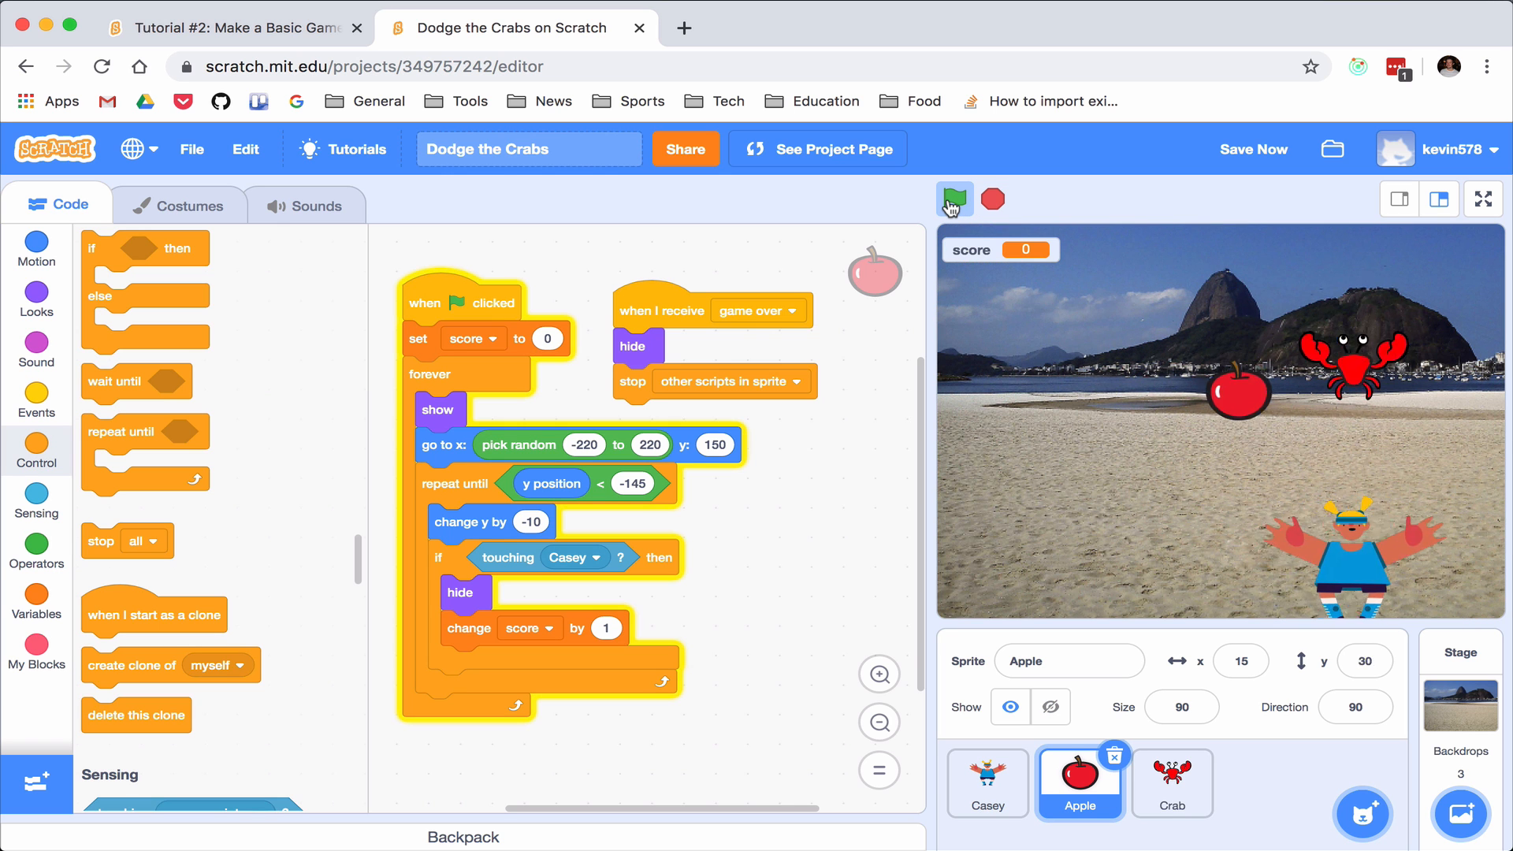
pyautogui.click(953, 200)
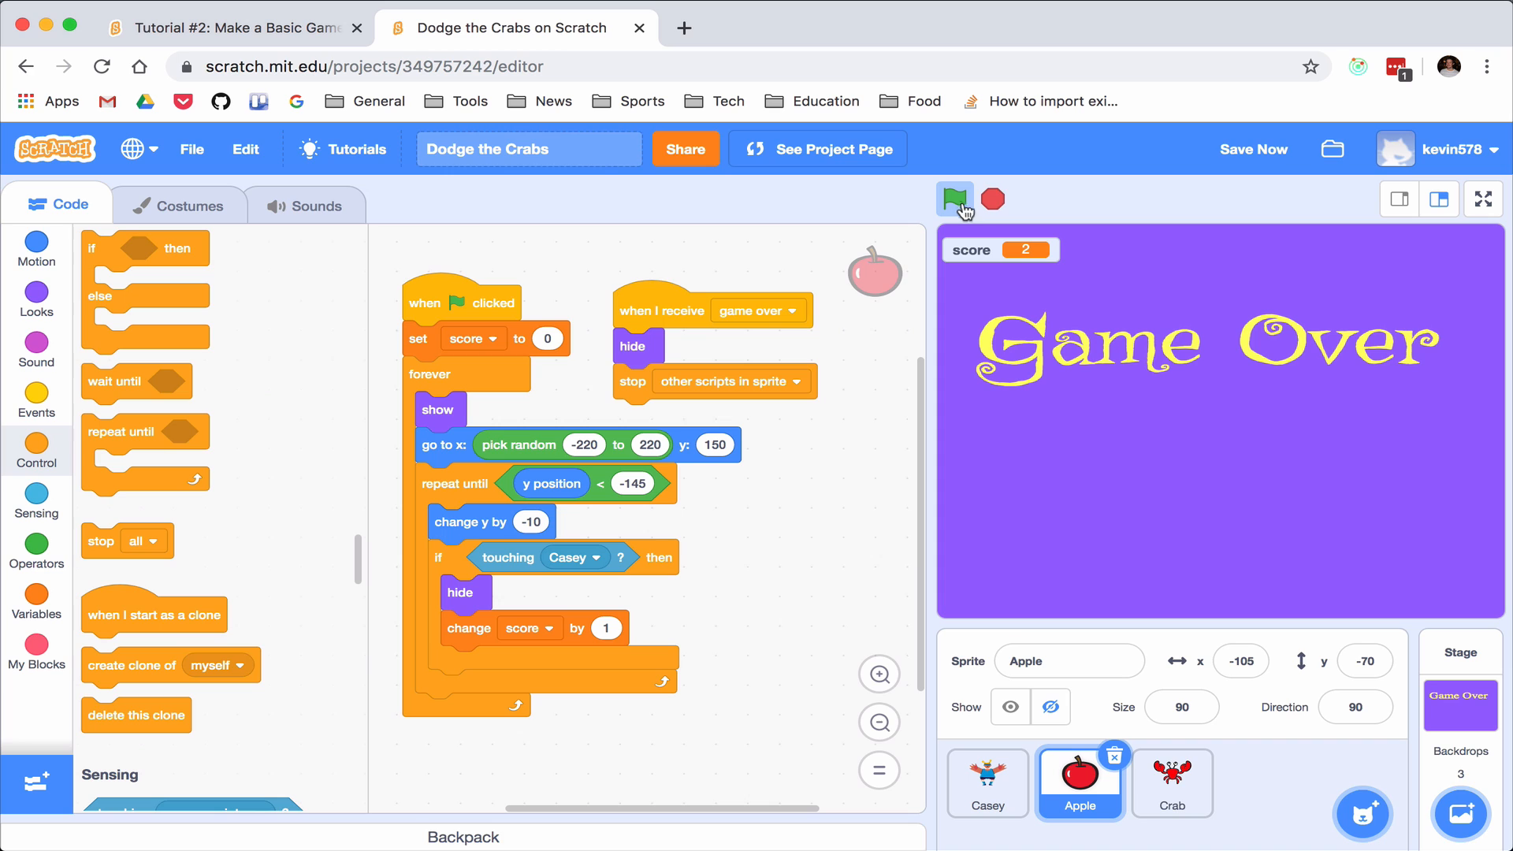
pyautogui.click(955, 200)
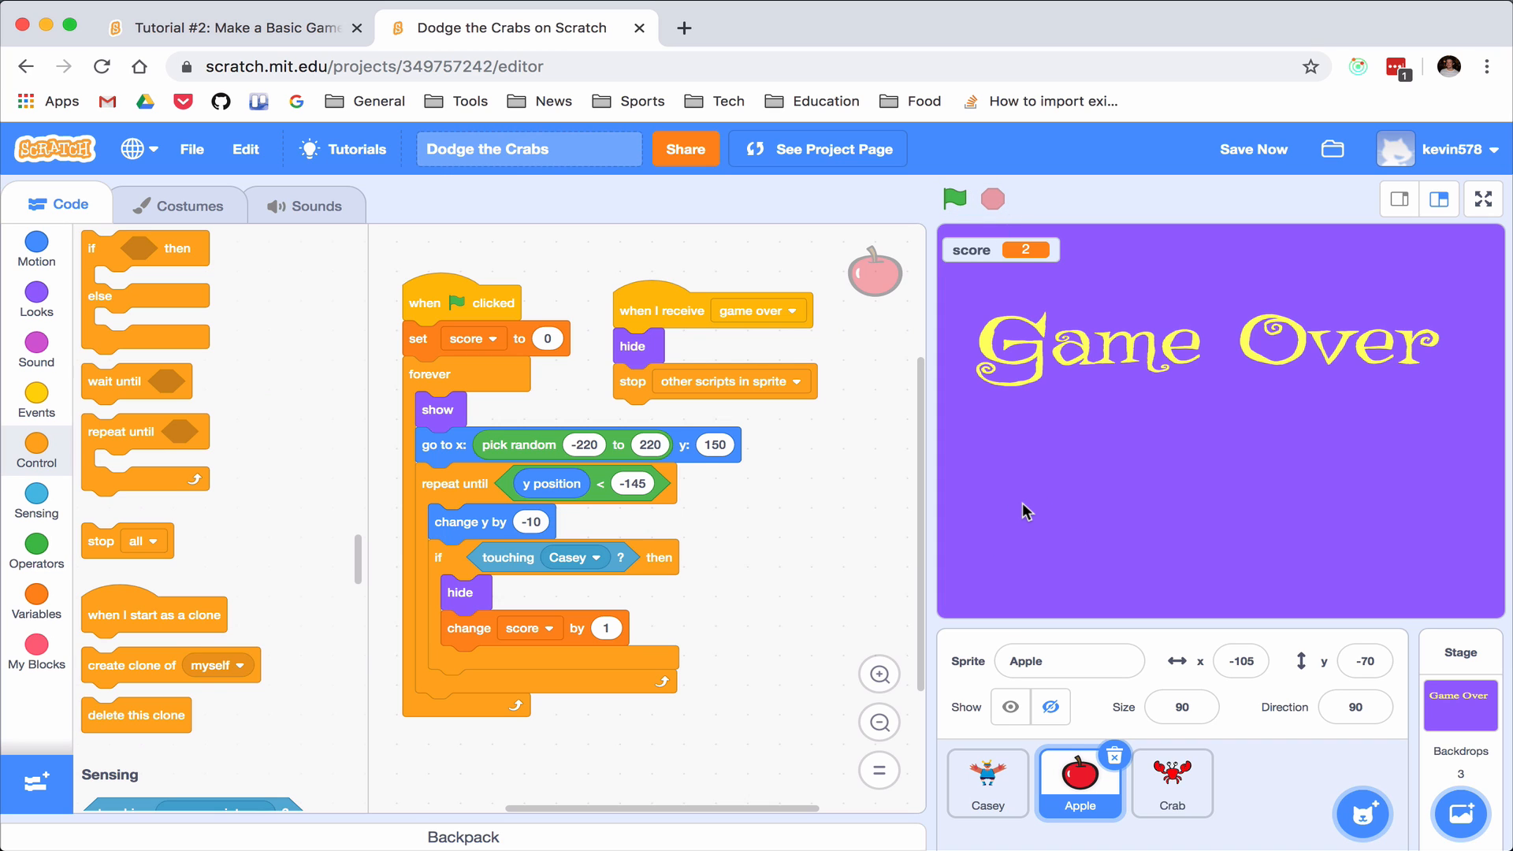
pyautogui.moveTo(1038, 510)
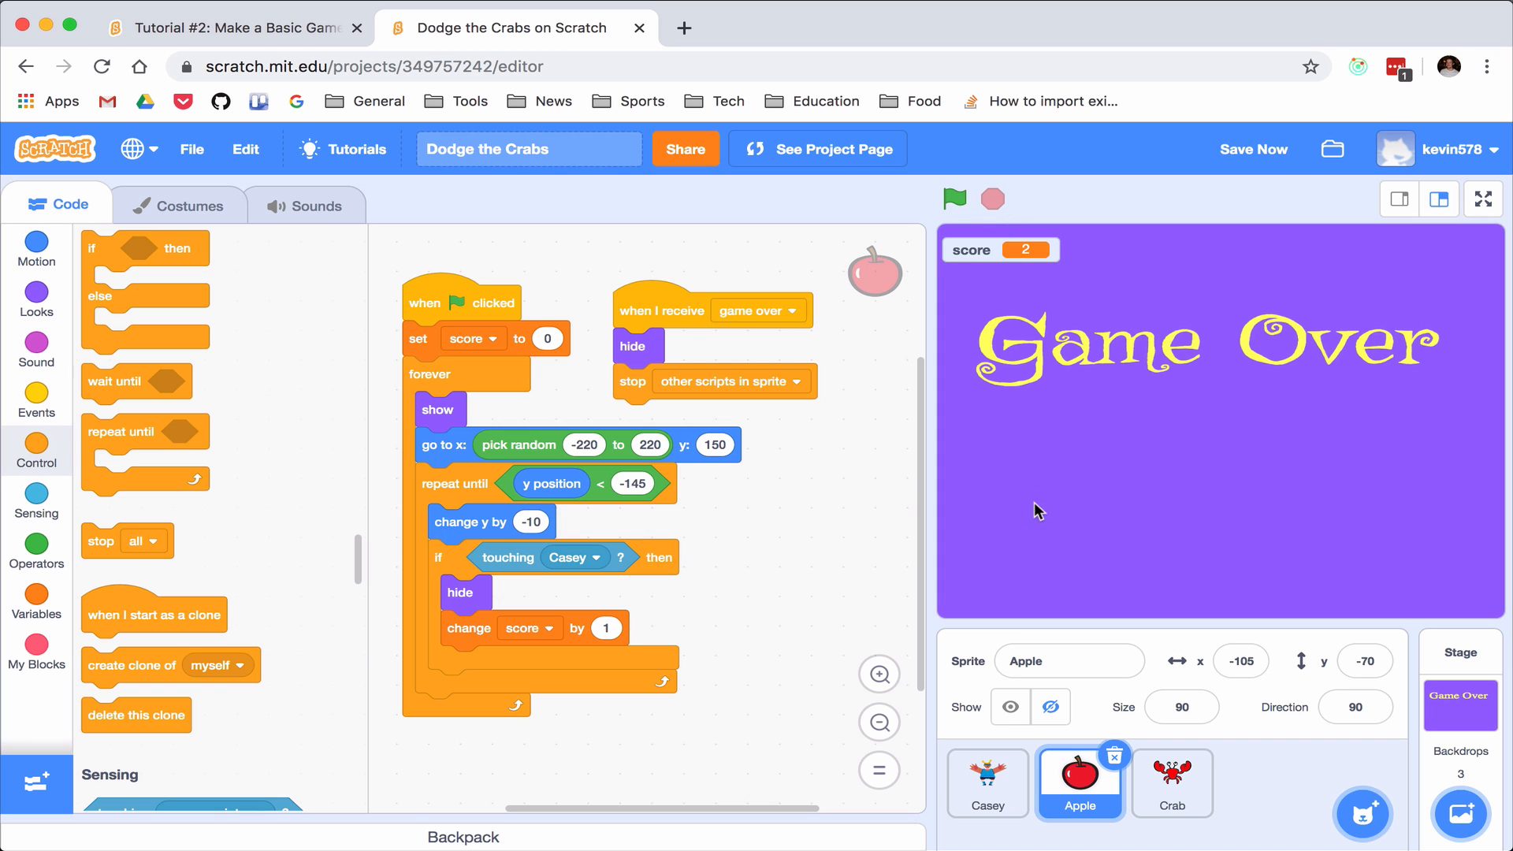
pyautogui.moveTo(1075, 521)
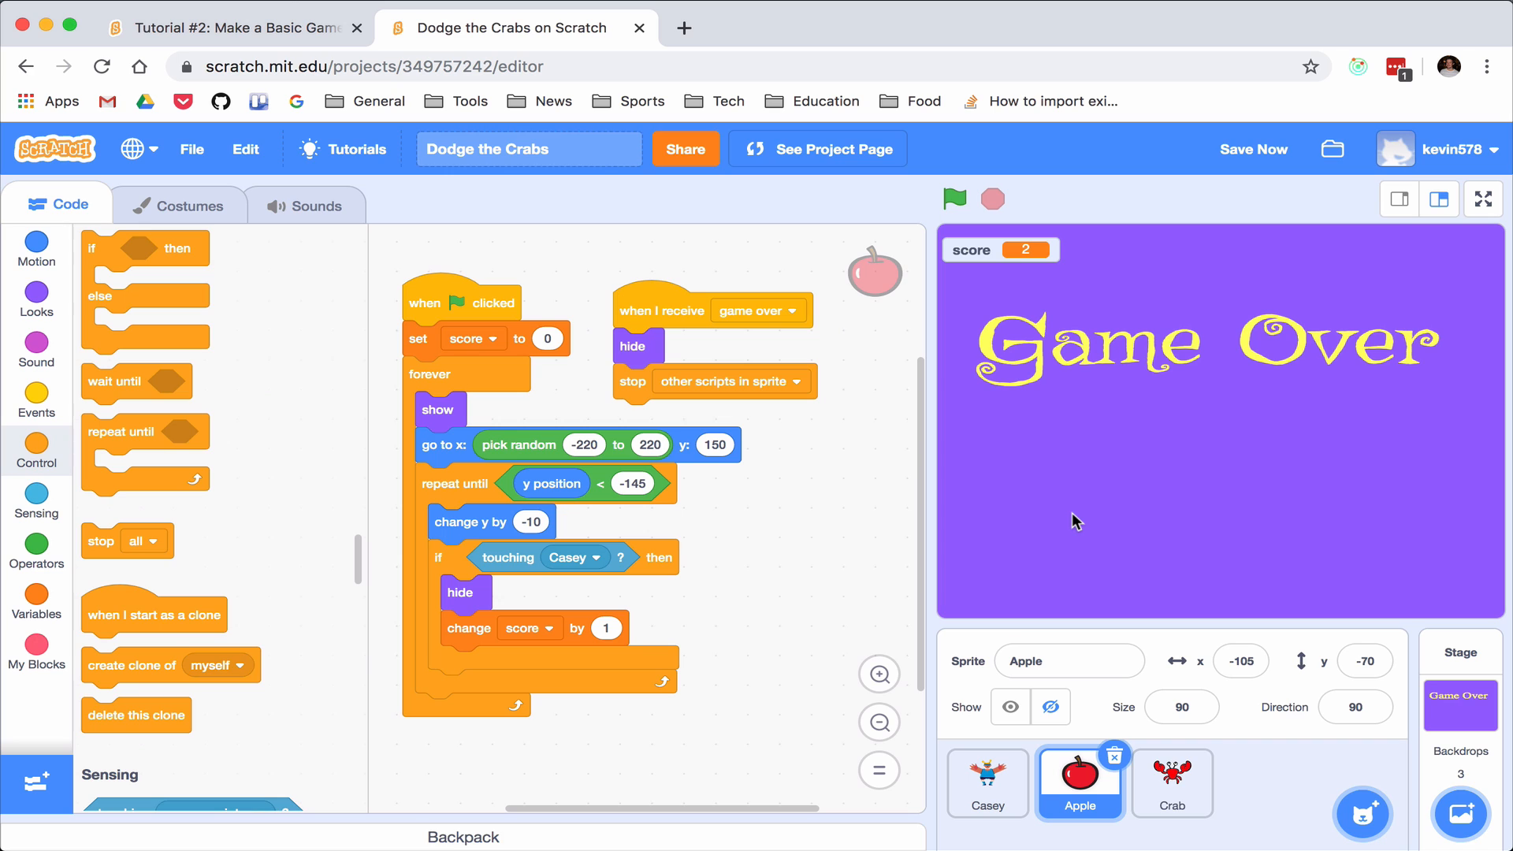
pyautogui.moveTo(1131, 619)
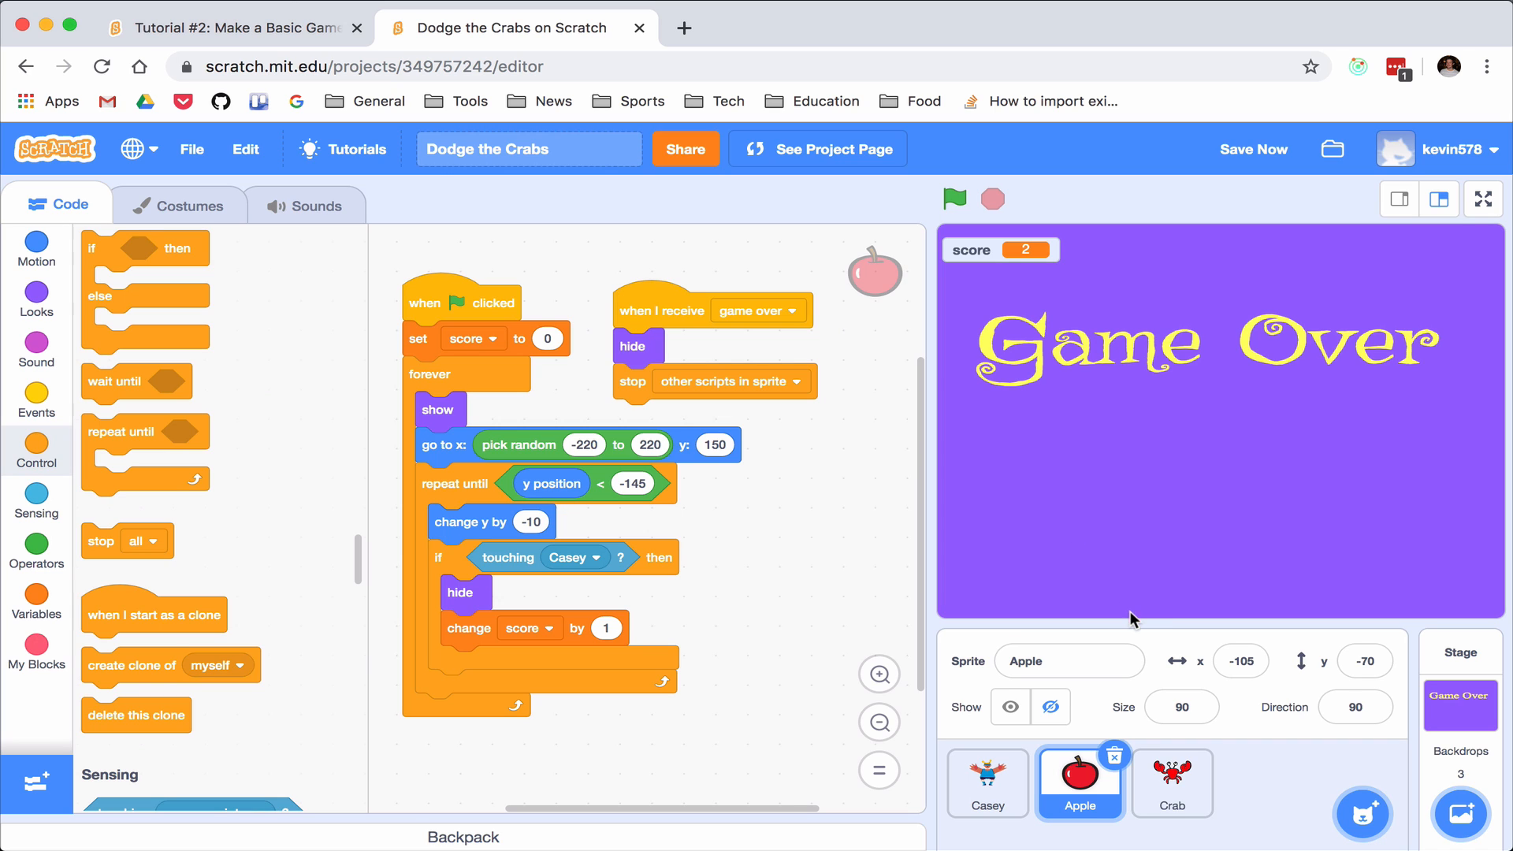
pyautogui.moveTo(633, 531)
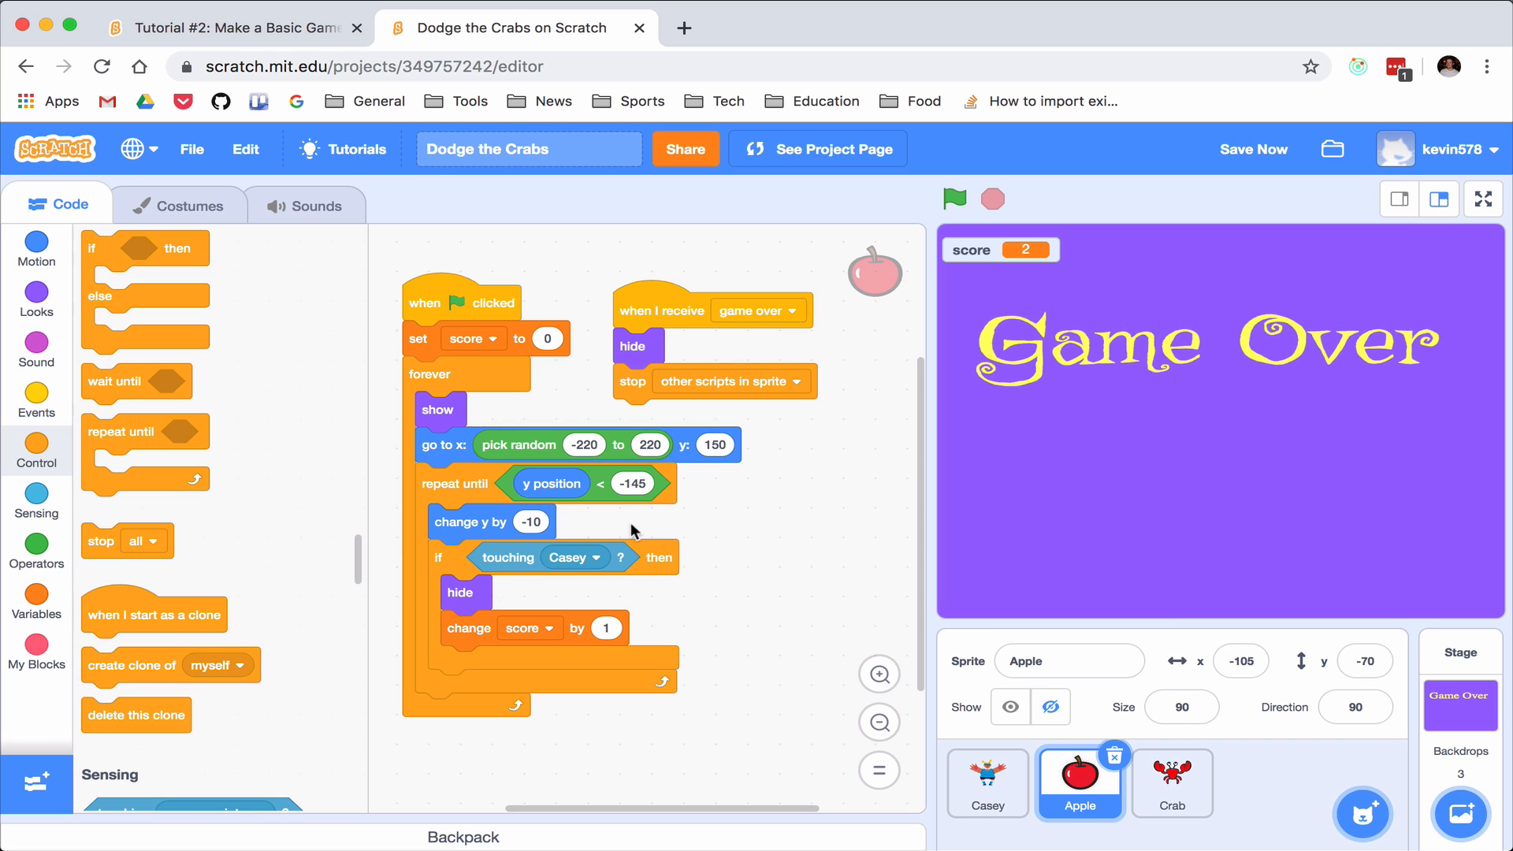
# Create a 'speed' variable for all sprites to drive the apple's change-y step
pyautogui.click(36, 550)
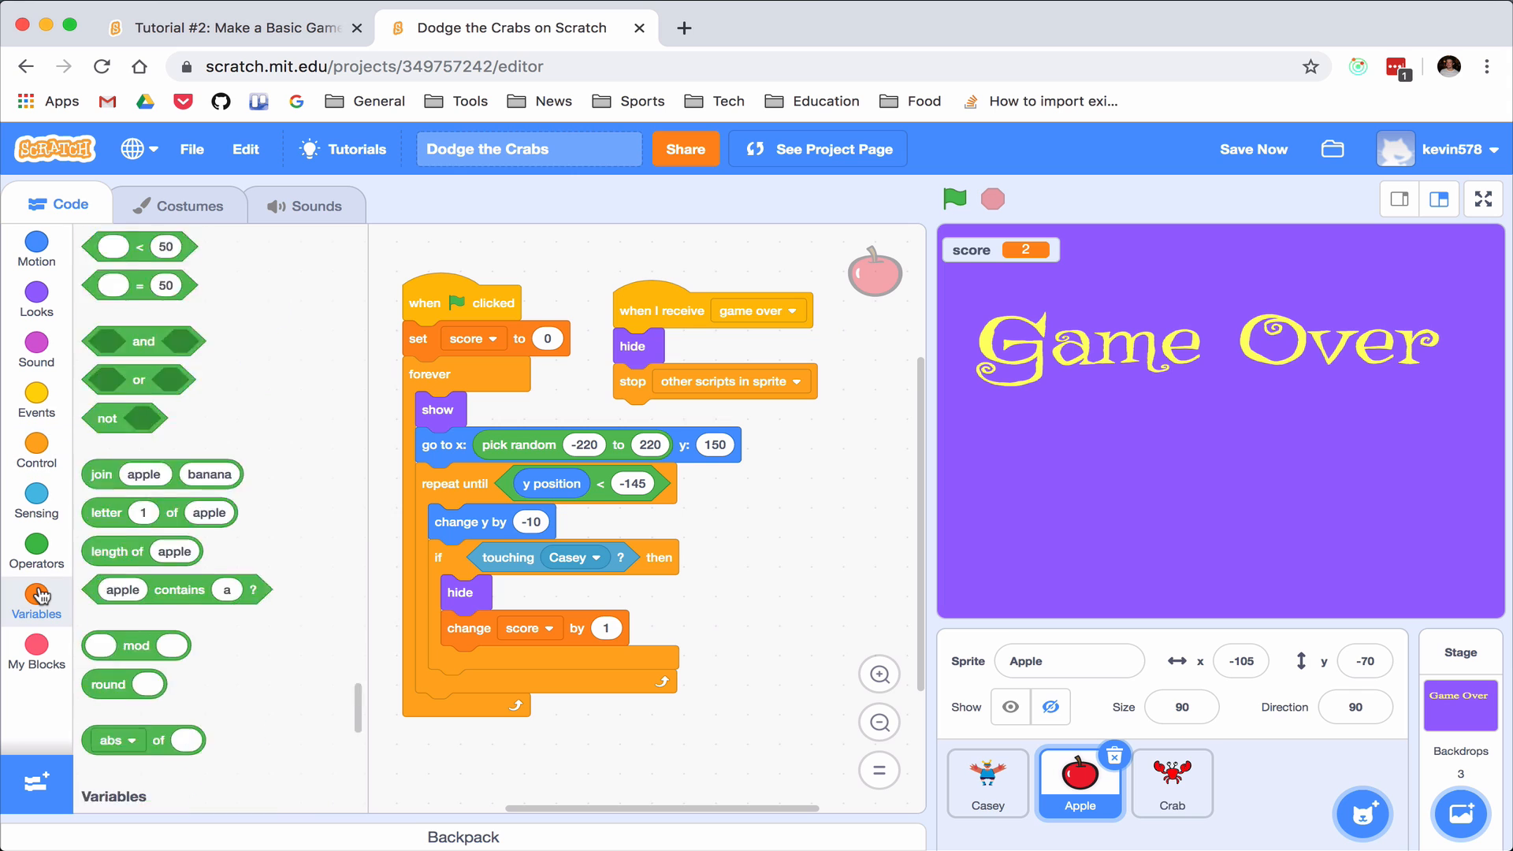
pyautogui.click(157, 280)
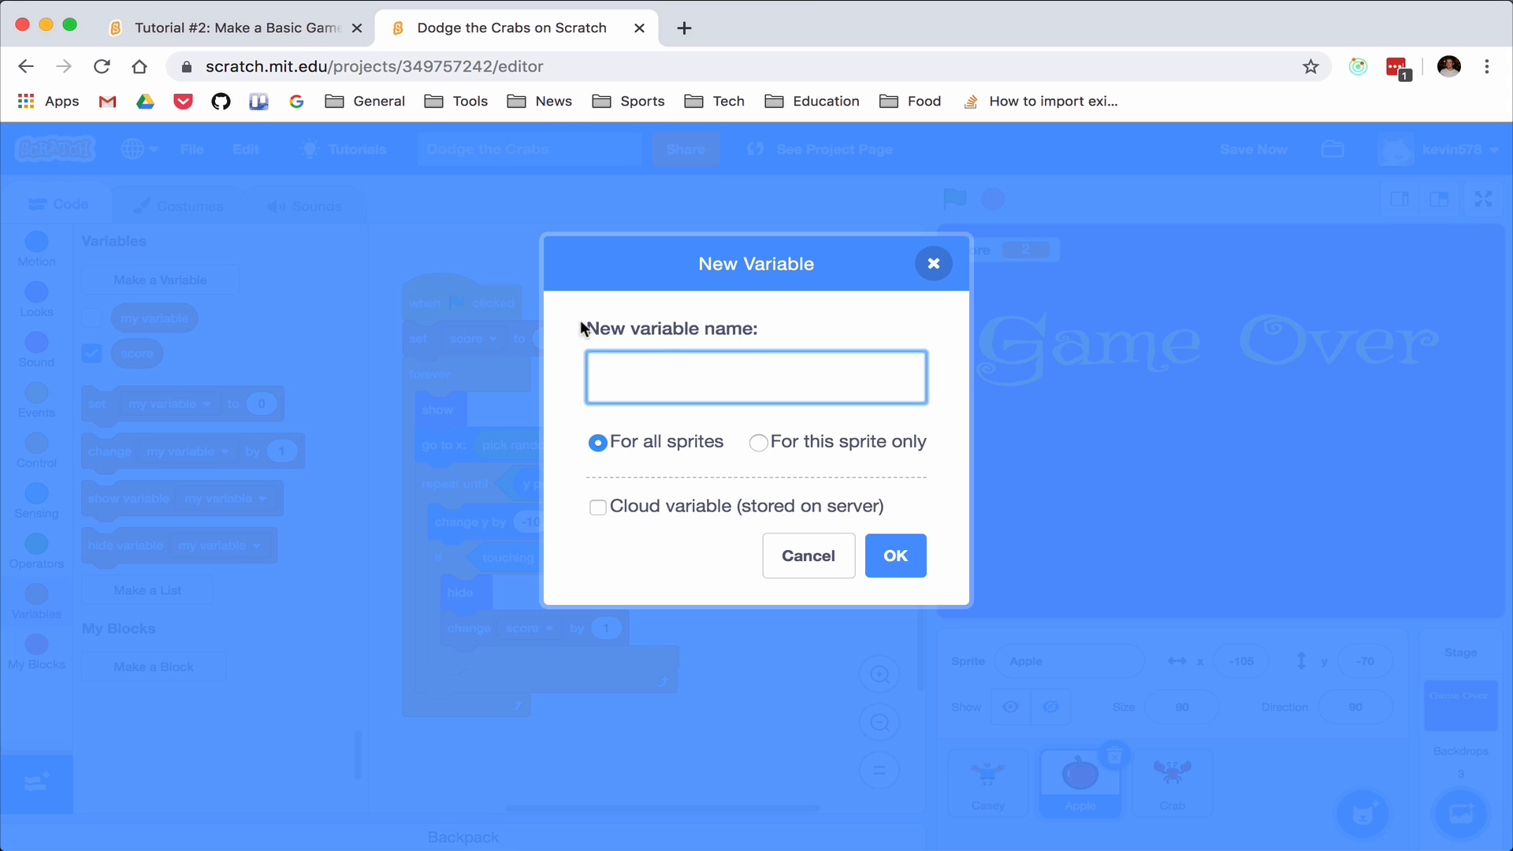
pyautogui.moveTo(747, 364)
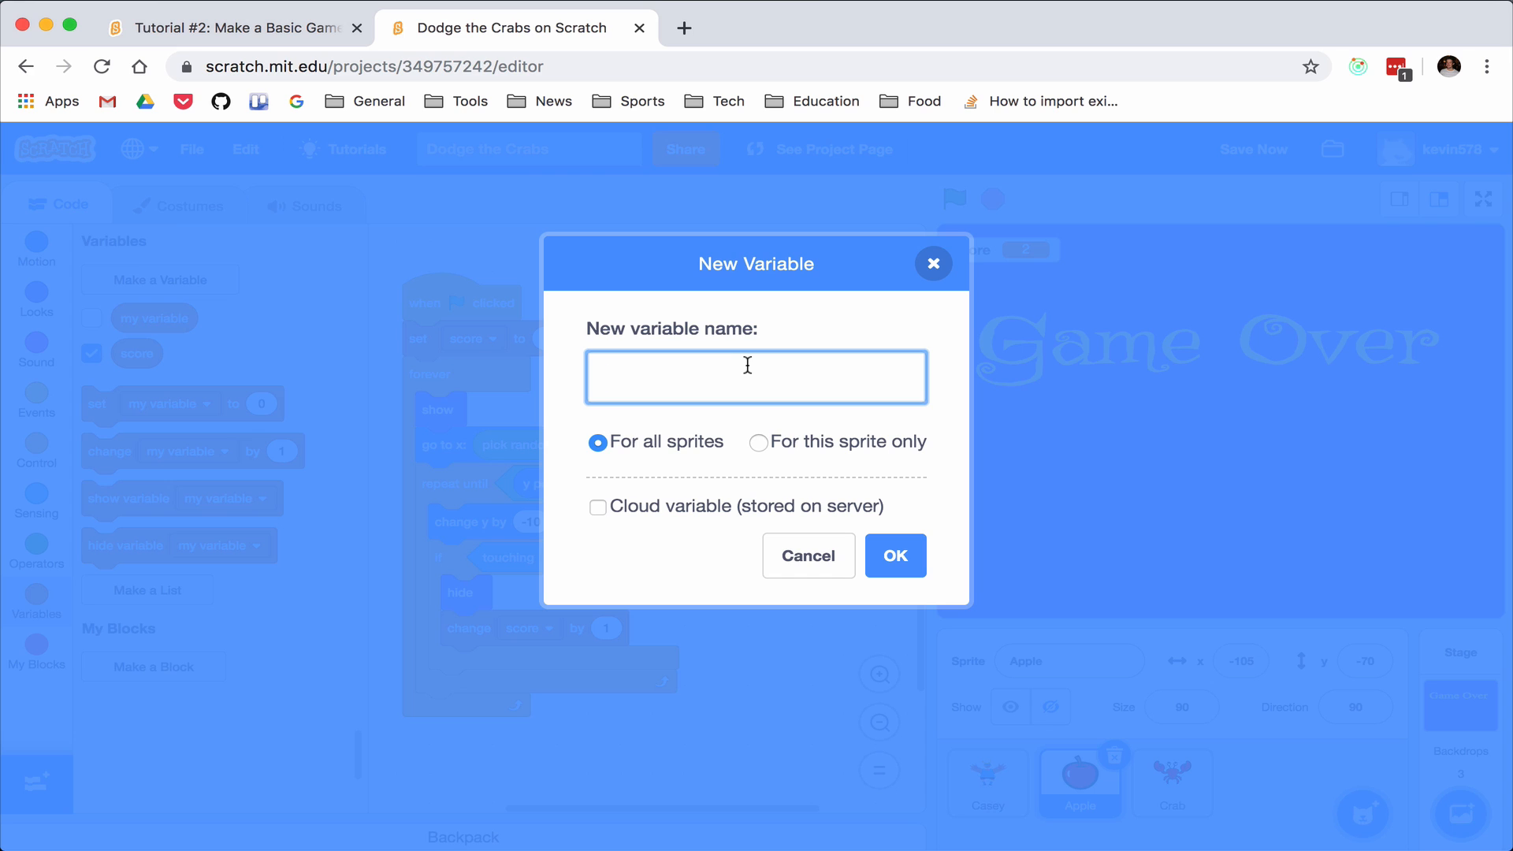
pyautogui.write('sp')
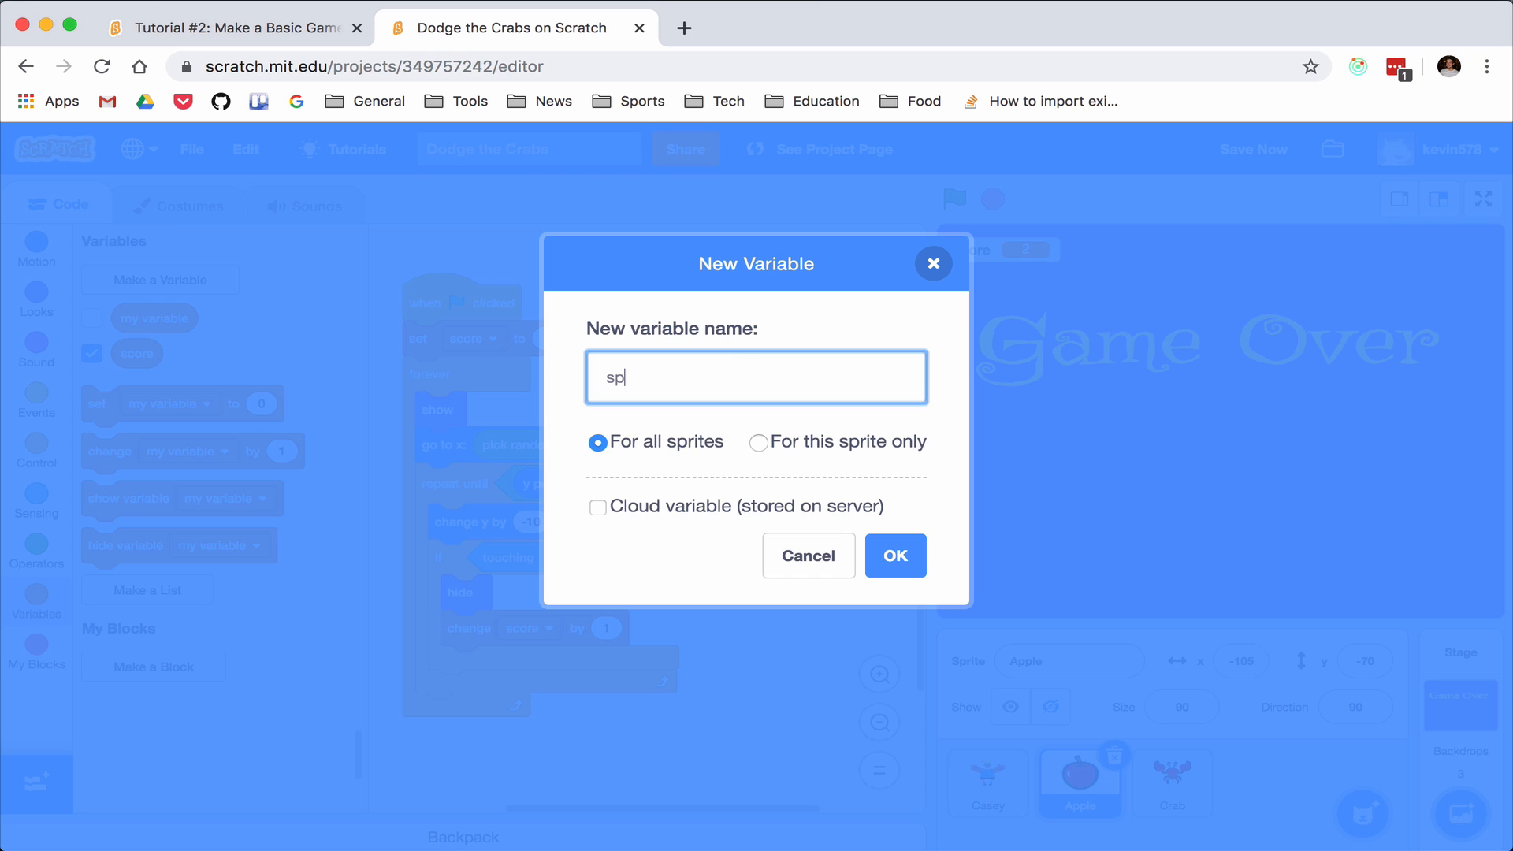
pyautogui.write('eed')
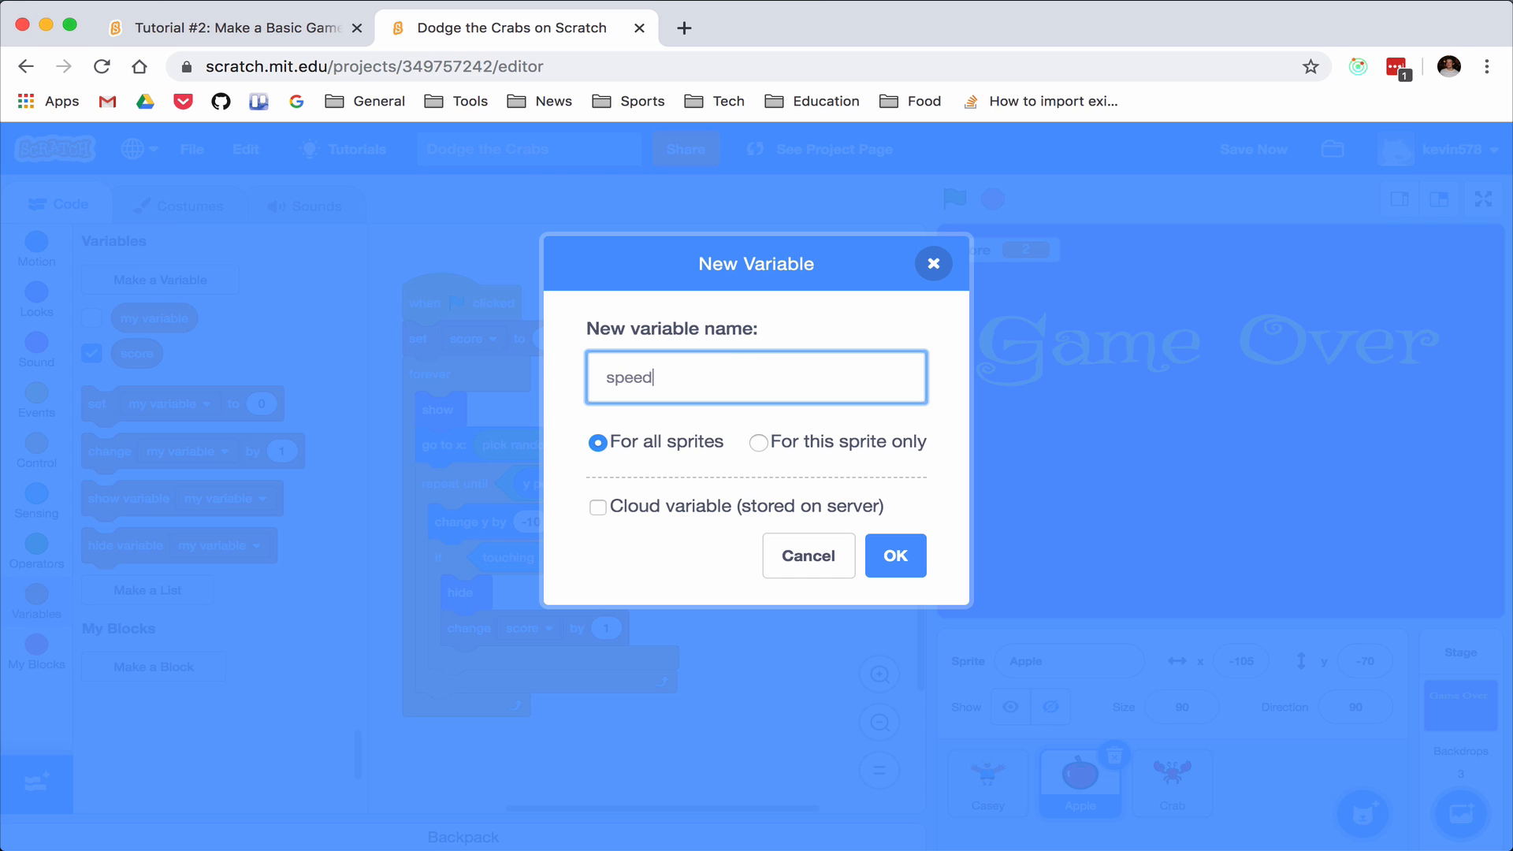
pyautogui.click(894, 556)
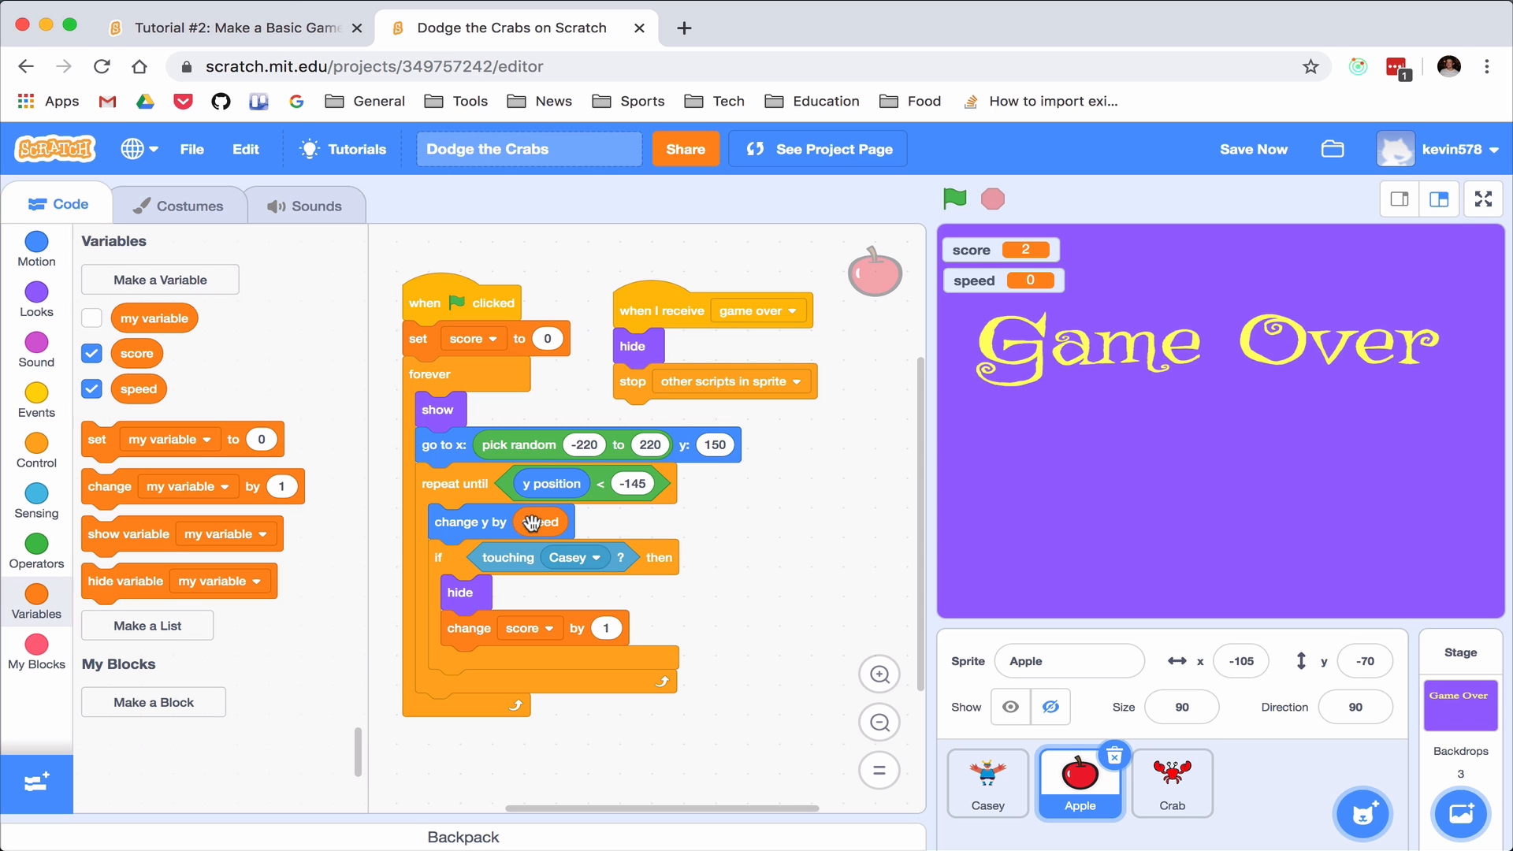
pyautogui.moveTo(106, 440)
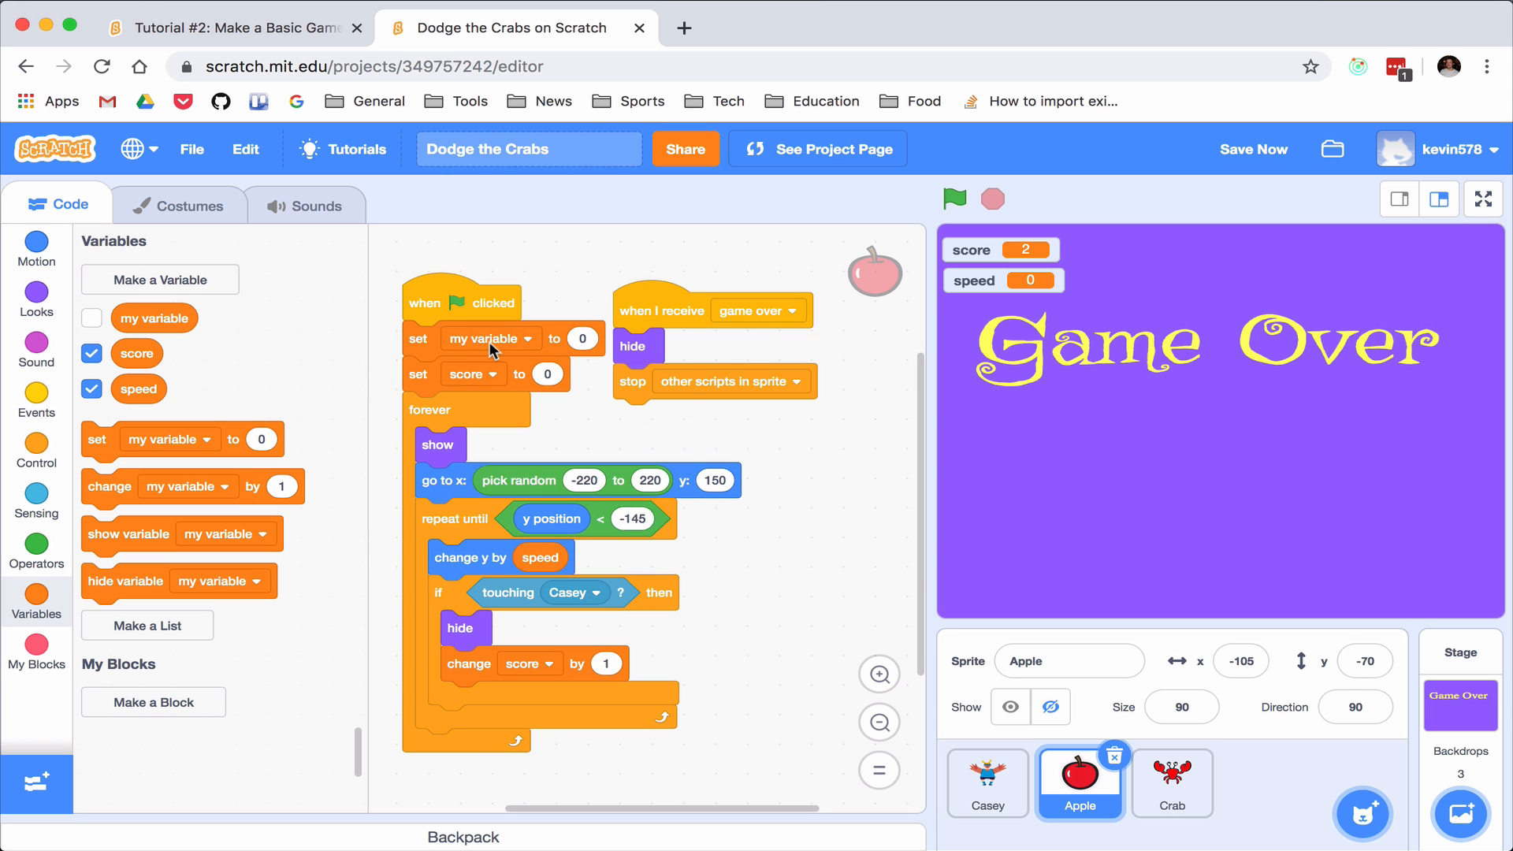
# Set speed to 8 under the green flag and add a change-speed block after the fall loop
pyautogui.click(489, 339)
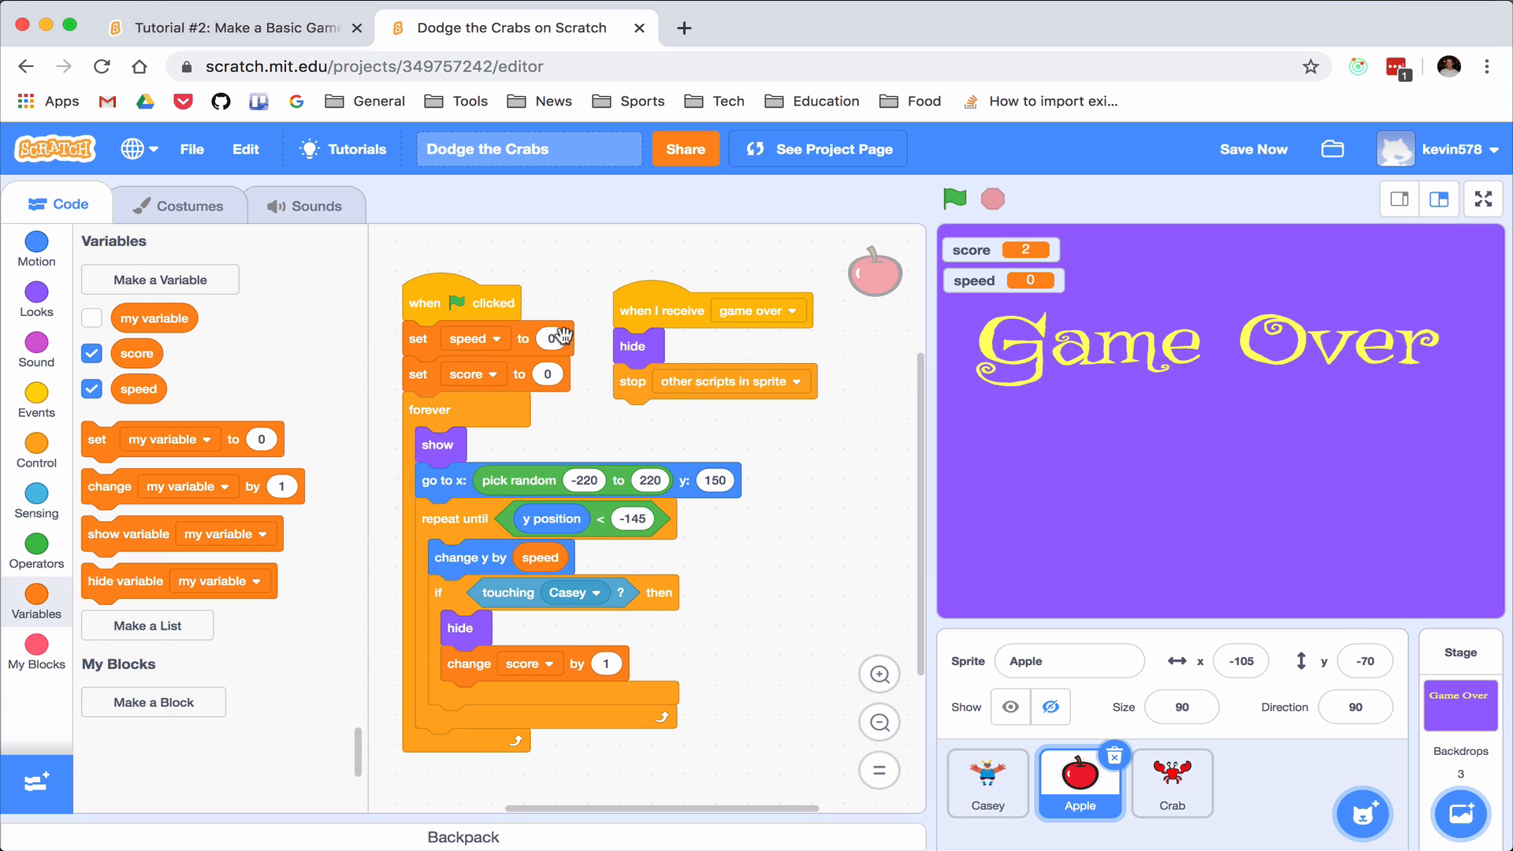
pyautogui.rightClick(555, 337)
pyautogui.write('8')
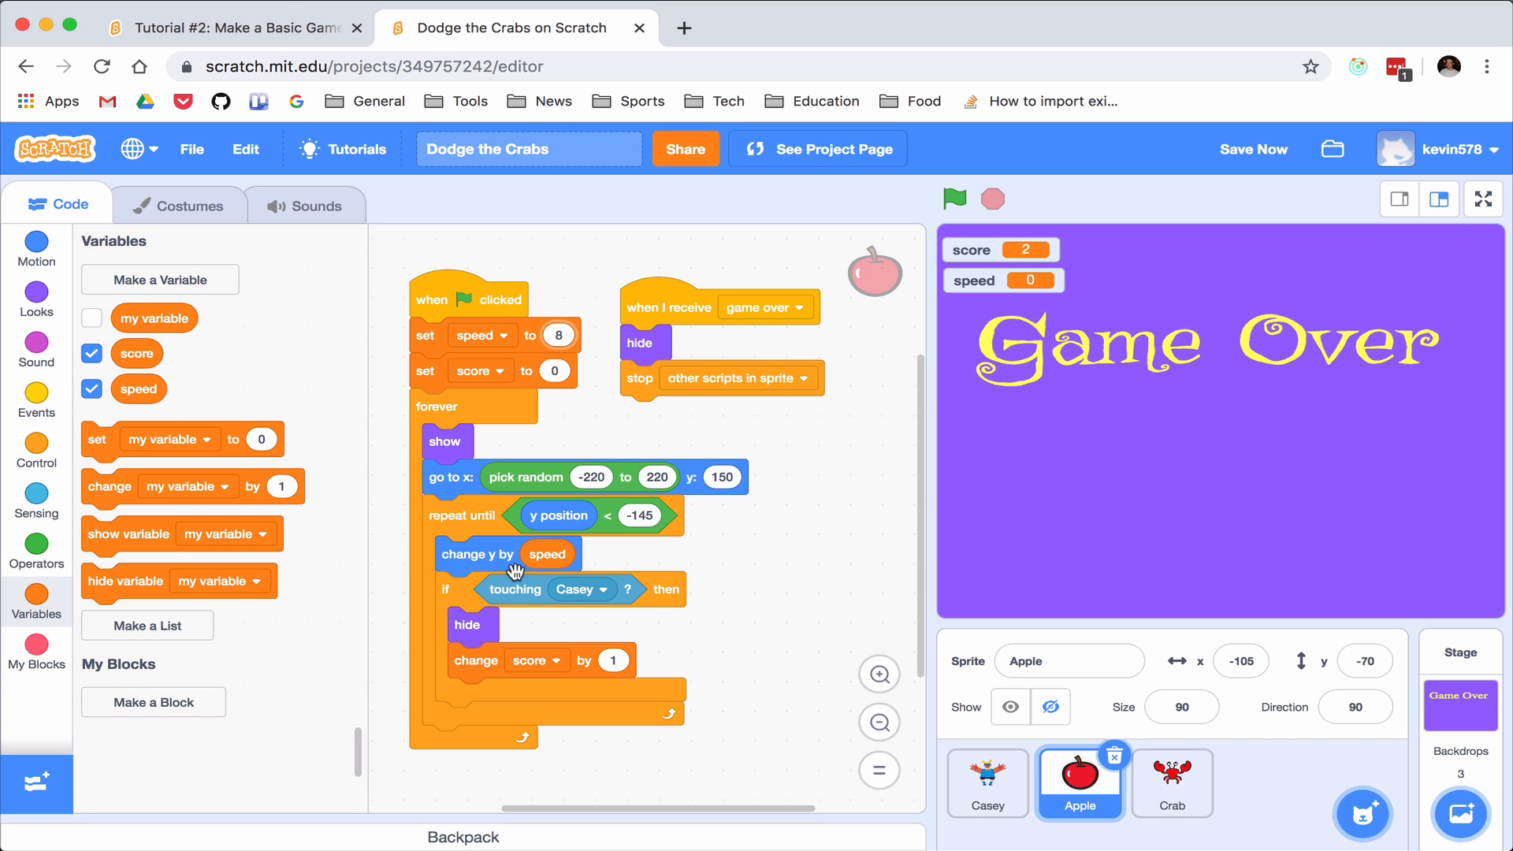
pyautogui.moveTo(210, 565)
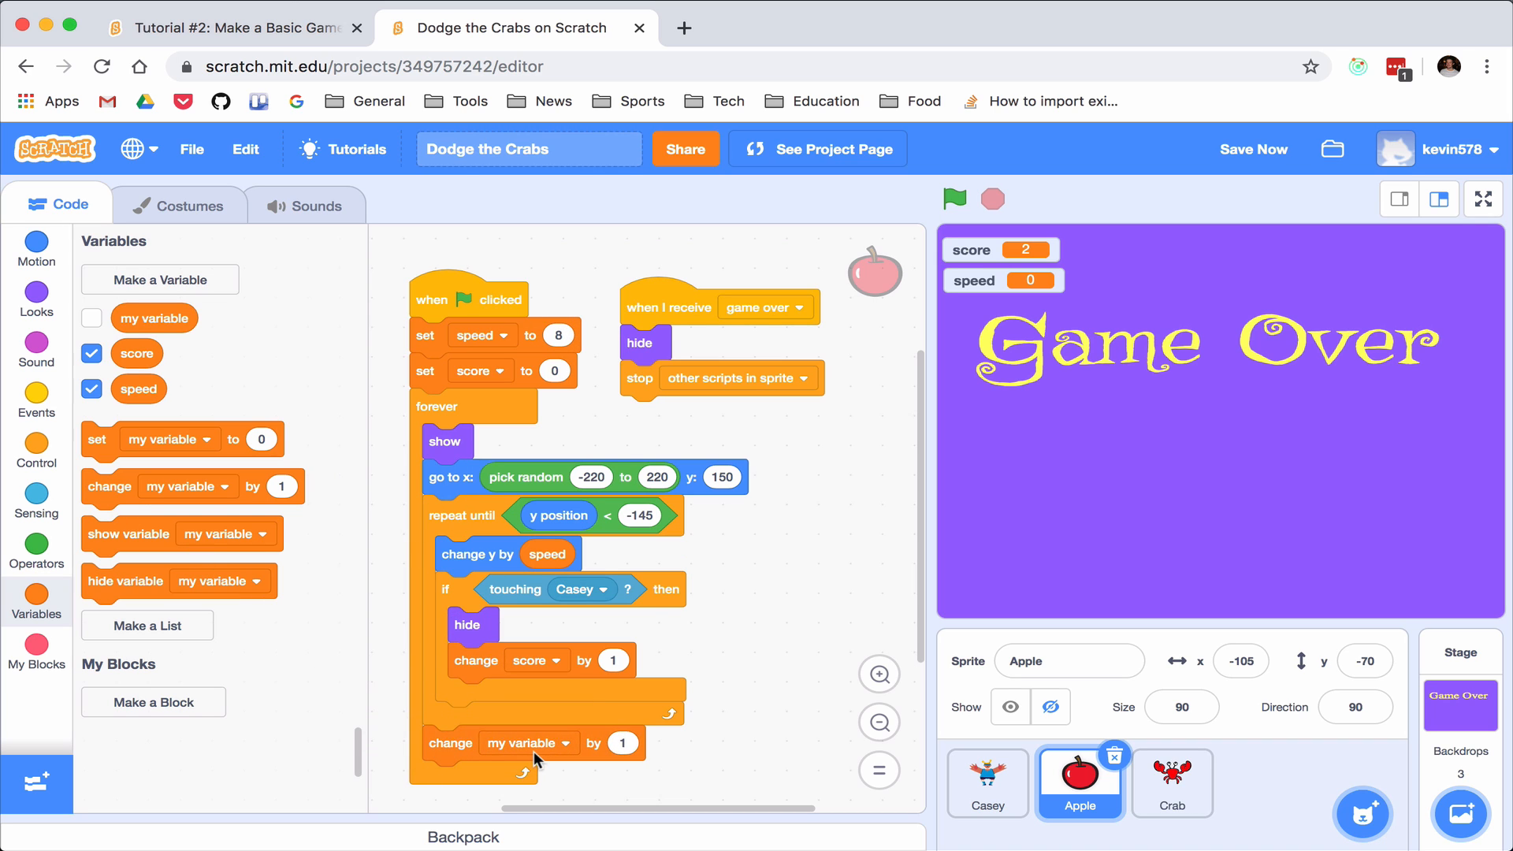
pyautogui.click(564, 742)
pyautogui.write('.5')
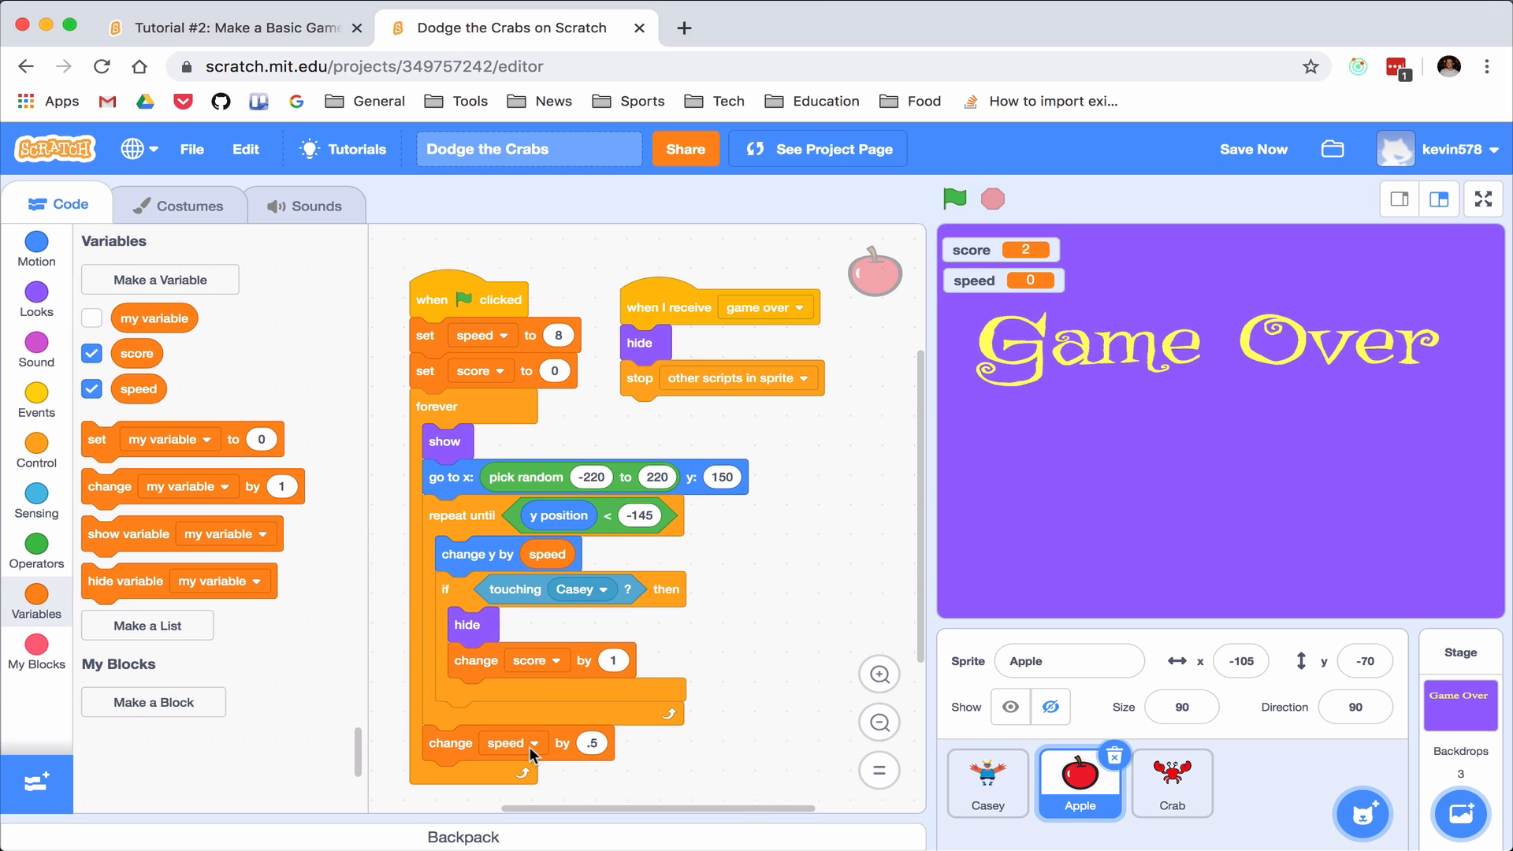
pyautogui.moveTo(1113, 795)
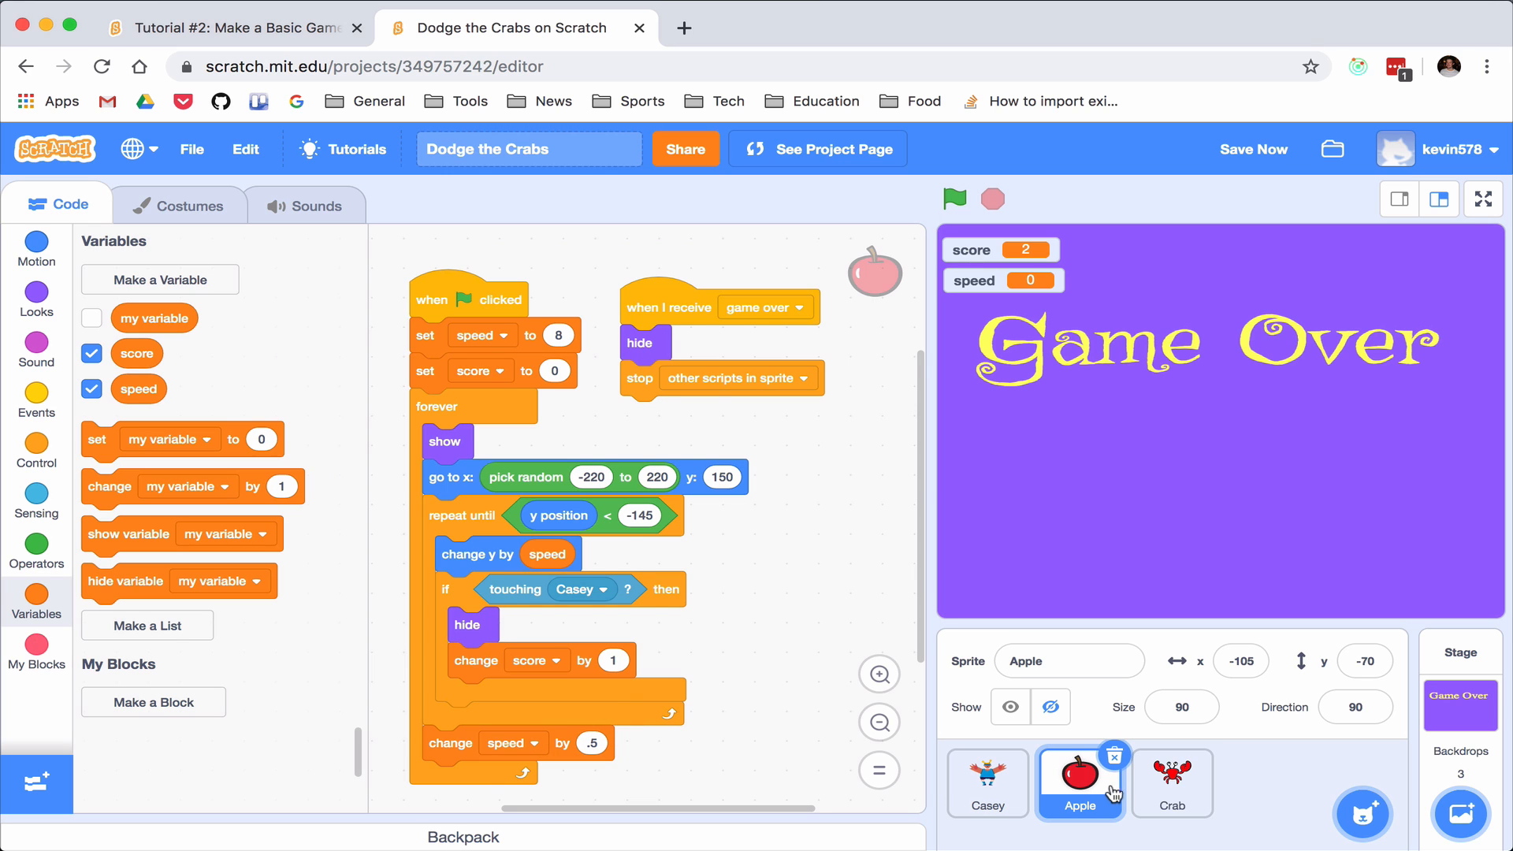
# Select the Crab sprite to view its falling script
pyautogui.click(1170, 782)
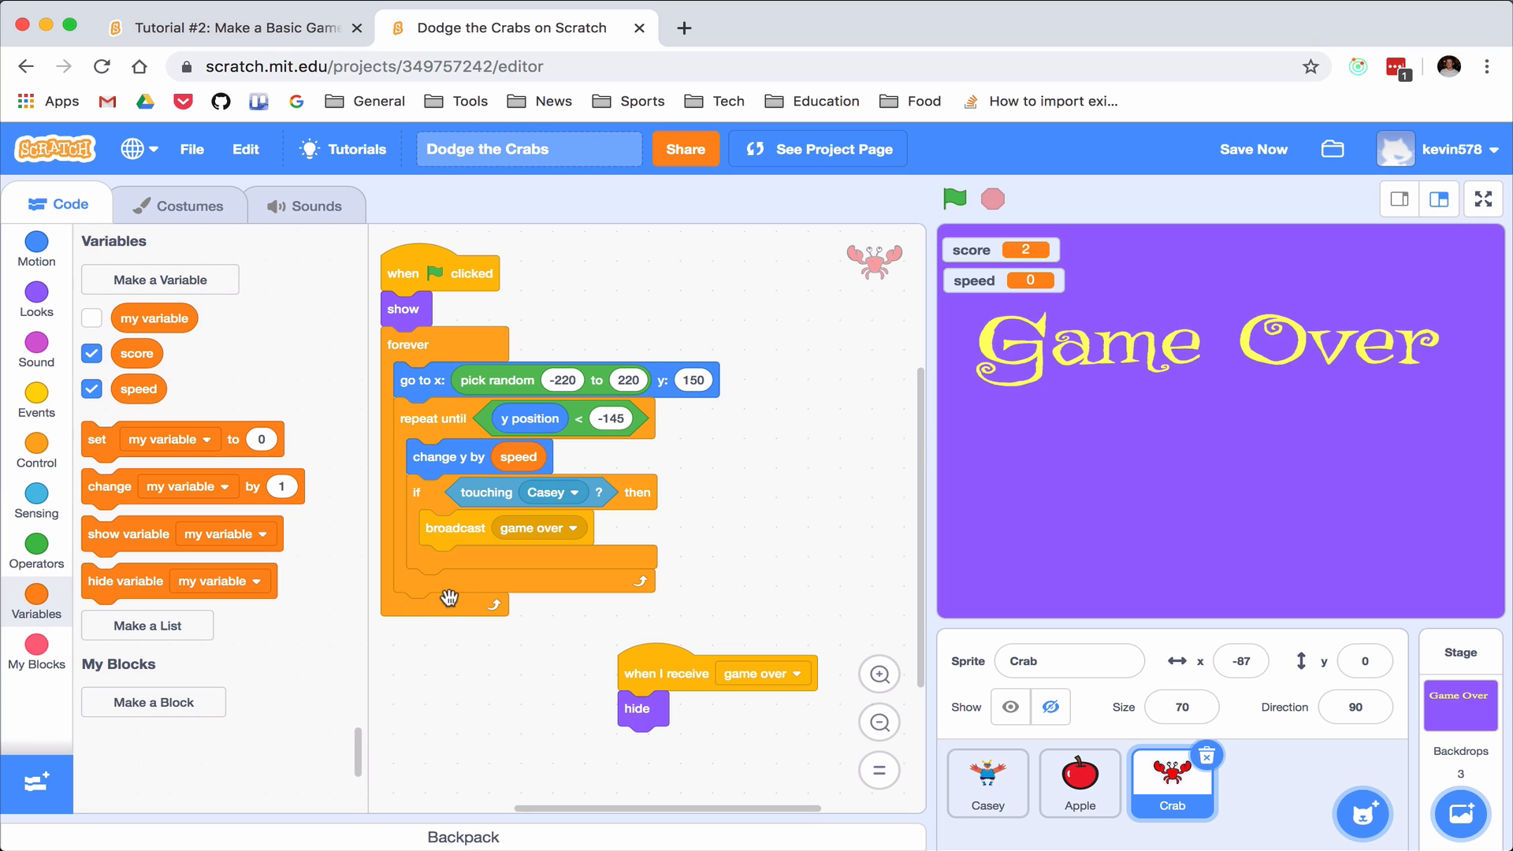
pyautogui.moveTo(473, 596)
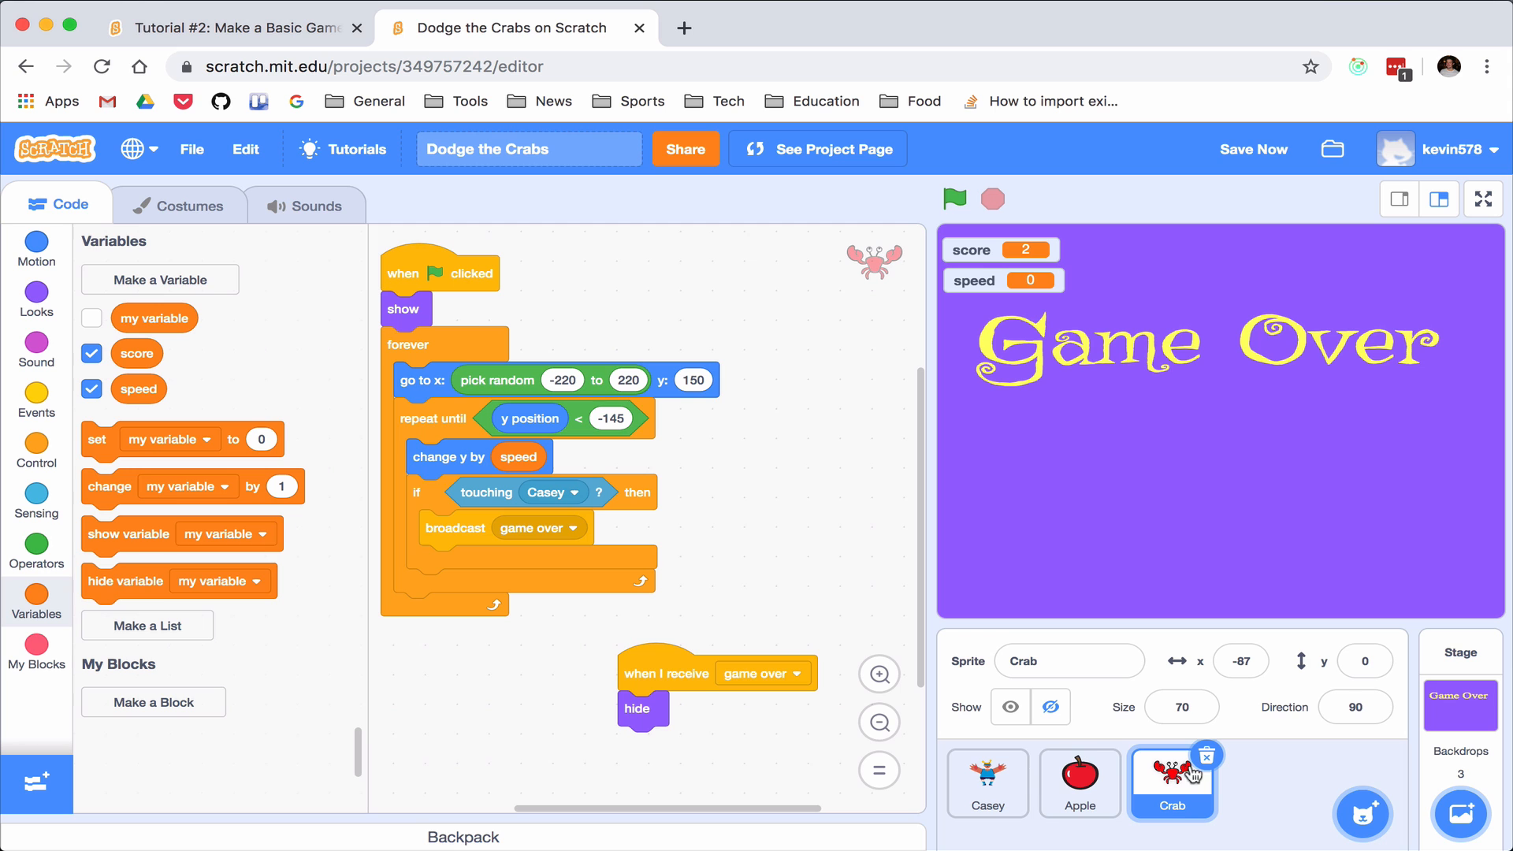
pyautogui.moveTo(1154, 796)
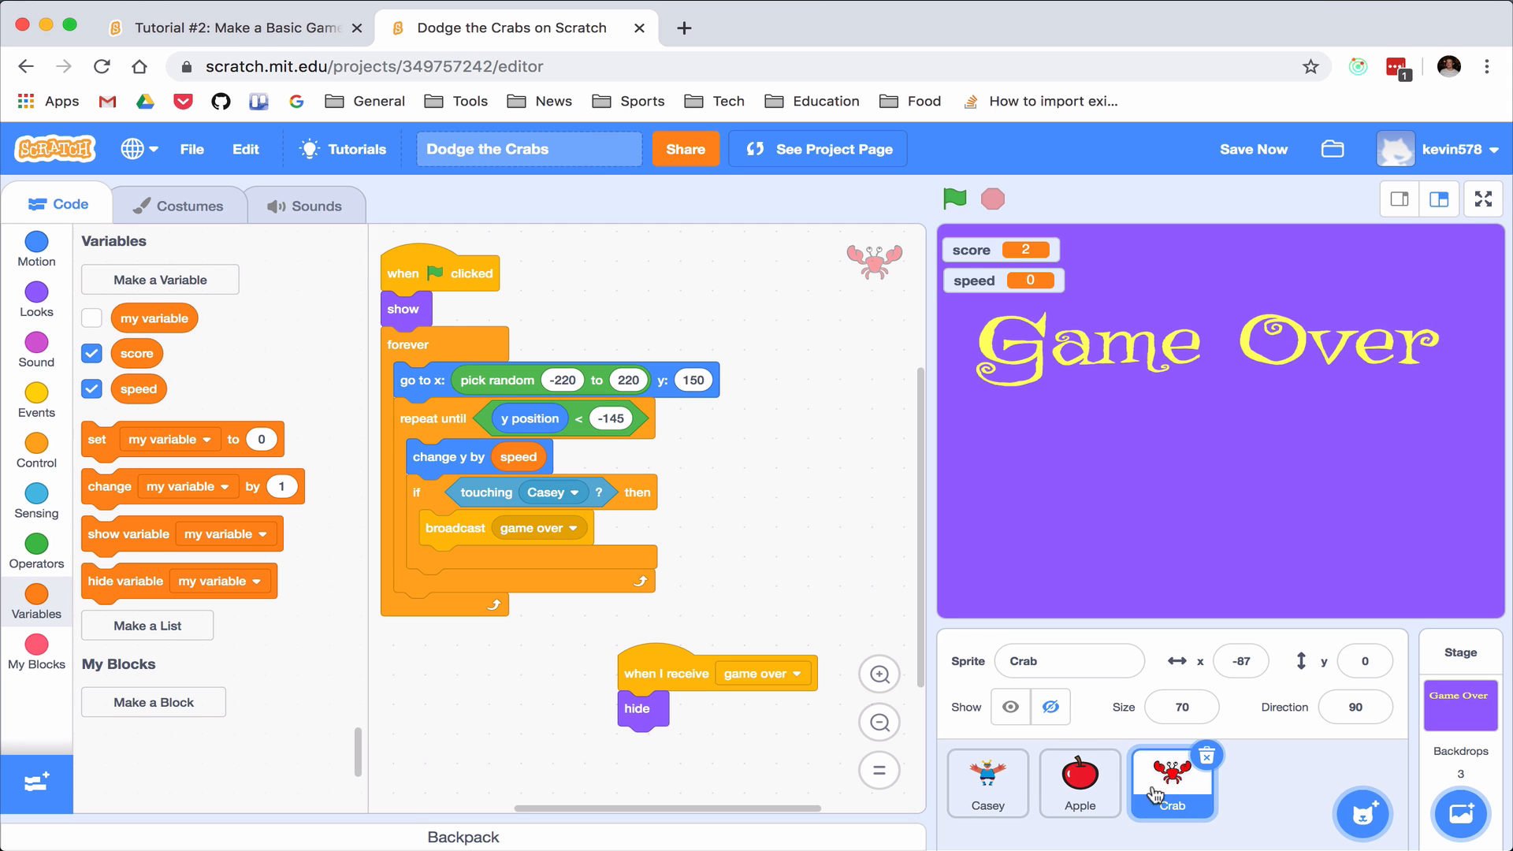
# Return to the apple's scripts and run the game a few times to watch the speed
pyautogui.click(1078, 783)
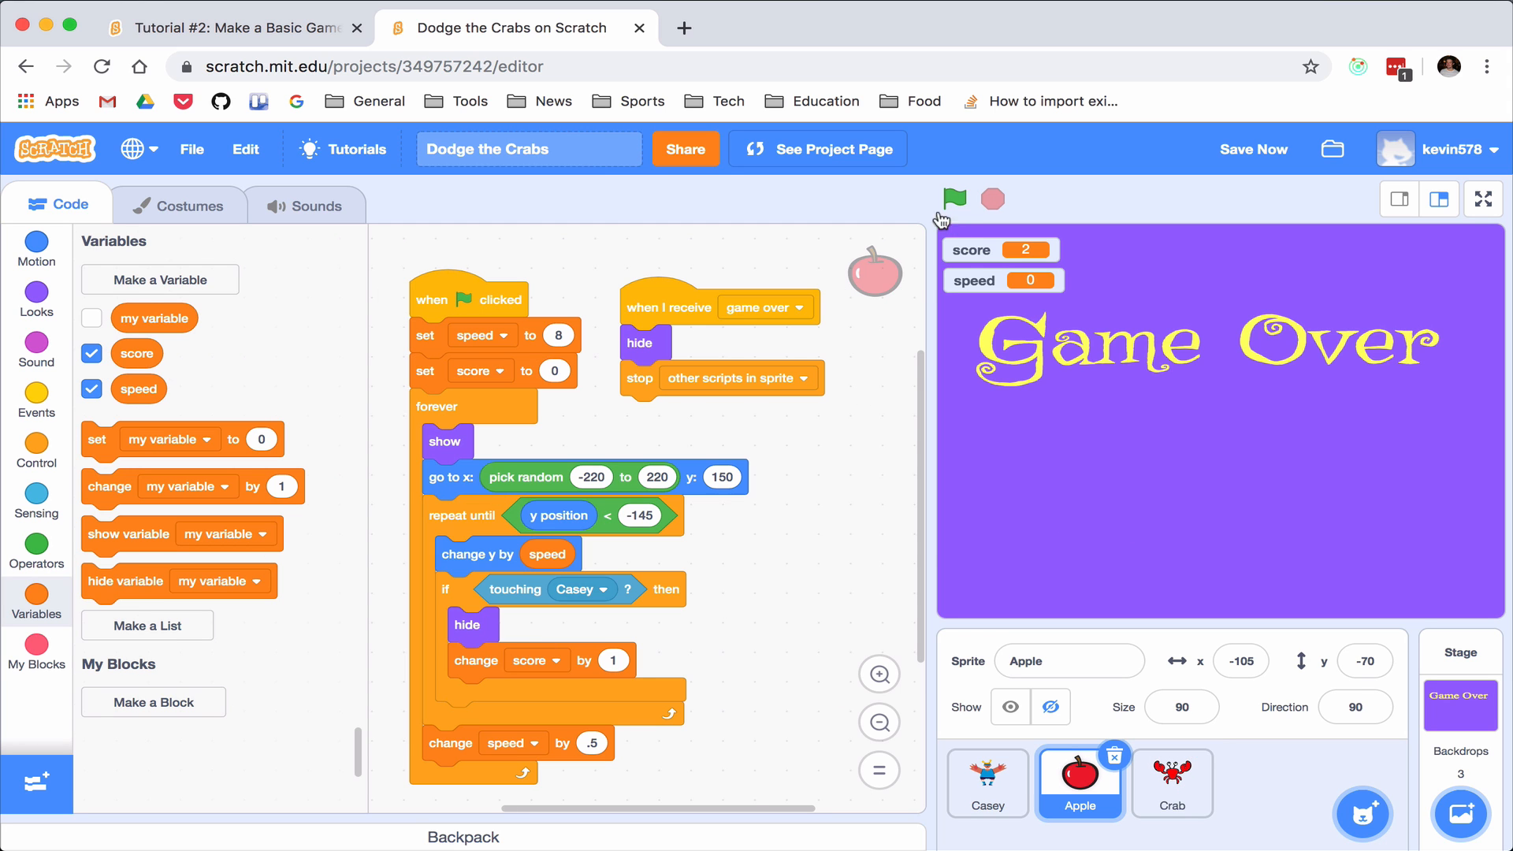
pyautogui.click(953, 200)
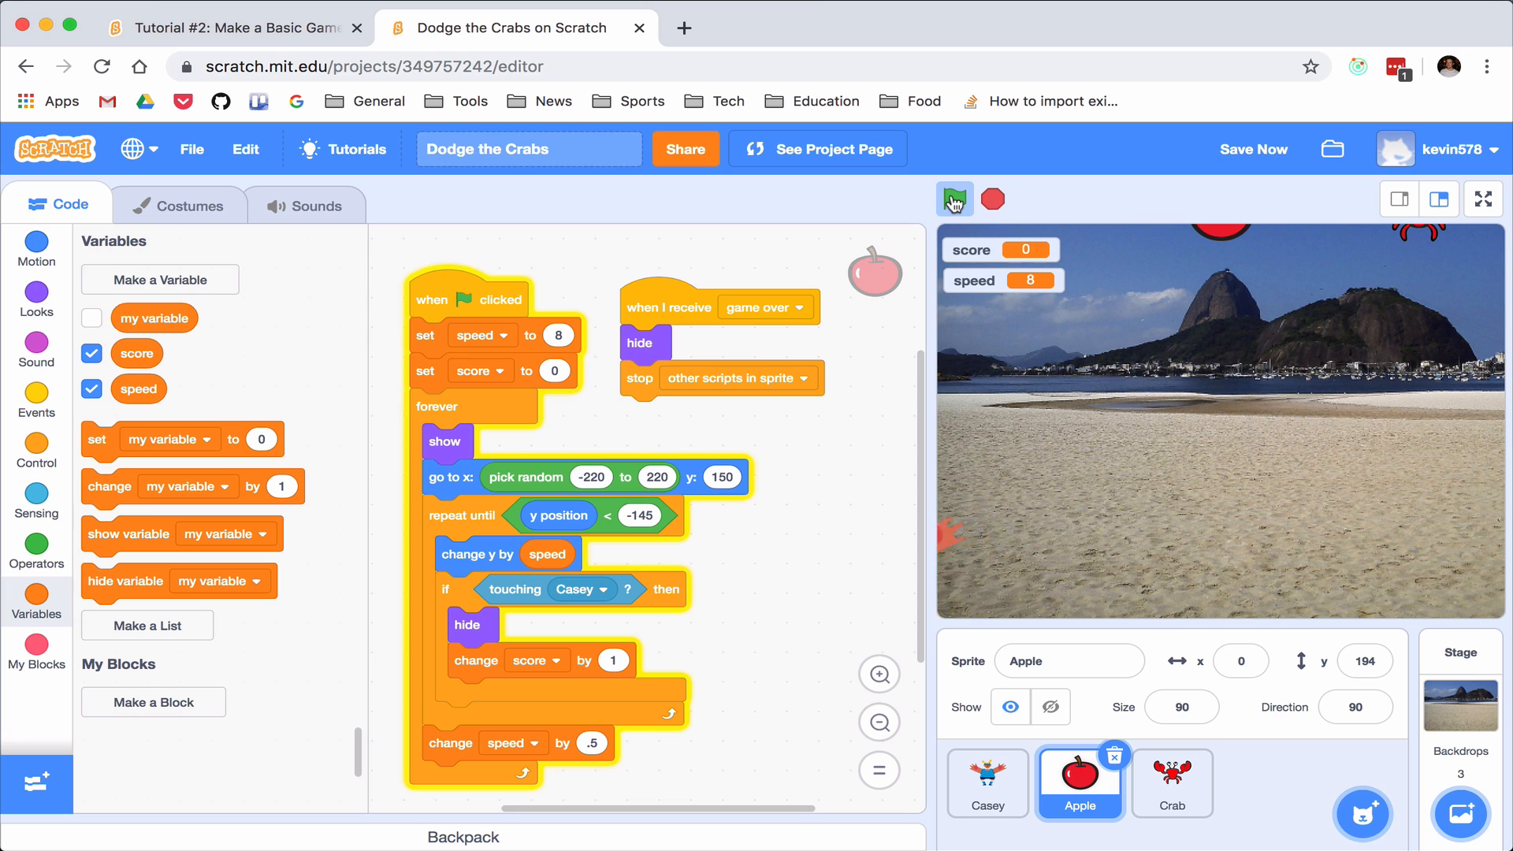
pyautogui.click(954, 200)
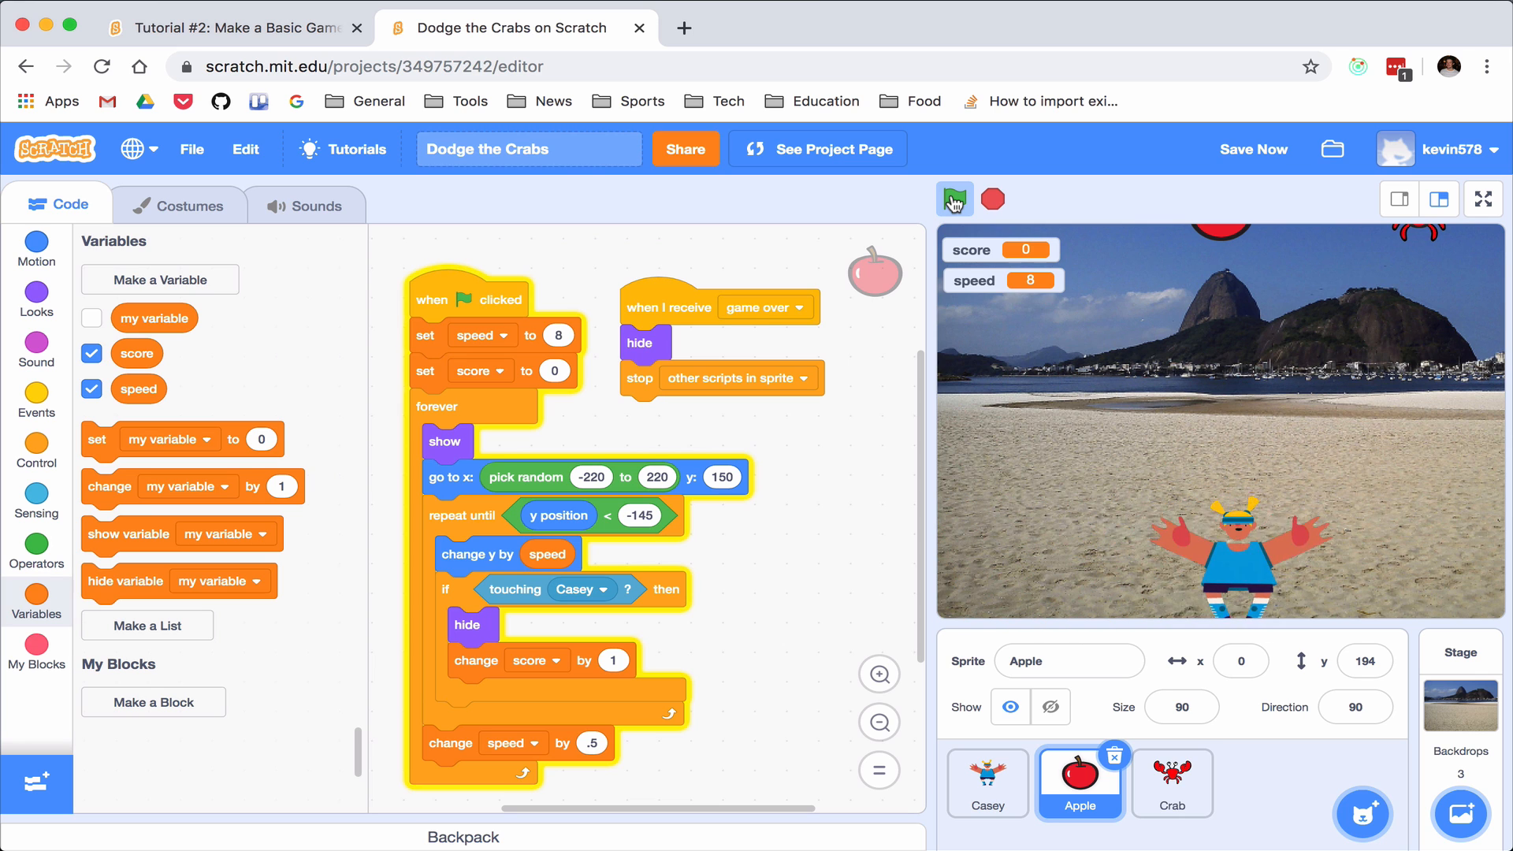
pyautogui.click(955, 200)
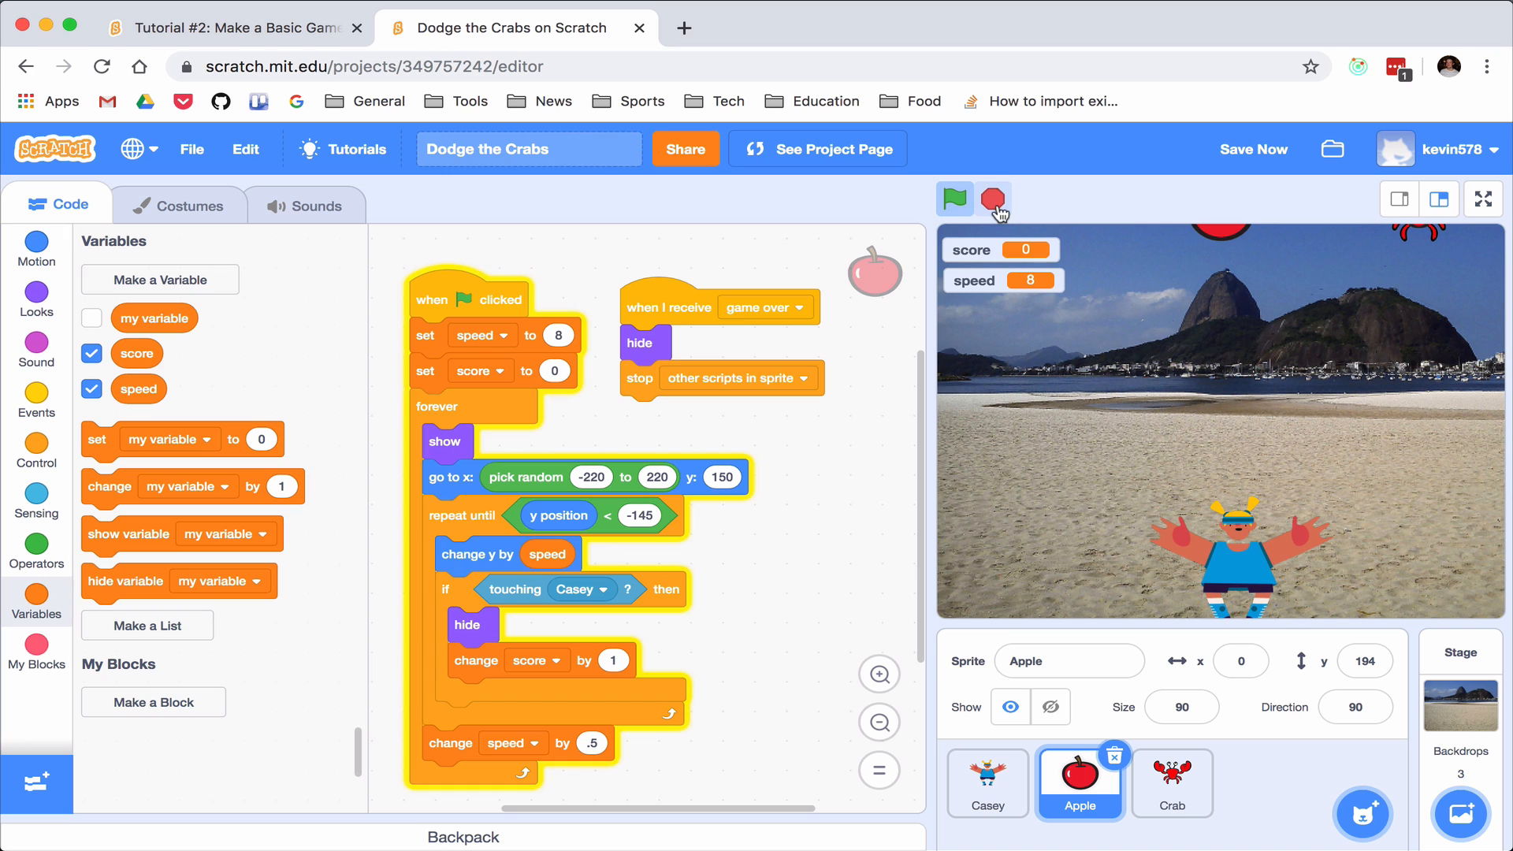
pyautogui.click(993, 199)
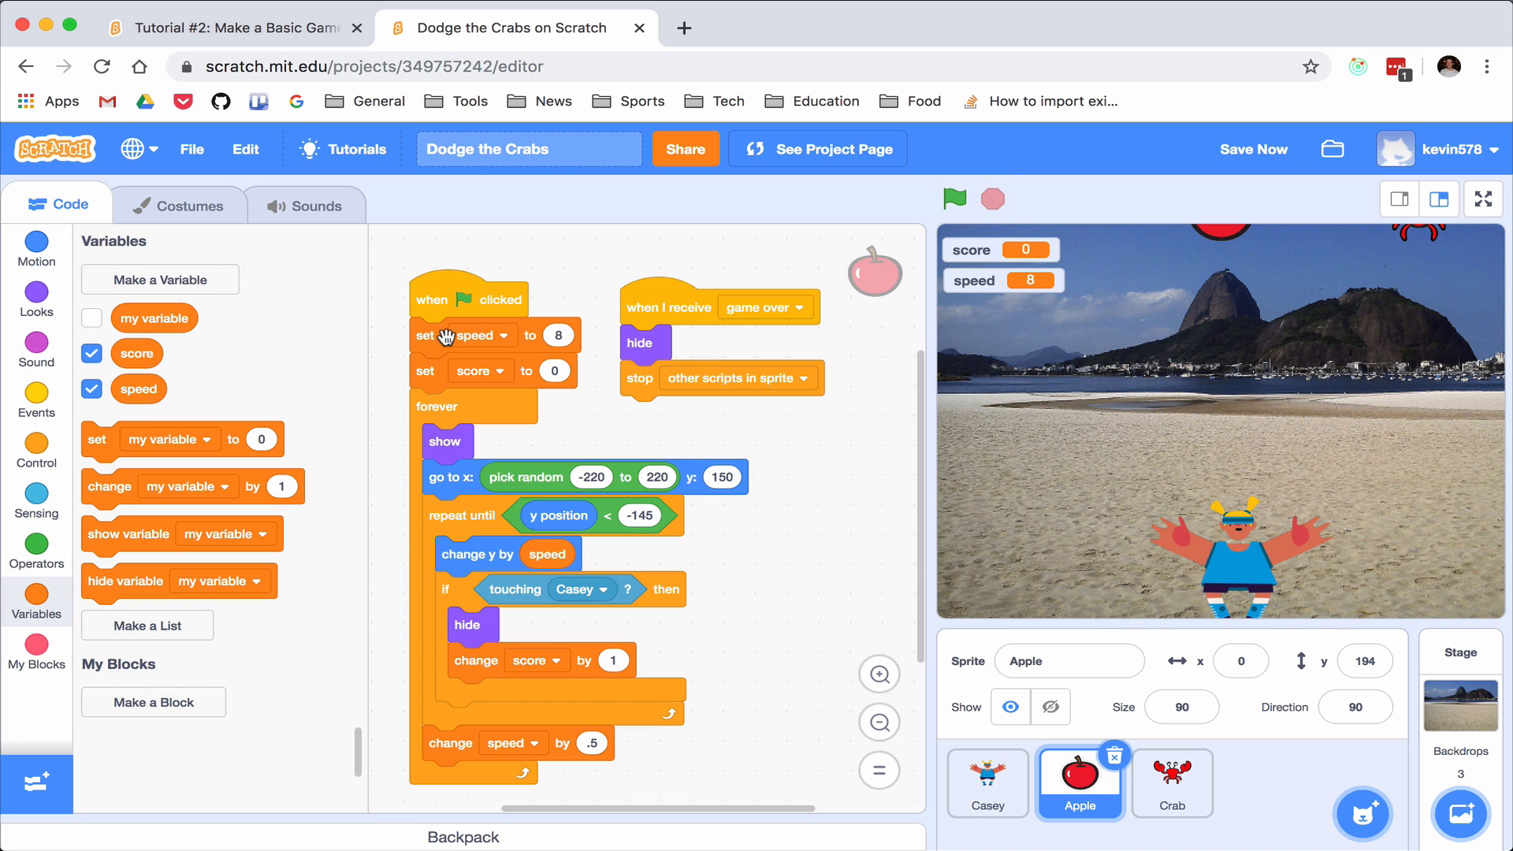
pyautogui.moveTo(462, 388)
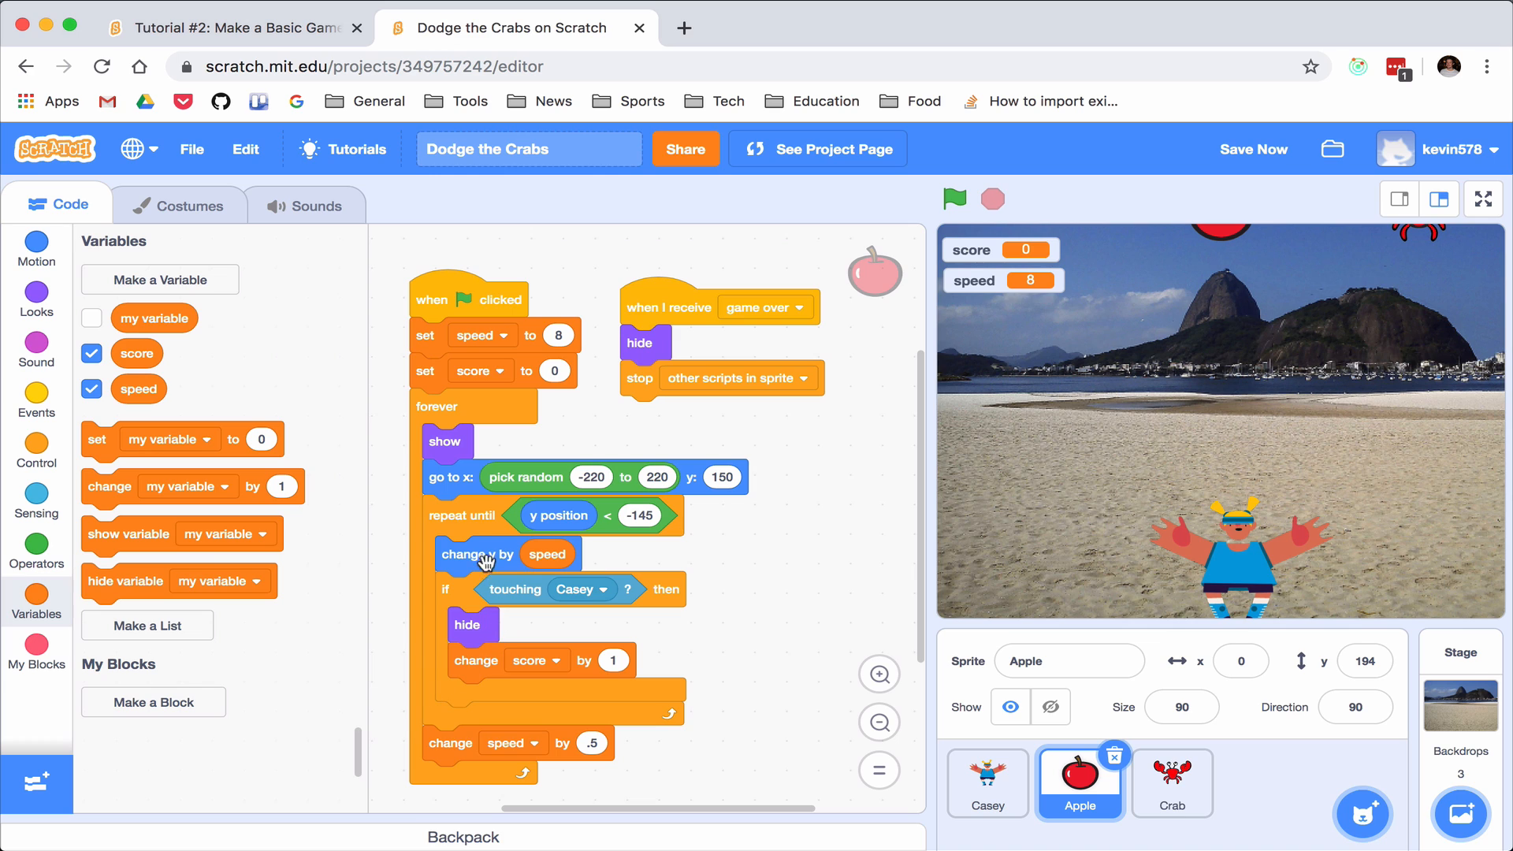
pyautogui.moveTo(590, 325)
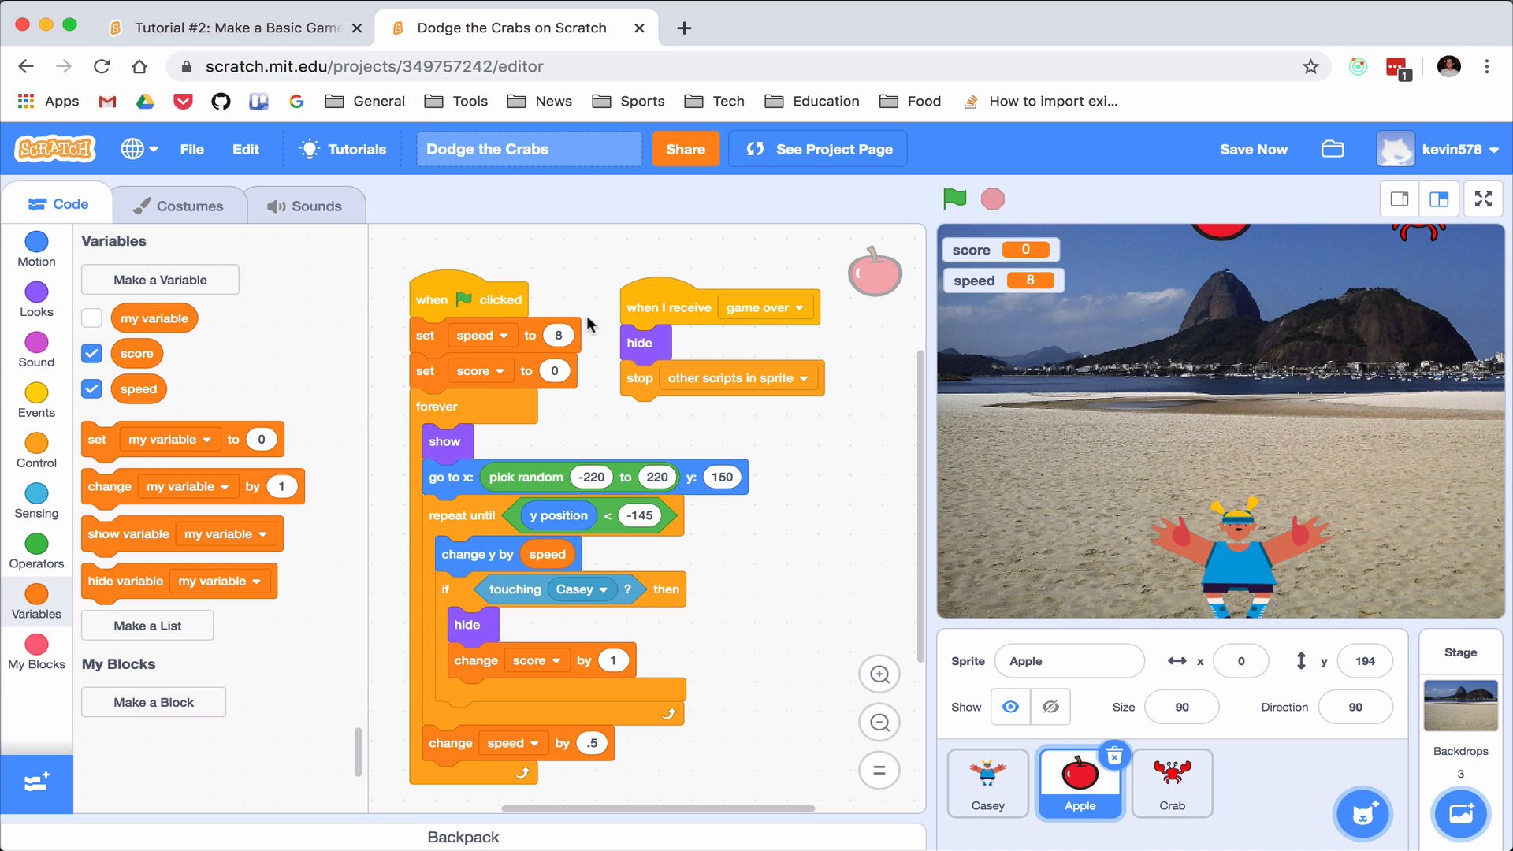
pyautogui.moveTo(742, 394)
pyautogui.write('-8')
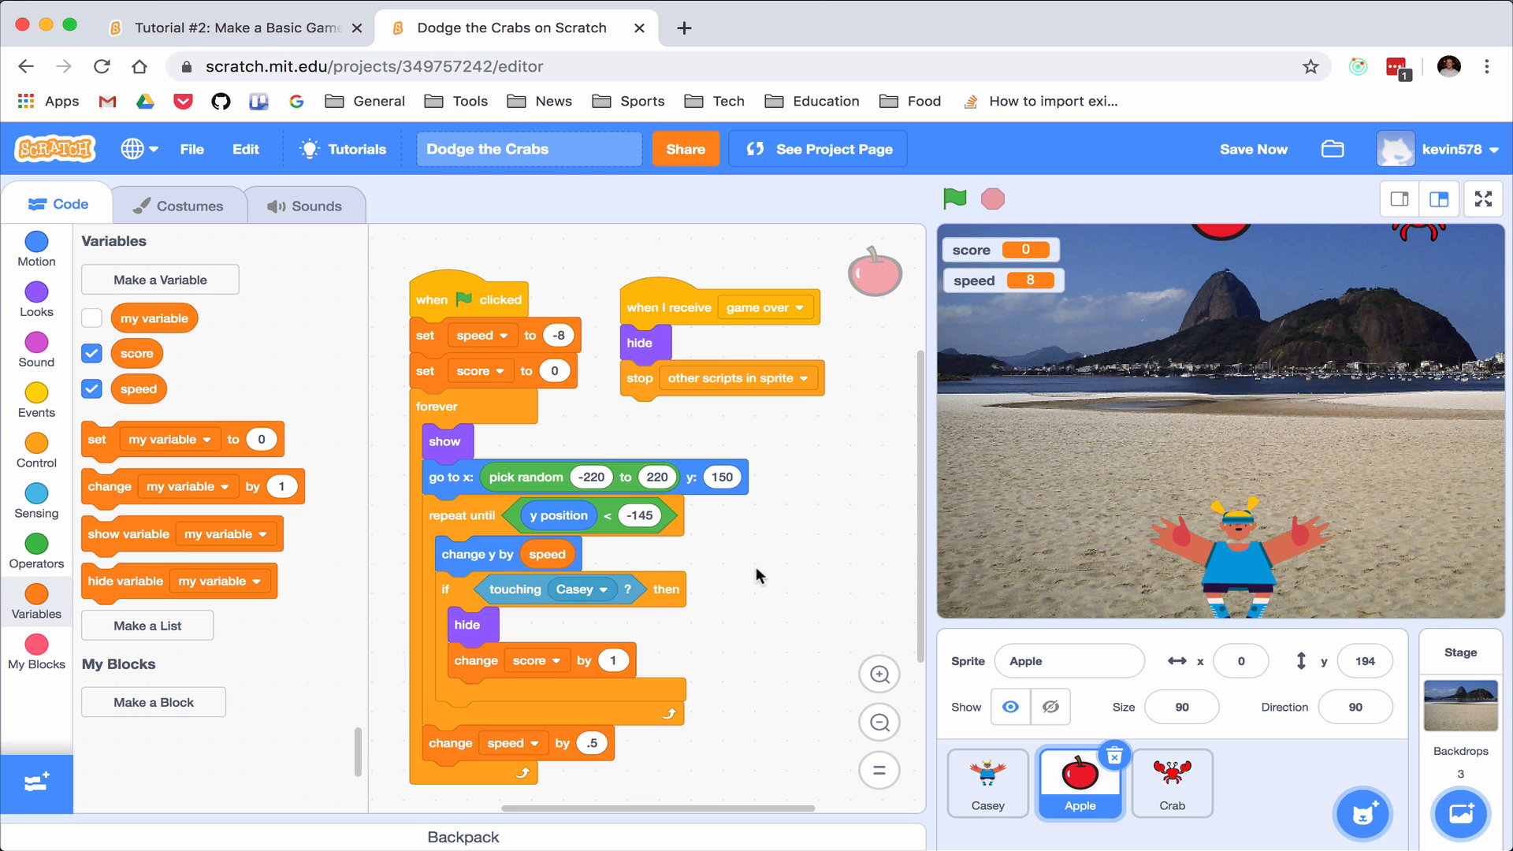
# Make speed change by -.5 after each fall and rerun the game
pyautogui.scroll(3)
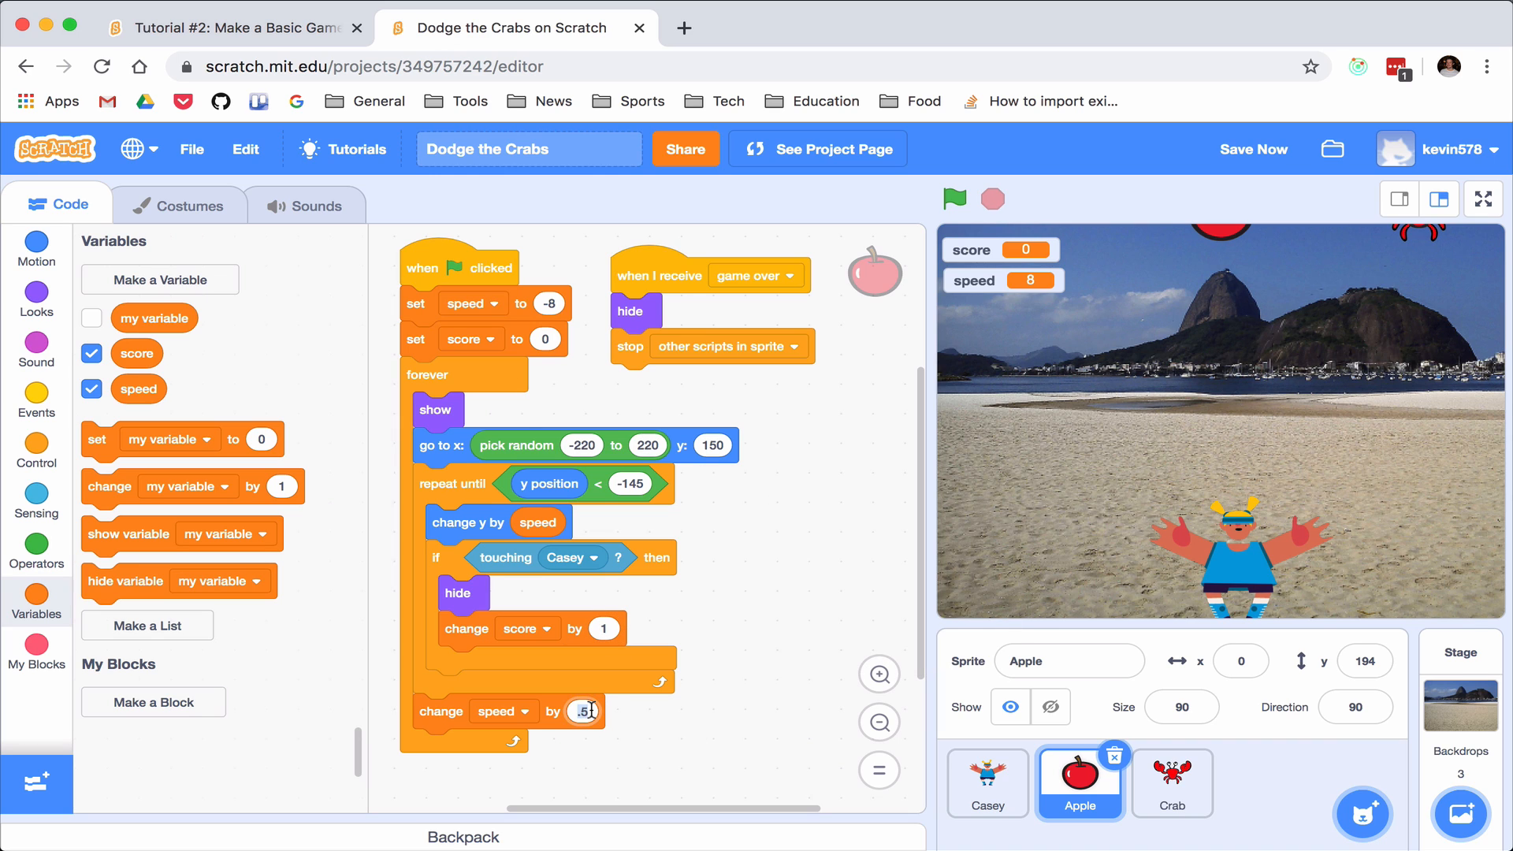
pyautogui.write('-.5')
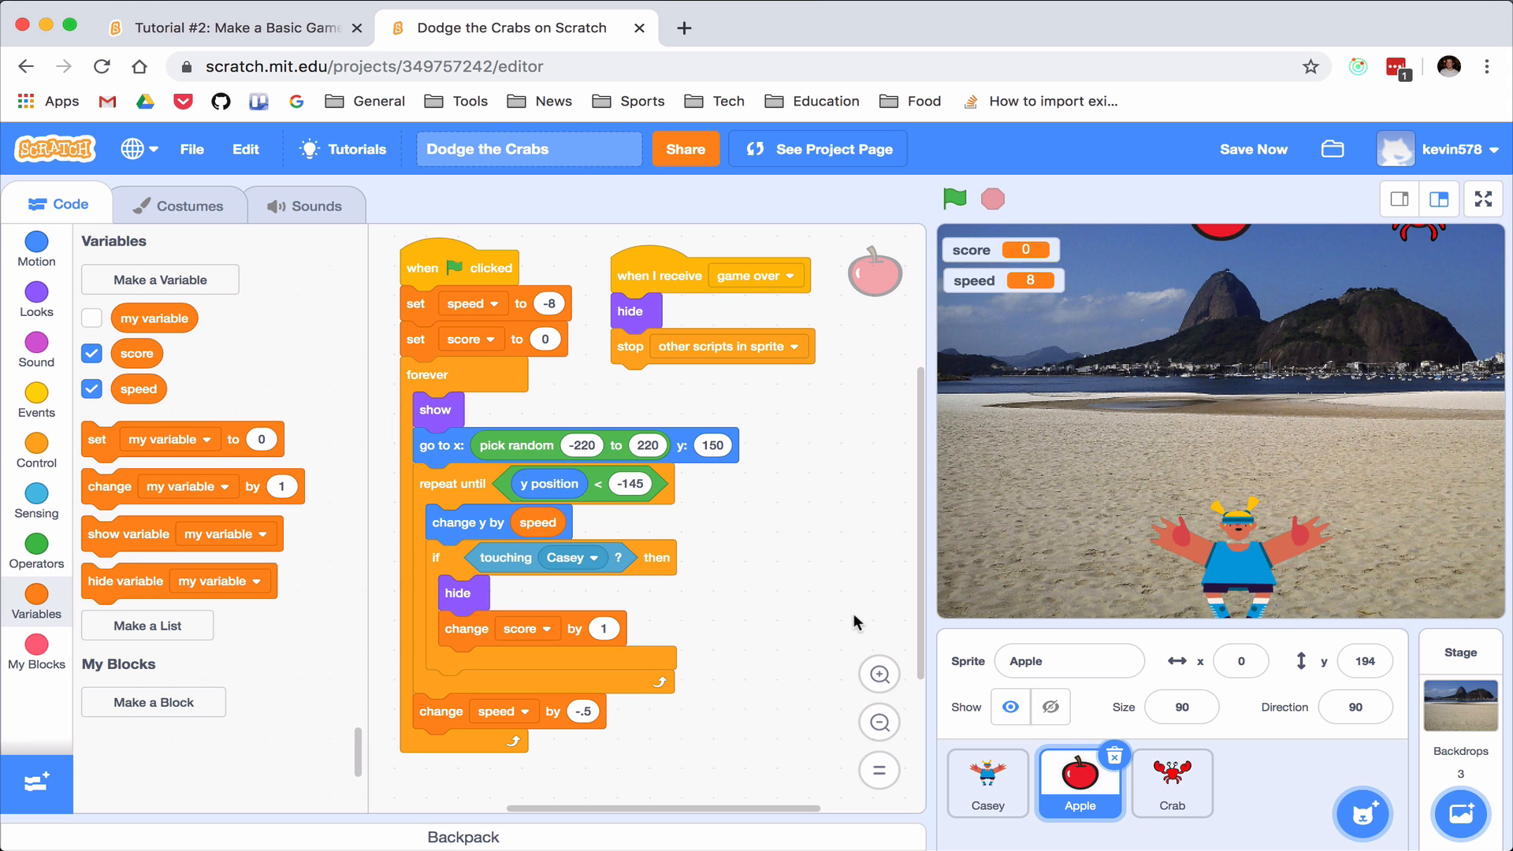
pyautogui.click(955, 200)
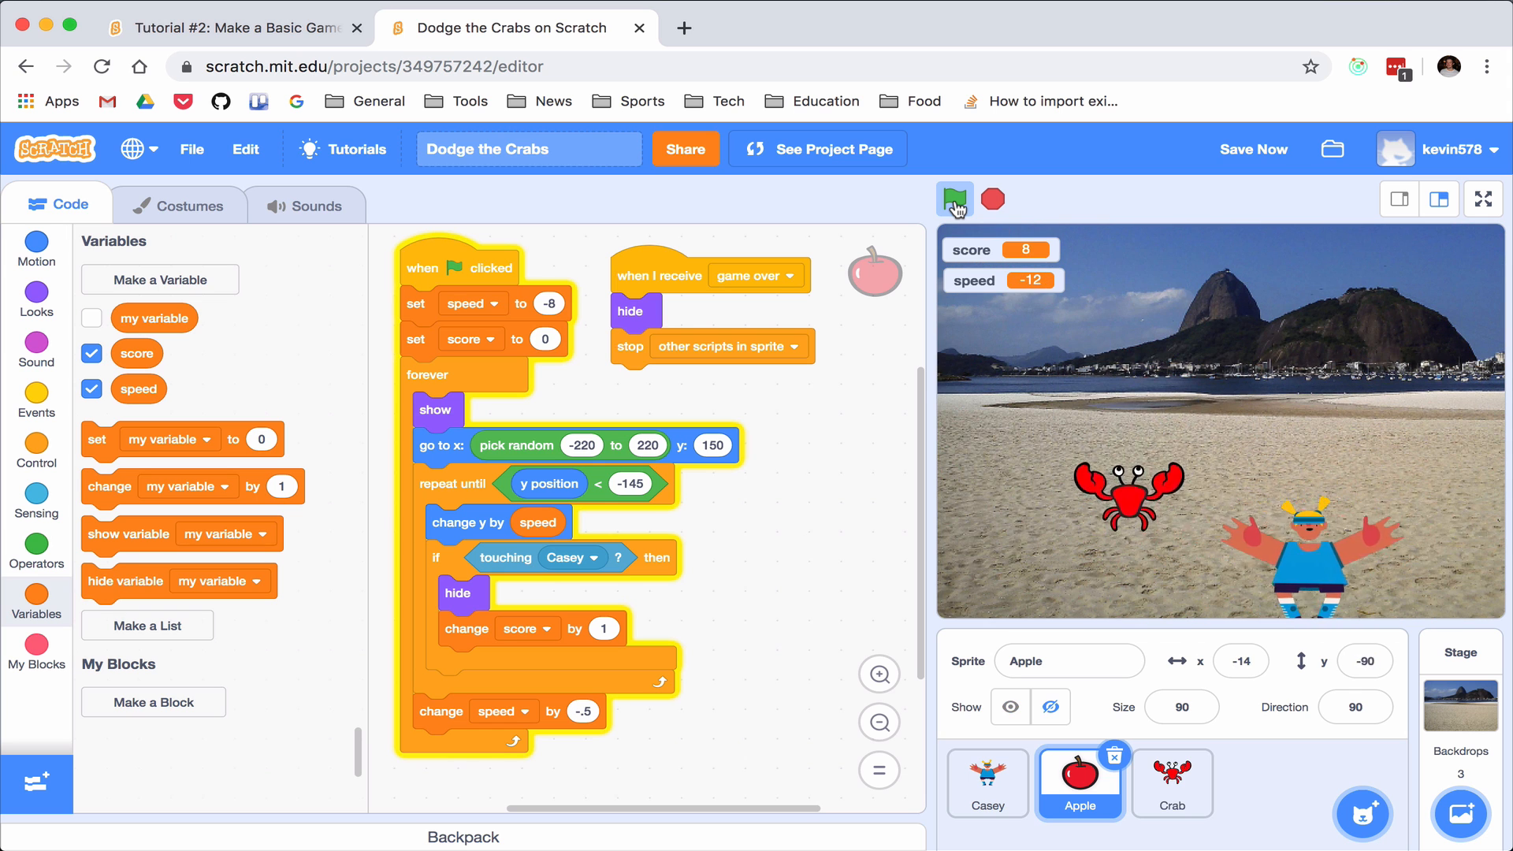
# Rerun the game, then uncheck the speed variable so its monitor is hidden
pyautogui.click(955, 200)
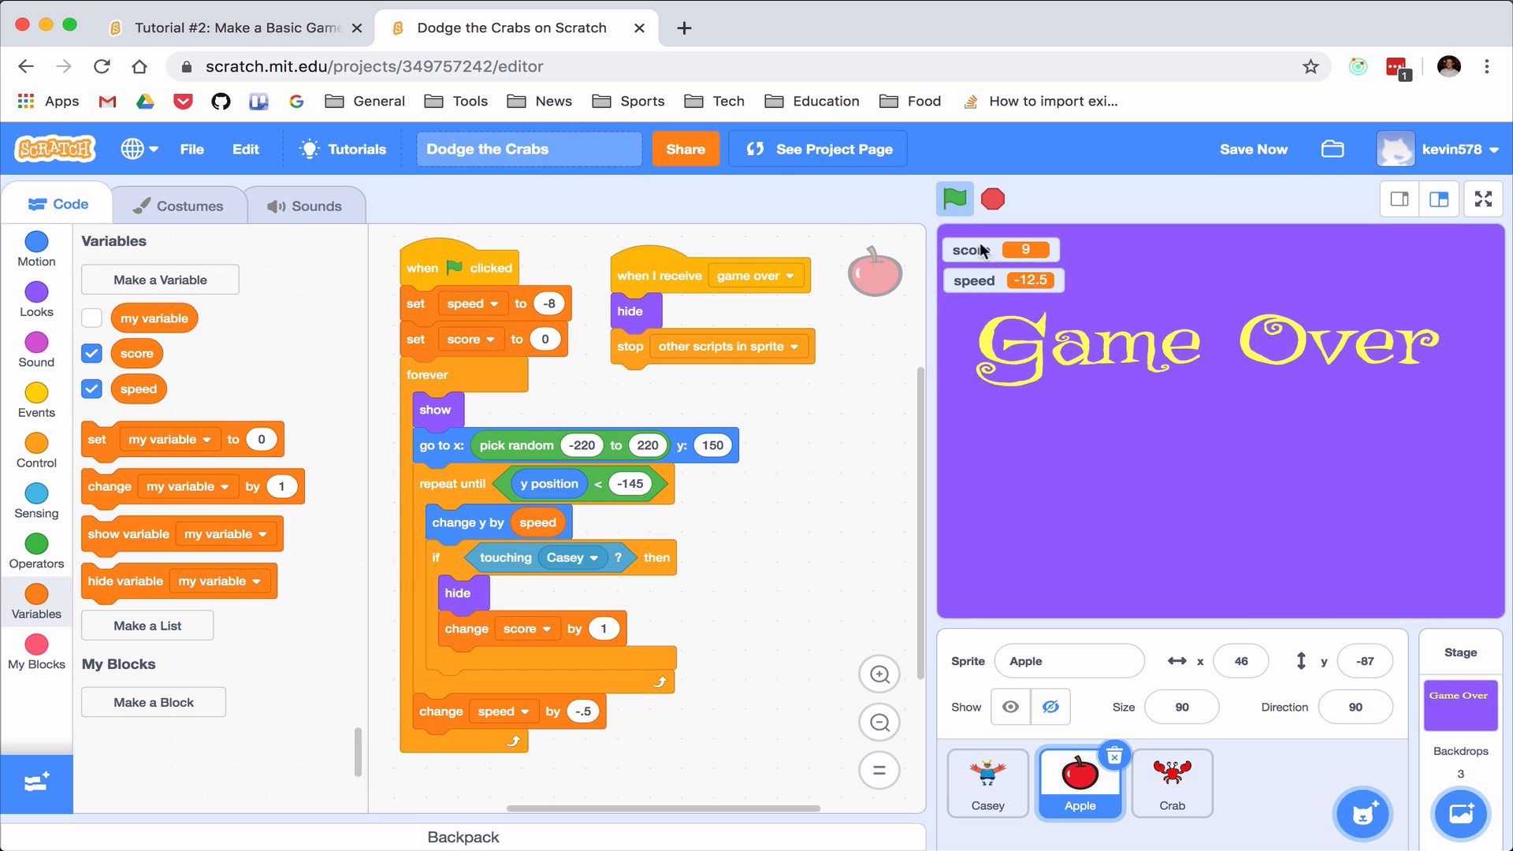
pyautogui.moveTo(281, 298)
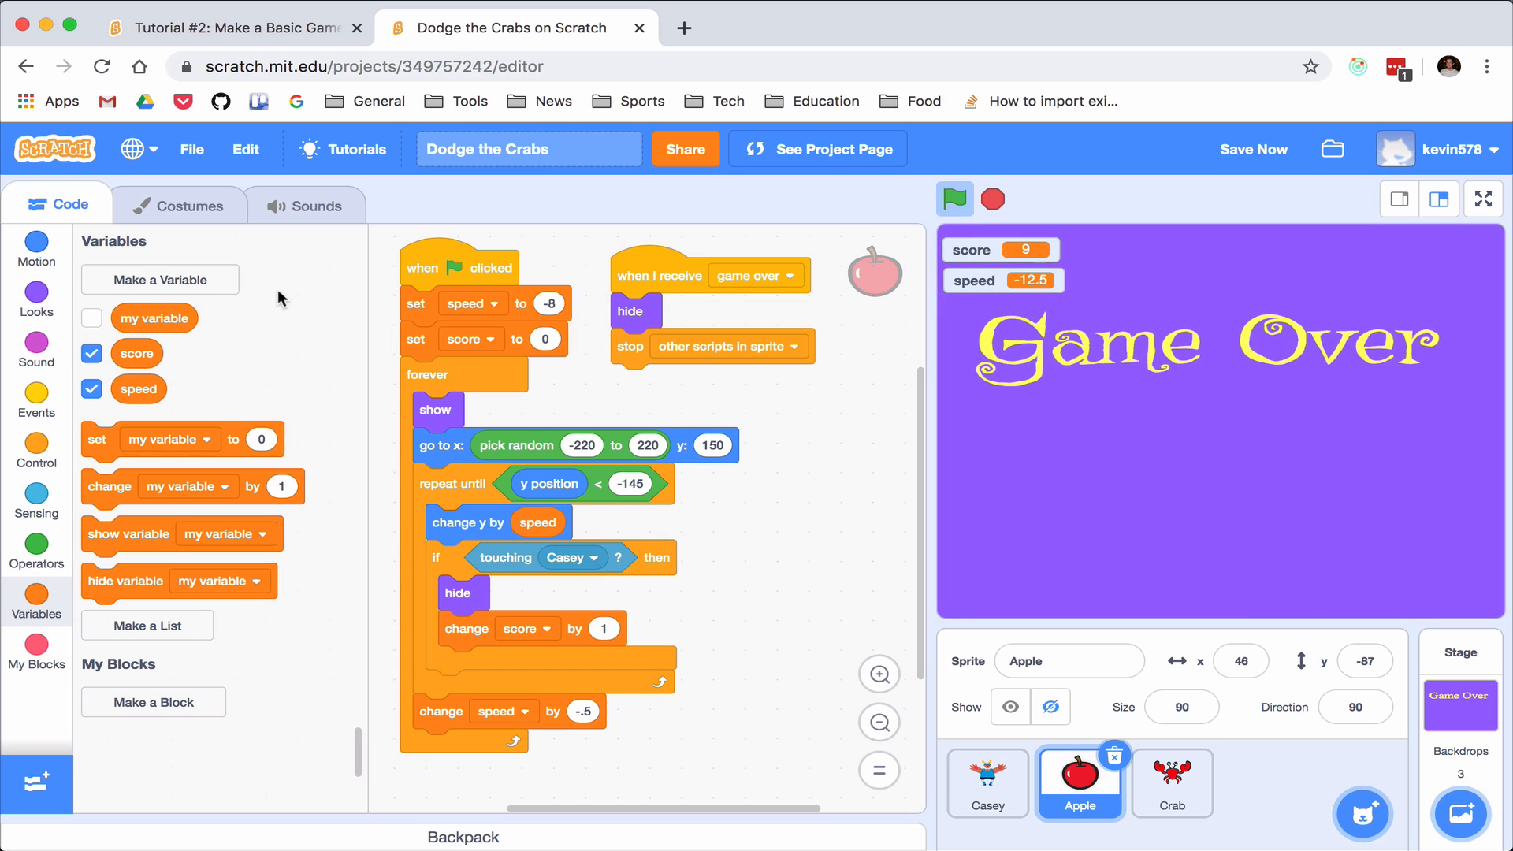
pyautogui.moveTo(36, 648)
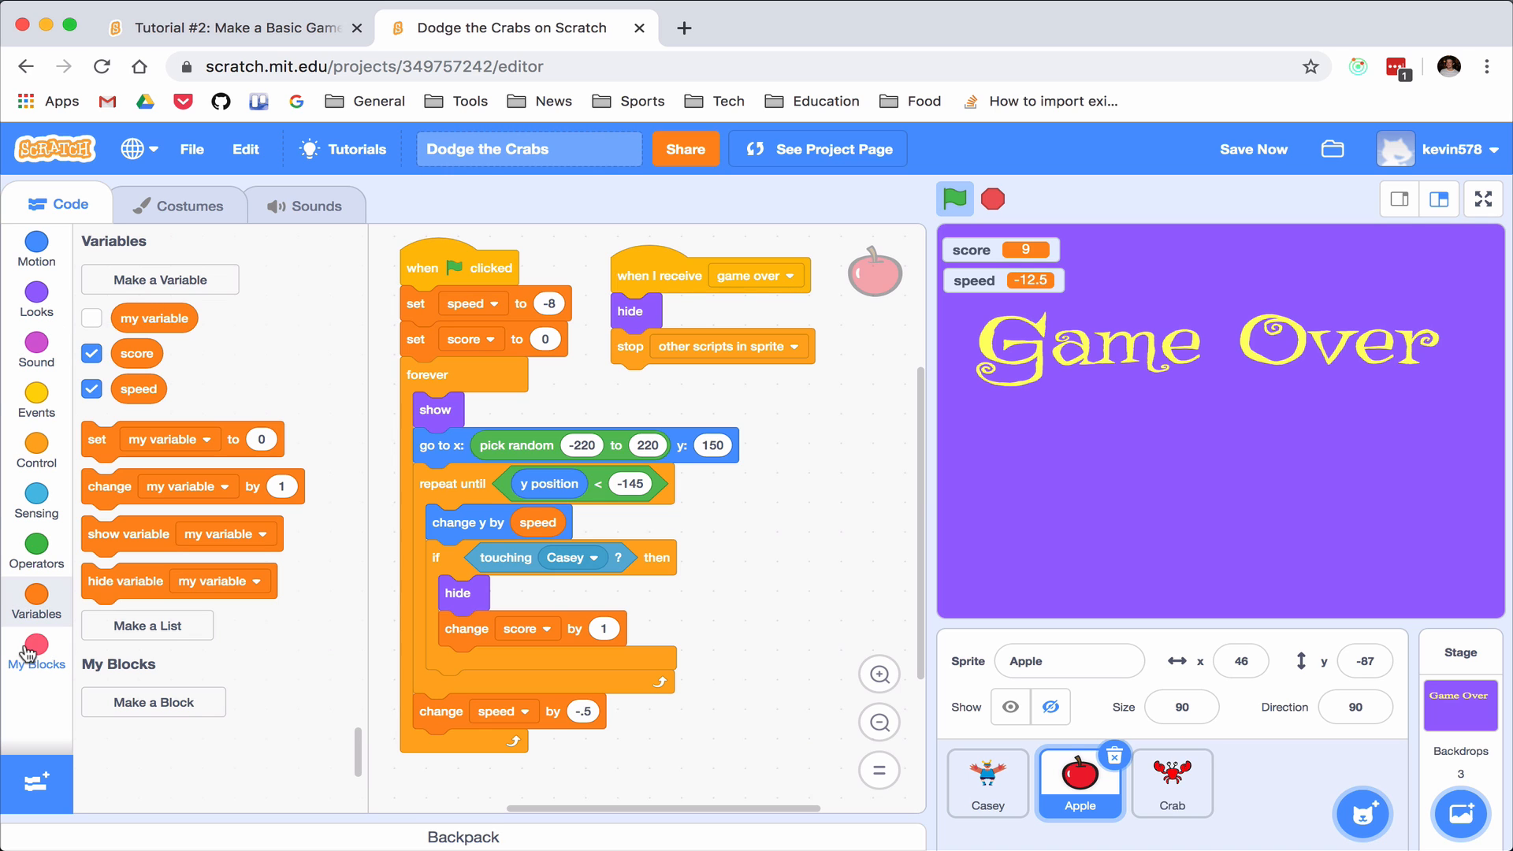
pyautogui.moveTo(37, 621)
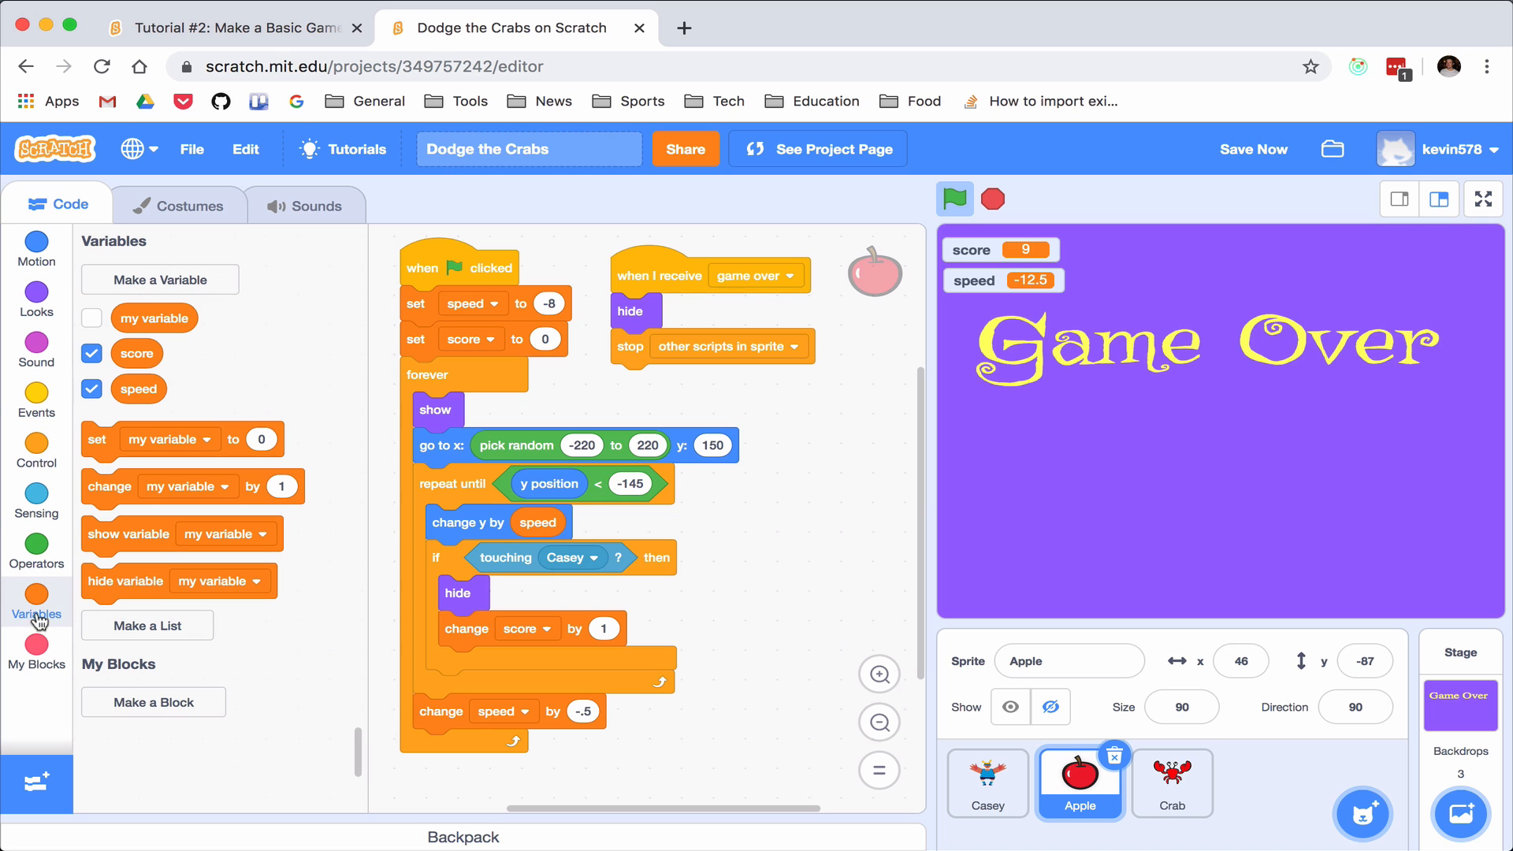
pyautogui.click(91, 390)
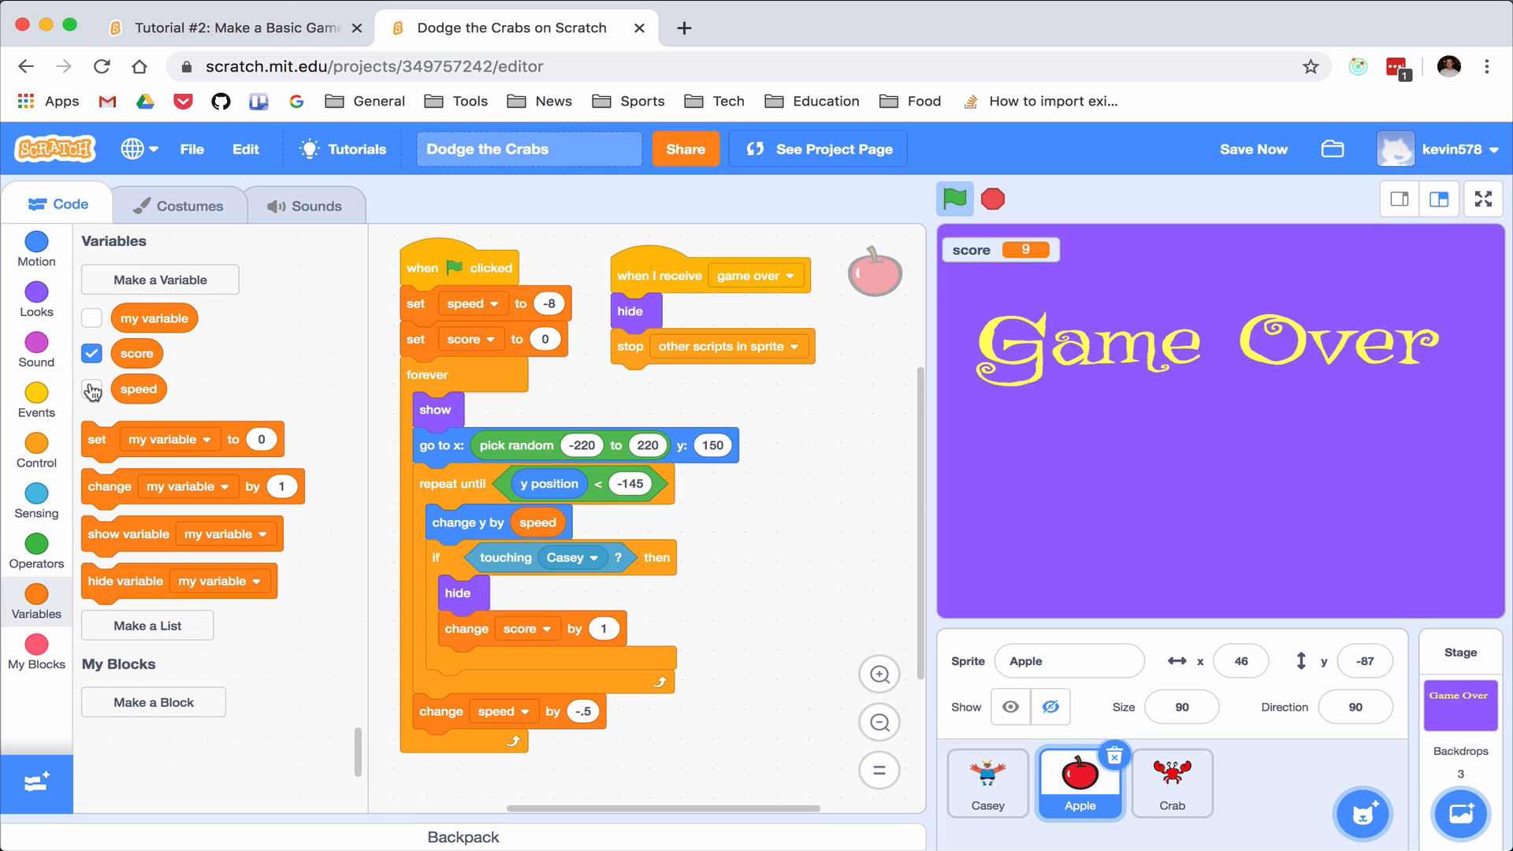
pyautogui.click(91, 380)
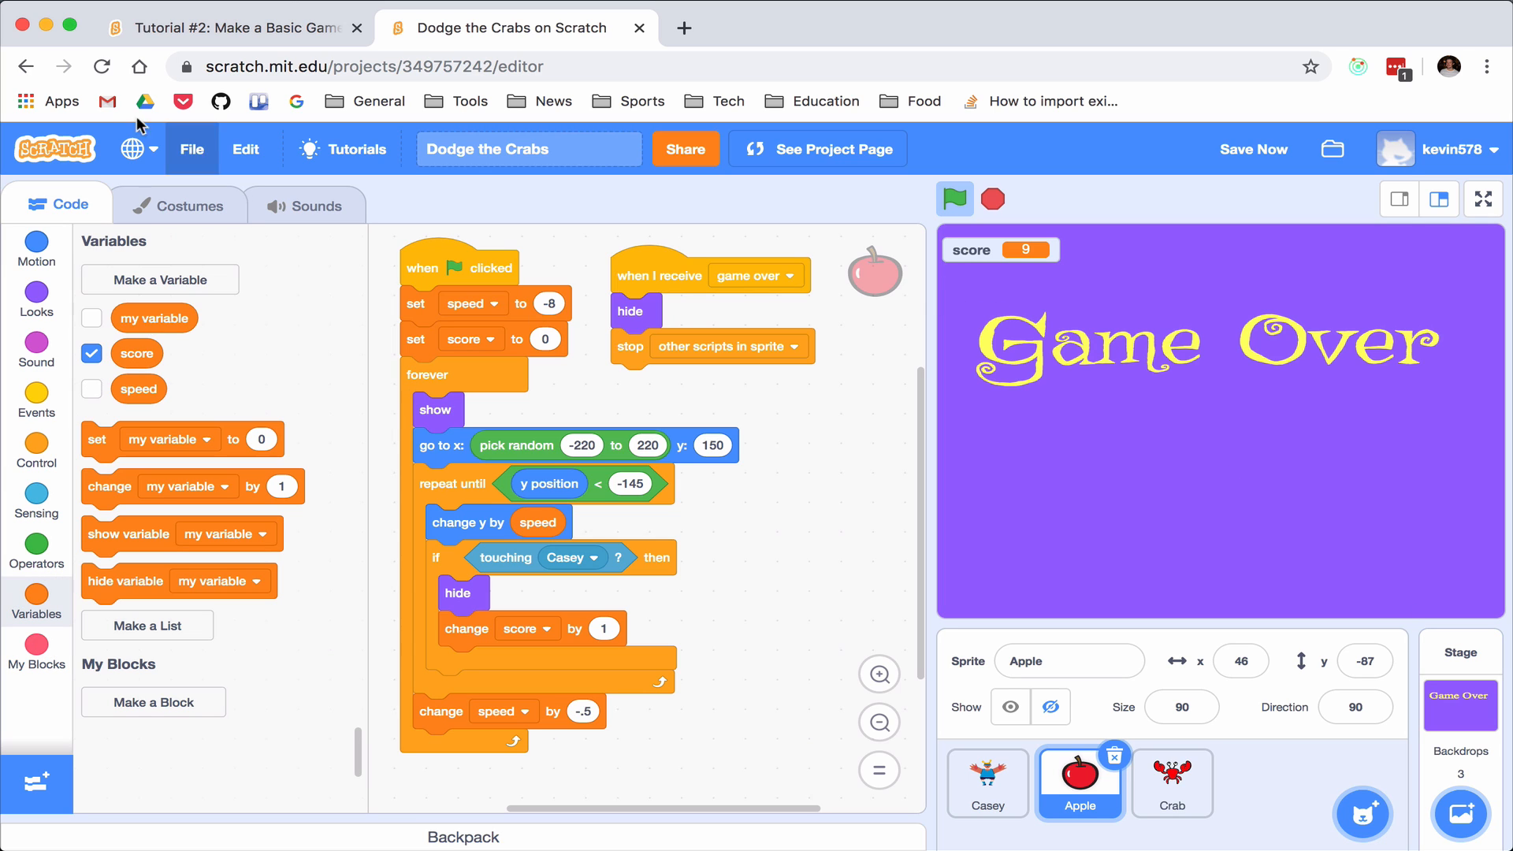
pyautogui.moveTo(1062, 260)
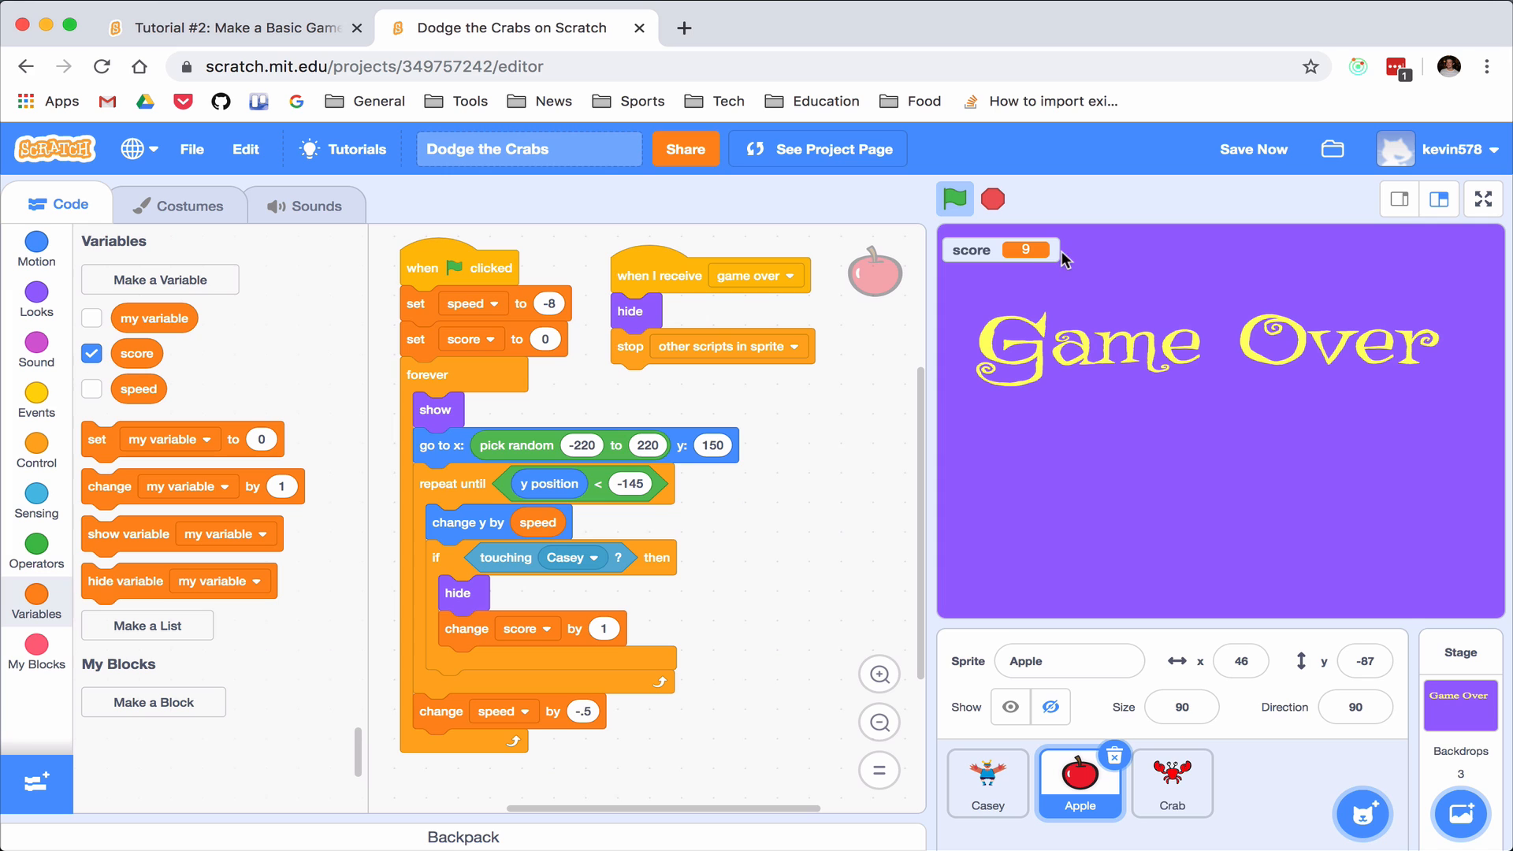
pyautogui.moveTo(928, 319)
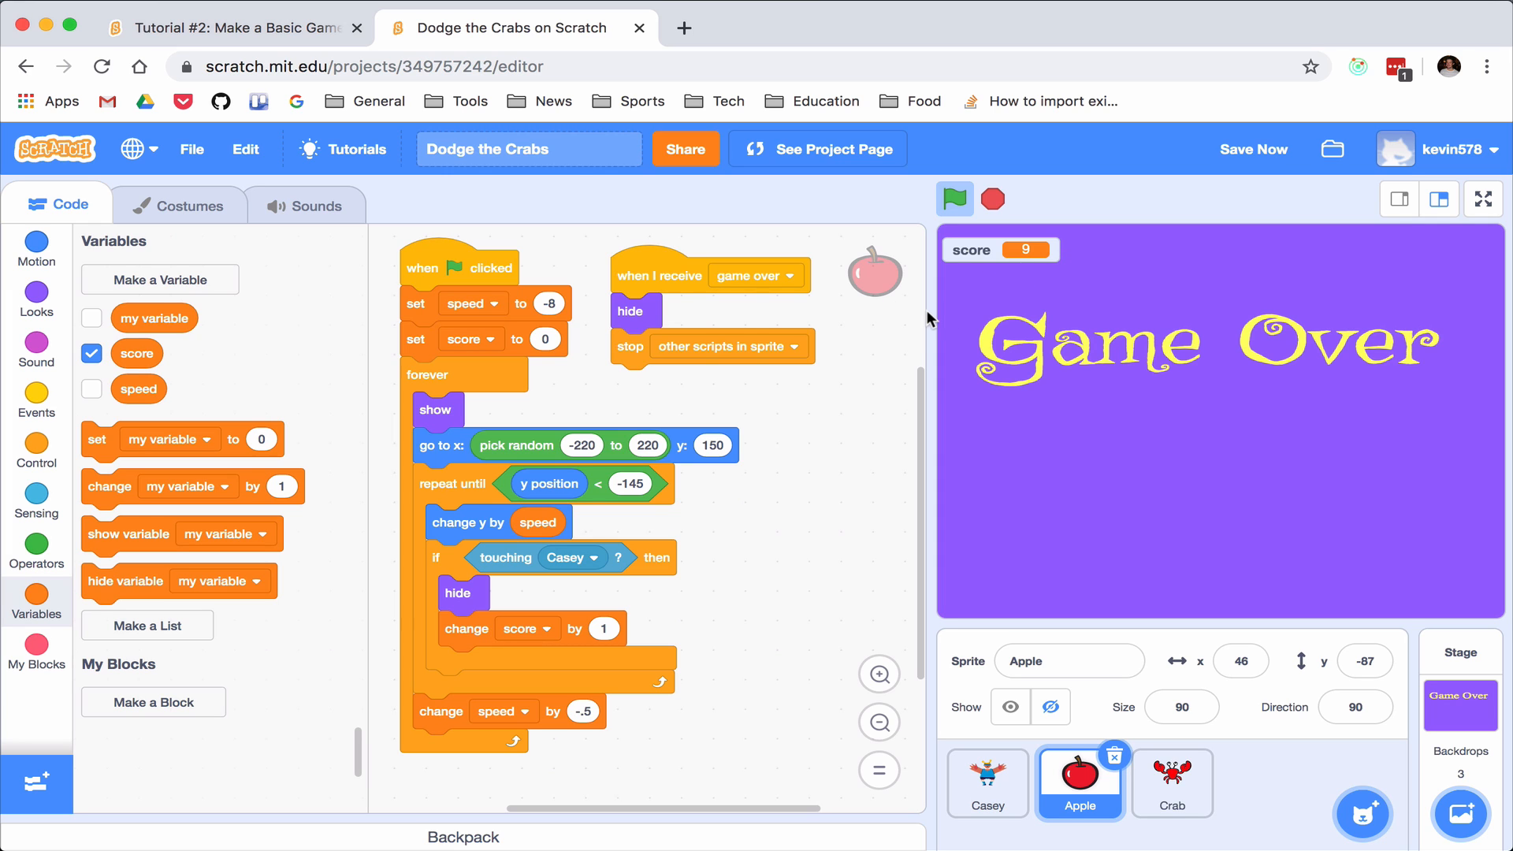
# Create a variable named 'hi score' for all sprites
pyautogui.click(160, 279)
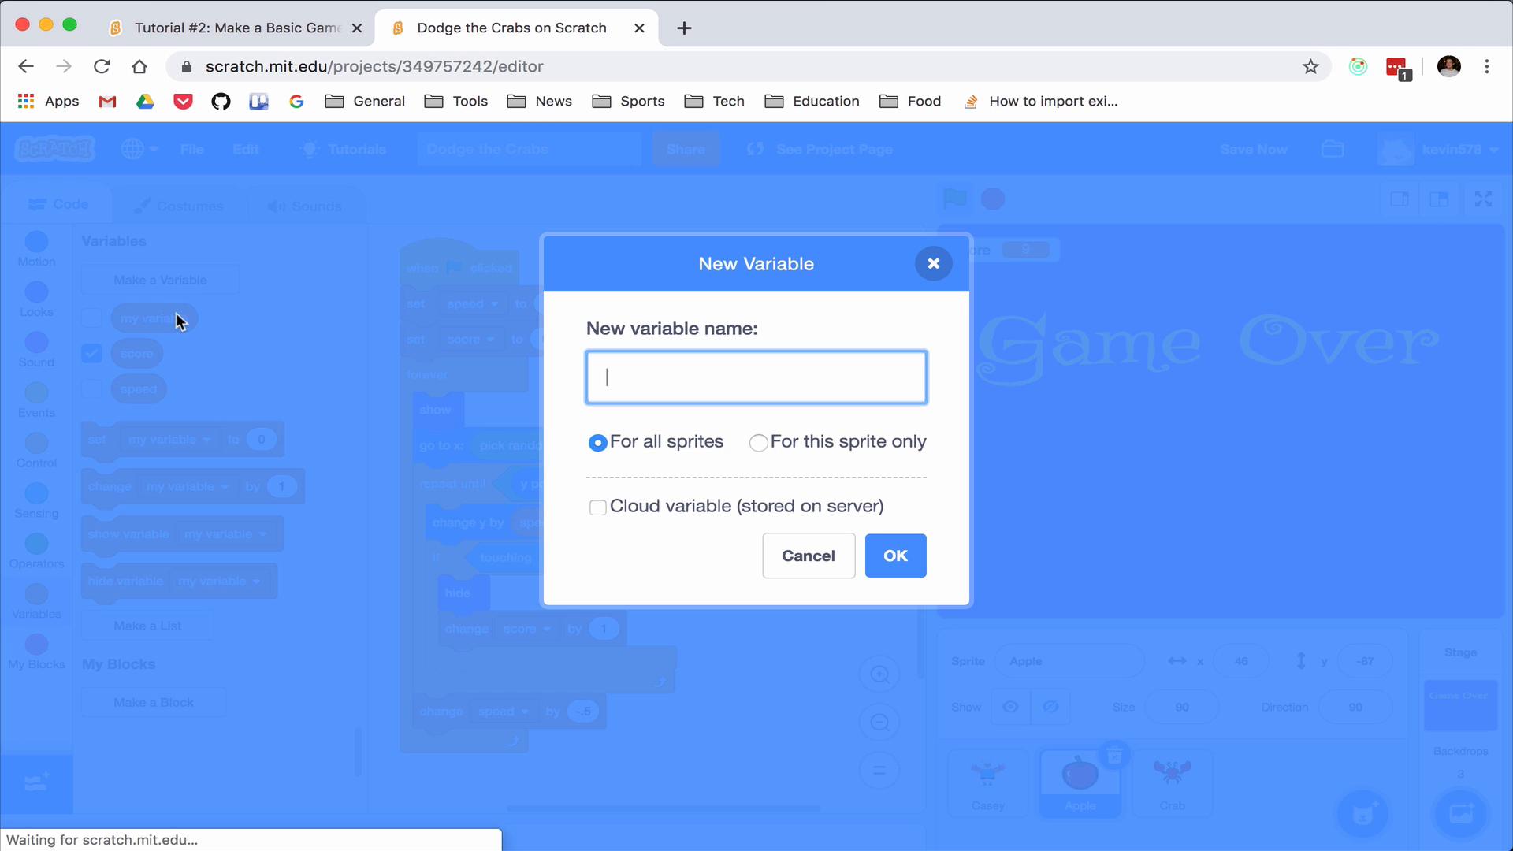
pyautogui.write('hi s')
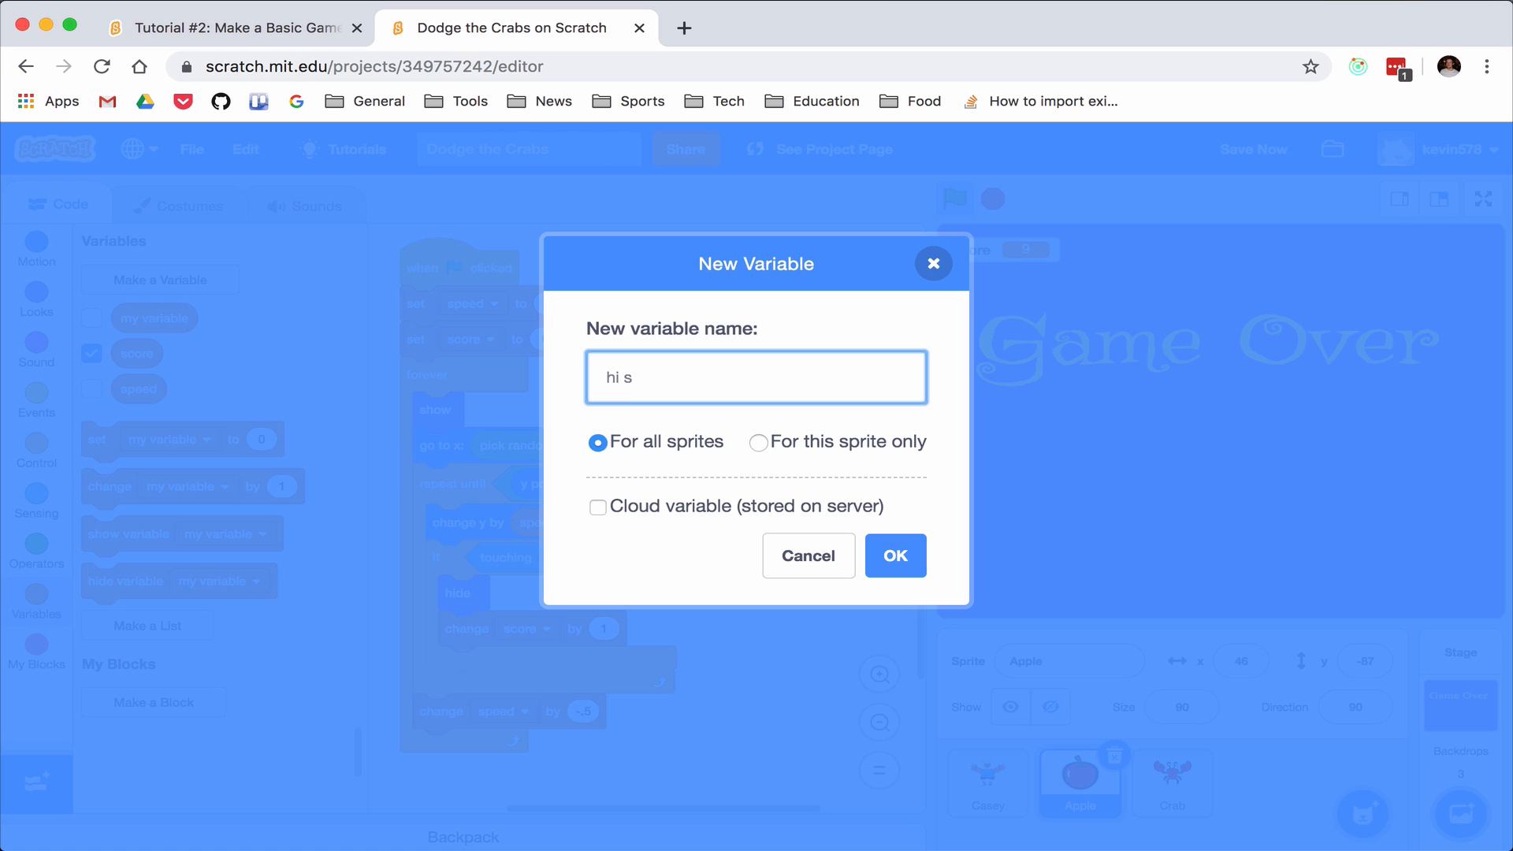
pyautogui.write('core')
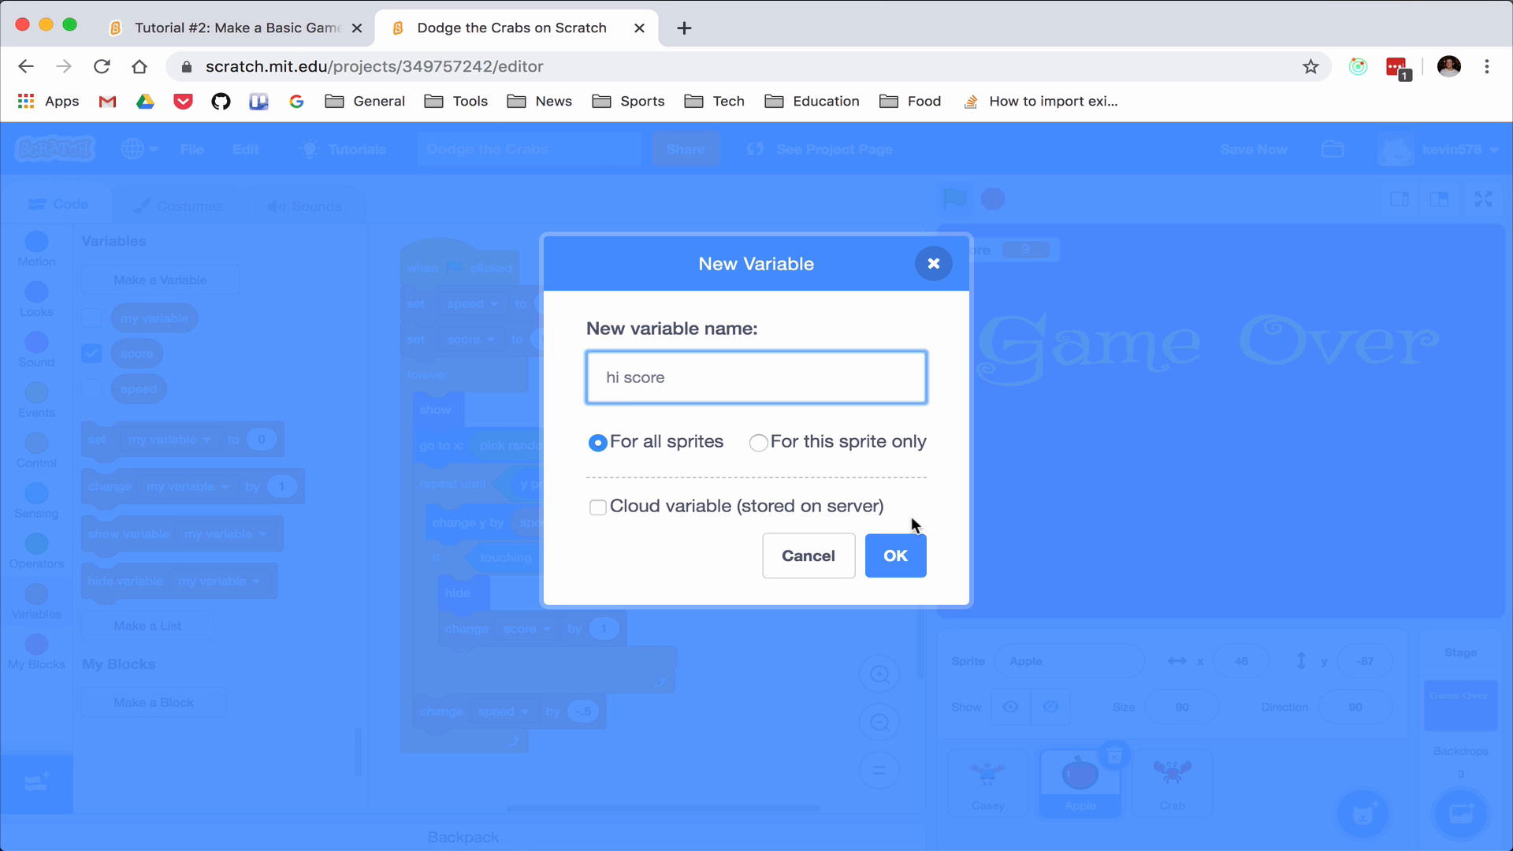
pyautogui.click(894, 556)
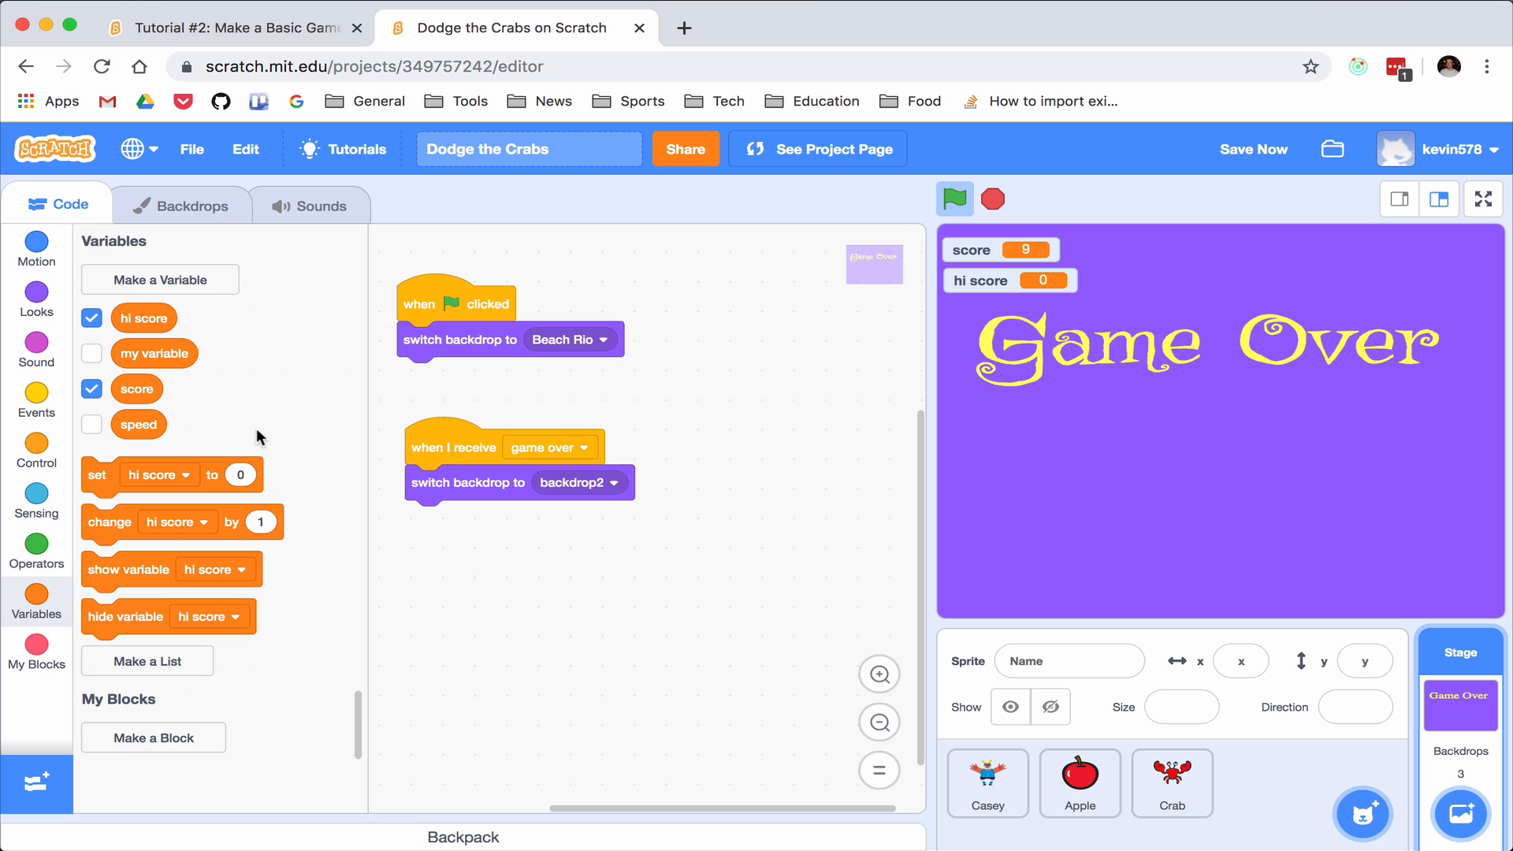
# Gather the if block and > operator for the score > hi score check
pyautogui.click(37, 444)
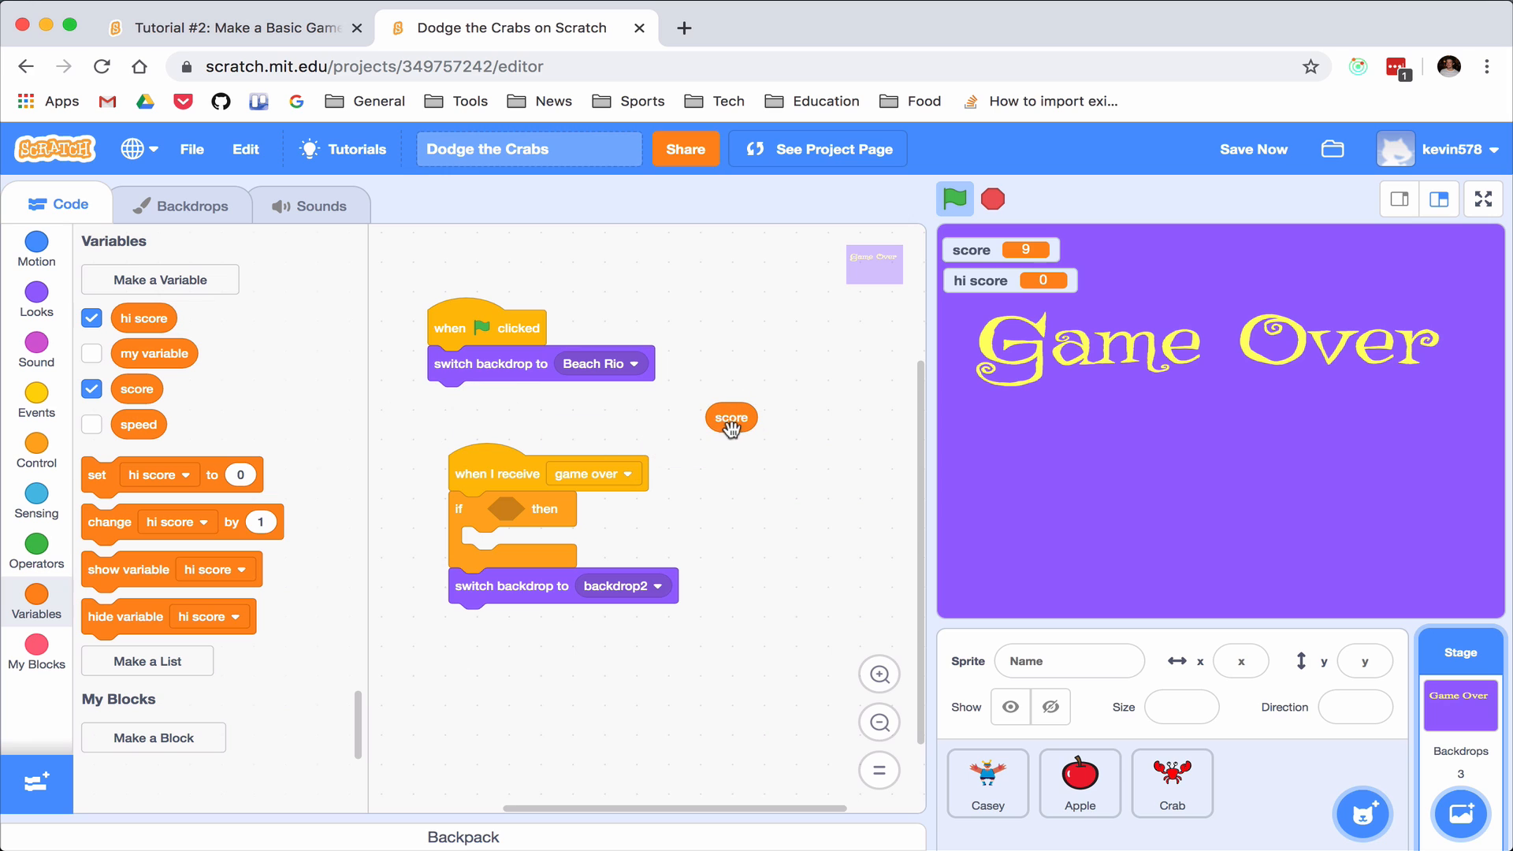
pyautogui.moveTo(245, 367)
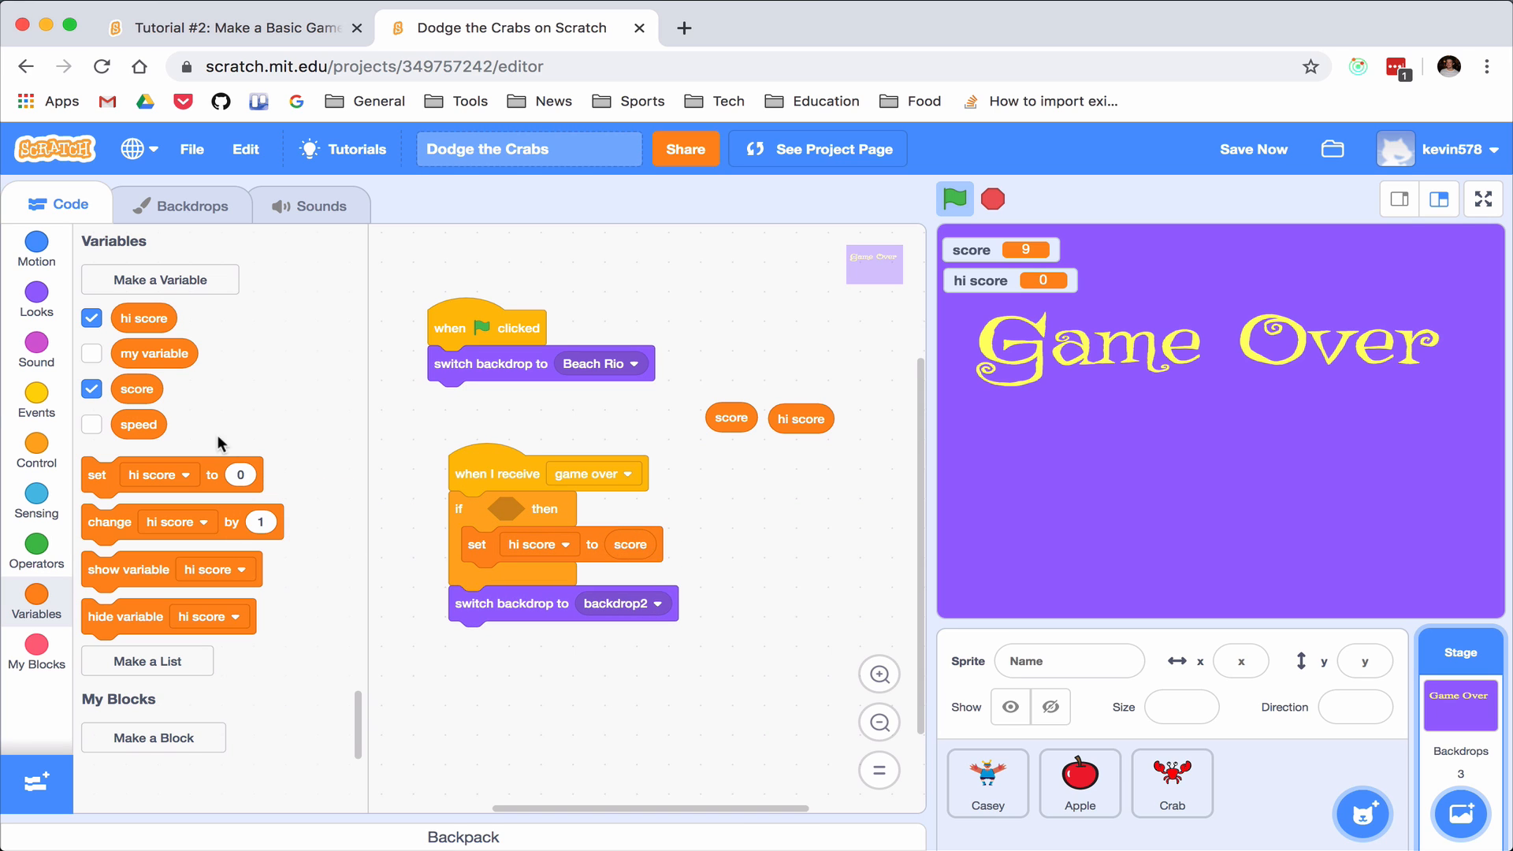
pyautogui.click(37, 550)
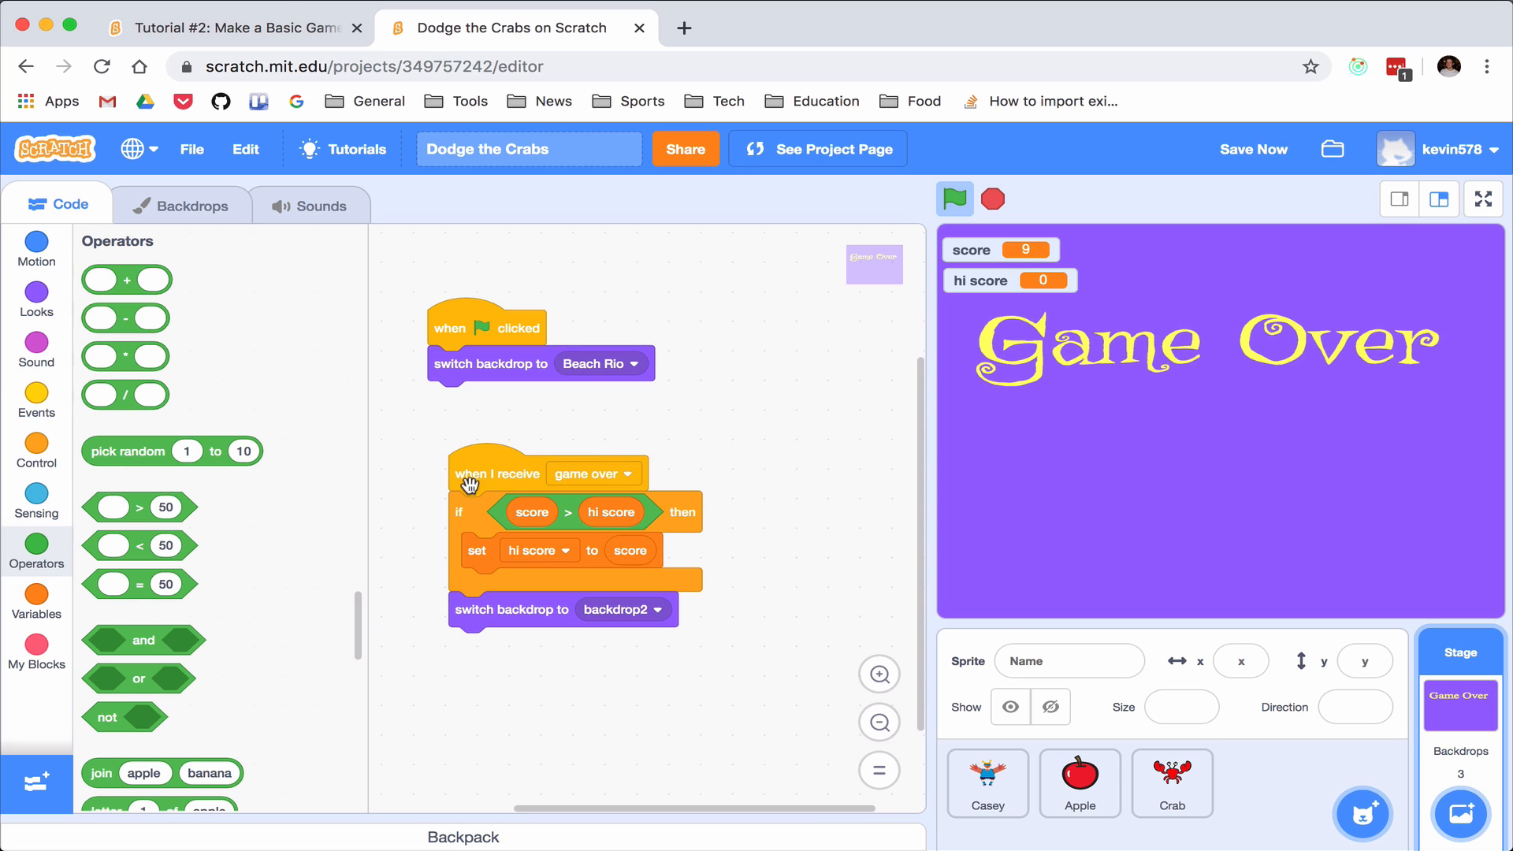
pyautogui.moveTo(536, 510)
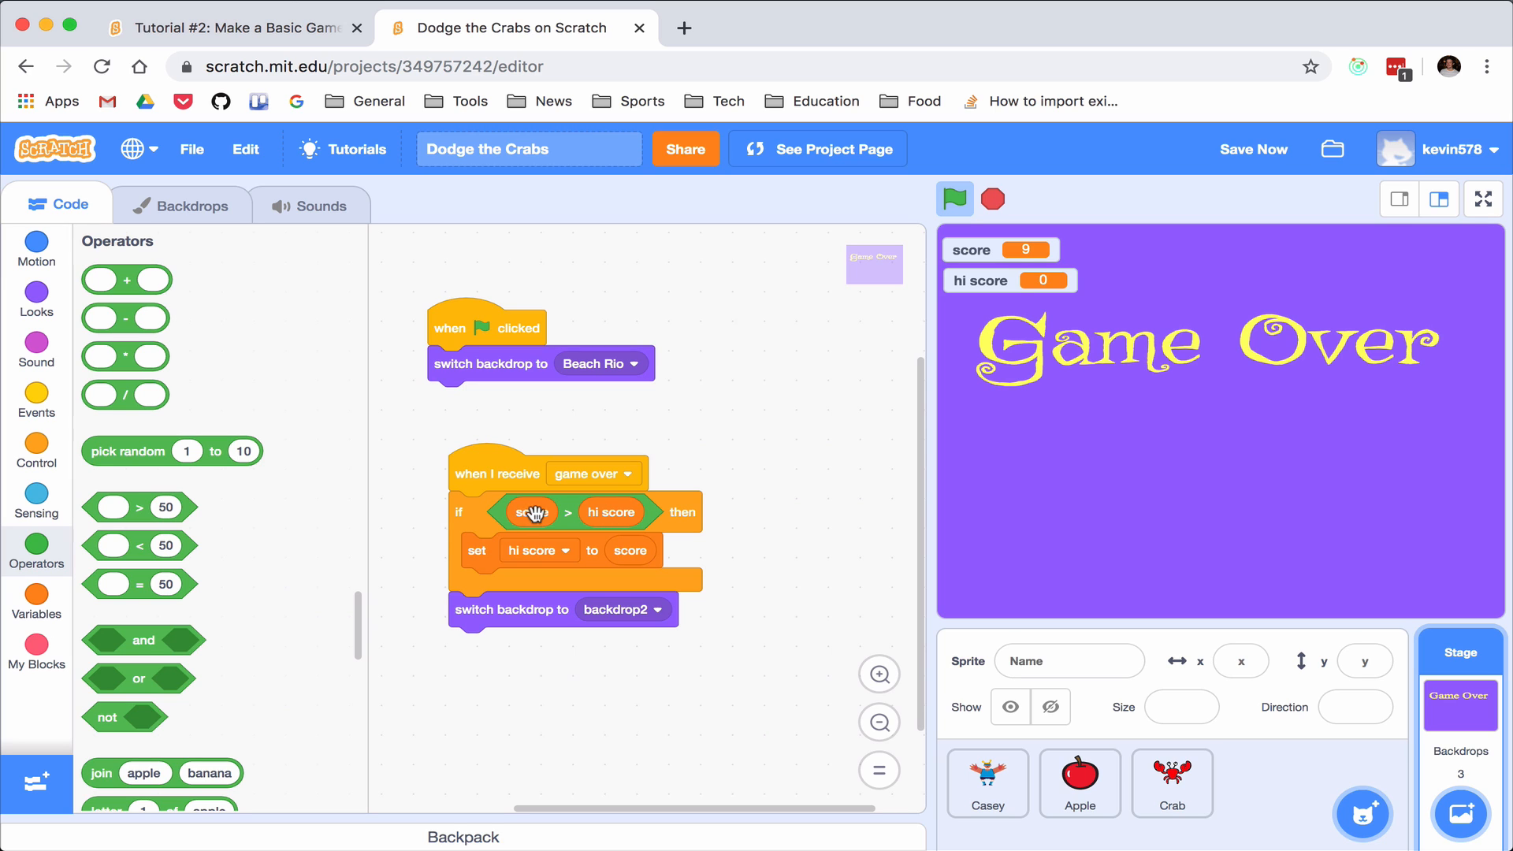
pyautogui.moveTo(686, 565)
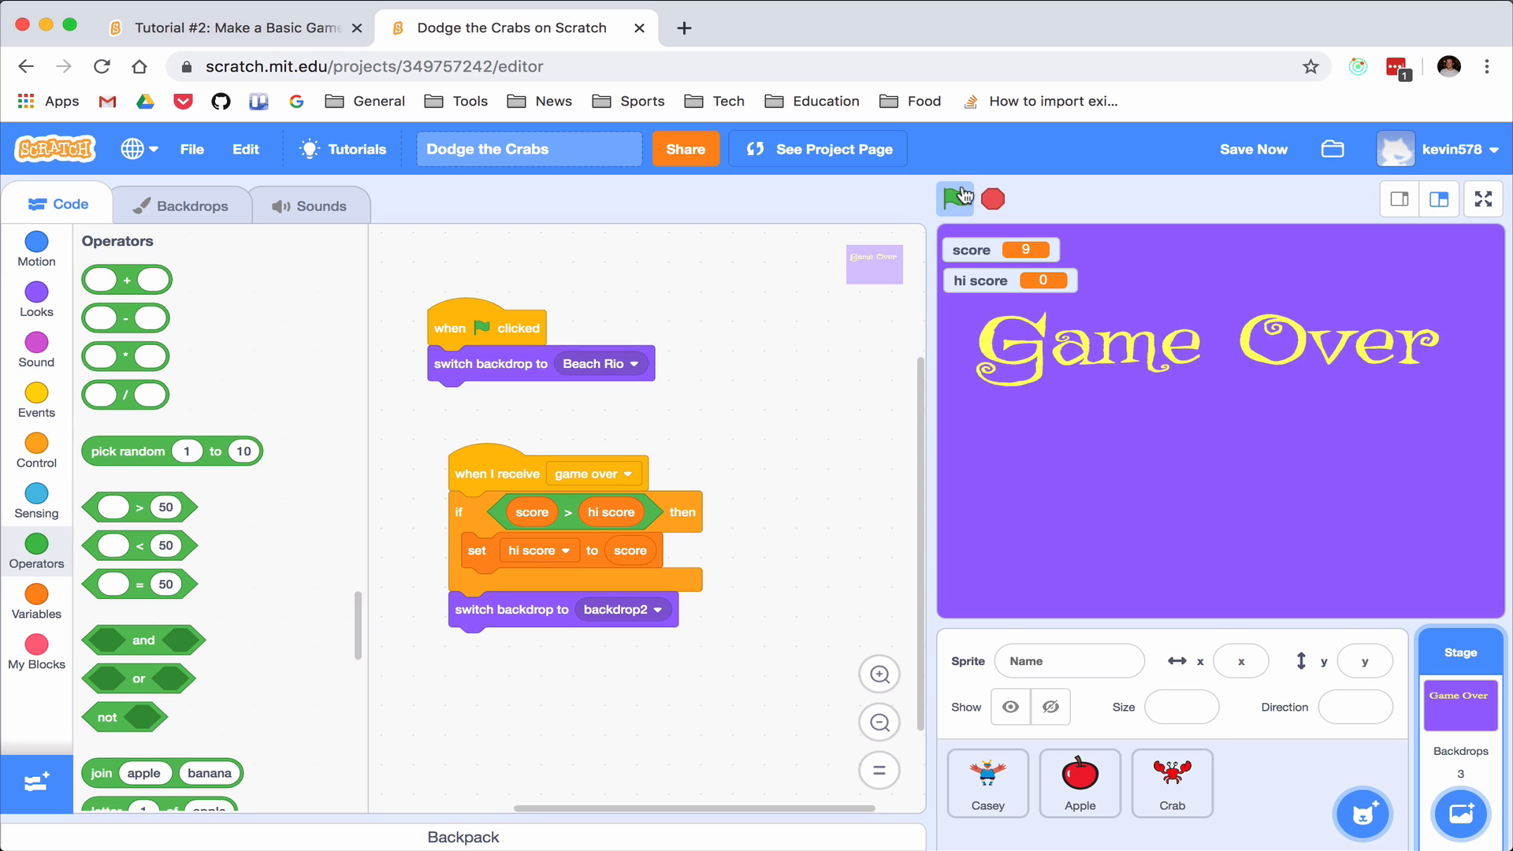
# Play repeated rounds to confirm hi score rises to 3, then 4
pyautogui.click(955, 200)
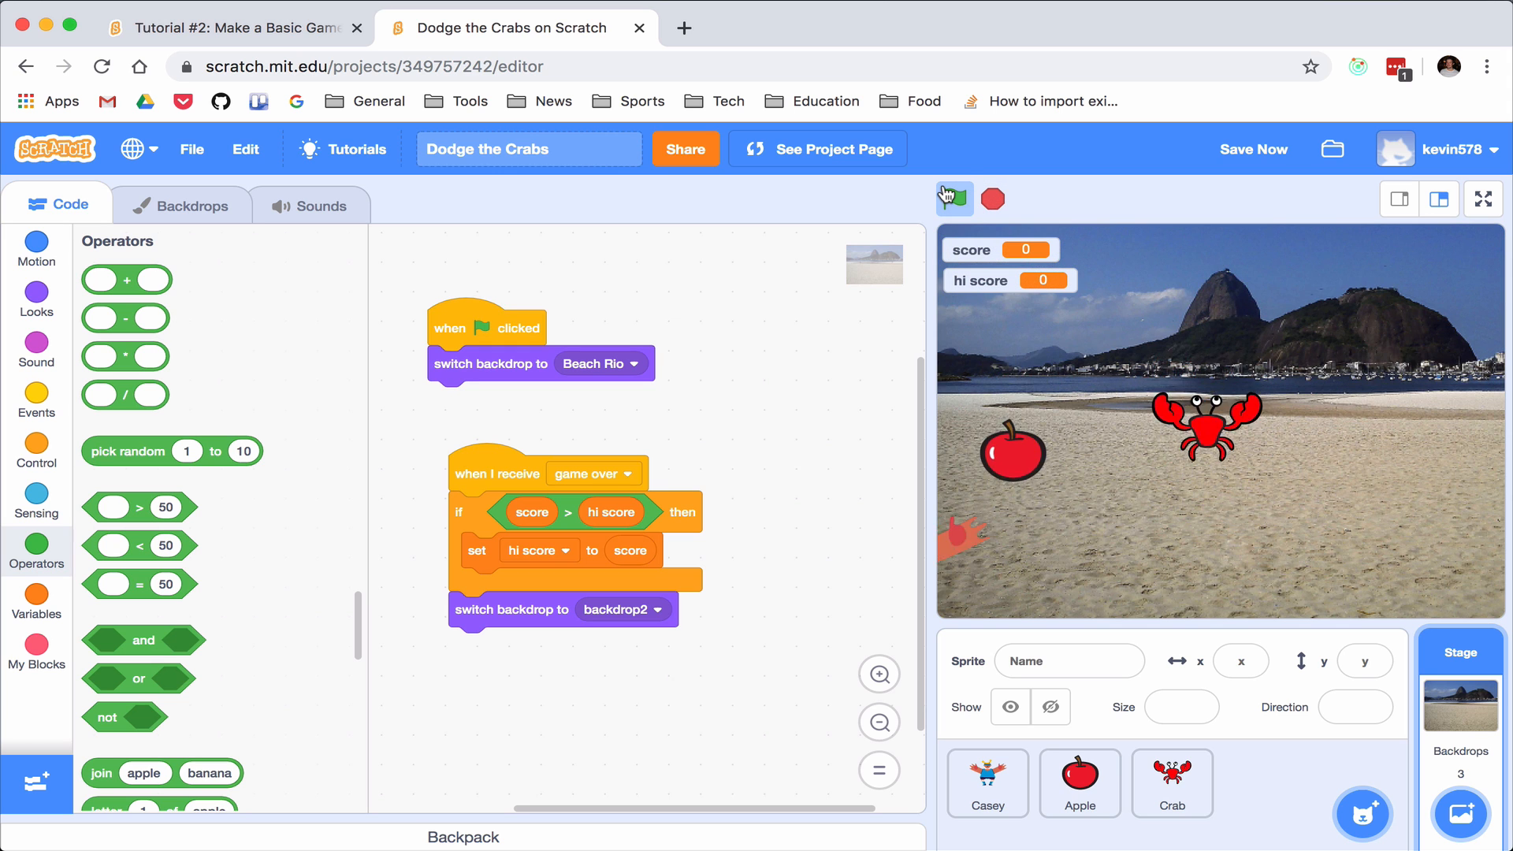
pyautogui.click(955, 199)
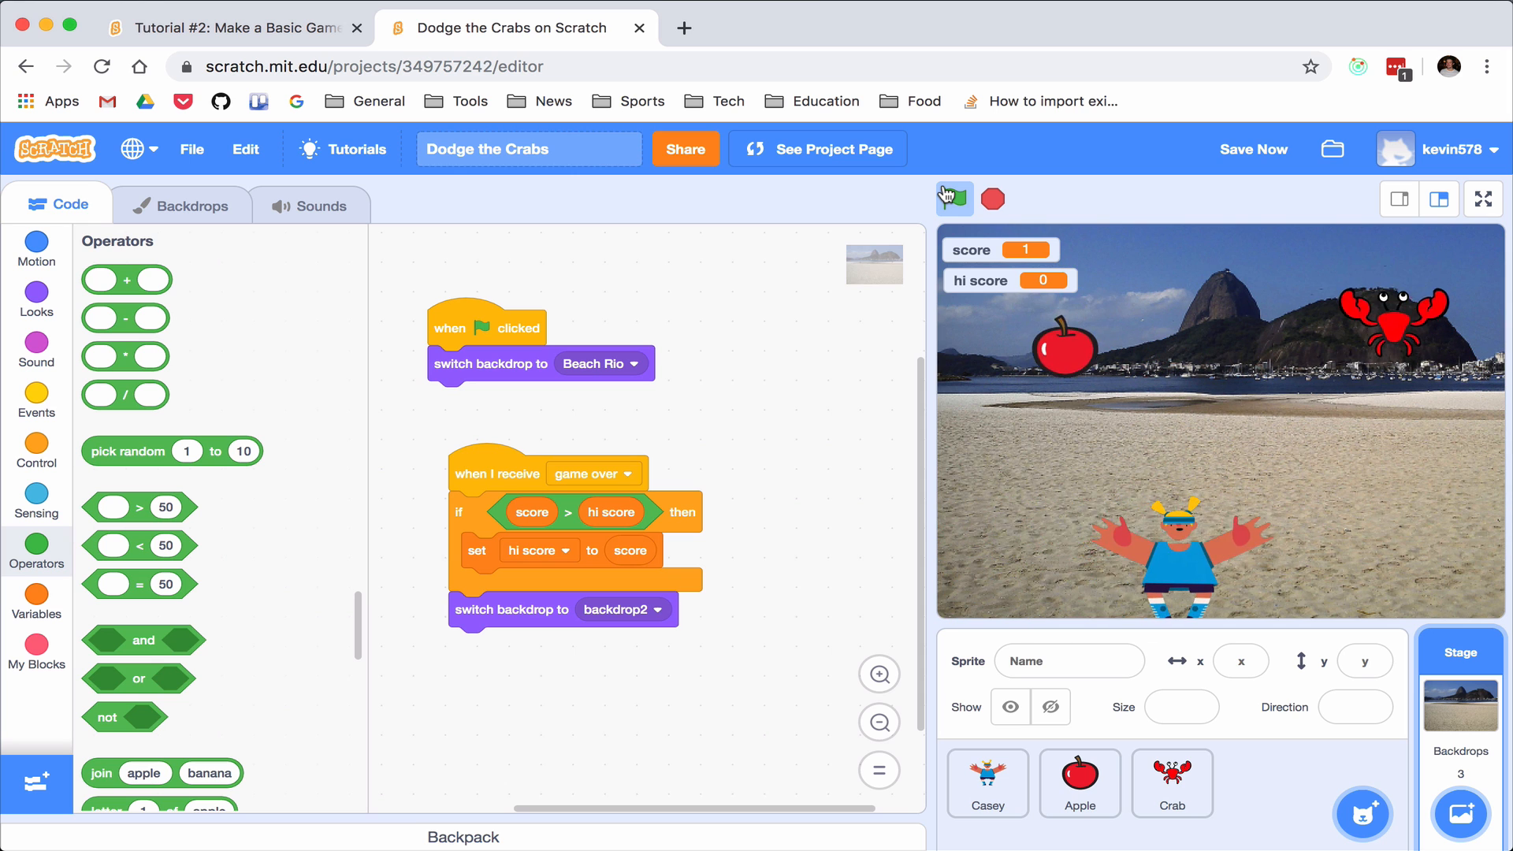
pyautogui.click(954, 199)
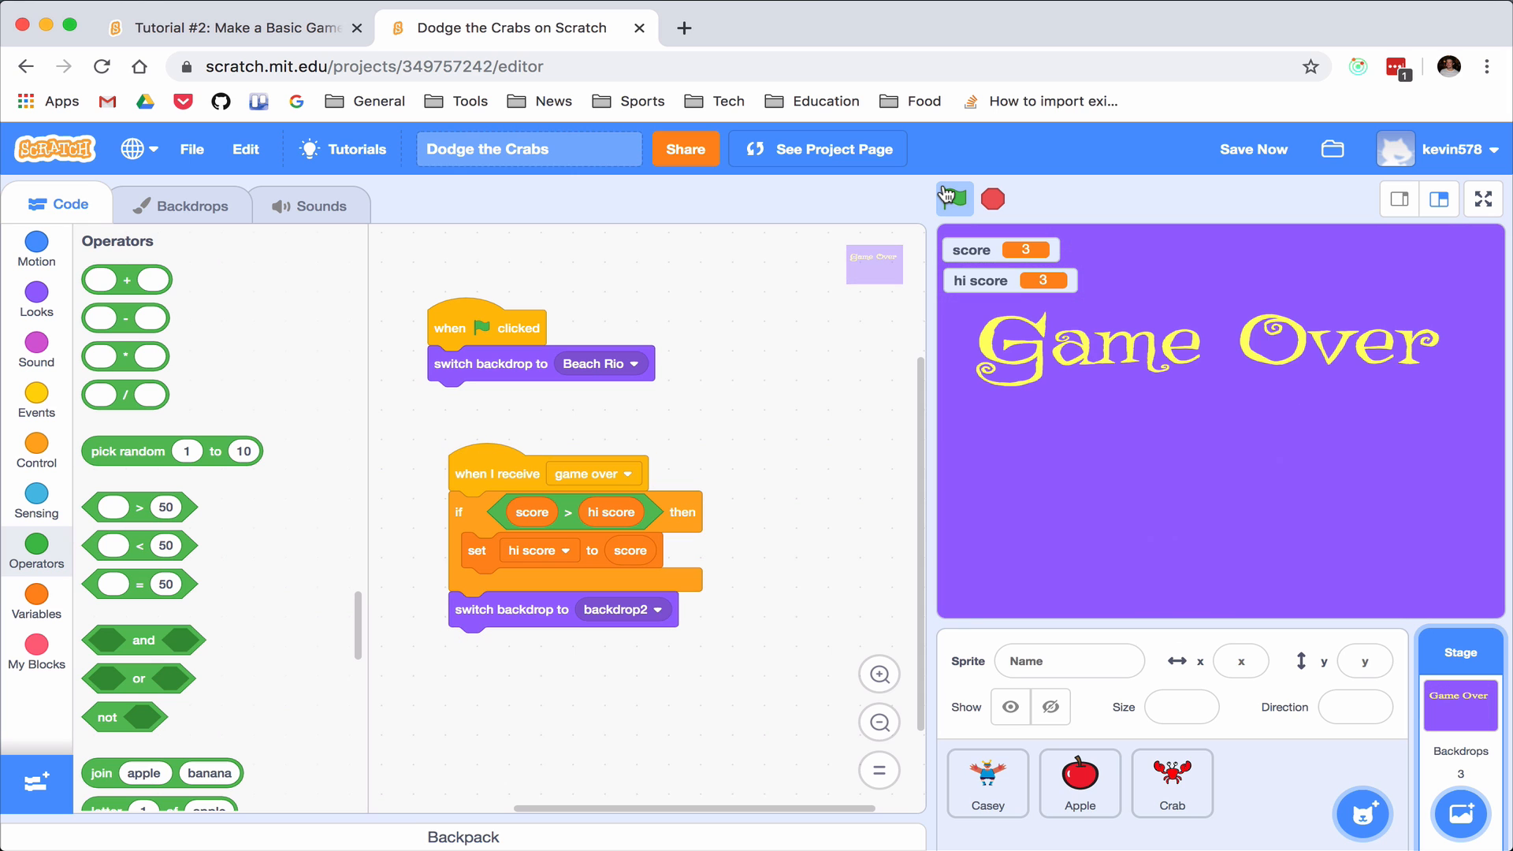
pyautogui.click(953, 199)
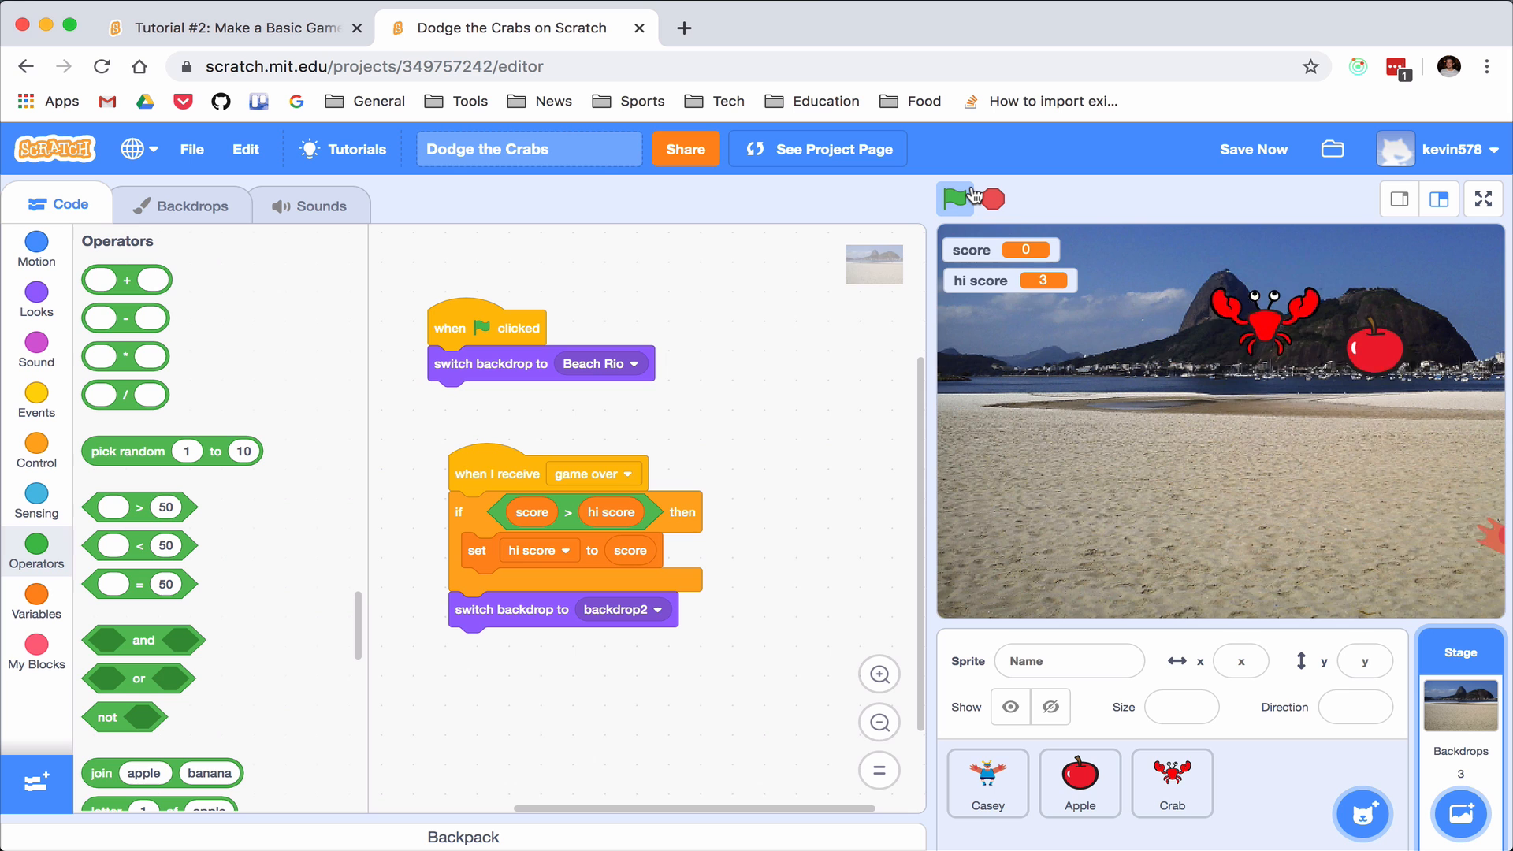
pyautogui.click(956, 200)
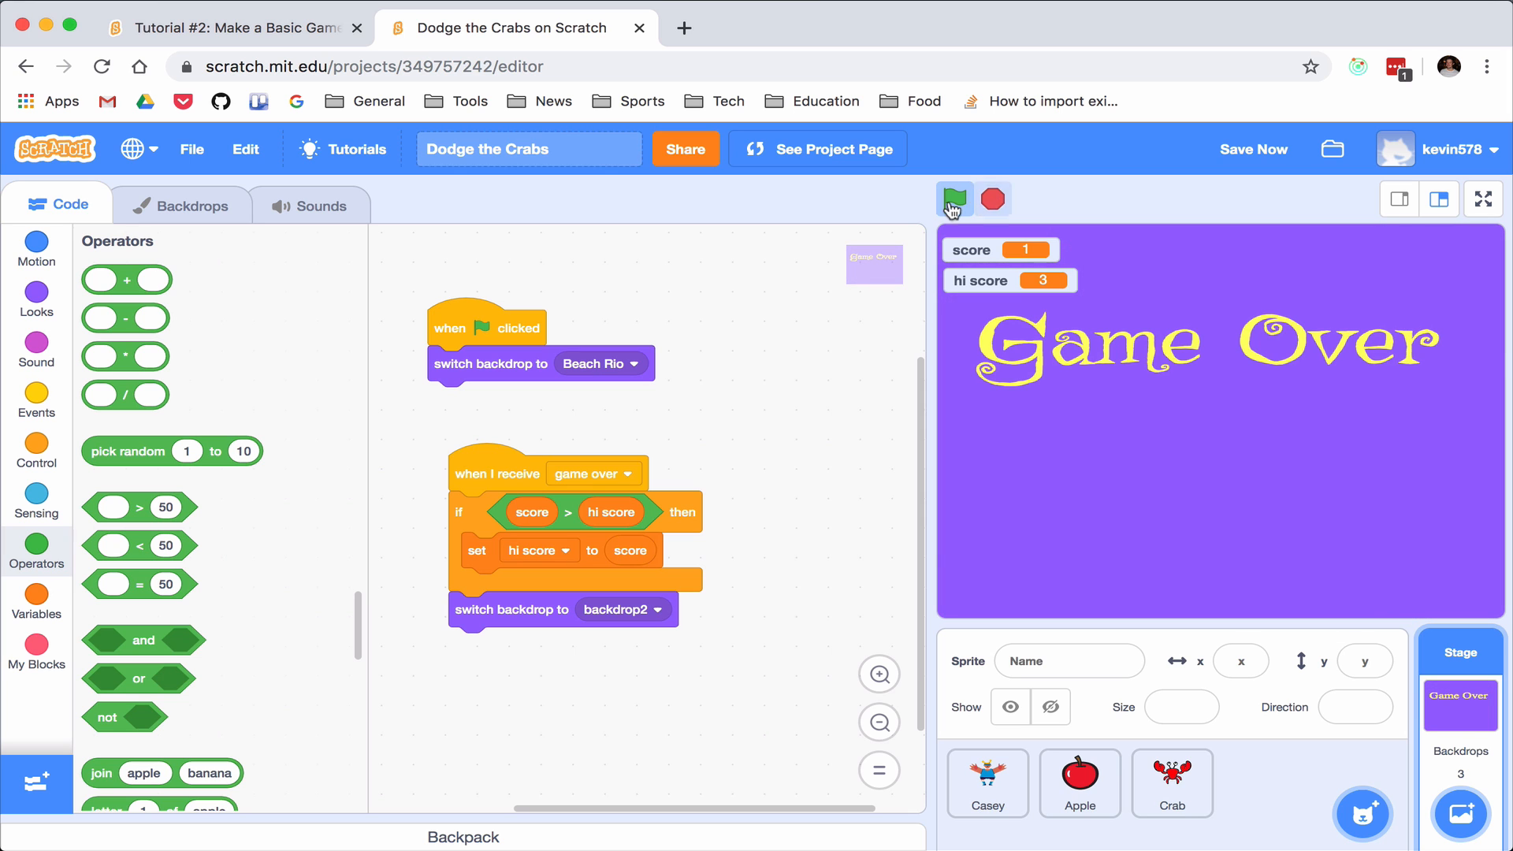
pyautogui.click(953, 200)
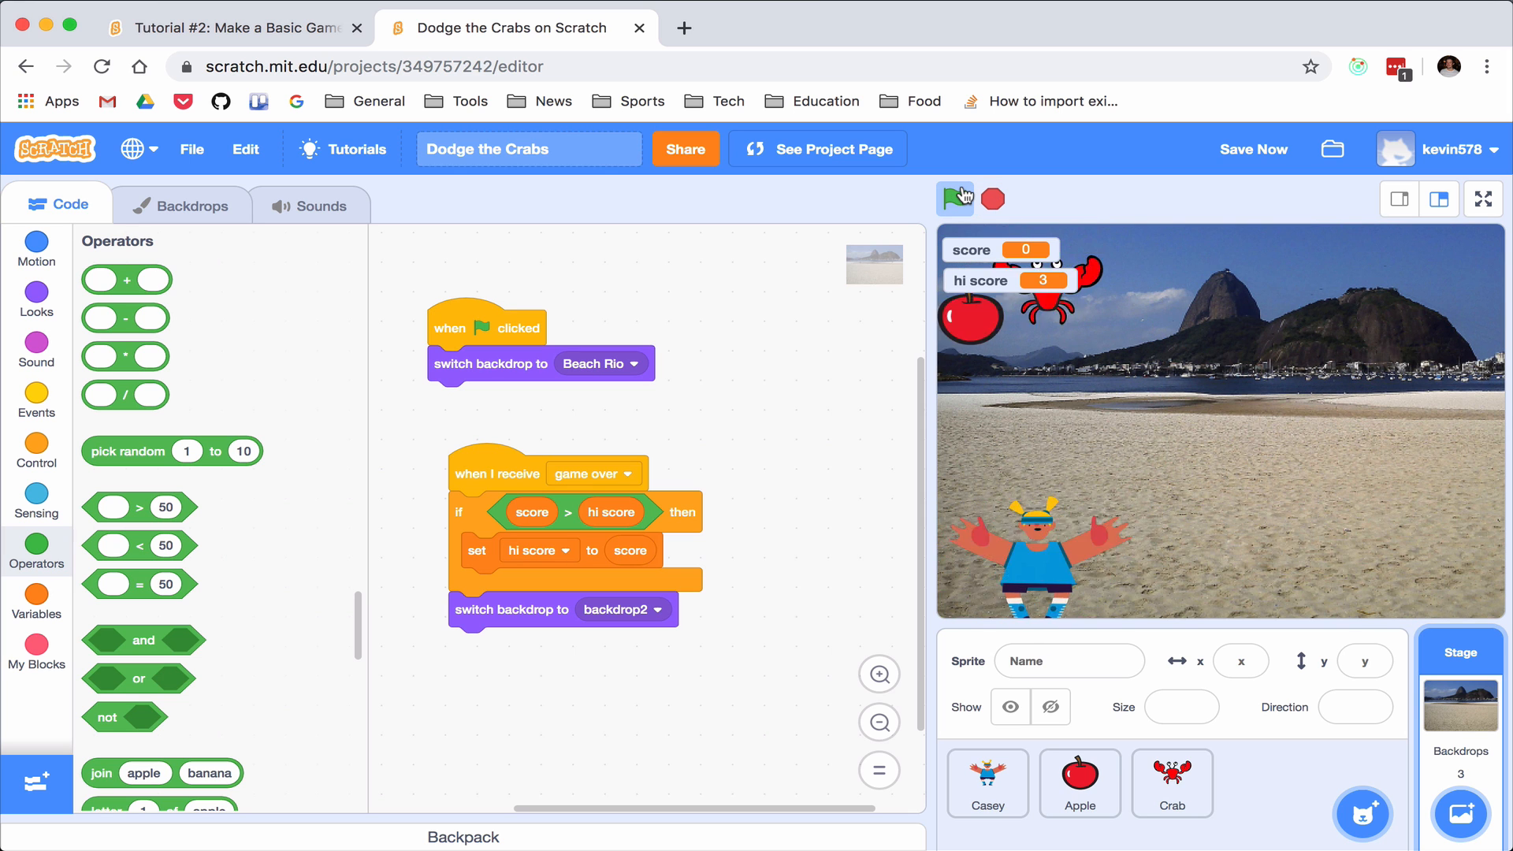
pyautogui.click(957, 201)
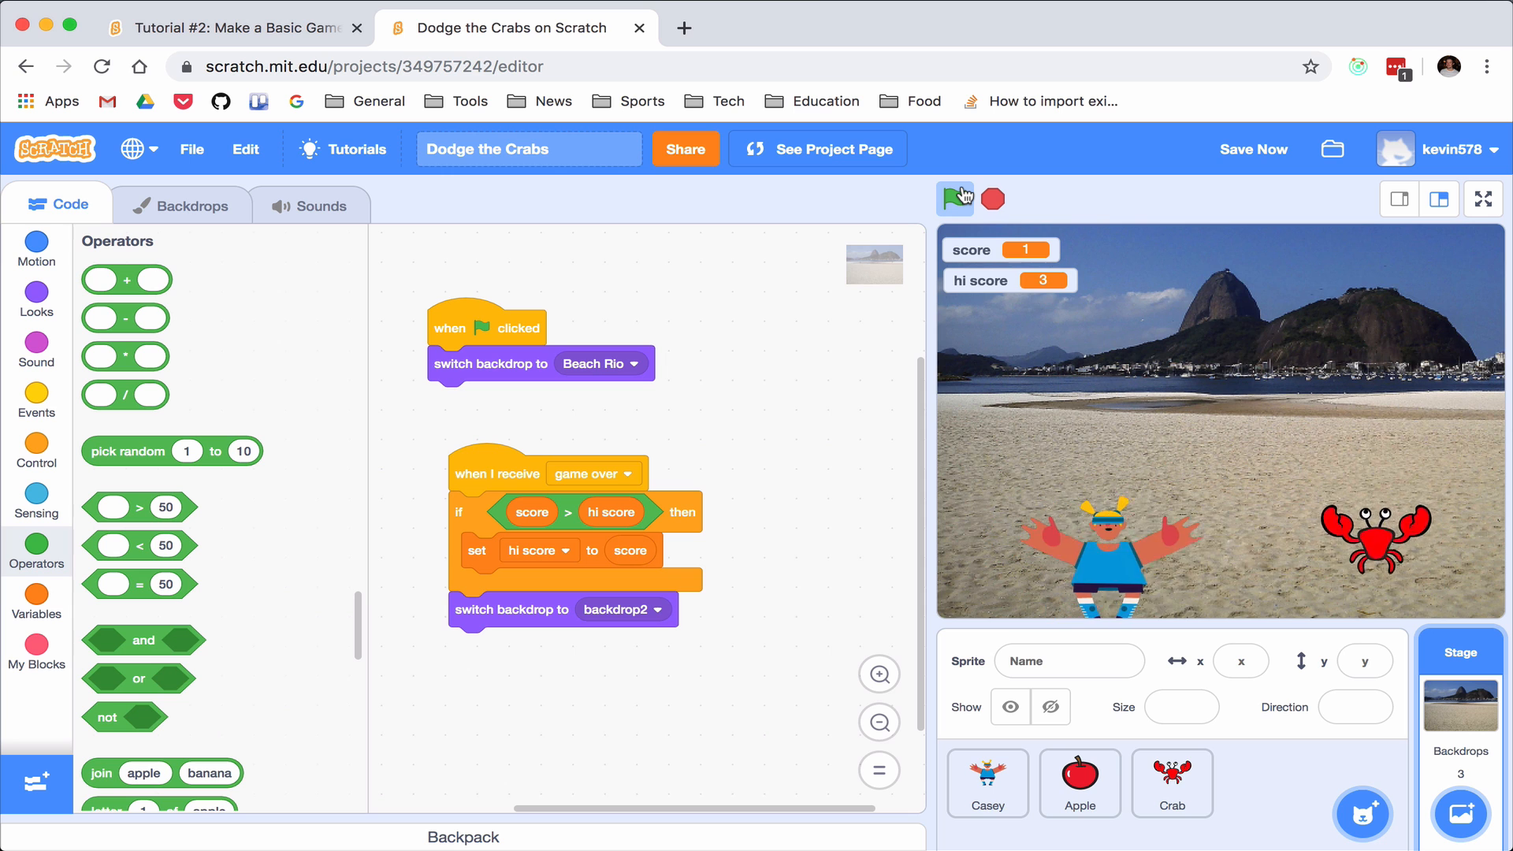
pyautogui.click(957, 200)
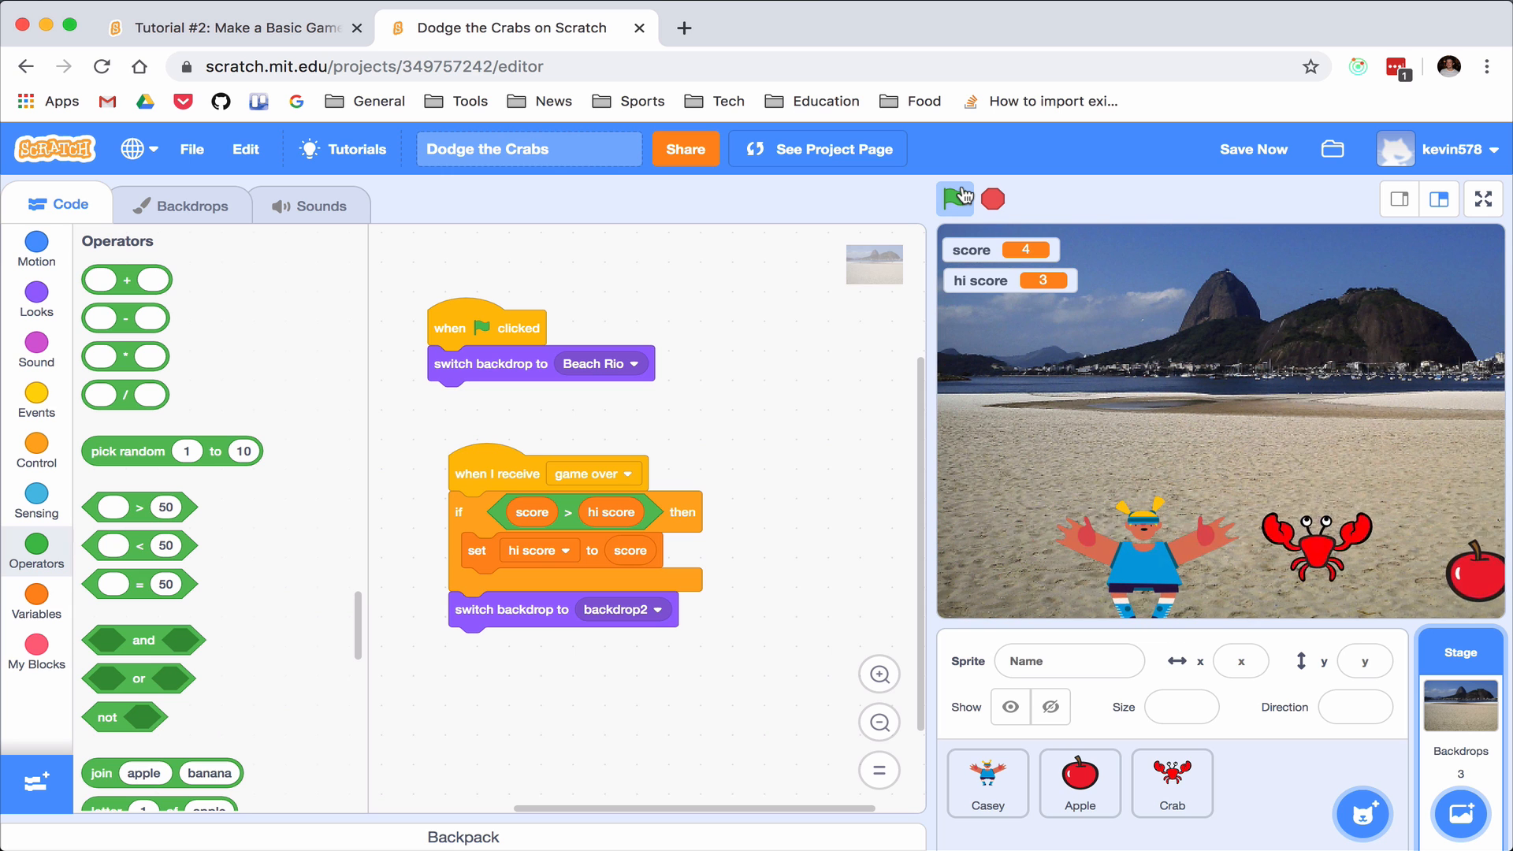
pyautogui.click(957, 198)
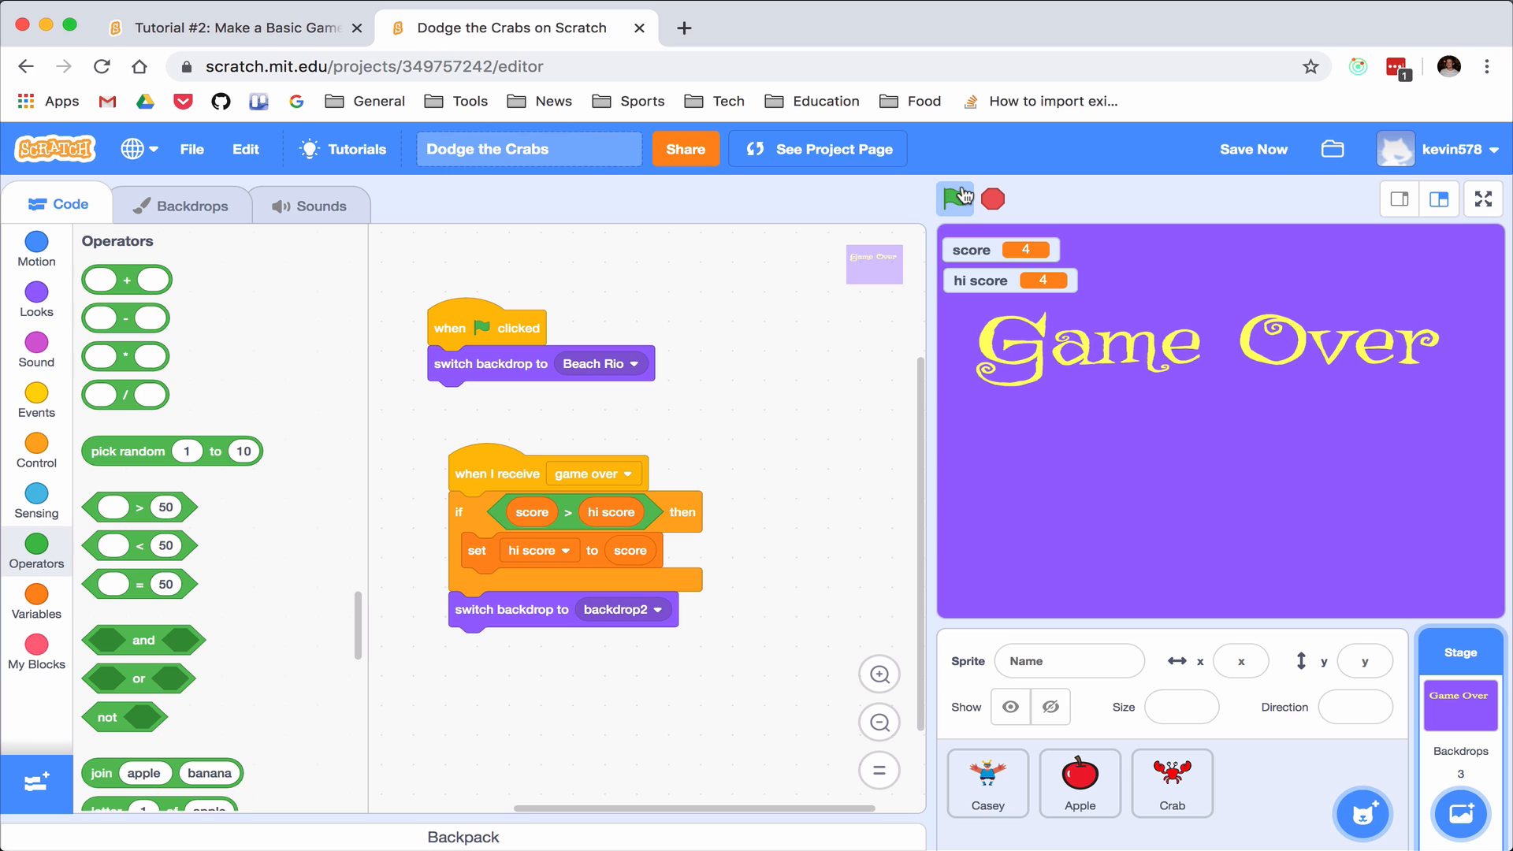